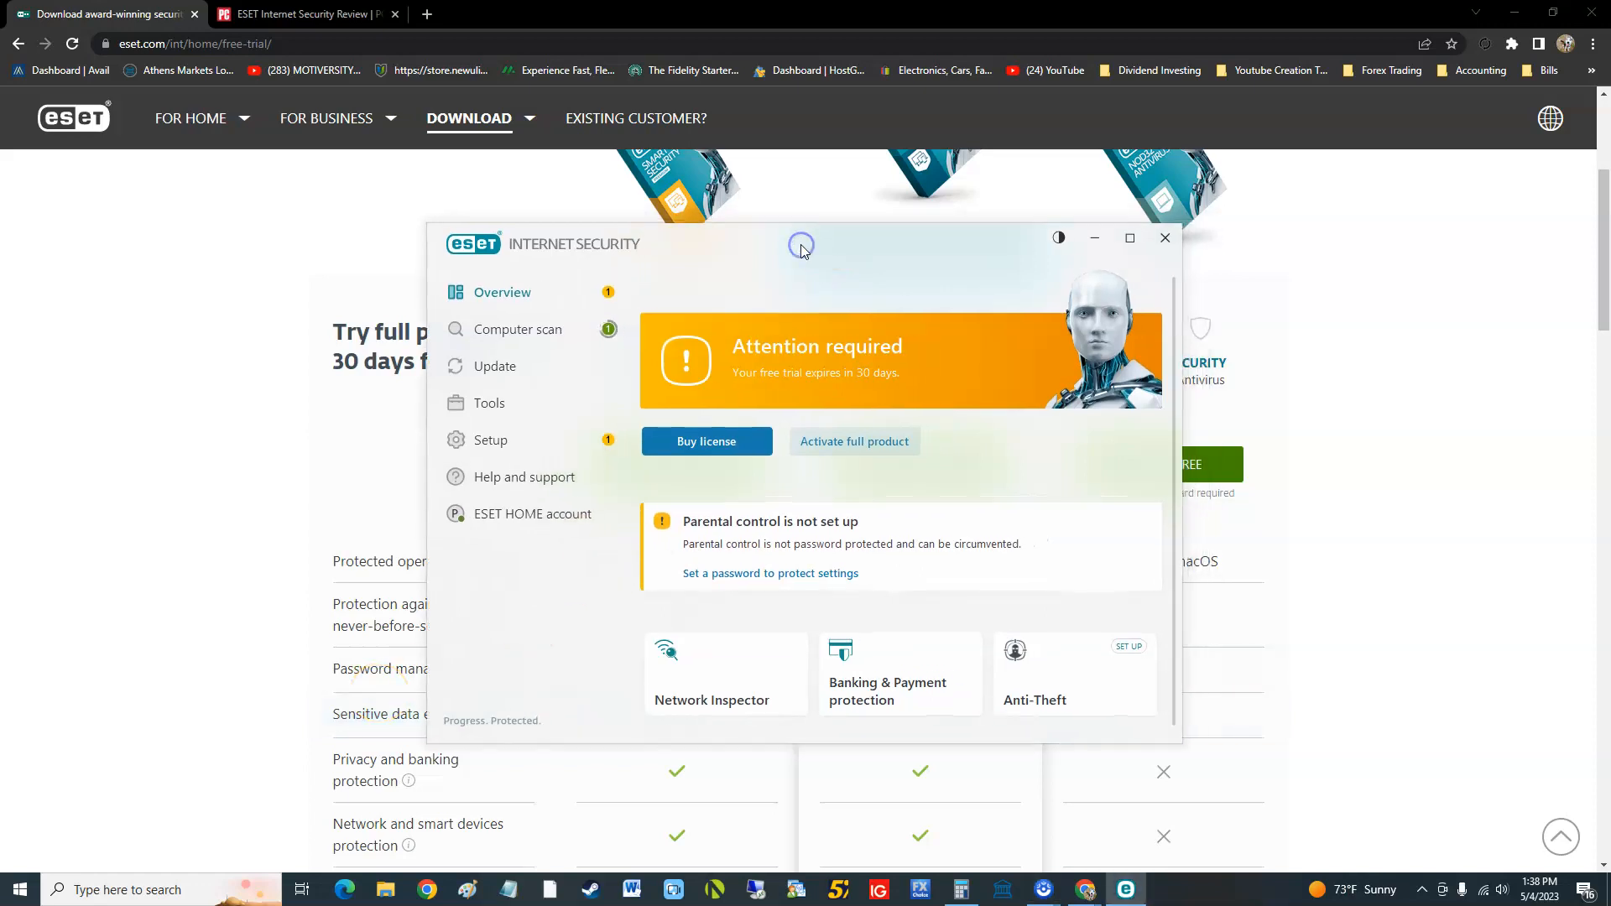
mouse_move(803, 251)
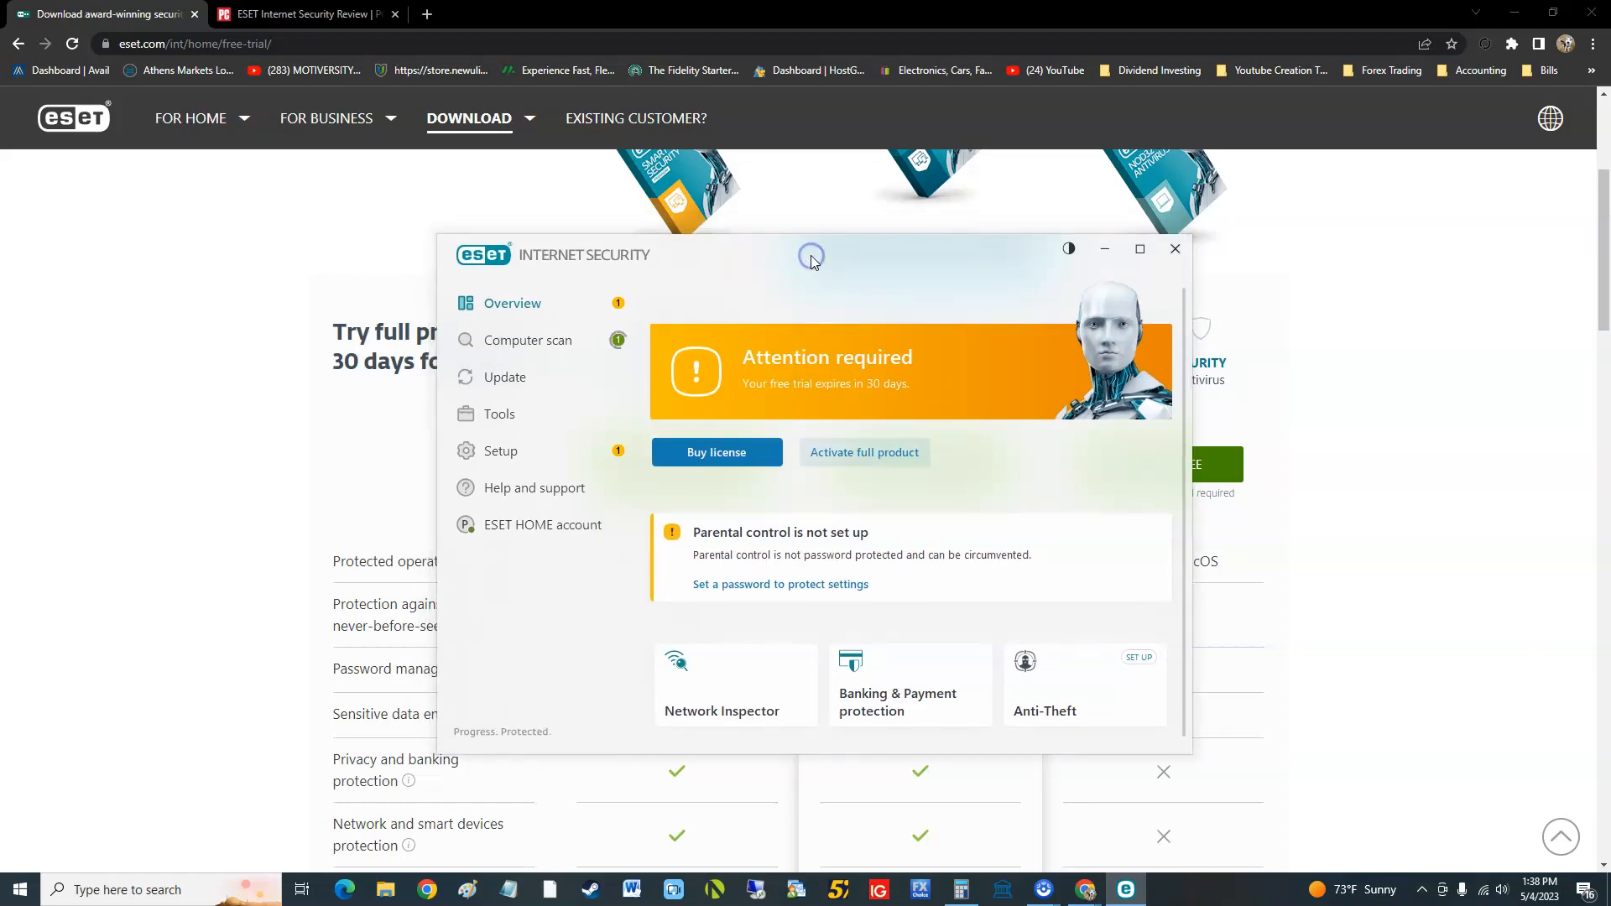
mouse_move(819, 272)
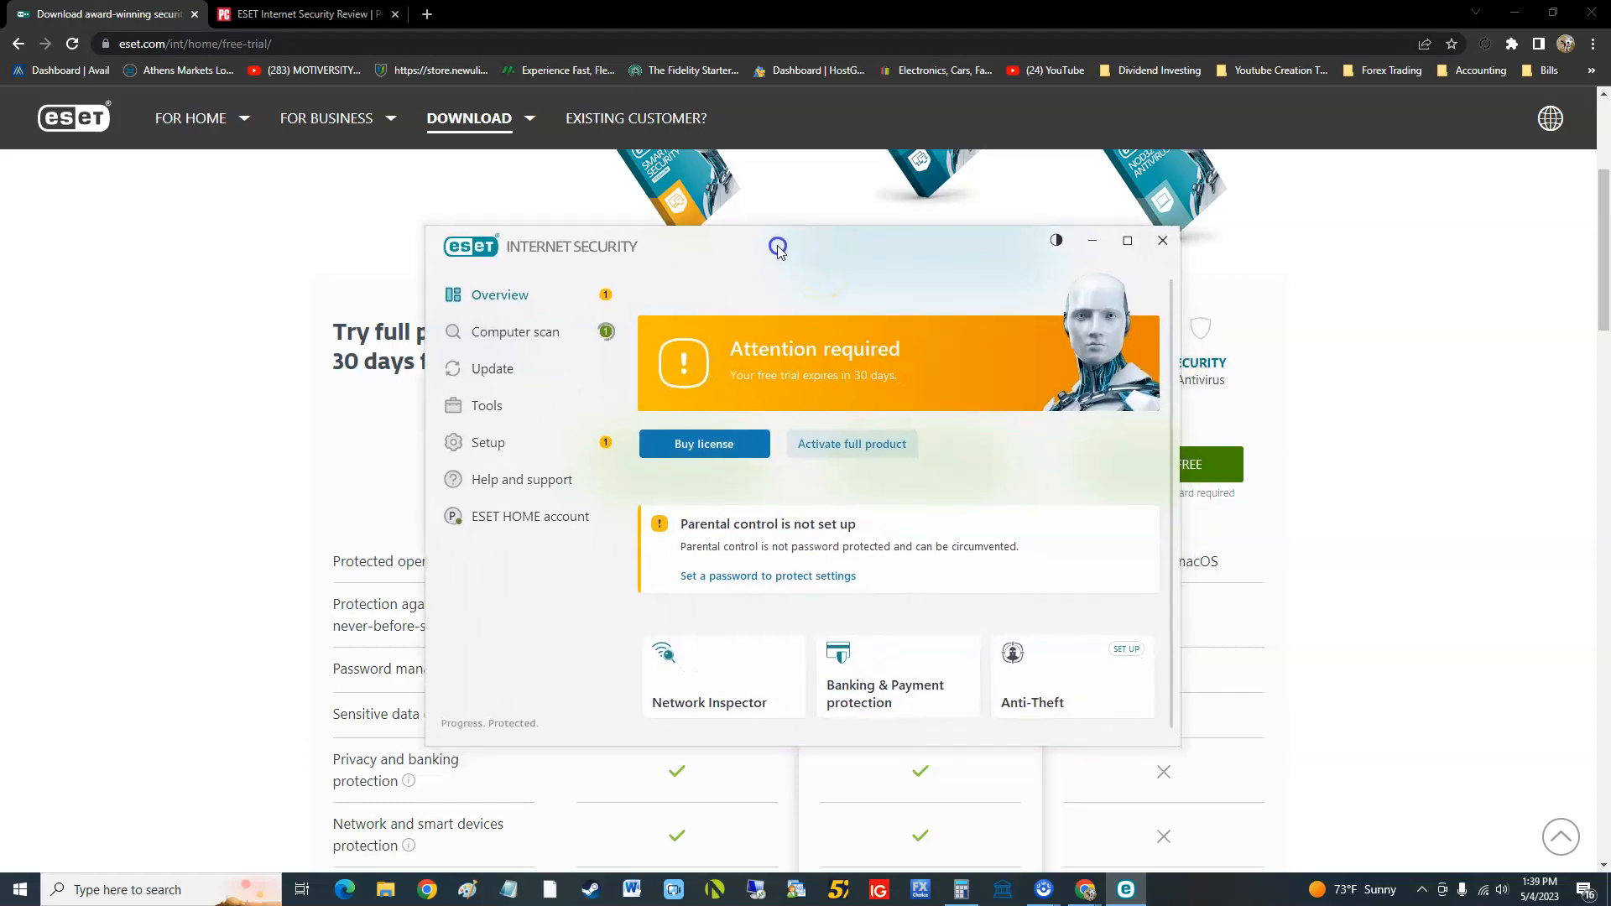
Step: Compare ESET's three free-trial plans, then read PCMag's 3.5 'Good' review pros, cons and specs
left_click(1163, 241)
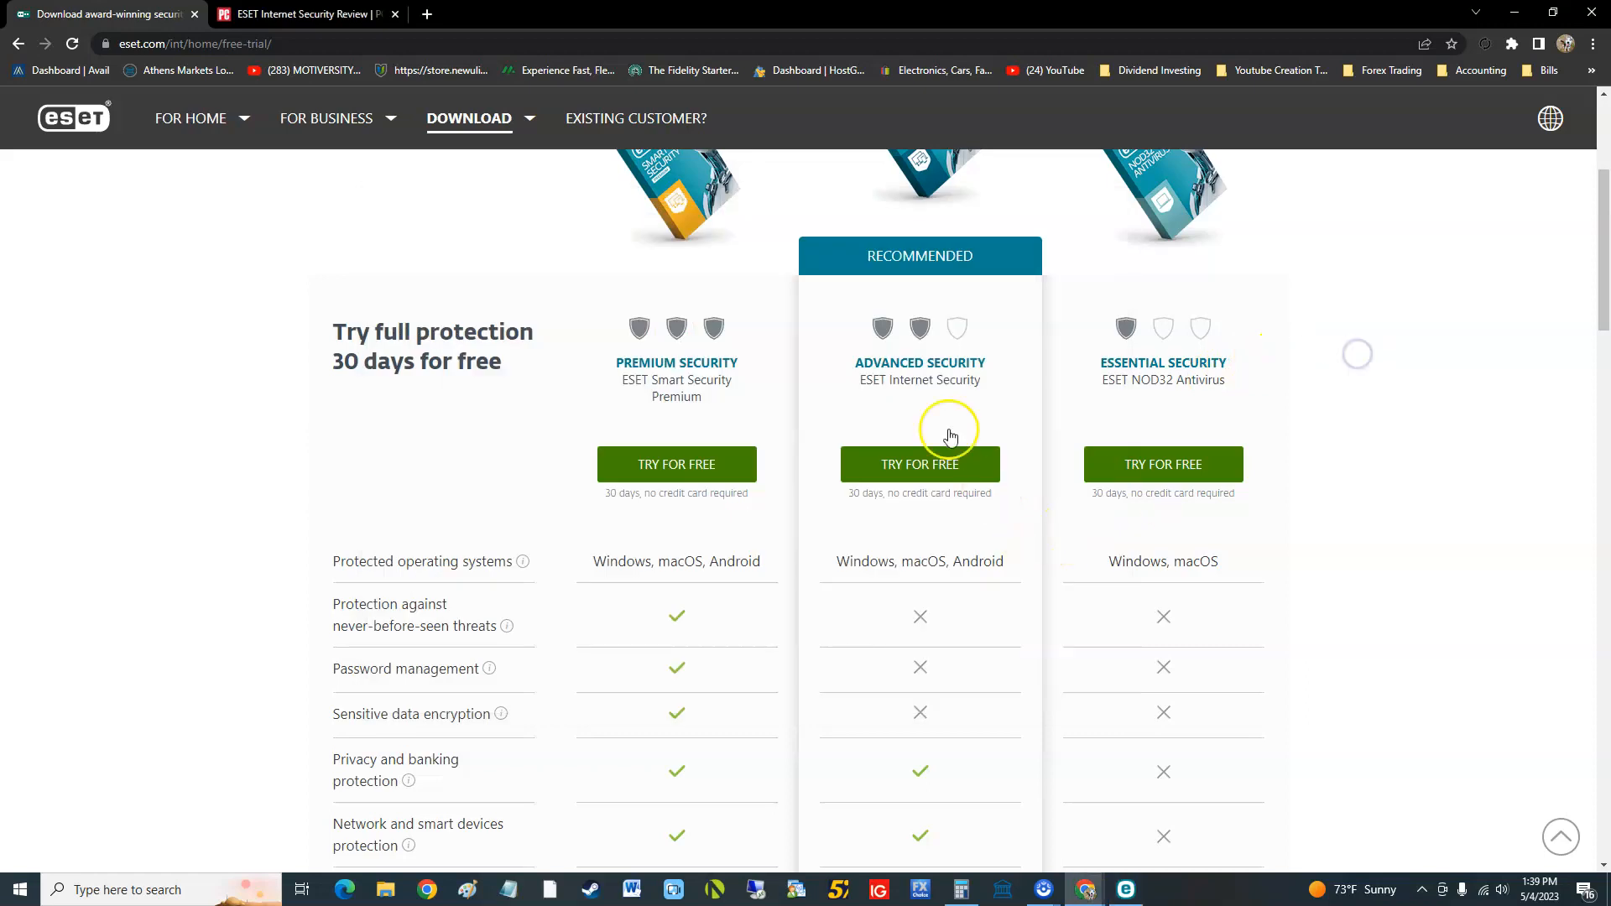
mouse_move(1197, 369)
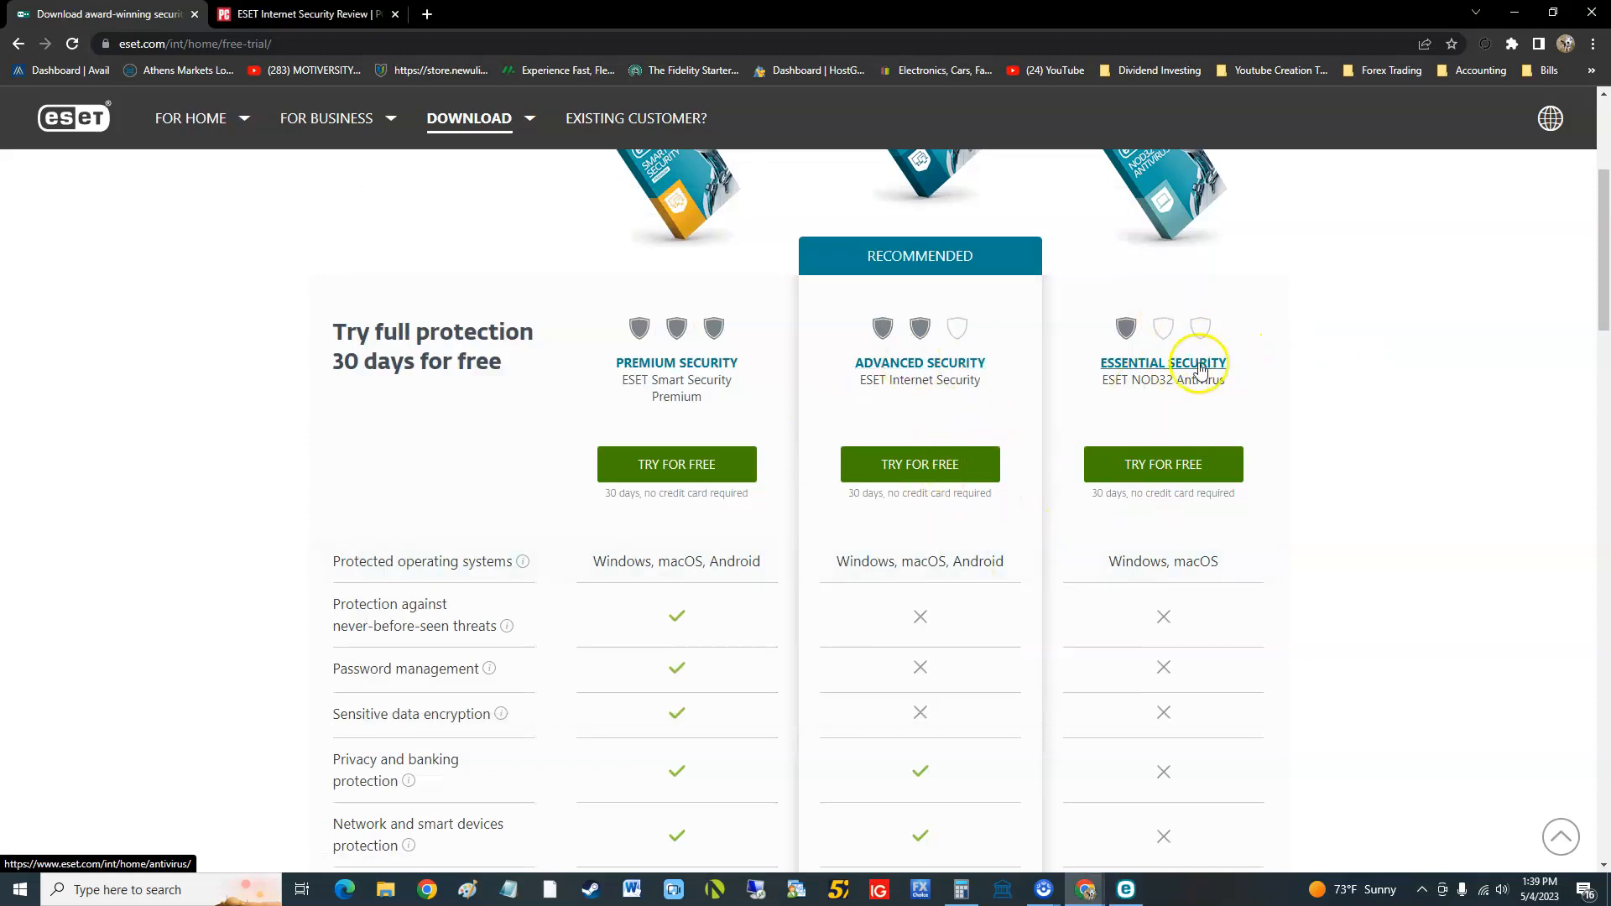
mouse_move(915, 371)
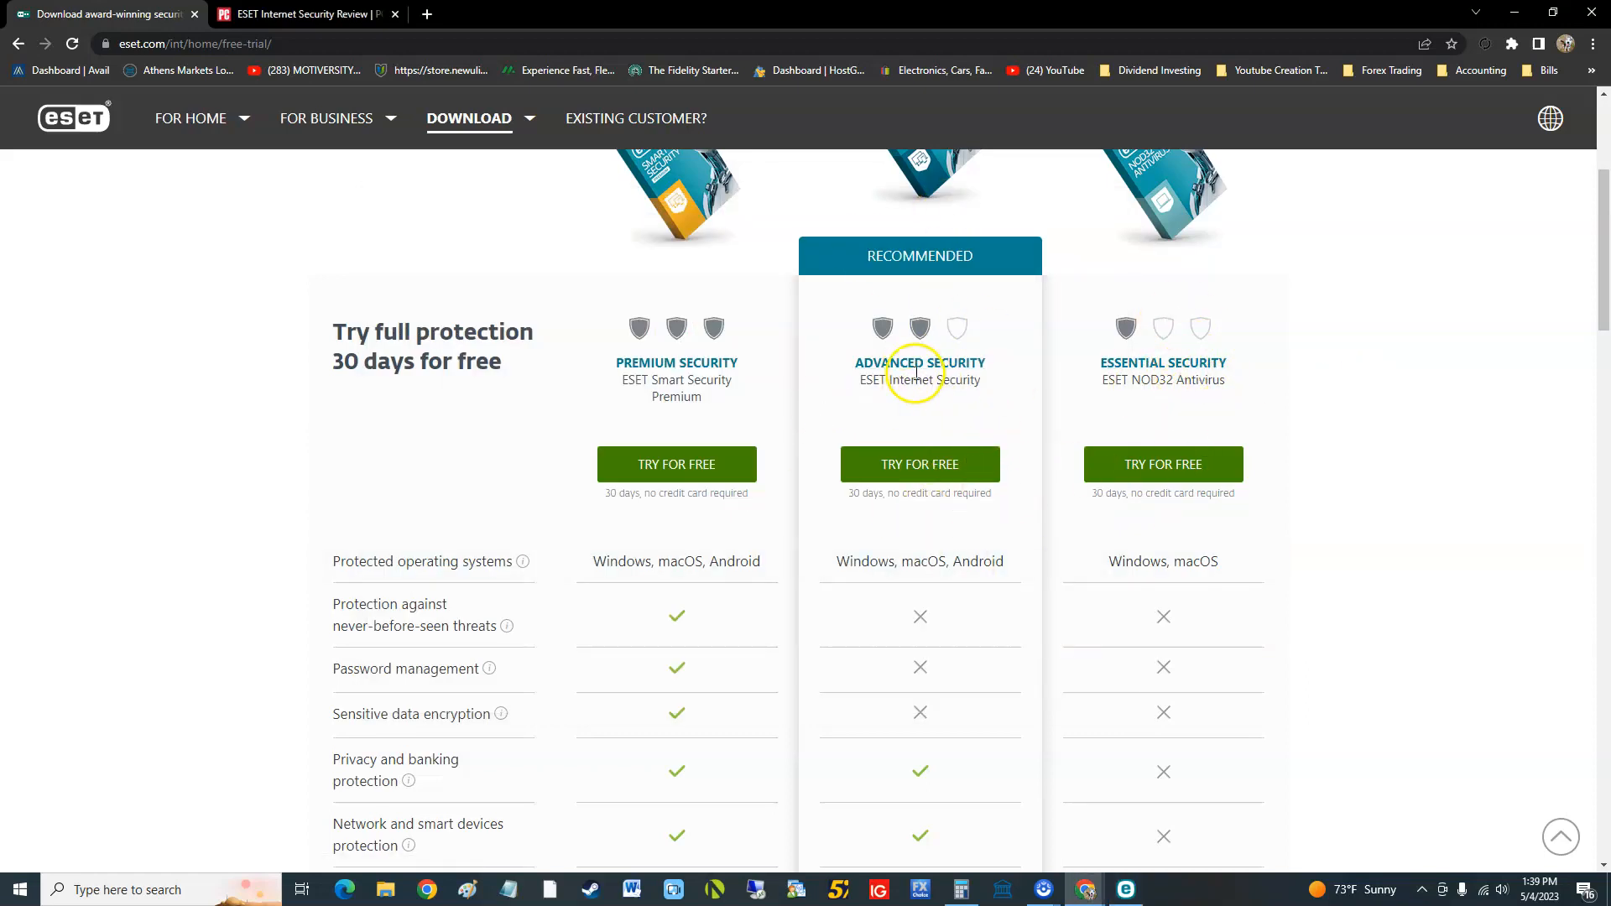
scroll("down", 3)
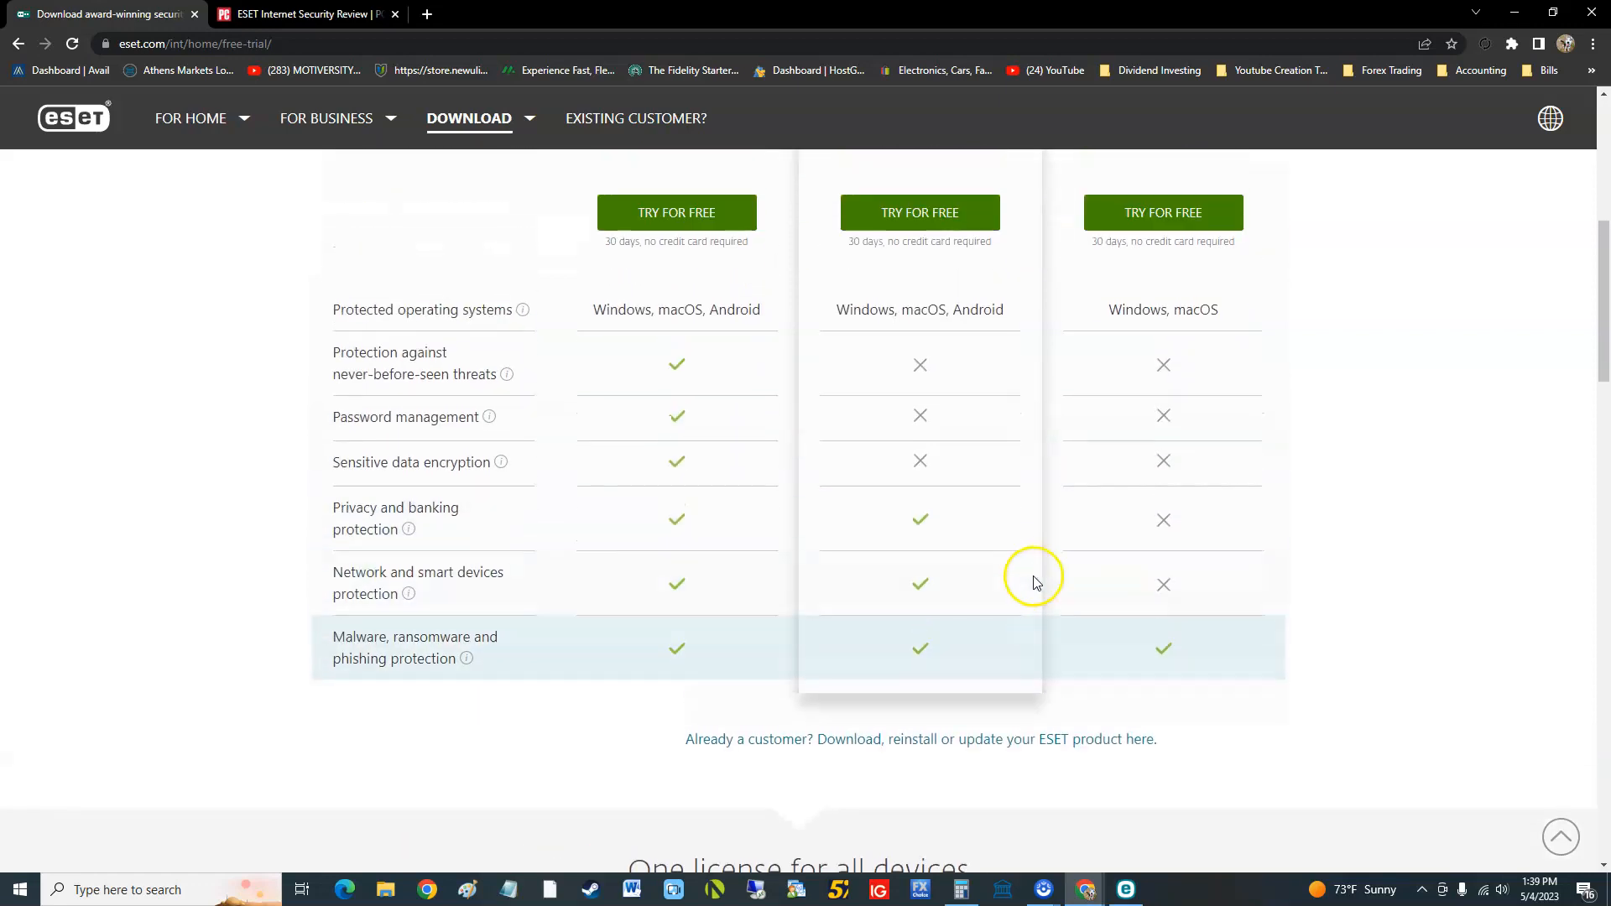
mouse_move(575, 528)
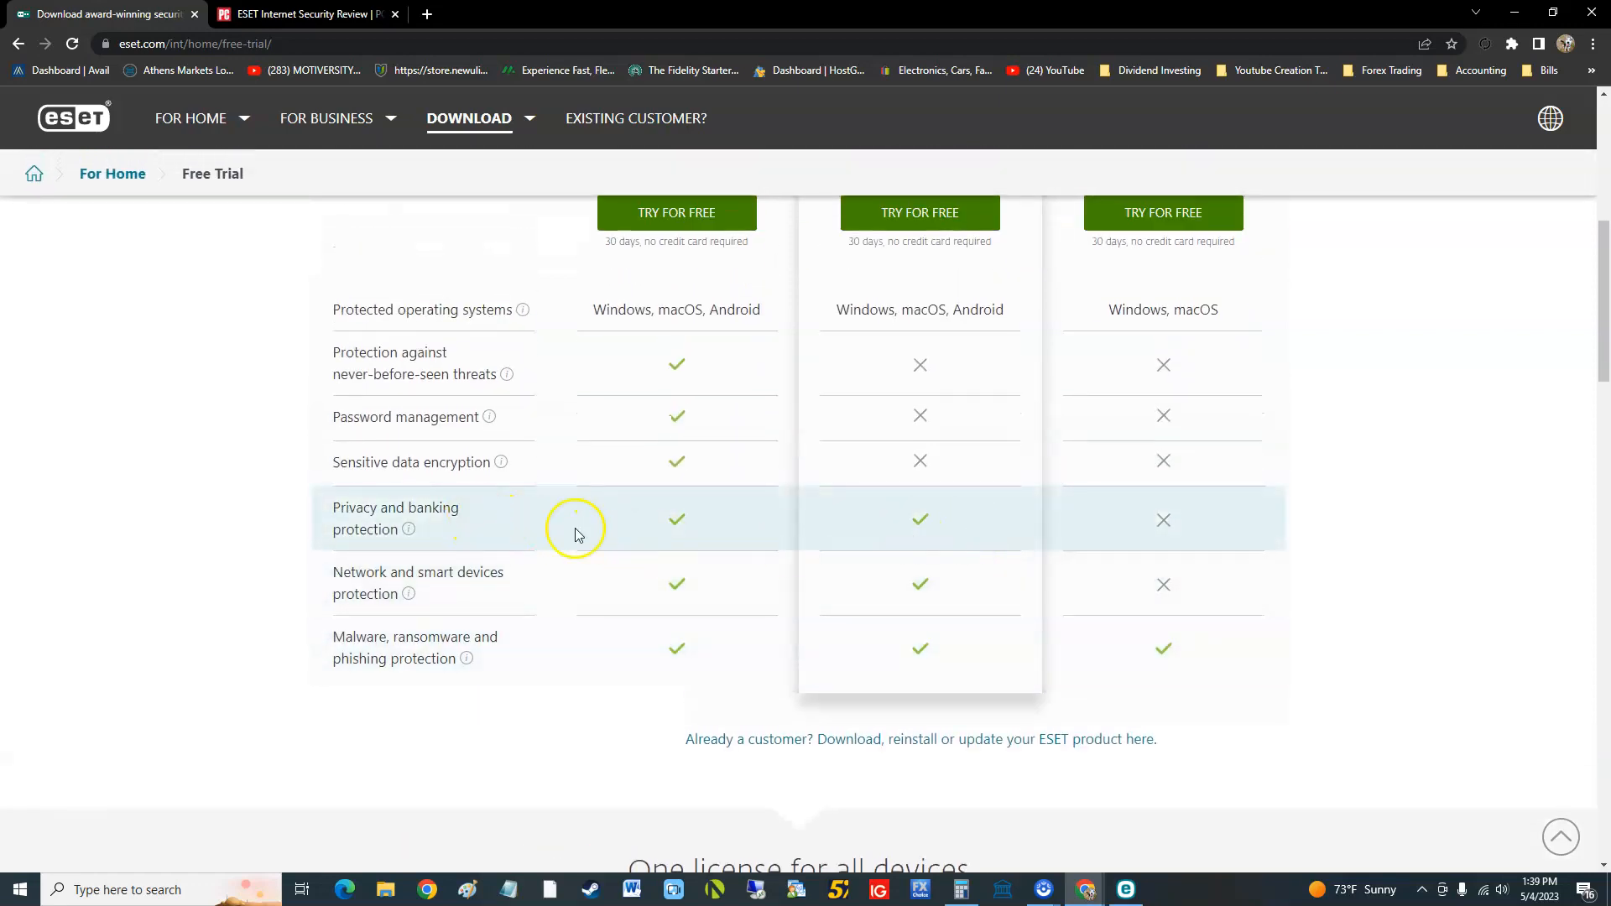
mouse_move(476, 568)
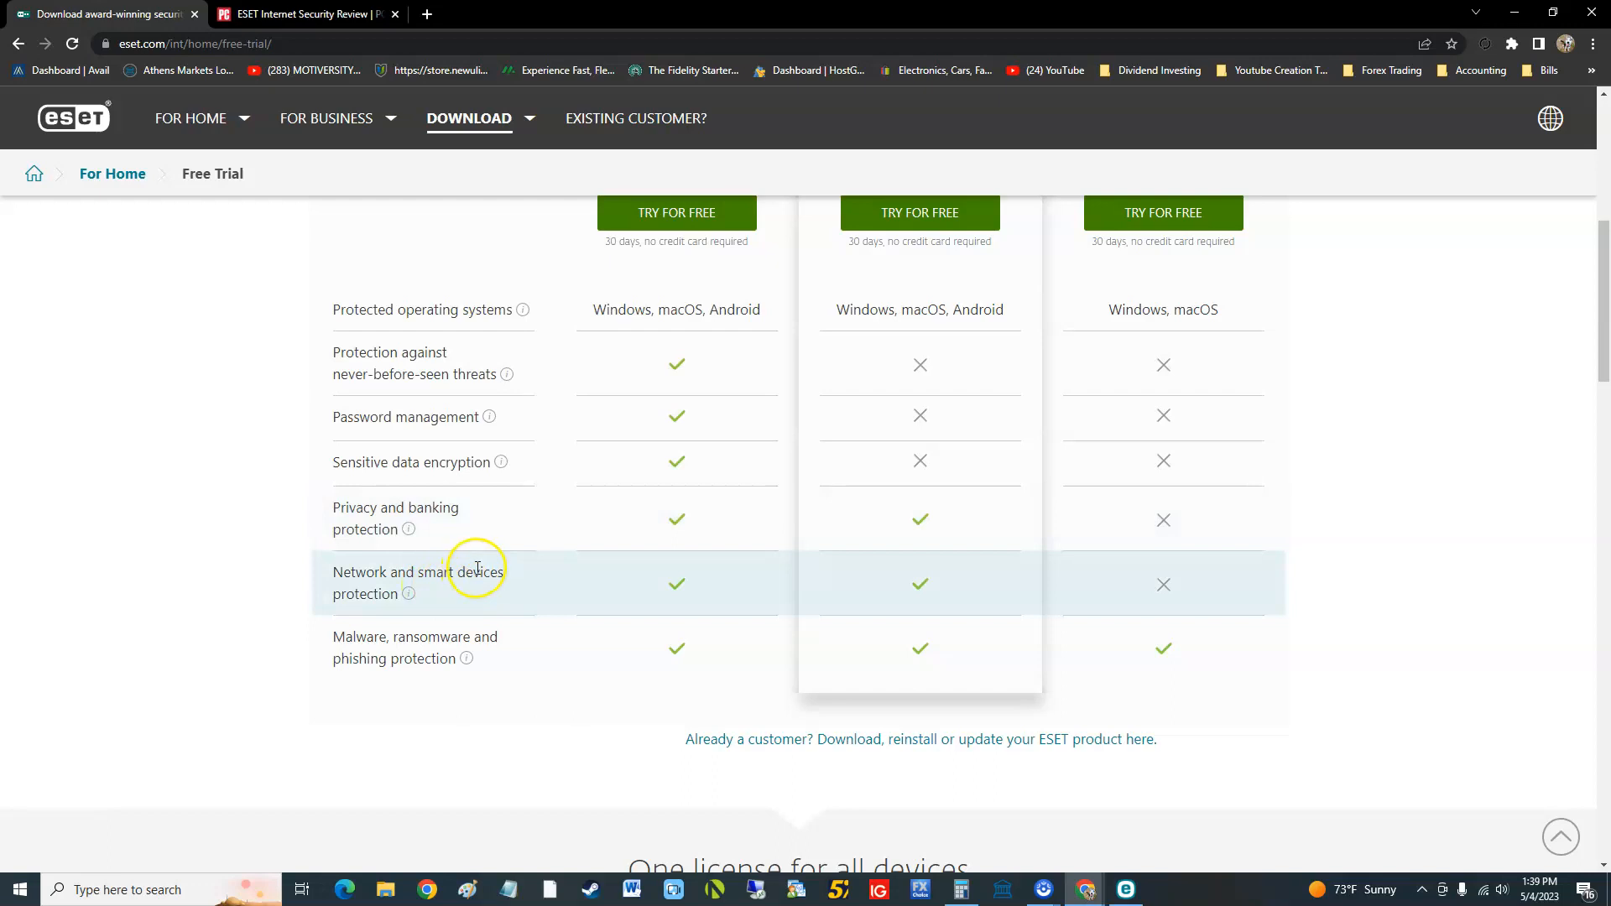
mouse_move(418, 628)
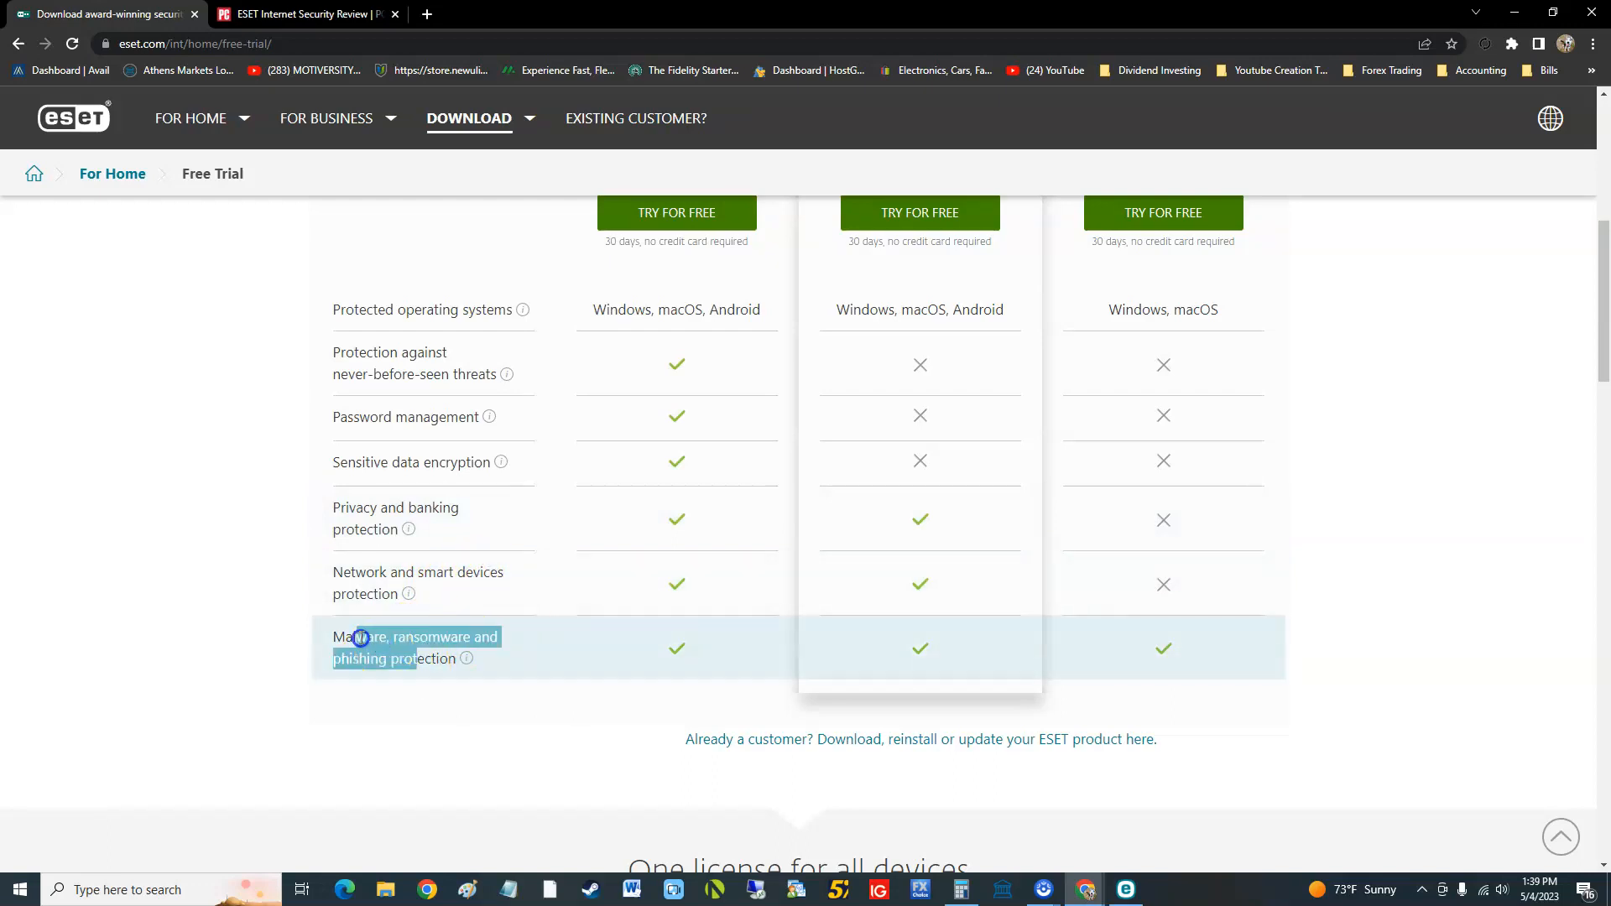
scroll("up", 3)
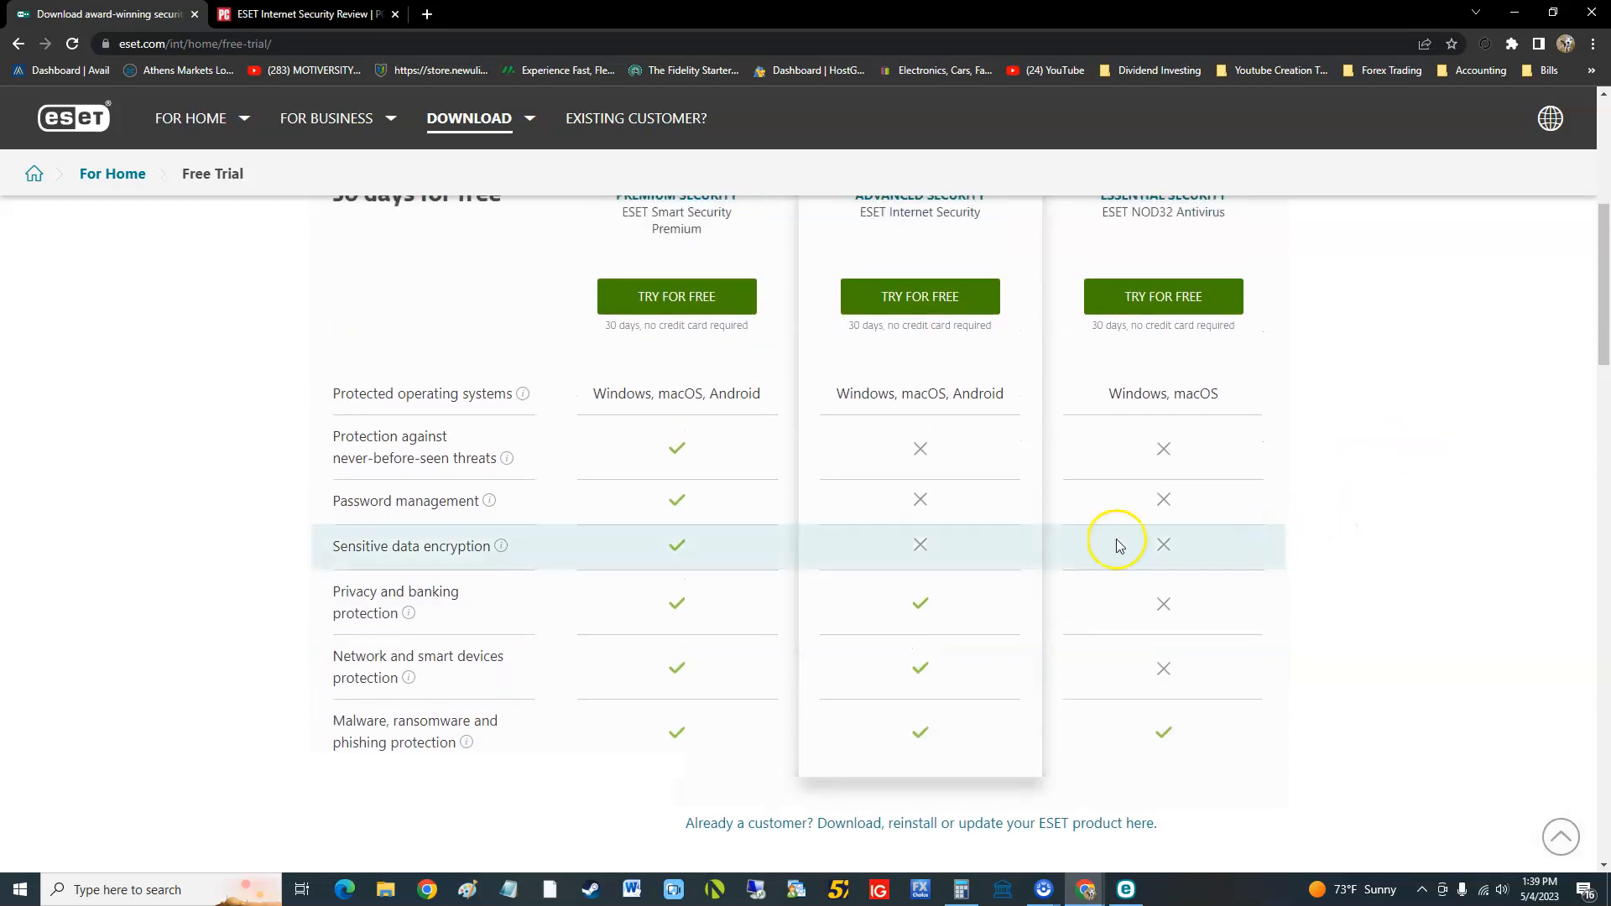
scroll("up", 3)
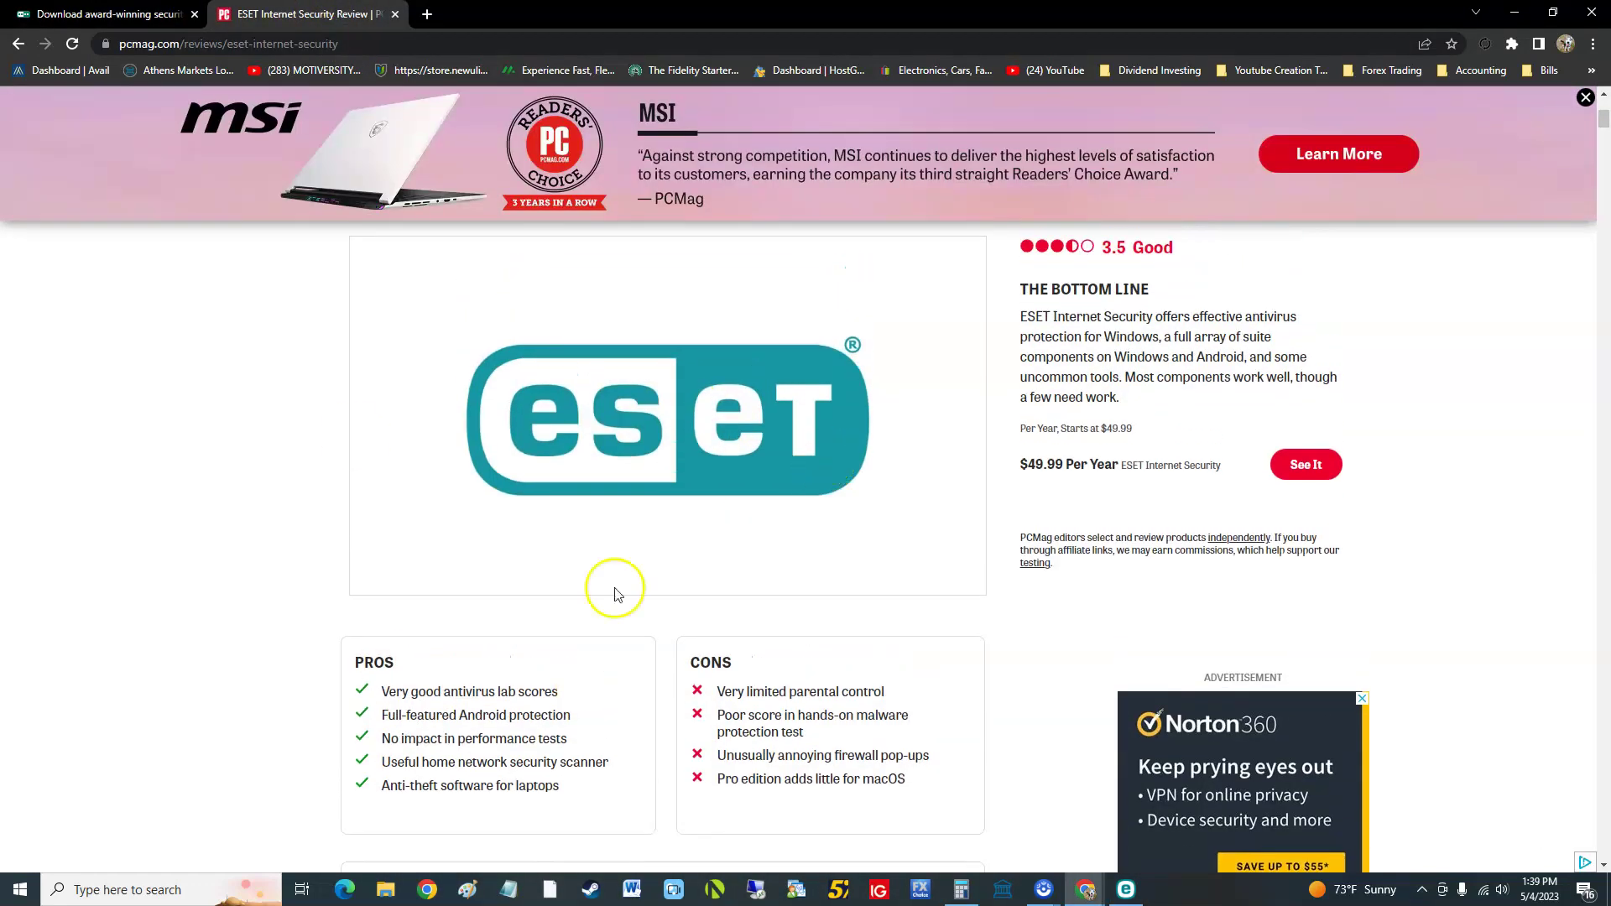
scroll("down", 3)
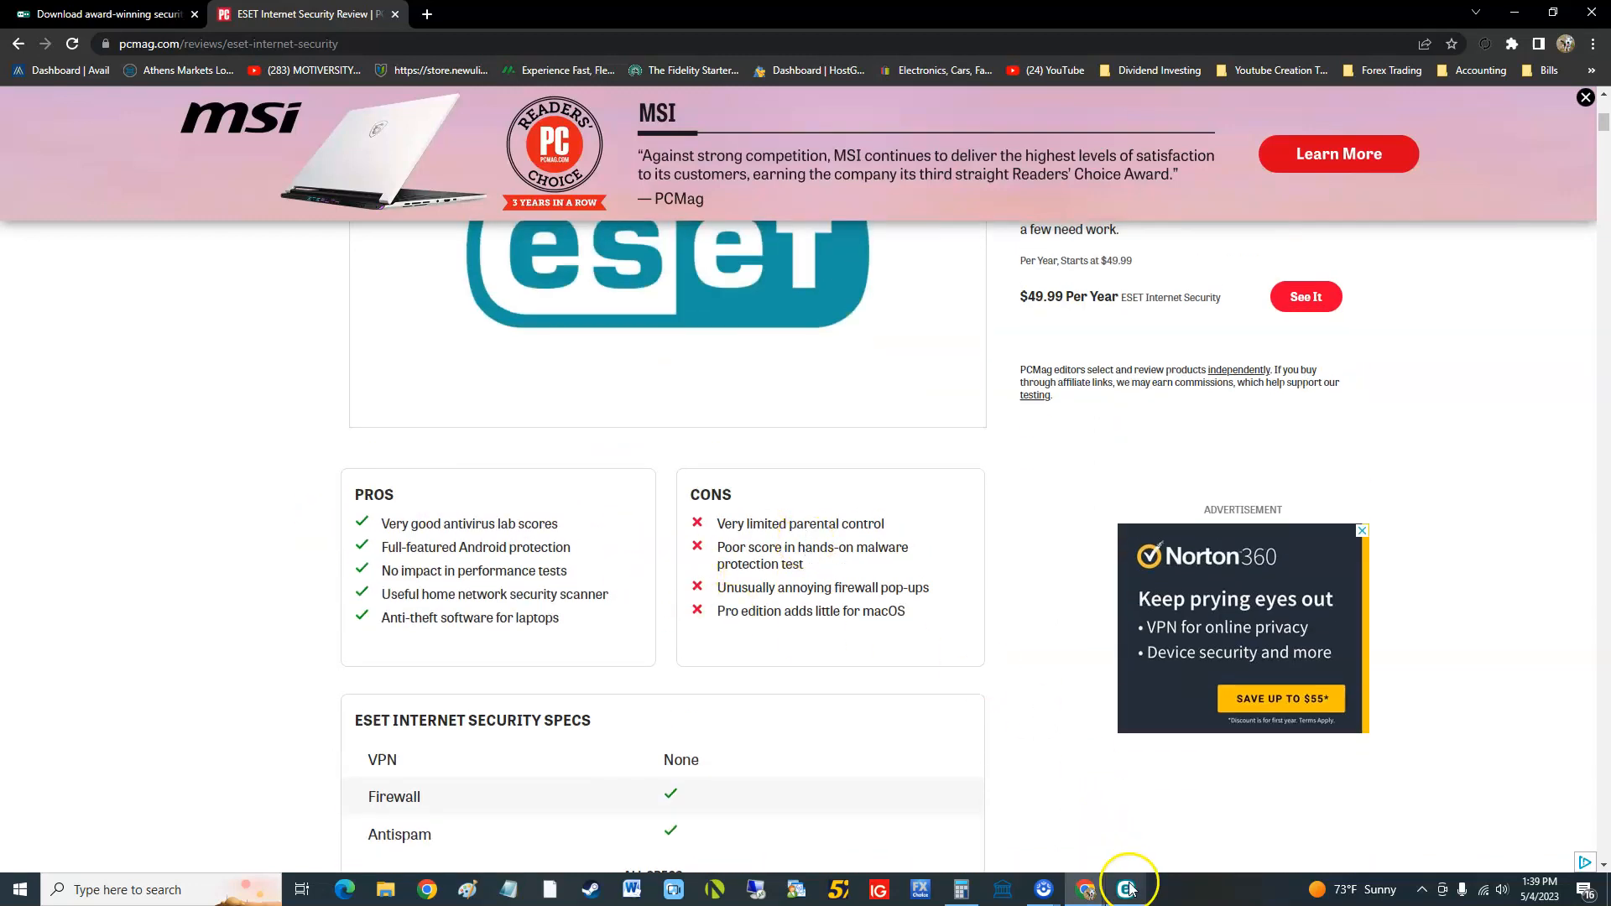
left_click(1127, 889)
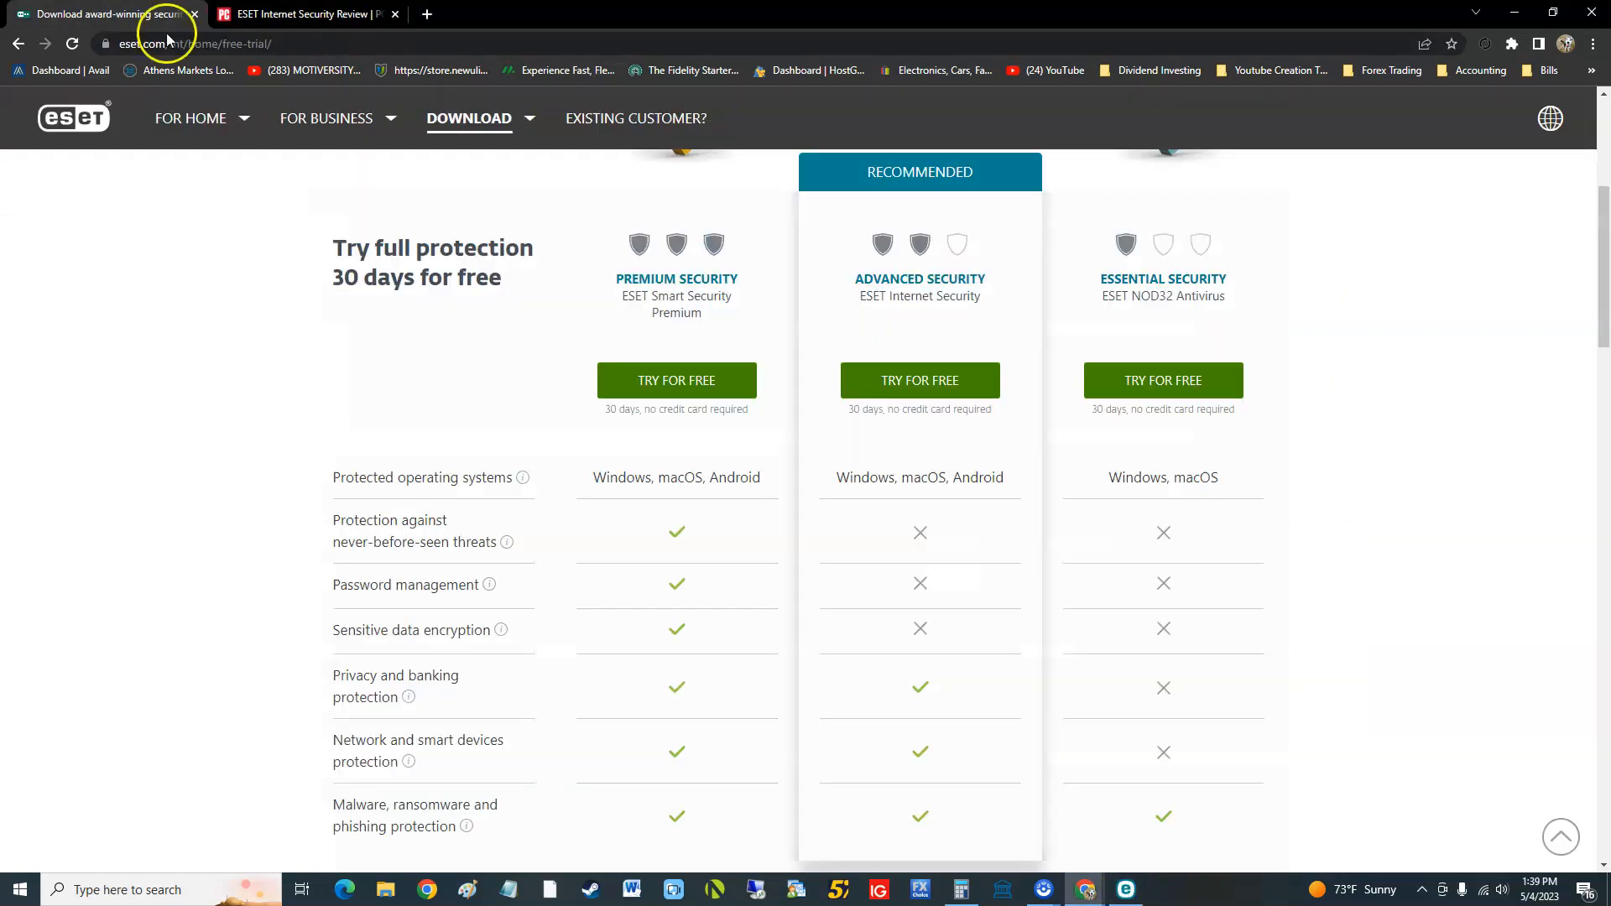
mouse_move(763, 546)
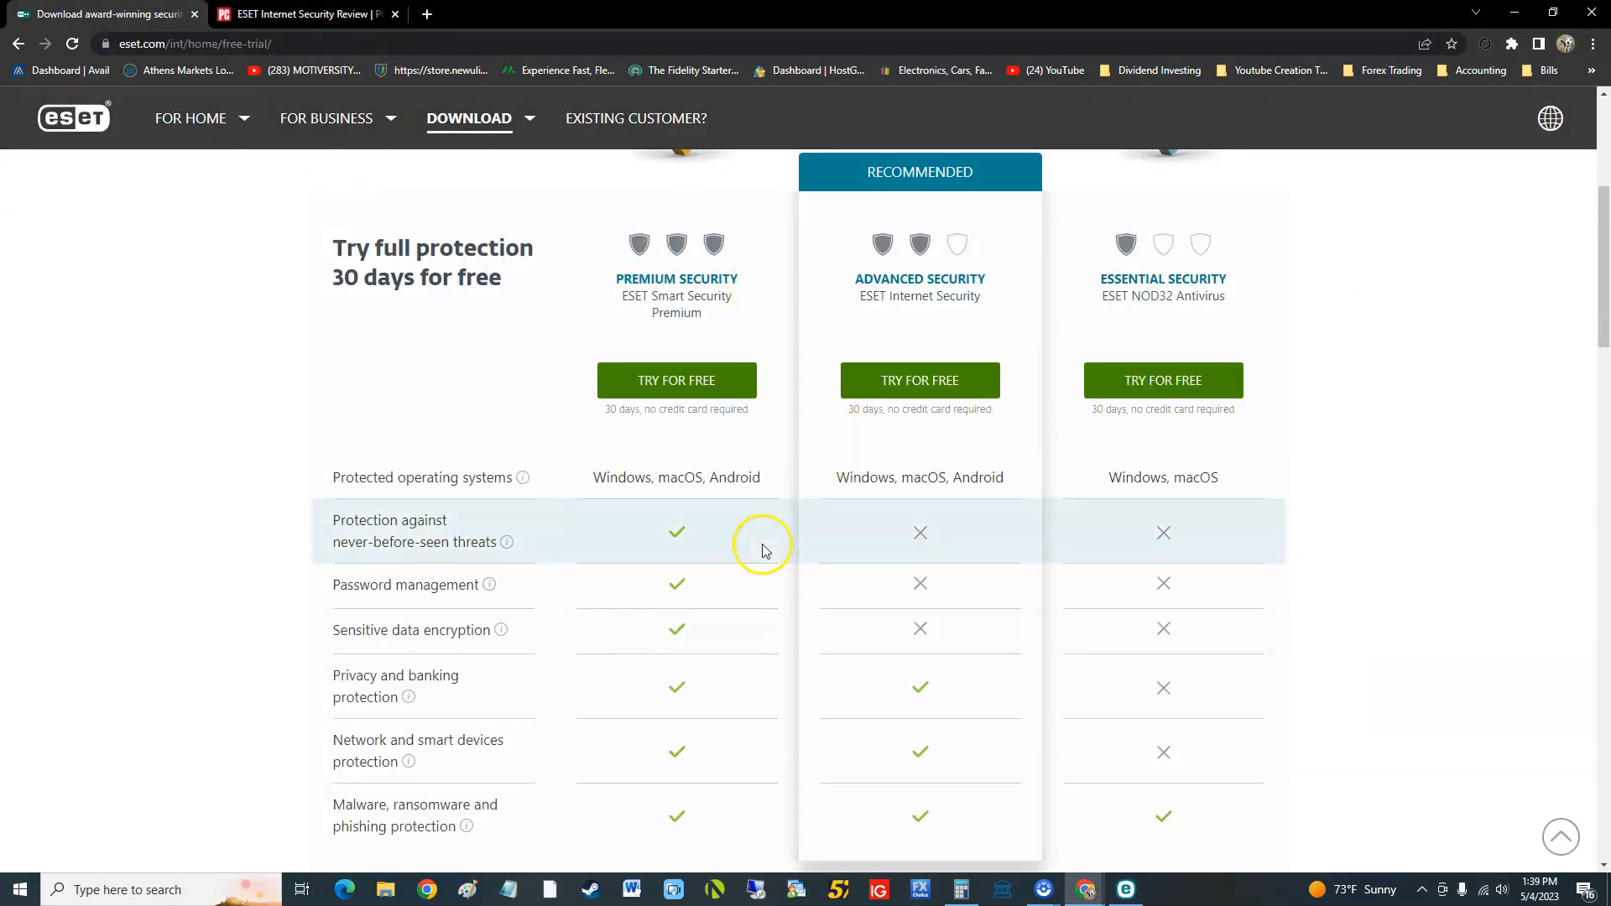
mouse_move(504, 226)
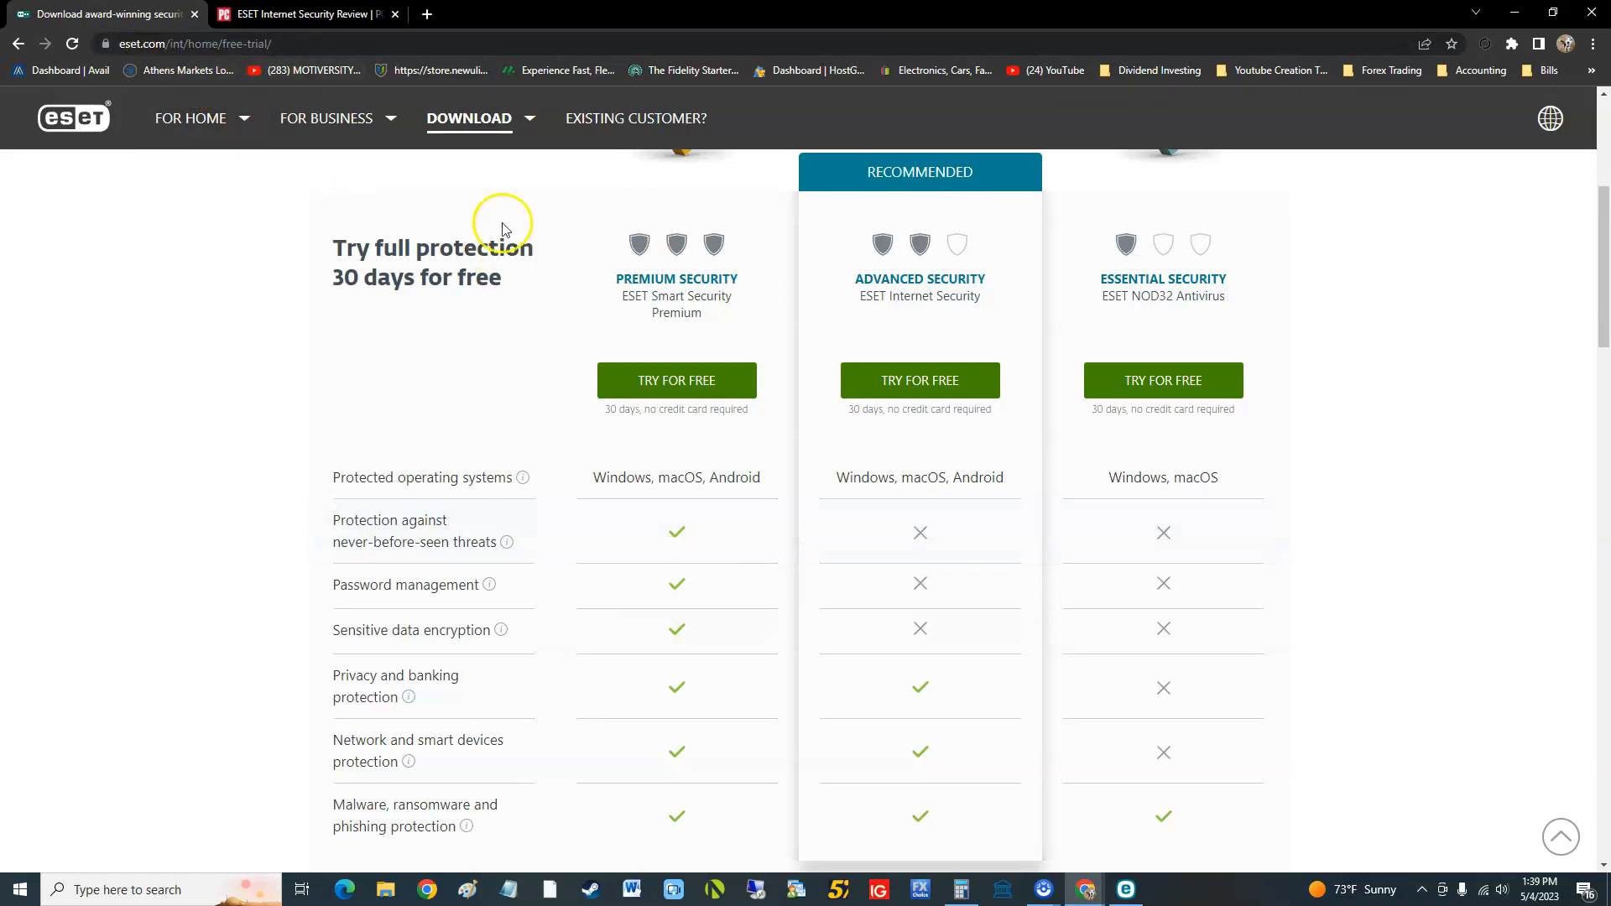
mouse_move(496, 134)
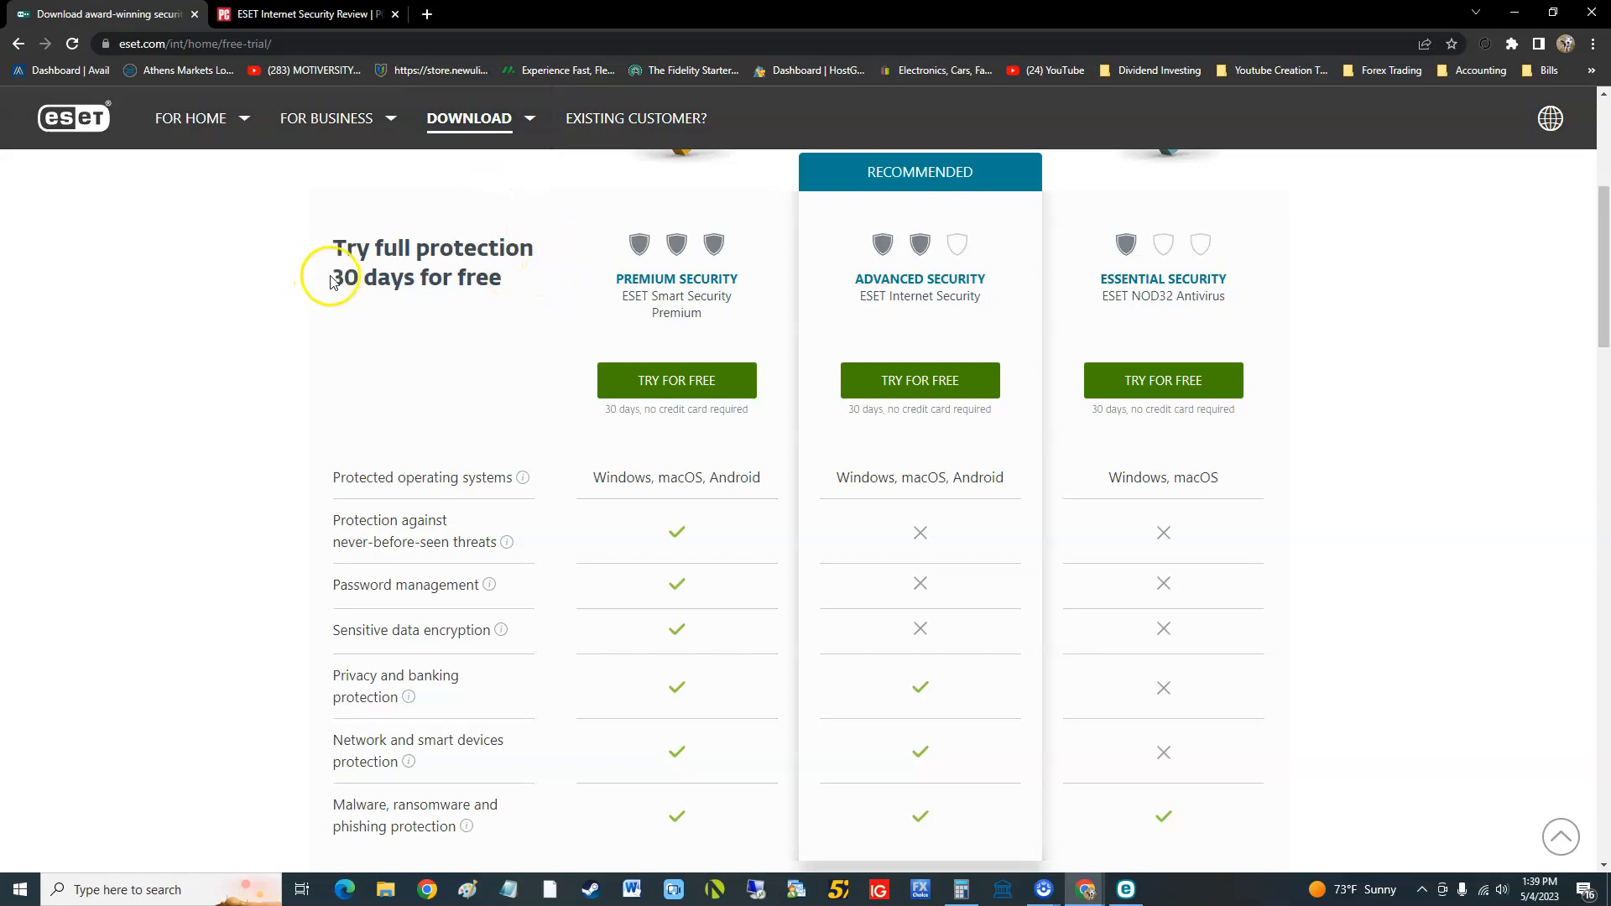
mouse_move(478, 283)
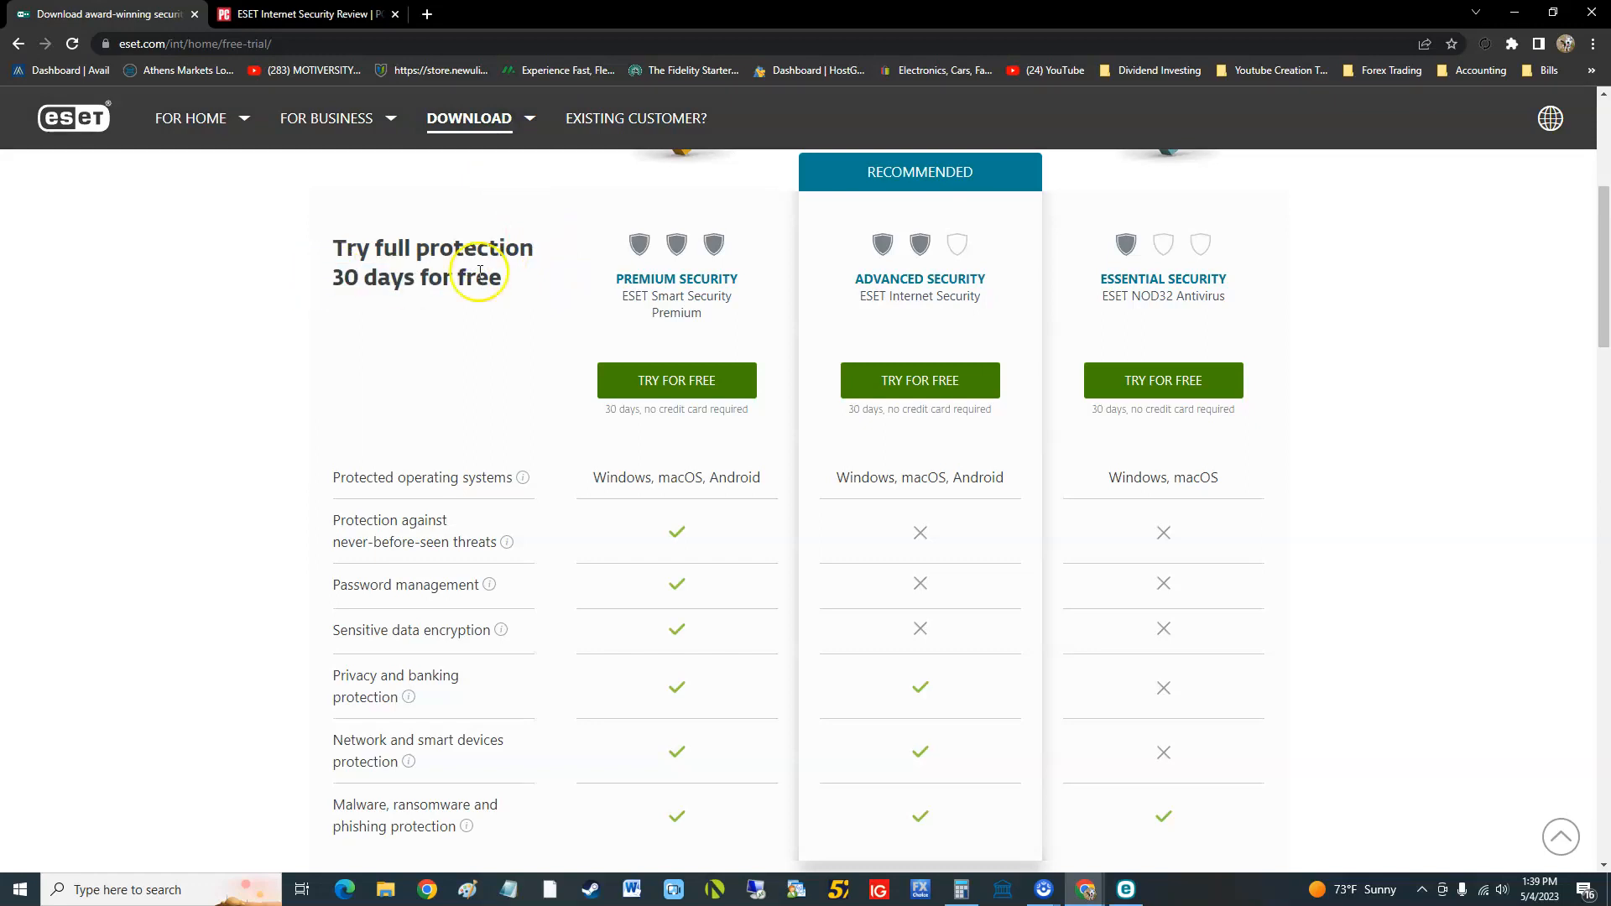
mouse_move(523, 311)
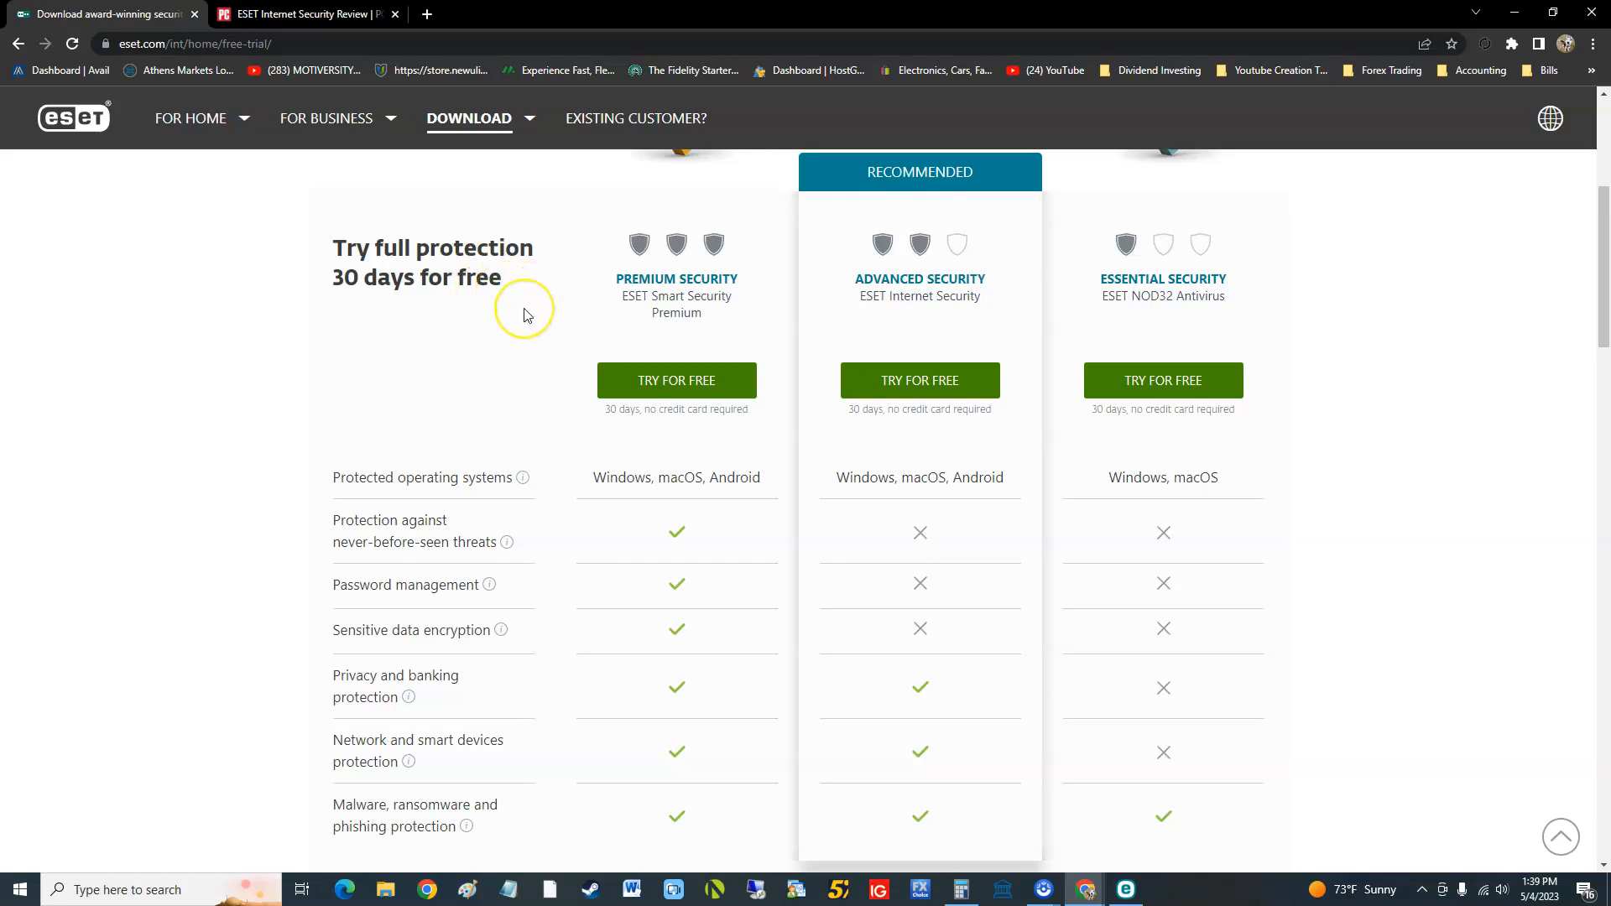
mouse_move(720, 430)
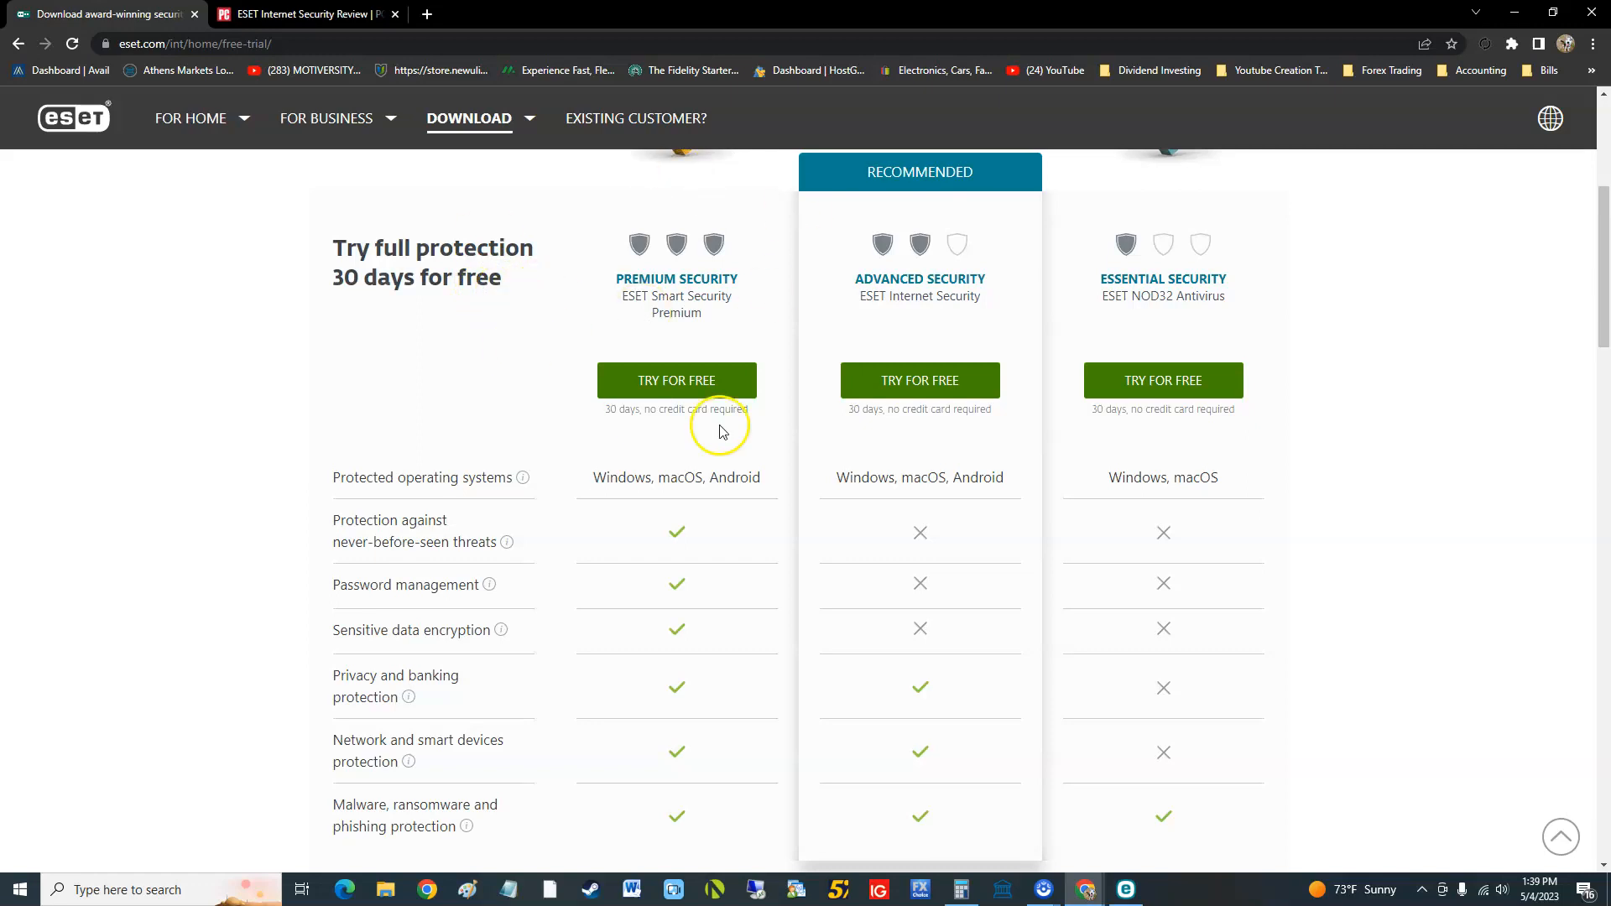
mouse_move(591, 390)
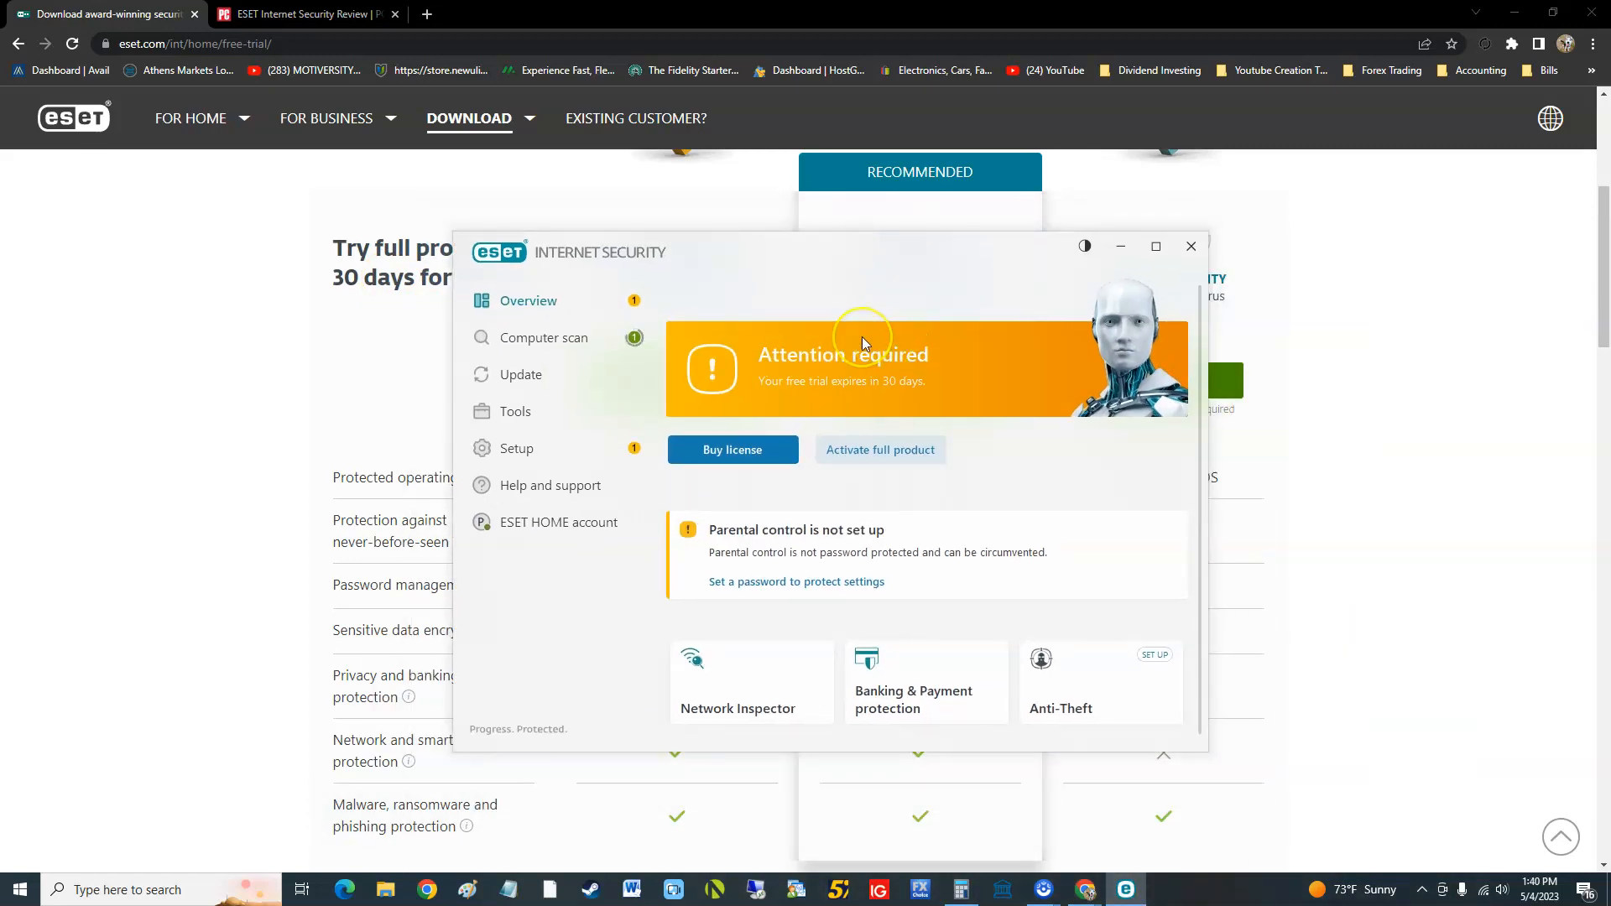
mouse_move(860, 399)
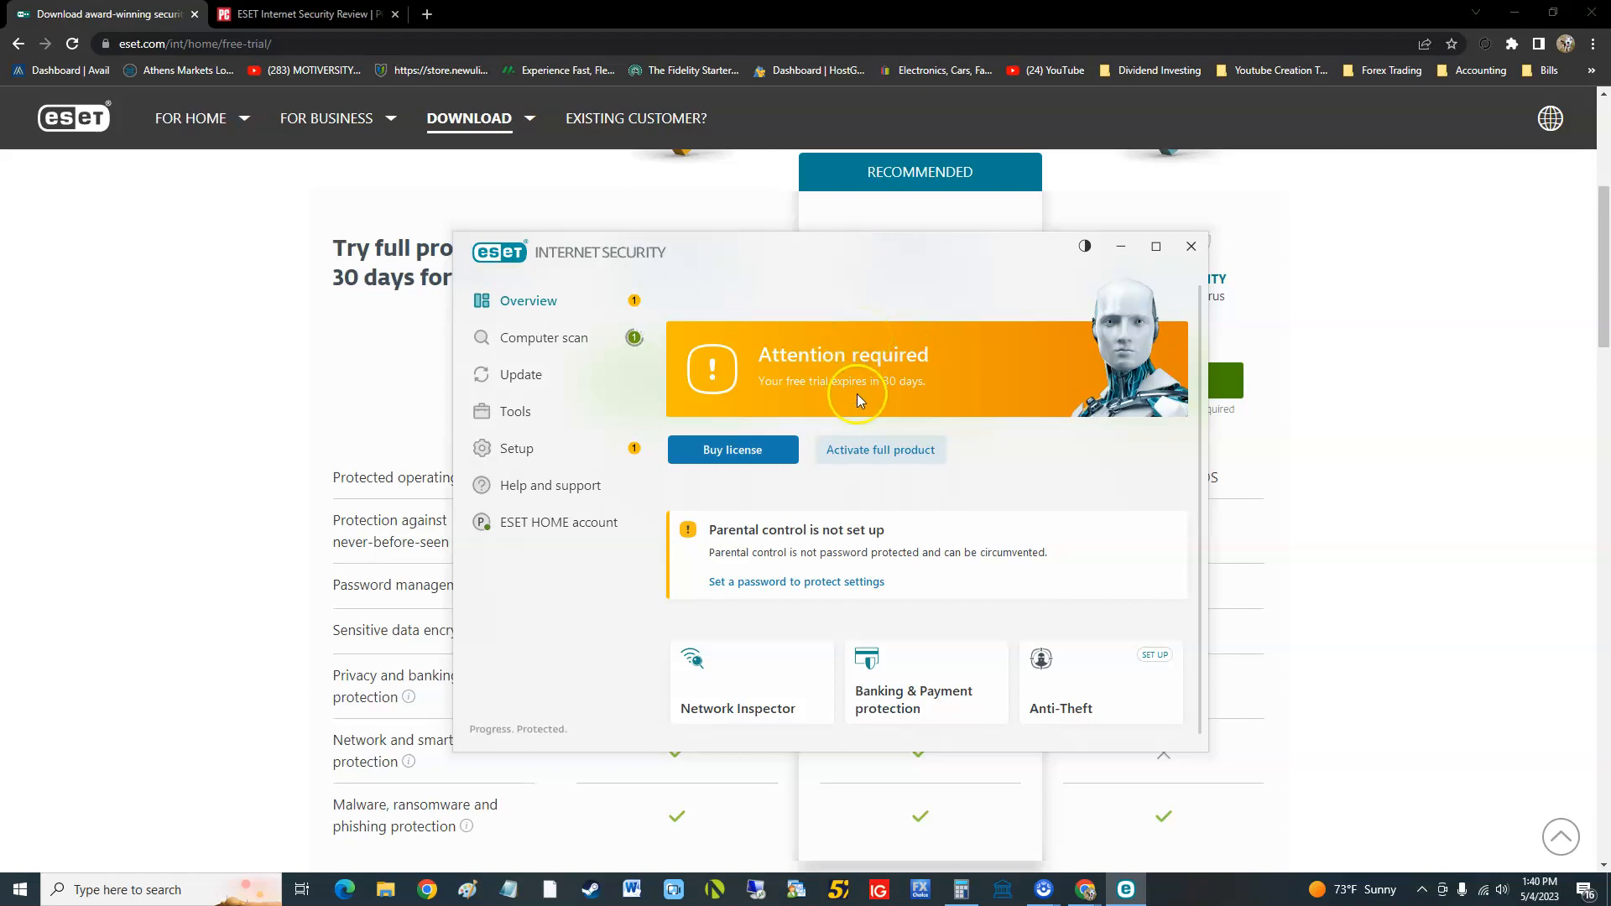
mouse_move(937, 573)
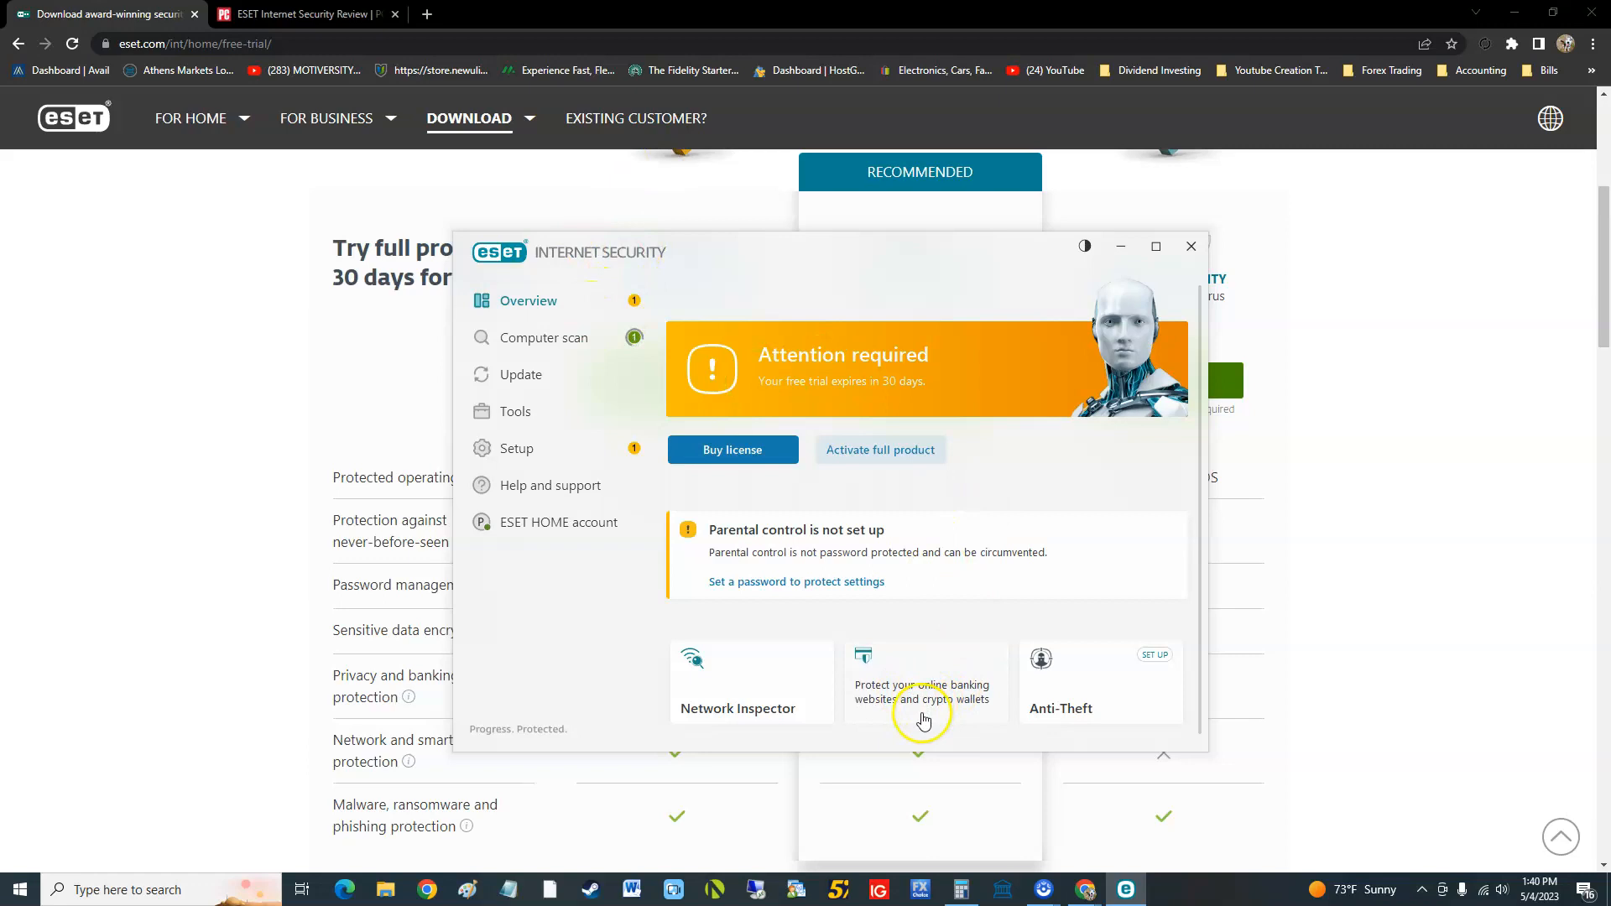
mouse_move(992, 715)
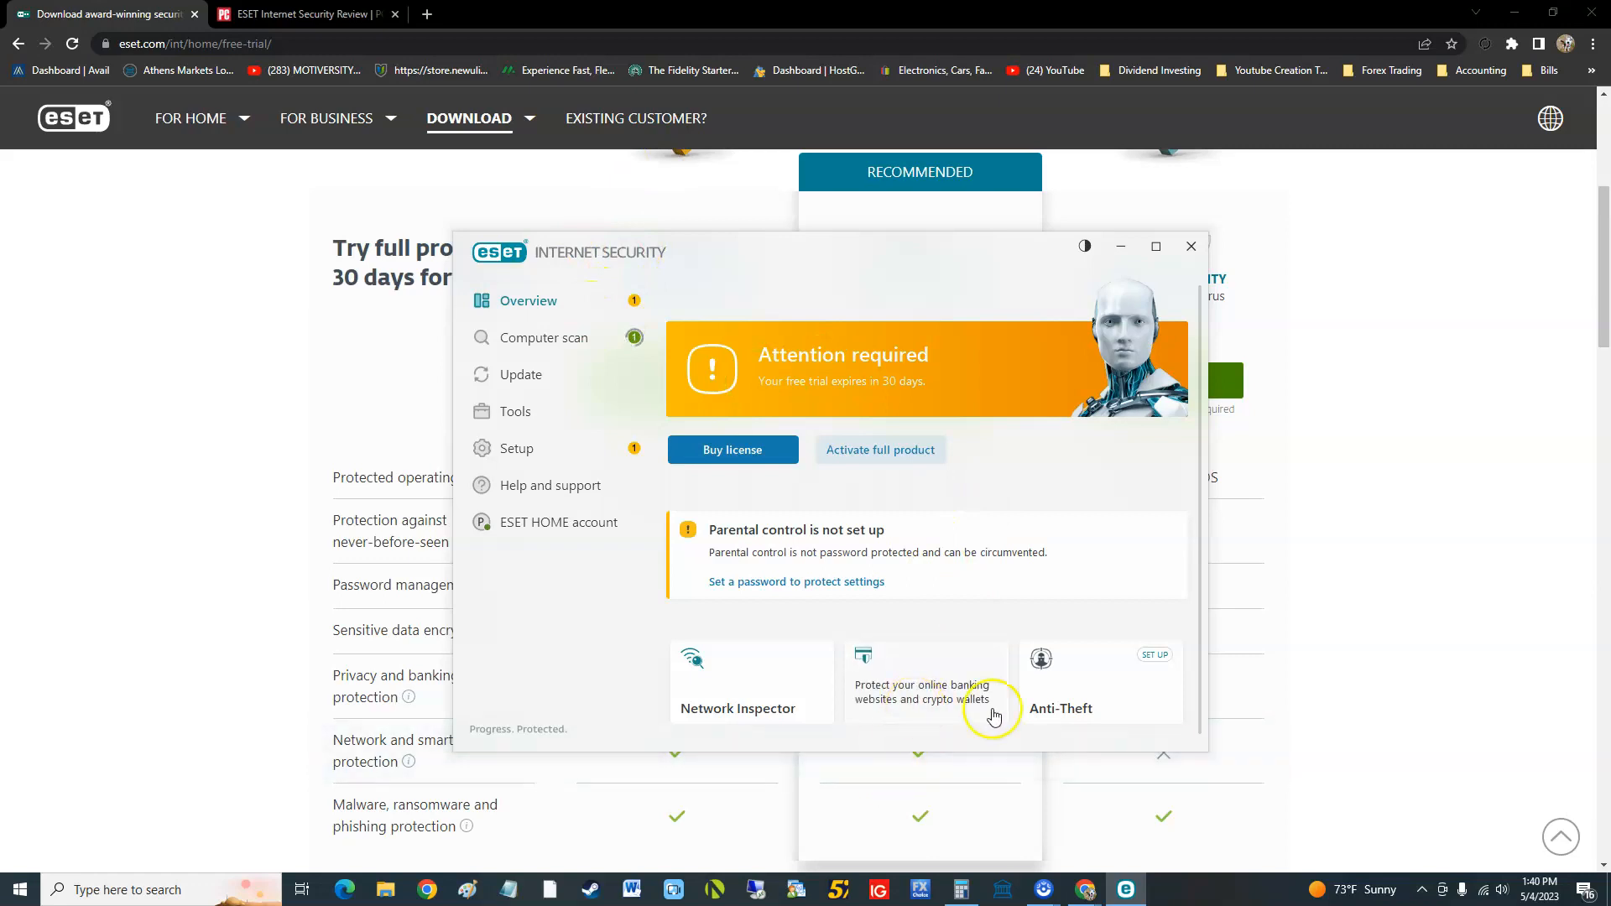
mouse_move(1135, 713)
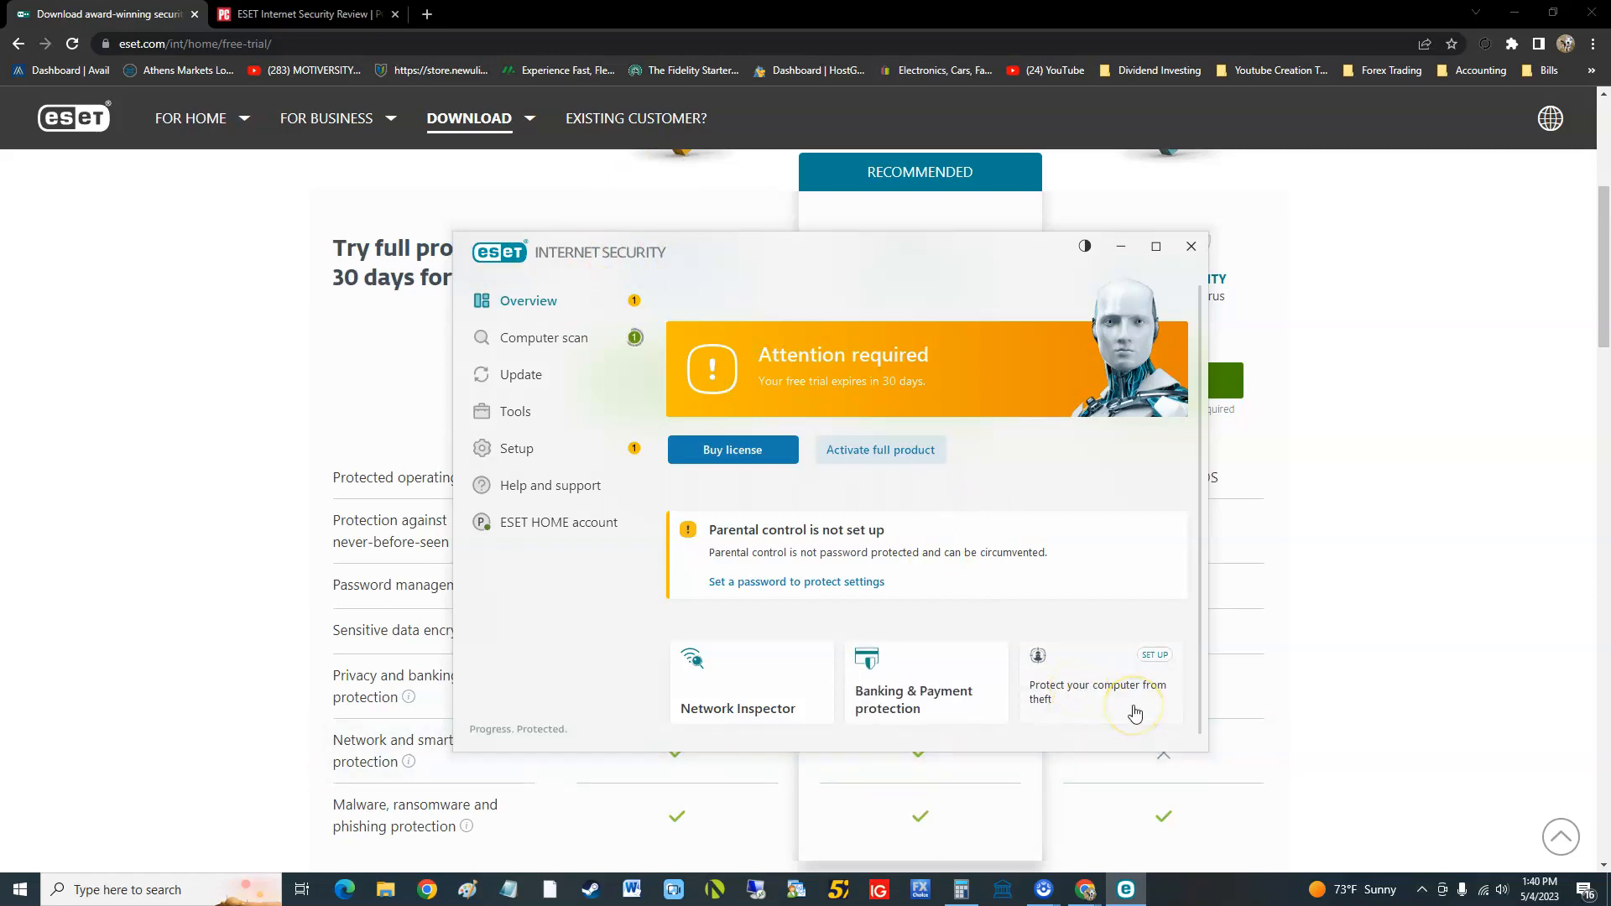
mouse_move(765, 696)
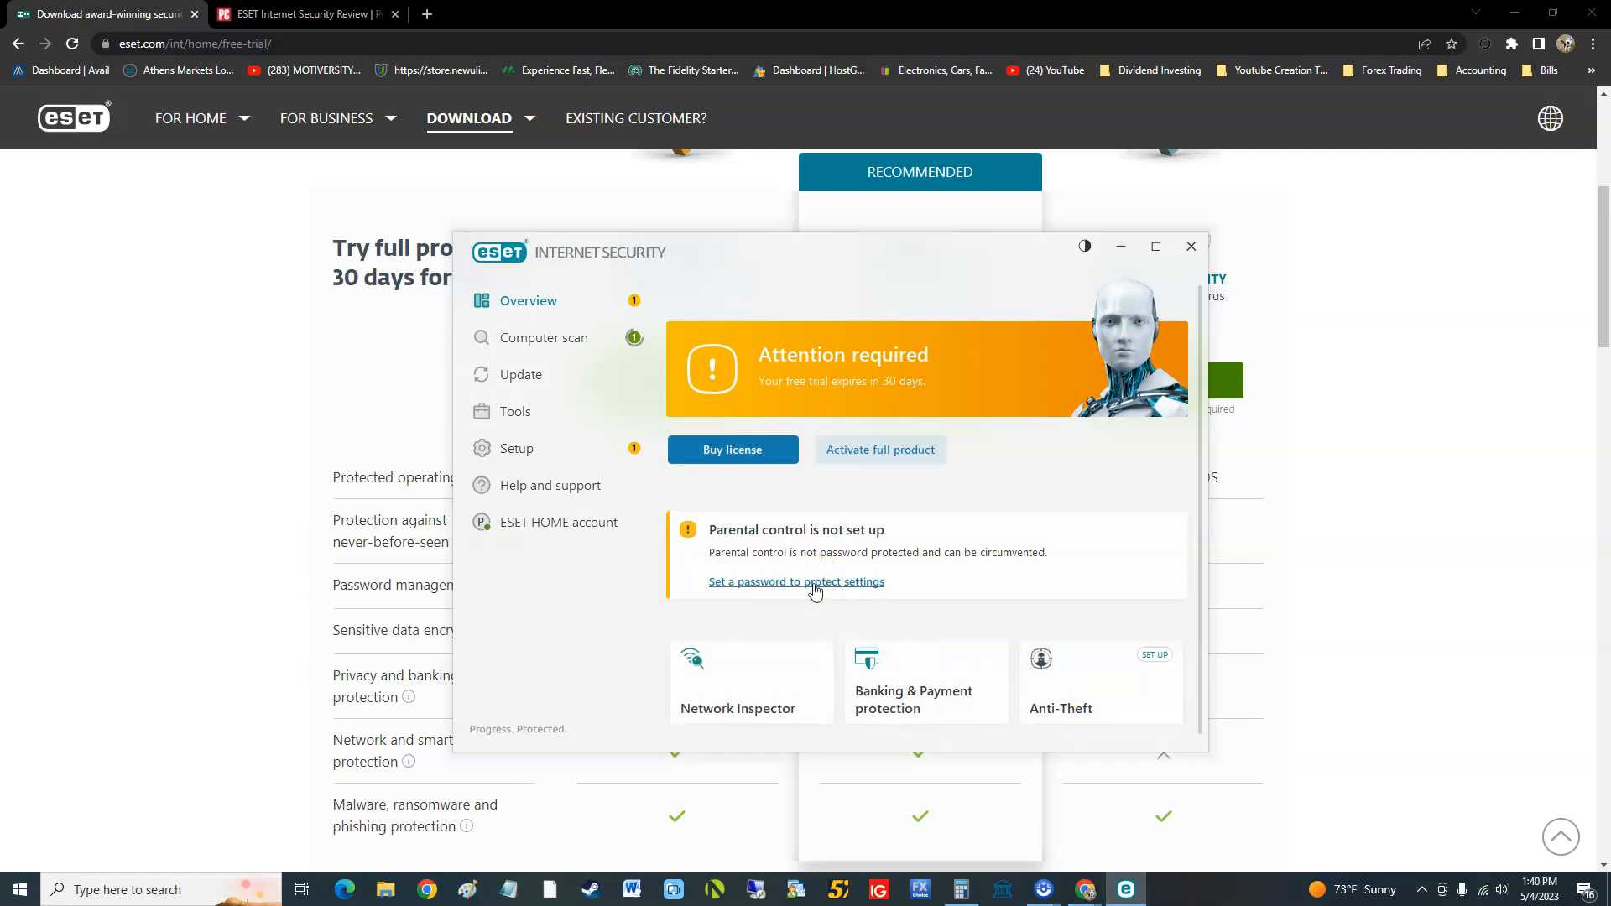
mouse_move(823, 418)
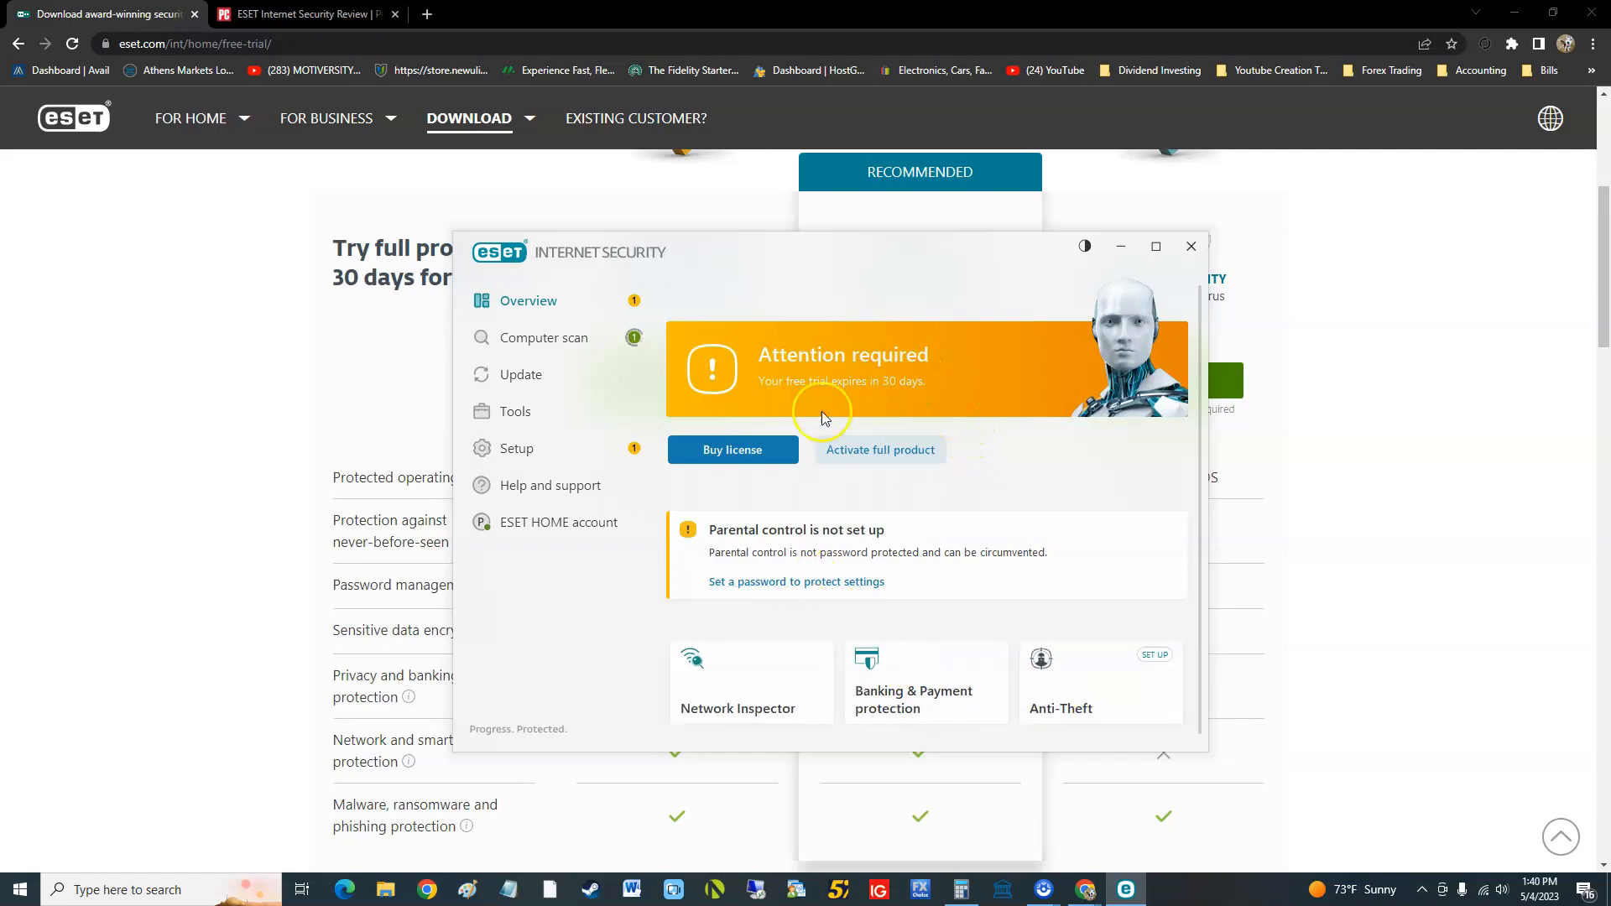
mouse_move(842, 397)
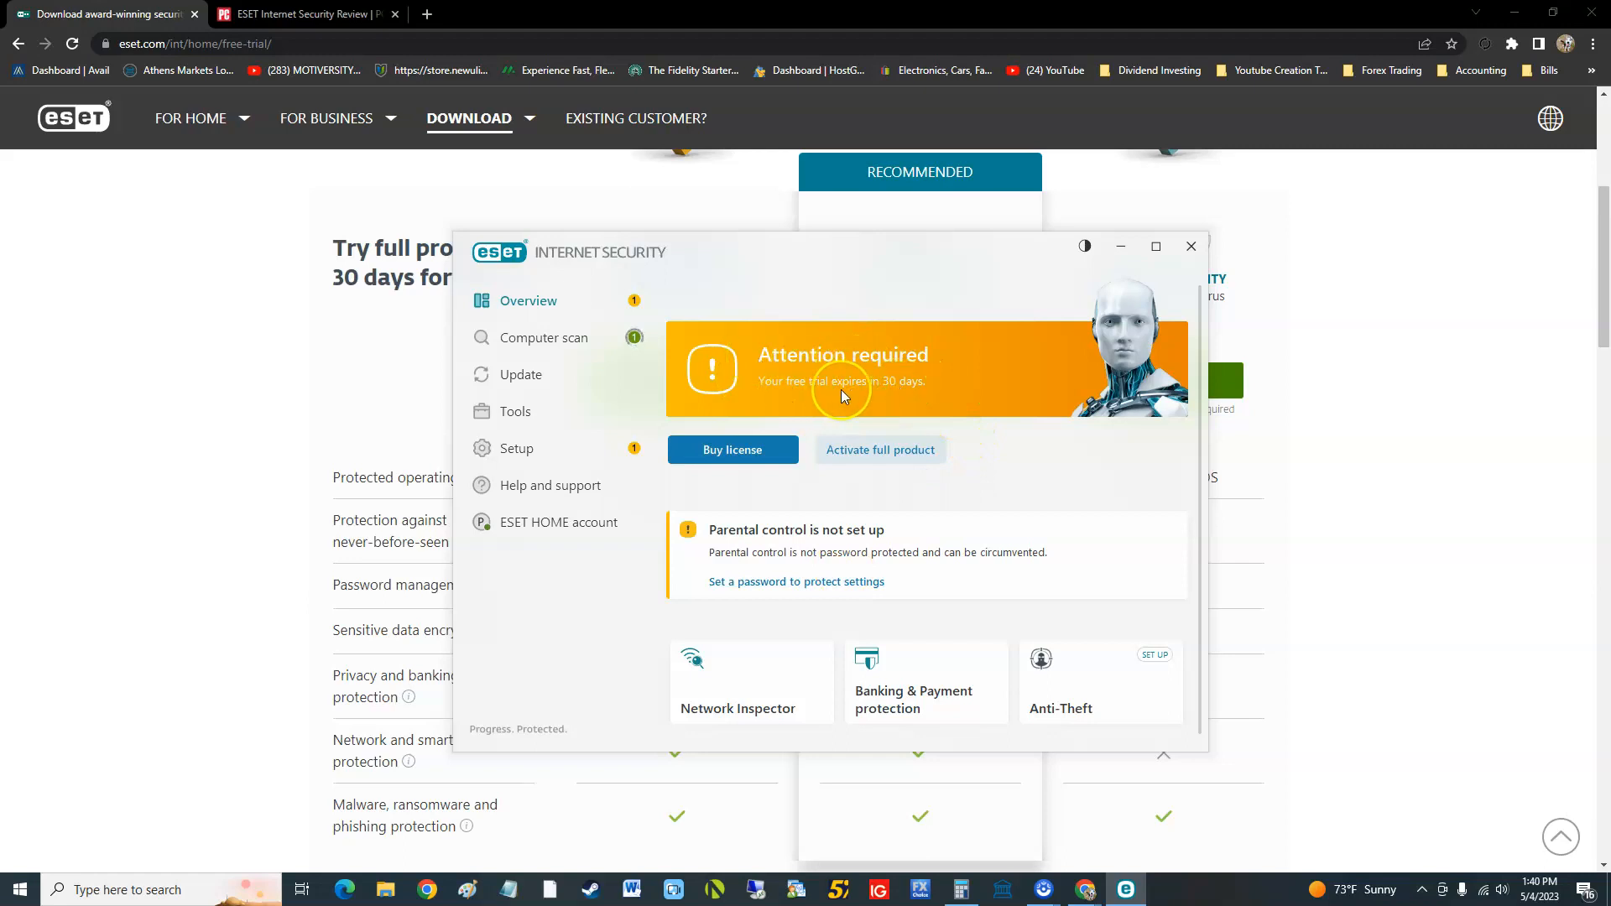
mouse_move(850, 668)
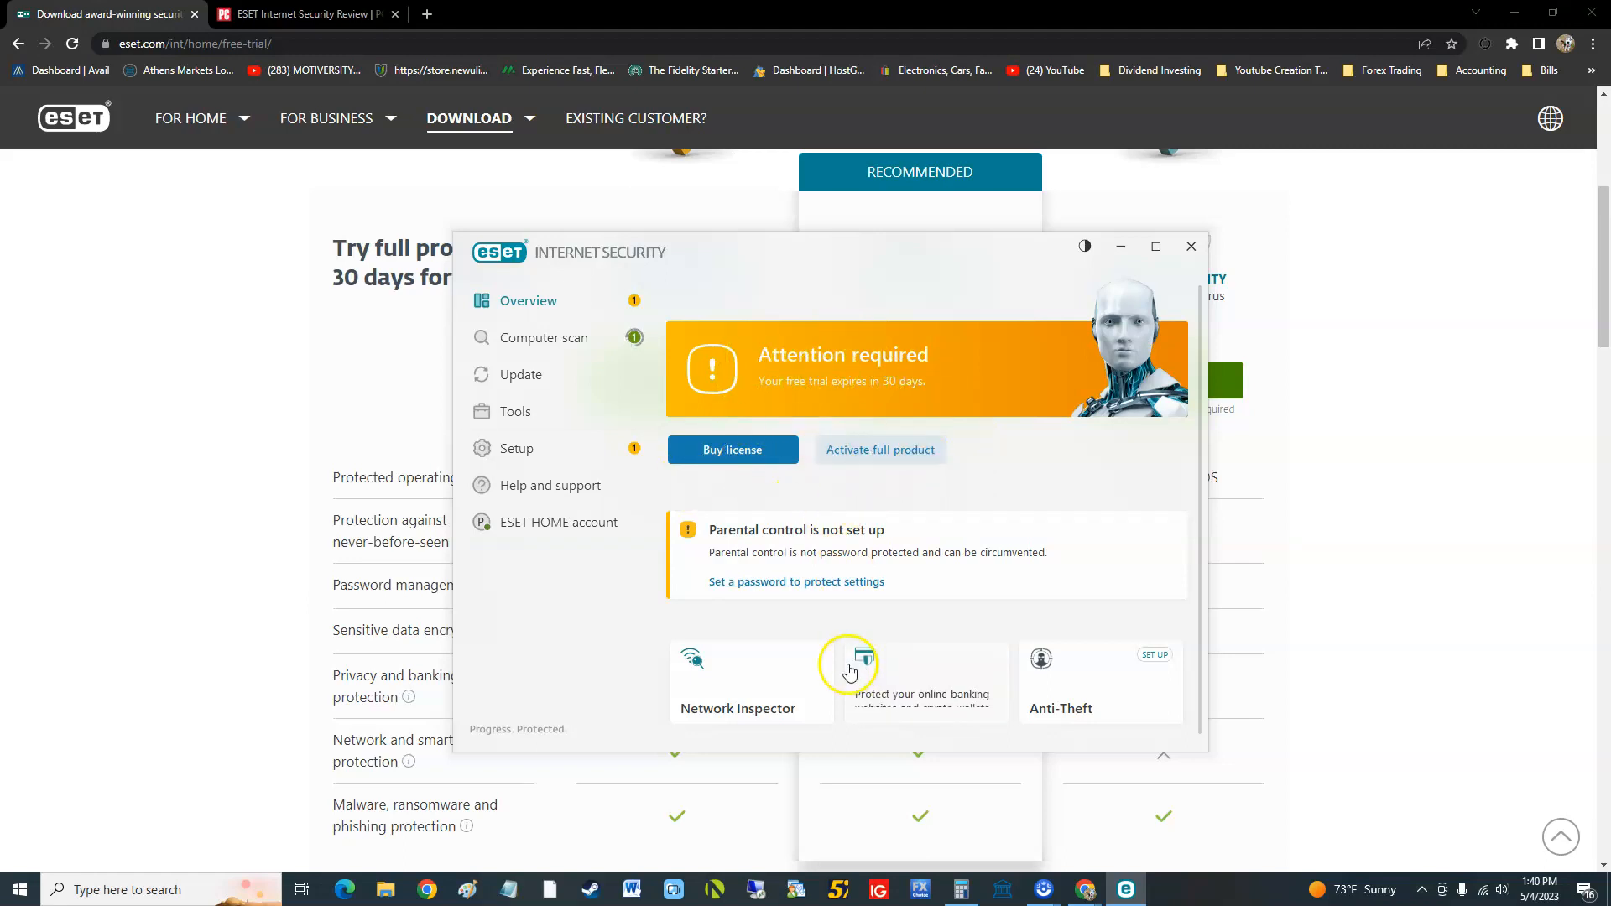
mouse_move(908, 683)
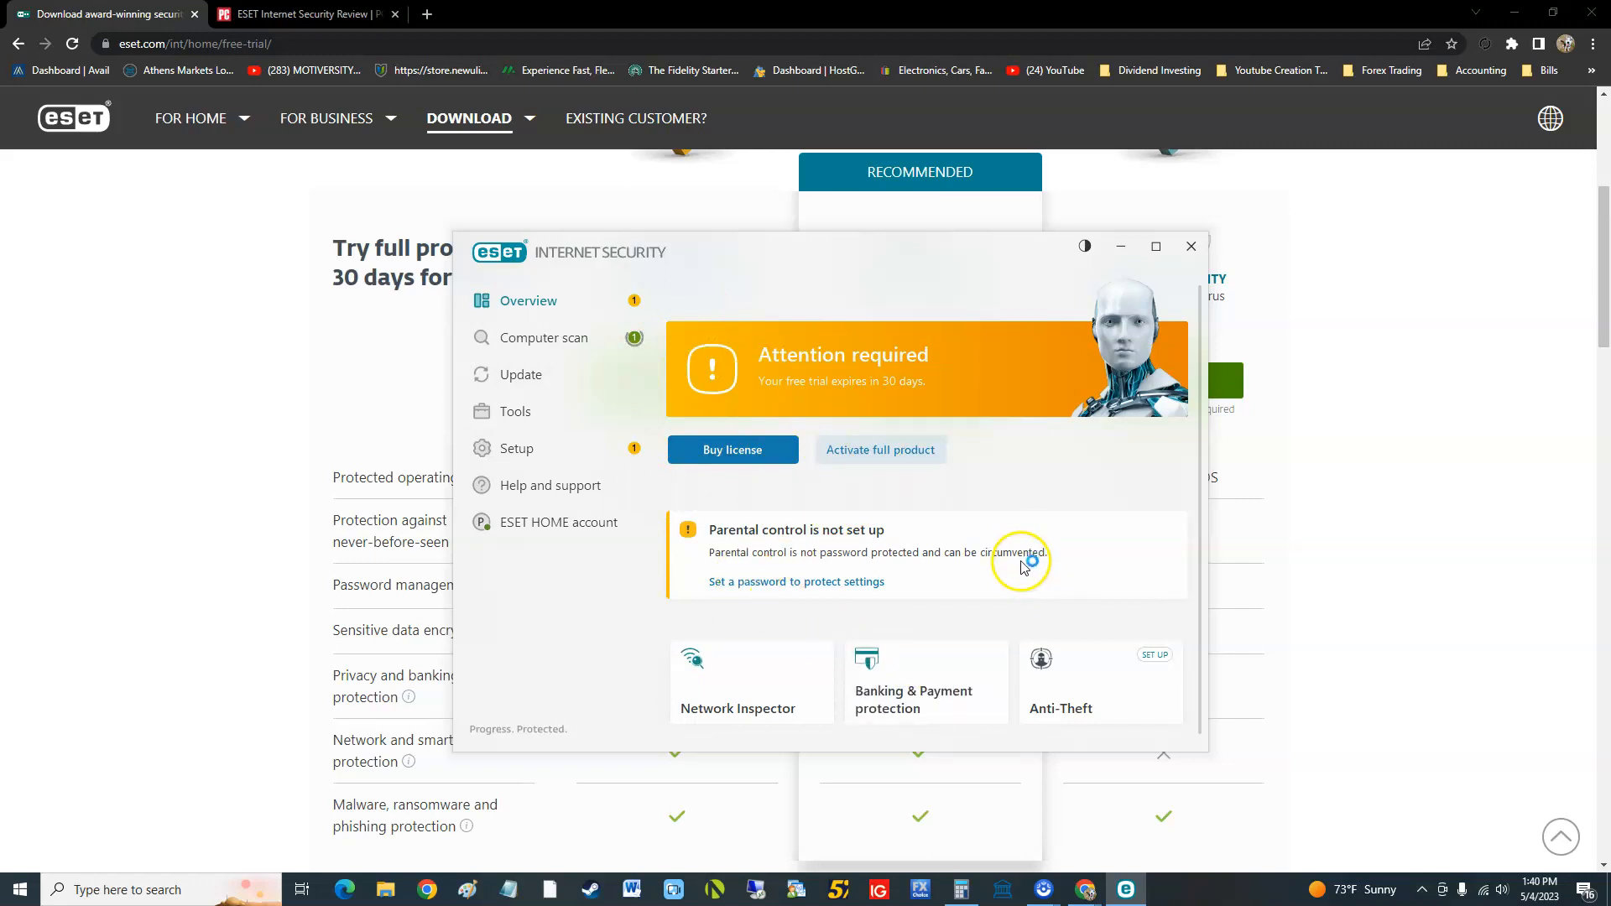
Step: Launch the secured Banking & Payment browser and reach Wells Fargo's homepage via a 'wells fargo' search
left_click(913, 683)
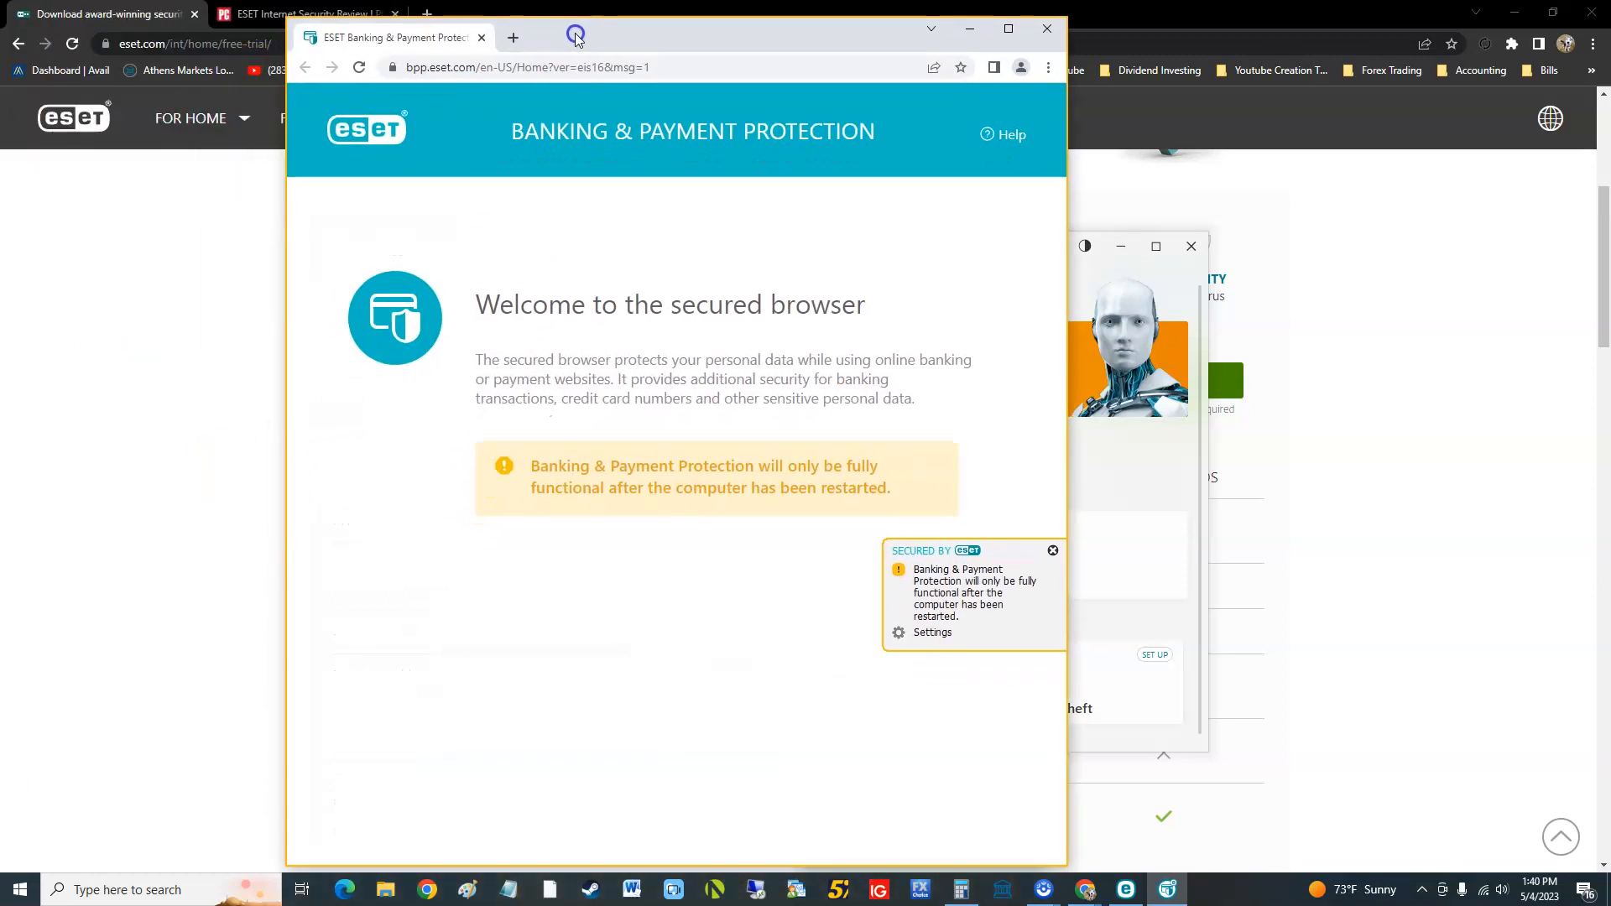
left_click(1053, 550)
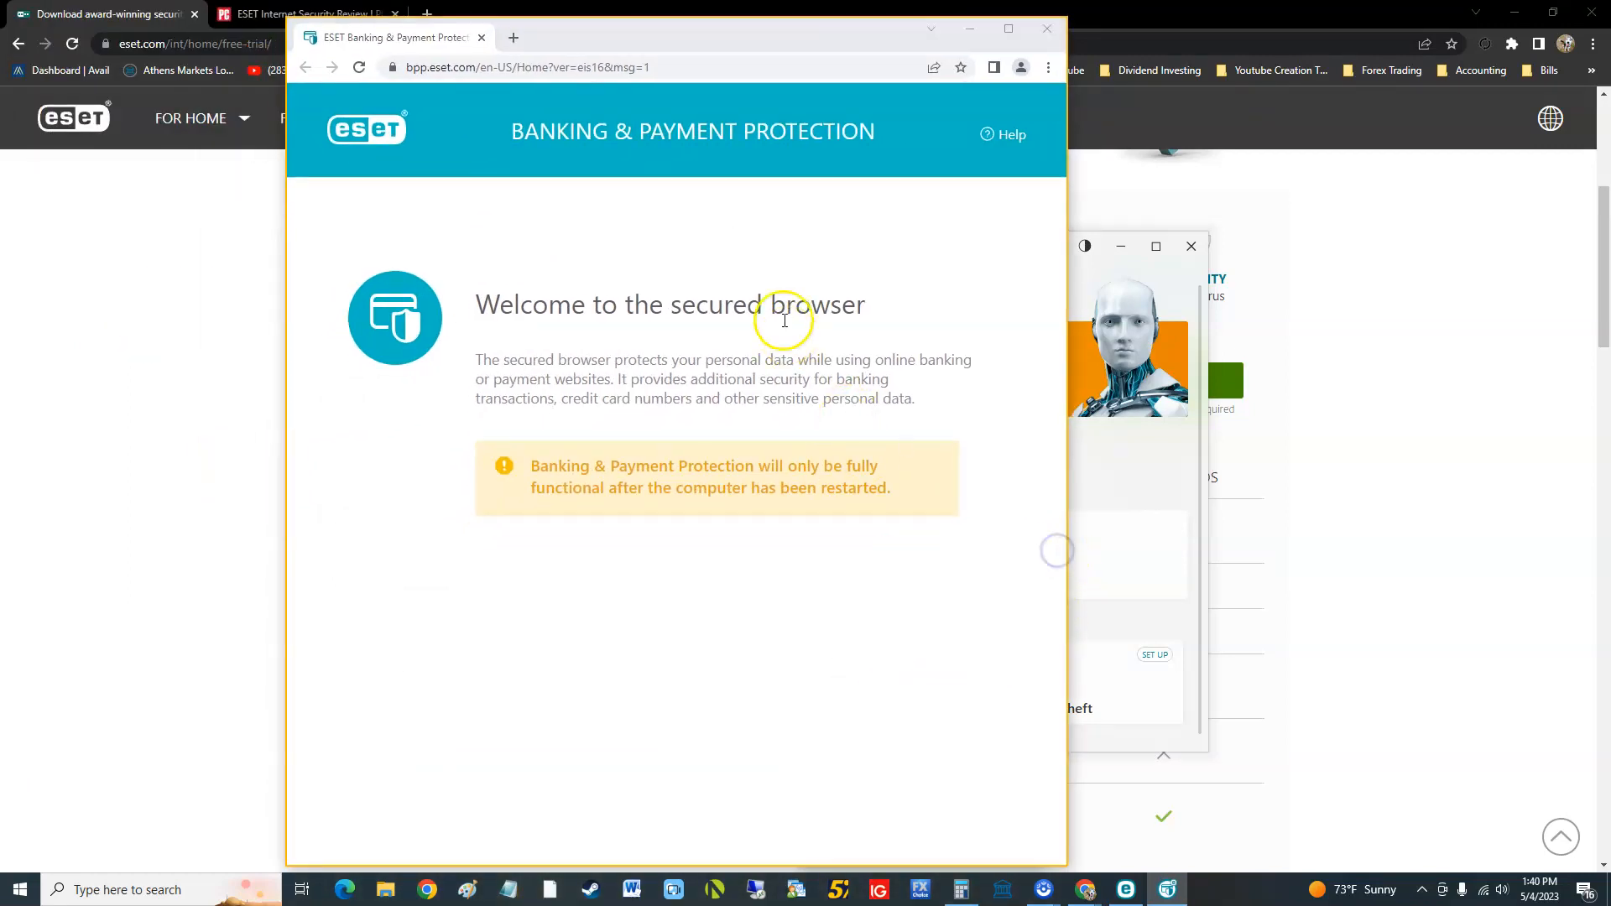
mouse_move(809, 353)
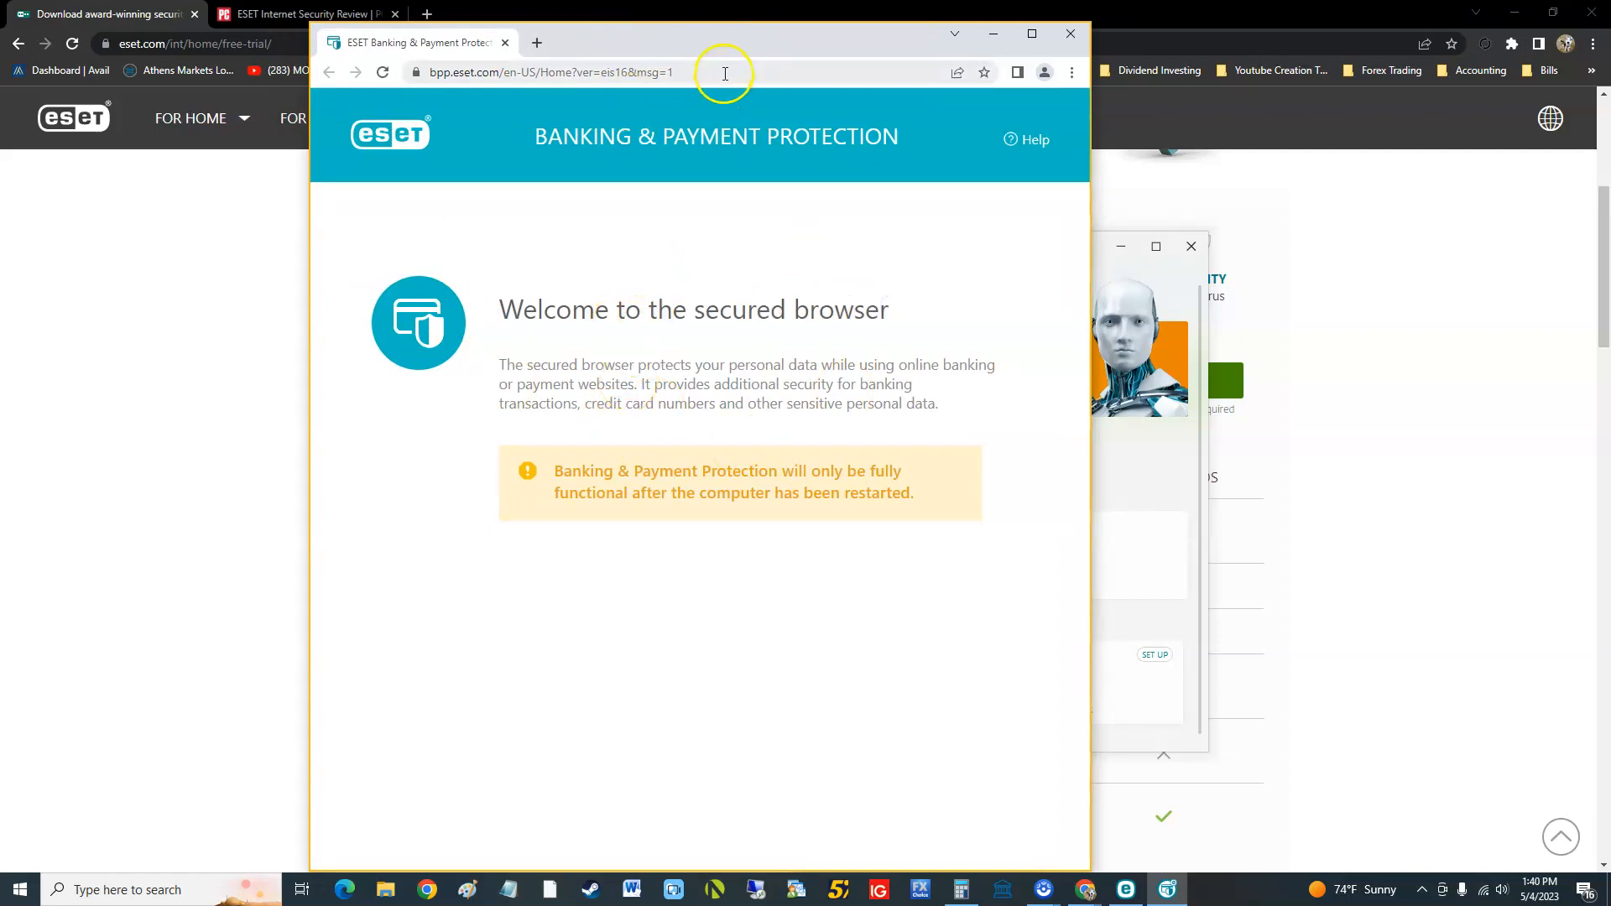
left_click(549, 72)
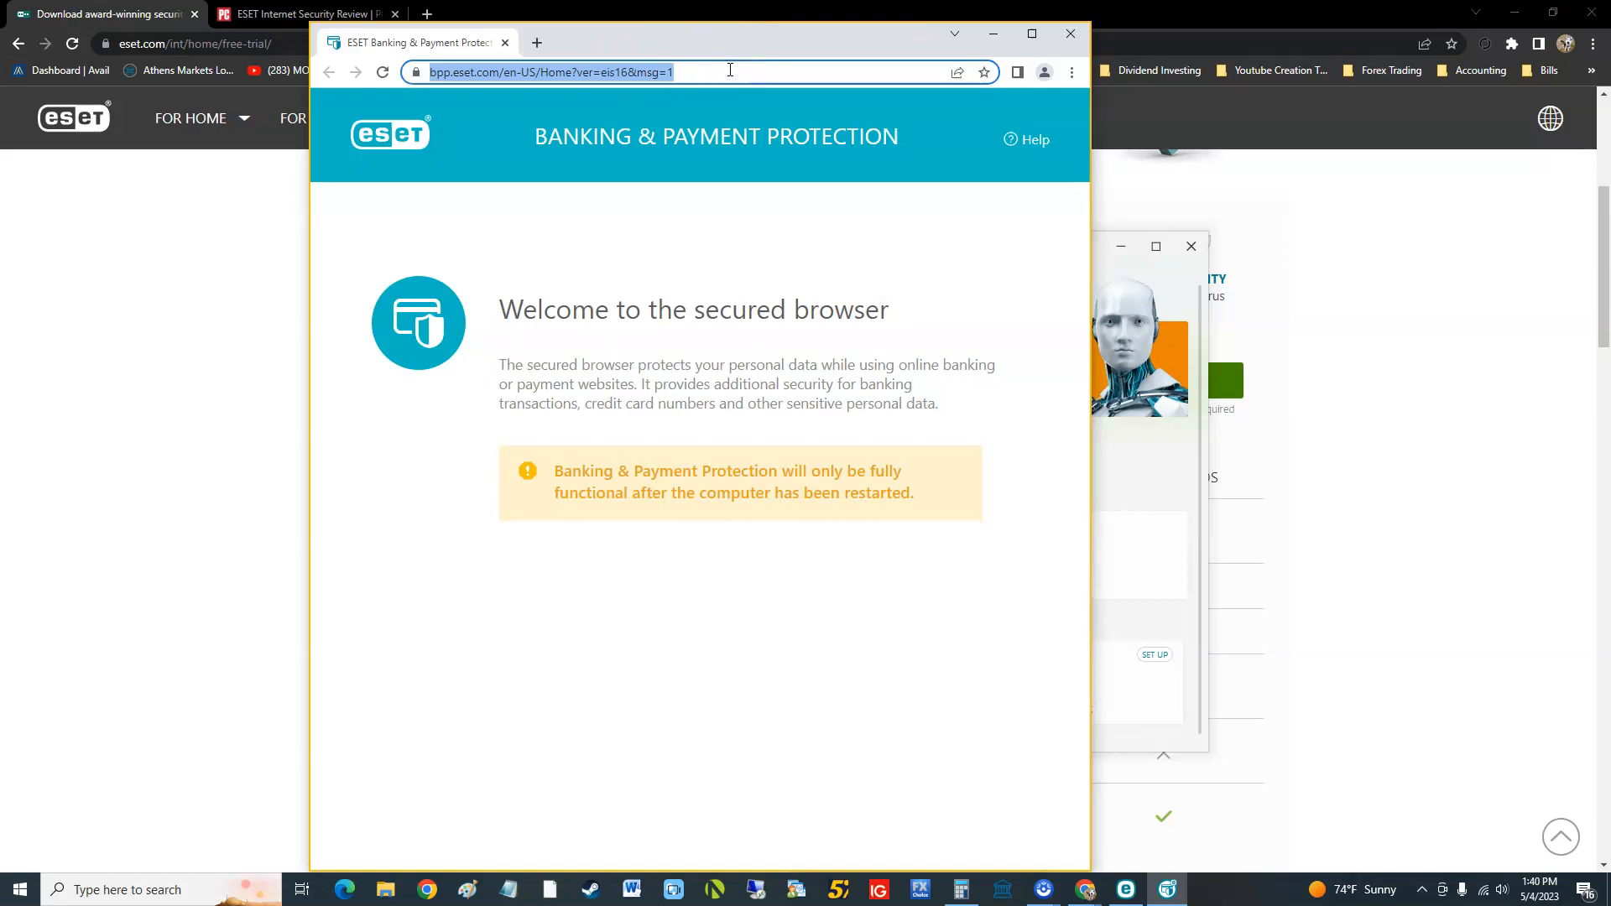
type("wells fargo")
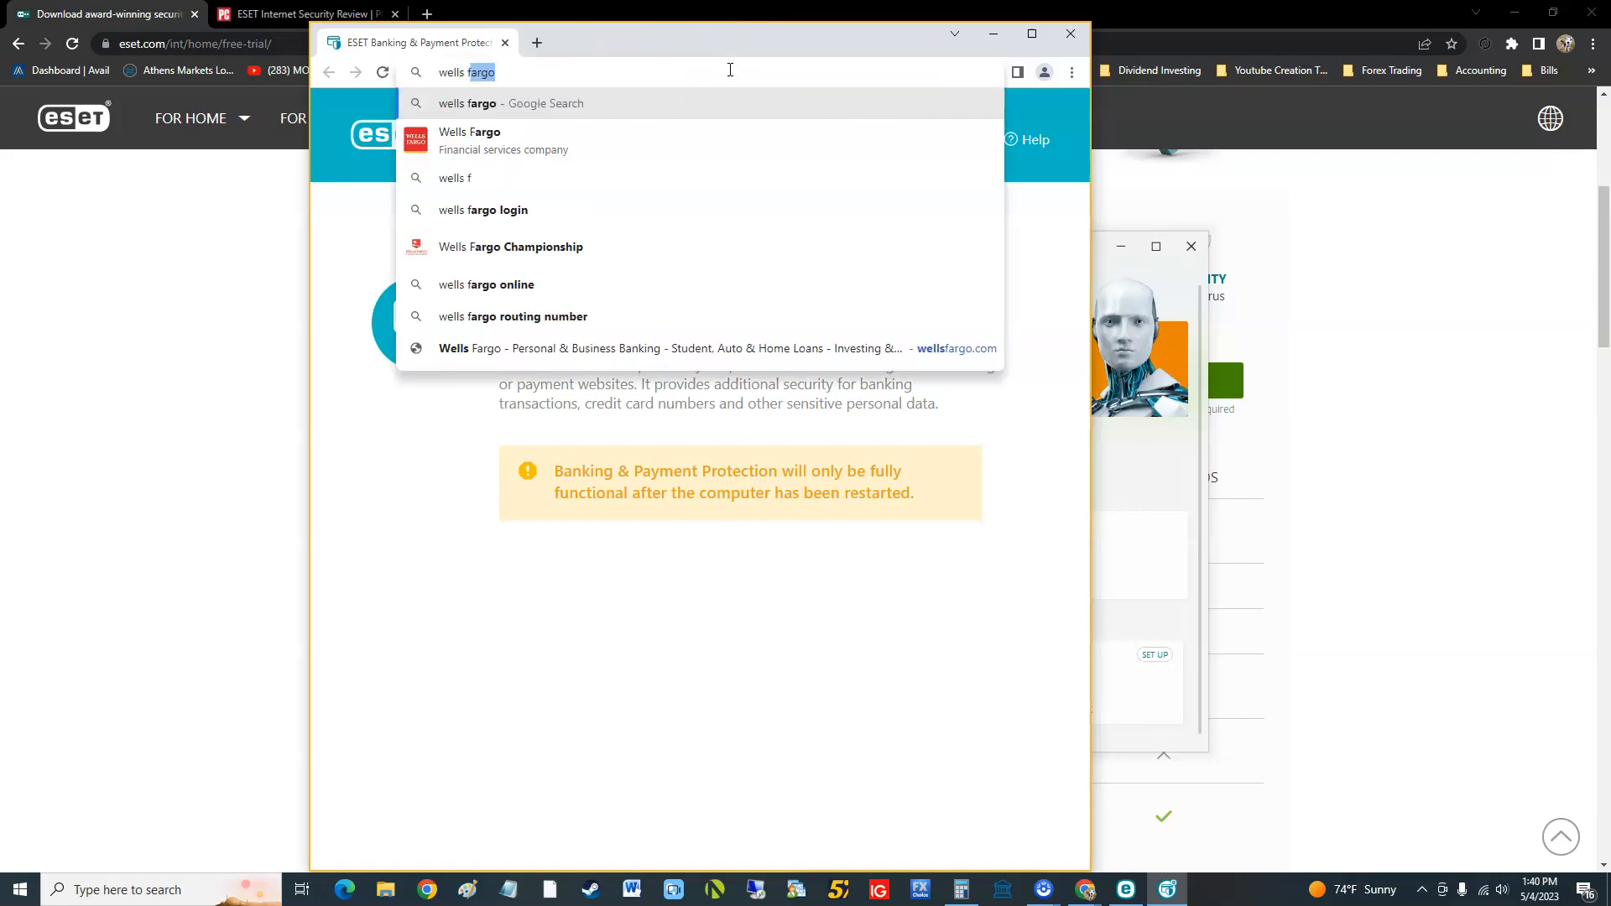
left_click(510, 102)
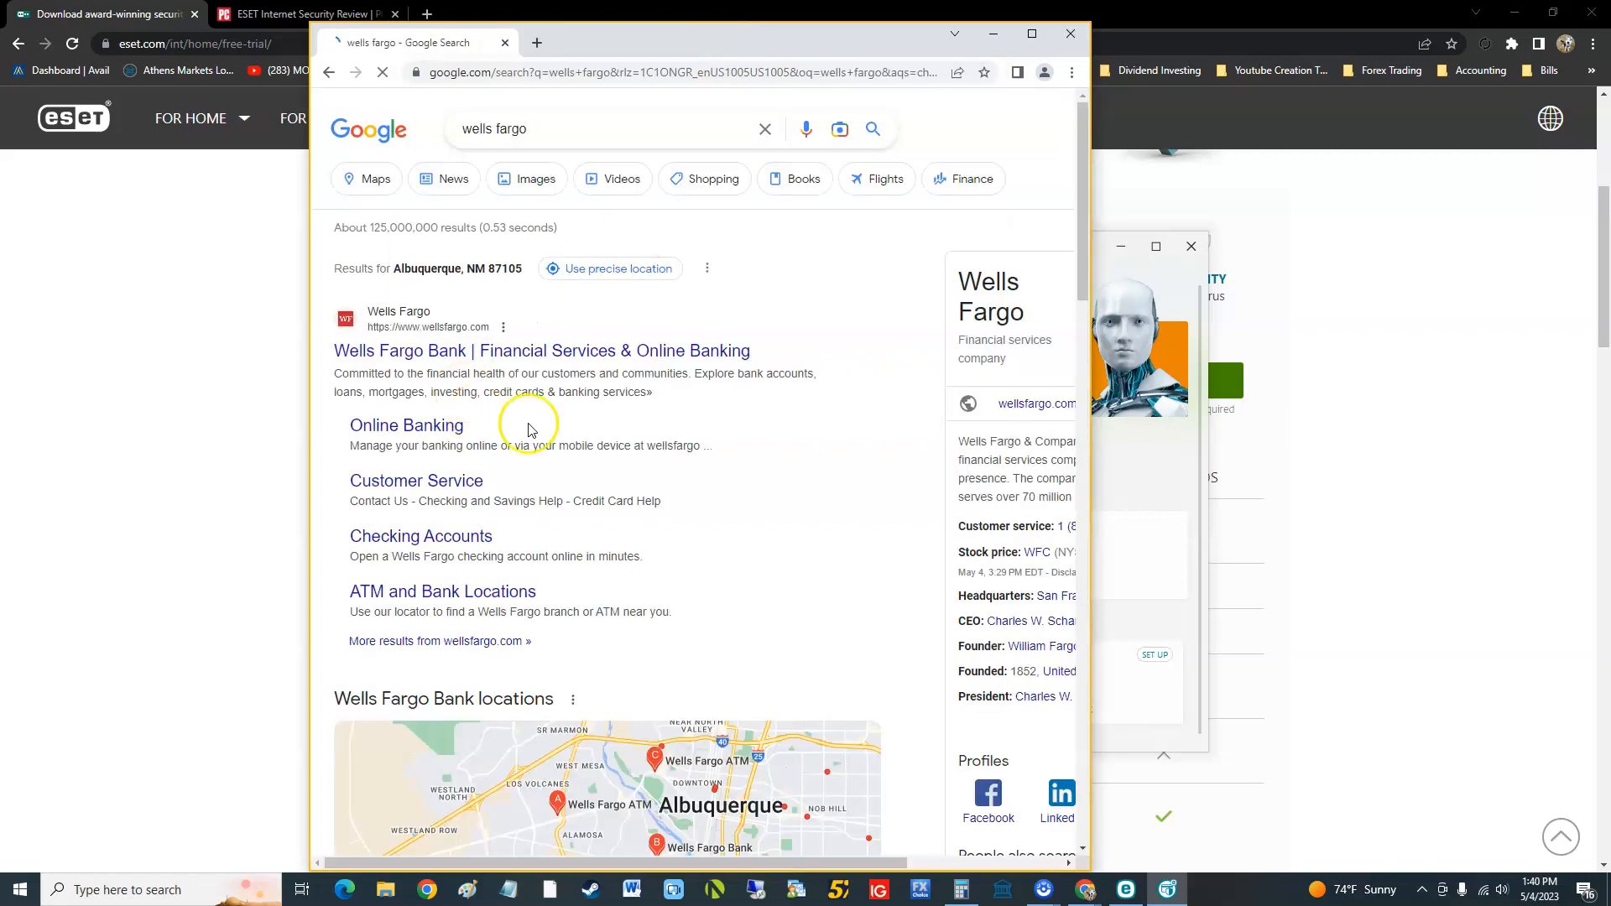
left_click(542, 351)
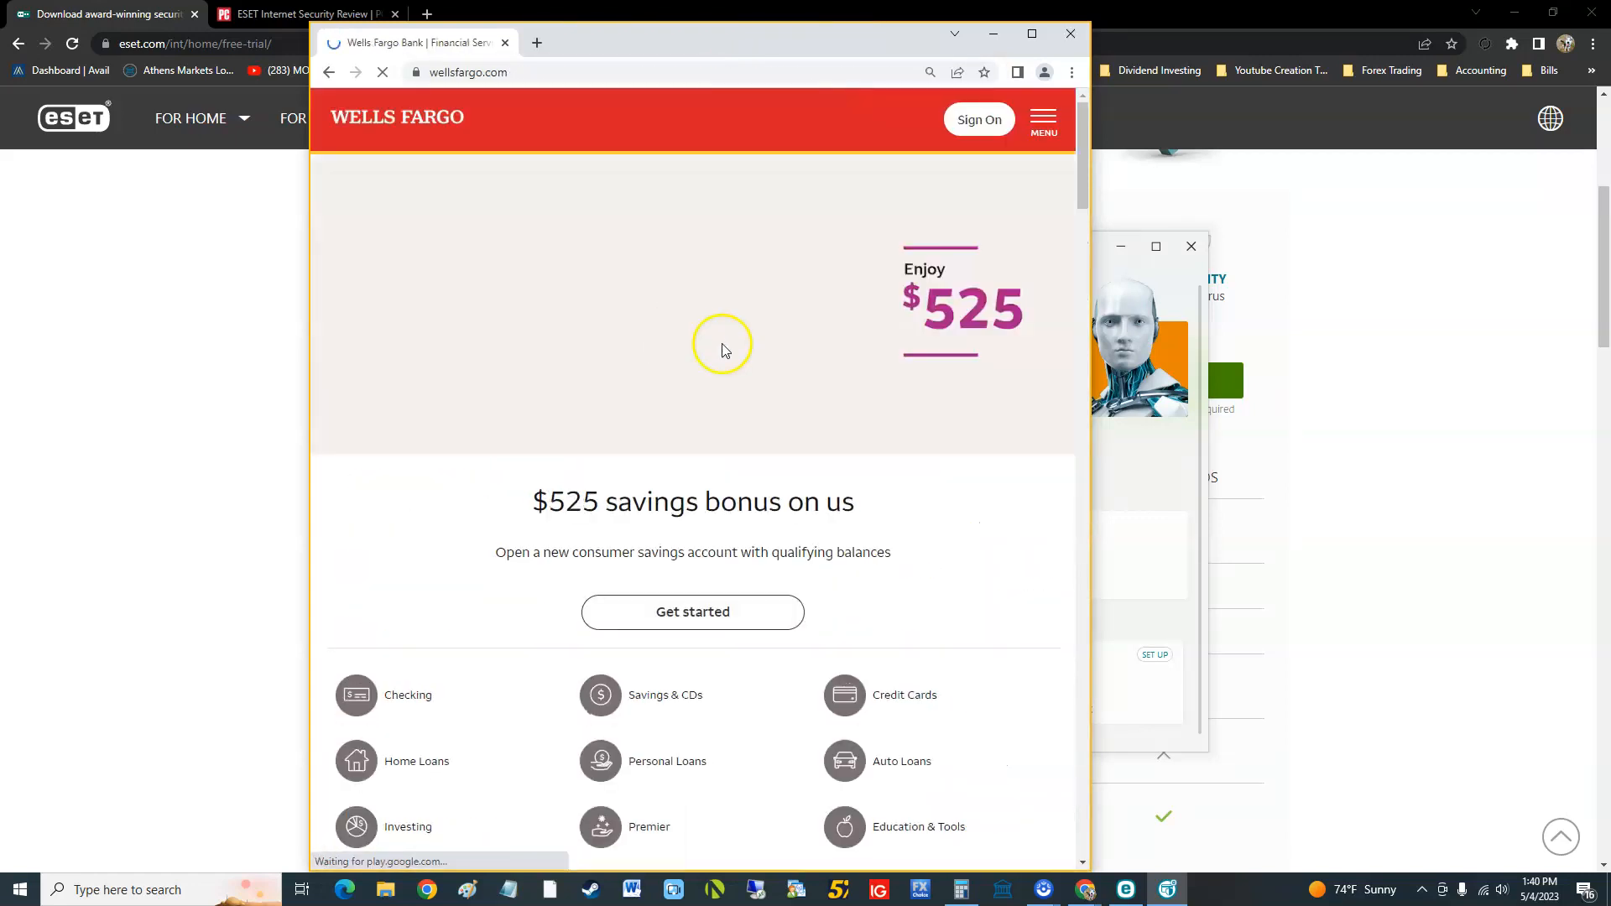
mouse_move(679, 392)
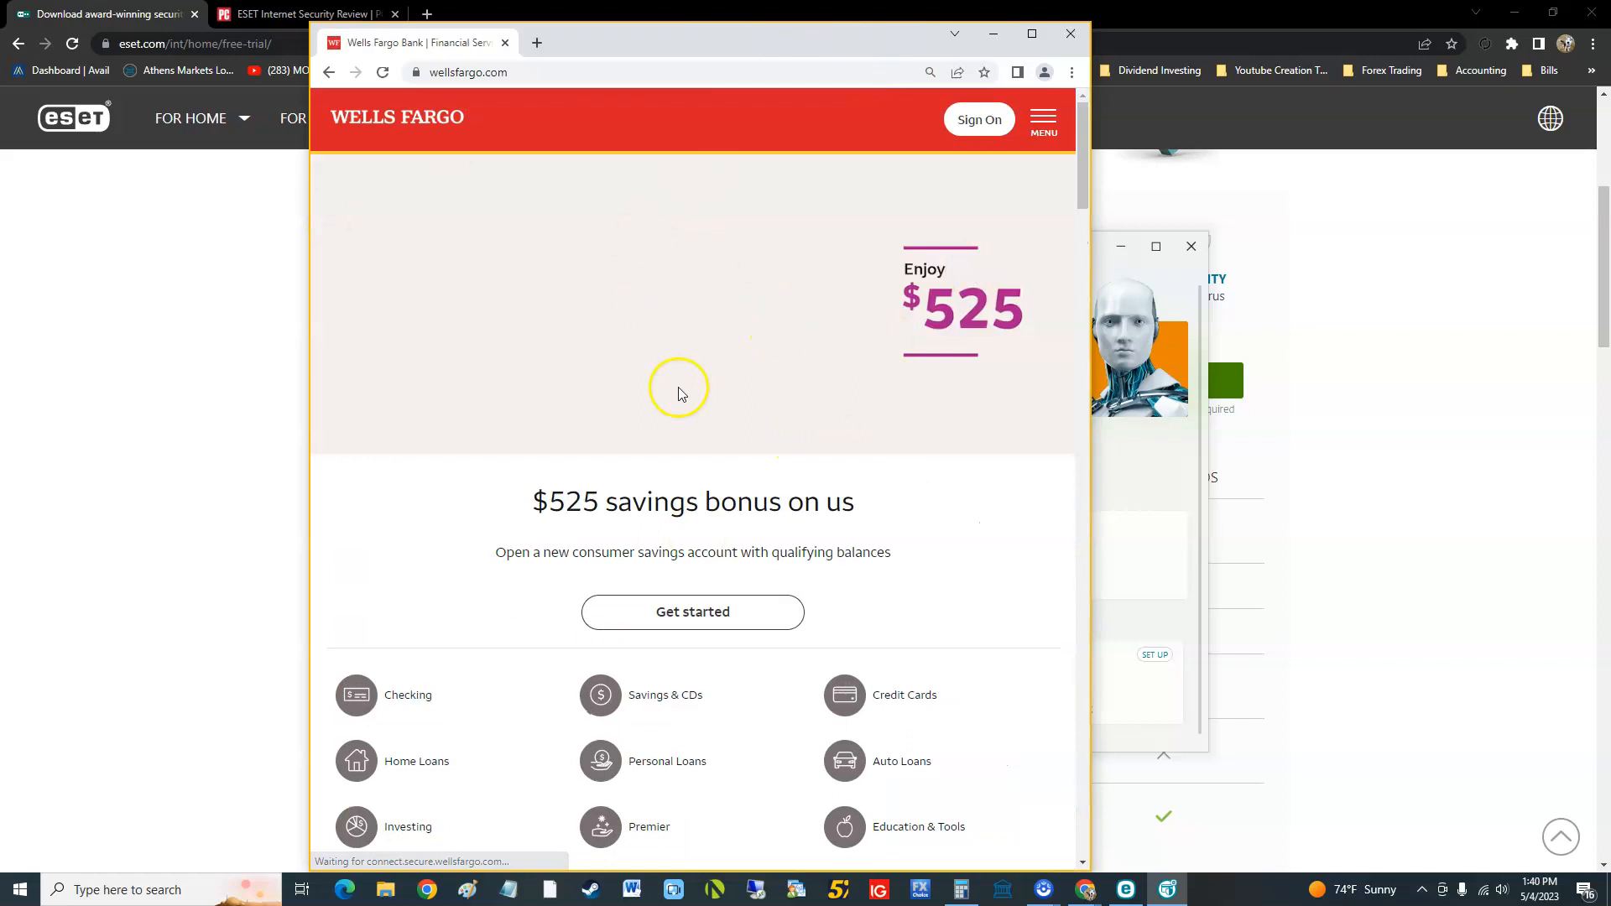
mouse_move(995, 278)
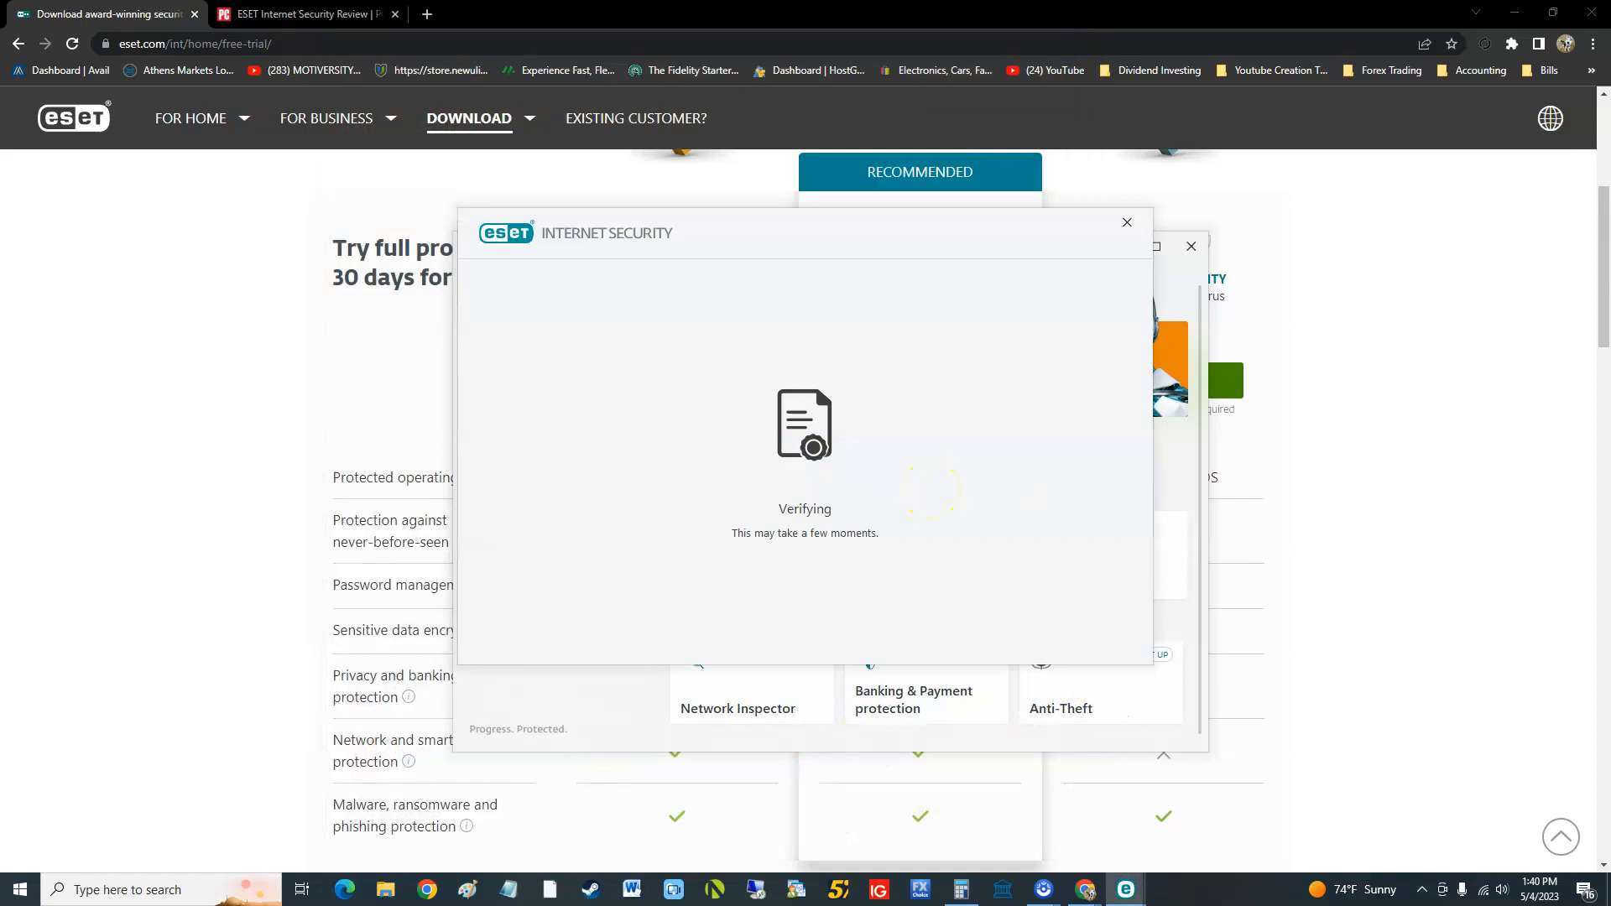
mouse_move(960, 499)
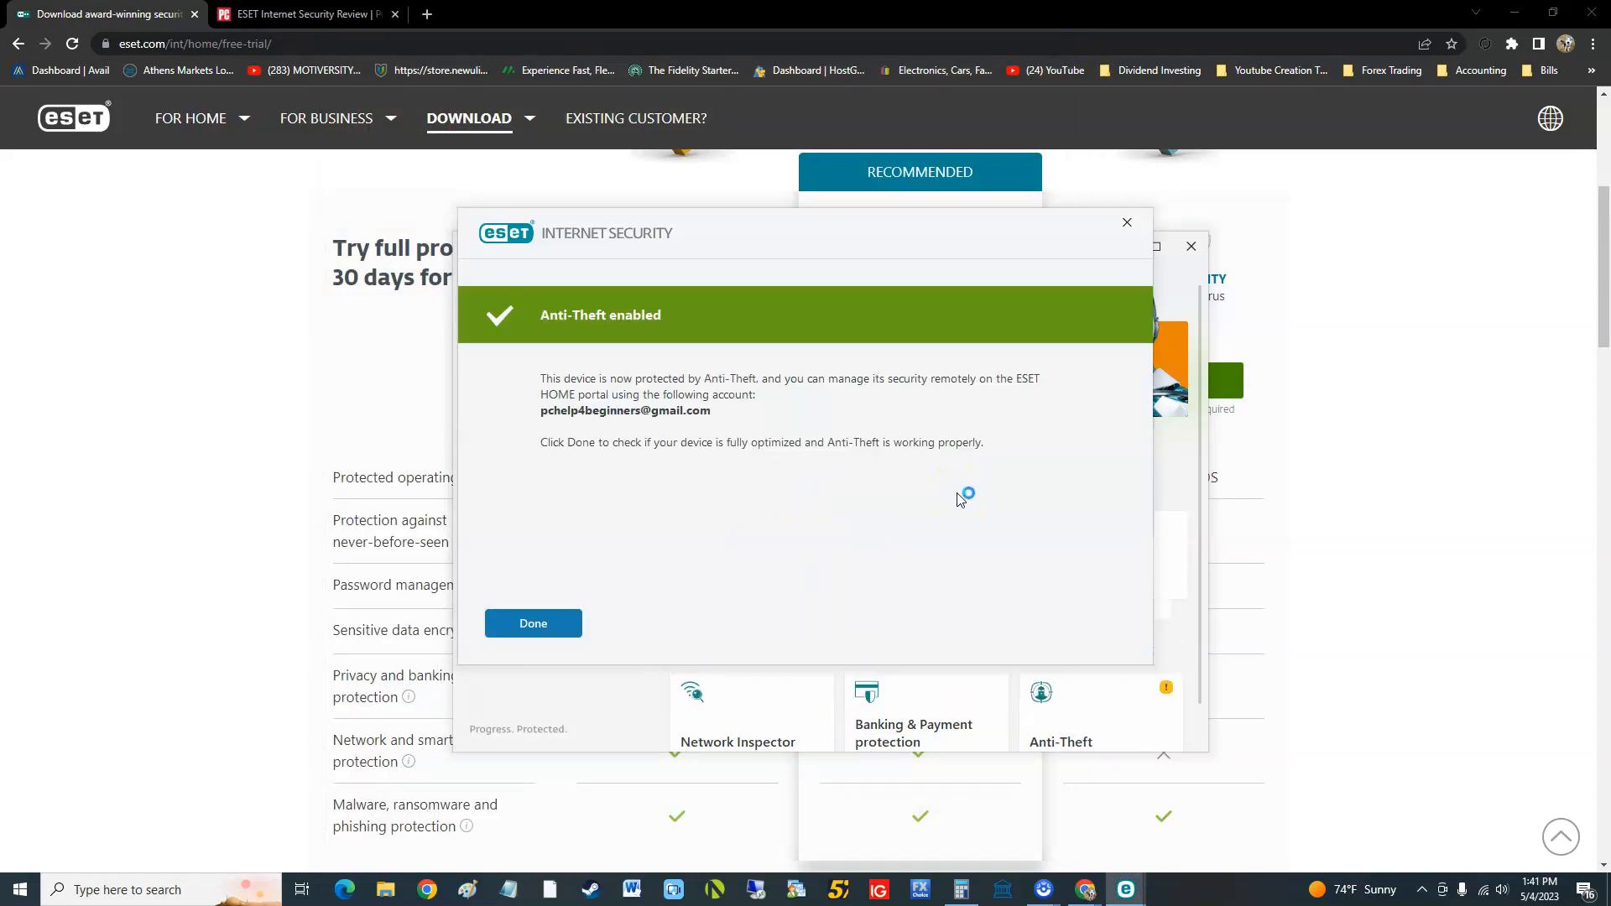
mouse_move(858, 393)
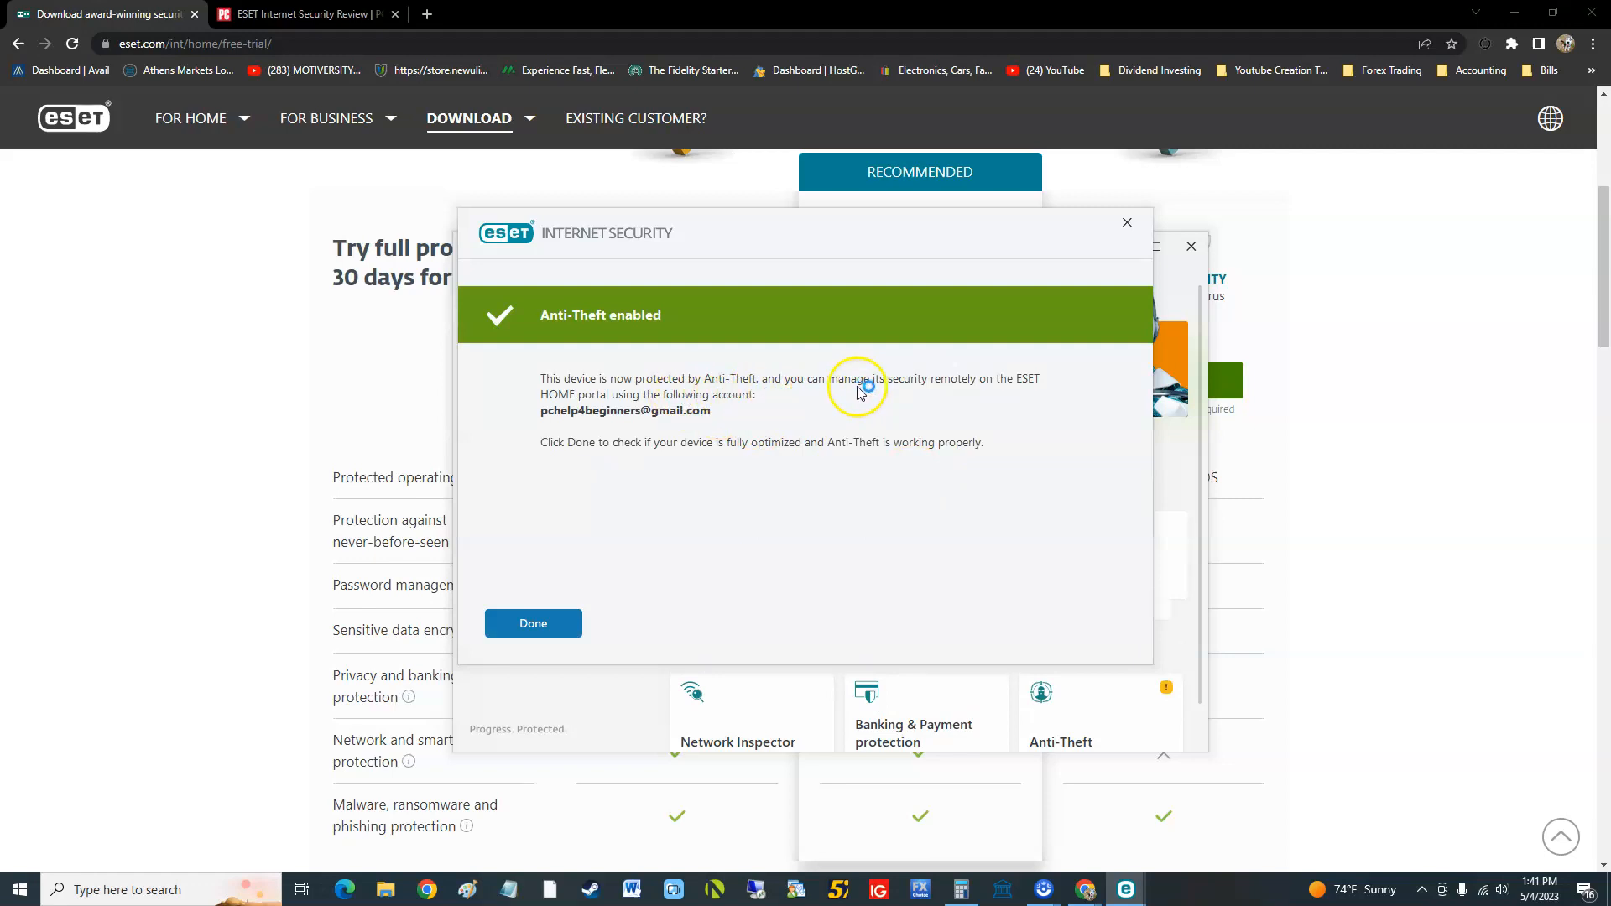
mouse_move(892, 404)
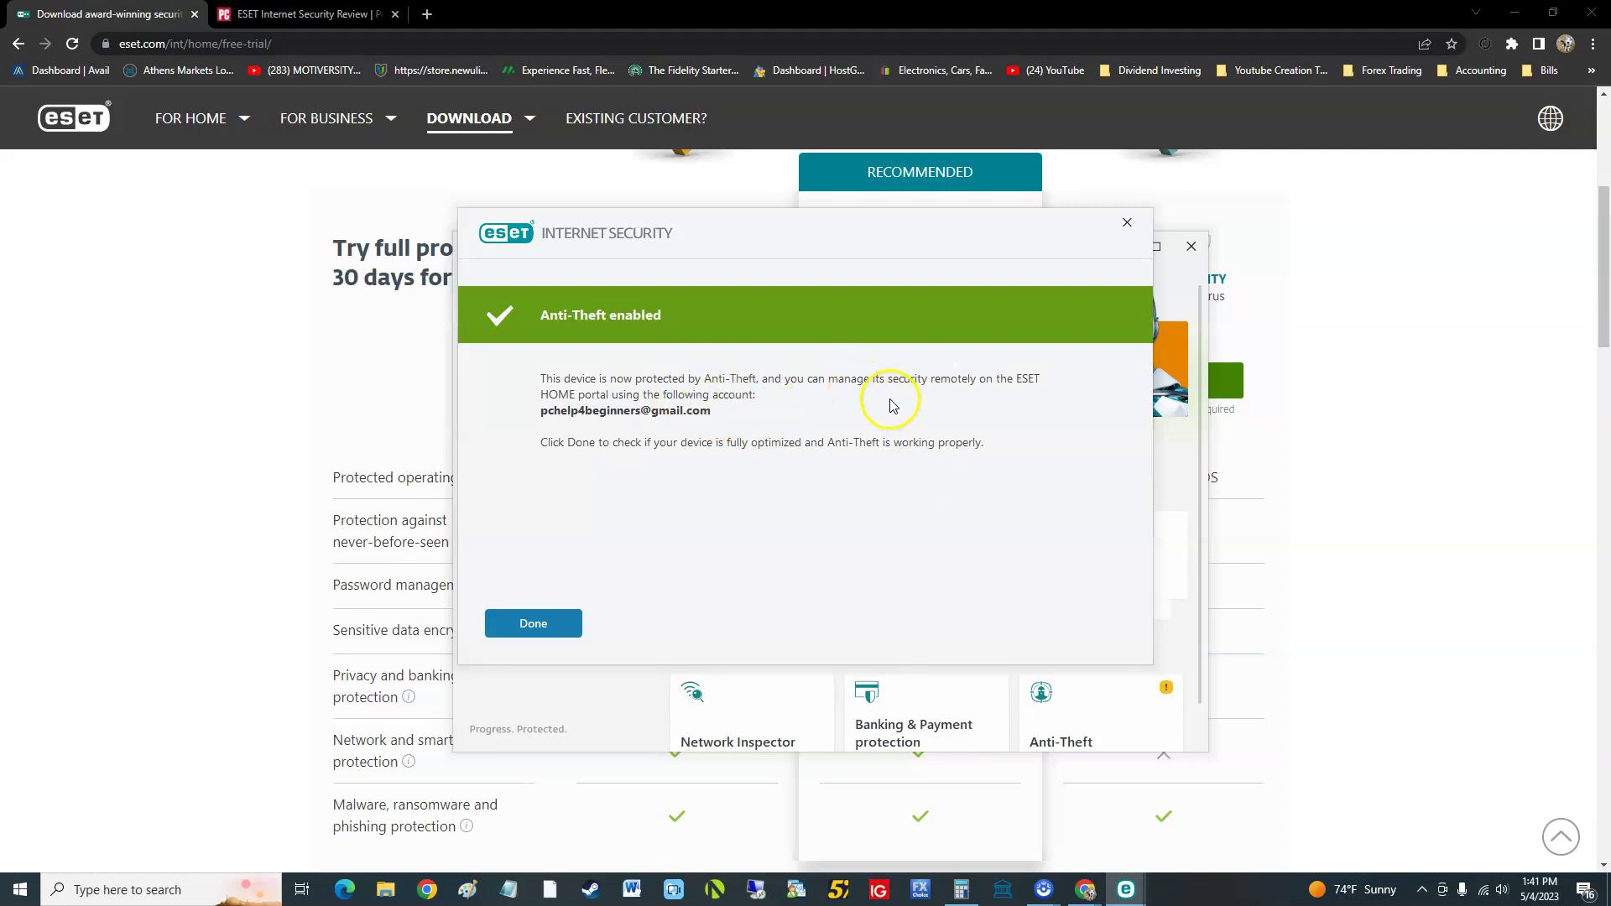
mouse_move(930, 399)
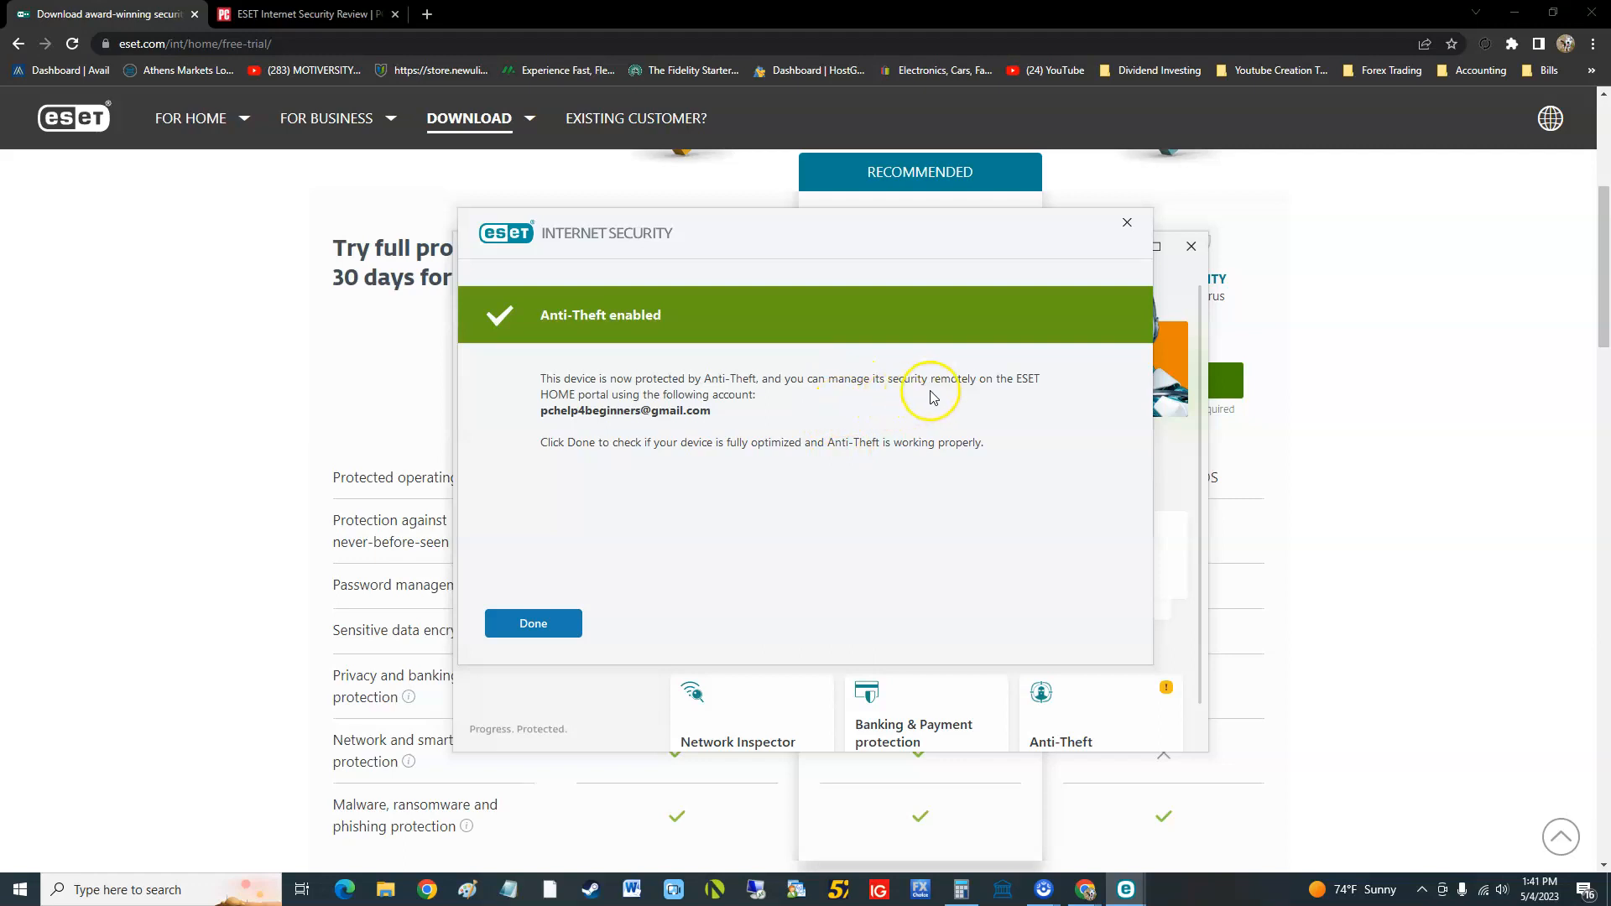
mouse_move(1017, 393)
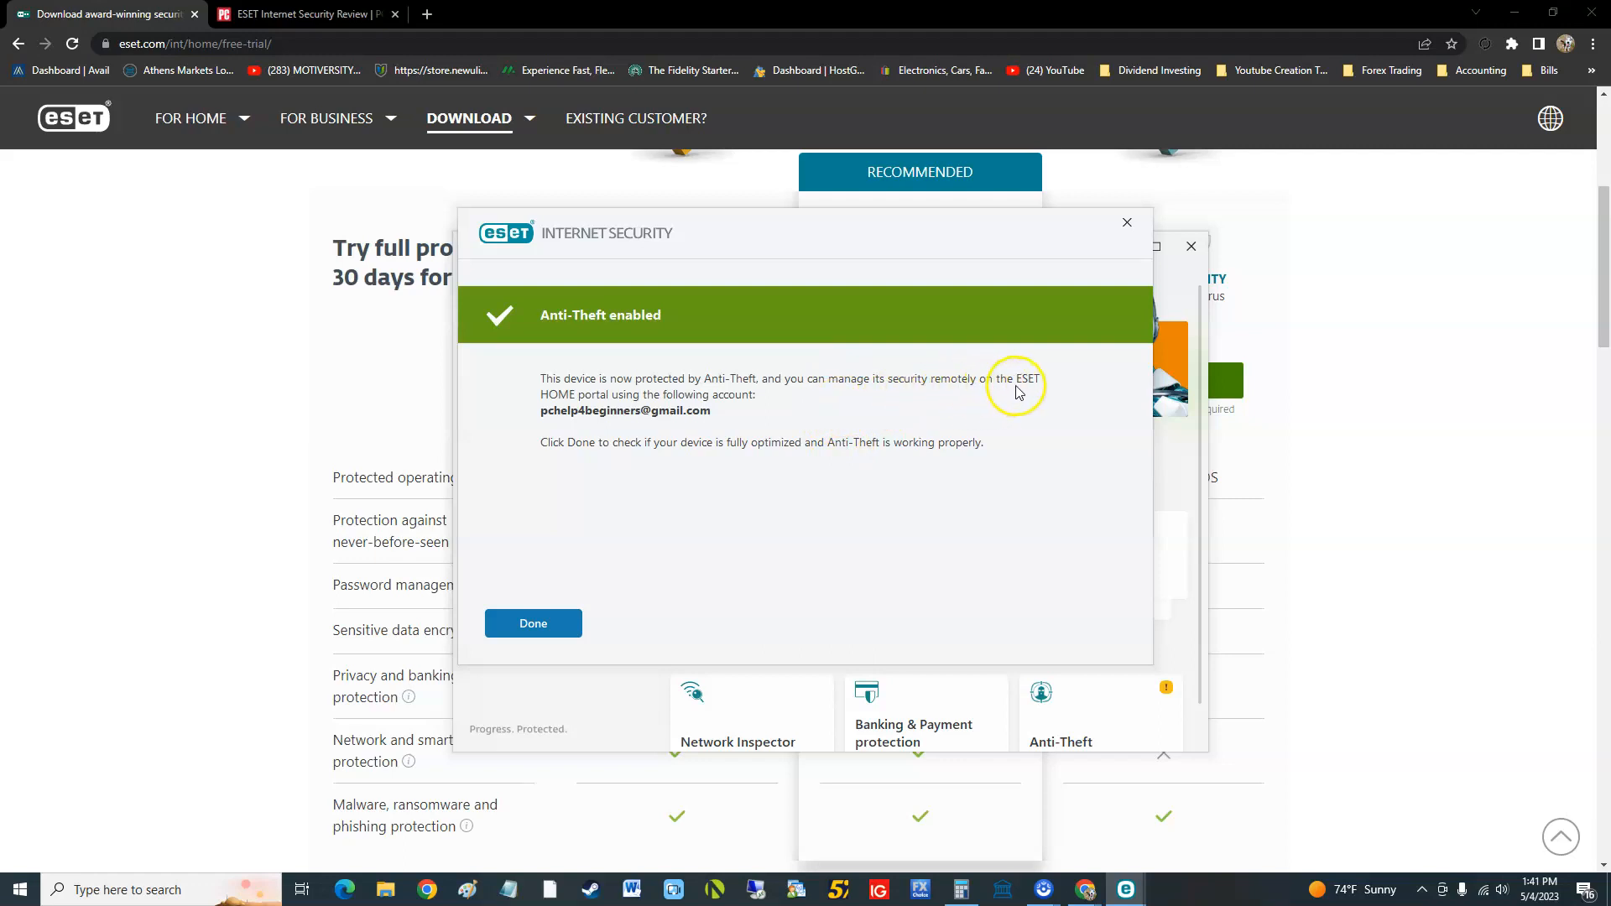
mouse_move(647, 426)
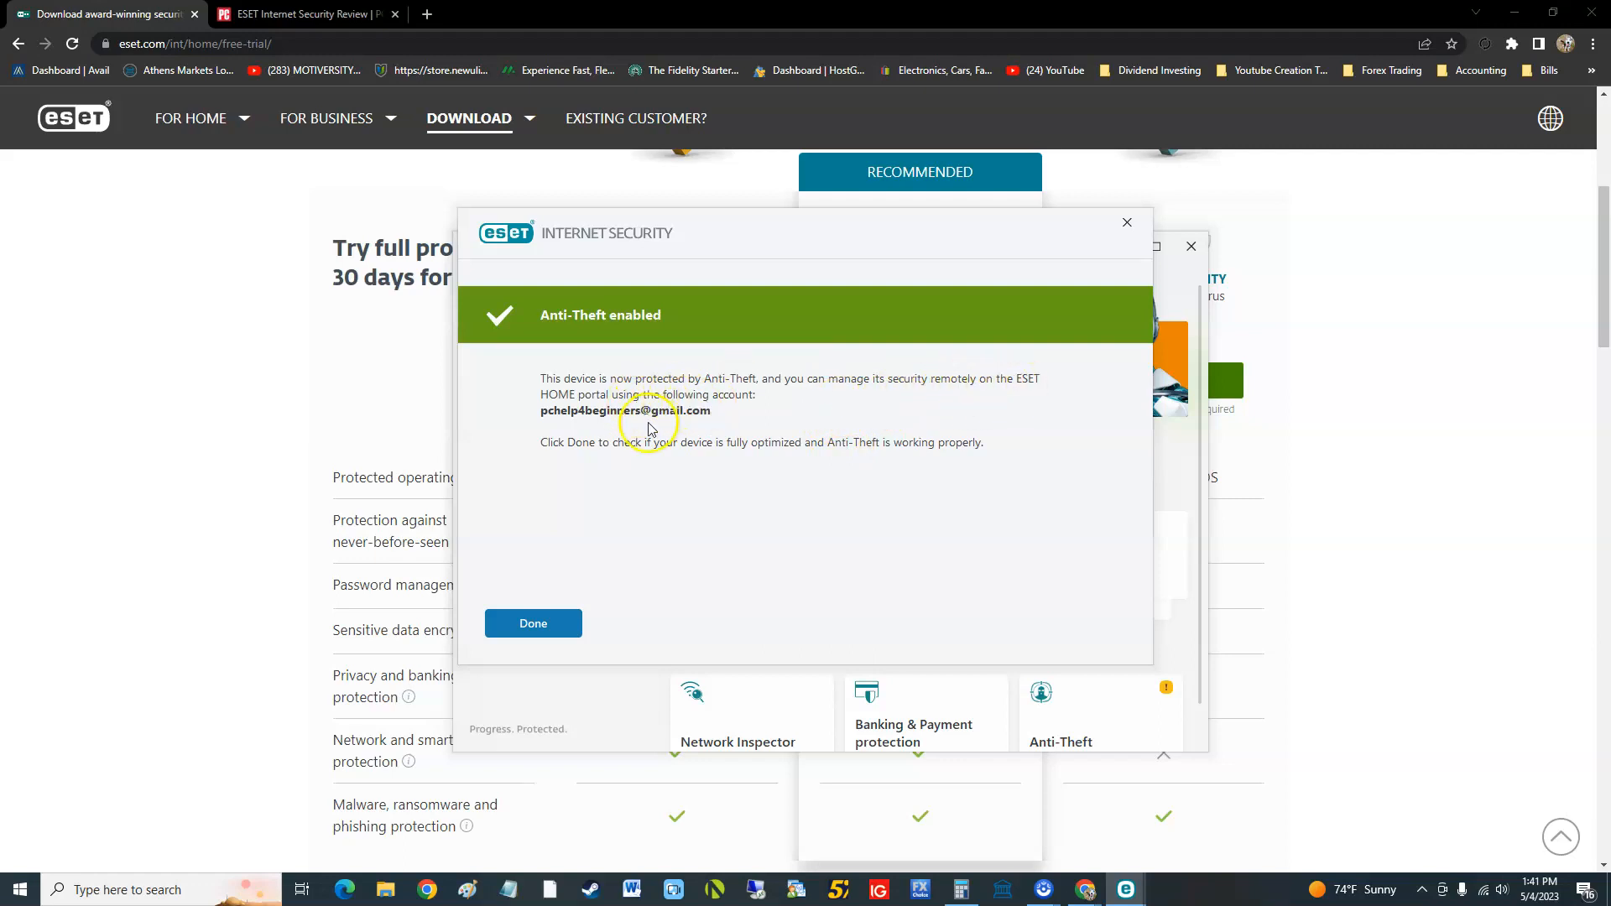
mouse_move(603, 425)
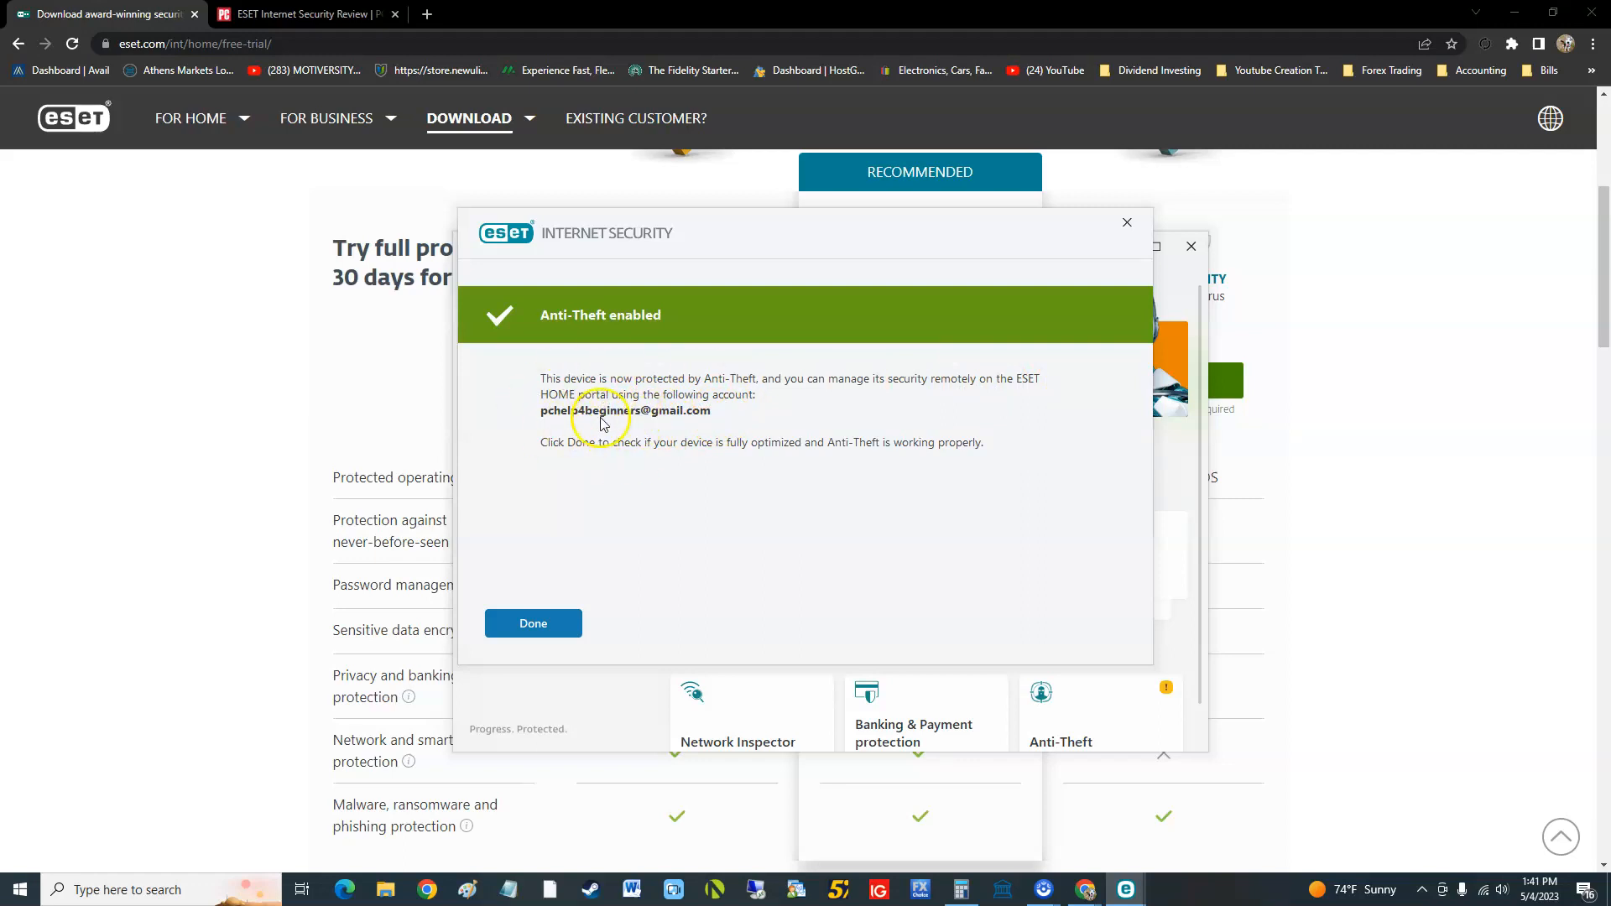
mouse_move(623, 422)
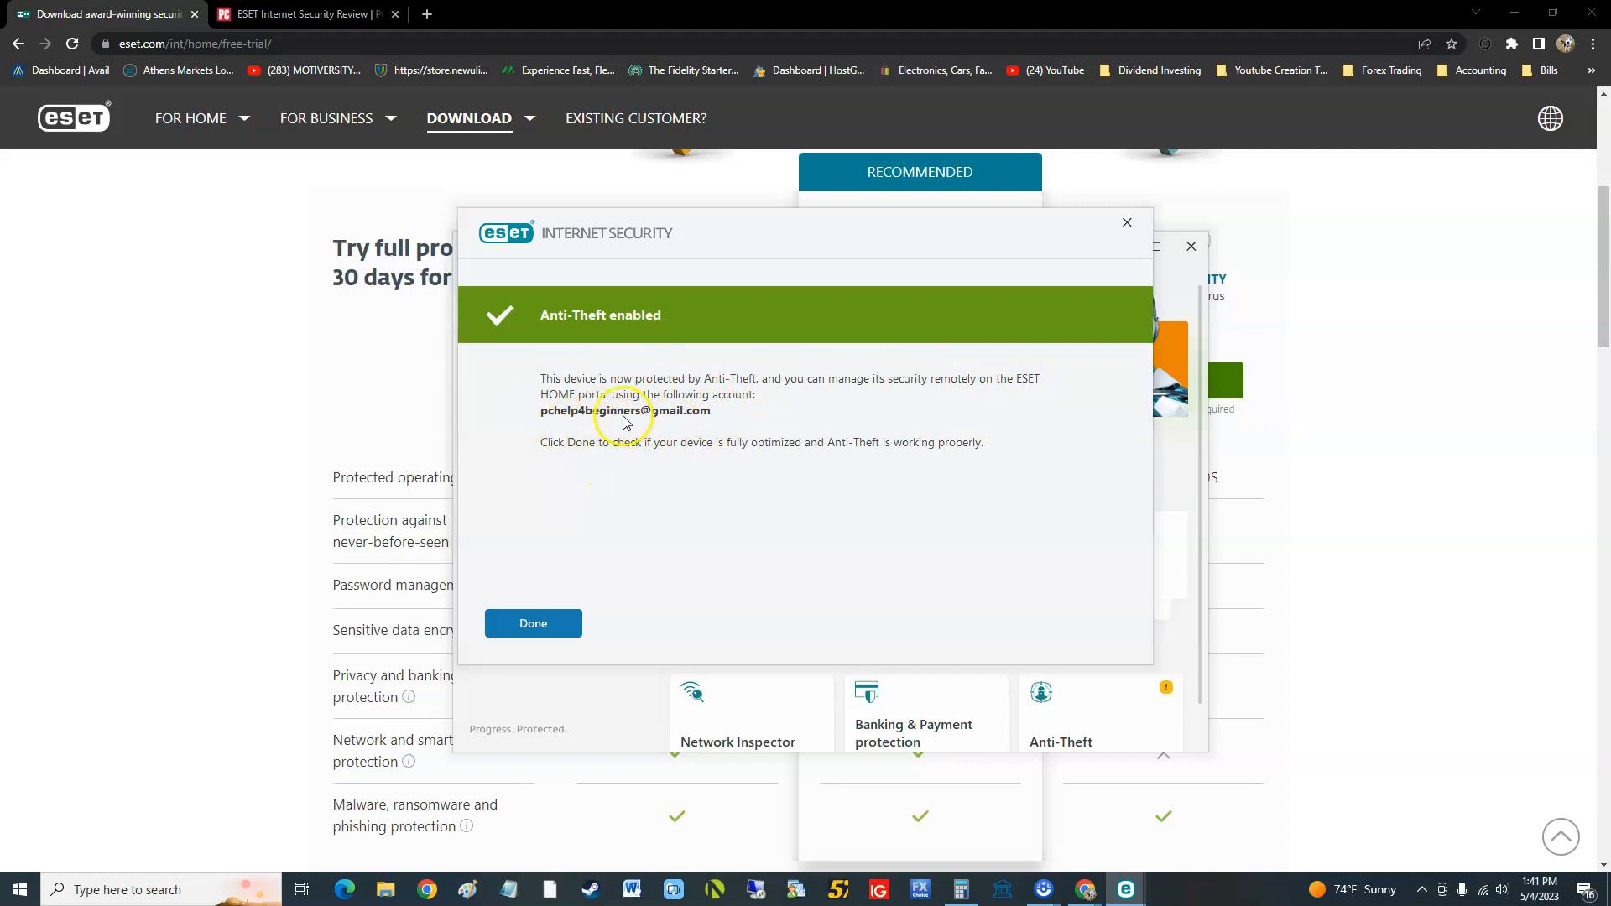
mouse_move(732, 454)
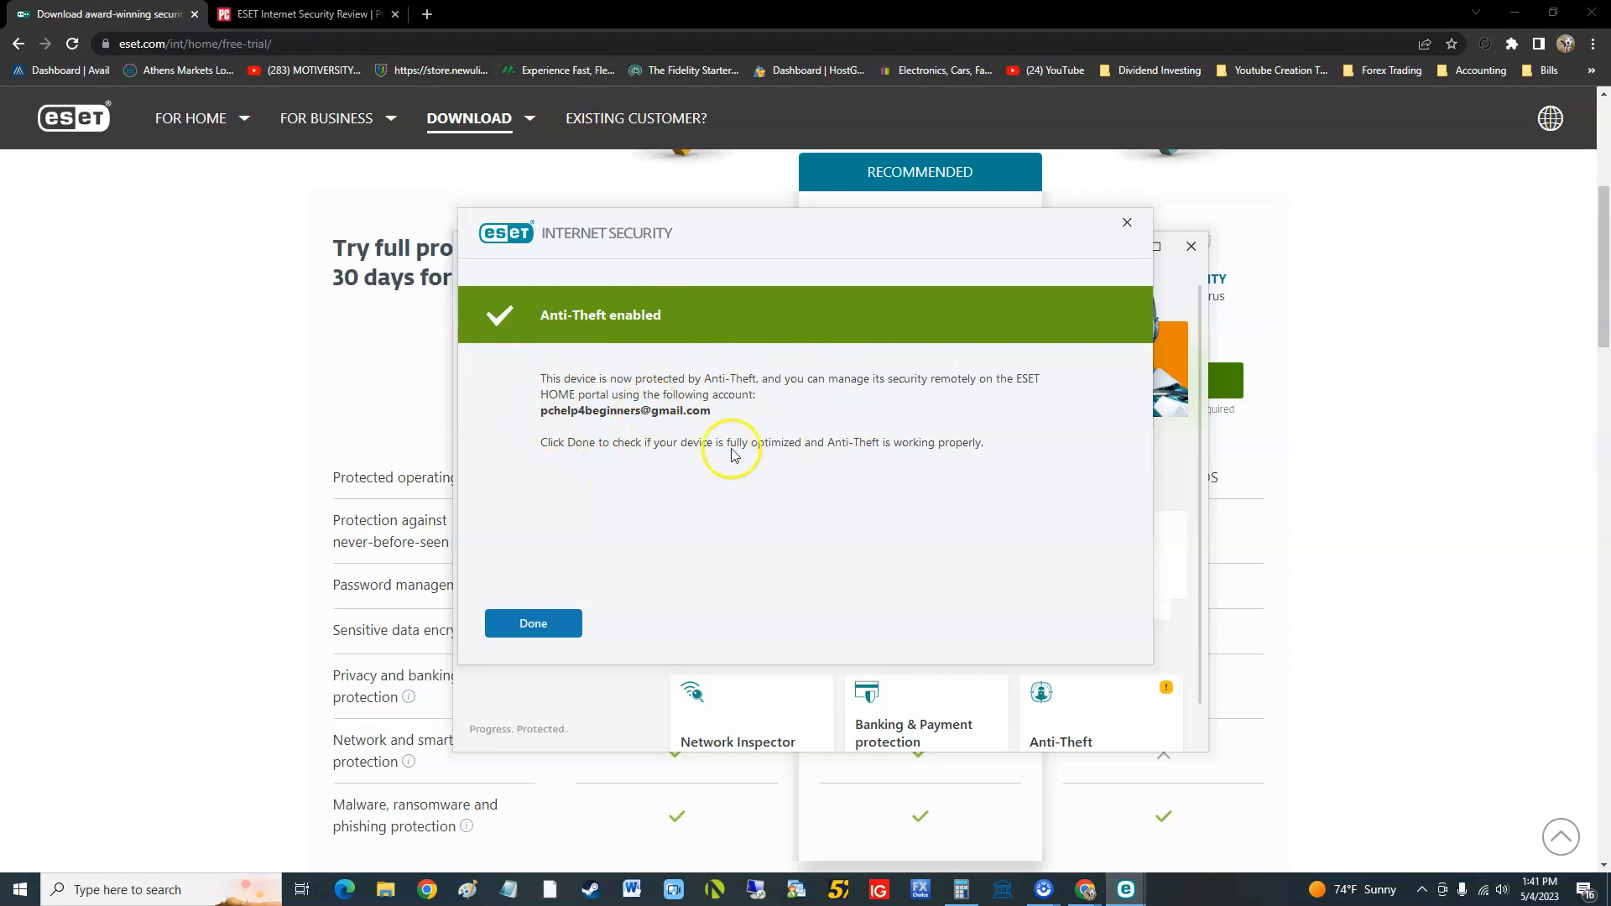
Step: Confirm Anti-Theft activation and view the device optimization checklist flagging no Phantom account
left_click(532, 623)
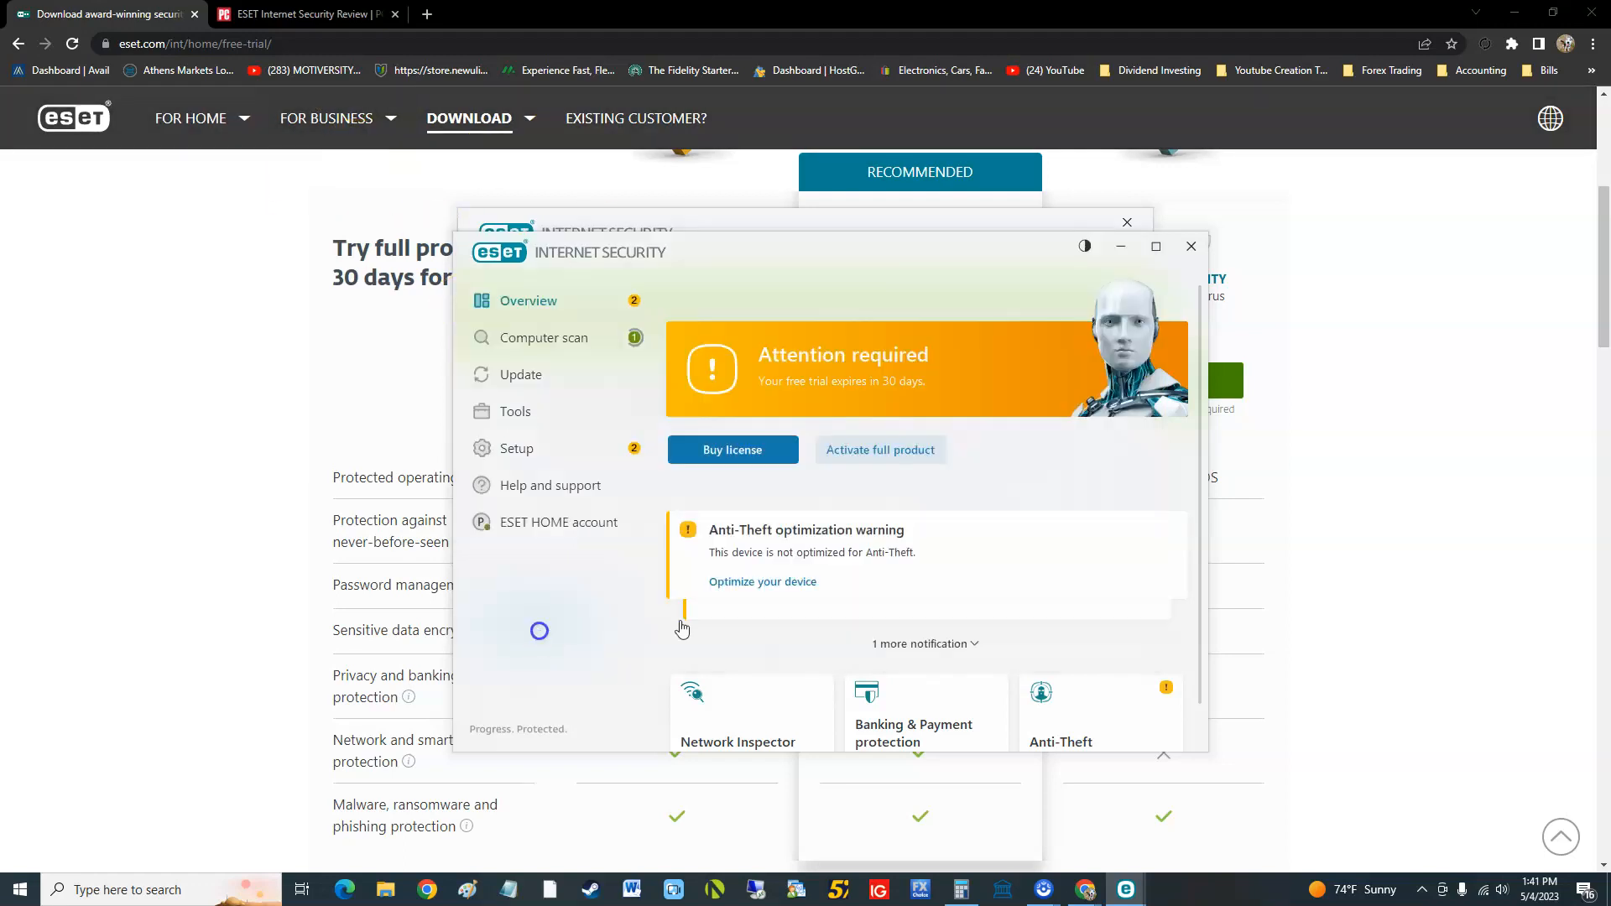
left_click(1060, 714)
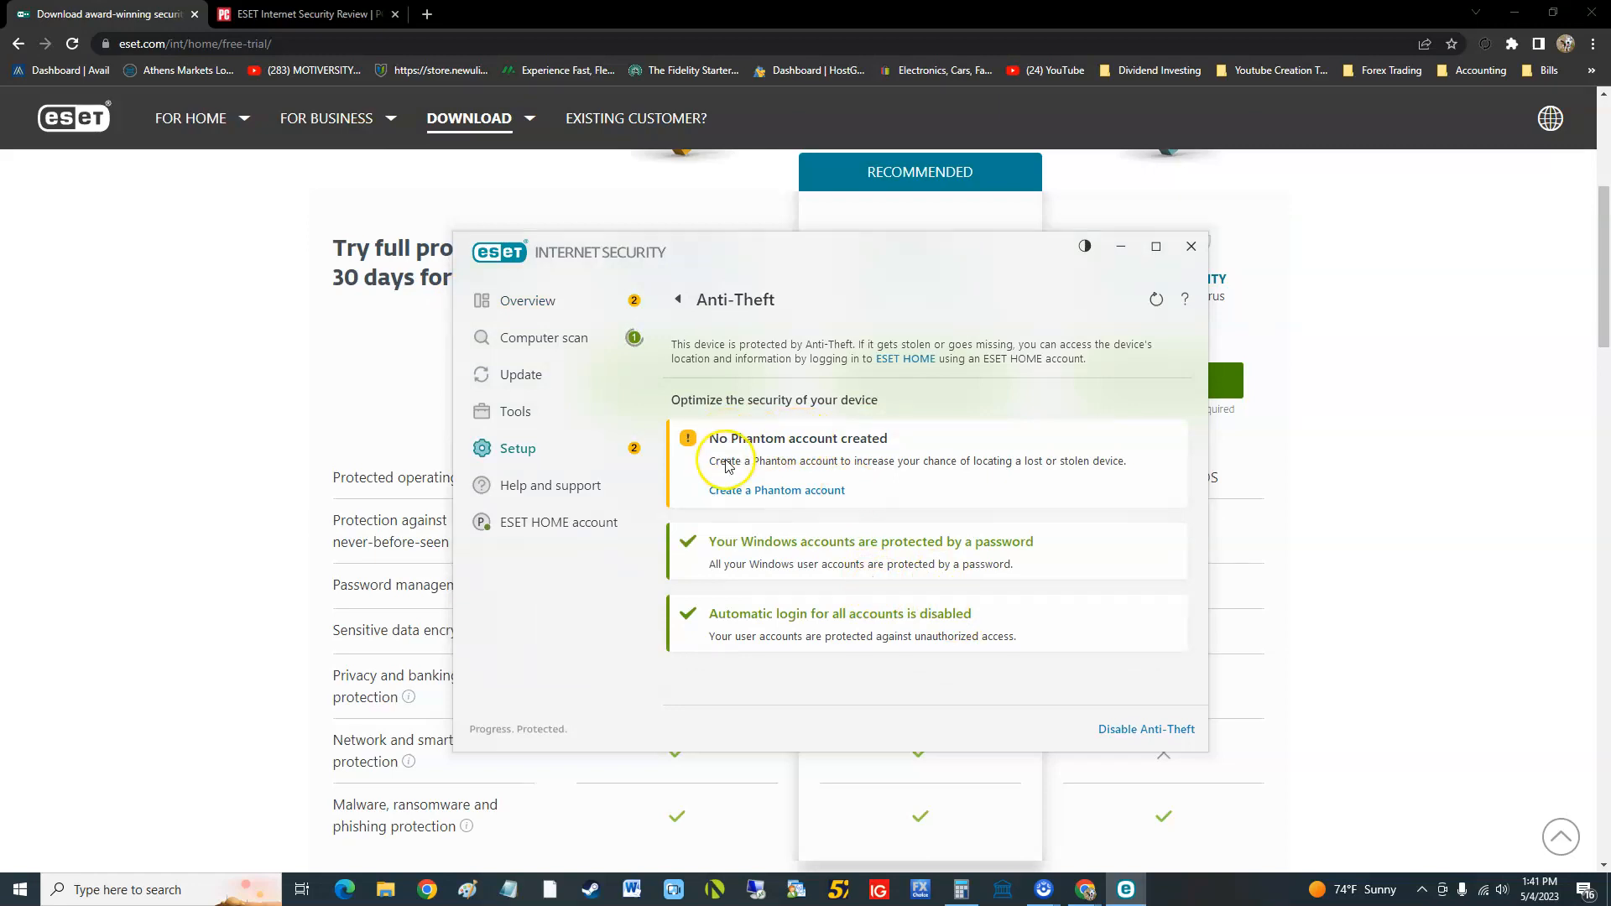
mouse_move(851, 473)
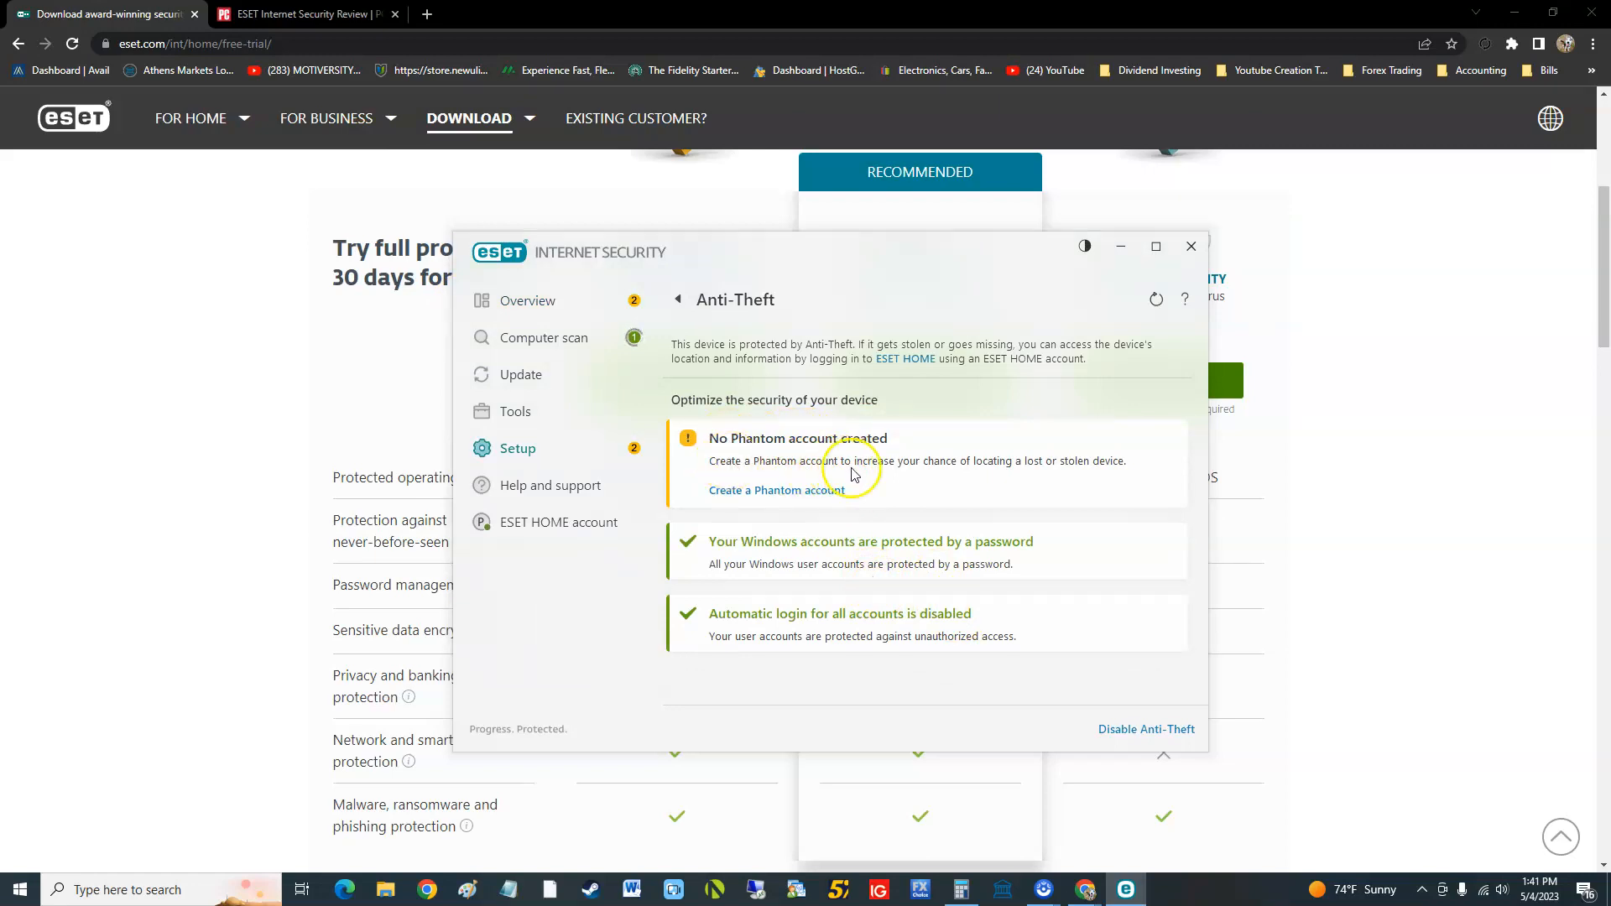
mouse_move(800, 522)
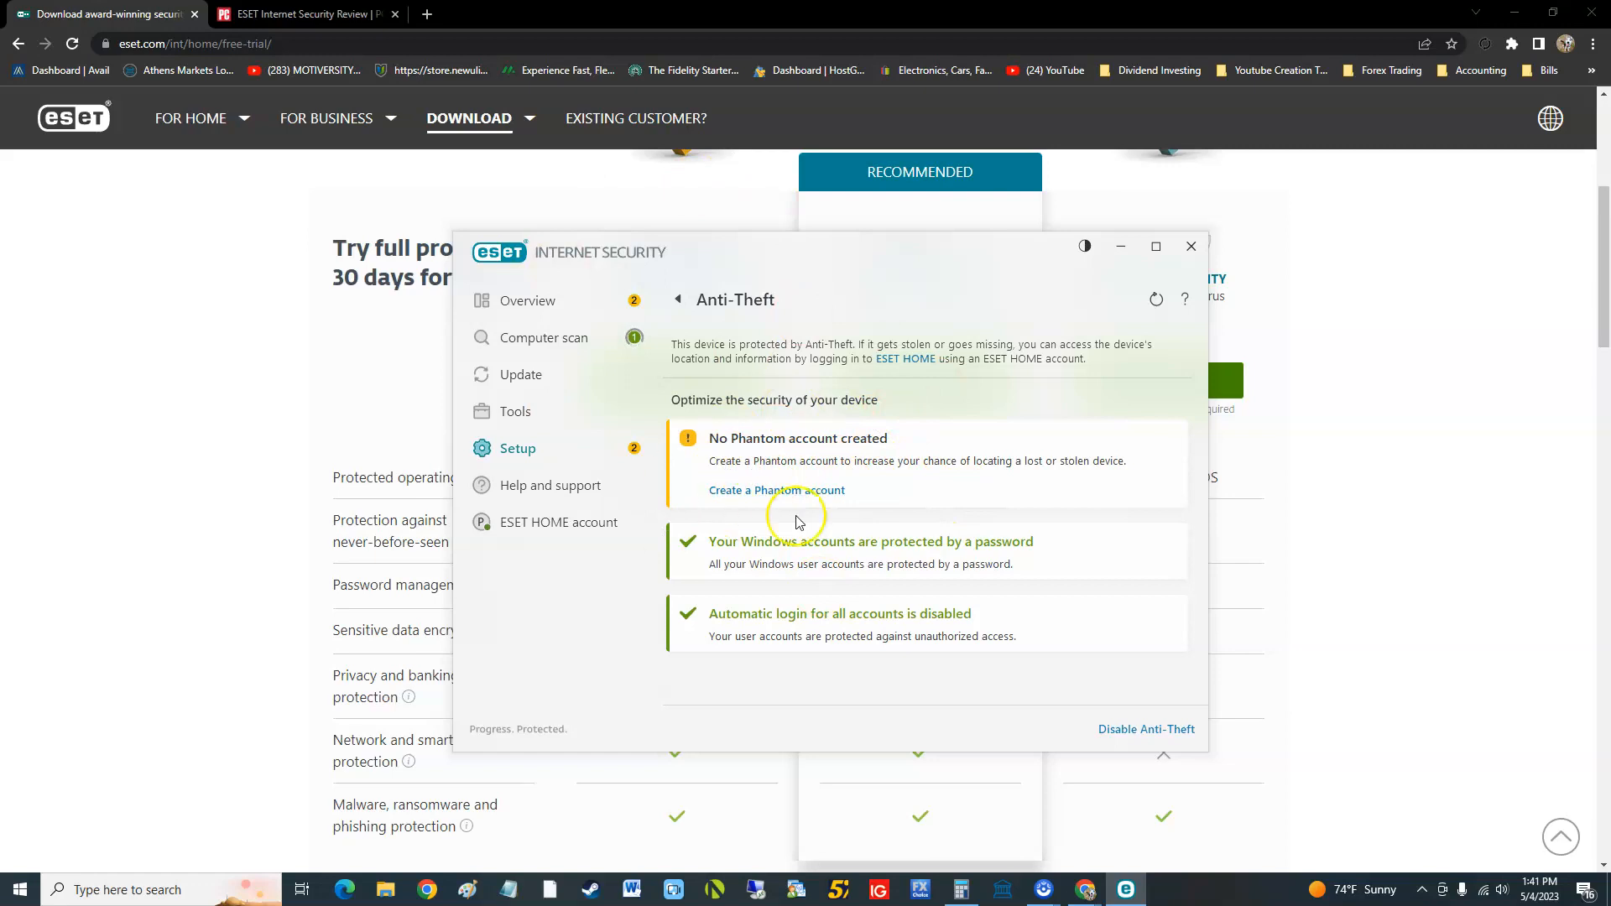
mouse_move(786, 560)
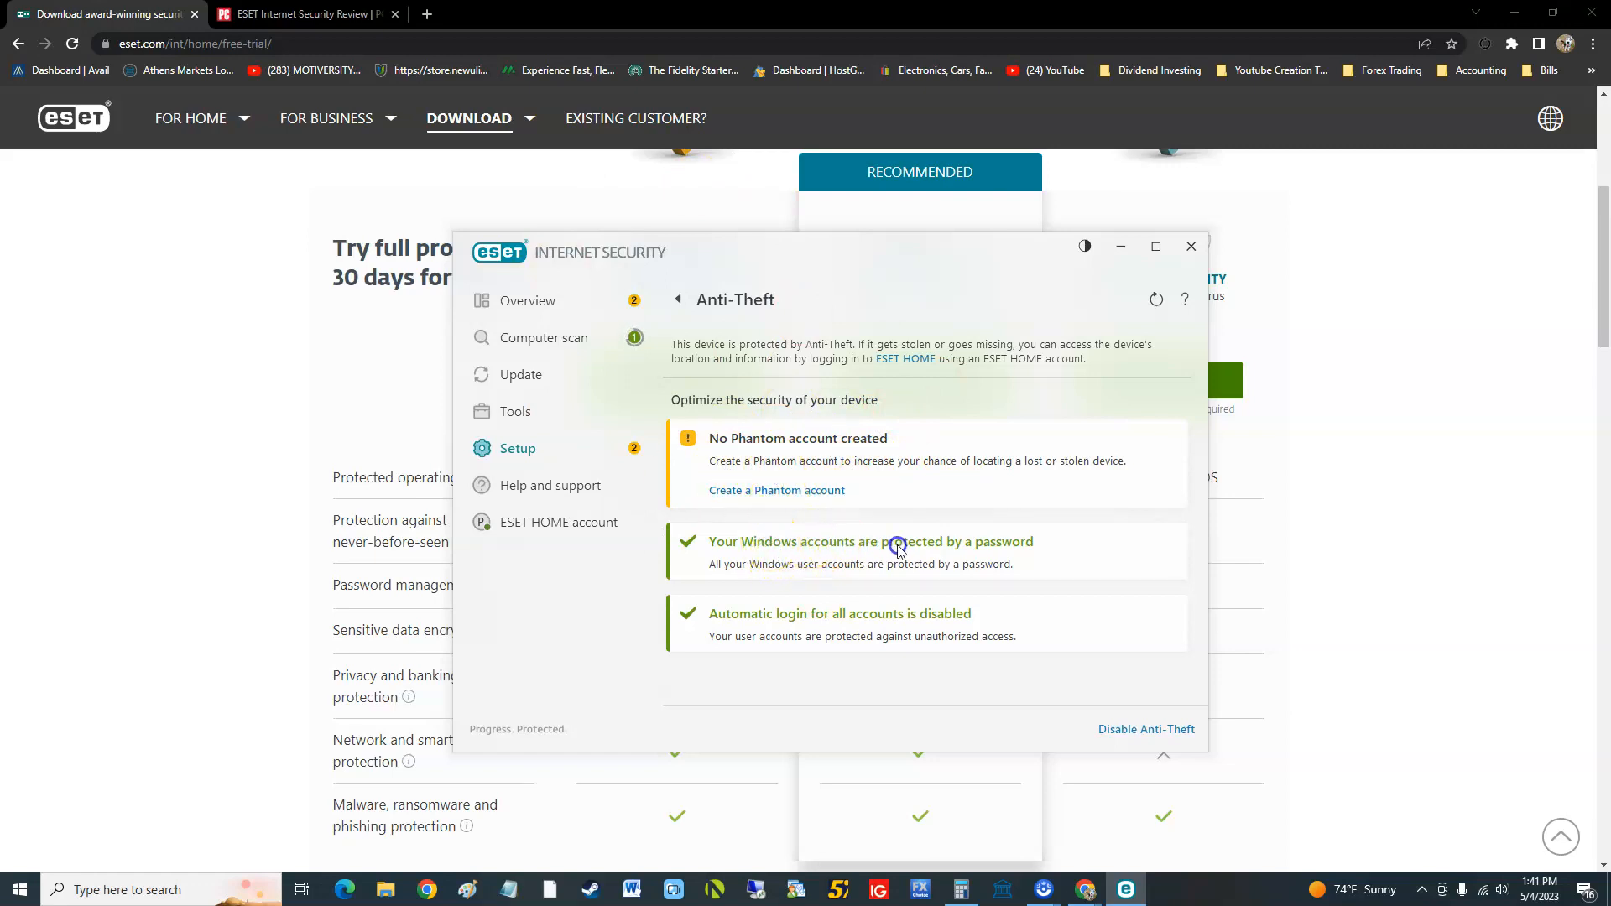
mouse_move(756, 624)
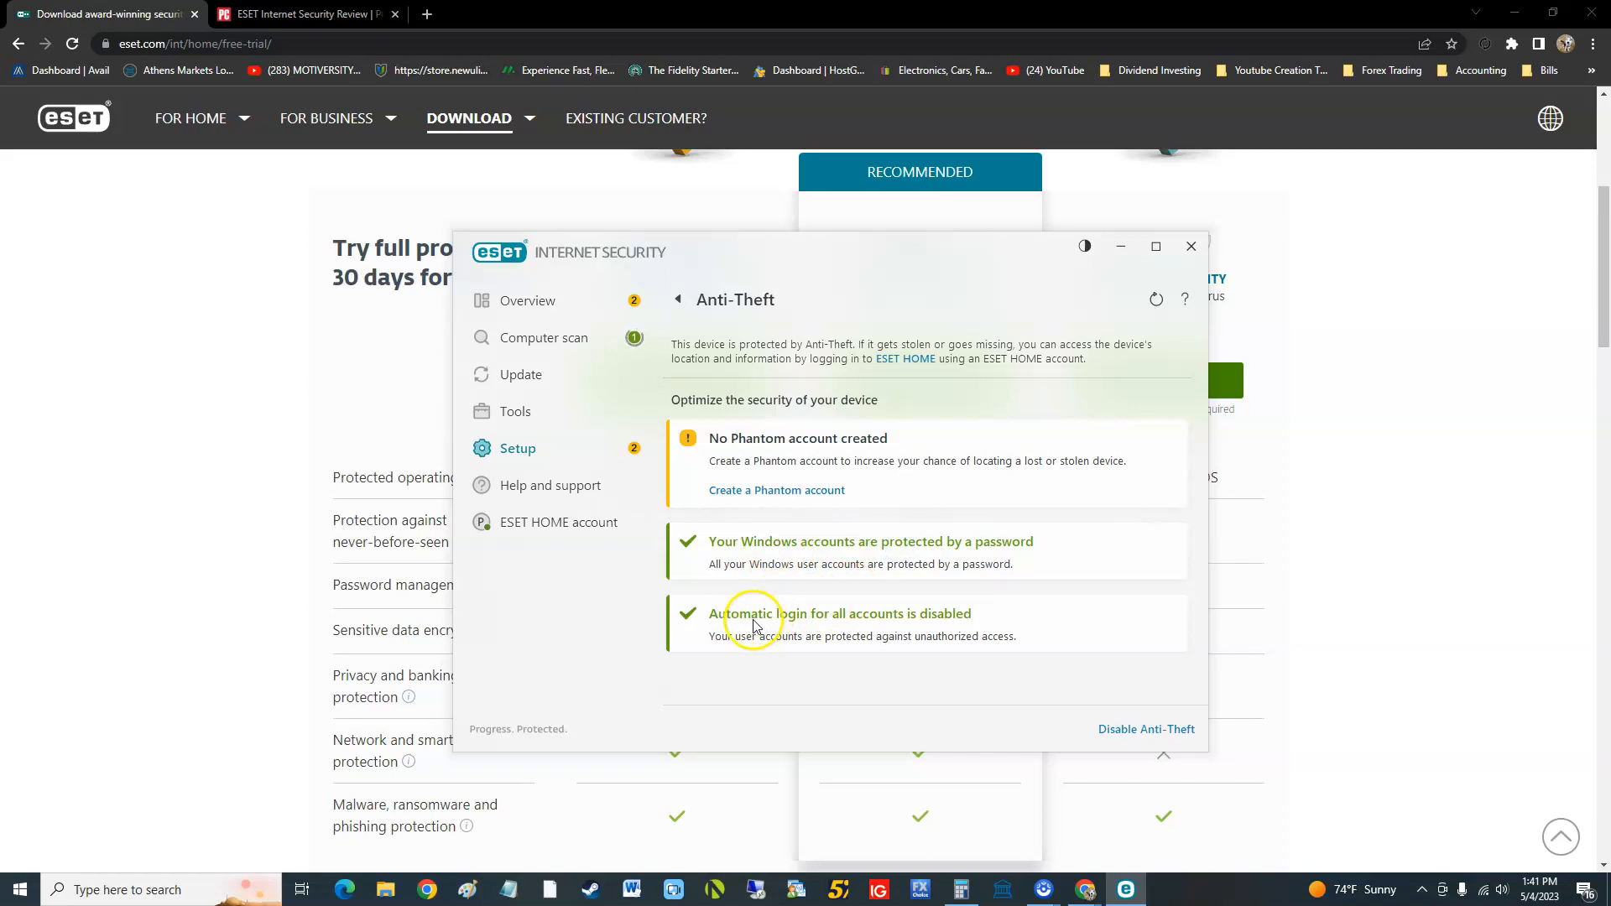
mouse_move(871, 624)
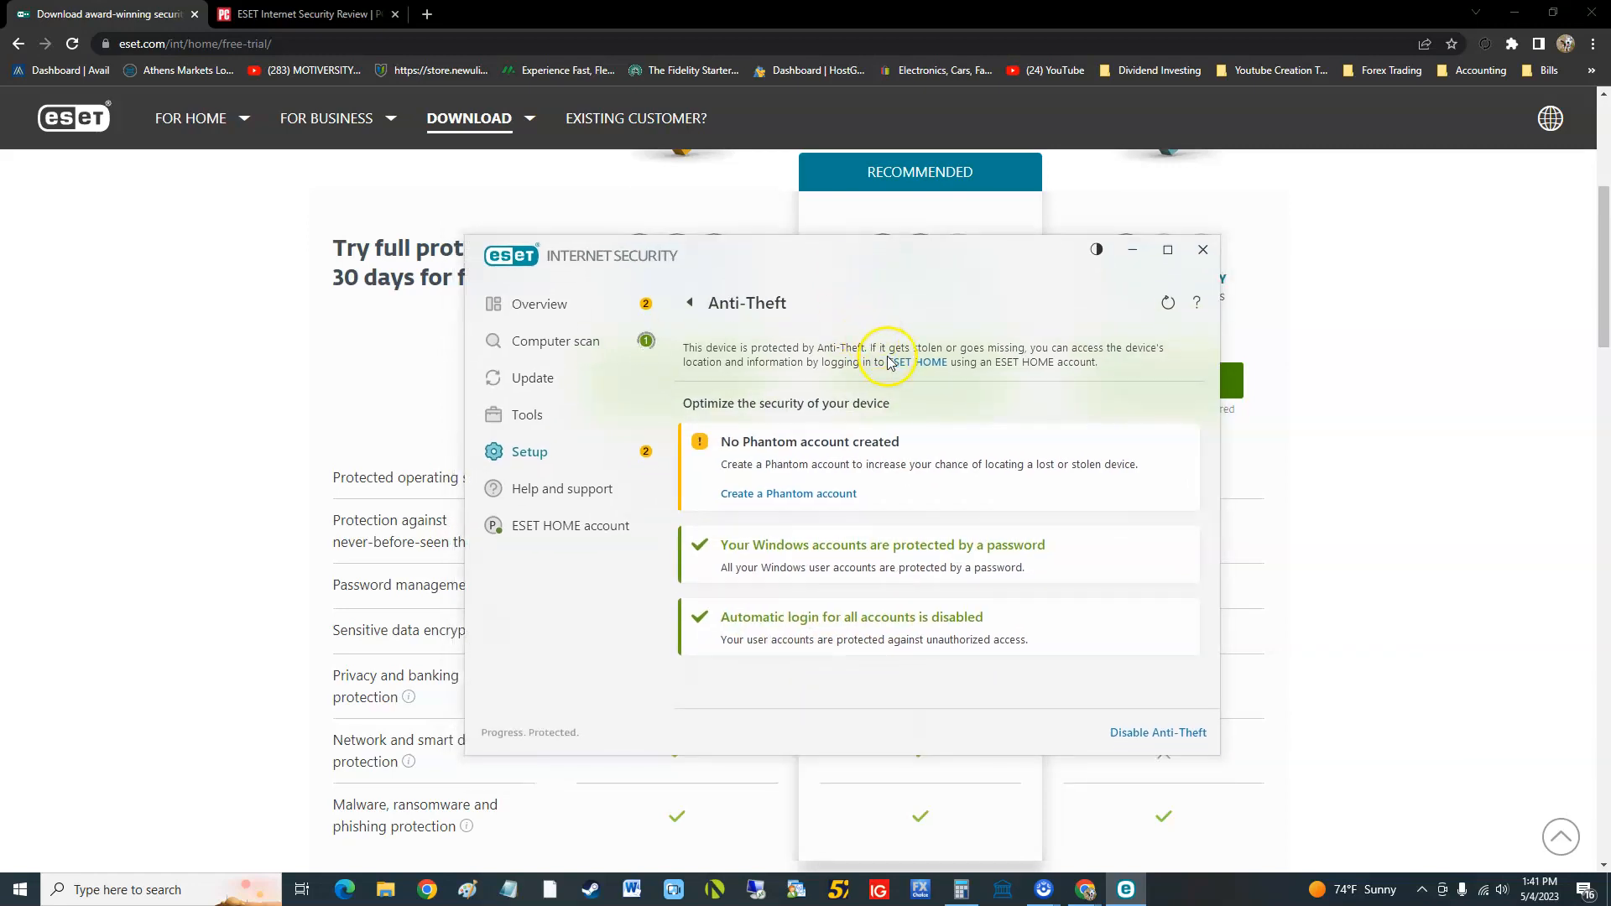
mouse_move(851, 604)
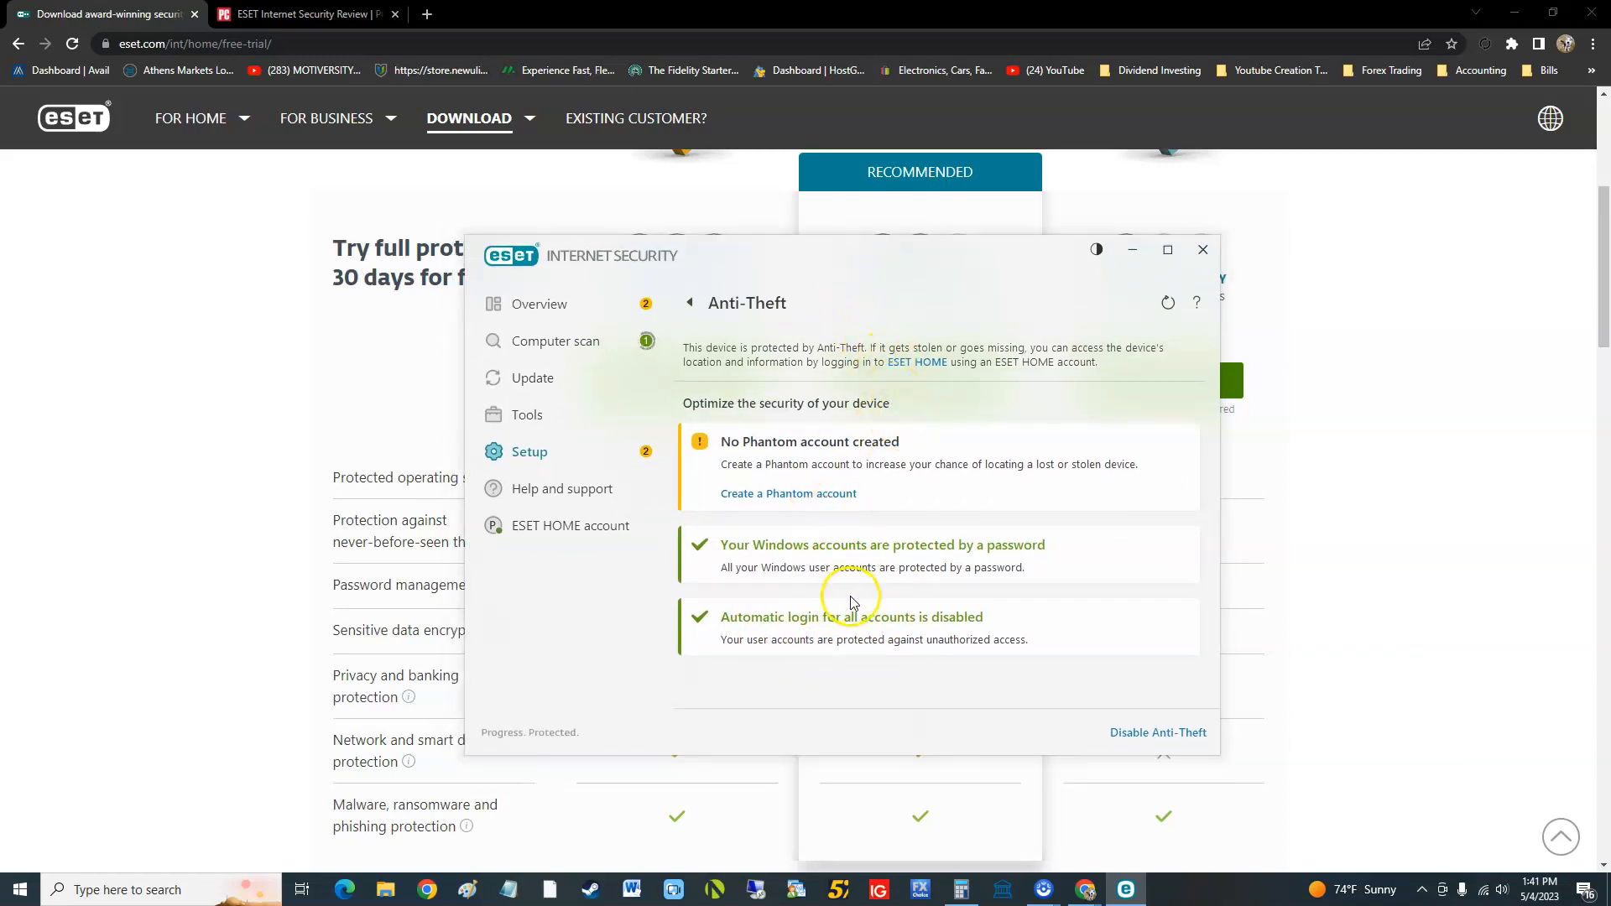
Step: Start creating a Phantom account named 'test' for Anti-Theft
left_click(788, 494)
type("test")
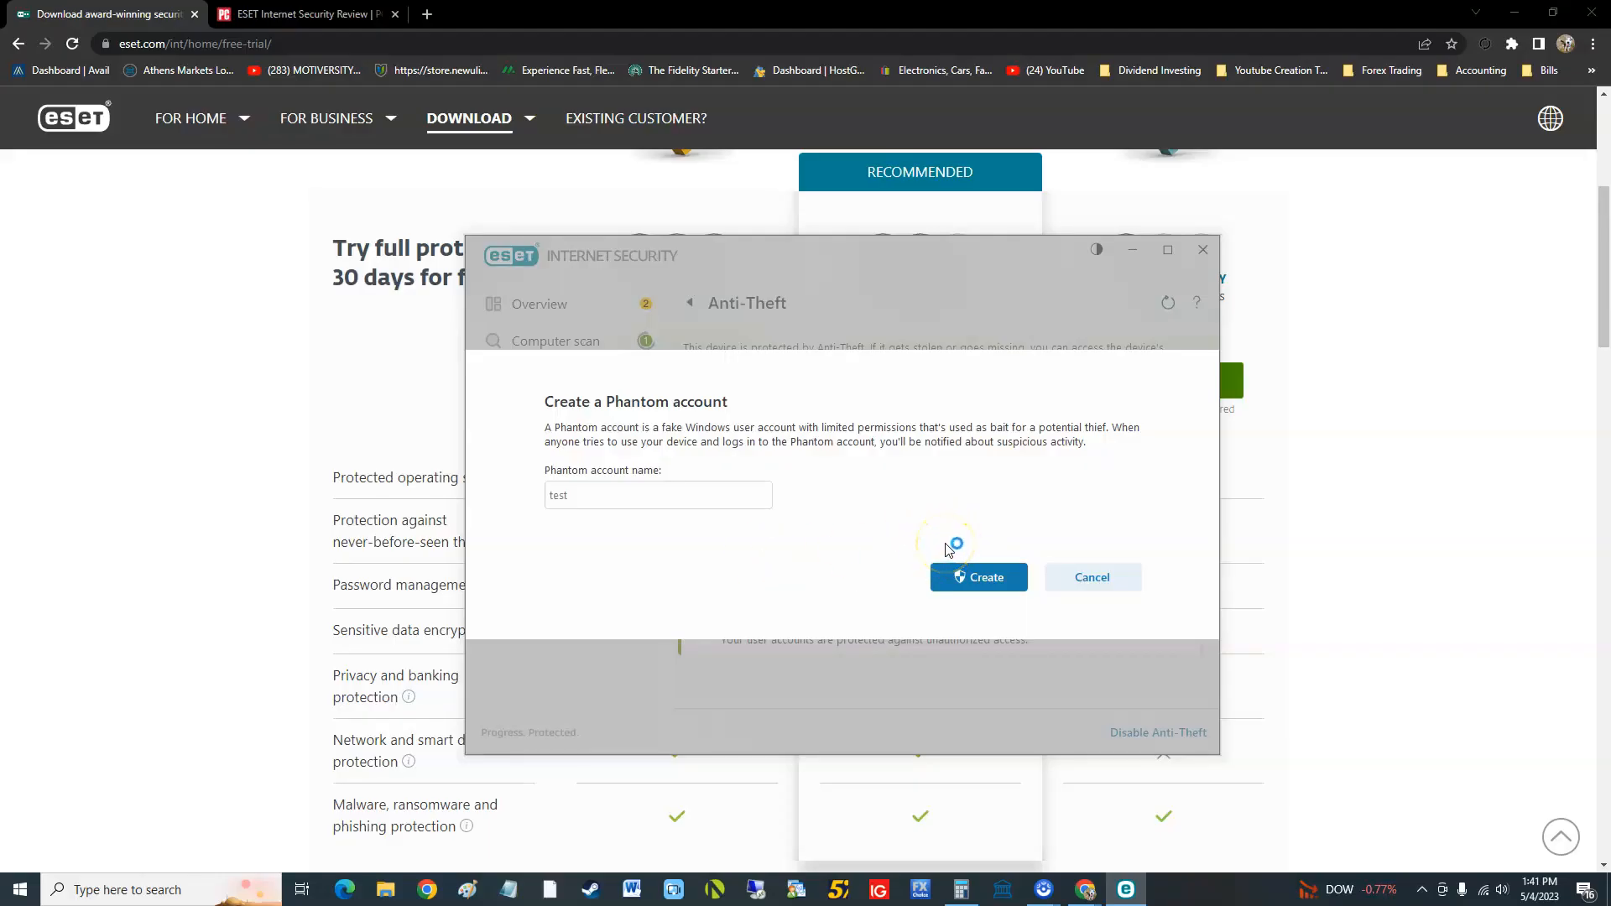
mouse_move(908, 545)
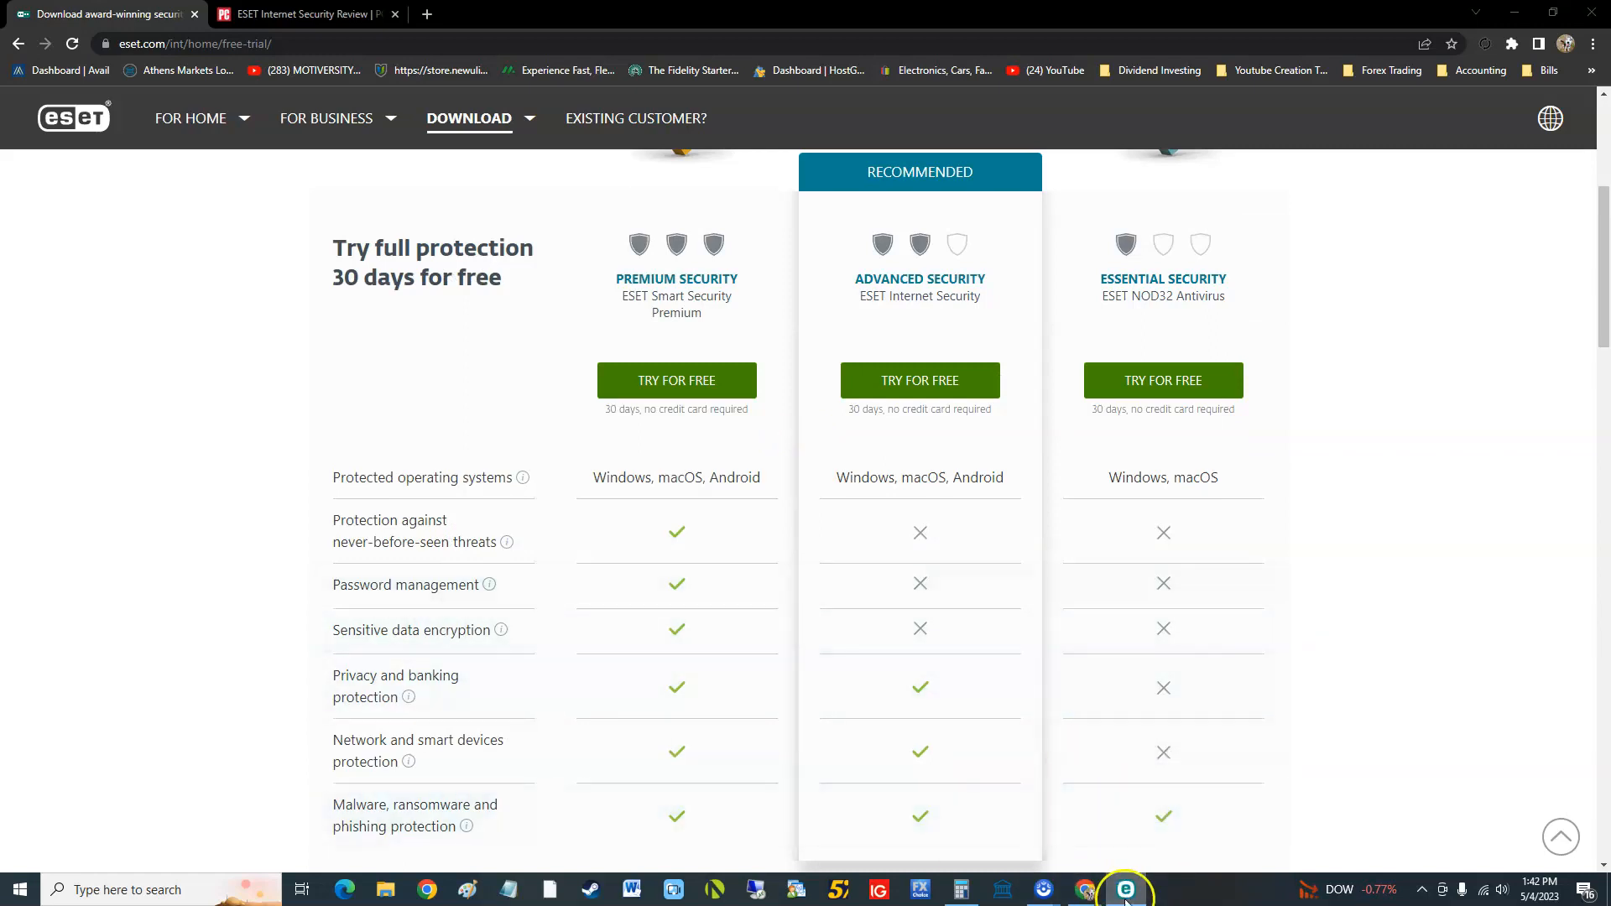
mouse_move(1124, 889)
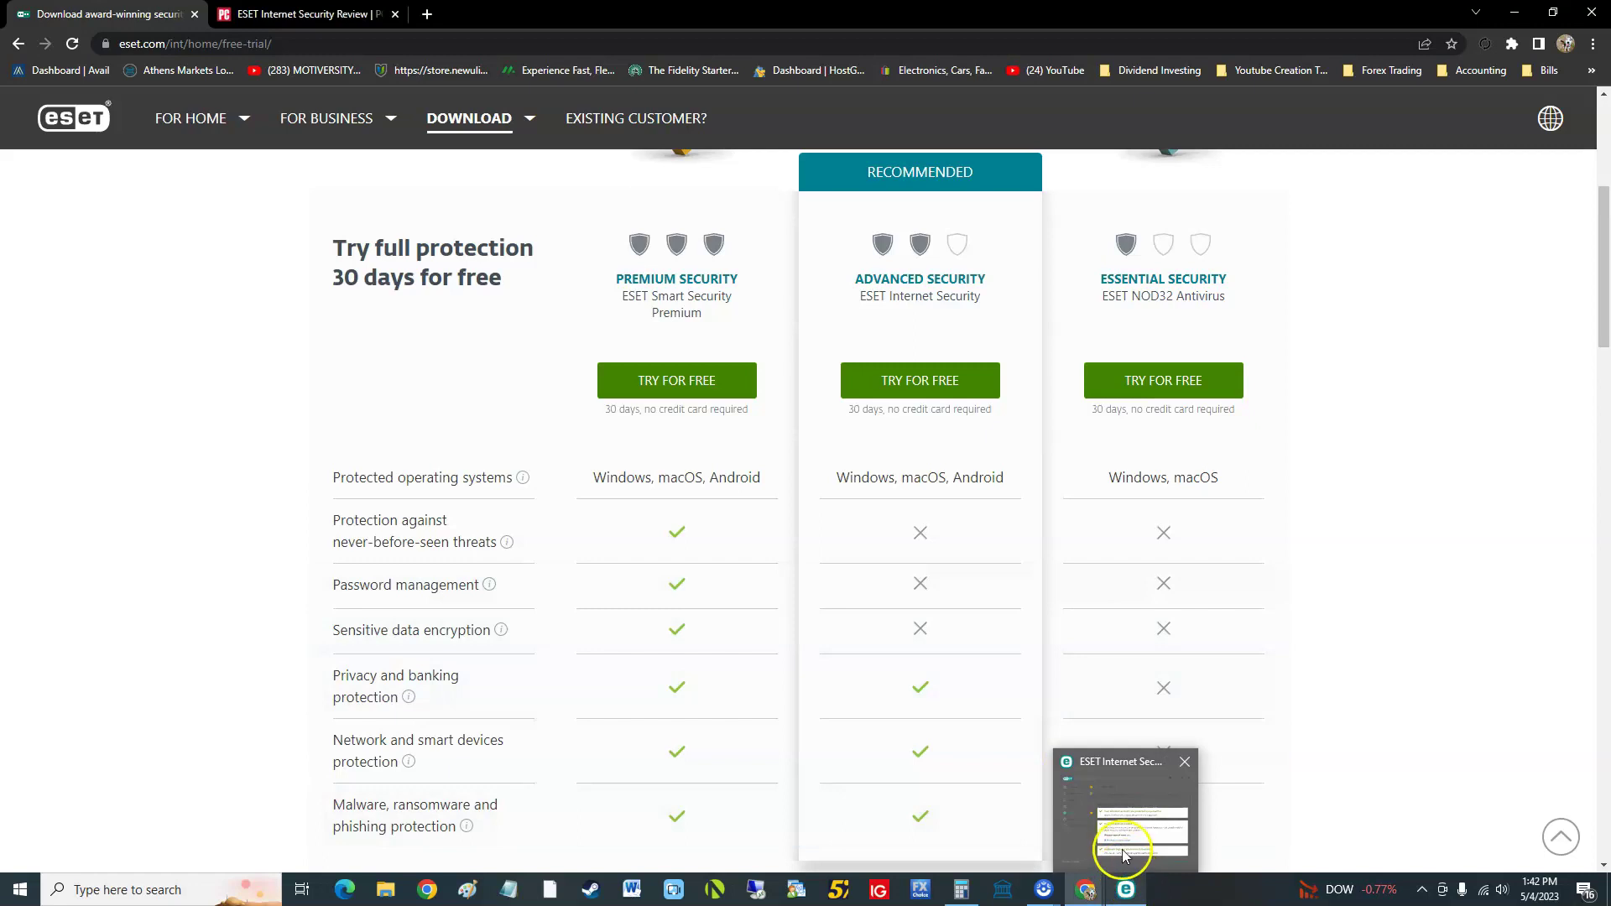
left_click(1123, 811)
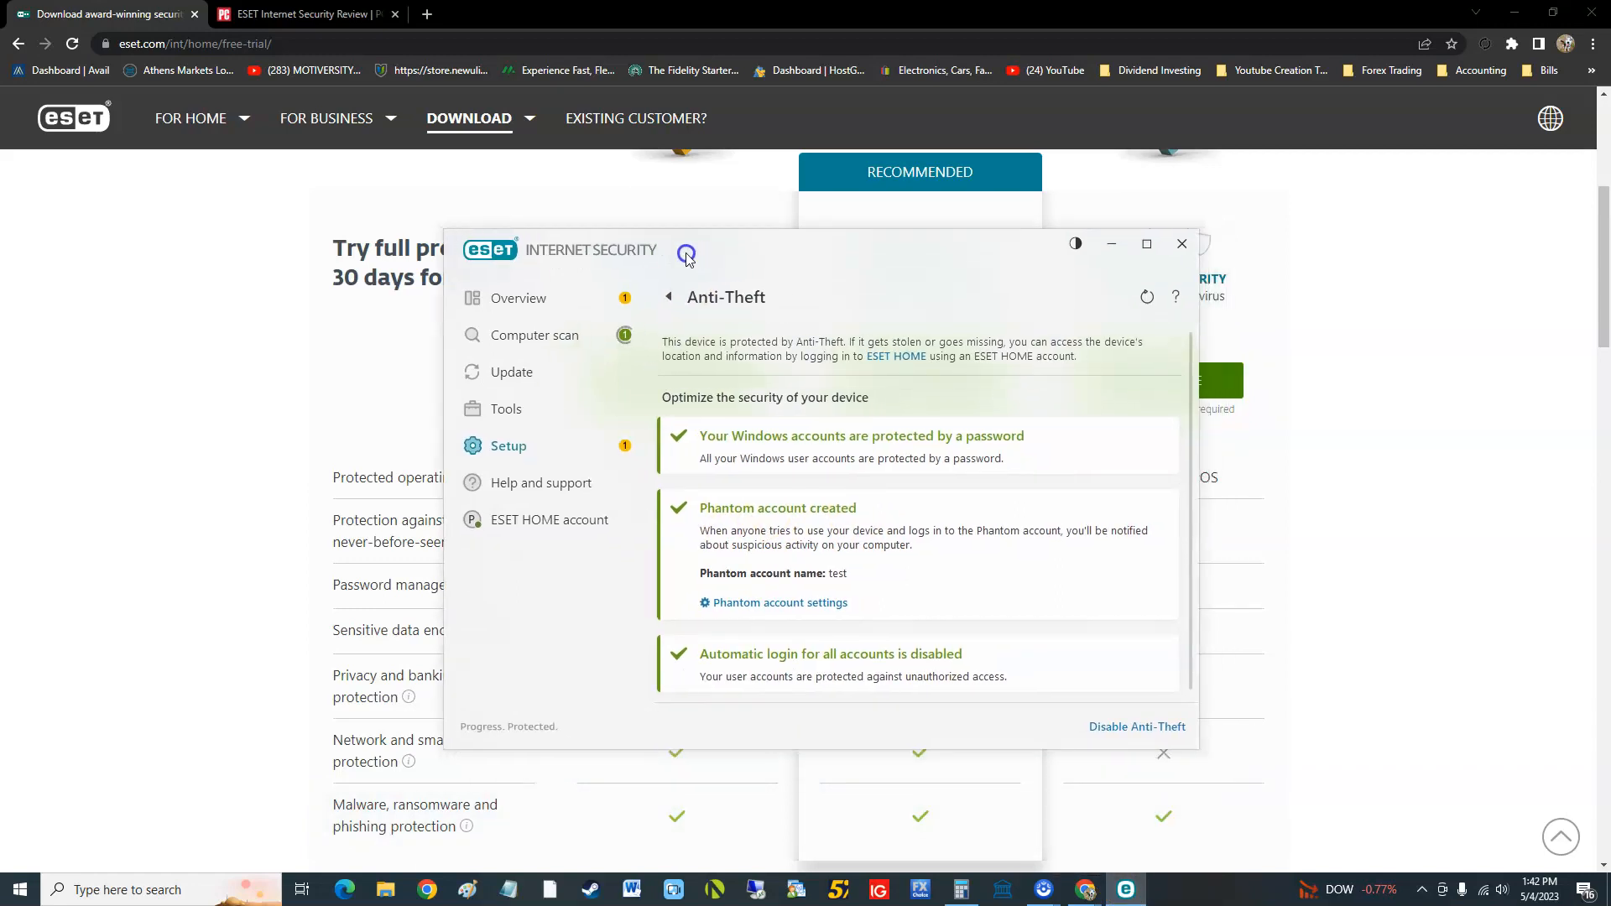
mouse_move(870, 452)
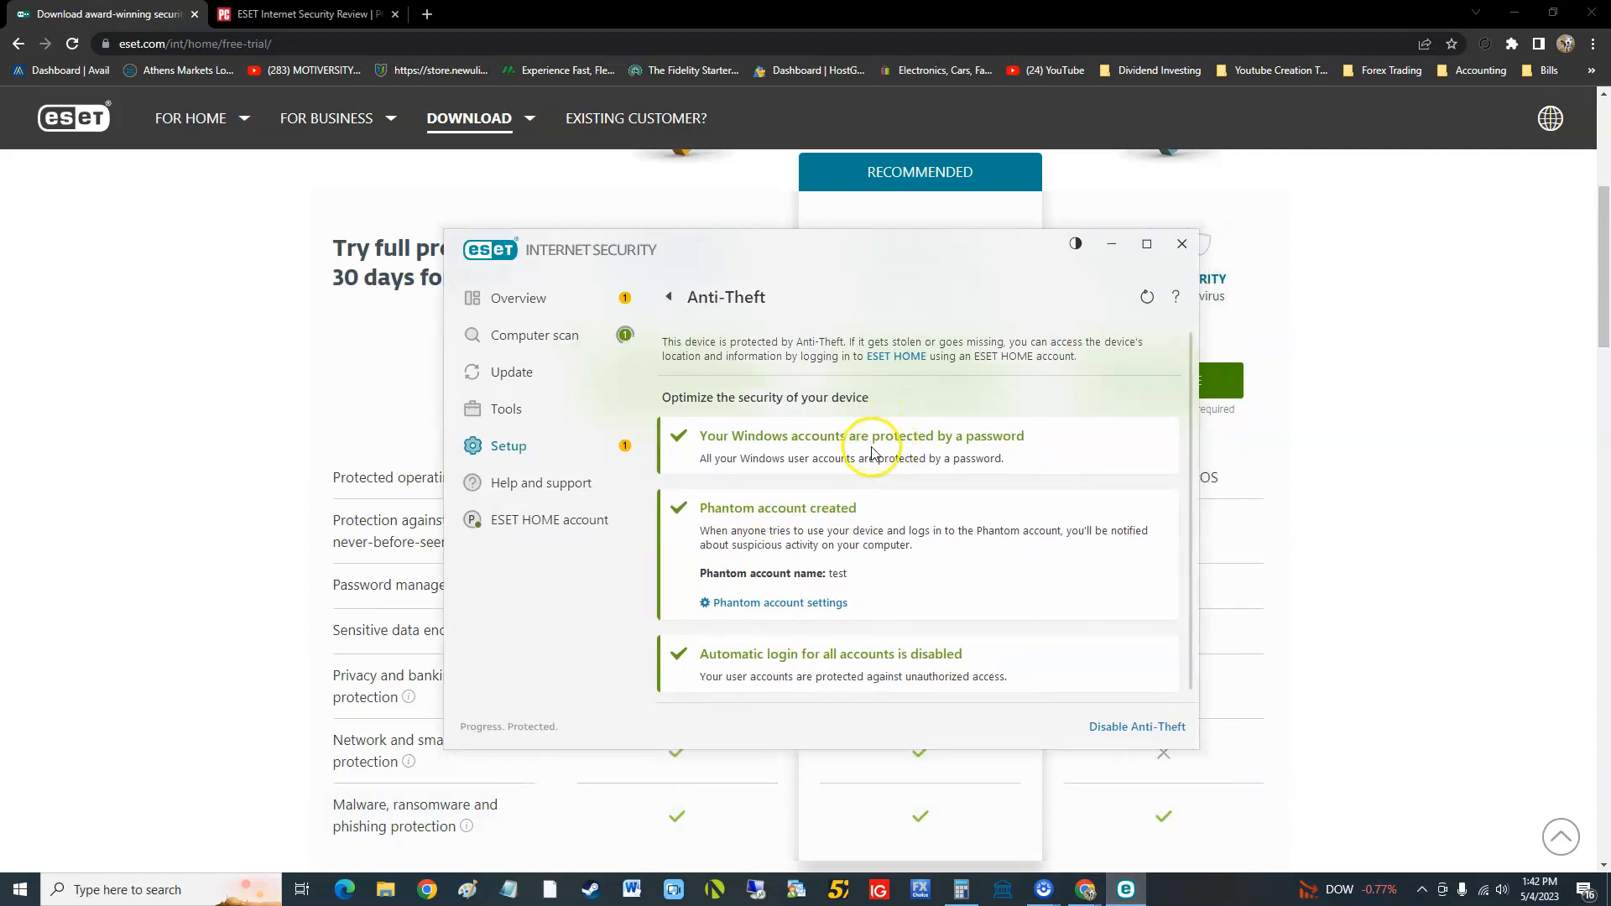
mouse_move(962, 532)
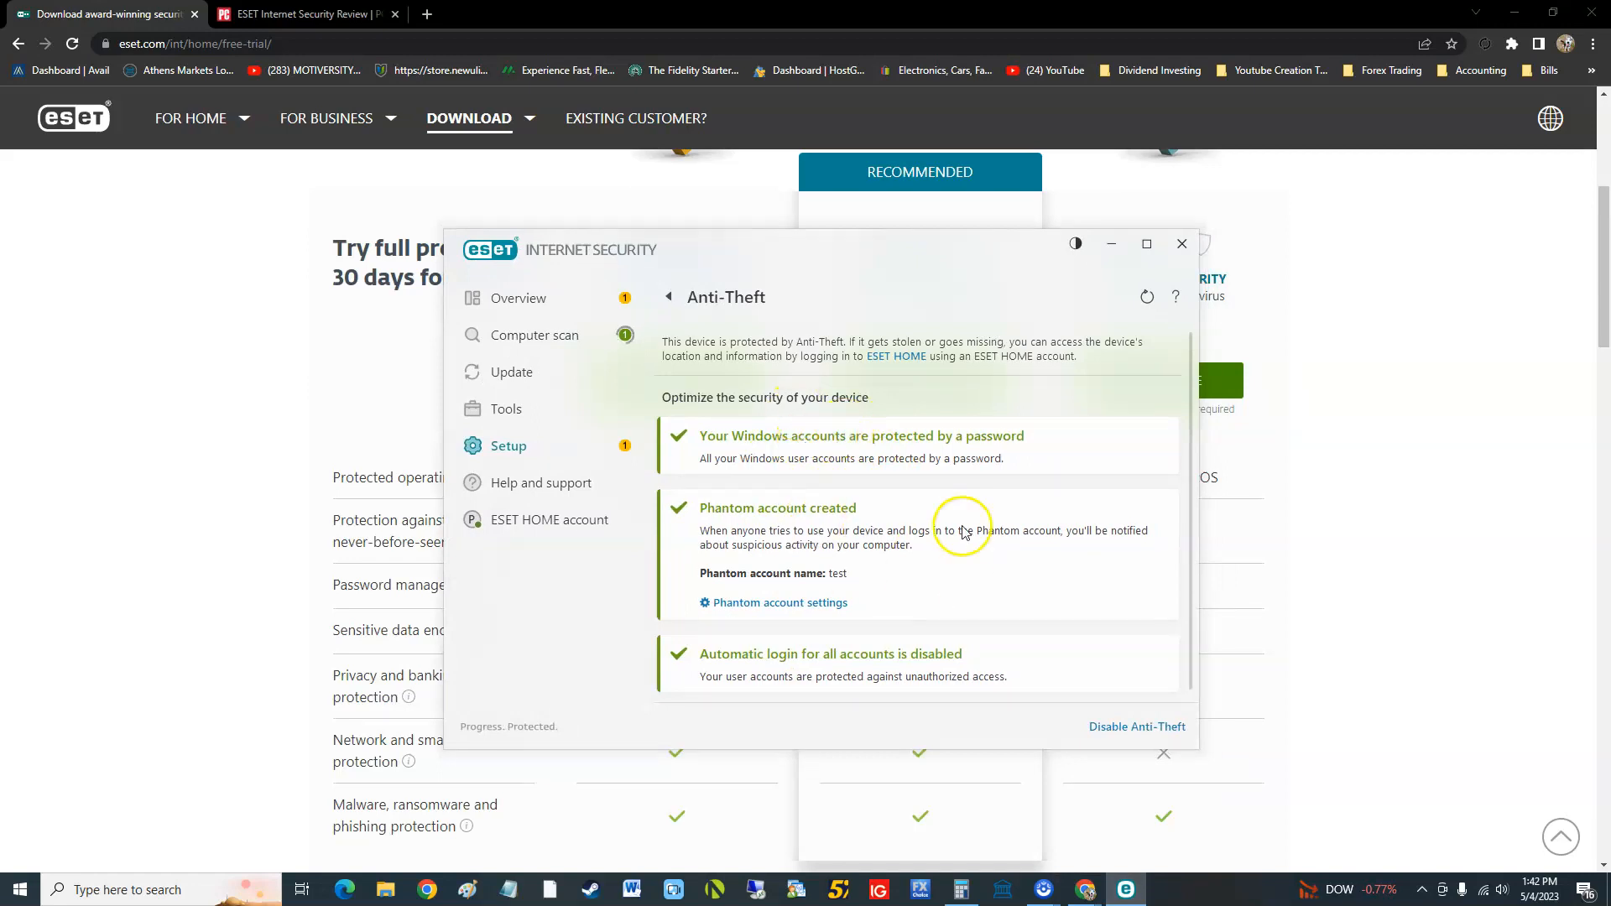
mouse_move(829, 542)
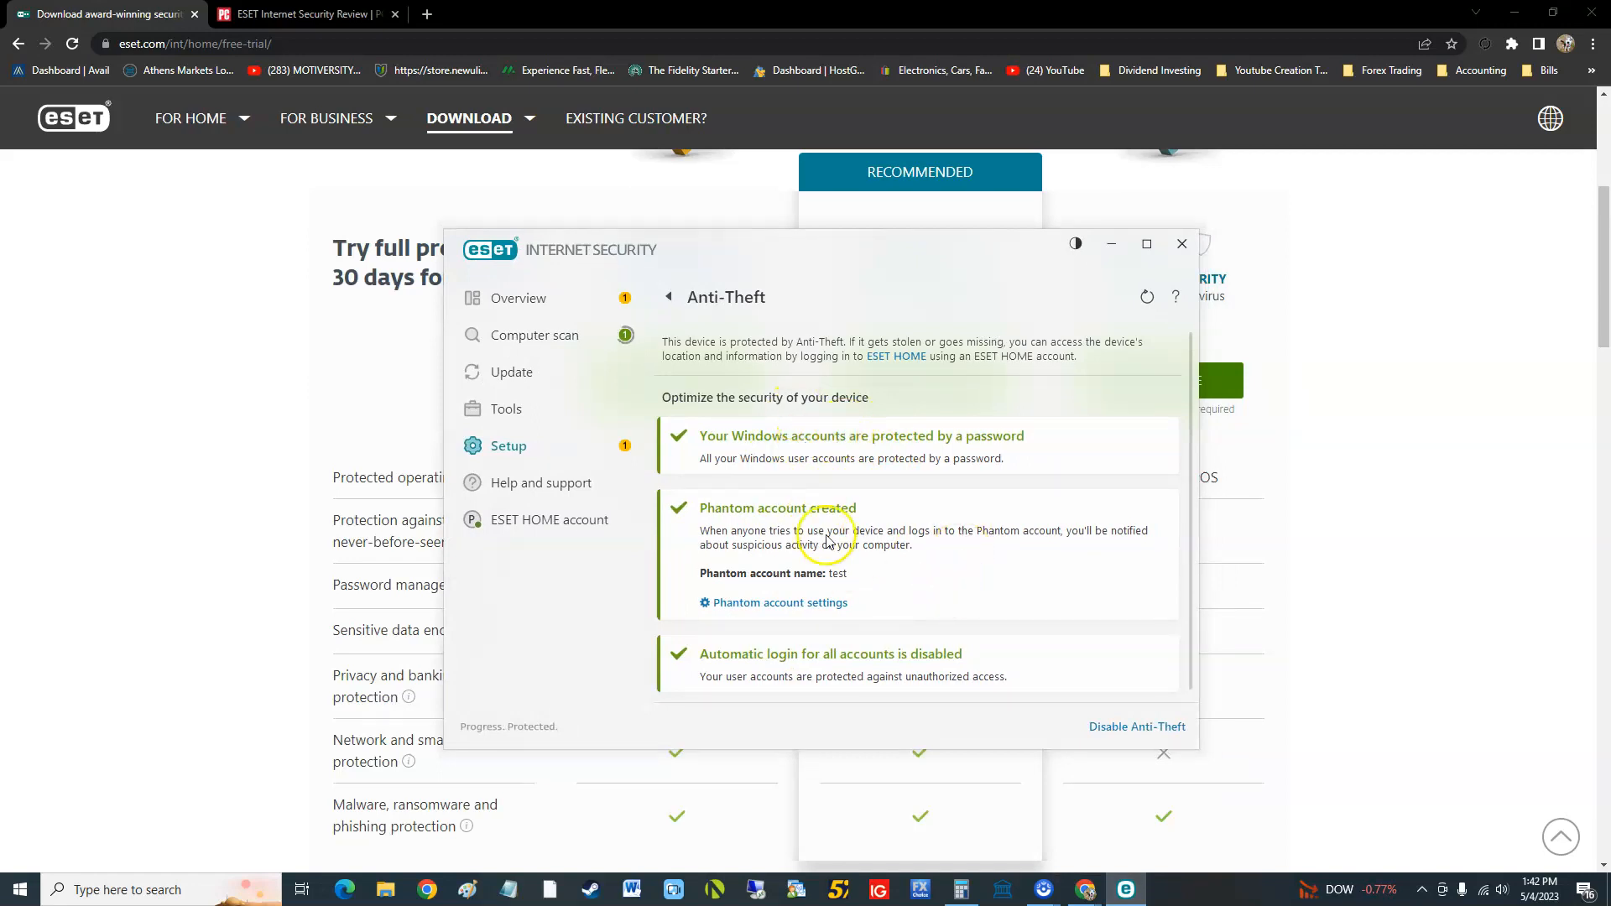
mouse_move(568, 335)
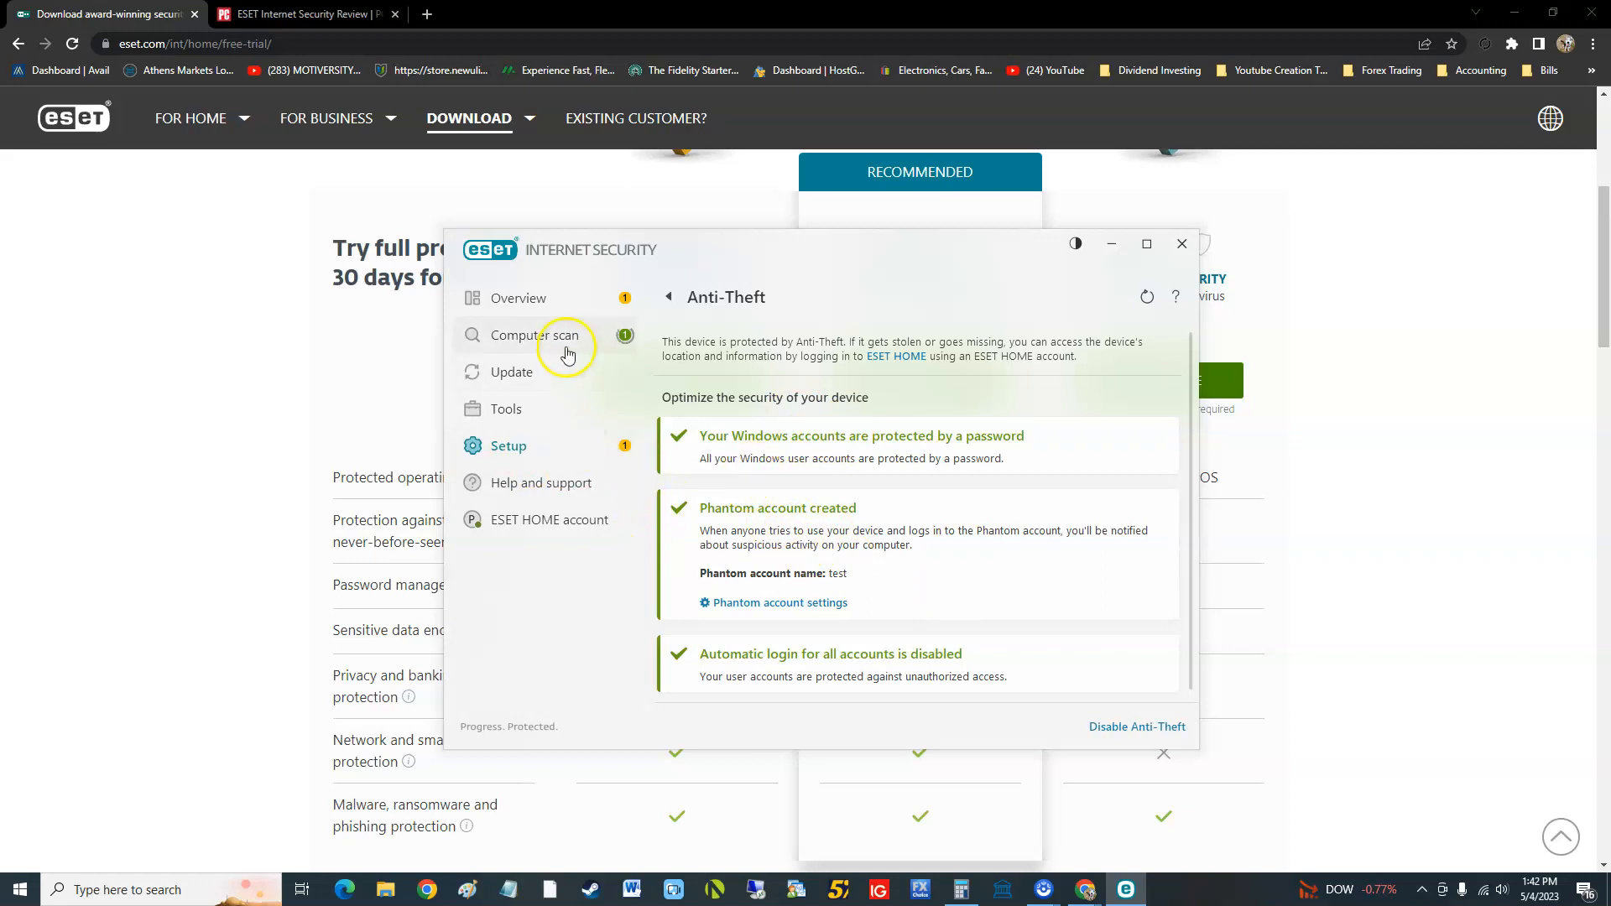
Step: From Overview, open Network Inspector showing the untrusted-network warning for ThePandas
left_click(517, 298)
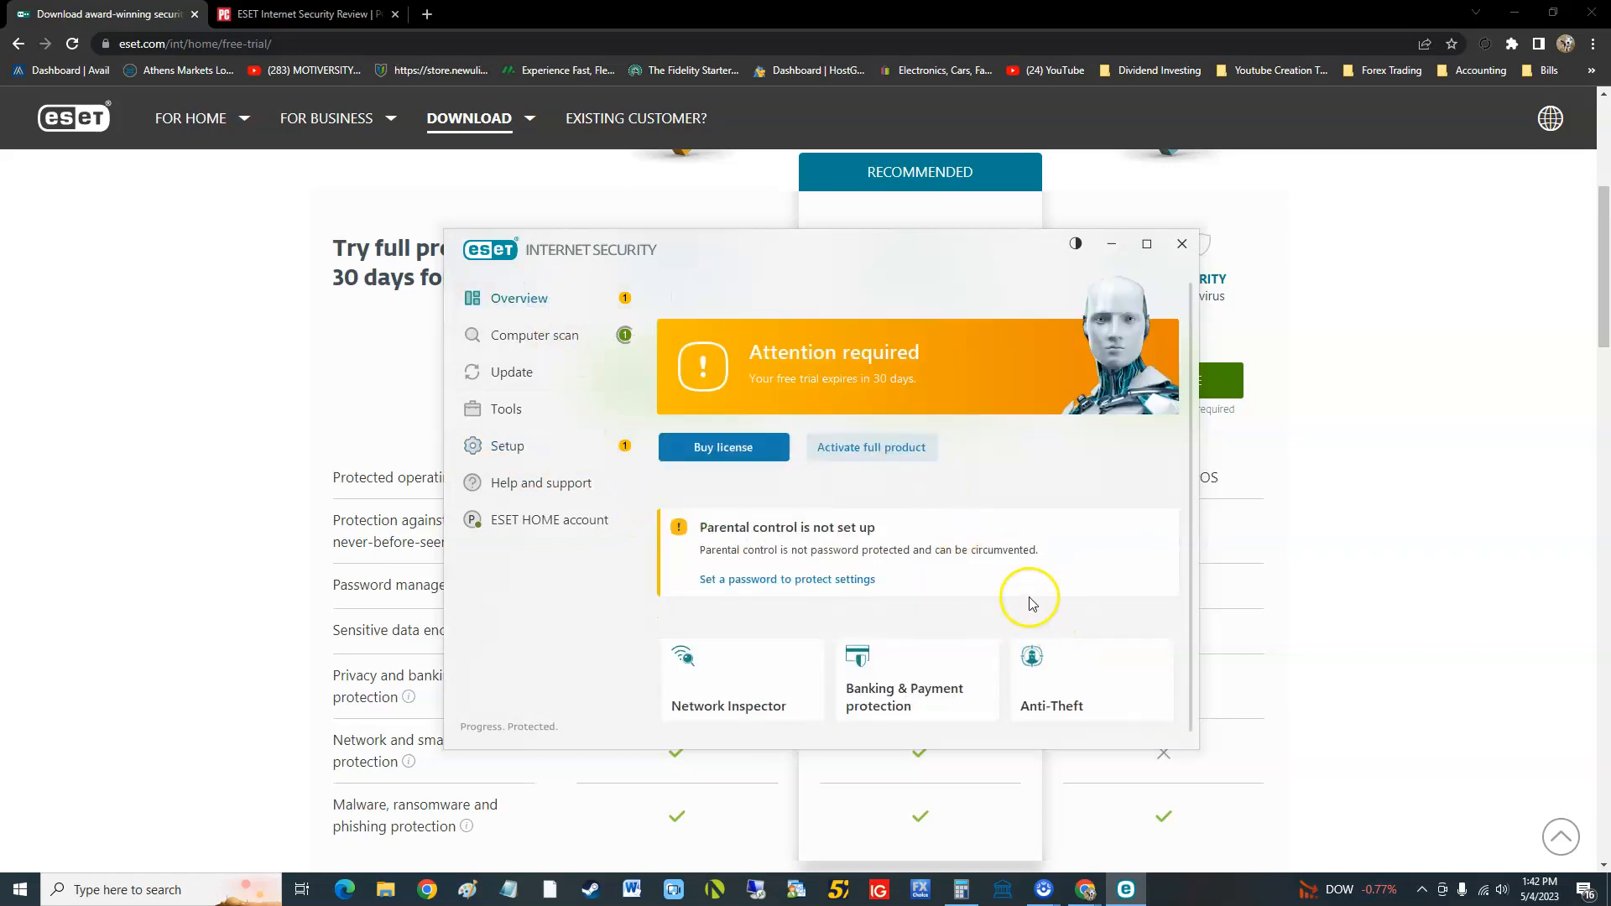
mouse_move(861, 601)
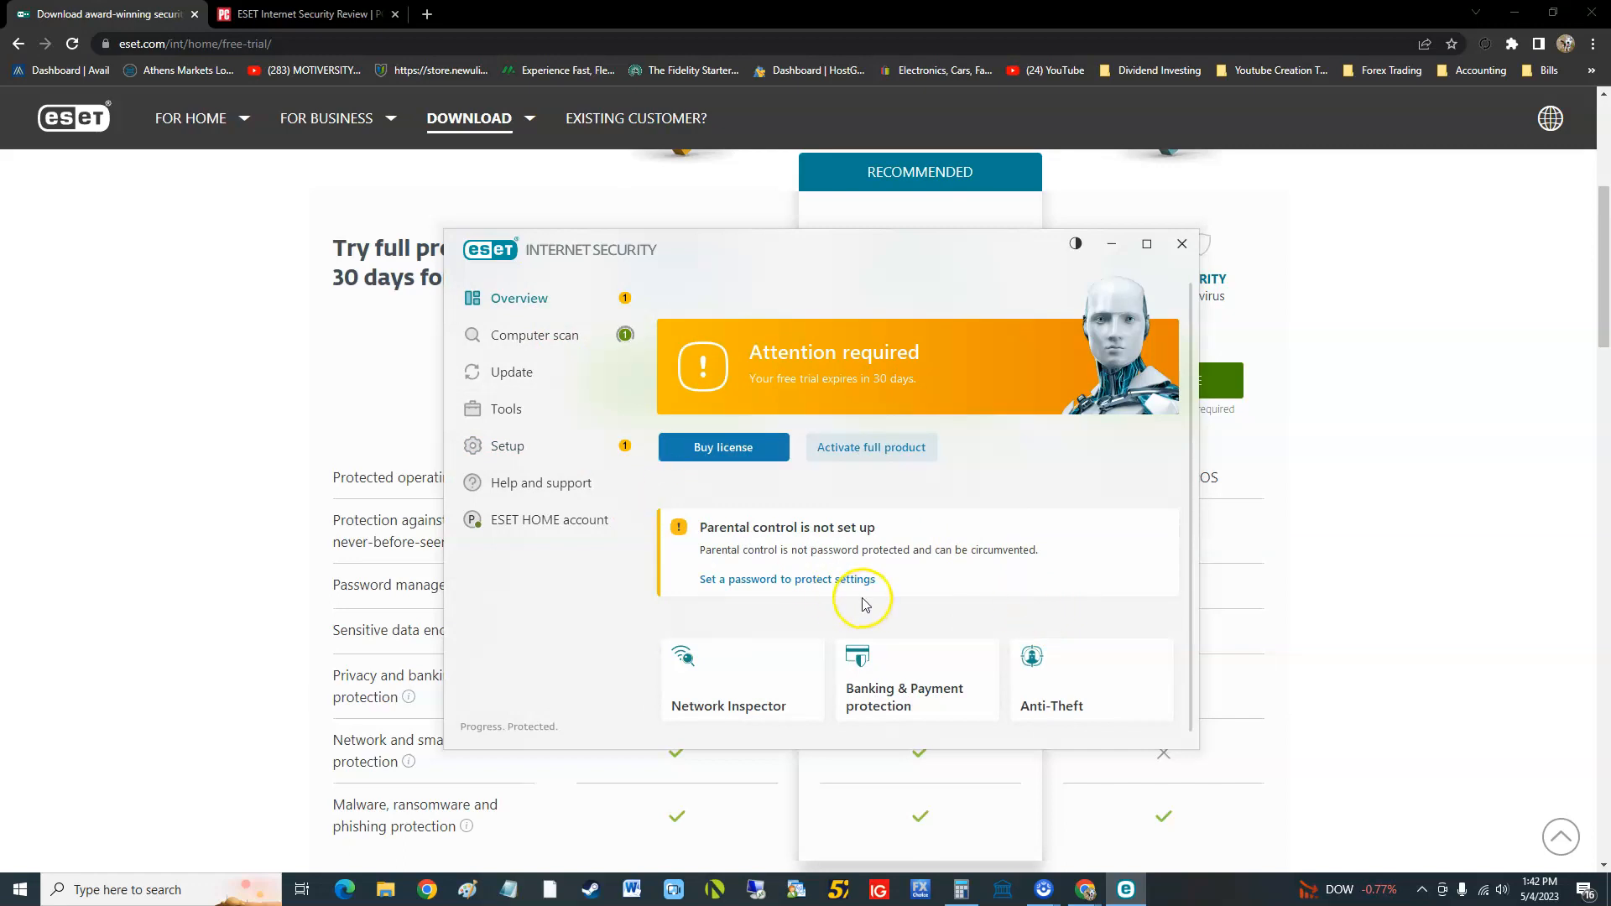
left_click(728, 706)
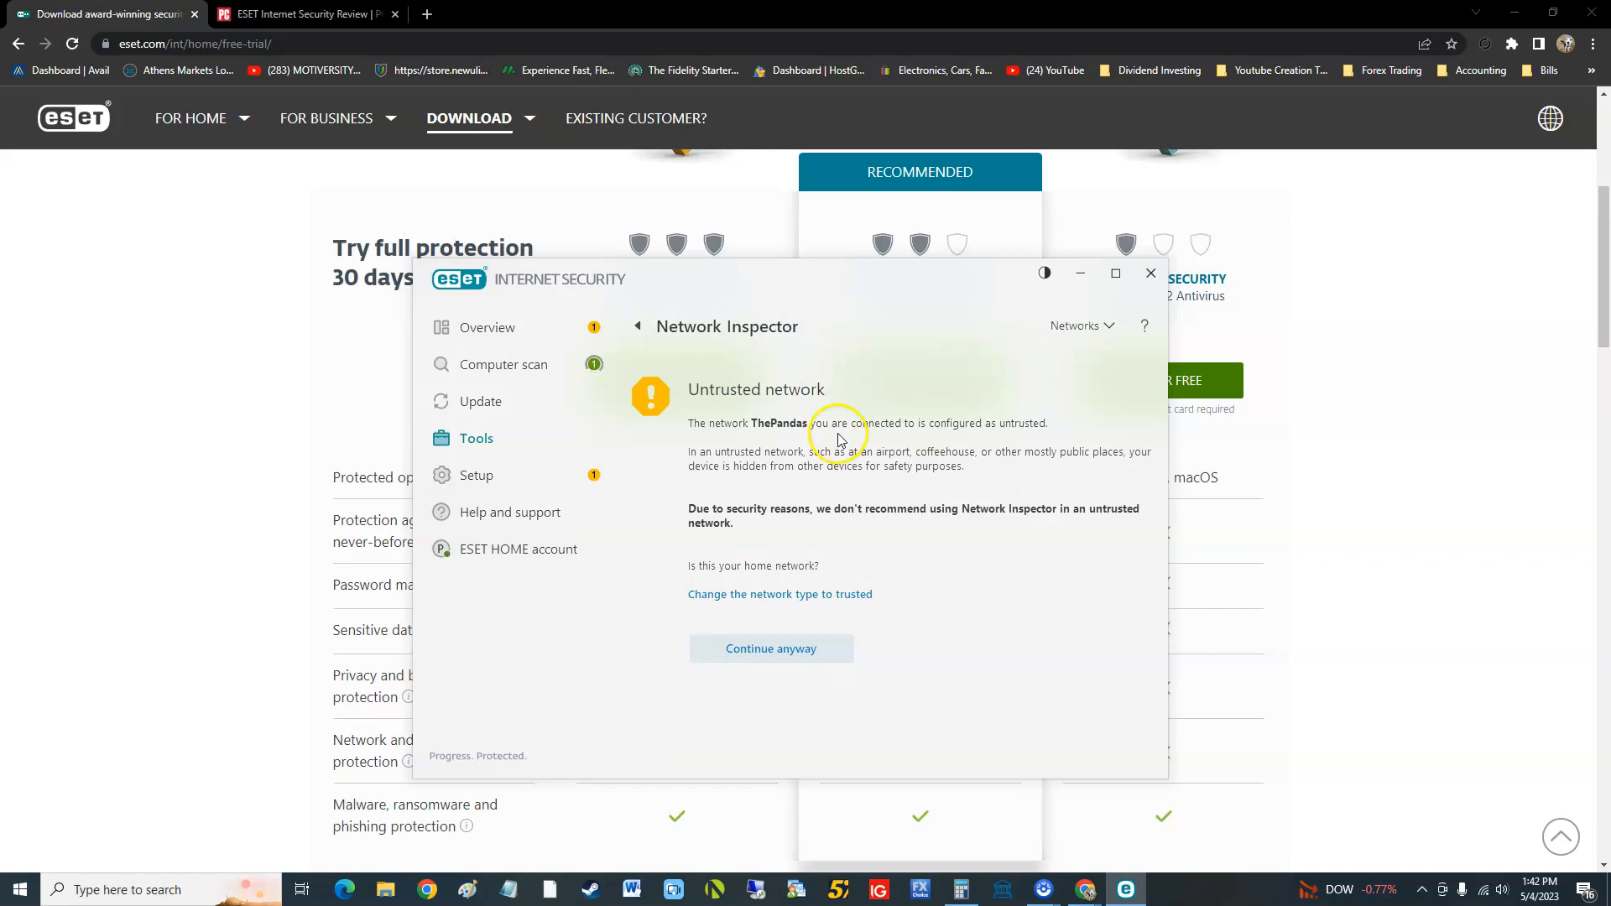
mouse_move(809, 478)
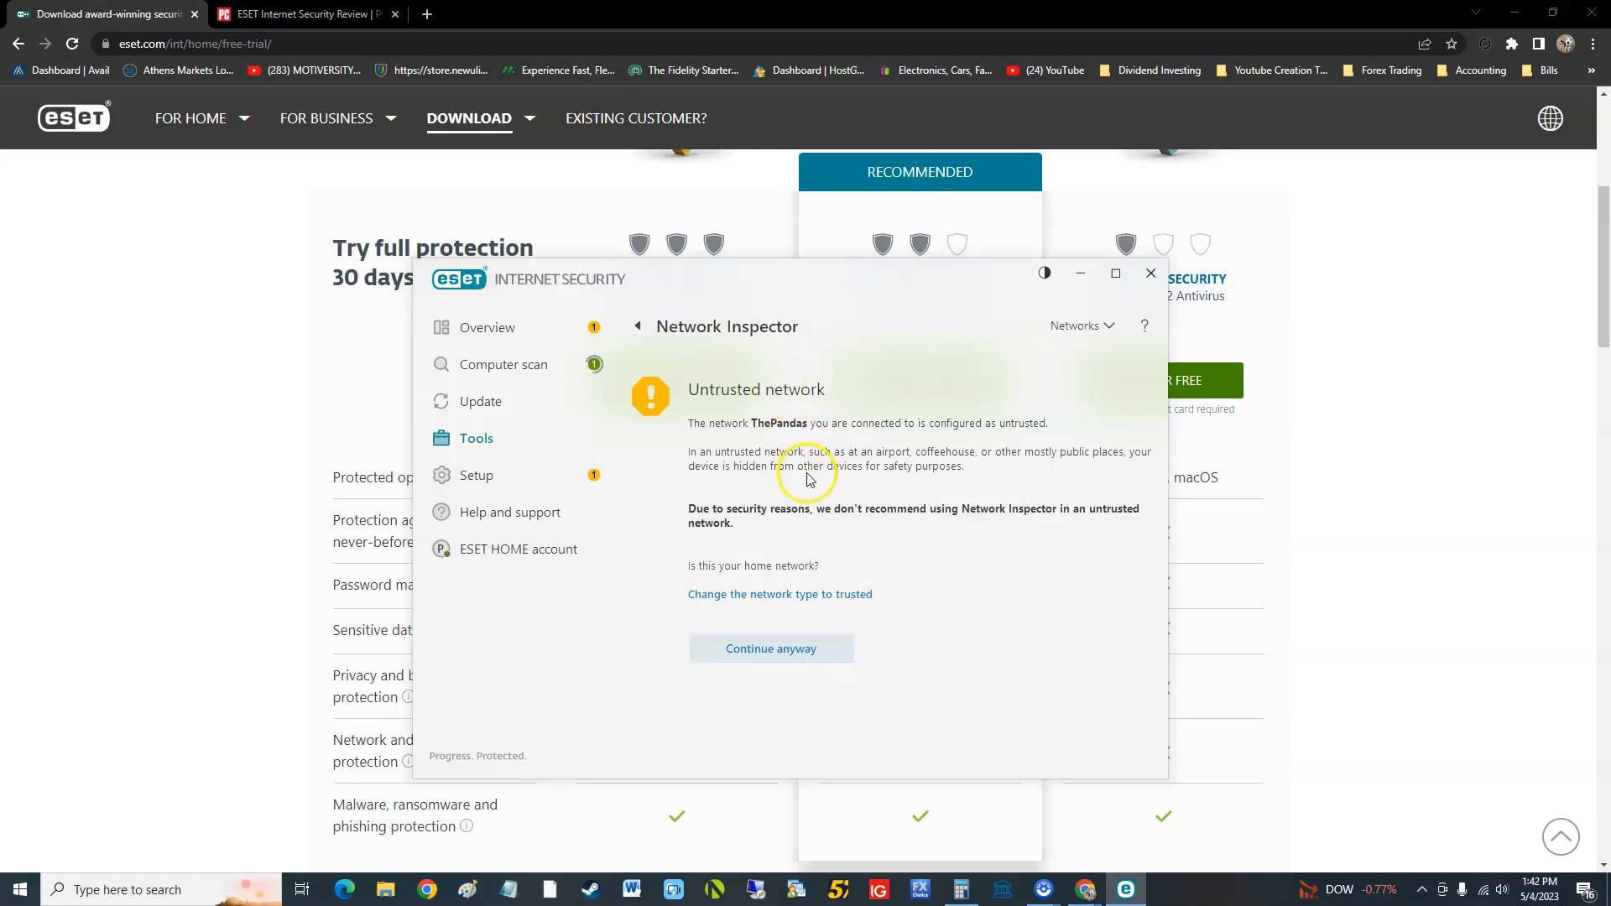
mouse_move(898, 446)
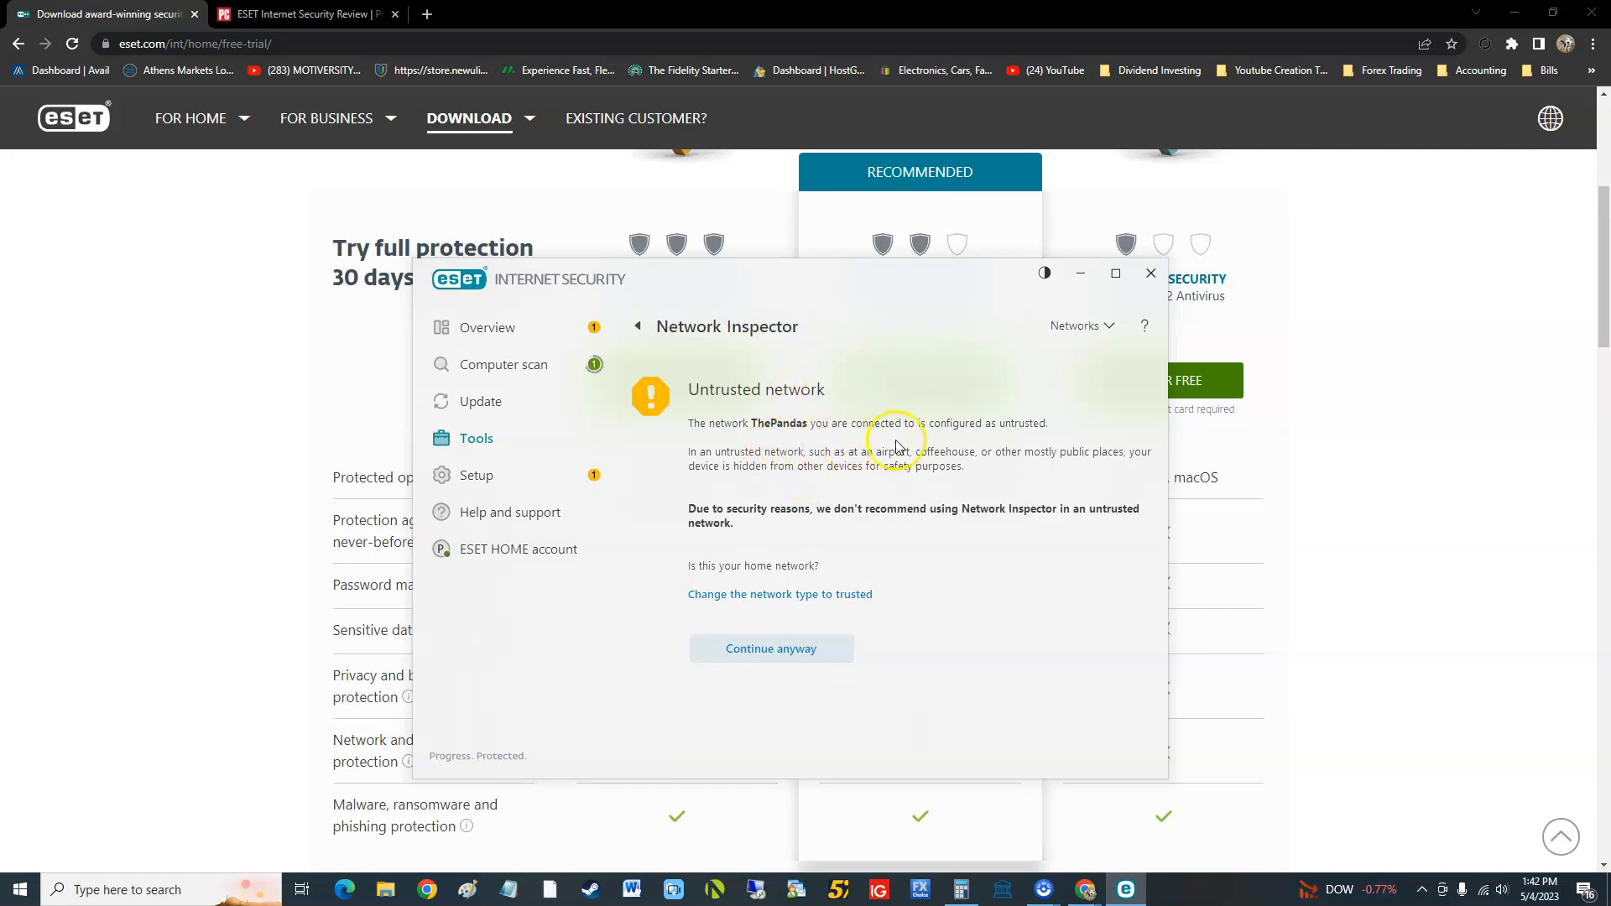
mouse_move(971, 431)
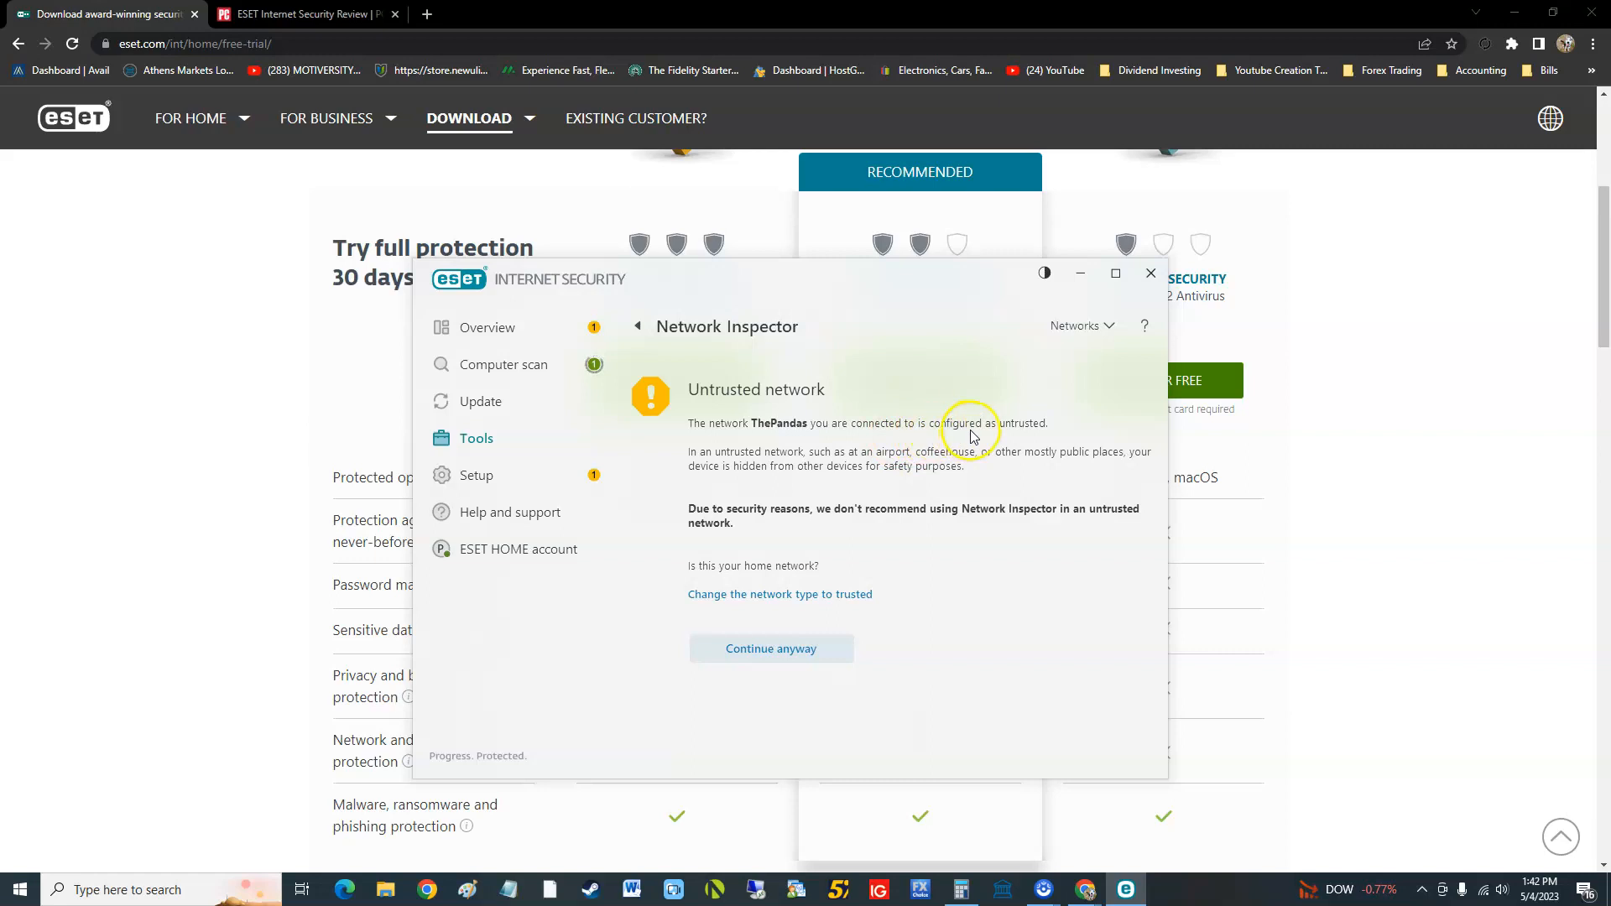
mouse_move(736, 475)
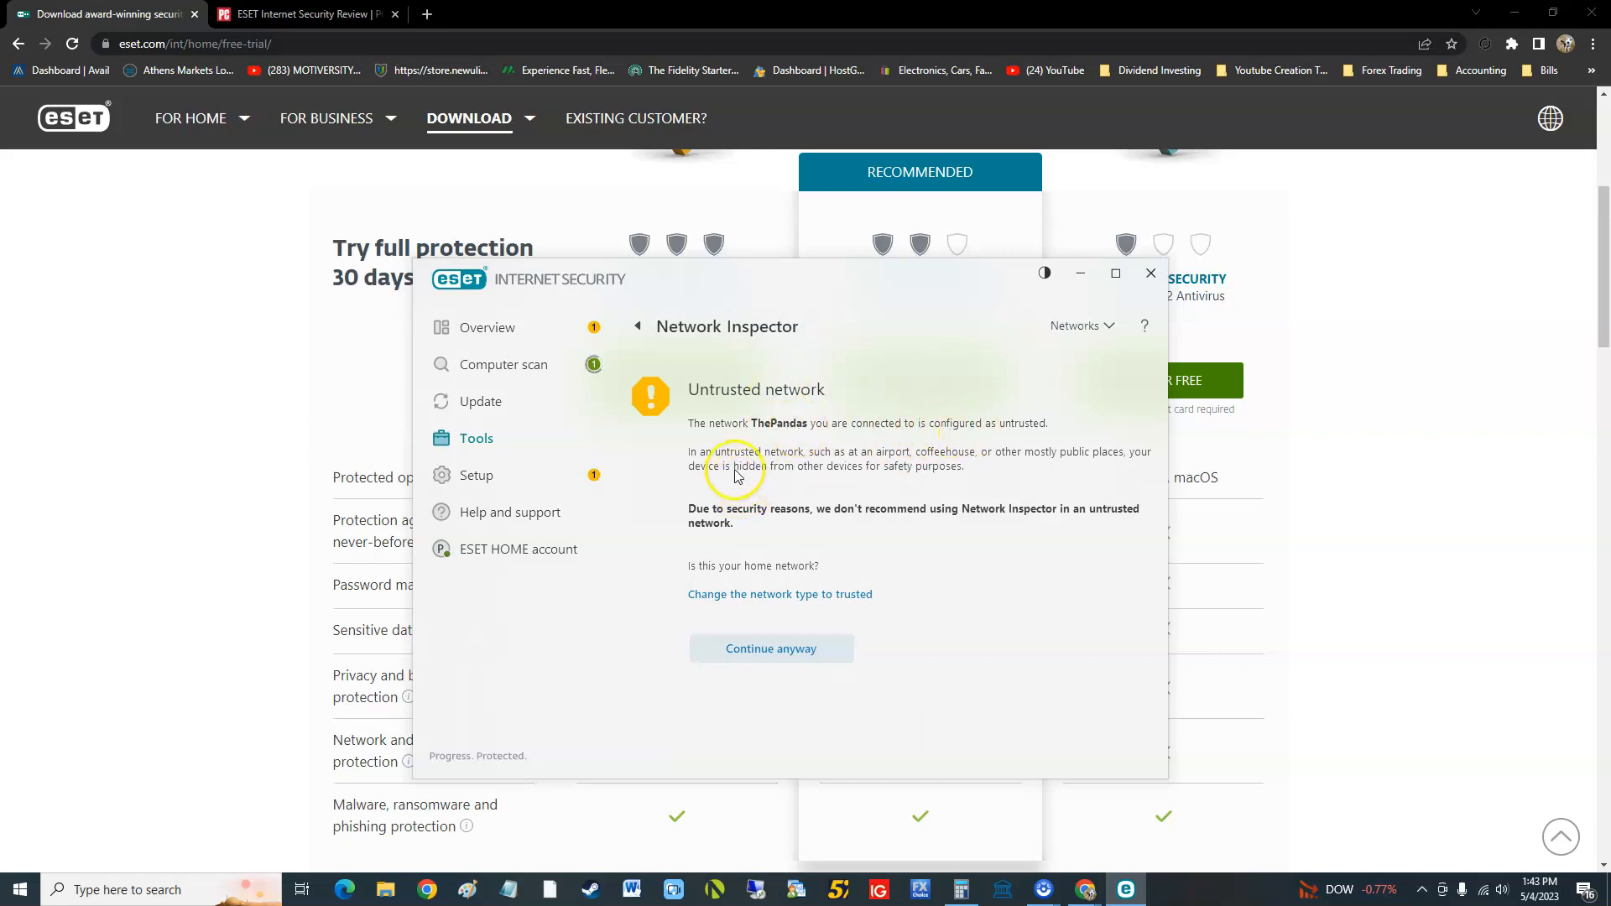
mouse_move(838, 470)
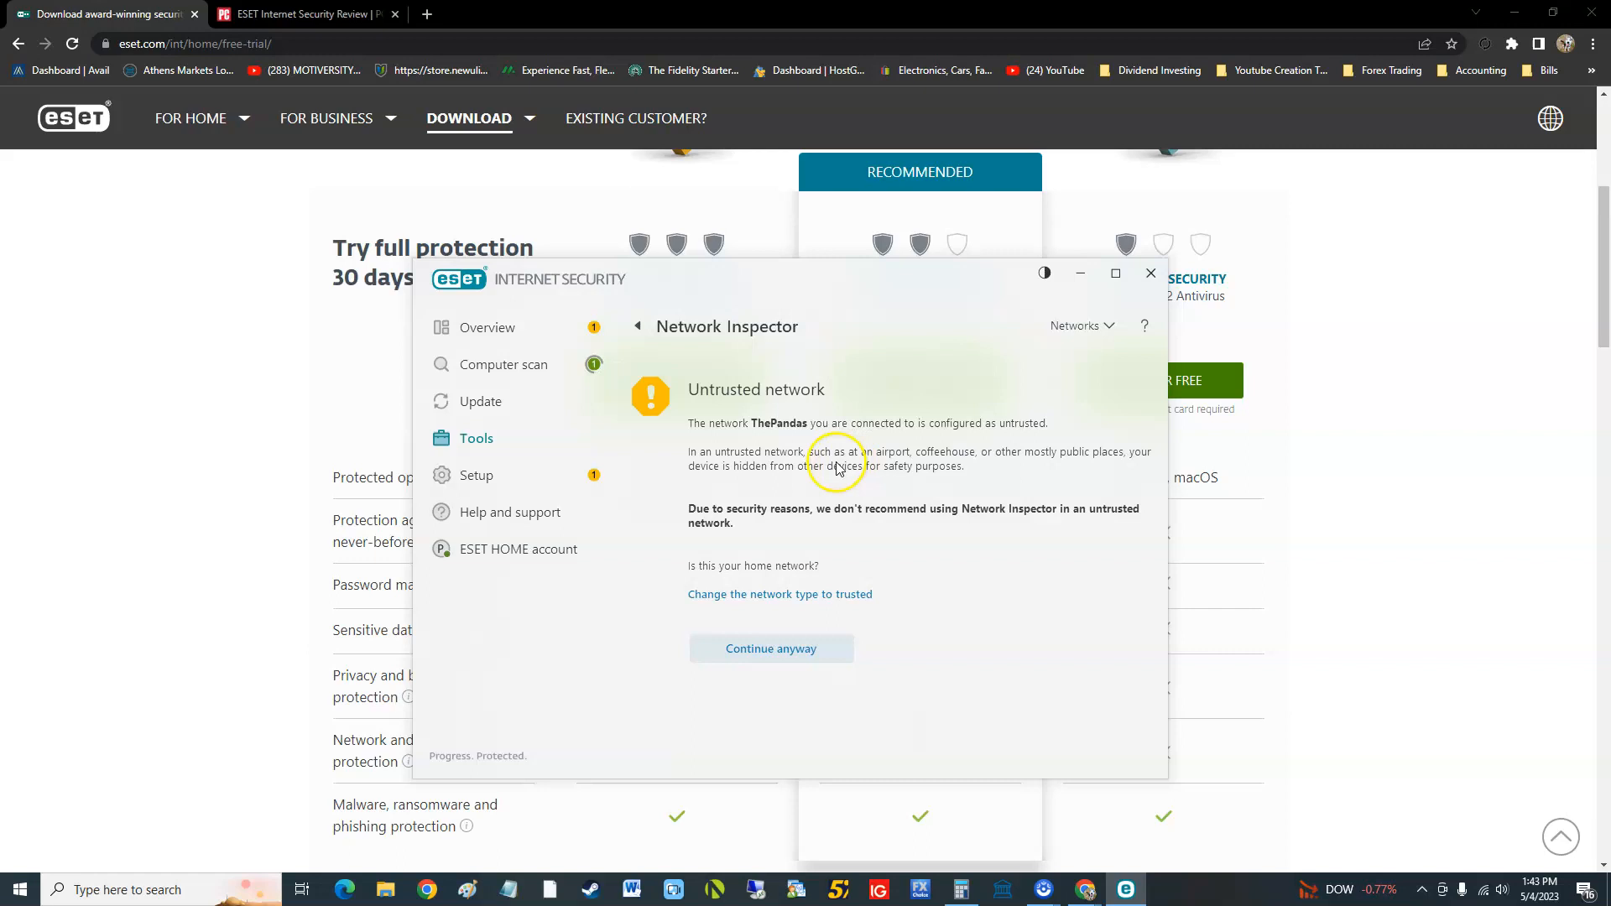
mouse_move(1033, 527)
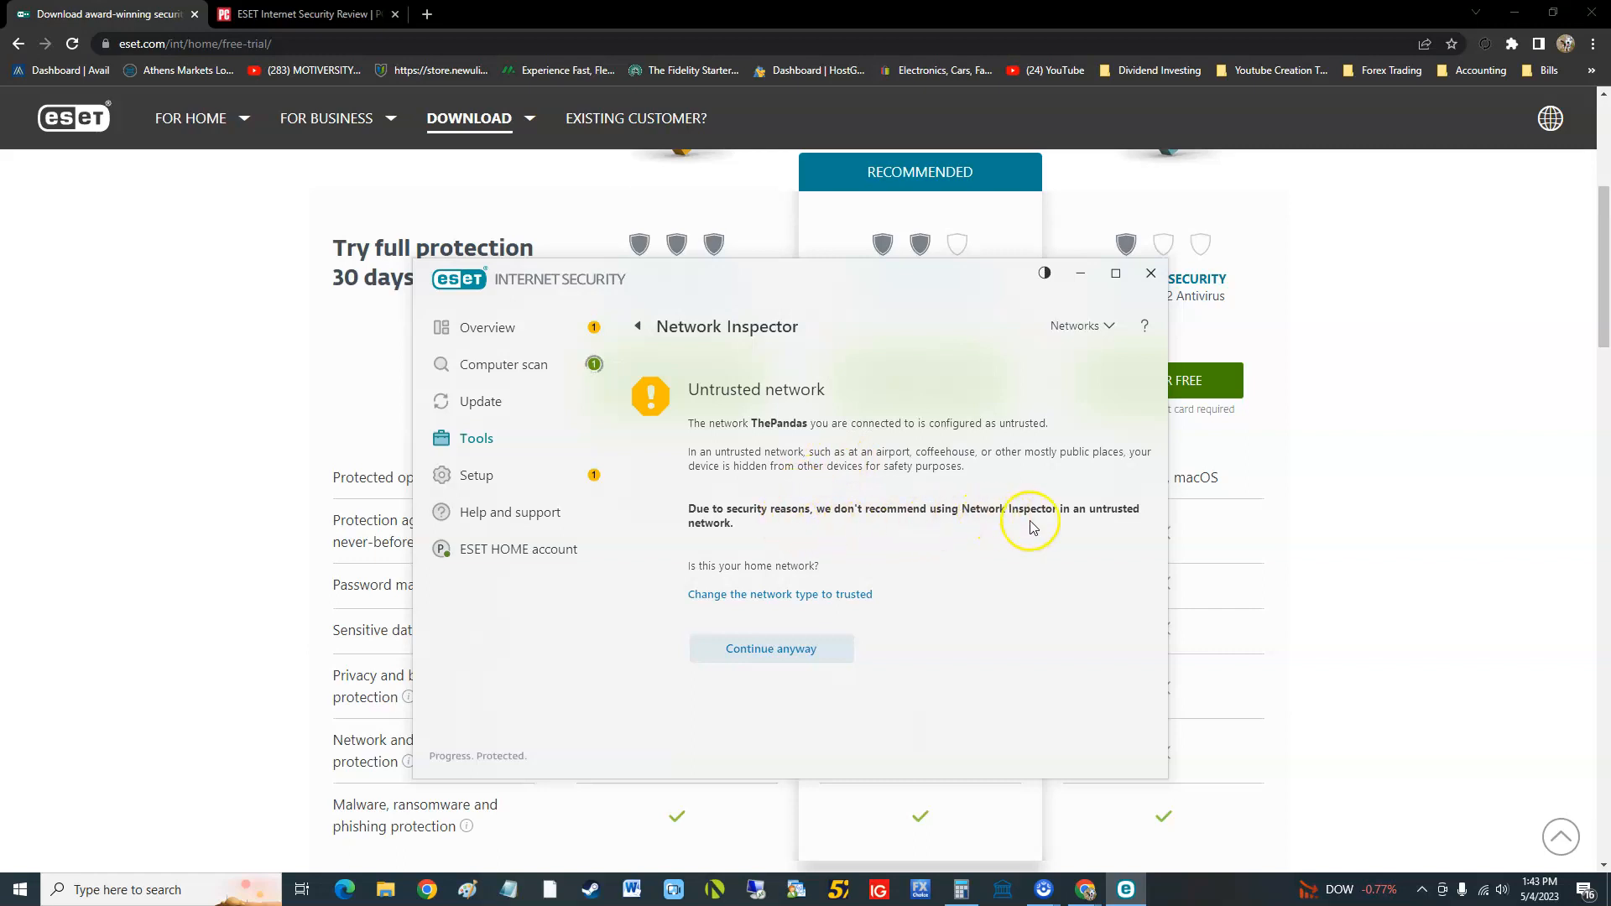
mouse_move(848, 534)
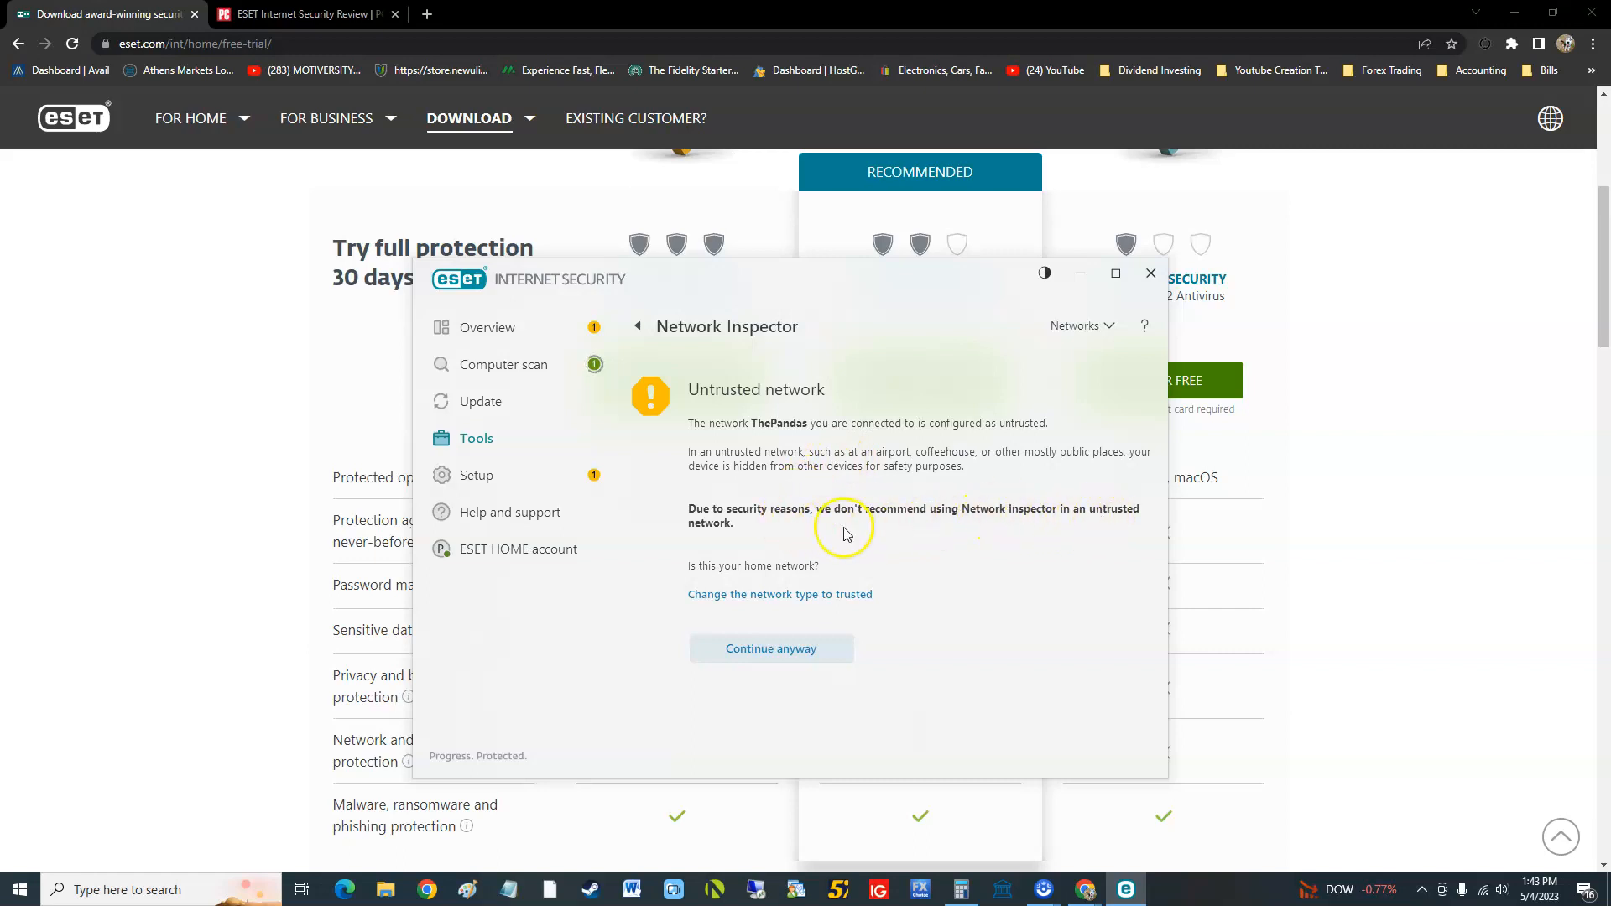
Step: Continue past the untrusted-network warning to list ThePandas devices, then open Setup
left_click(770, 649)
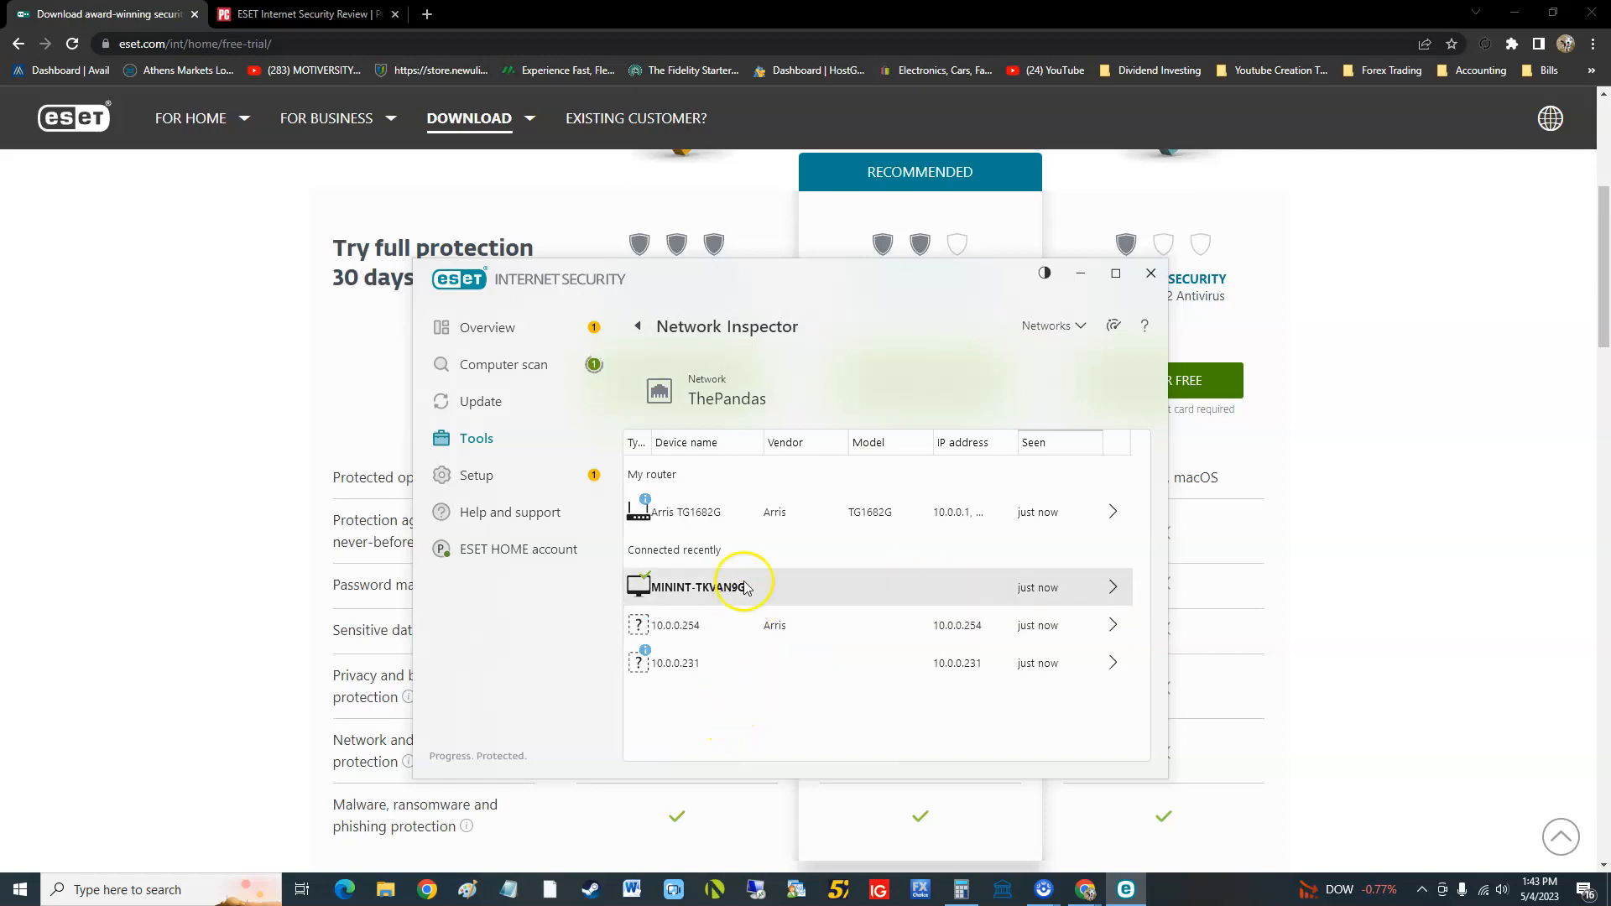
mouse_move(778, 688)
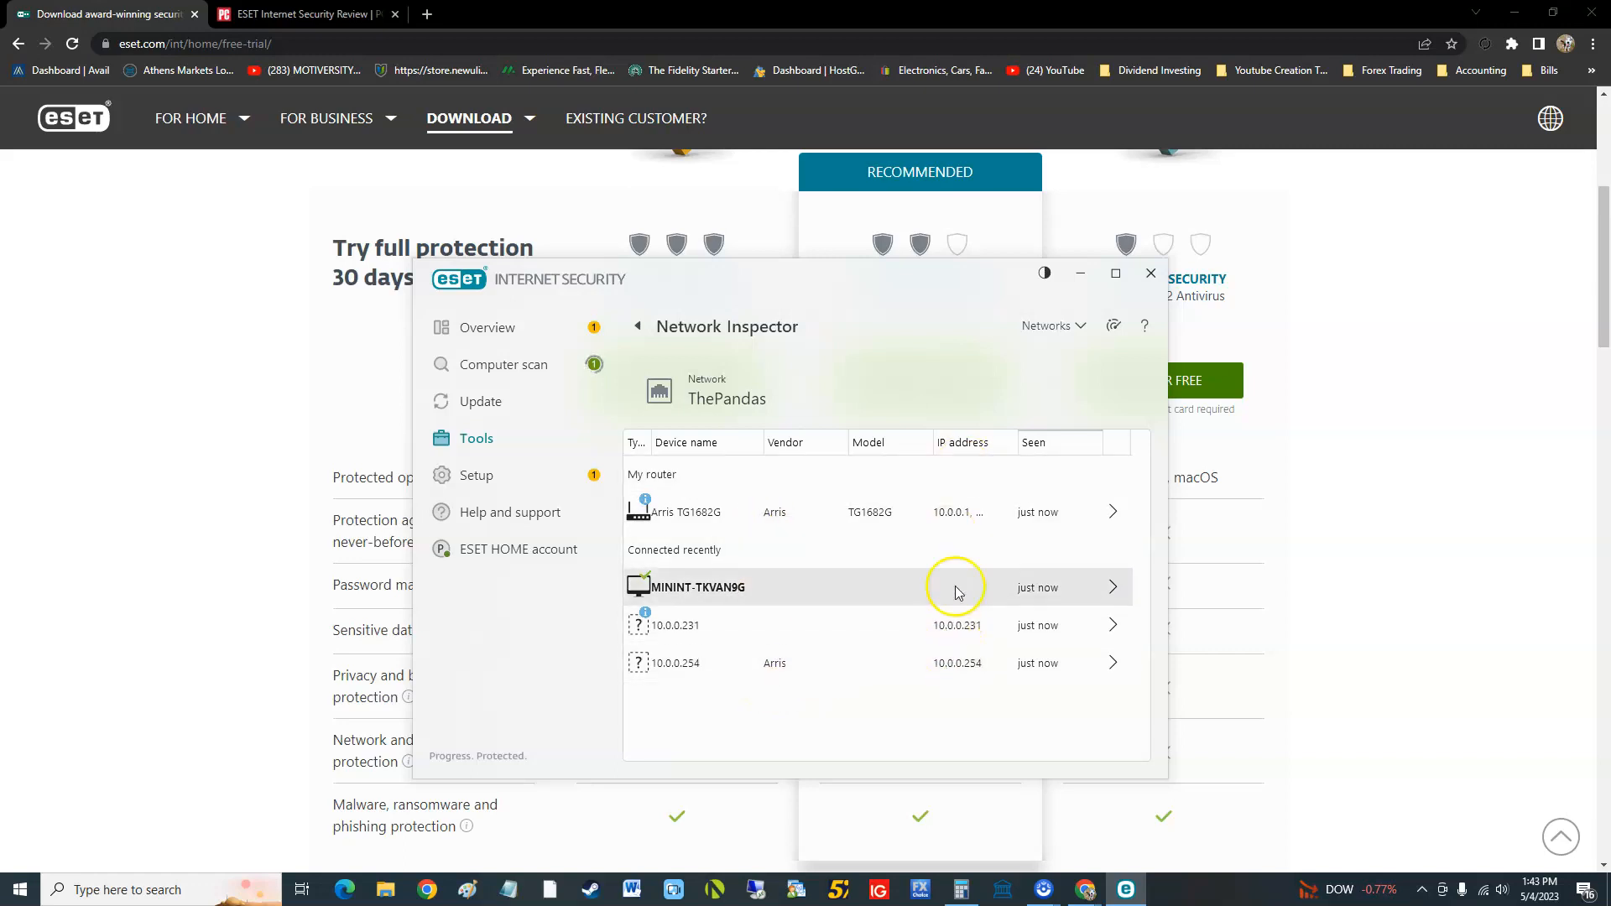
mouse_move(730, 541)
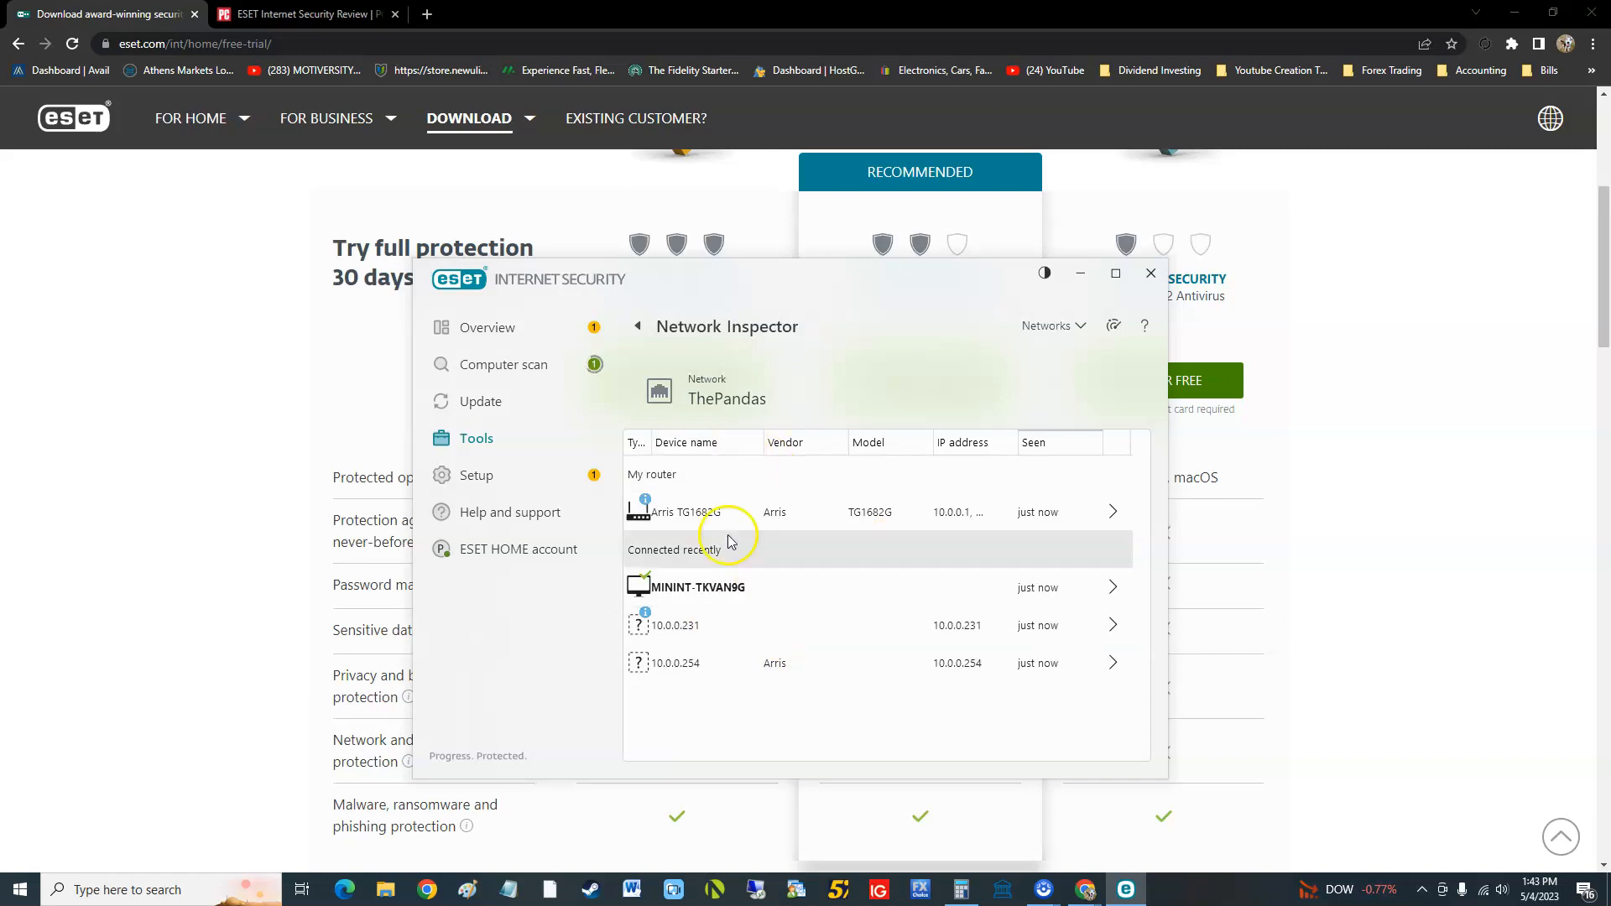
left_click(476, 475)
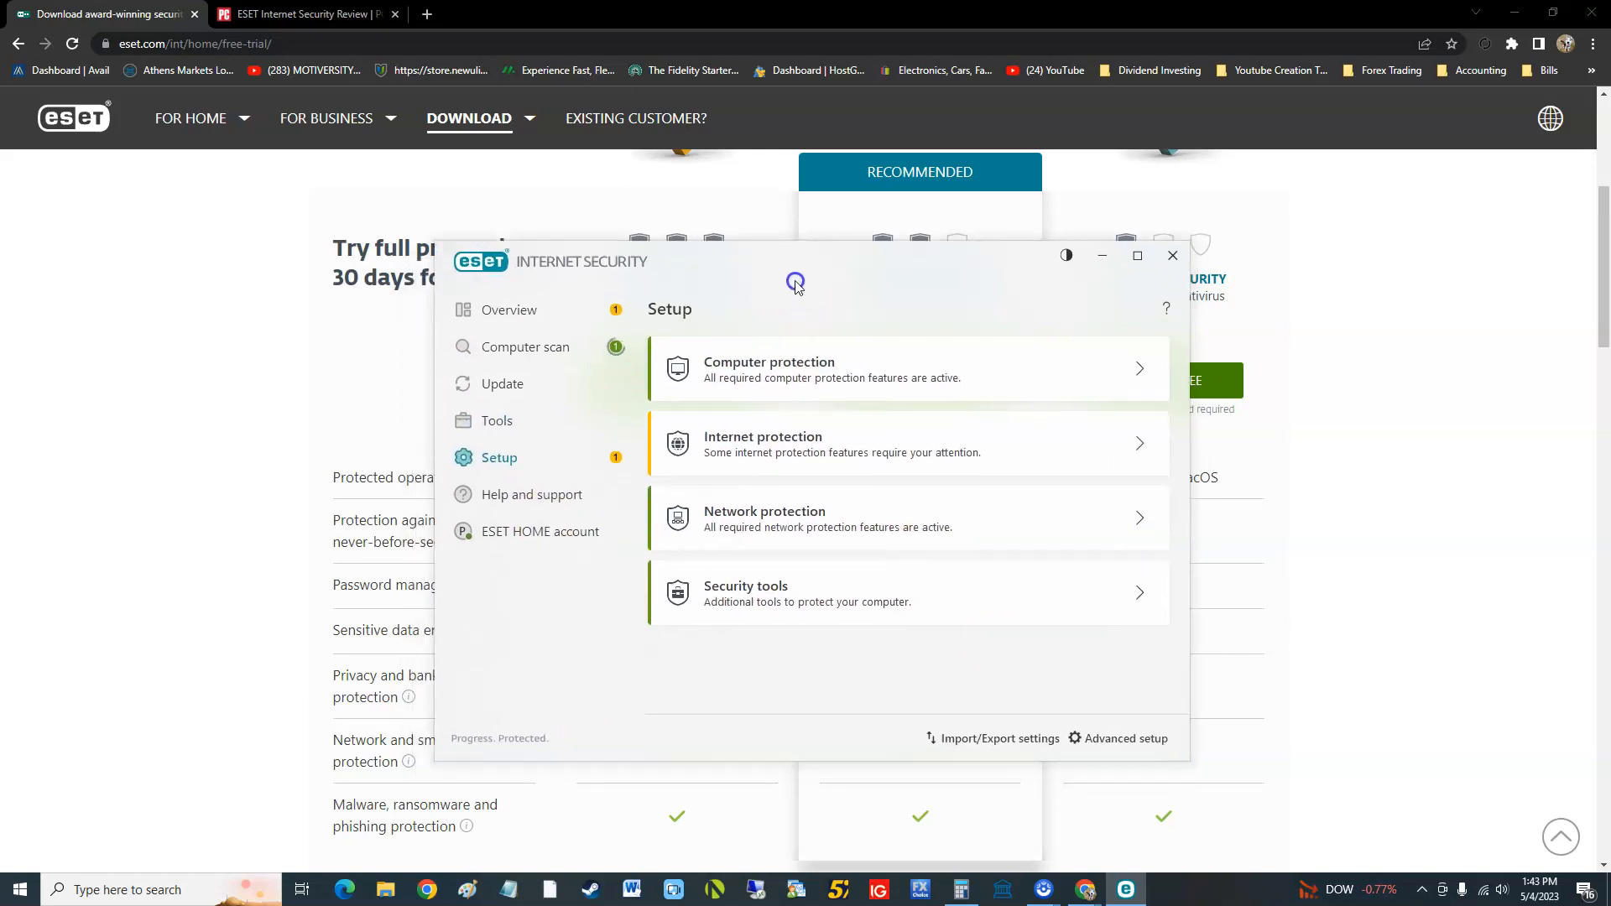
Step: Open Computer scan from Overview and expand the custom, removable media and repeat-scan options
left_click(510, 310)
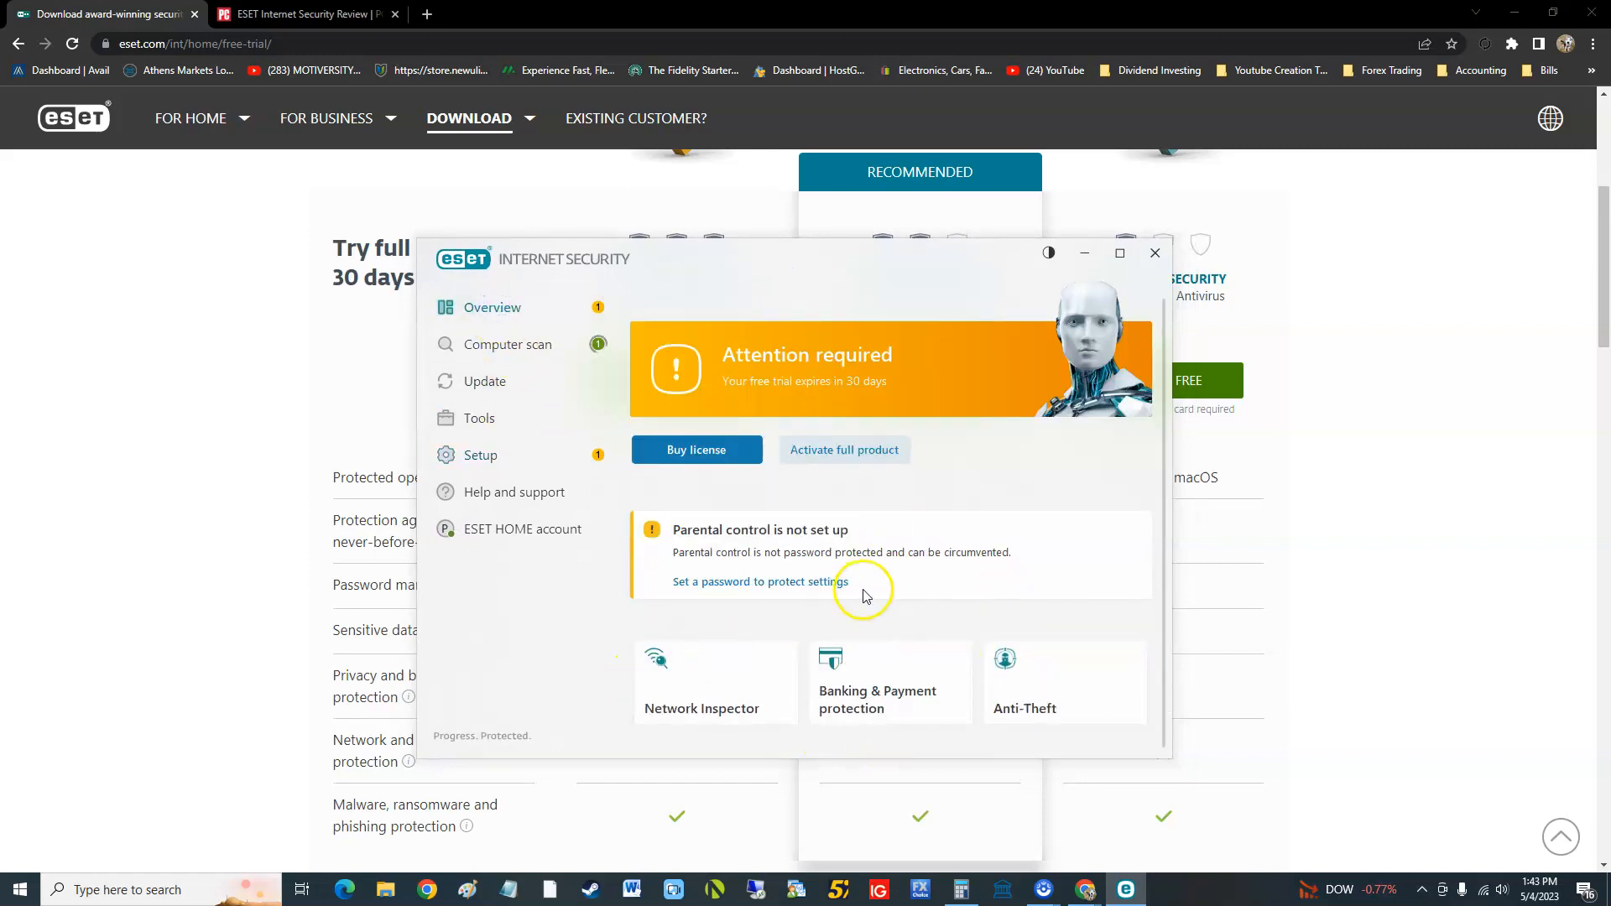
left_click(508, 344)
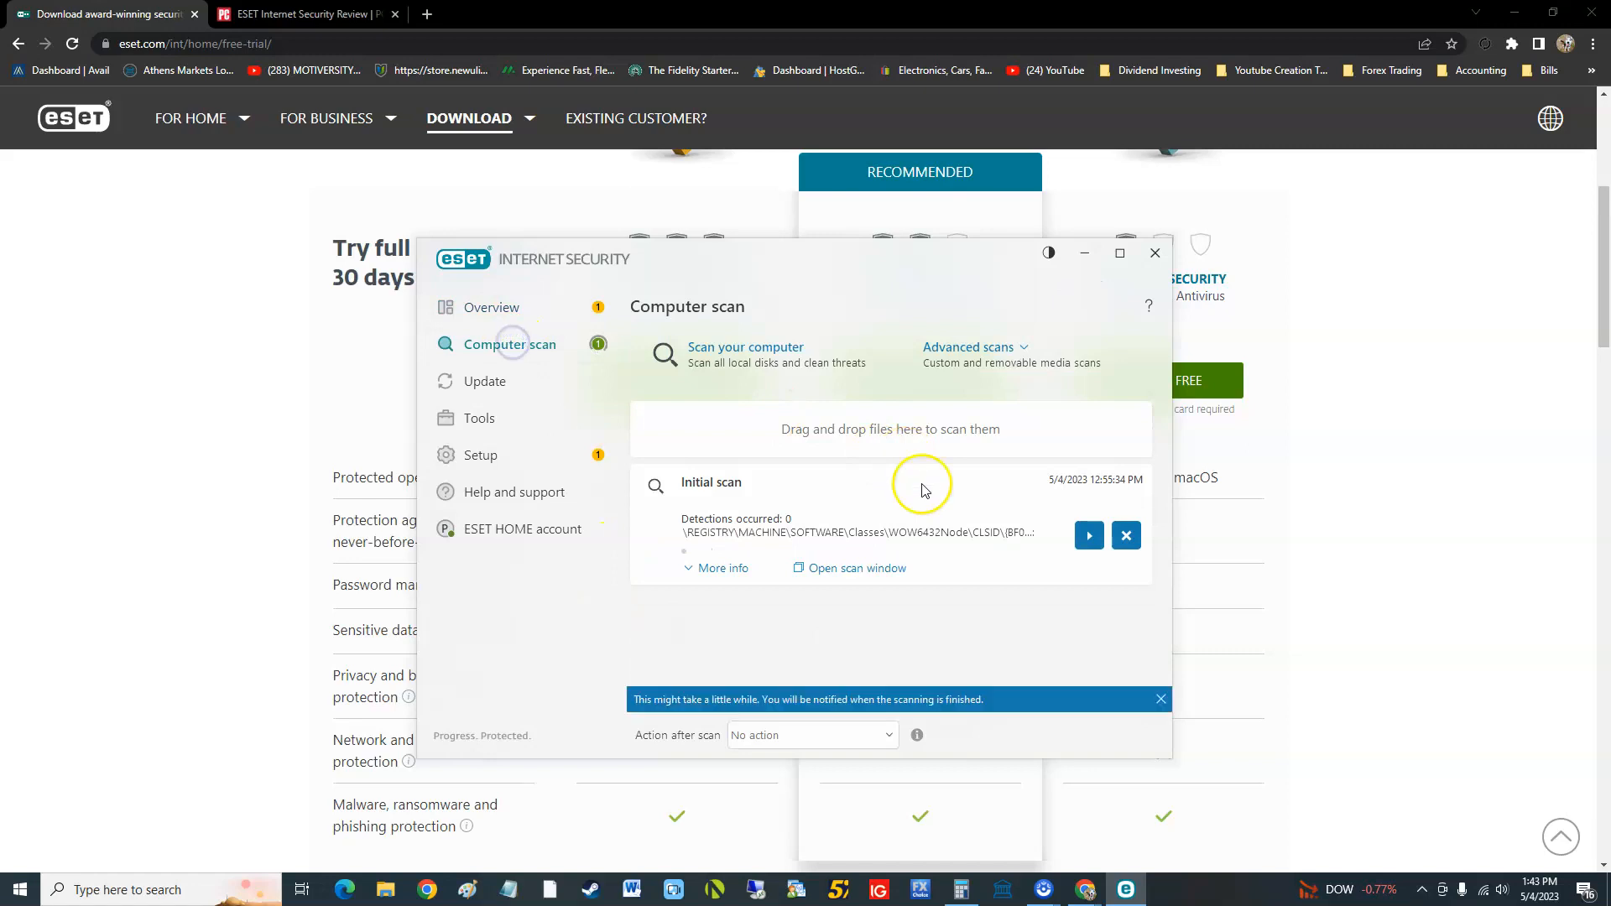
mouse_move(735, 354)
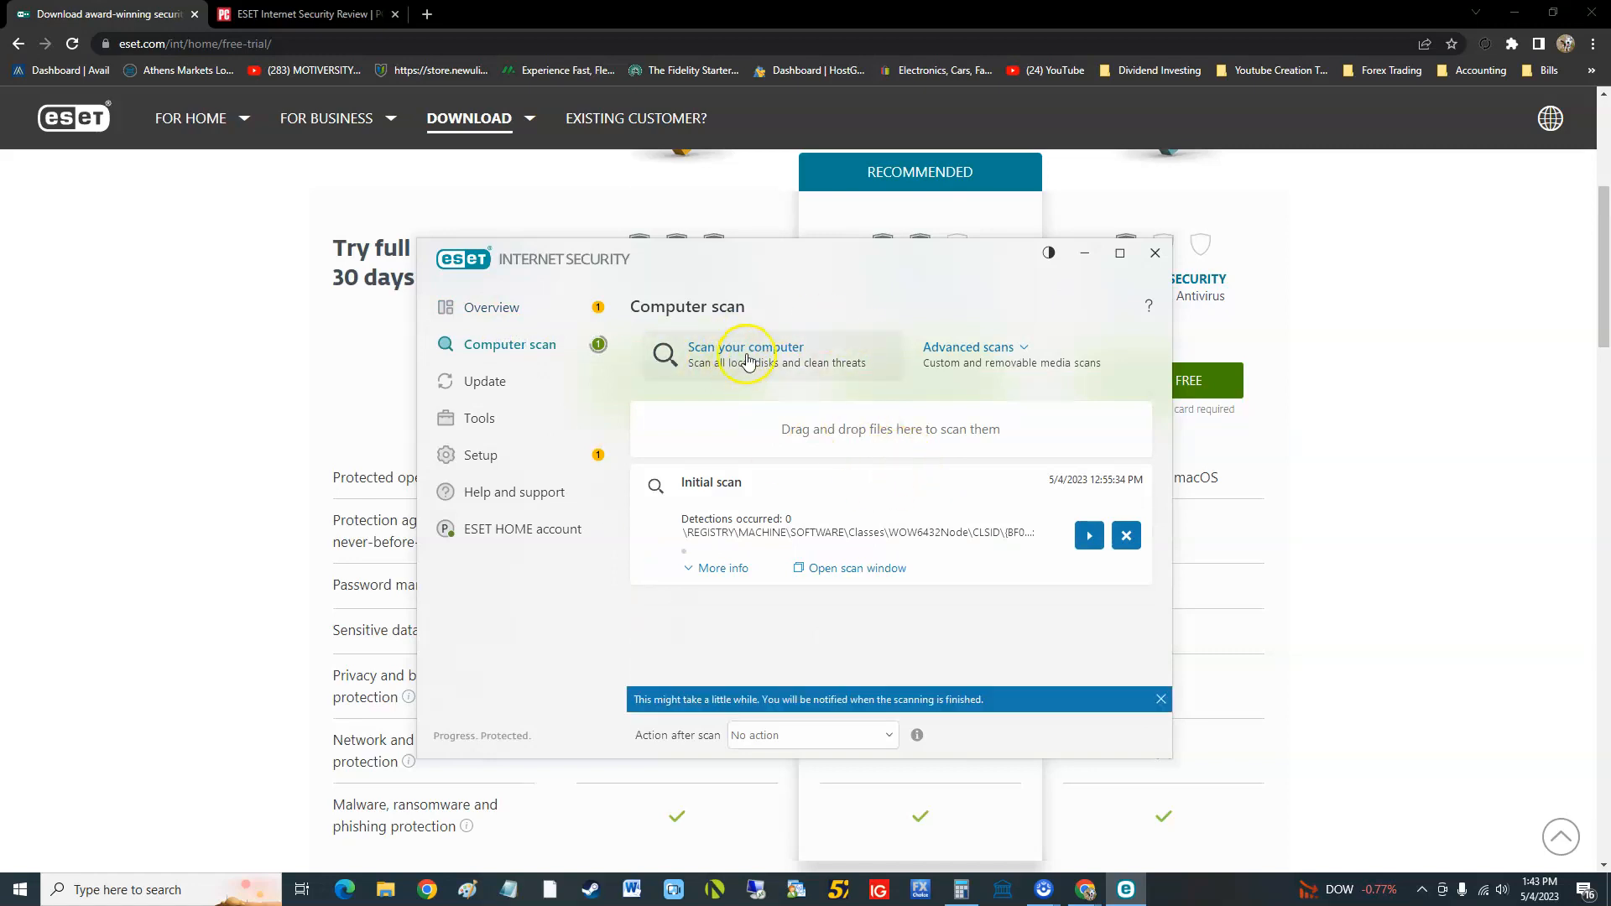
left_click(969, 348)
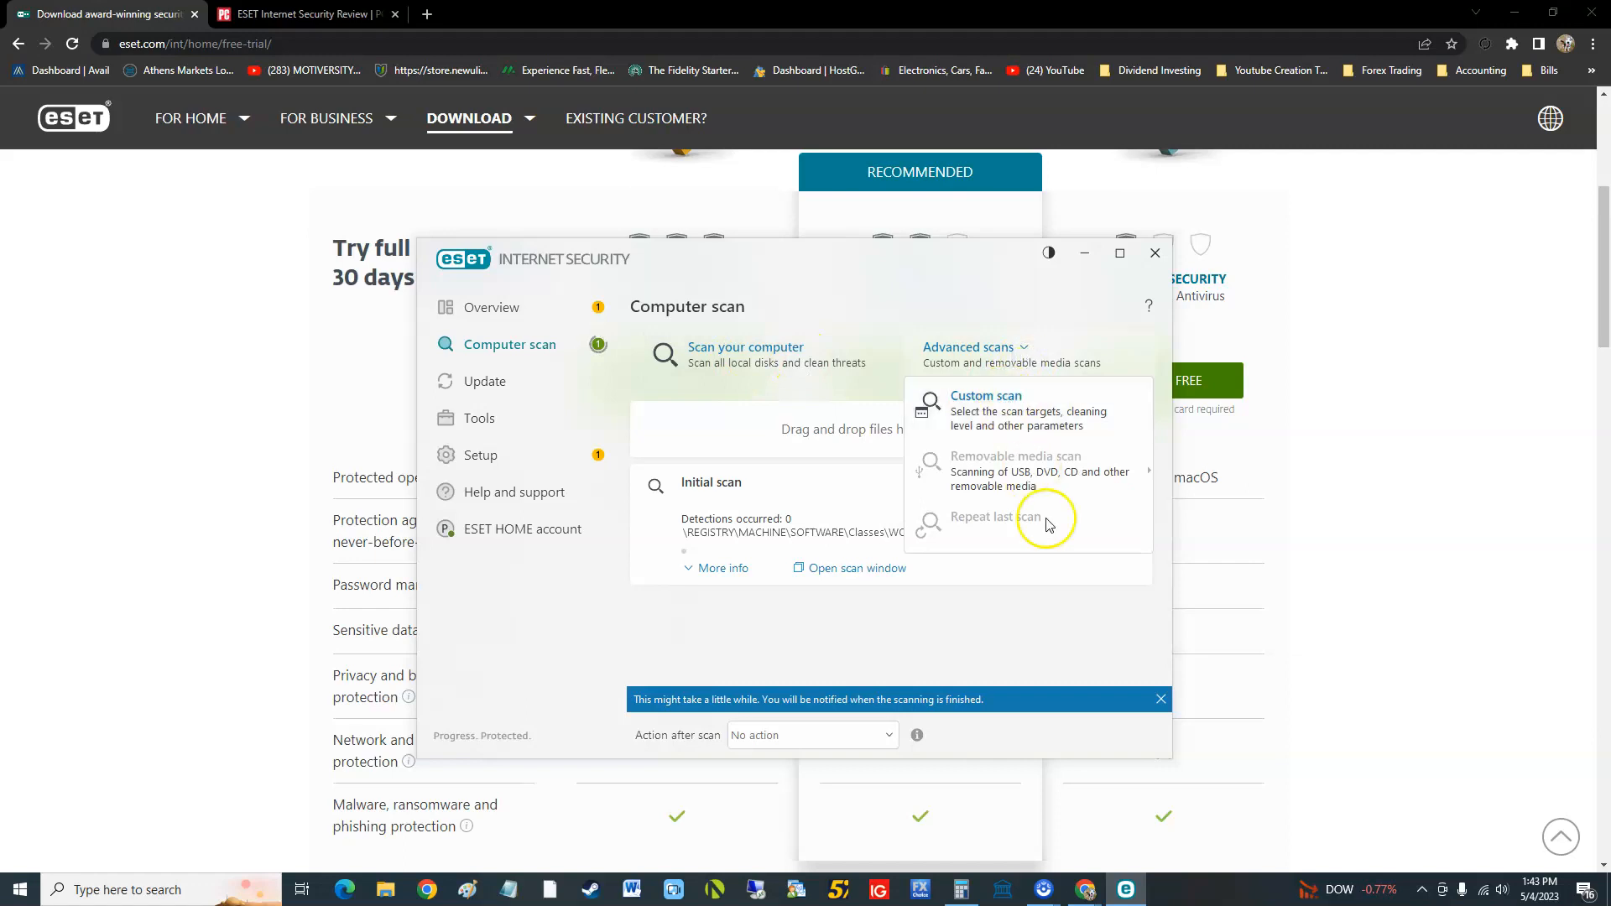
left_click(984, 396)
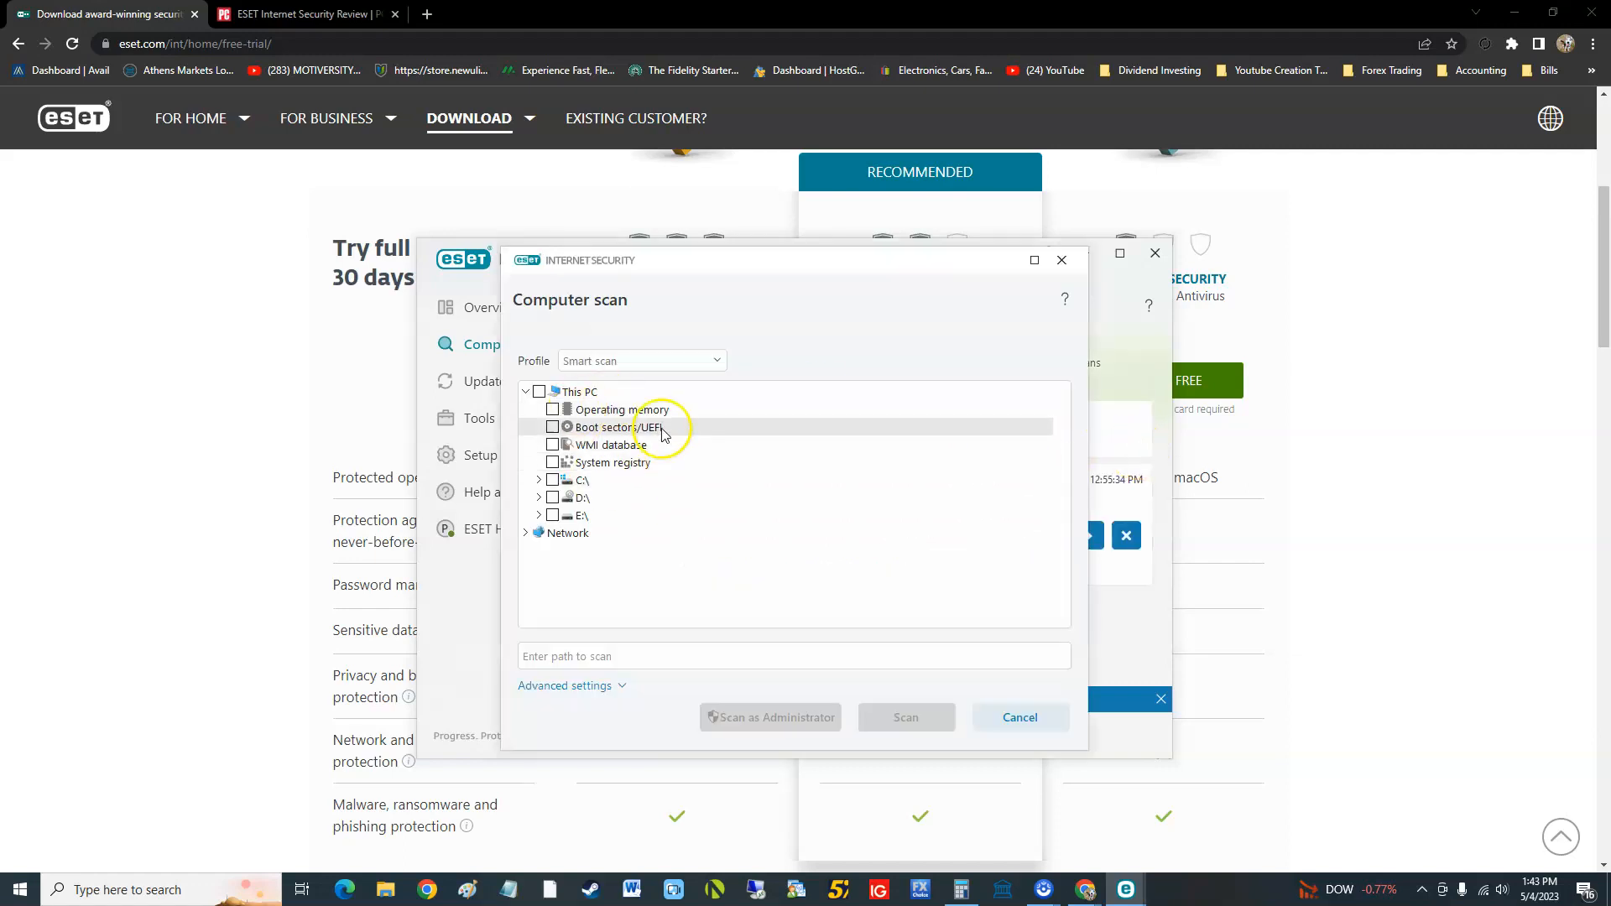
mouse_move(633, 480)
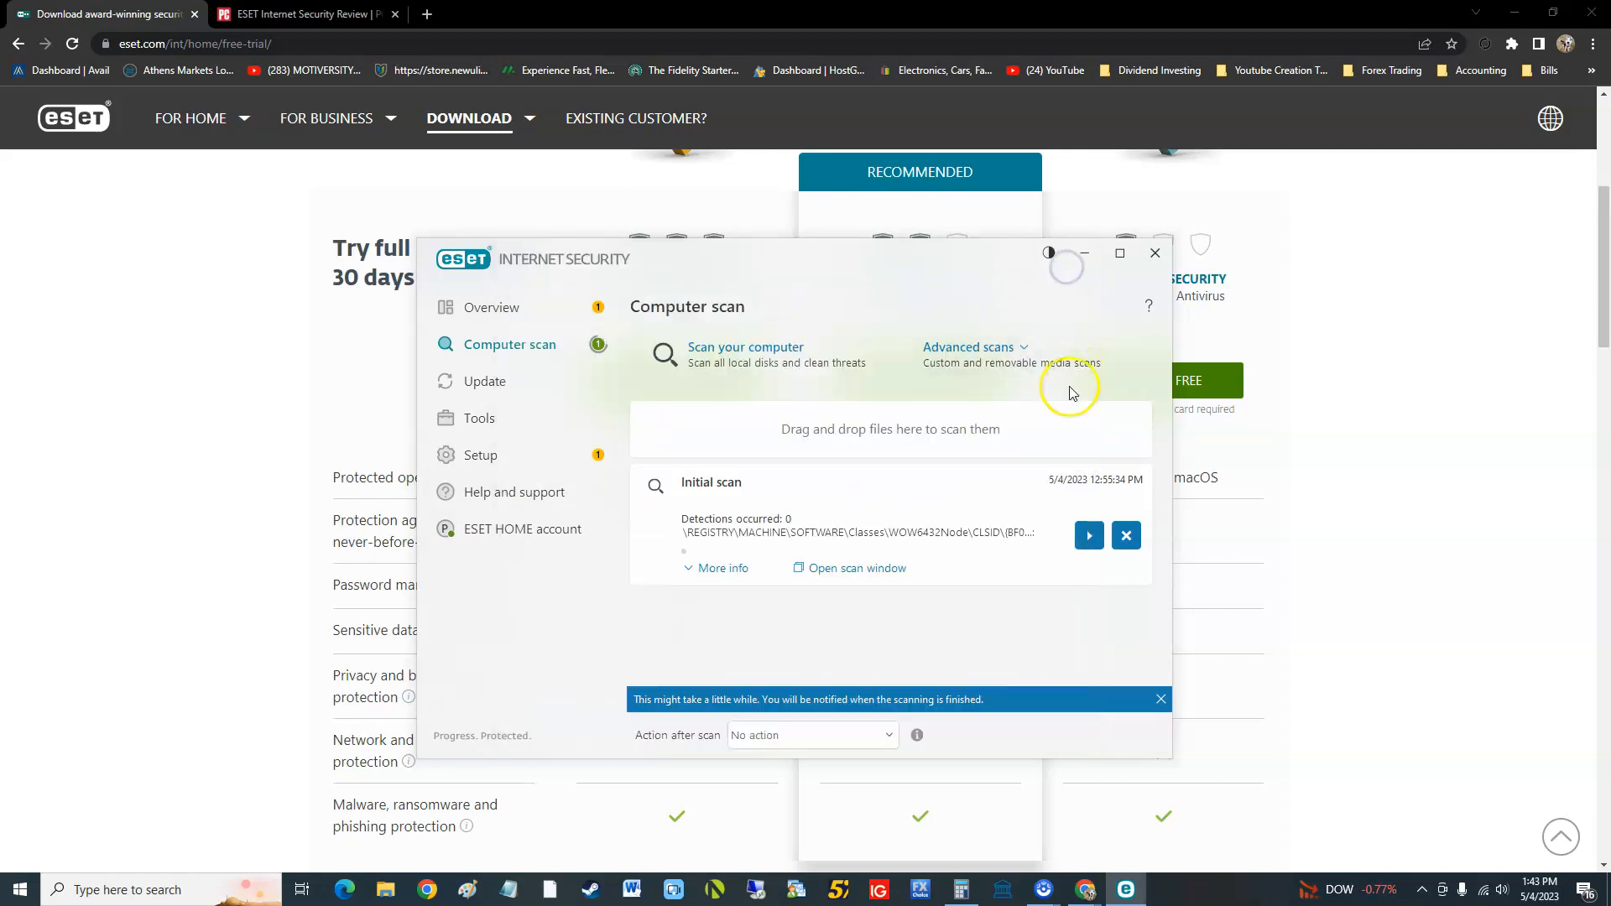
mouse_move(890, 402)
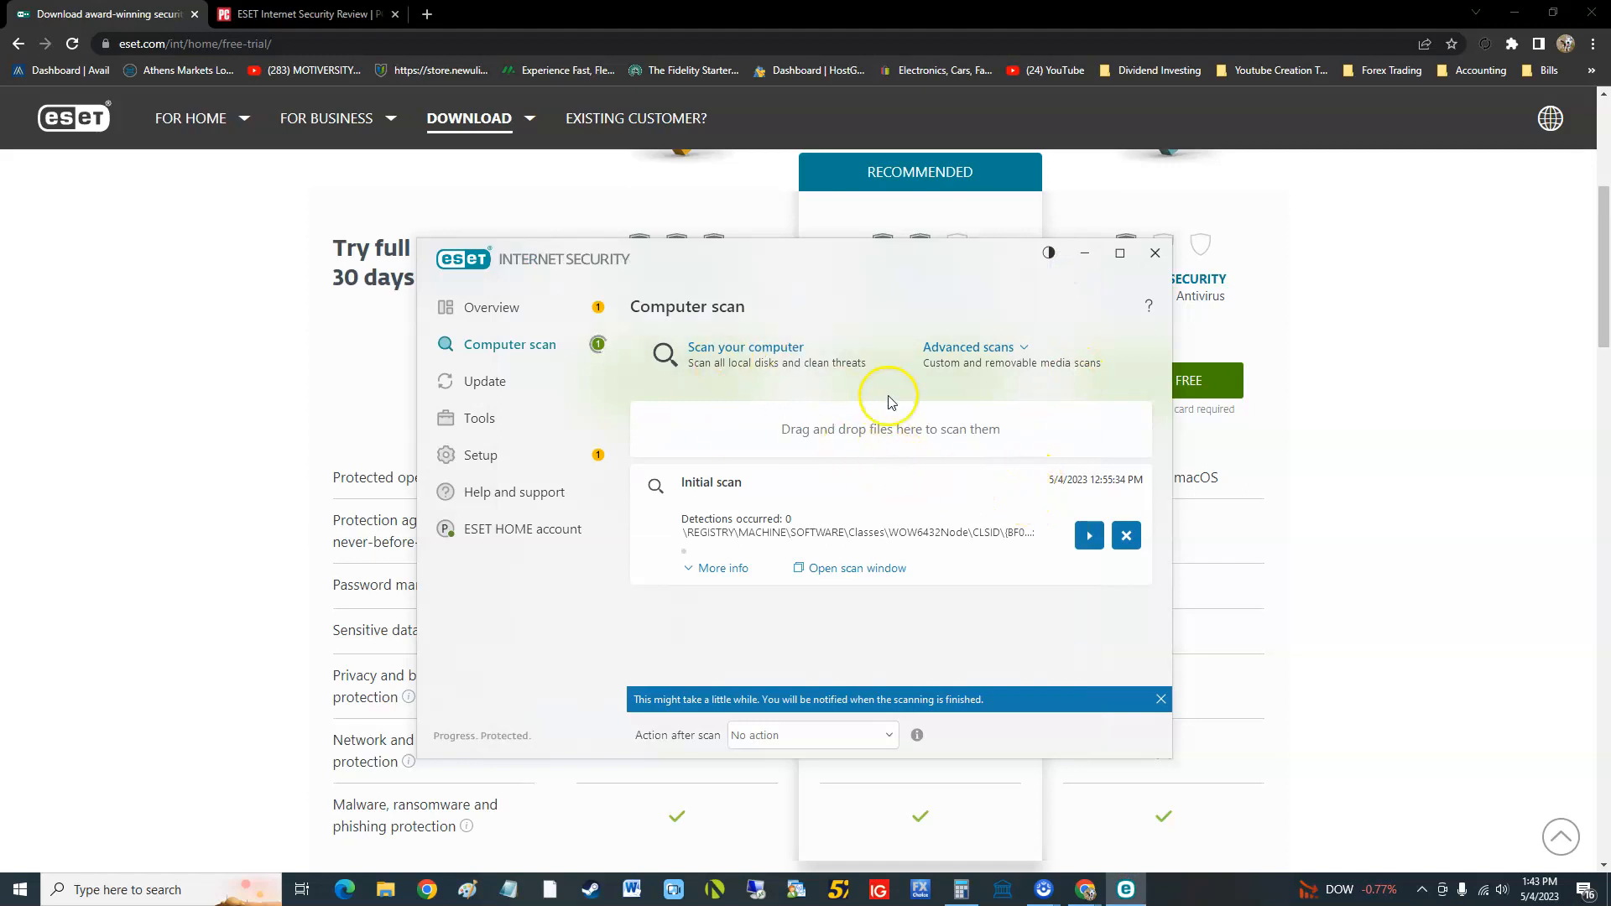
mouse_move(745, 354)
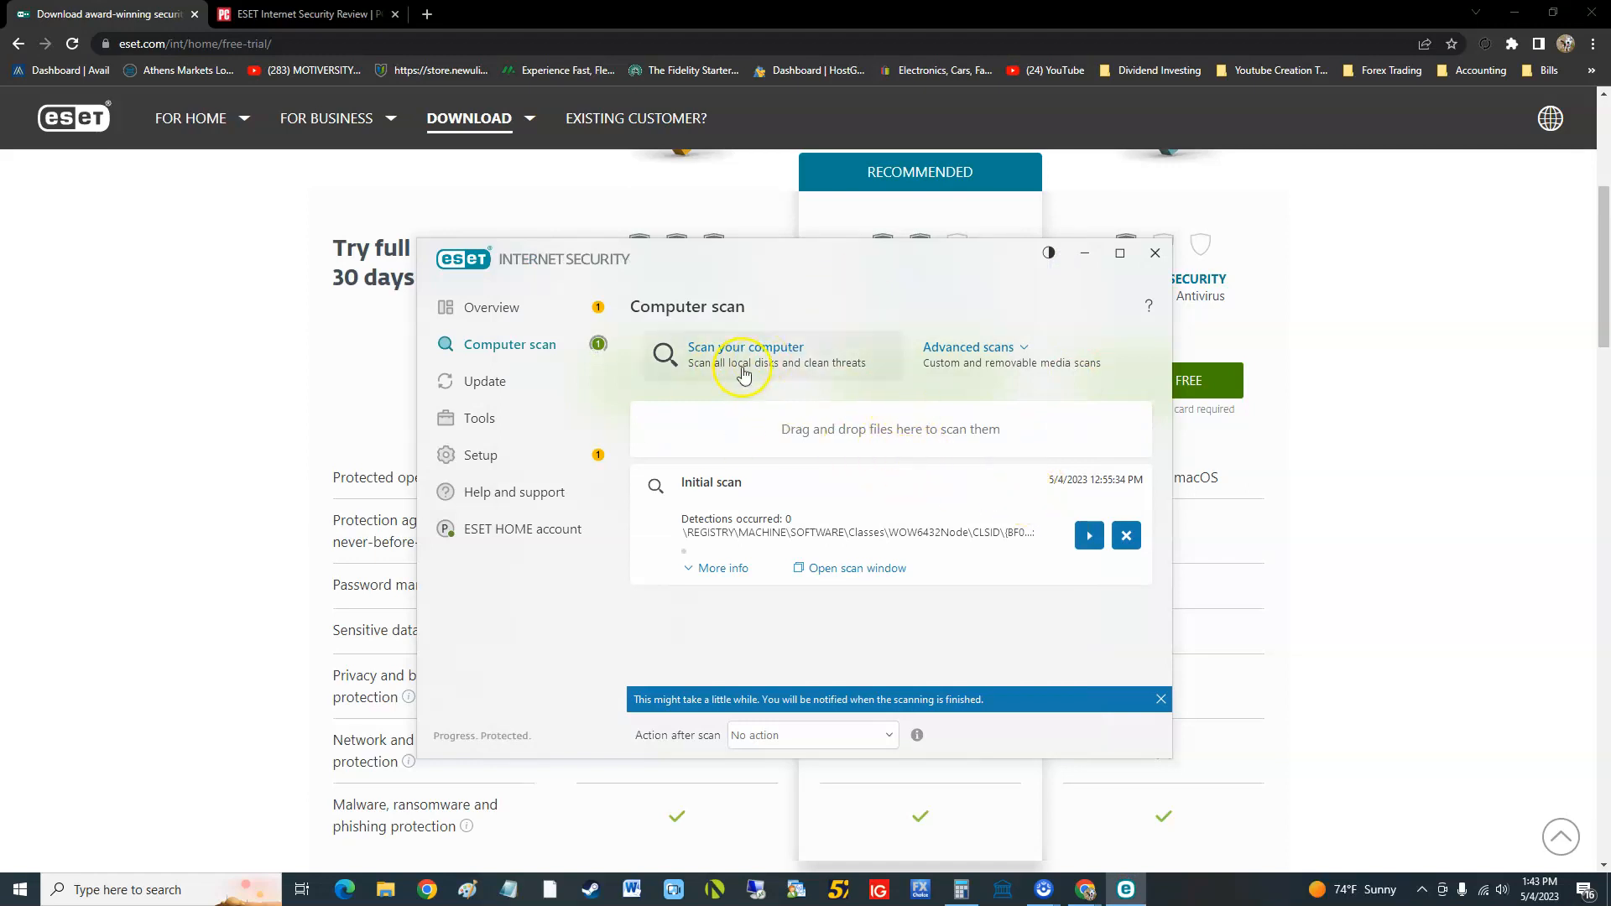
mouse_move(969, 548)
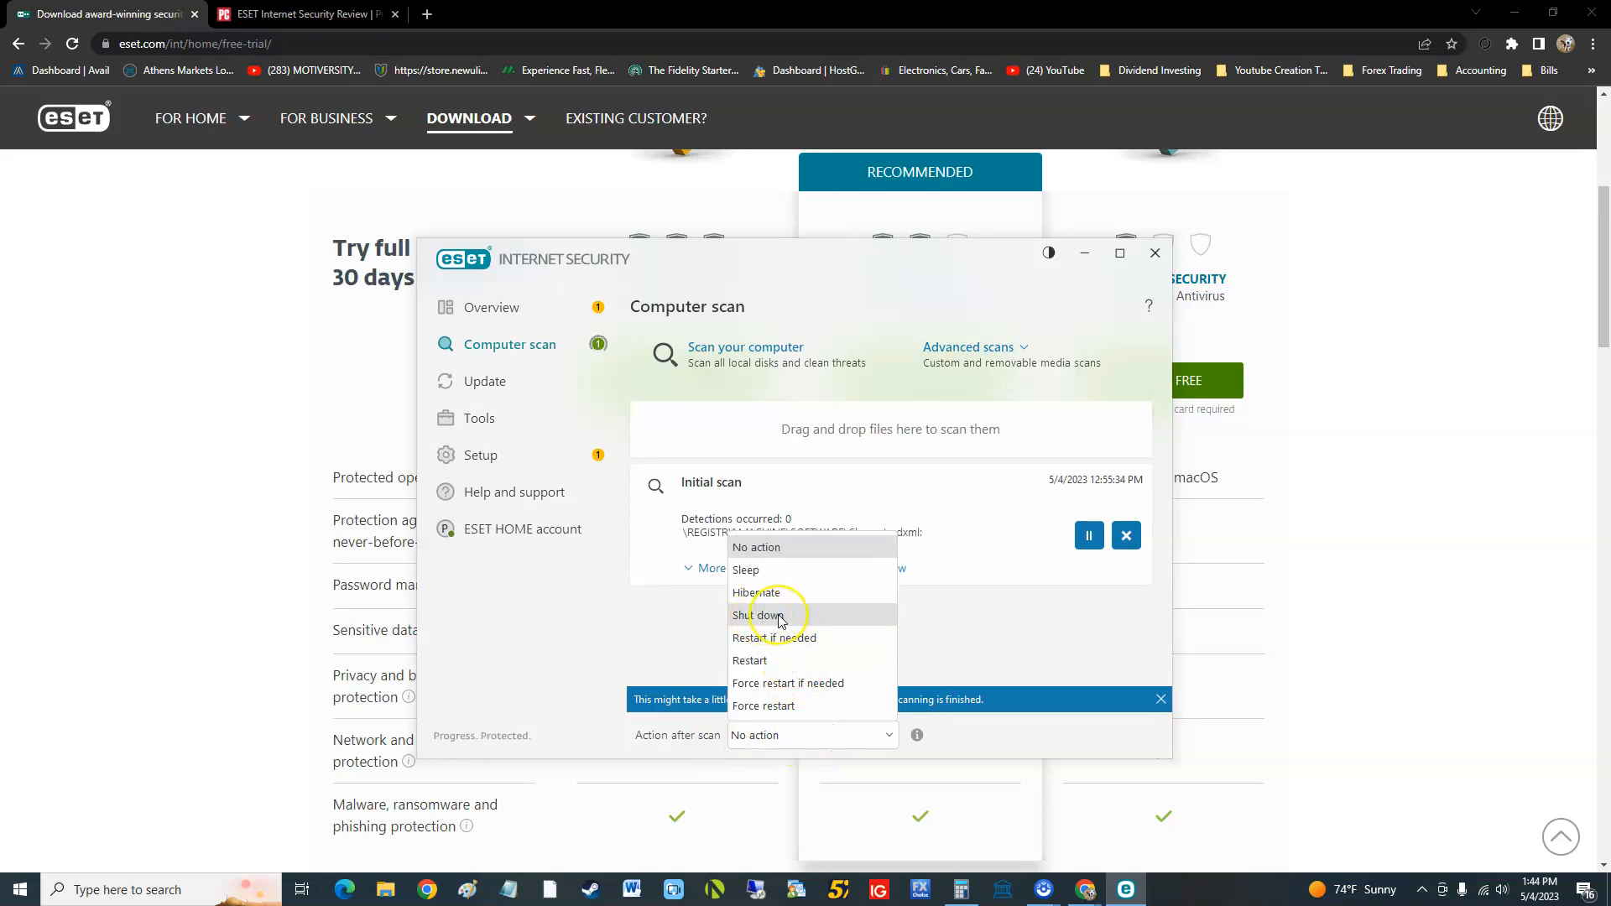
mouse_move(779, 582)
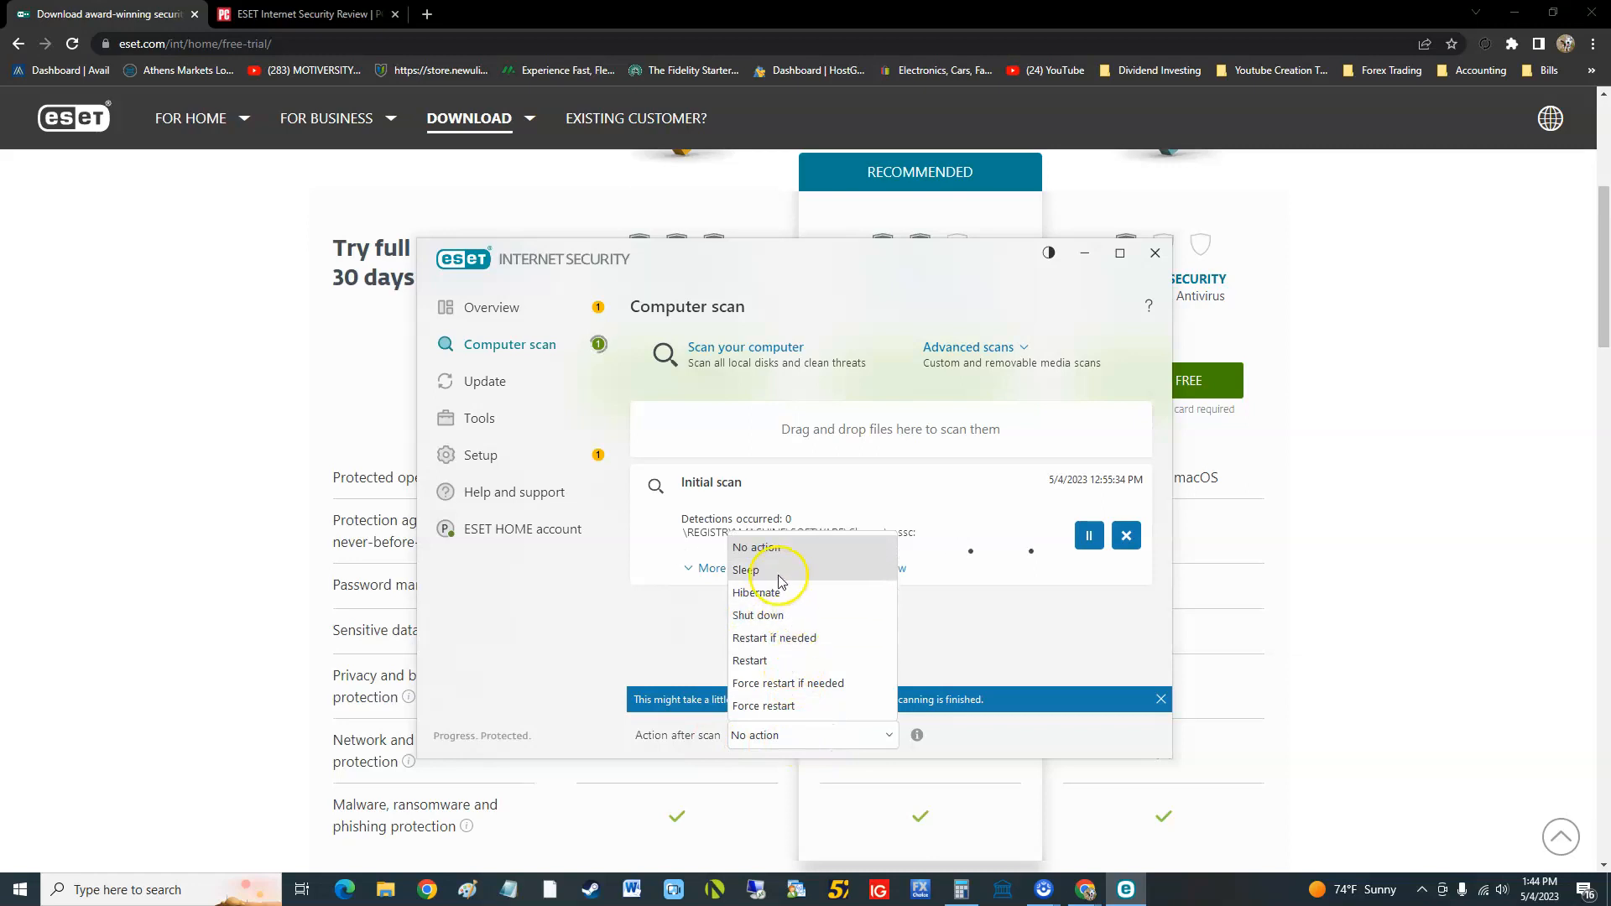
Step: Keep the after-scan action as No action and view Update status for version 16.1.14.0
left_click(752, 547)
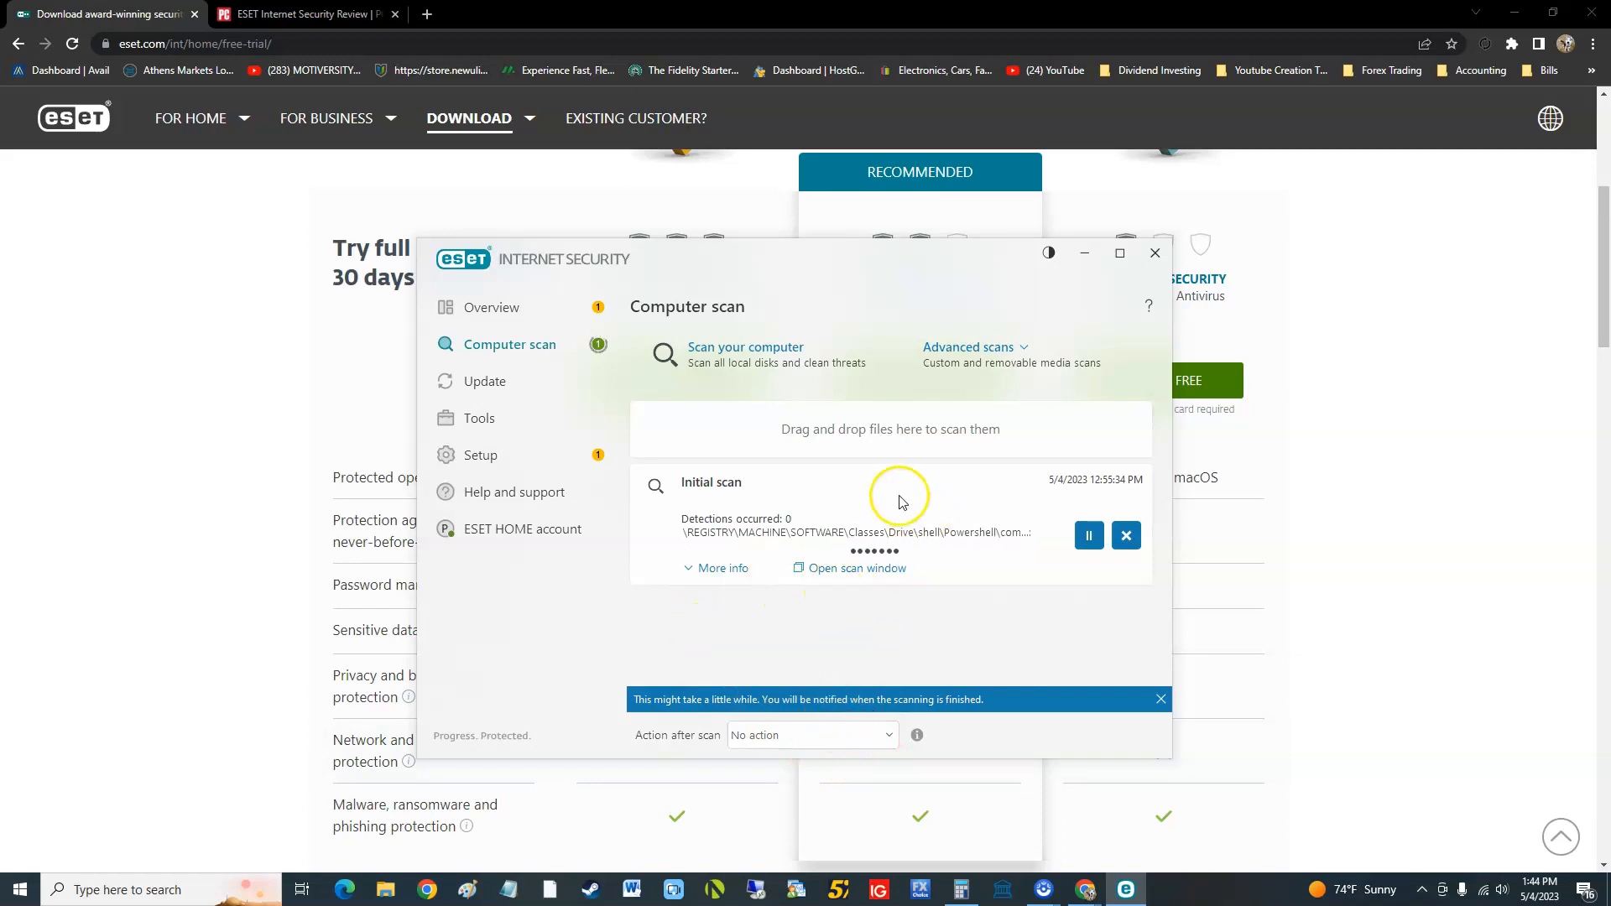
mouse_move(485, 381)
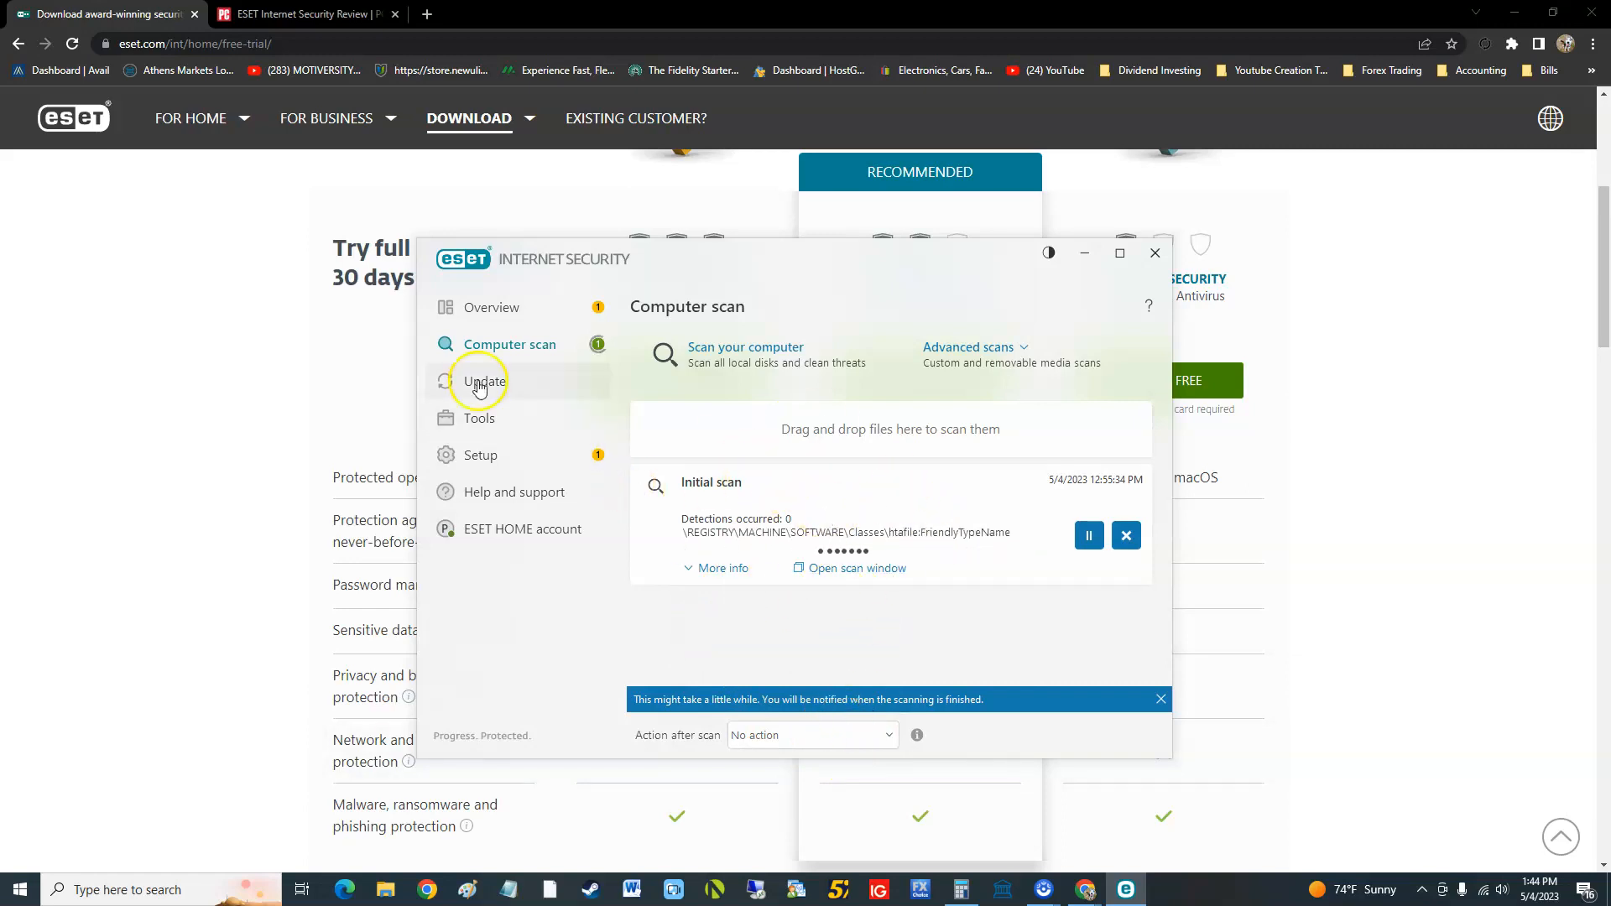
left_click(485, 381)
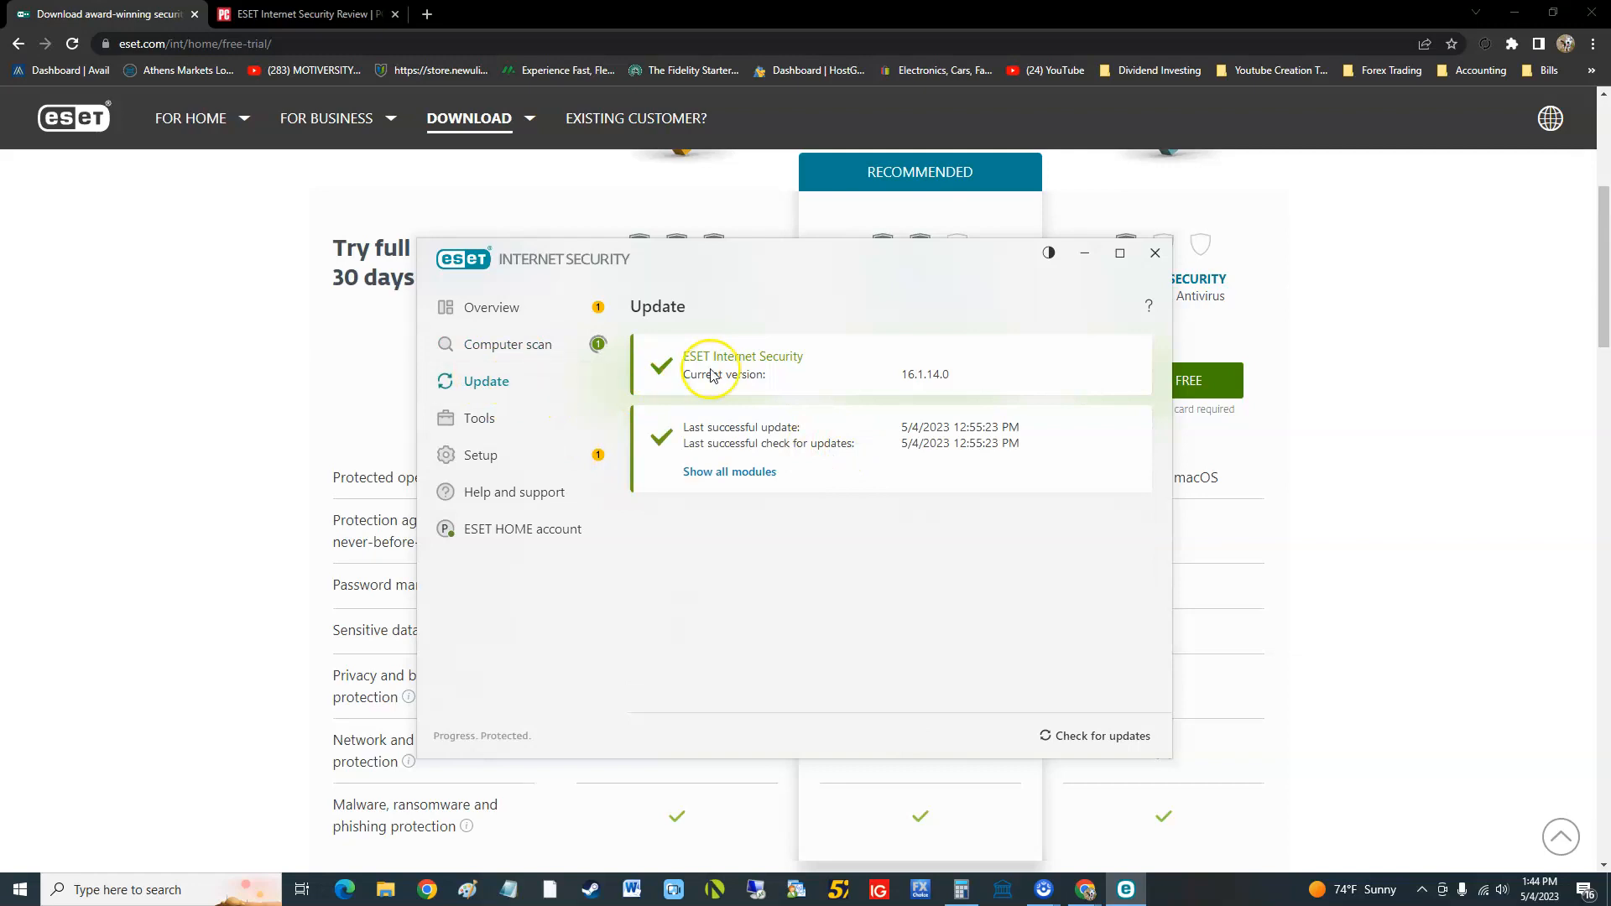
mouse_move(699, 324)
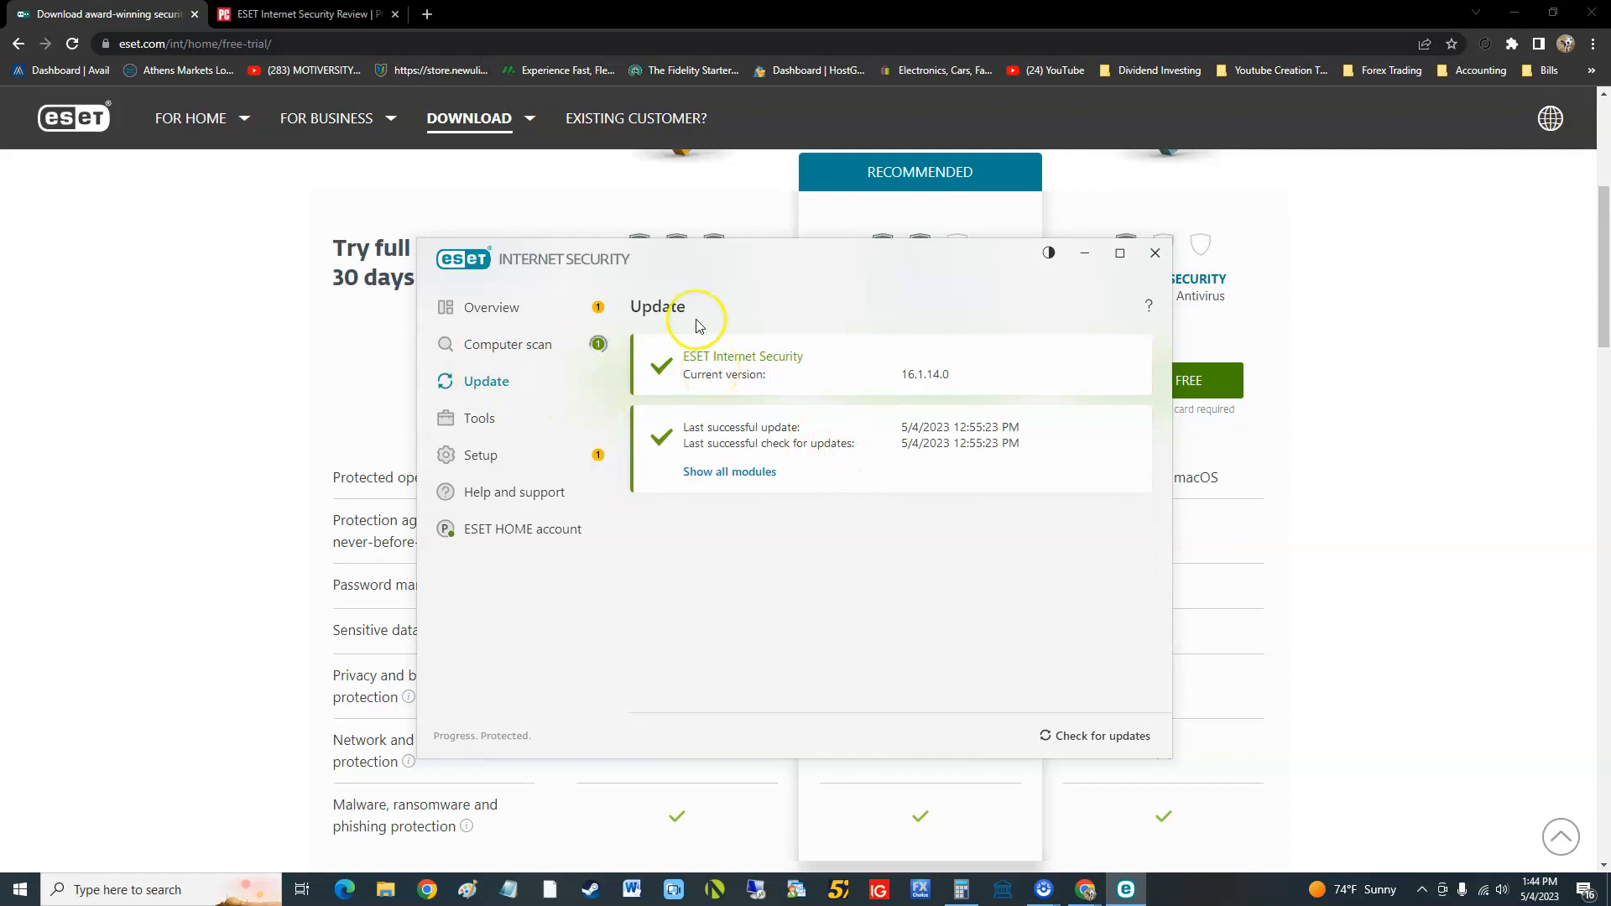
Step: Open ESET SysInspector under Tools, with its empty snapshot log list
left_click(479, 417)
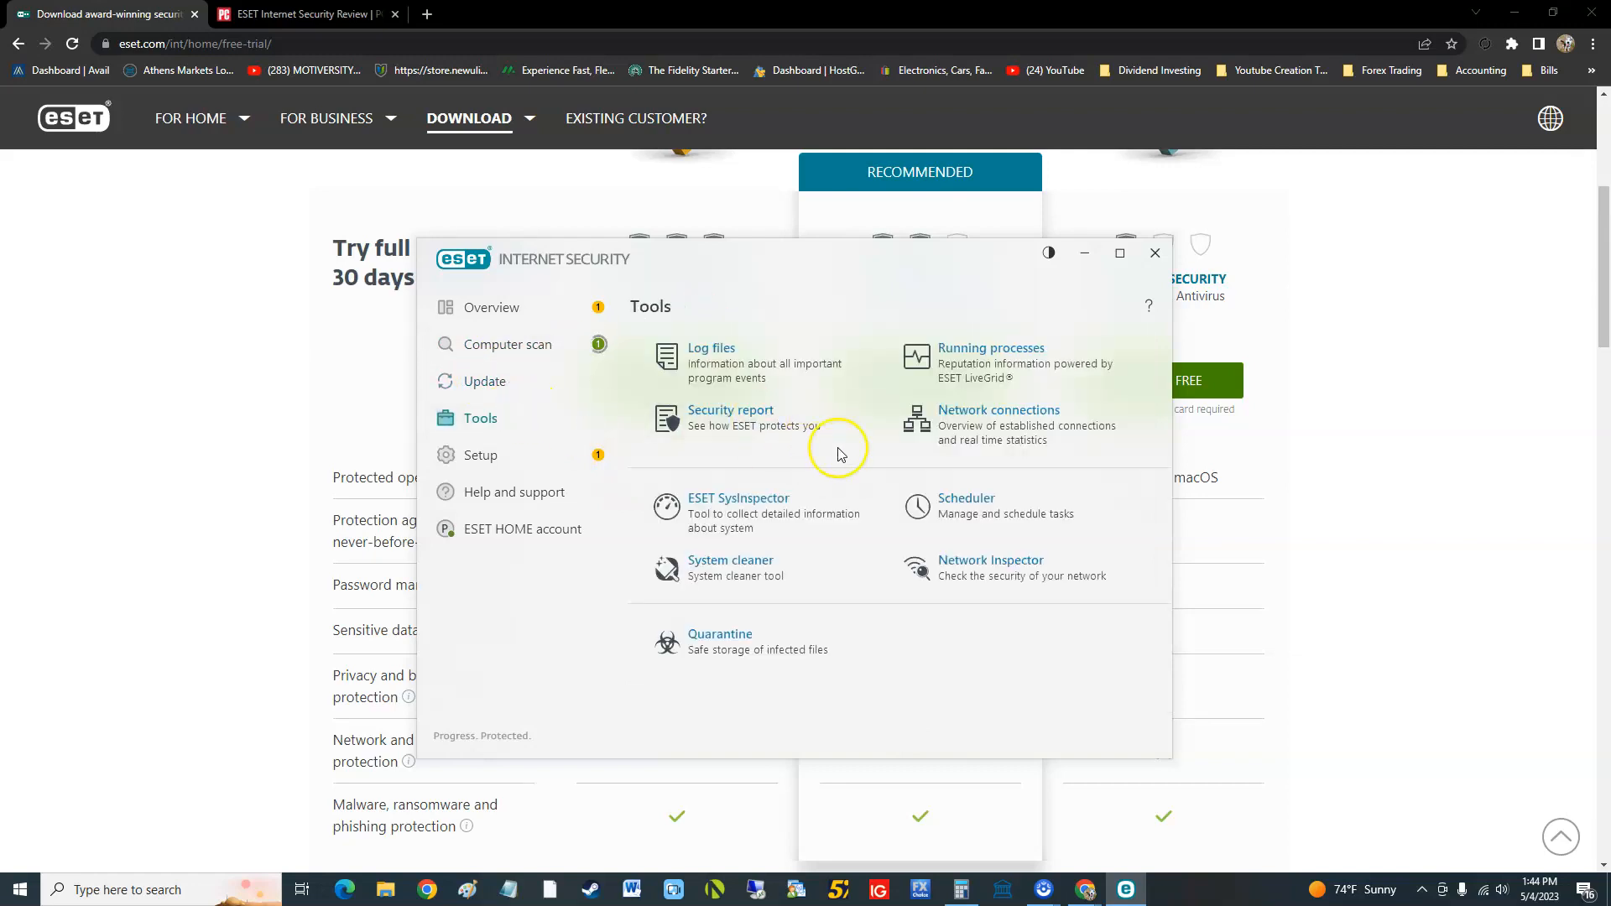
mouse_move(733, 480)
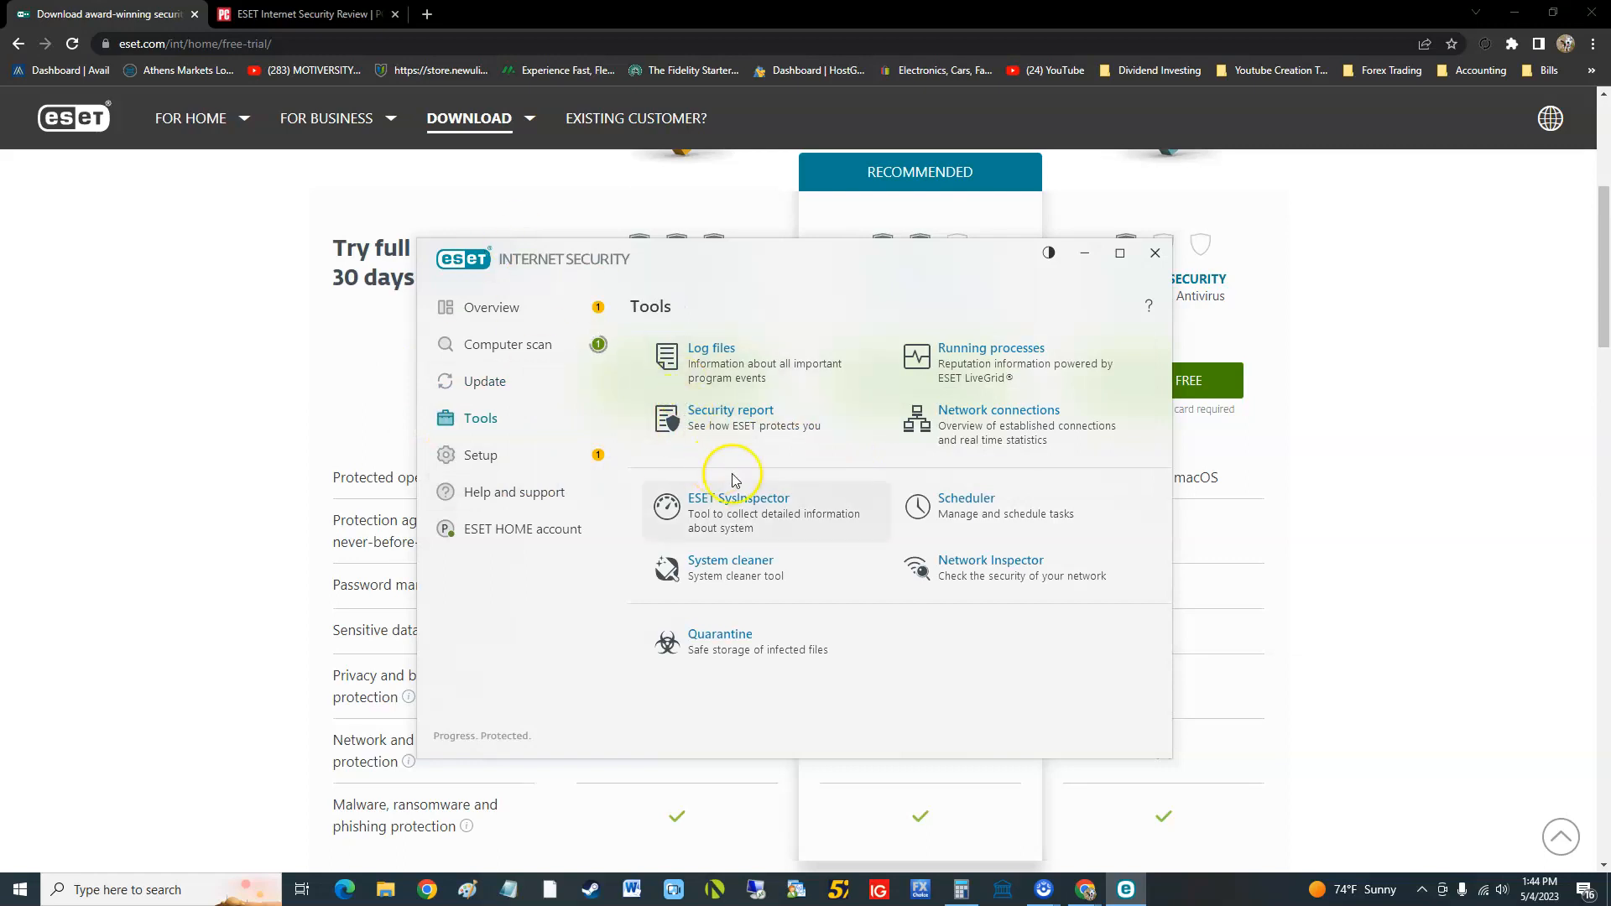
mouse_move(1011, 386)
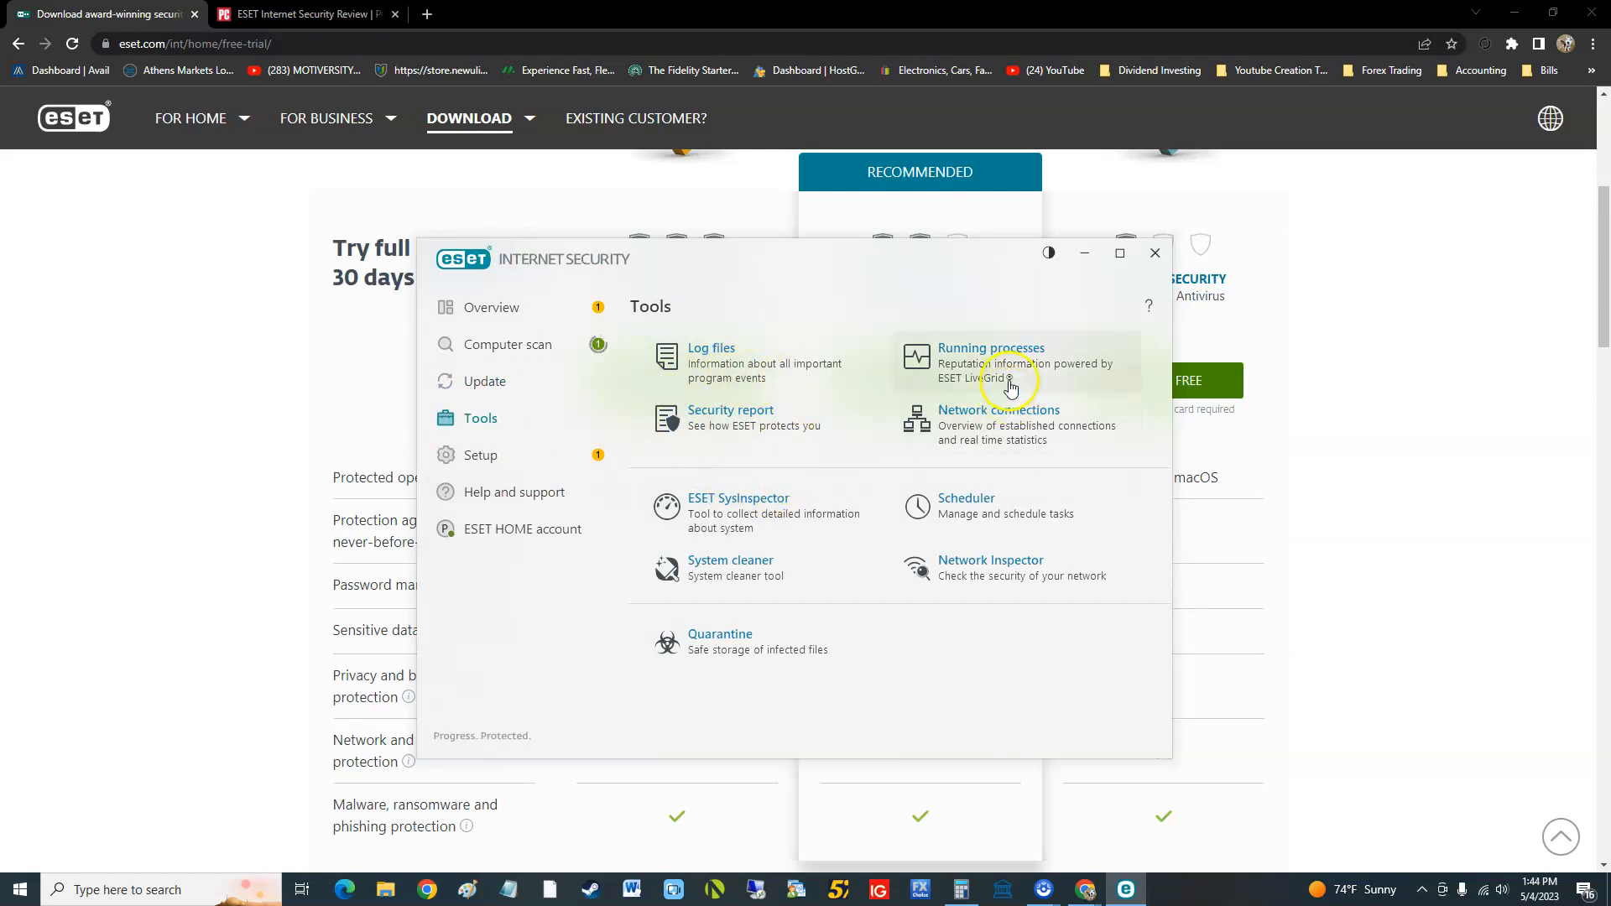
mouse_move(979, 432)
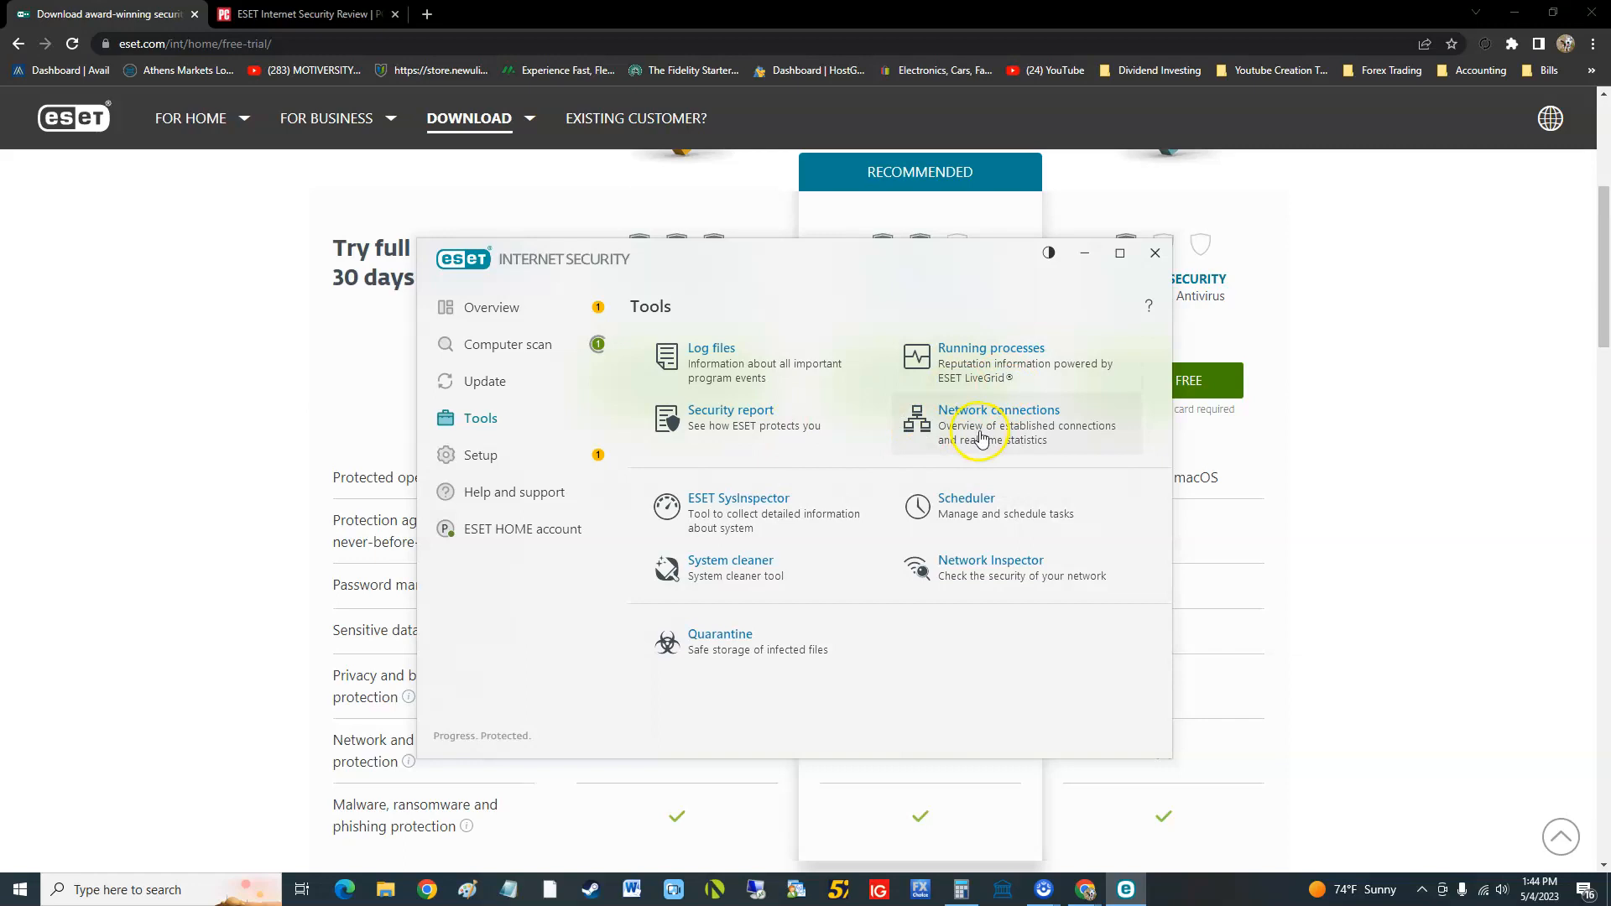
left_click(738, 509)
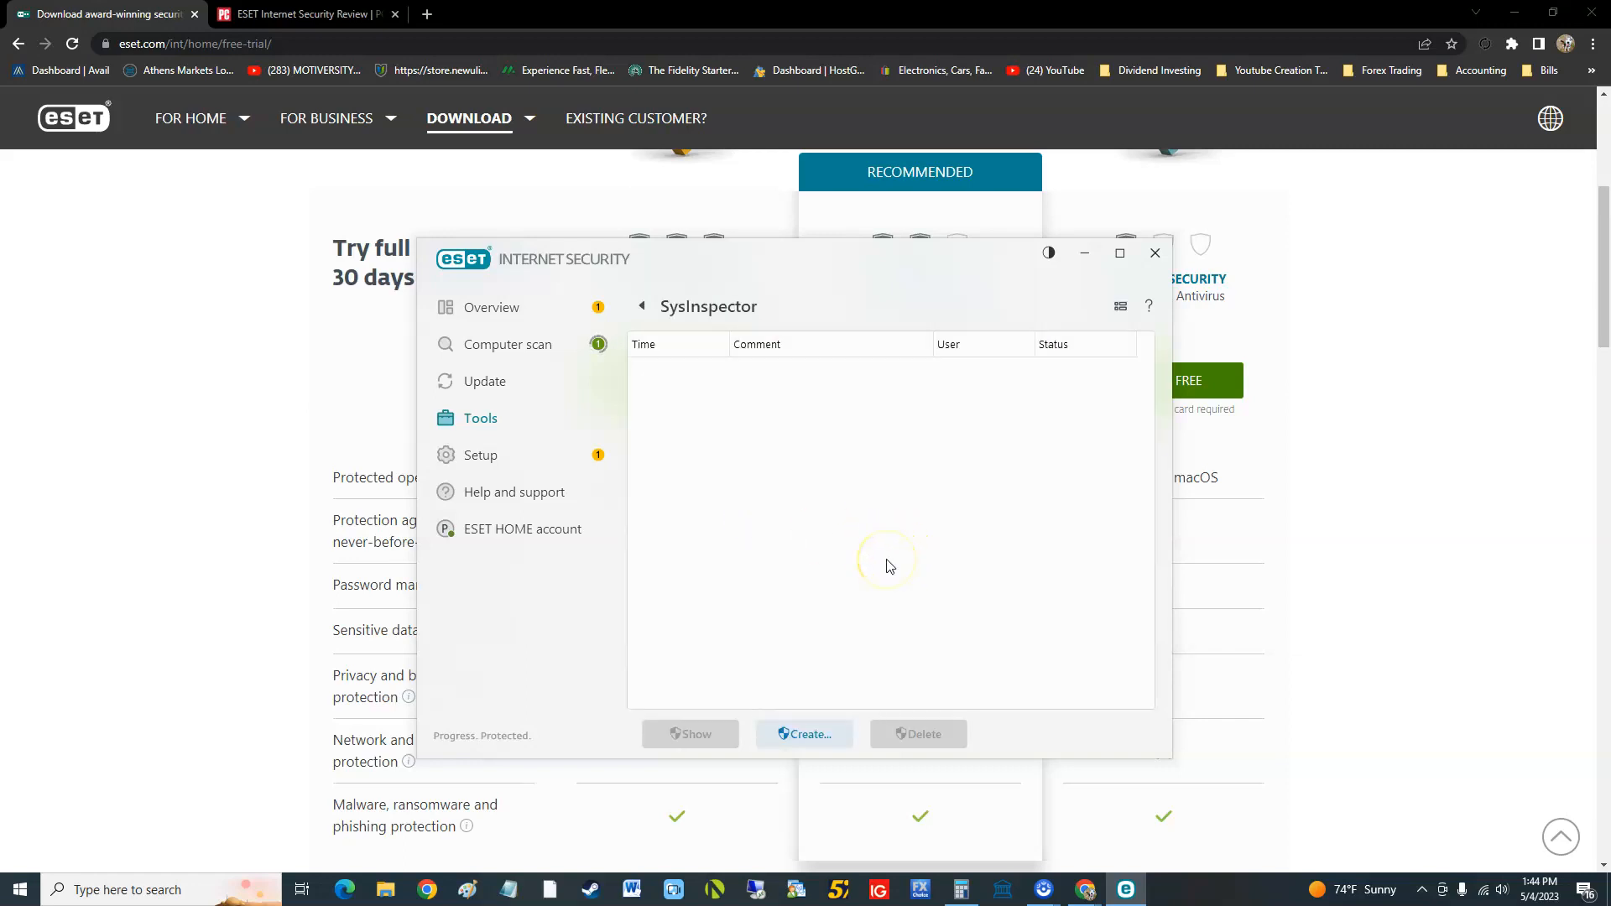
mouse_move(784, 834)
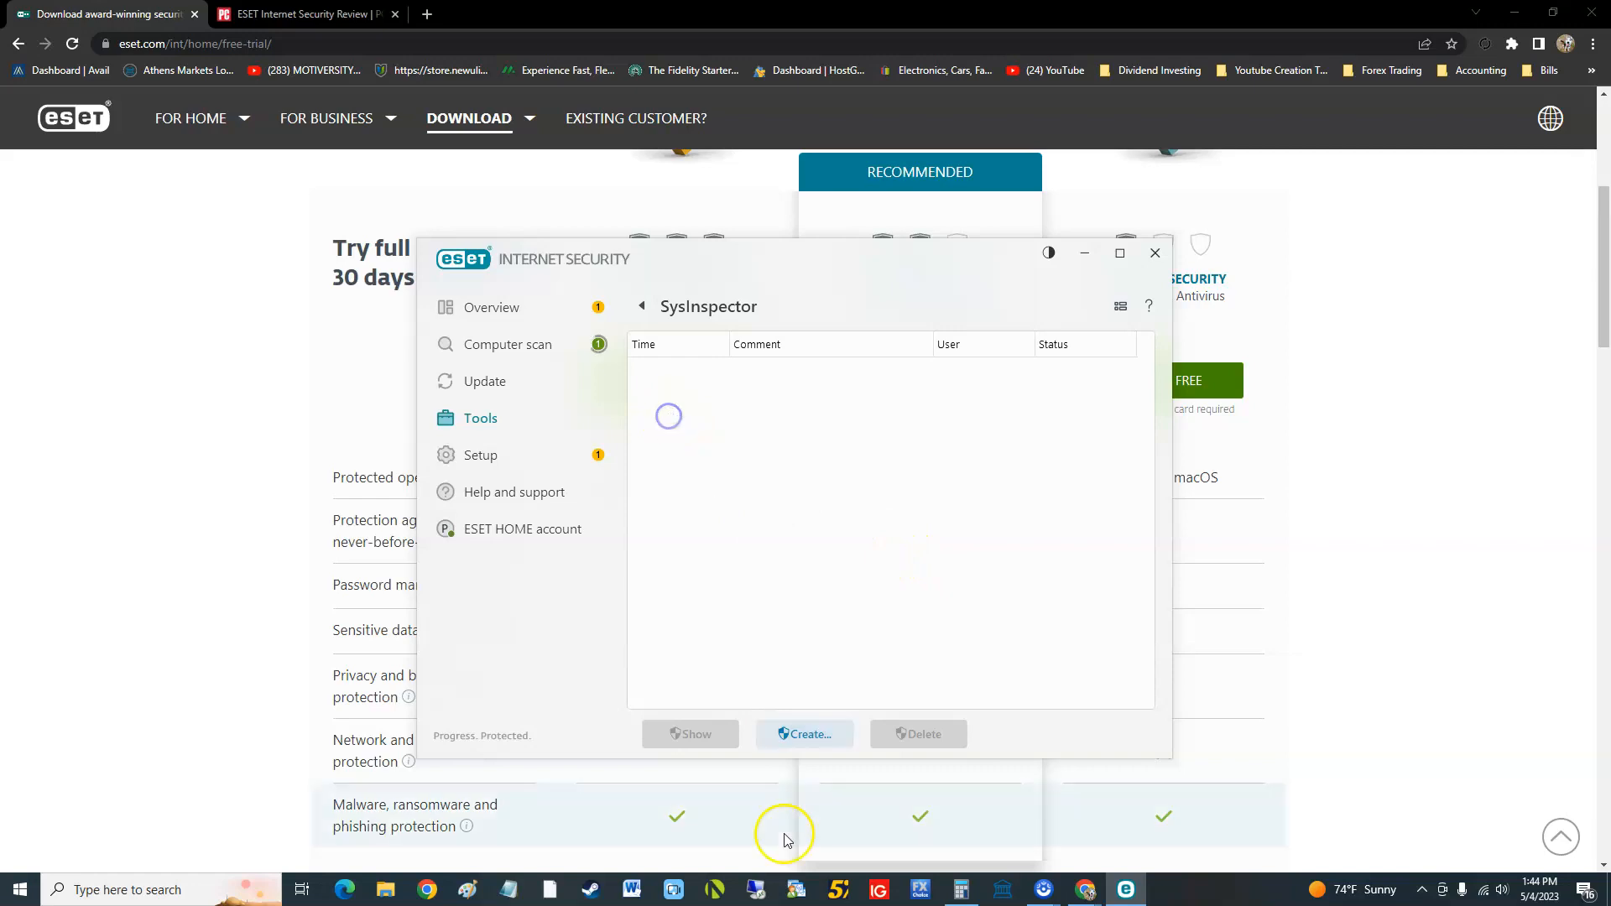
Step: Start a SysInspector snapshot commented 'test' and go back to the Tools list
left_click(805, 734)
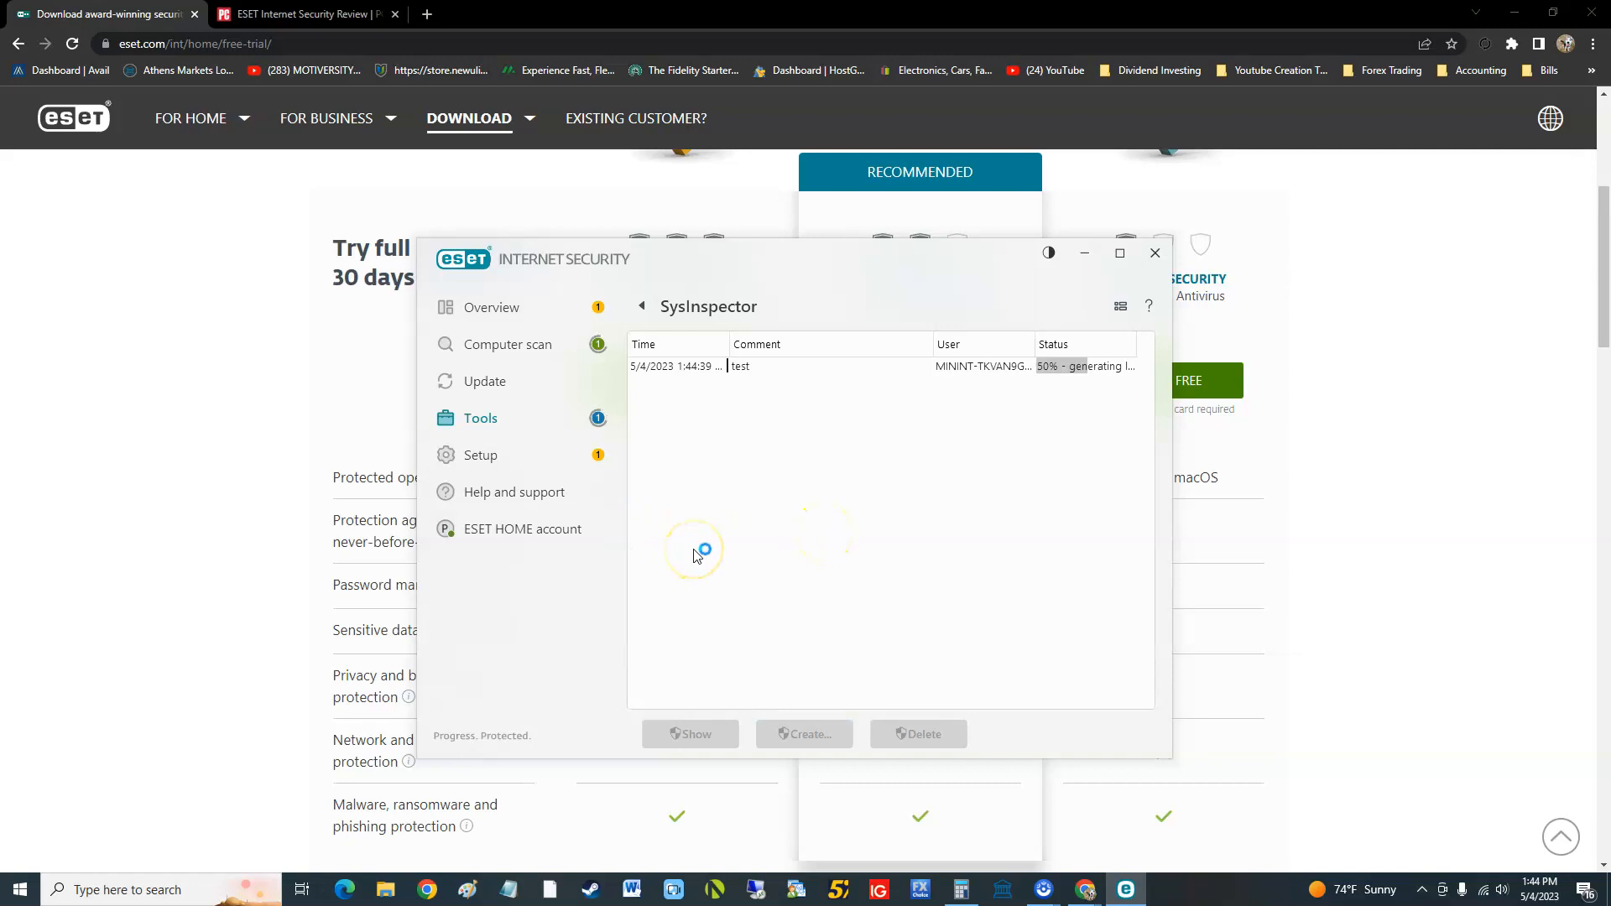
mouse_move(1084, 380)
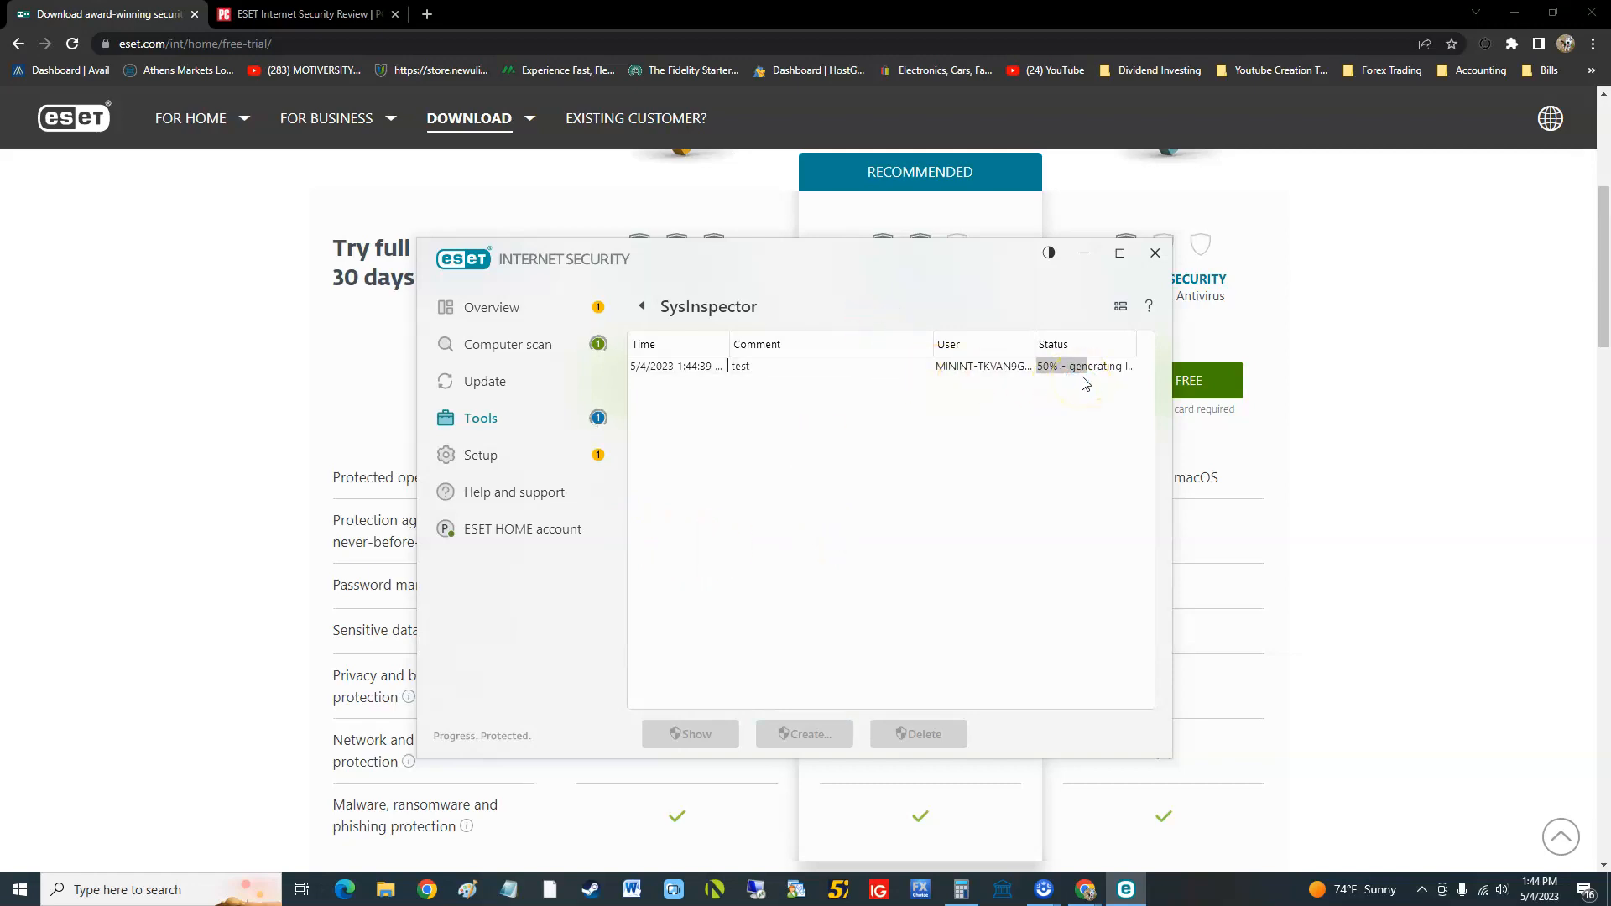
mouse_move(1087, 366)
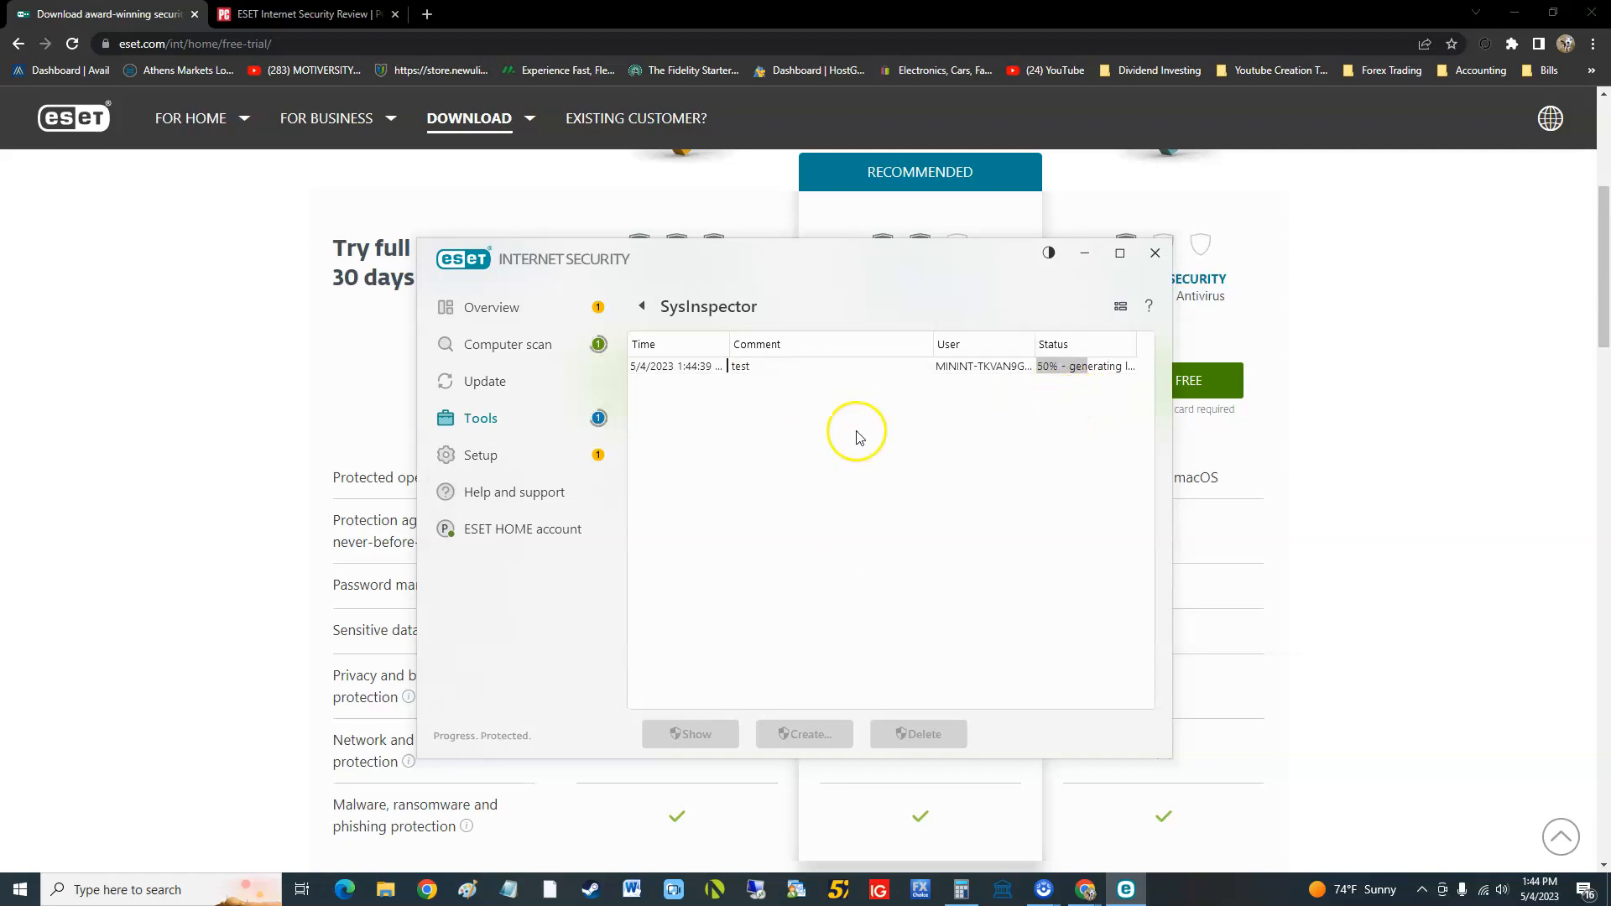
left_click(640, 307)
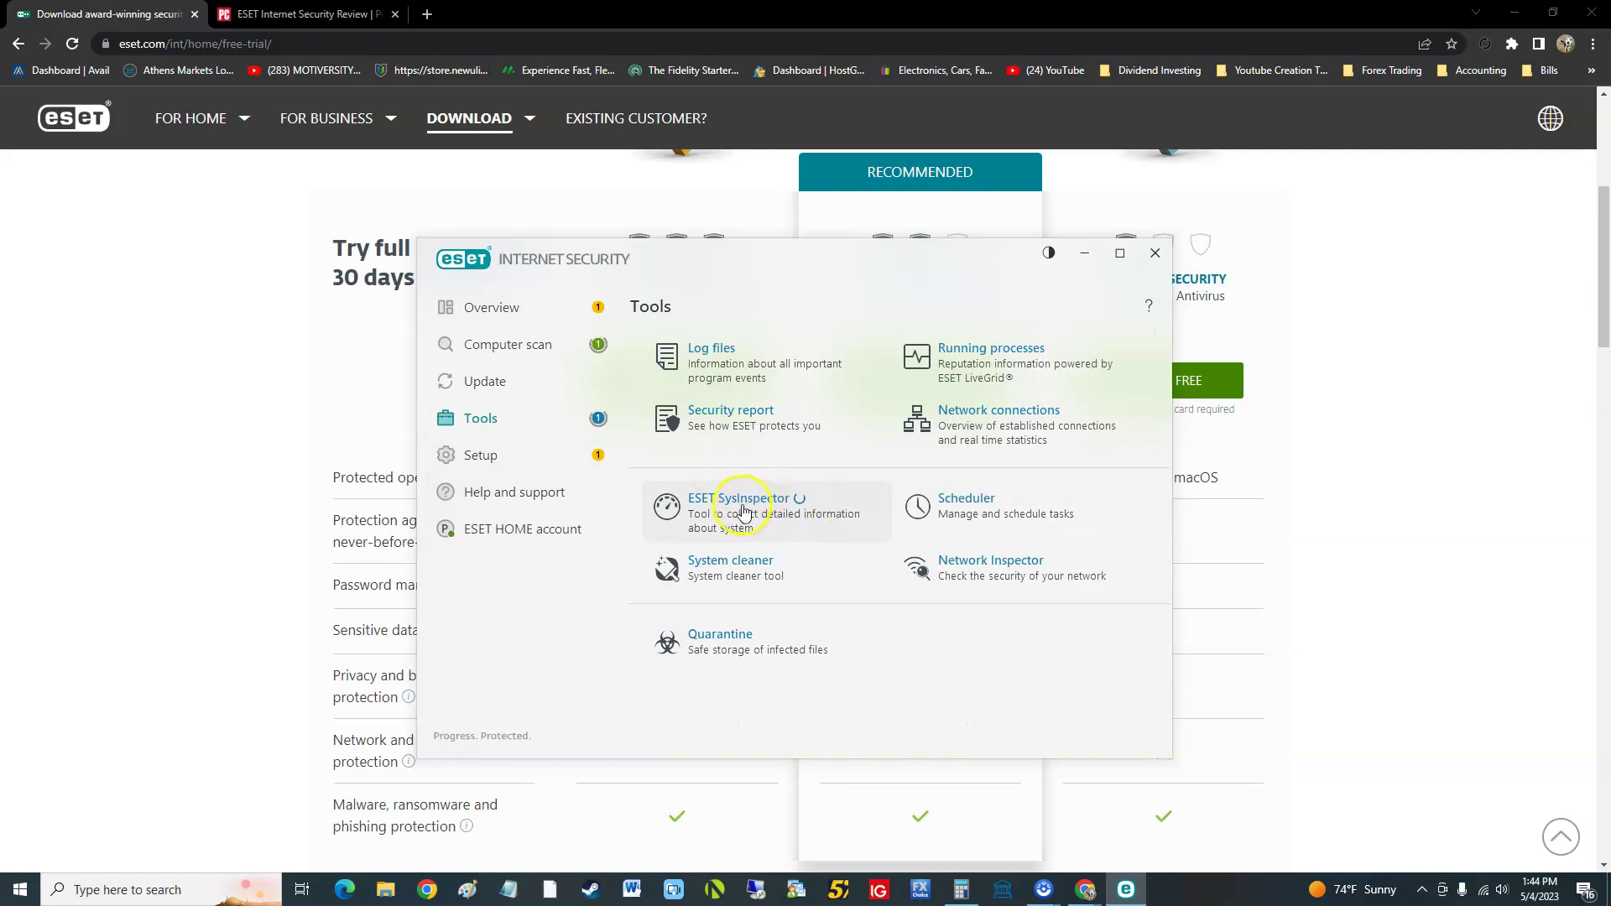
mouse_move(712, 524)
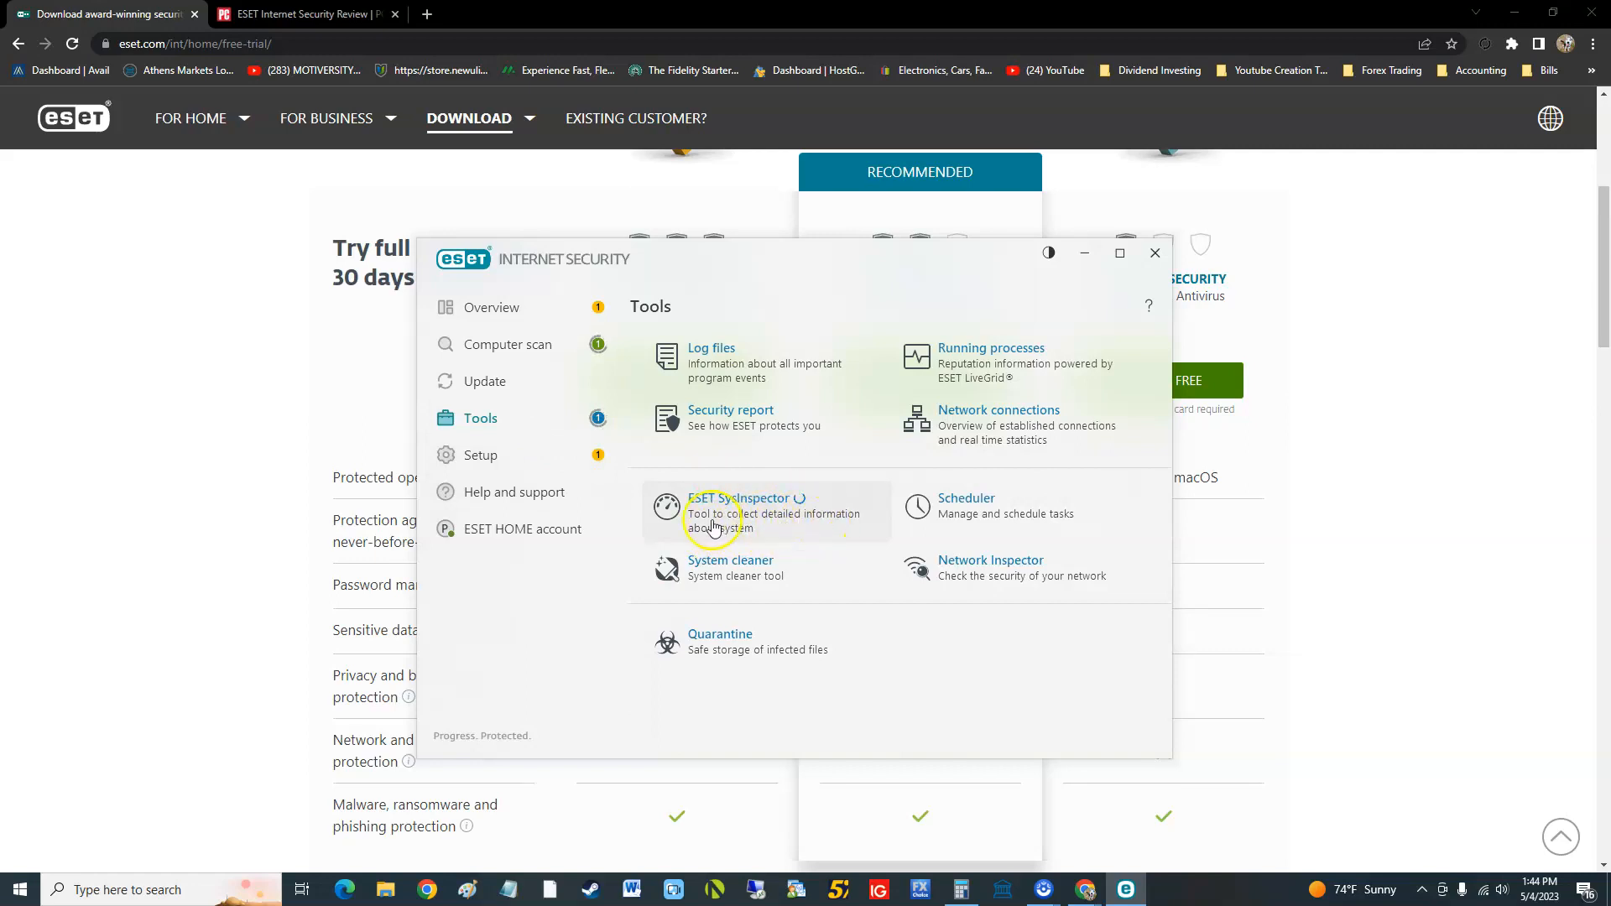
mouse_move(1002, 512)
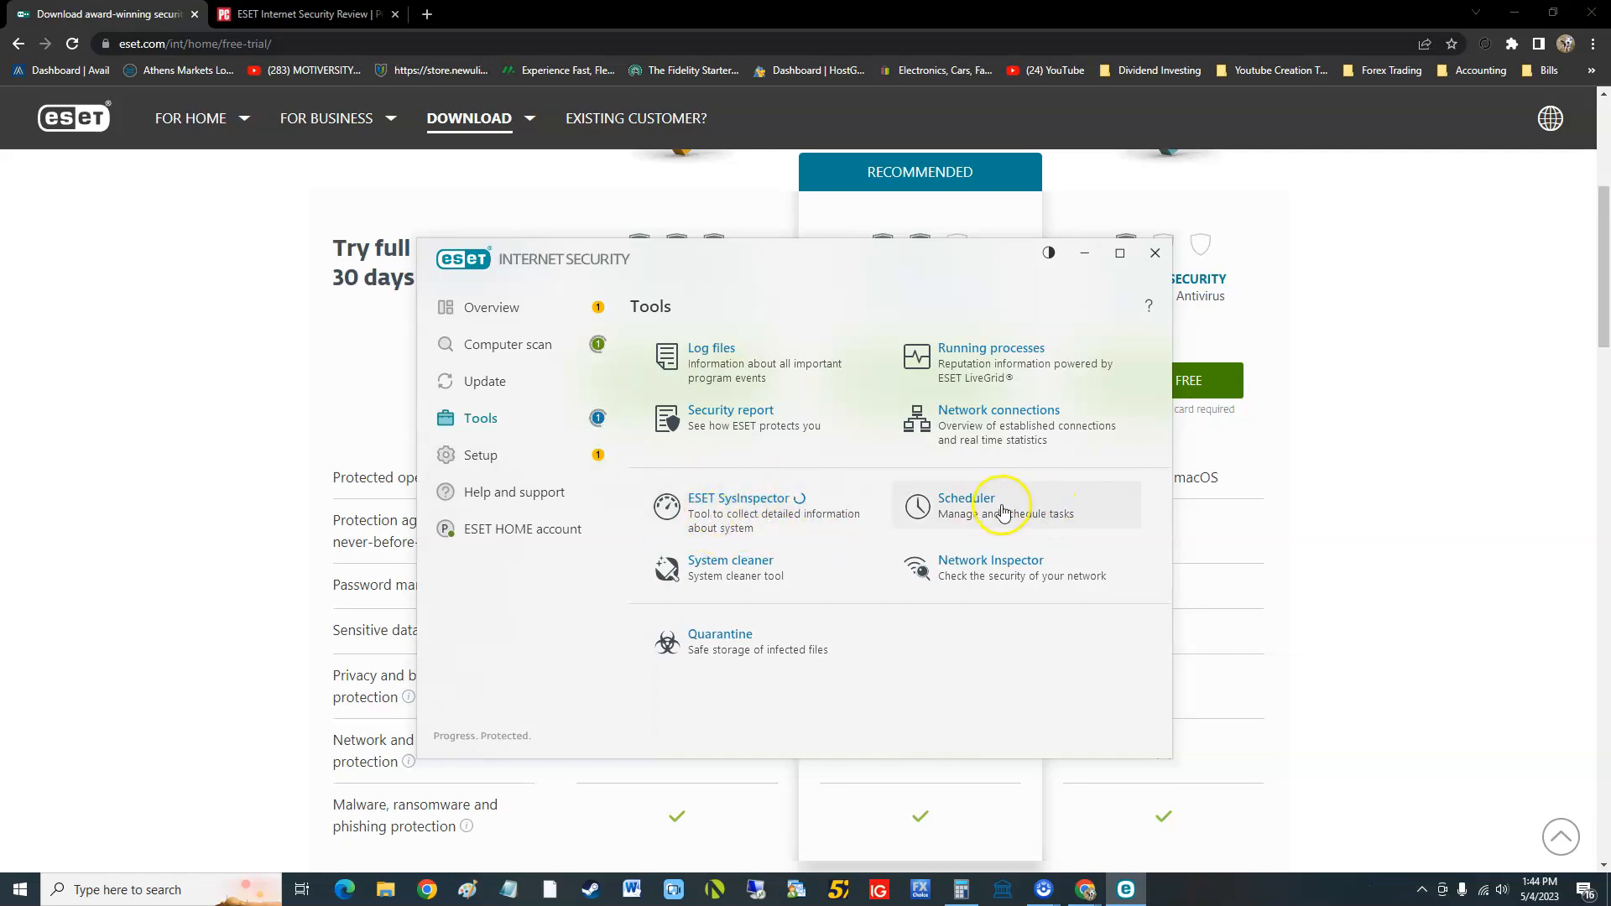
Step: Open the Scheduler and view the Regular automatic update task's details
left_click(965, 504)
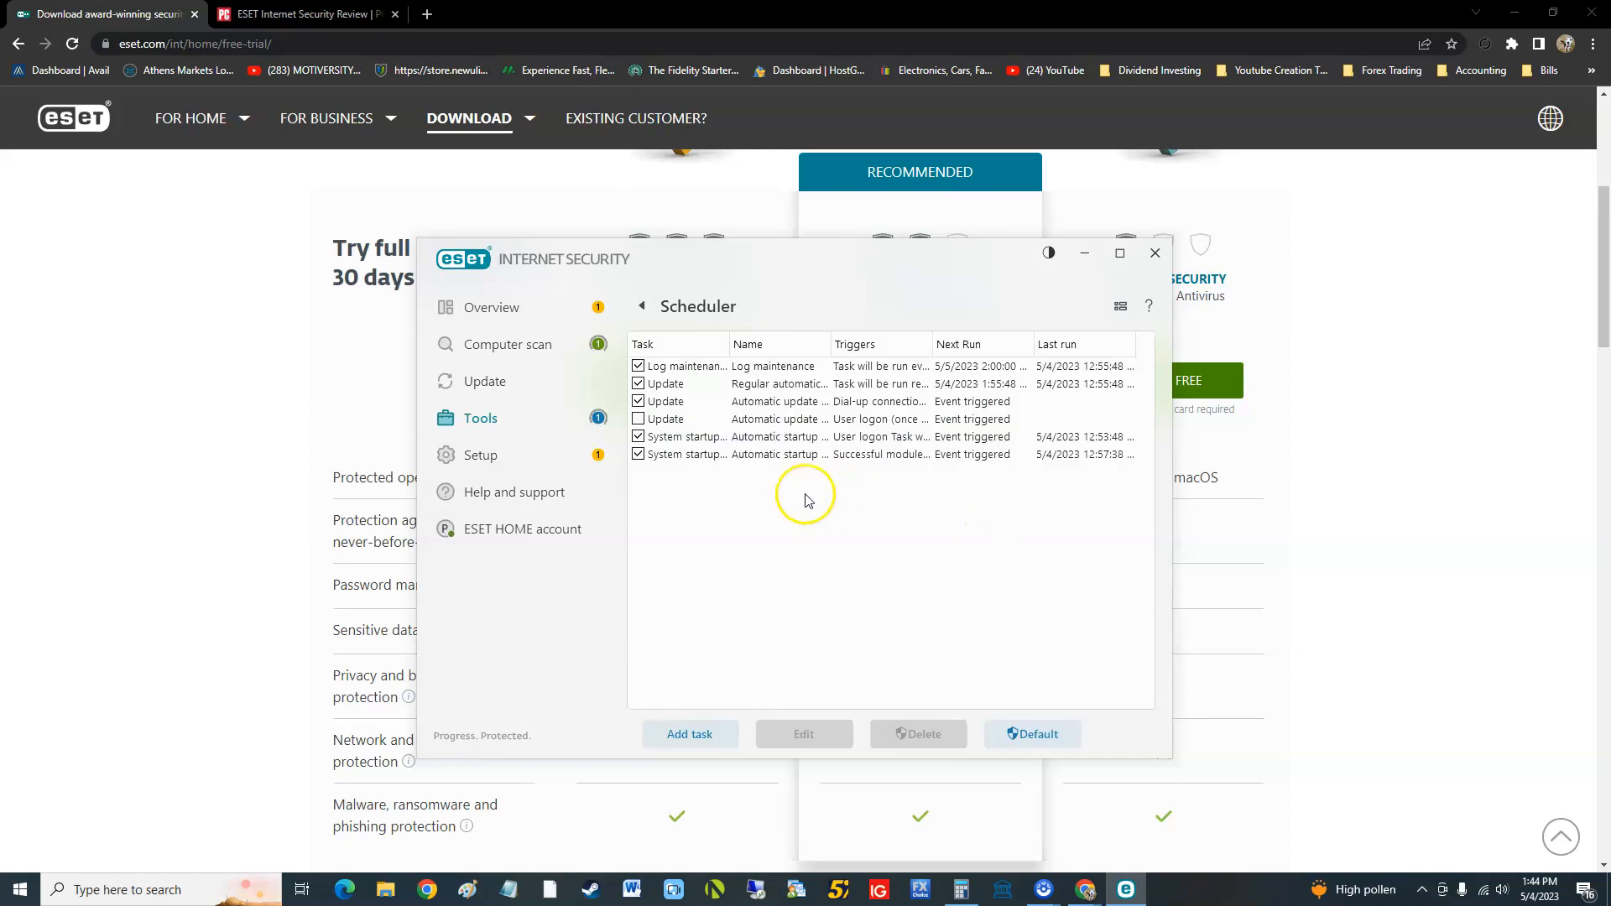
mouse_move(768, 481)
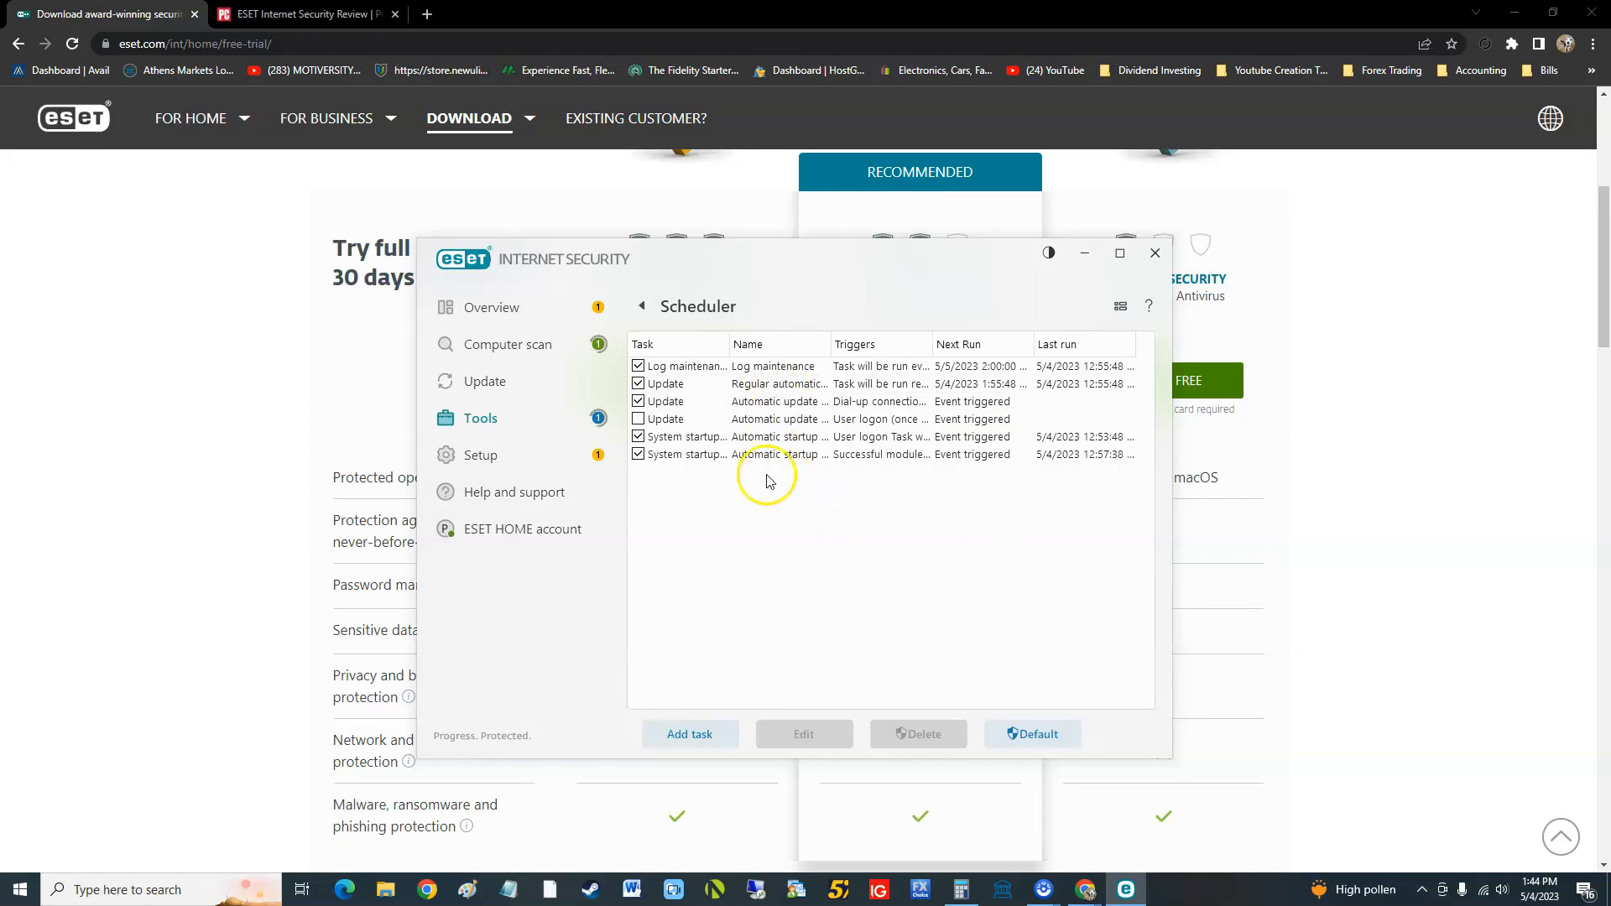
left_click(697, 366)
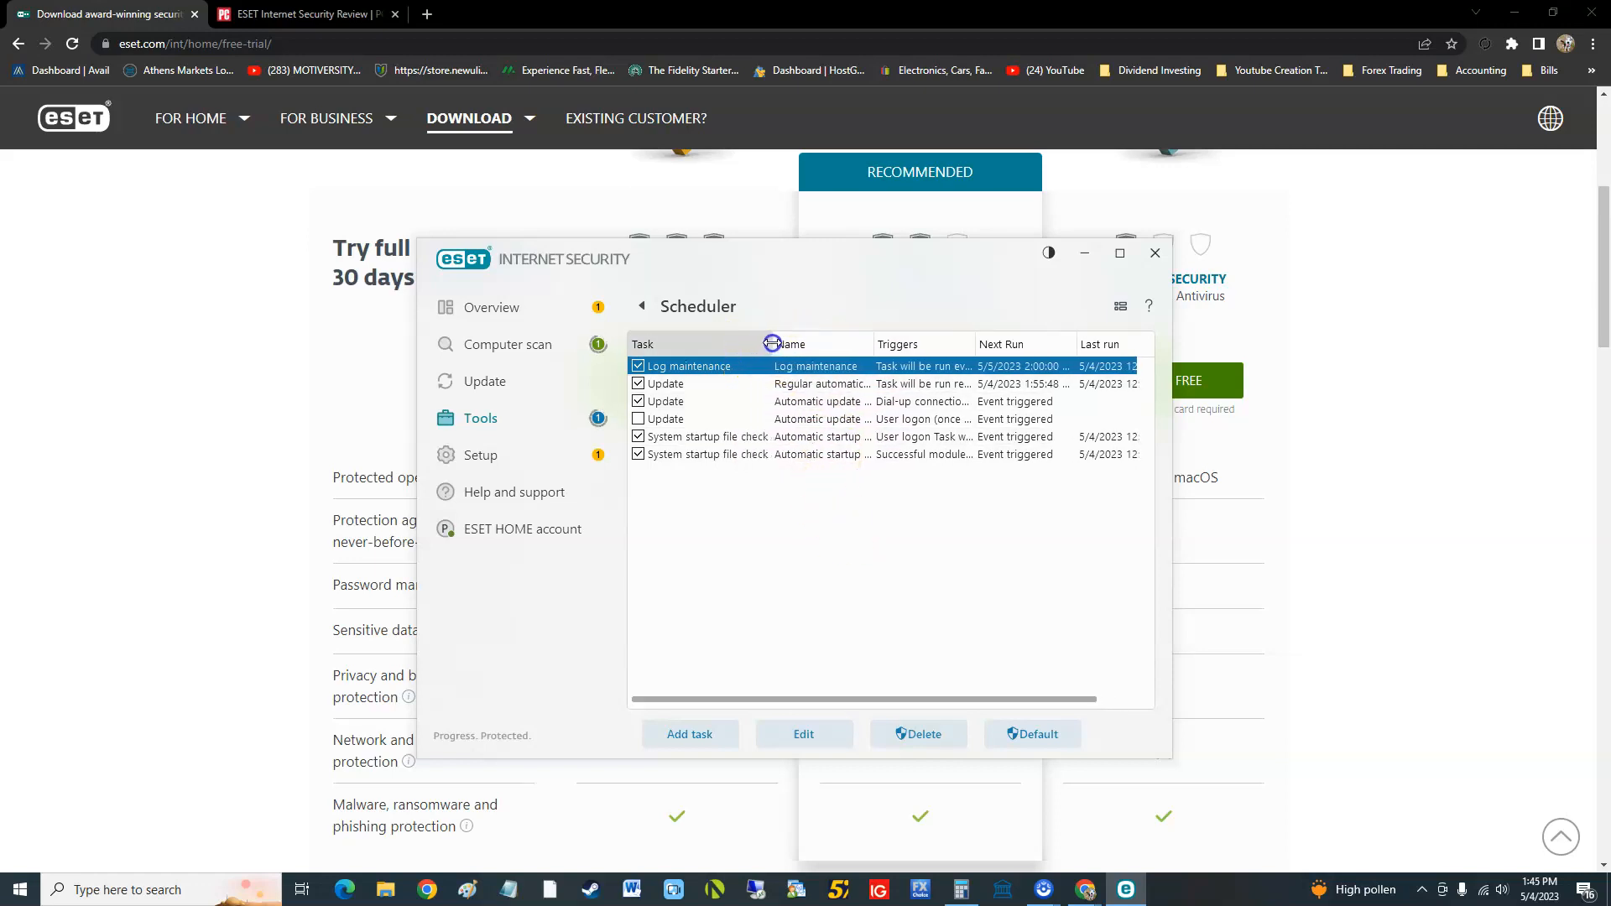
mouse_move(801, 473)
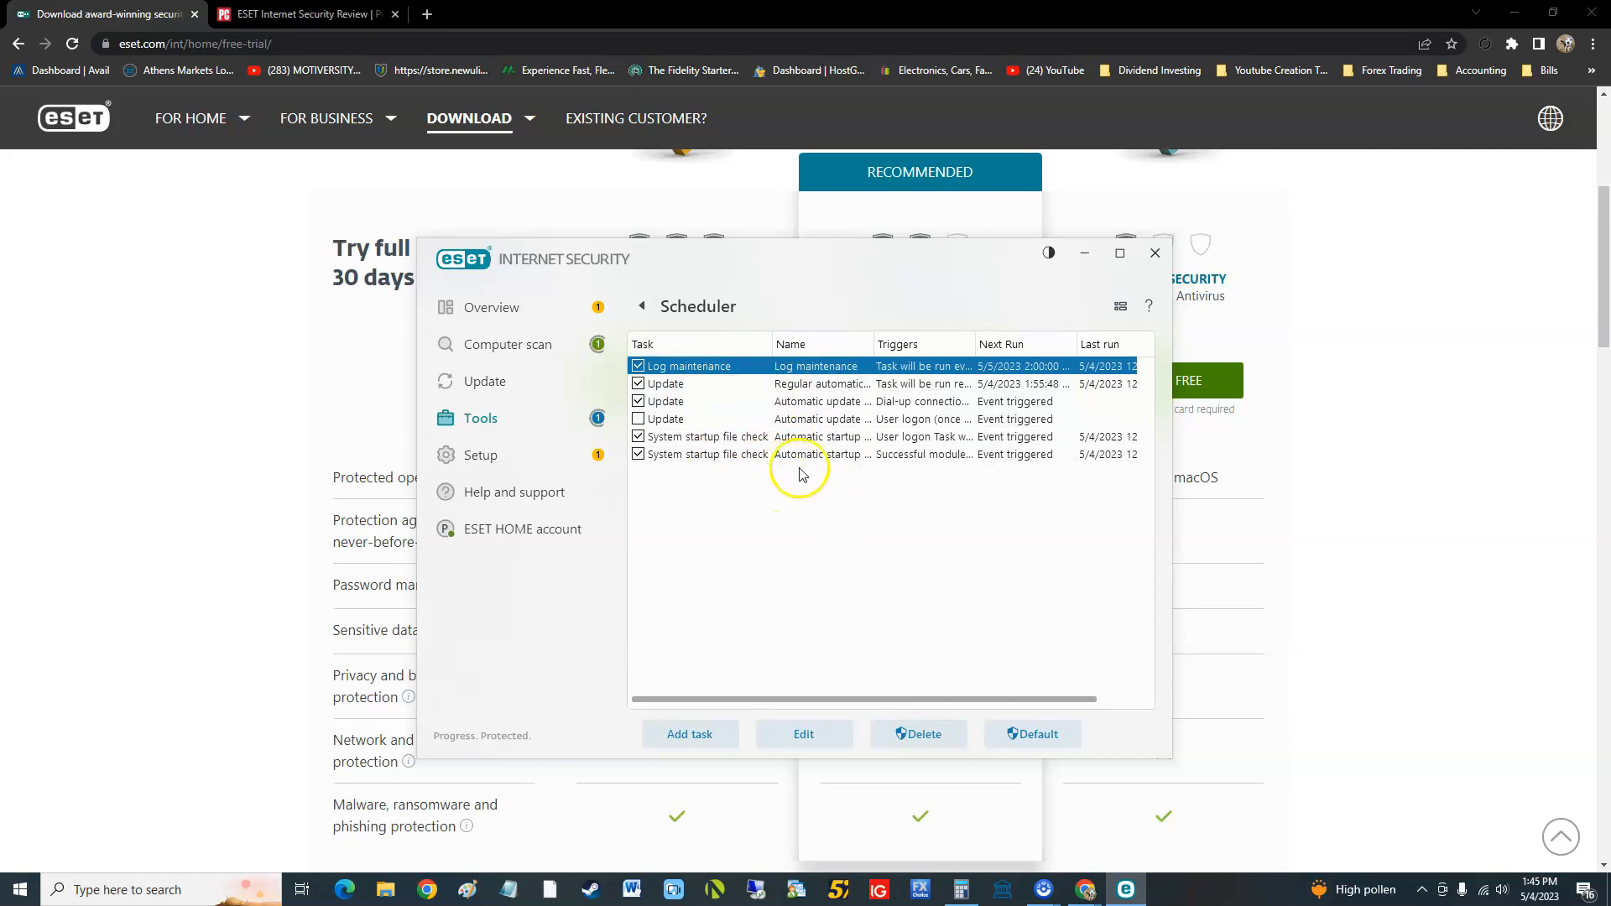
right_click(741, 418)
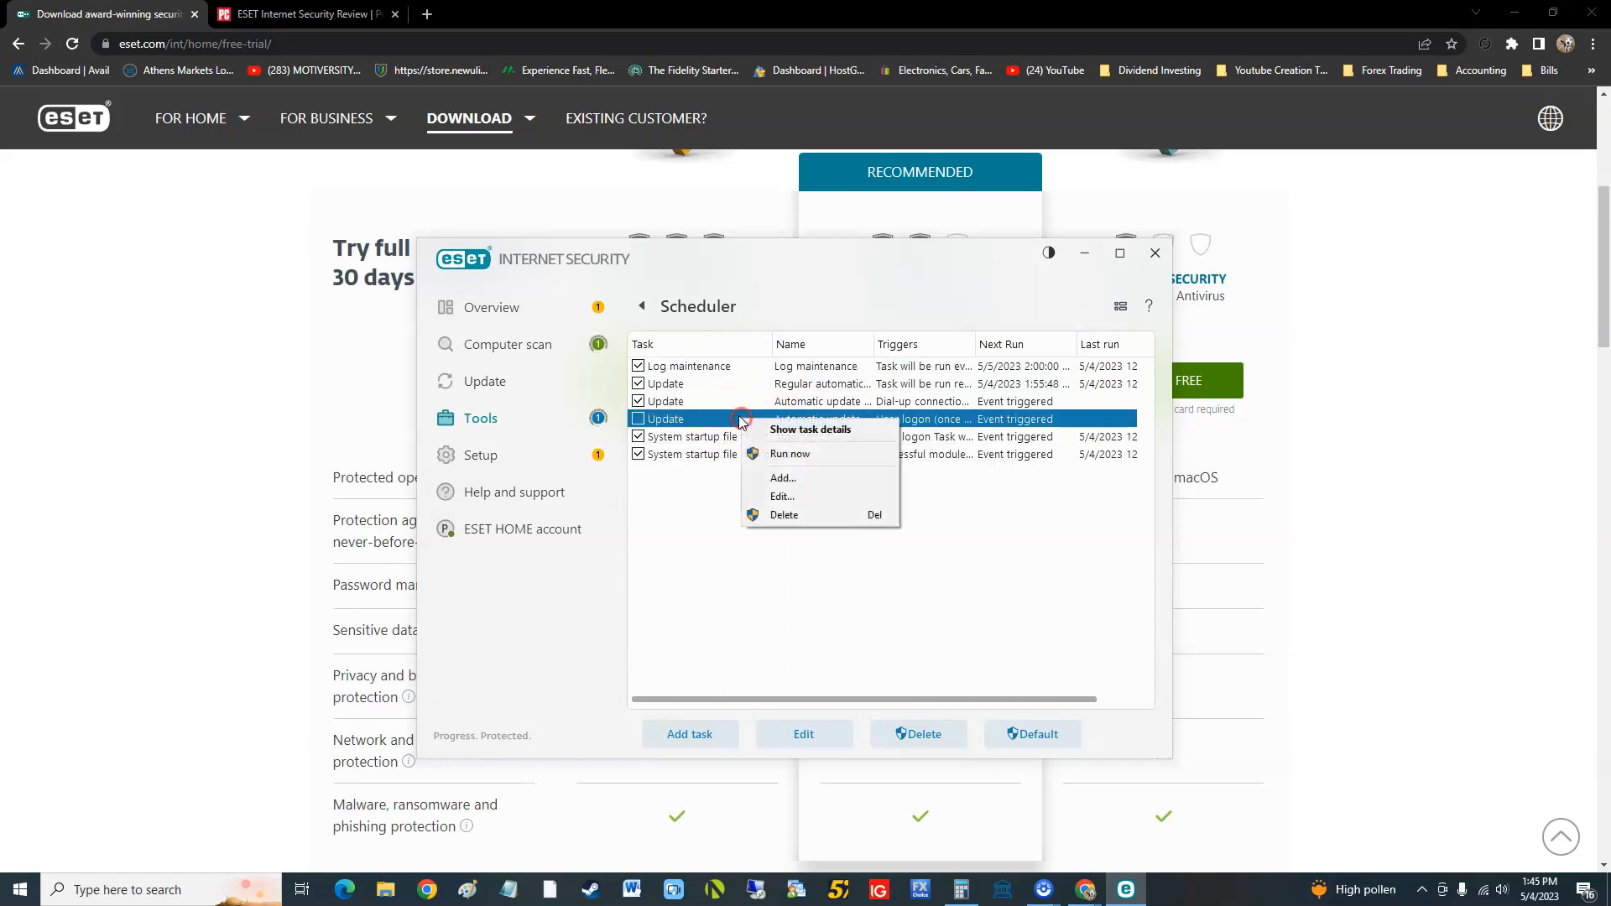
right_click(700, 384)
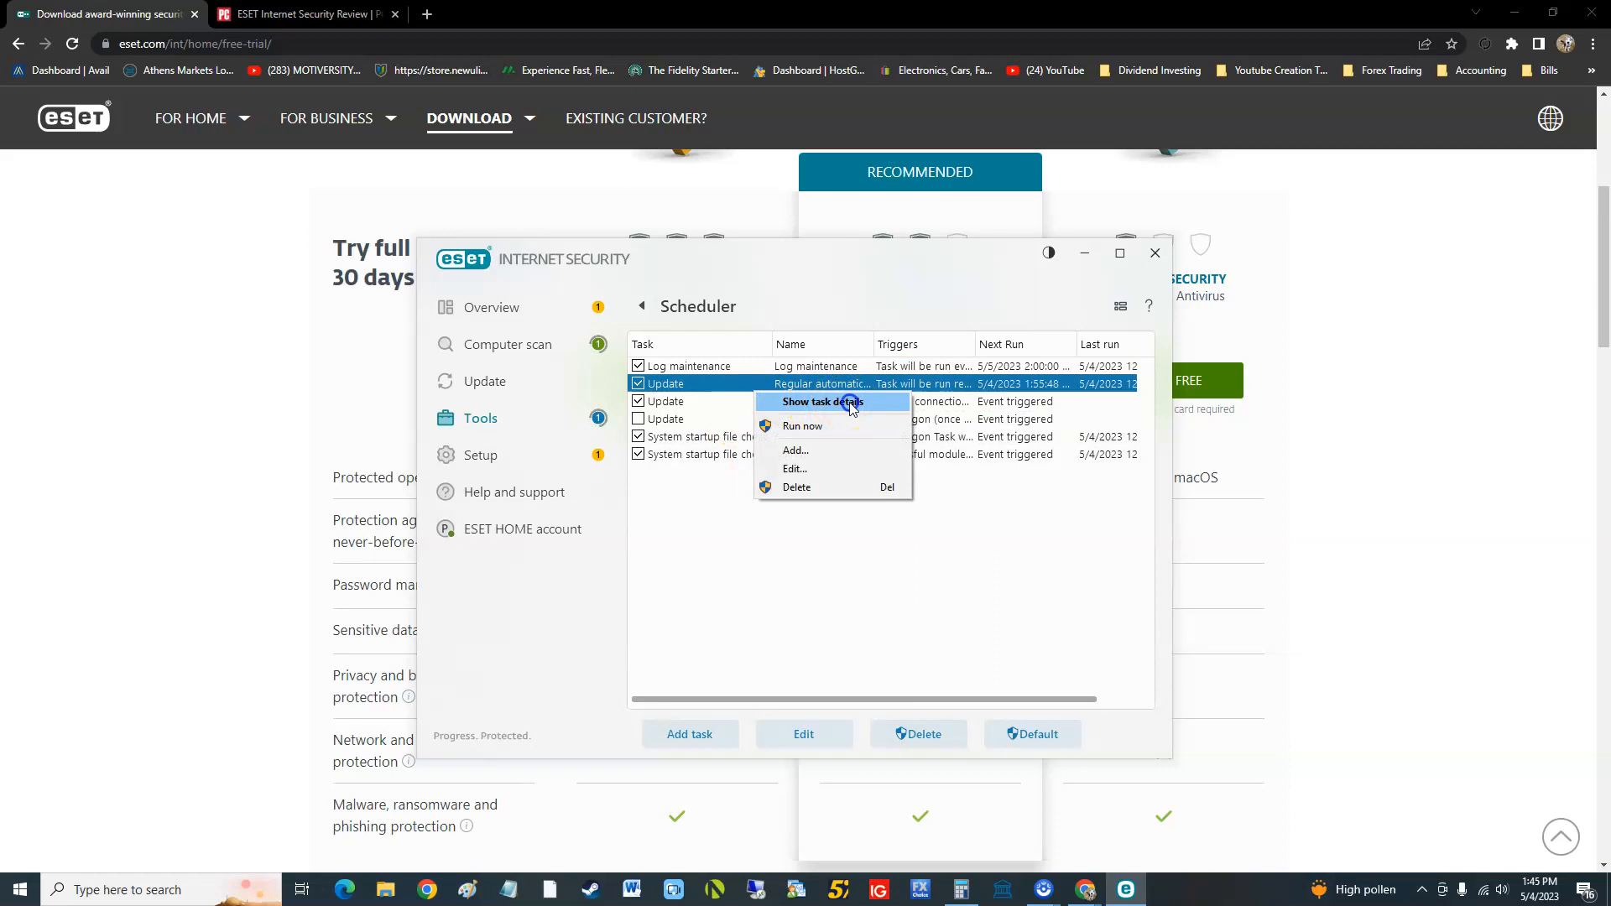
left_click(821, 402)
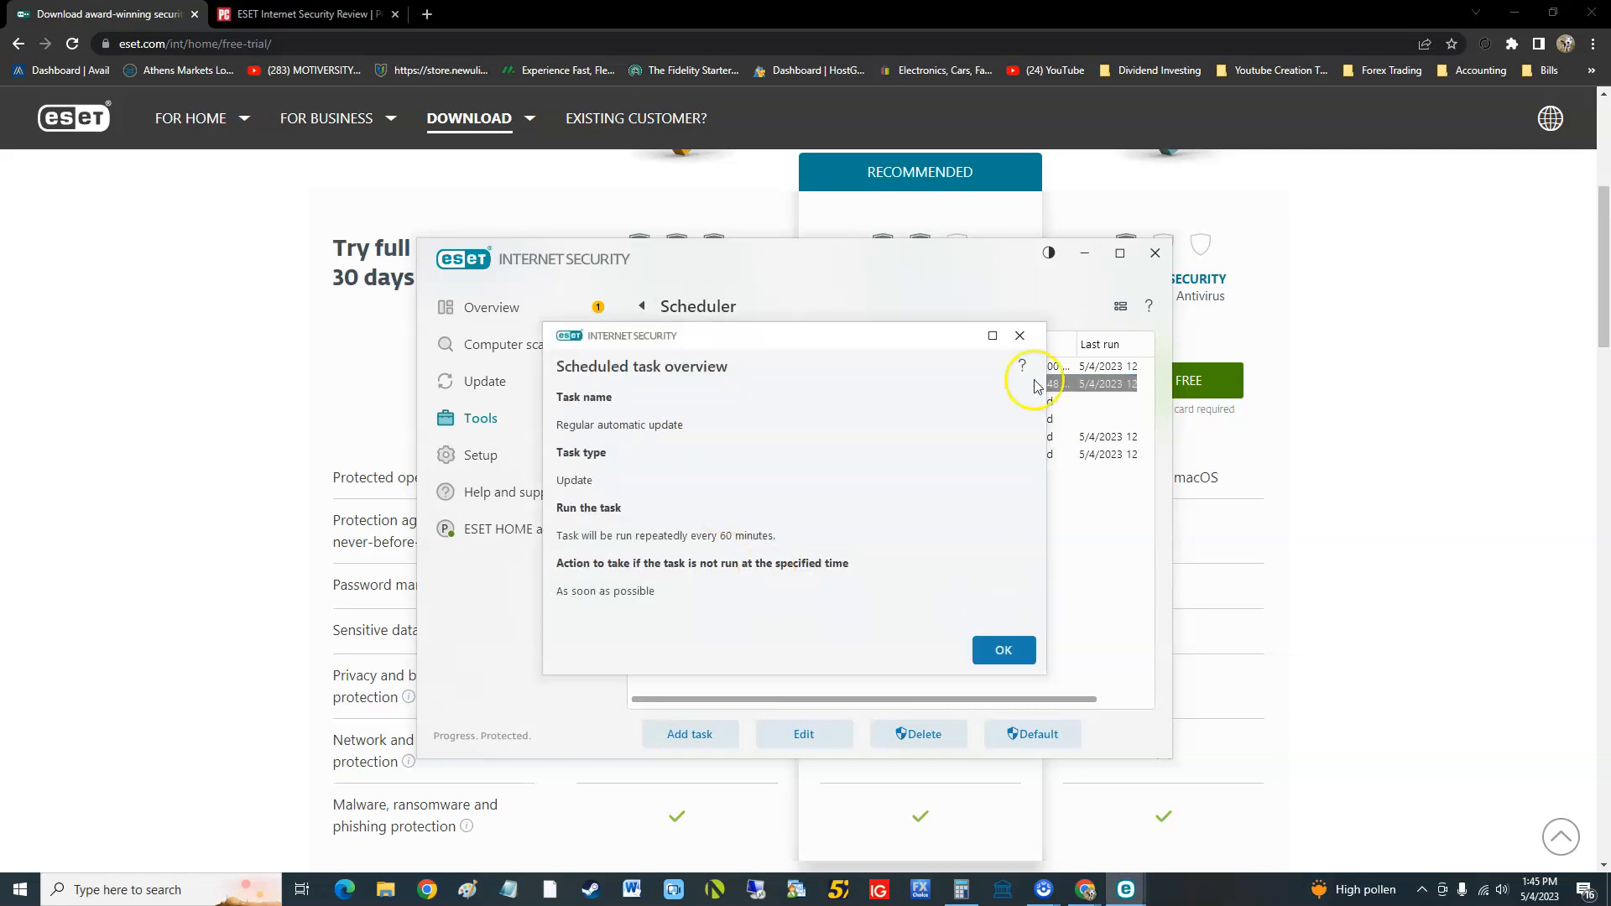
left_click(1003, 650)
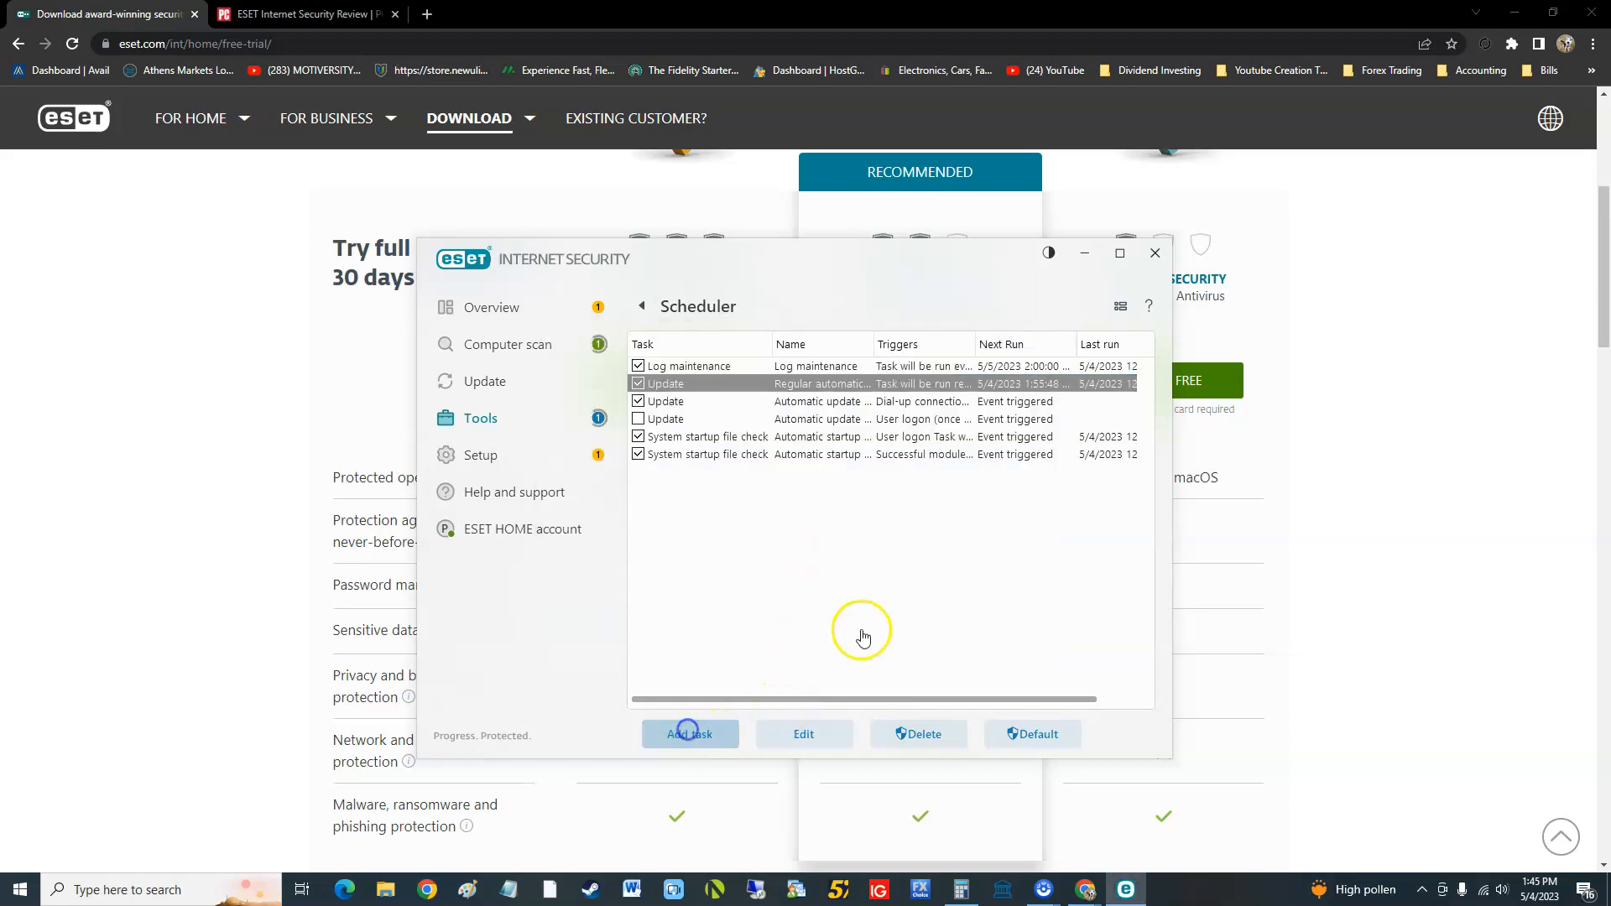
Step: Start a new scheduled Update task named 'auto updates'
left_click(690, 734)
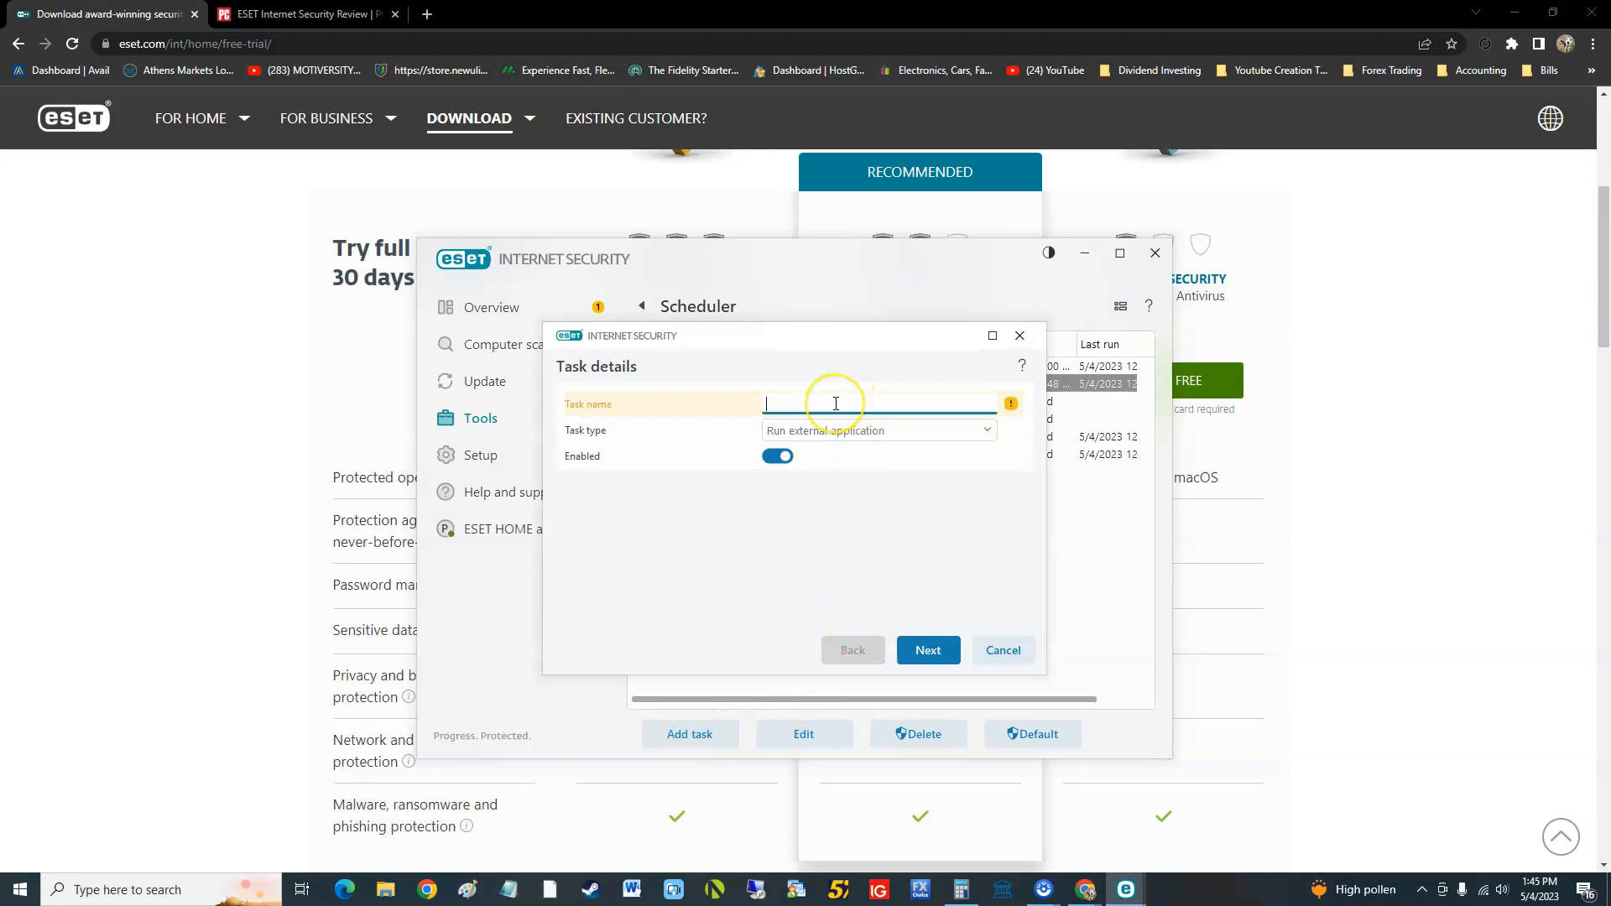
type("auto update")
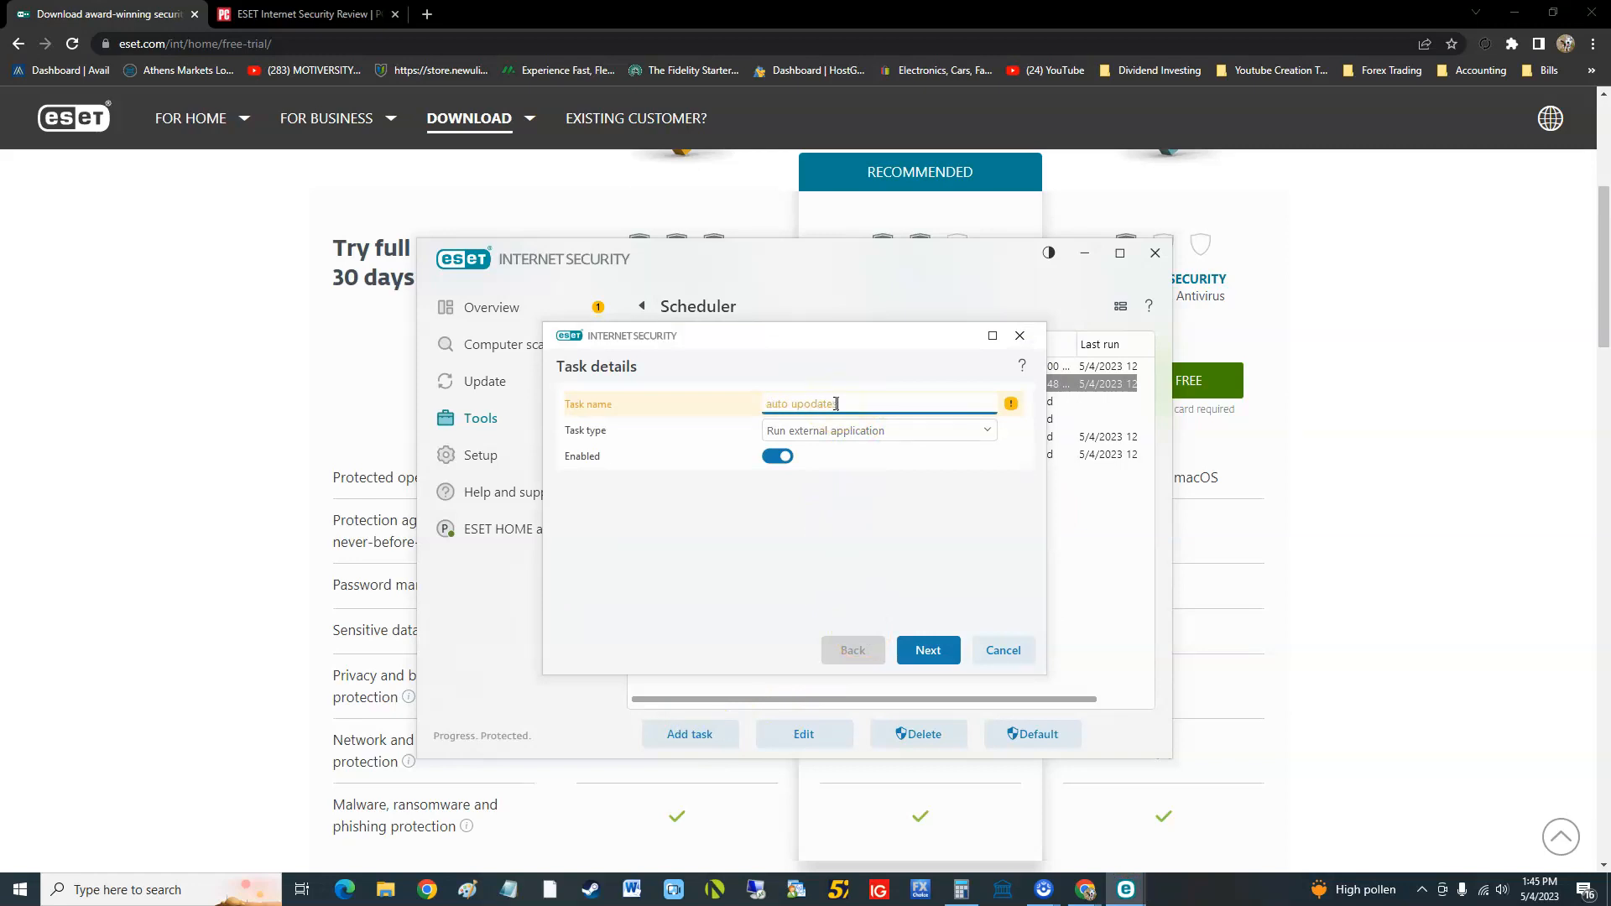
type("s")
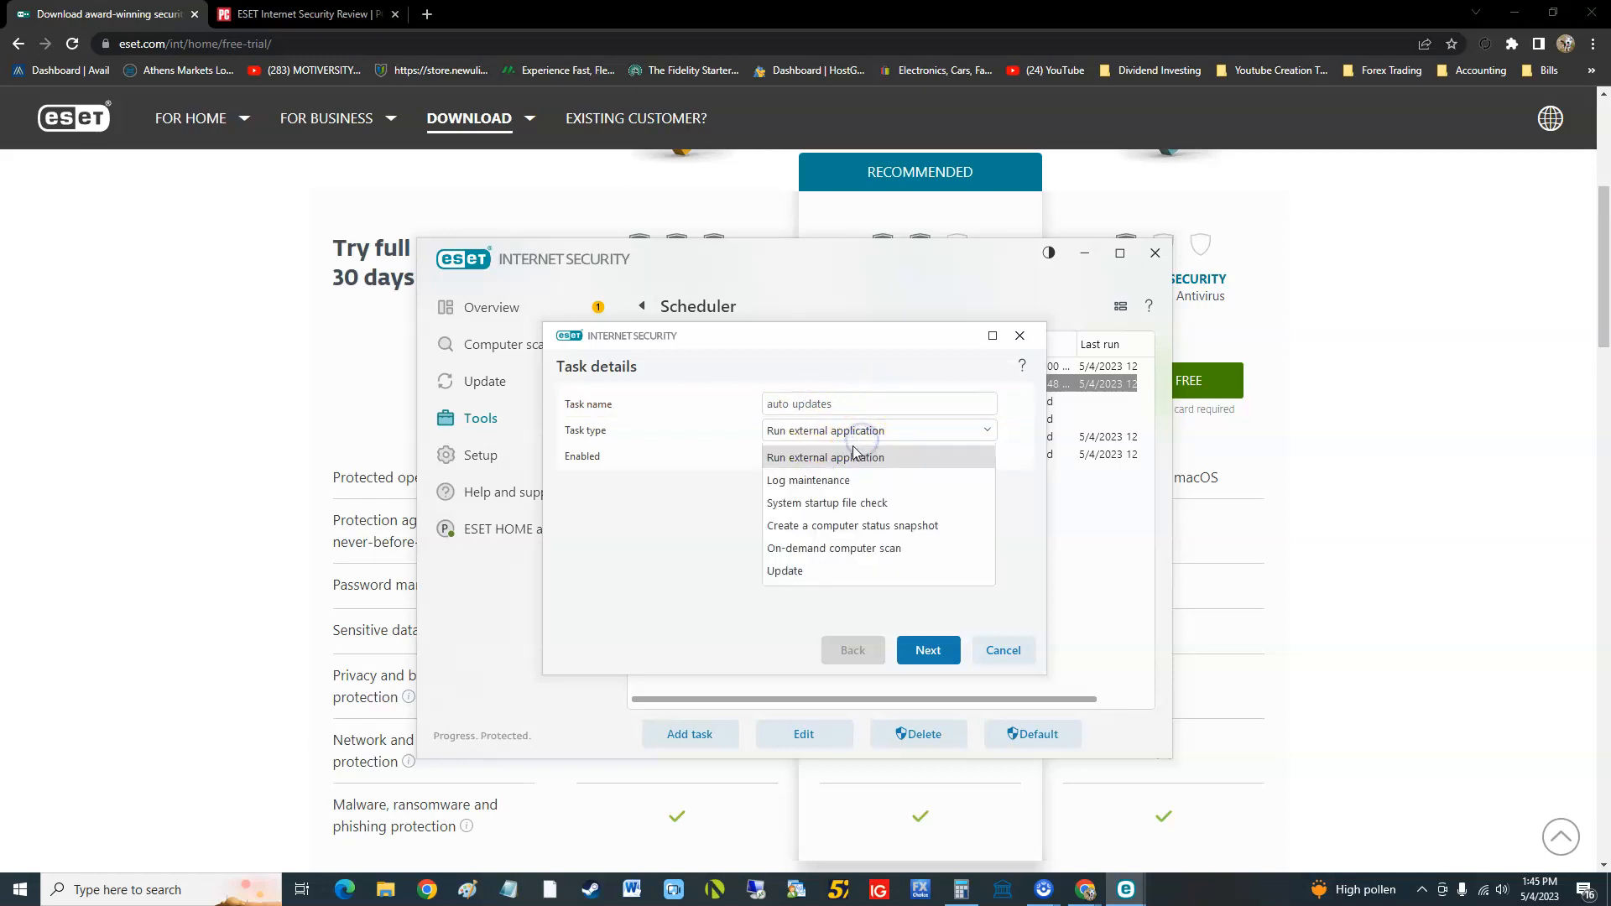
mouse_move(890, 503)
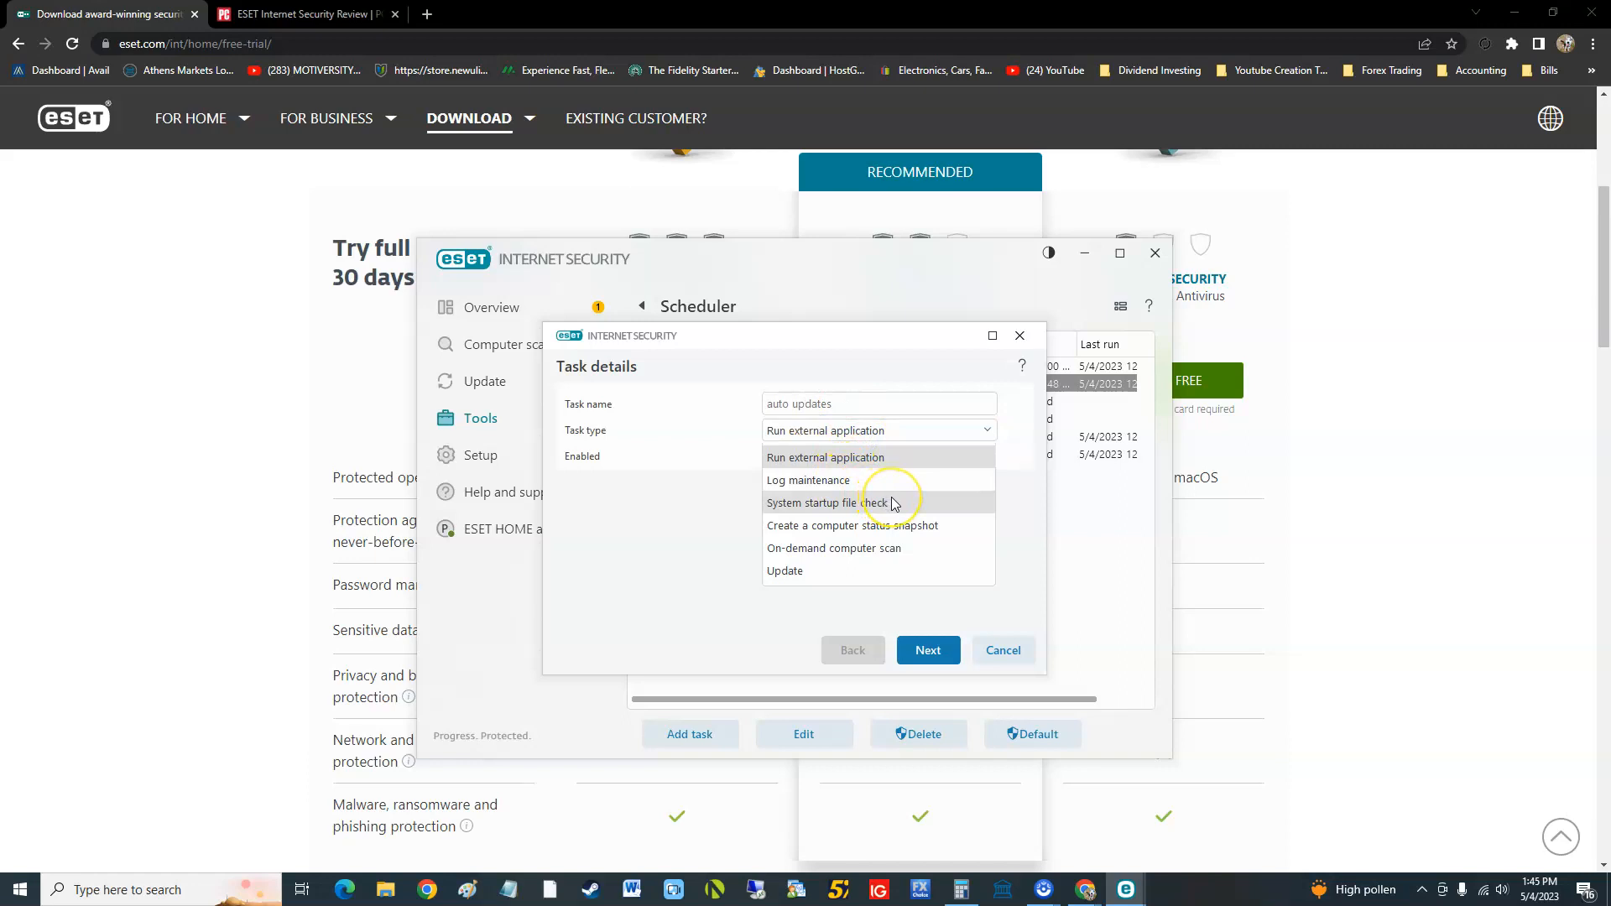
left_click(783, 571)
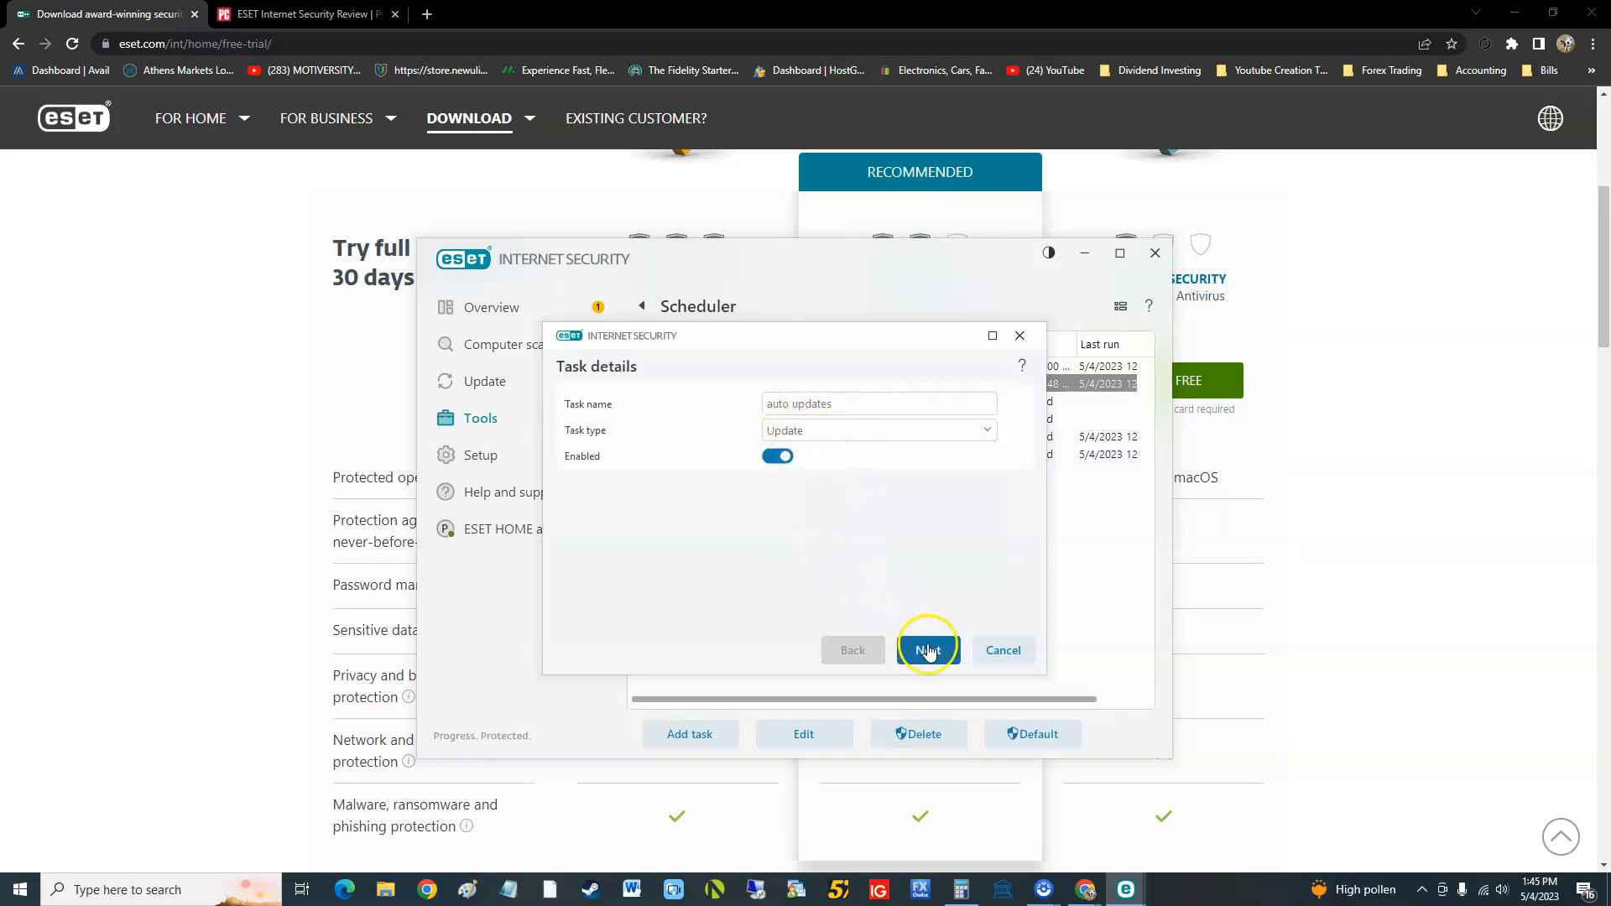
Step: Schedule the task weekly on Sundays and finish with the default update profiles
left_click(927, 650)
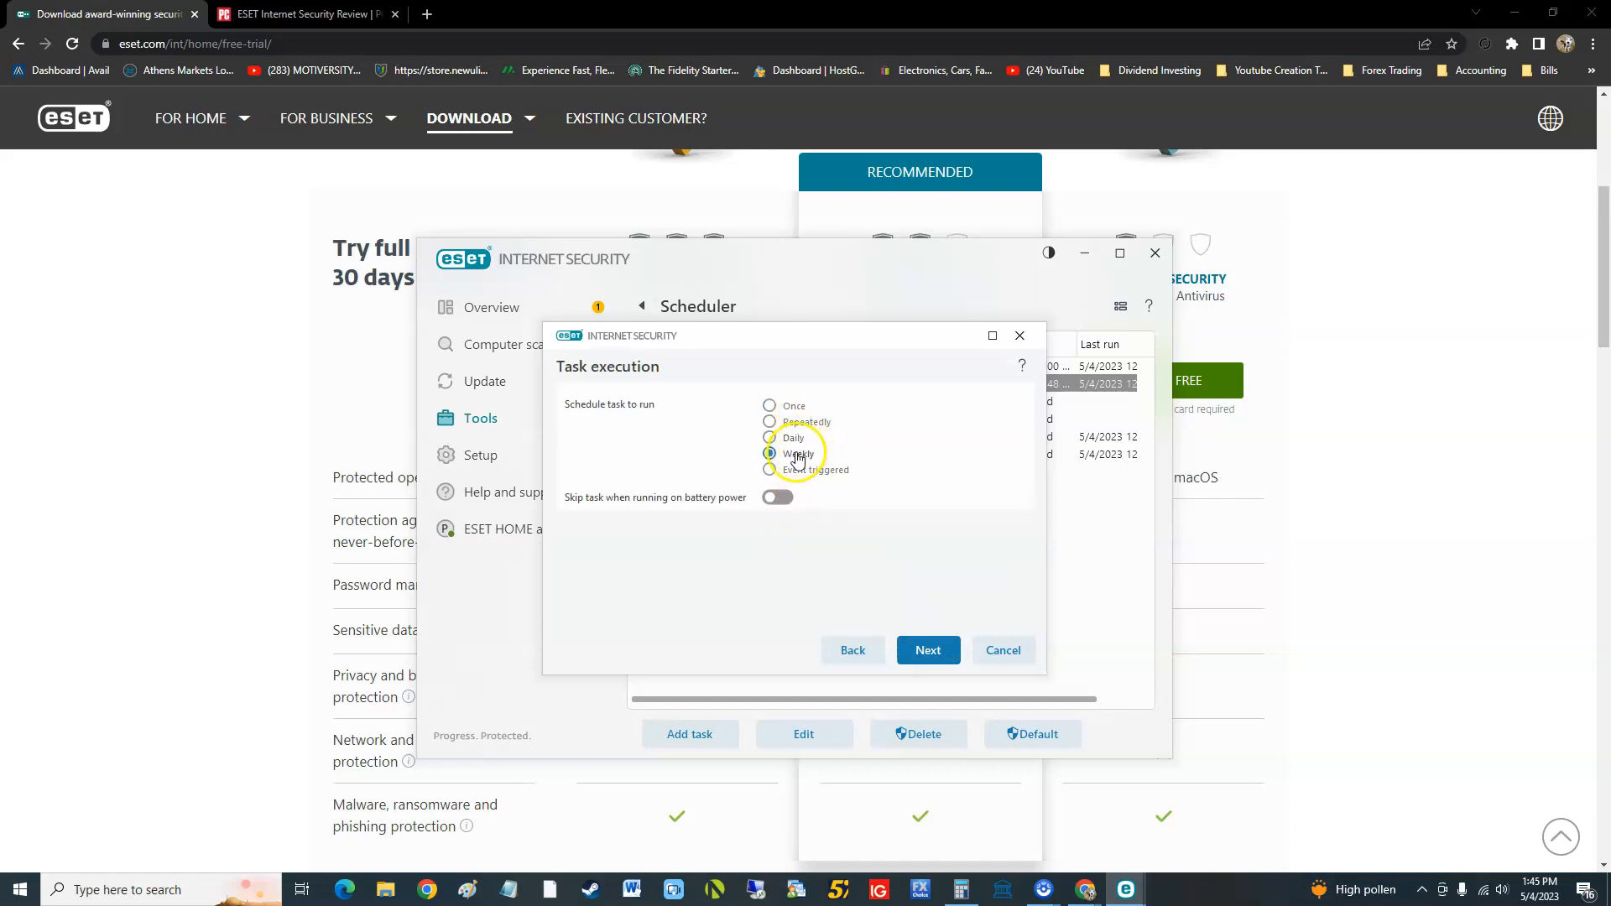
left_click(927, 649)
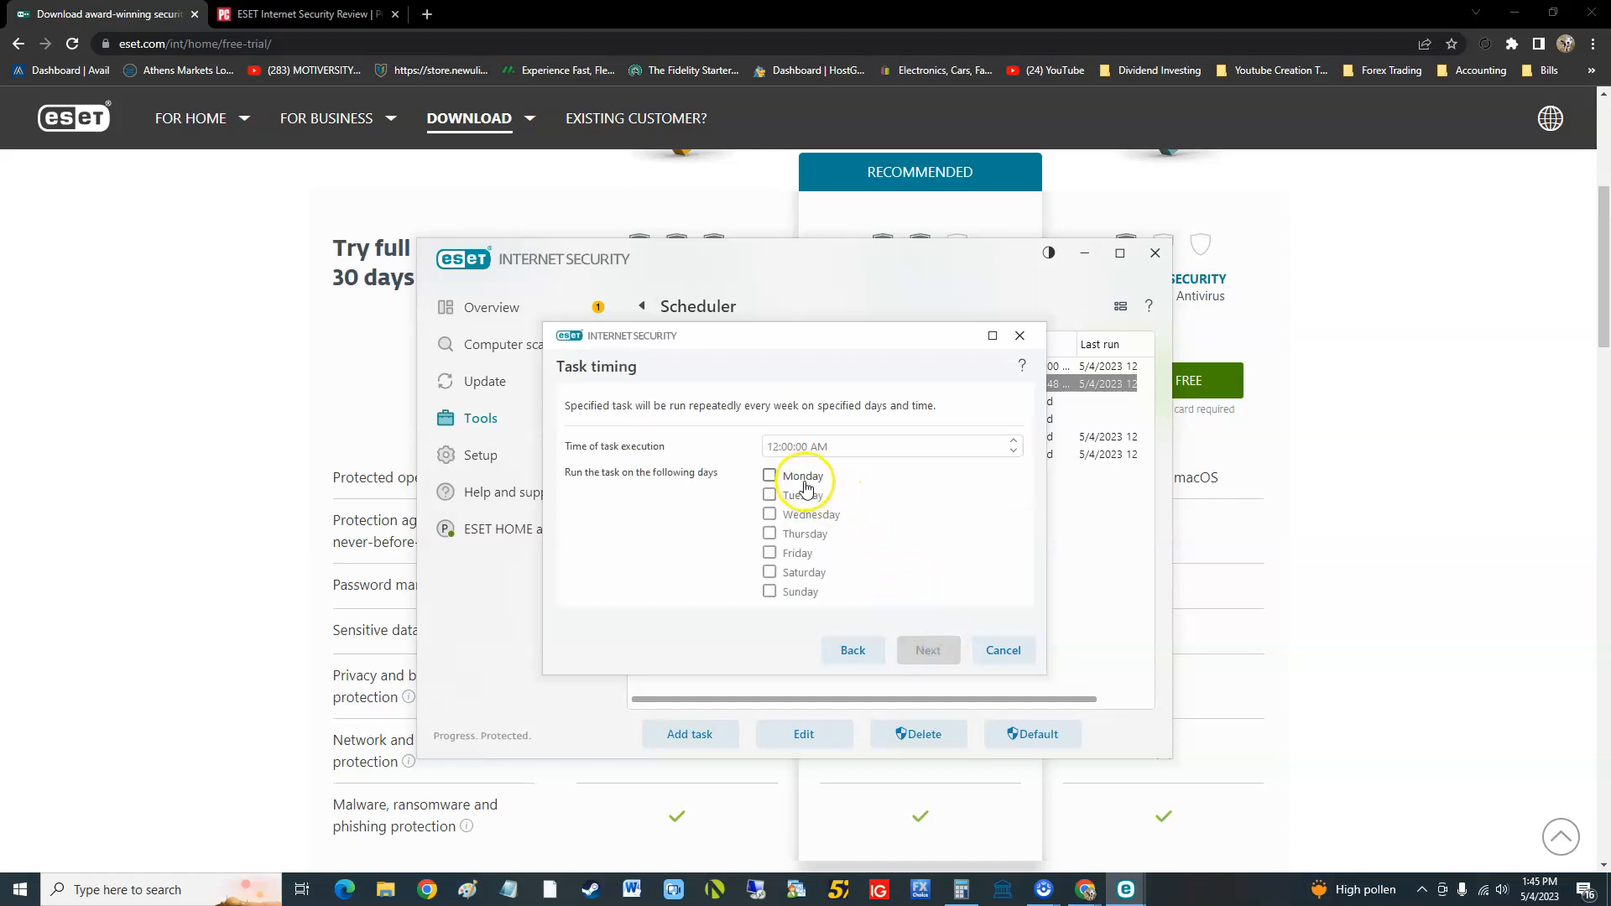
left_click(770, 591)
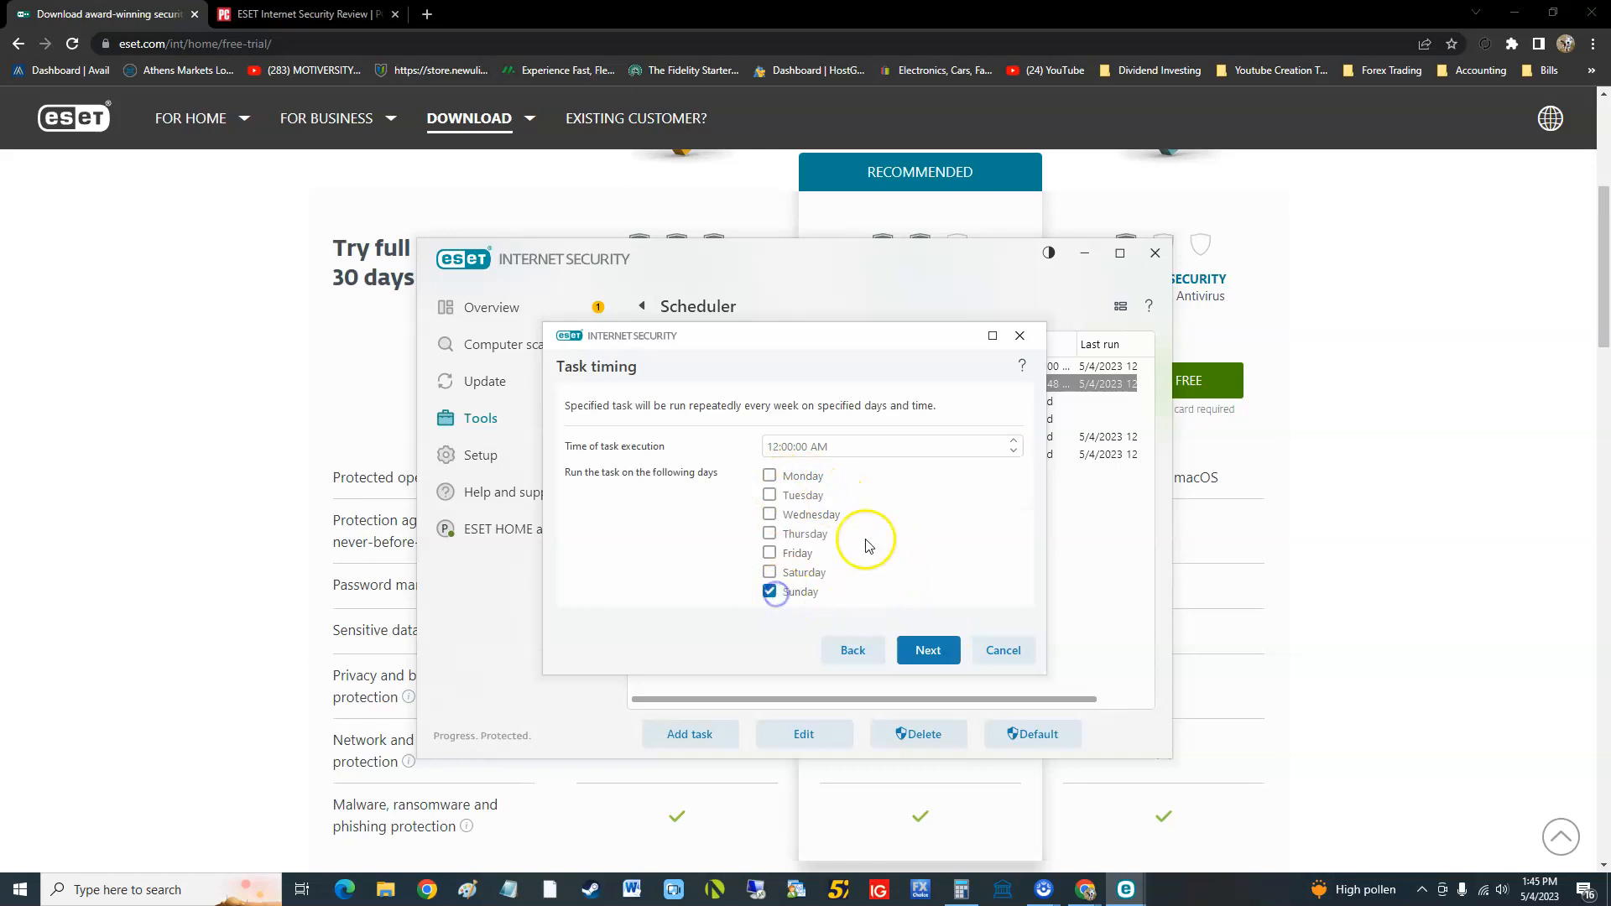
left_click(926, 650)
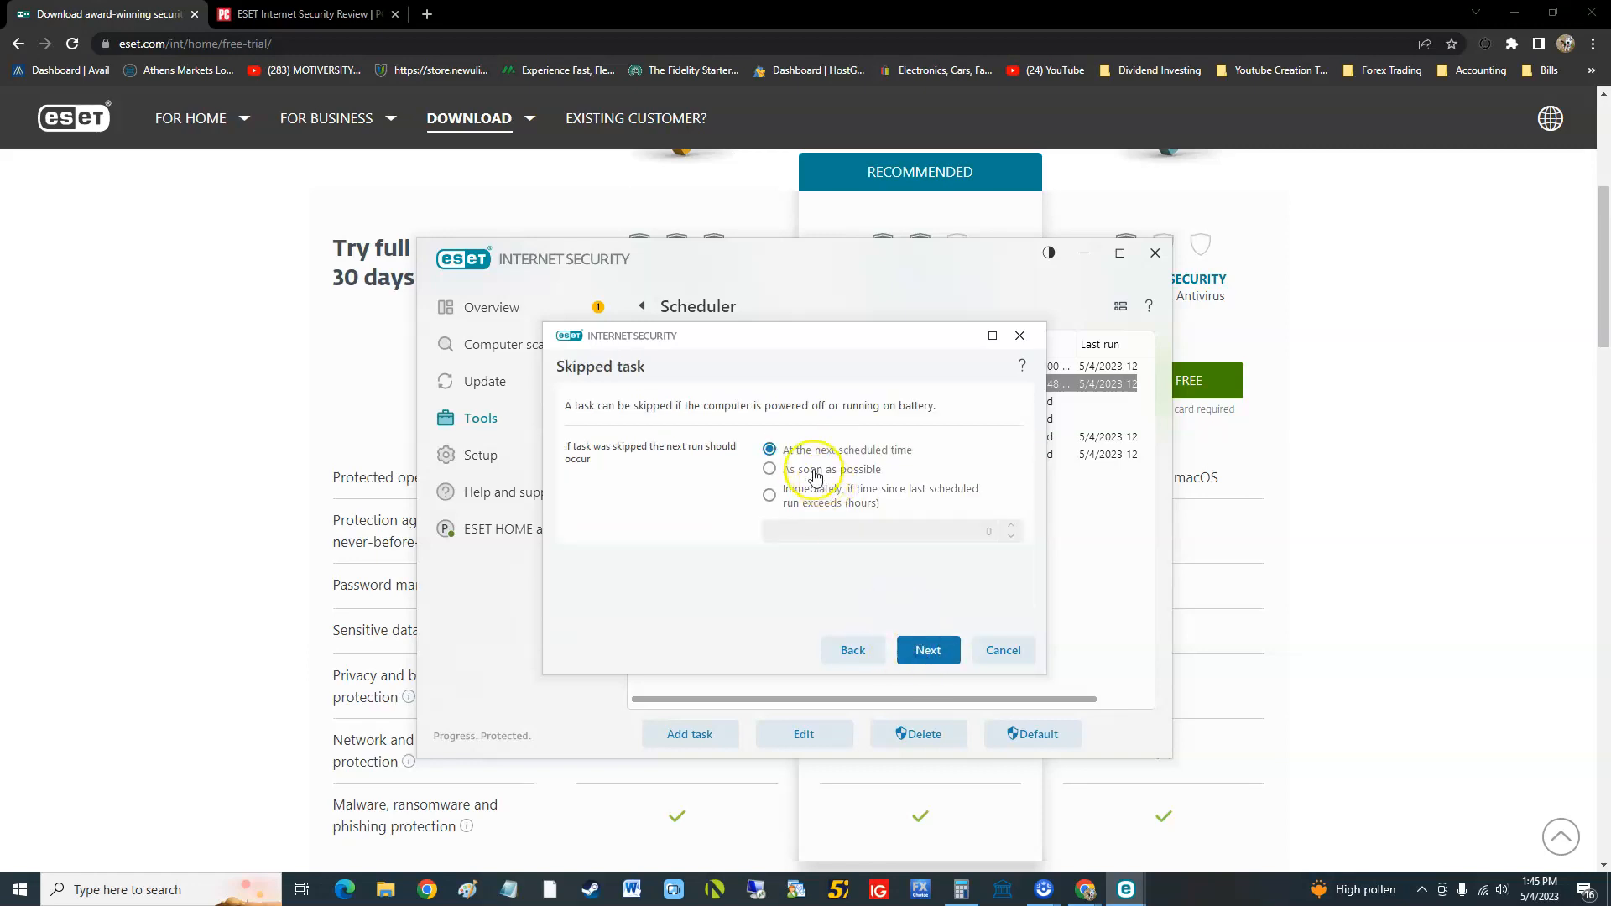
mouse_move(853, 457)
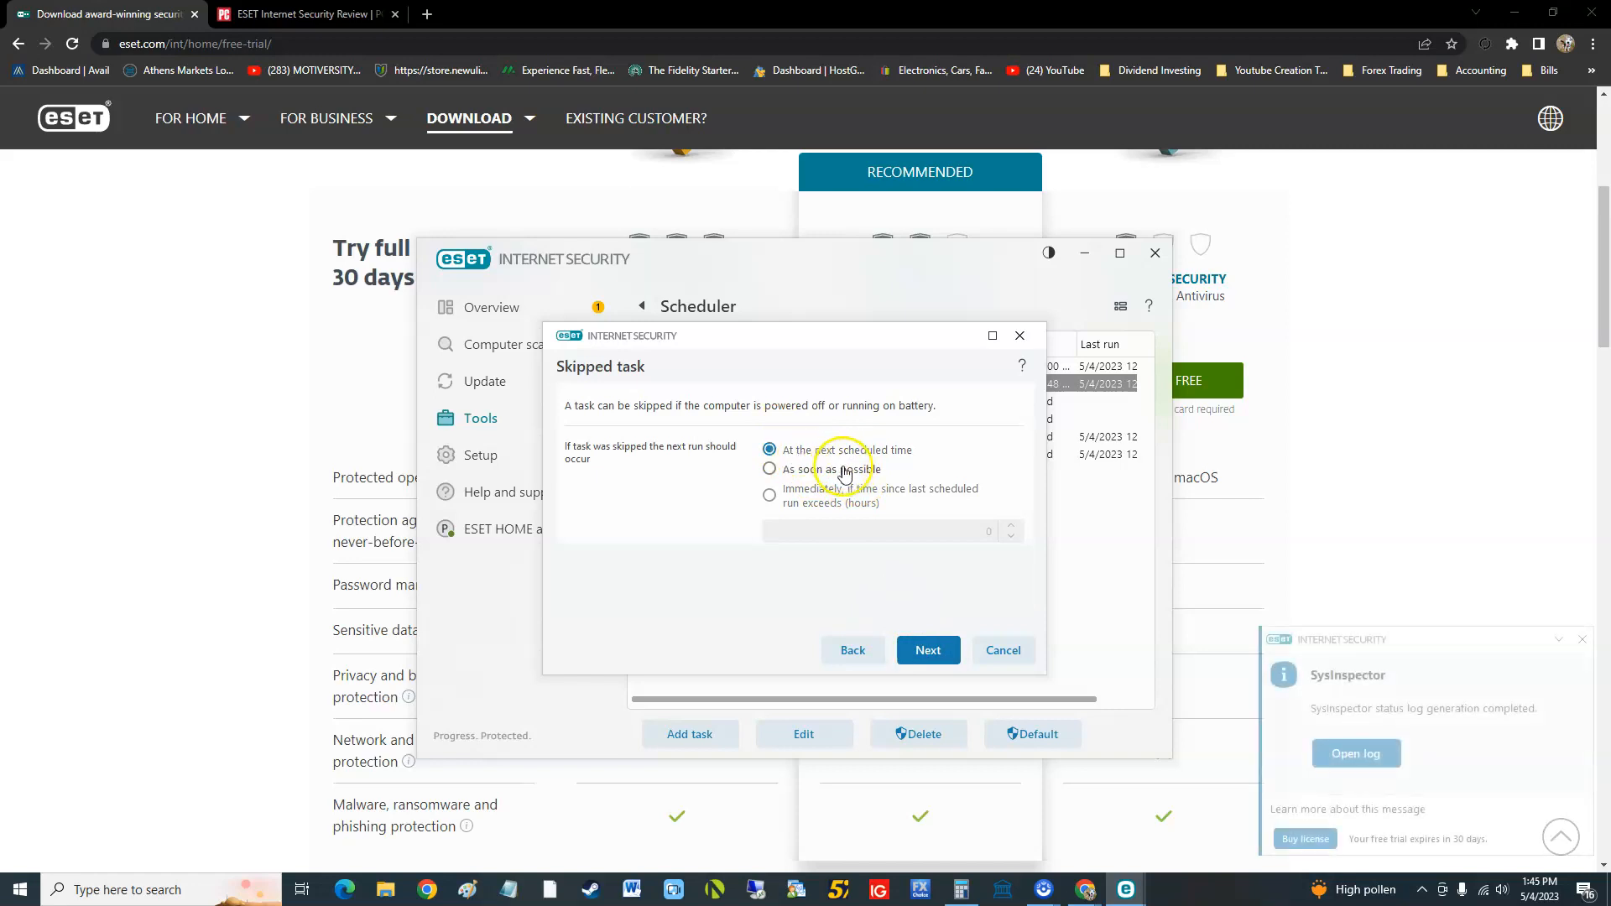
left_click(926, 650)
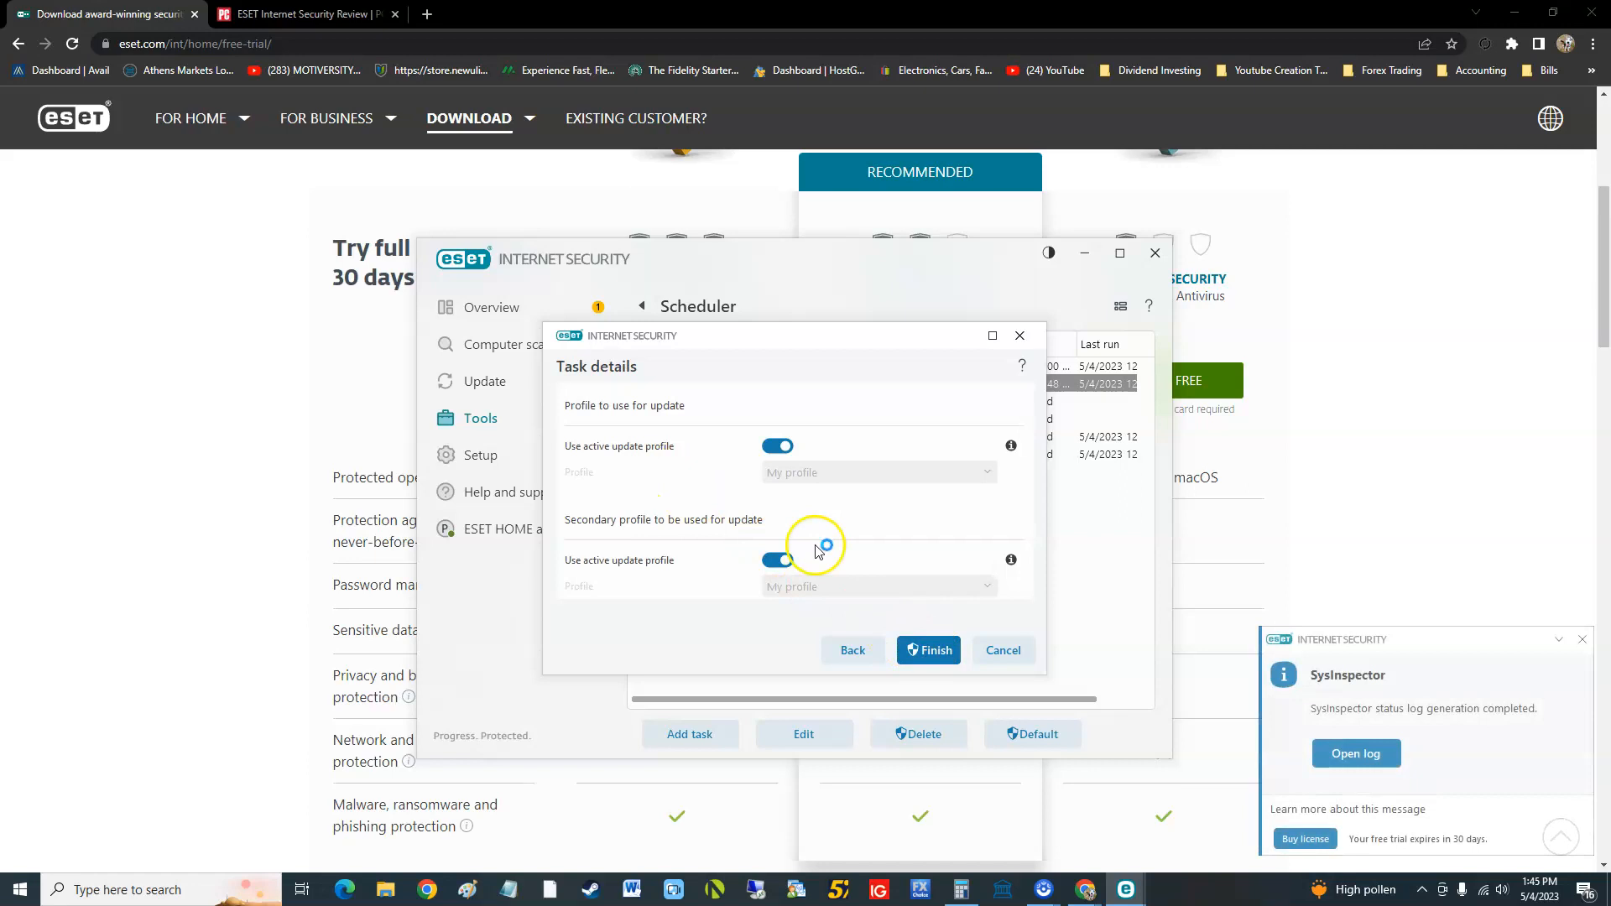
left_click(927, 649)
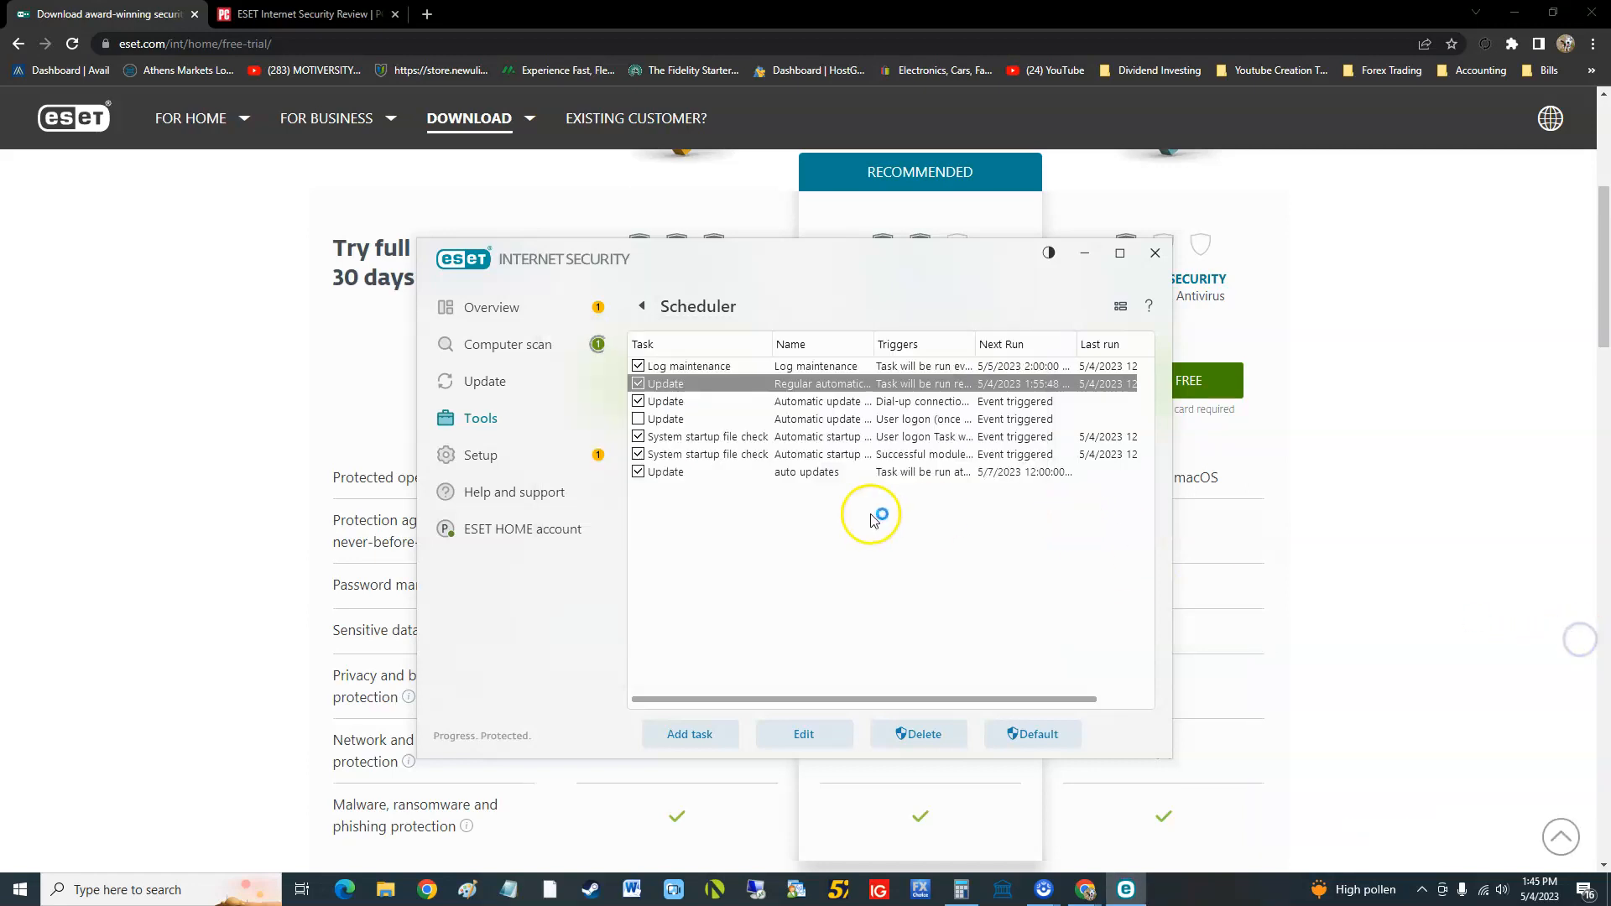
mouse_move(899, 383)
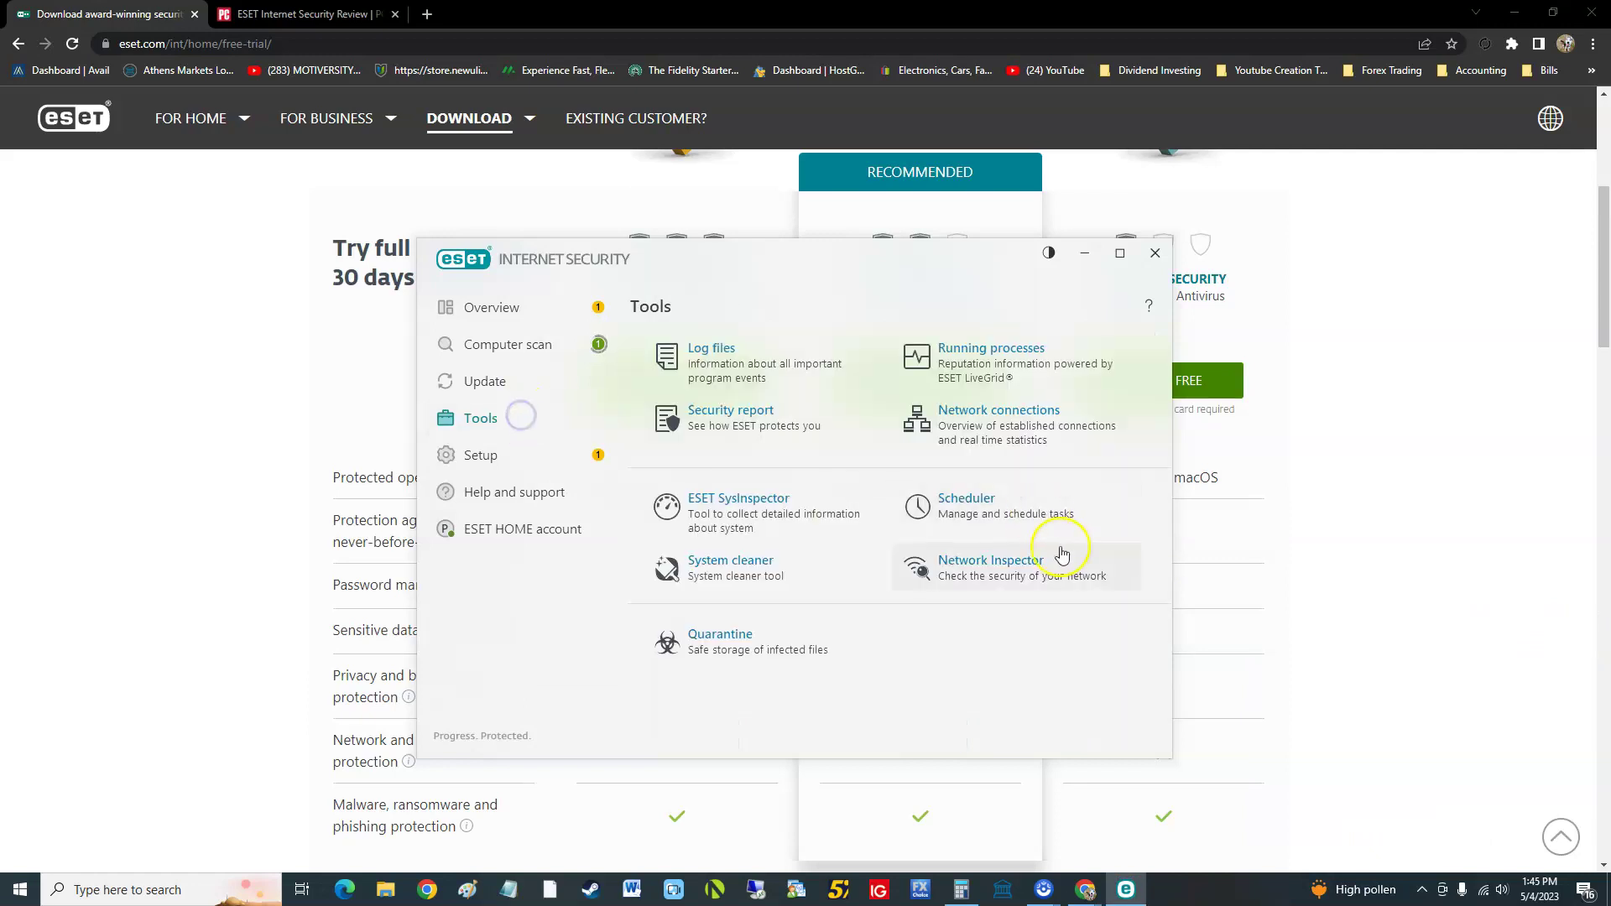
mouse_move(719, 570)
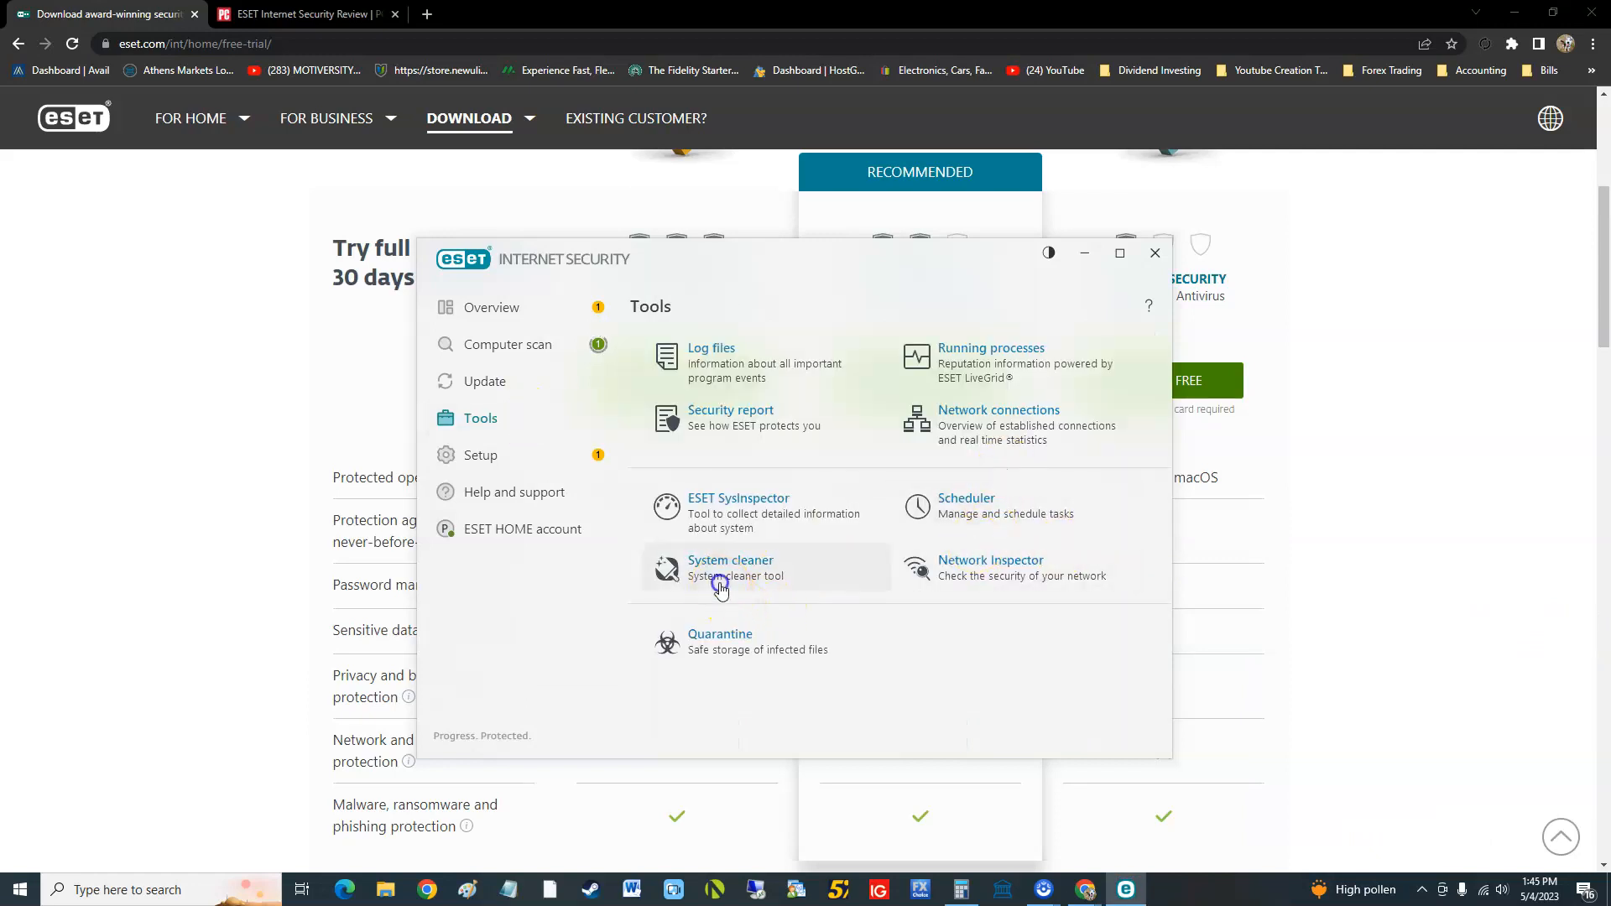
Step: Open System cleaner from the Tools page
left_click(731, 568)
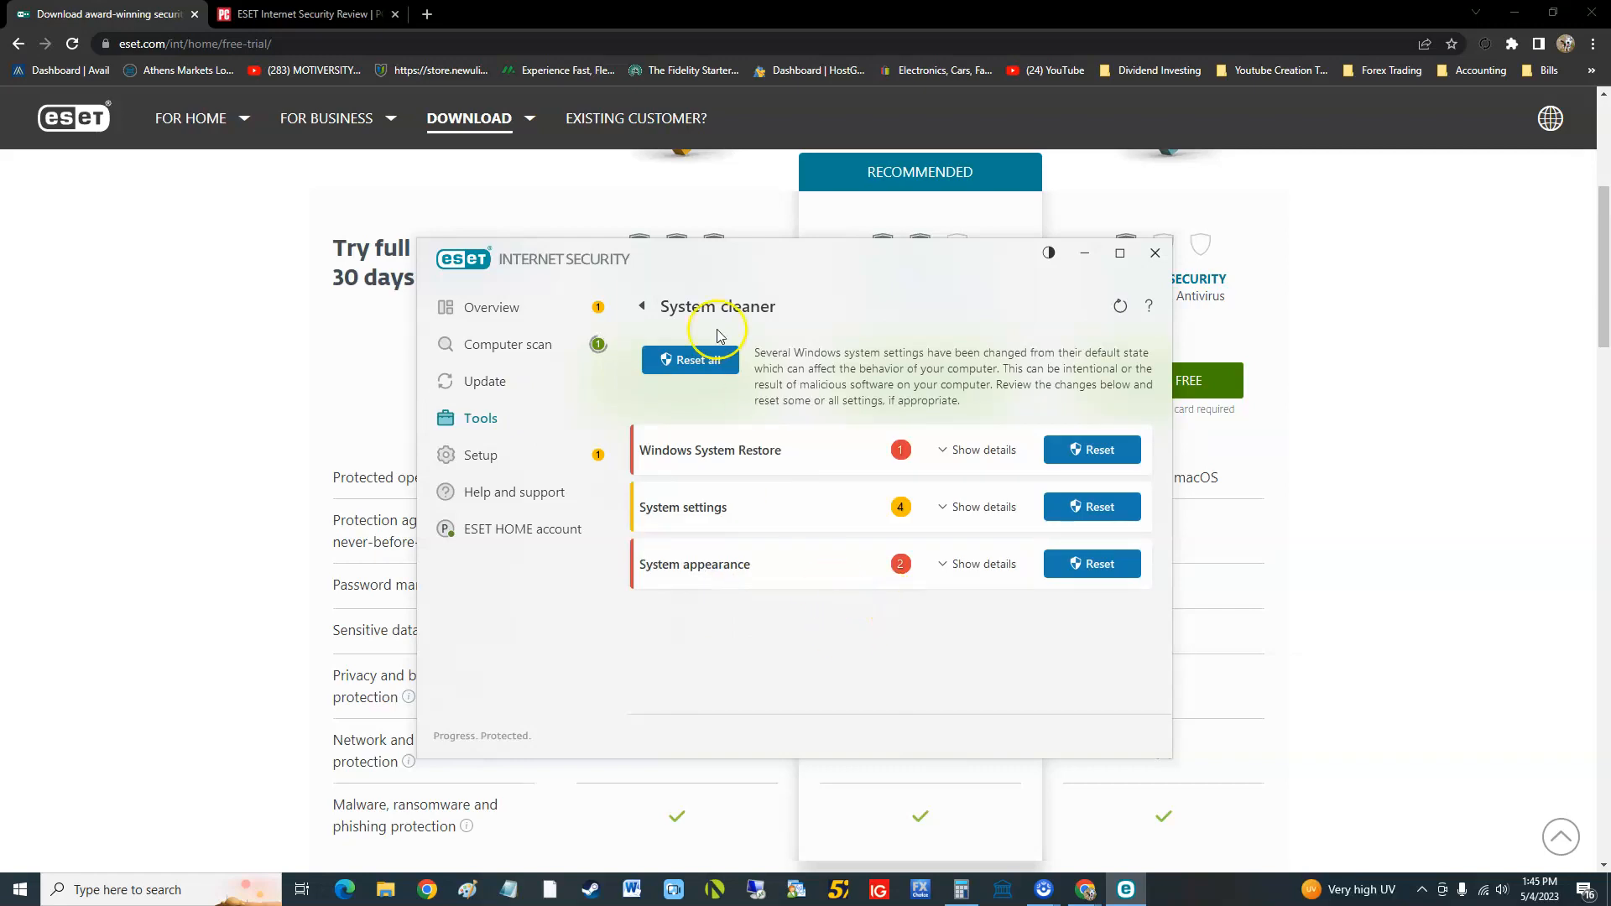
mouse_move(812, 522)
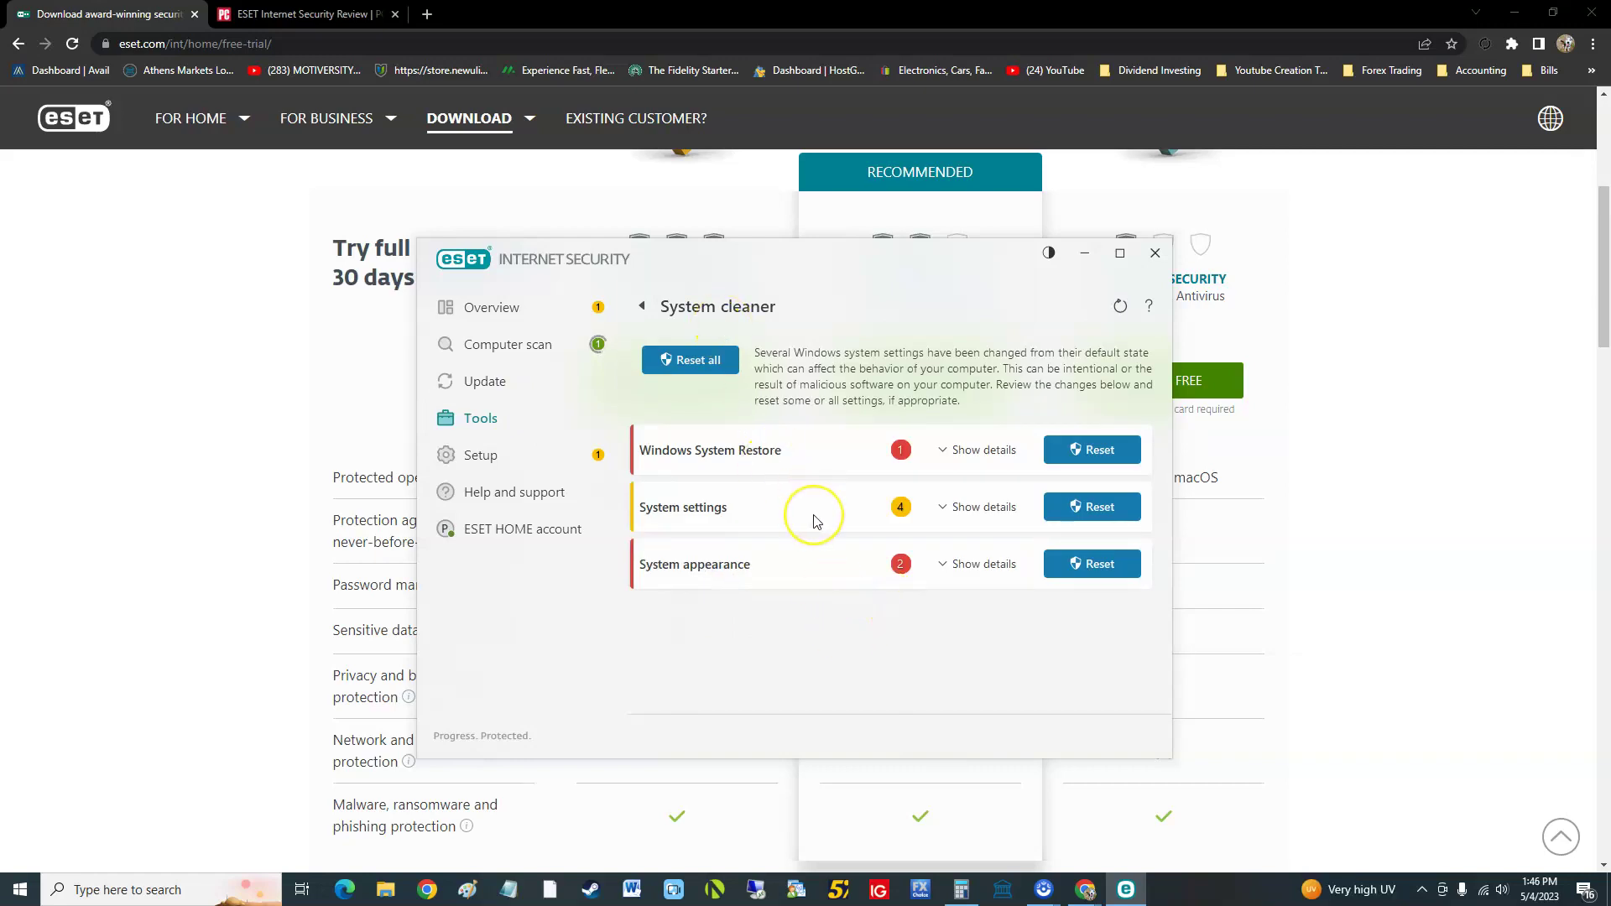
mouse_move(956, 454)
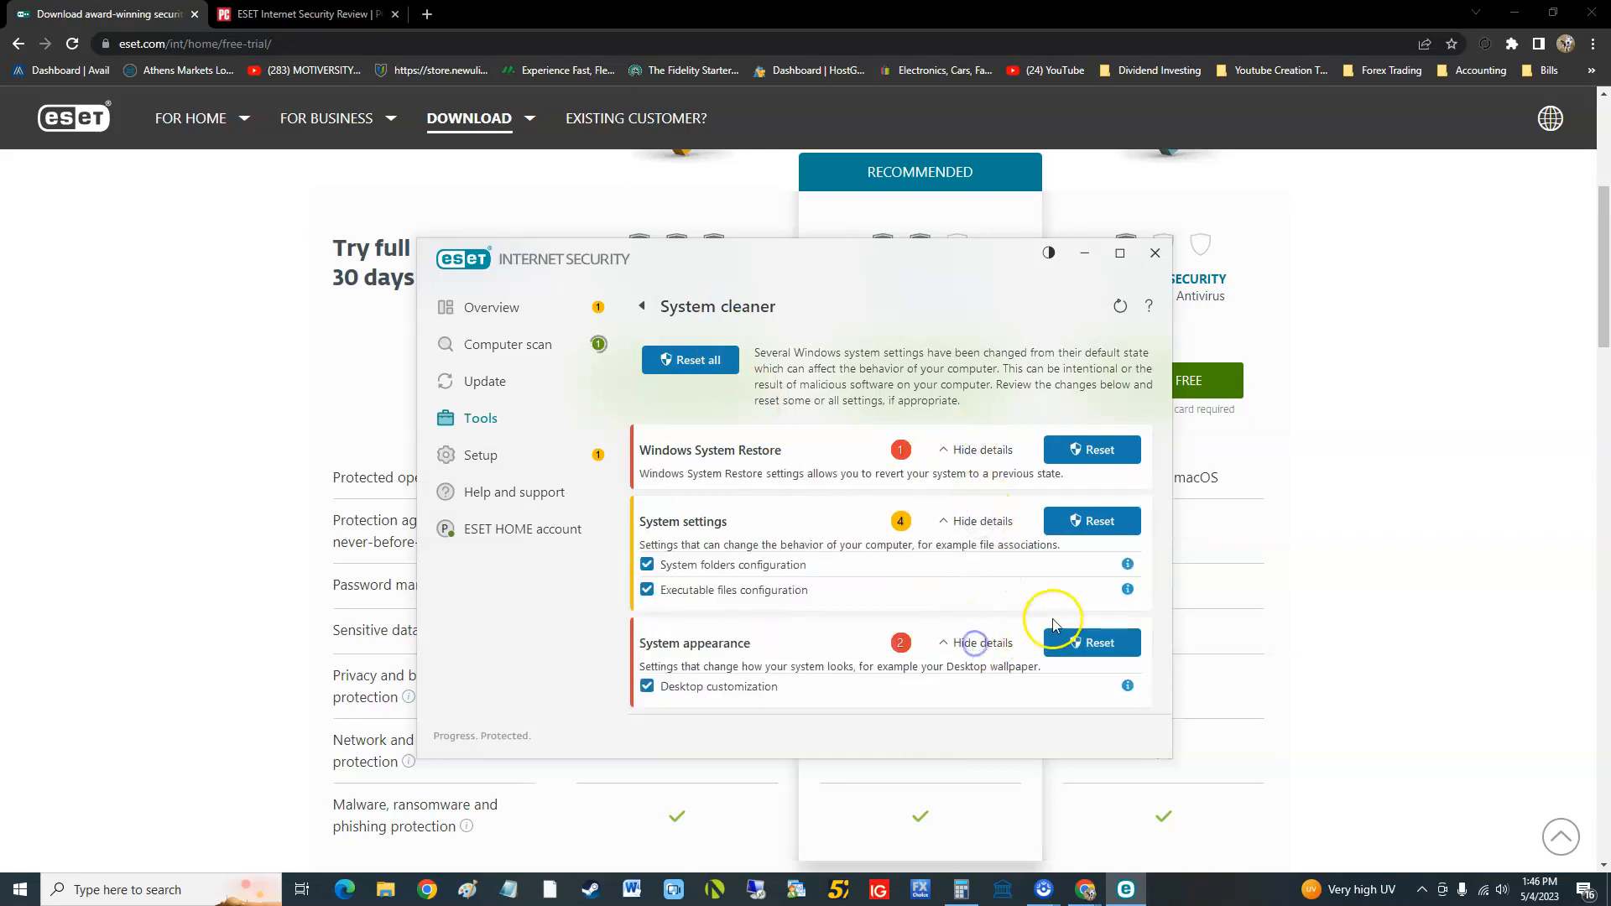
mouse_move(1091, 642)
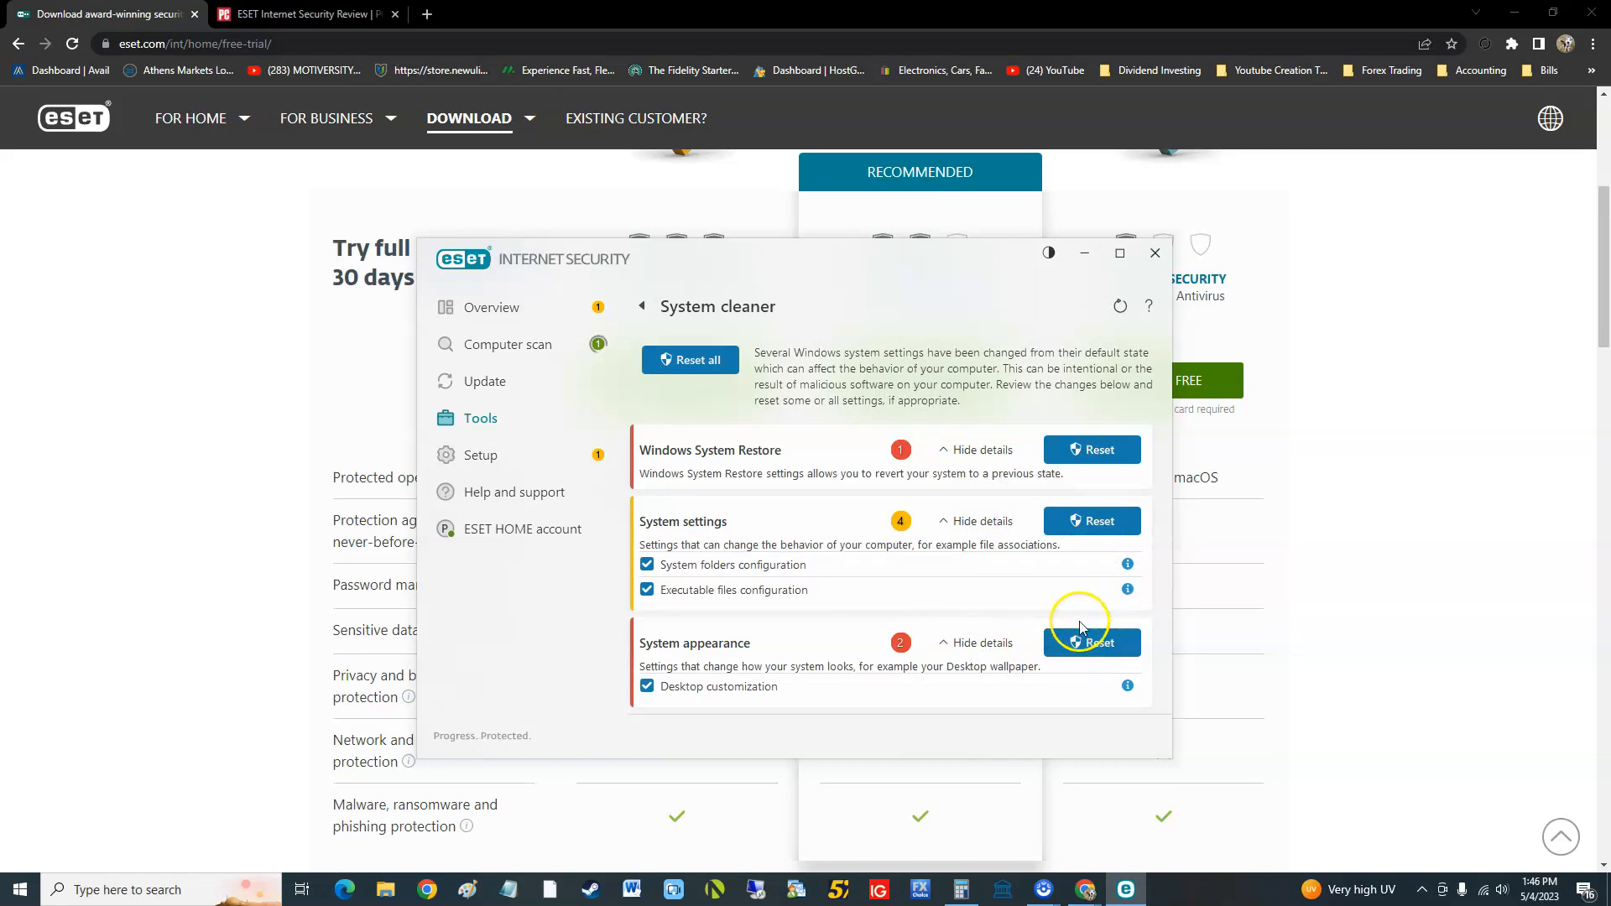
mouse_move(678, 461)
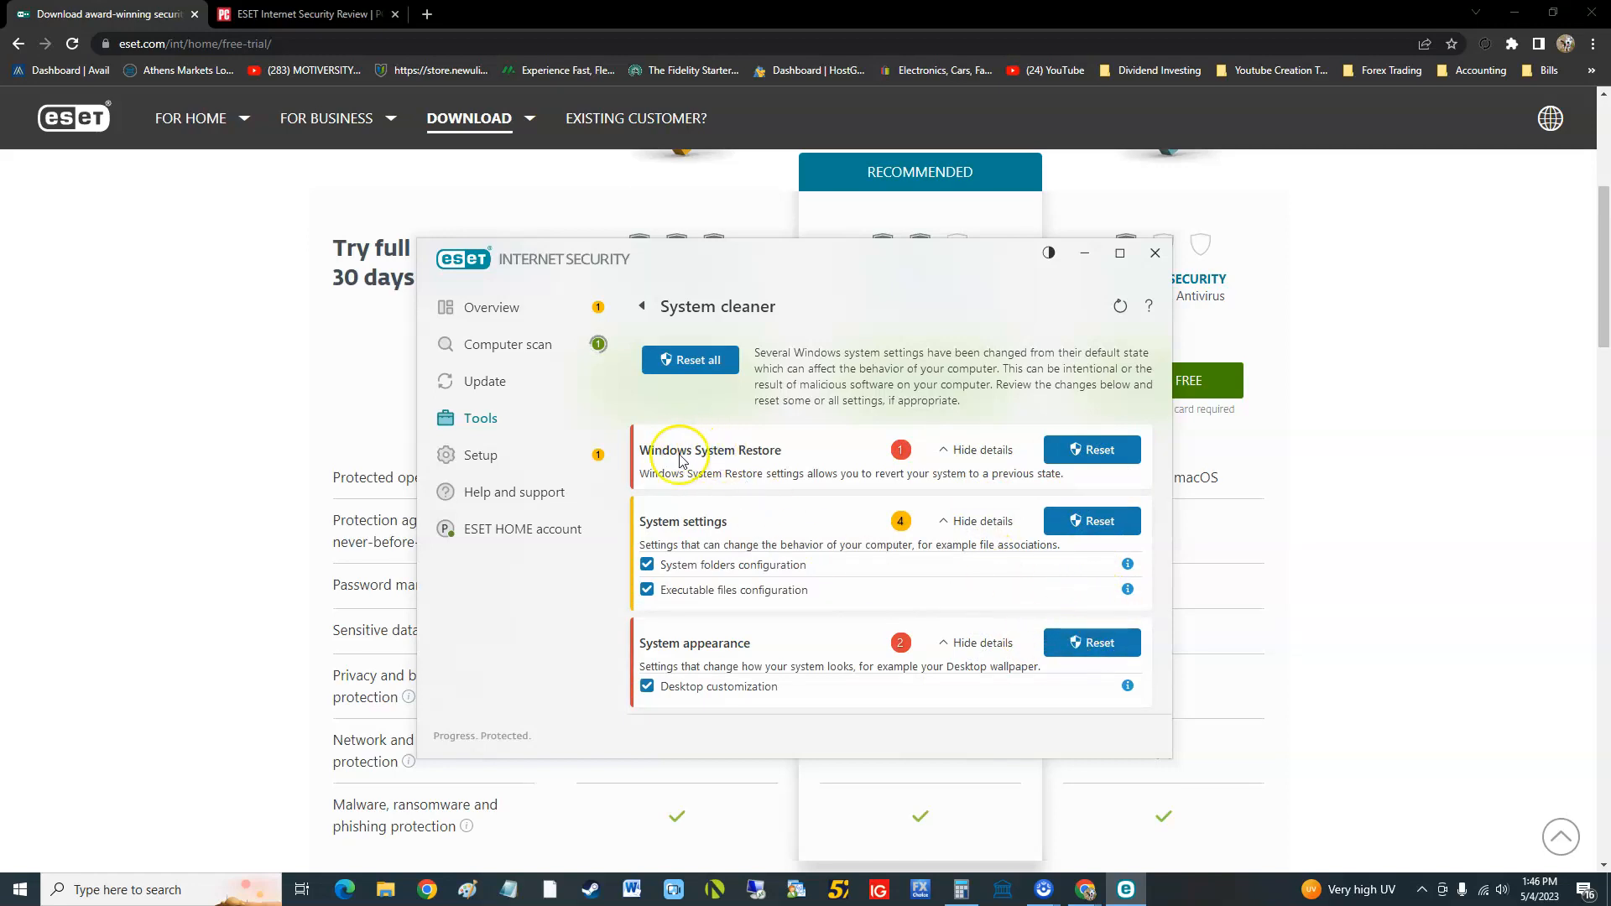
mouse_move(676, 532)
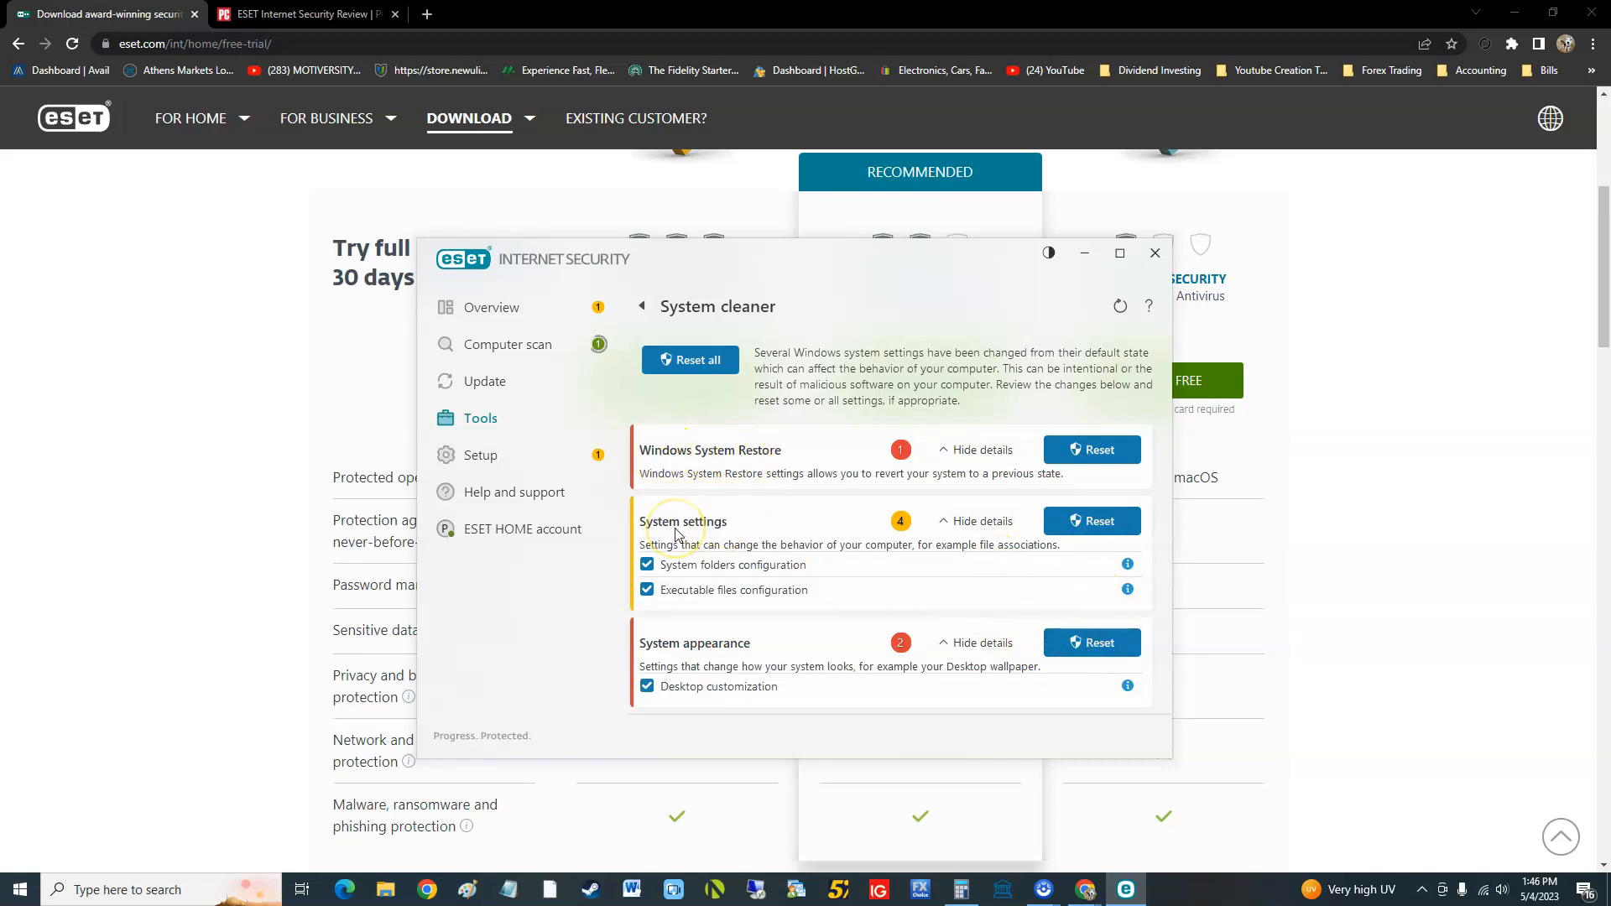
mouse_move(856, 560)
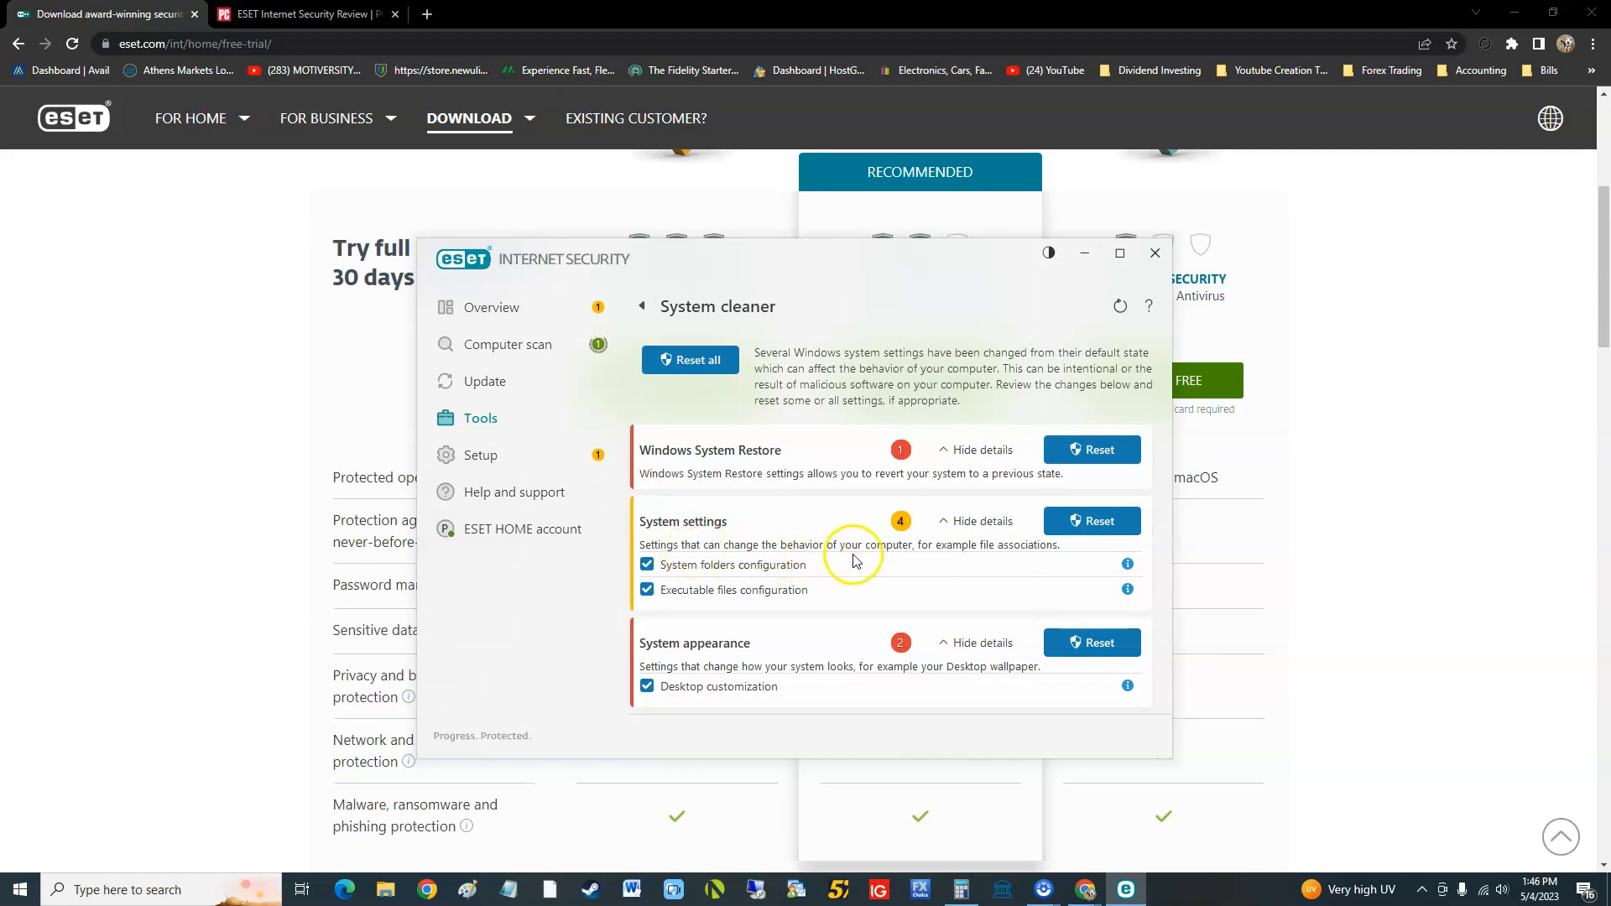
mouse_move(861, 535)
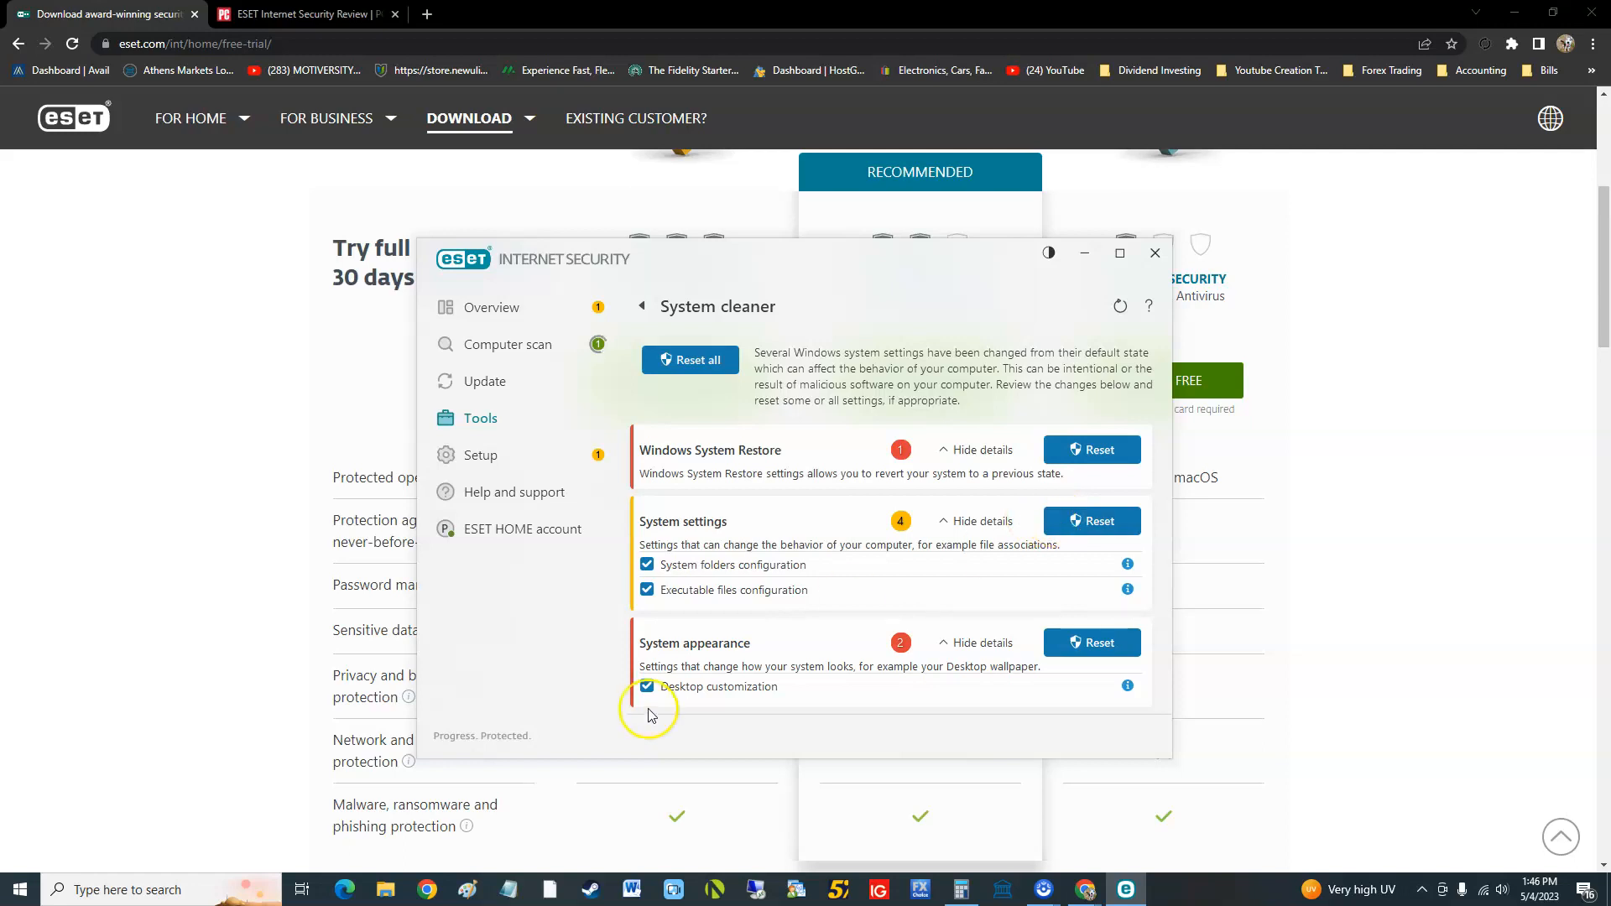
mouse_move(766, 685)
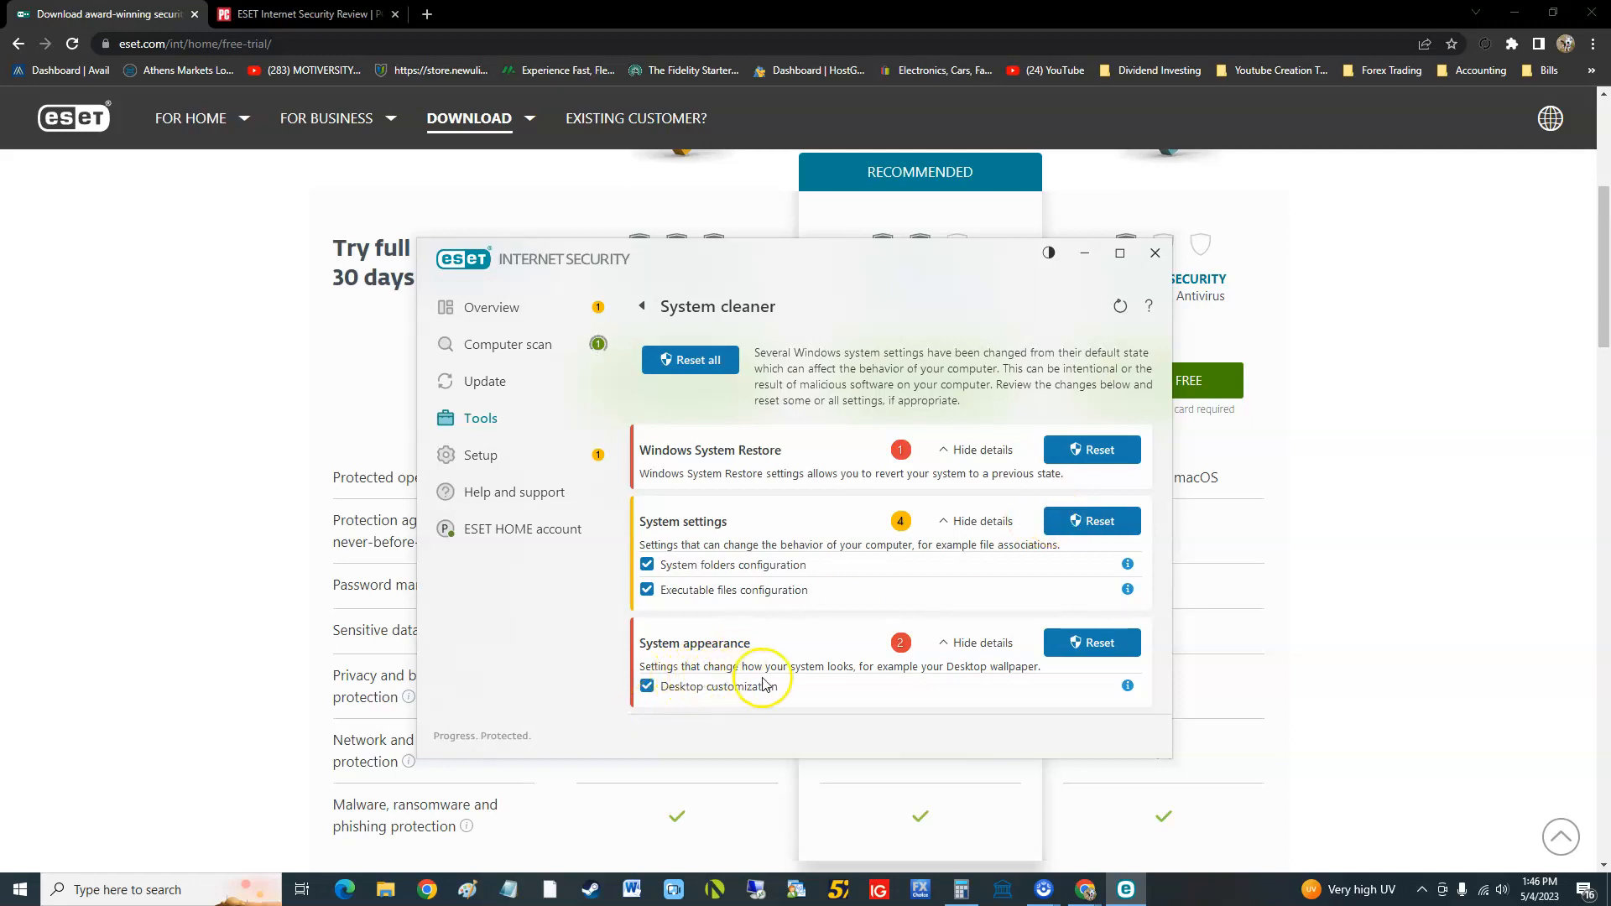
mouse_move(830, 678)
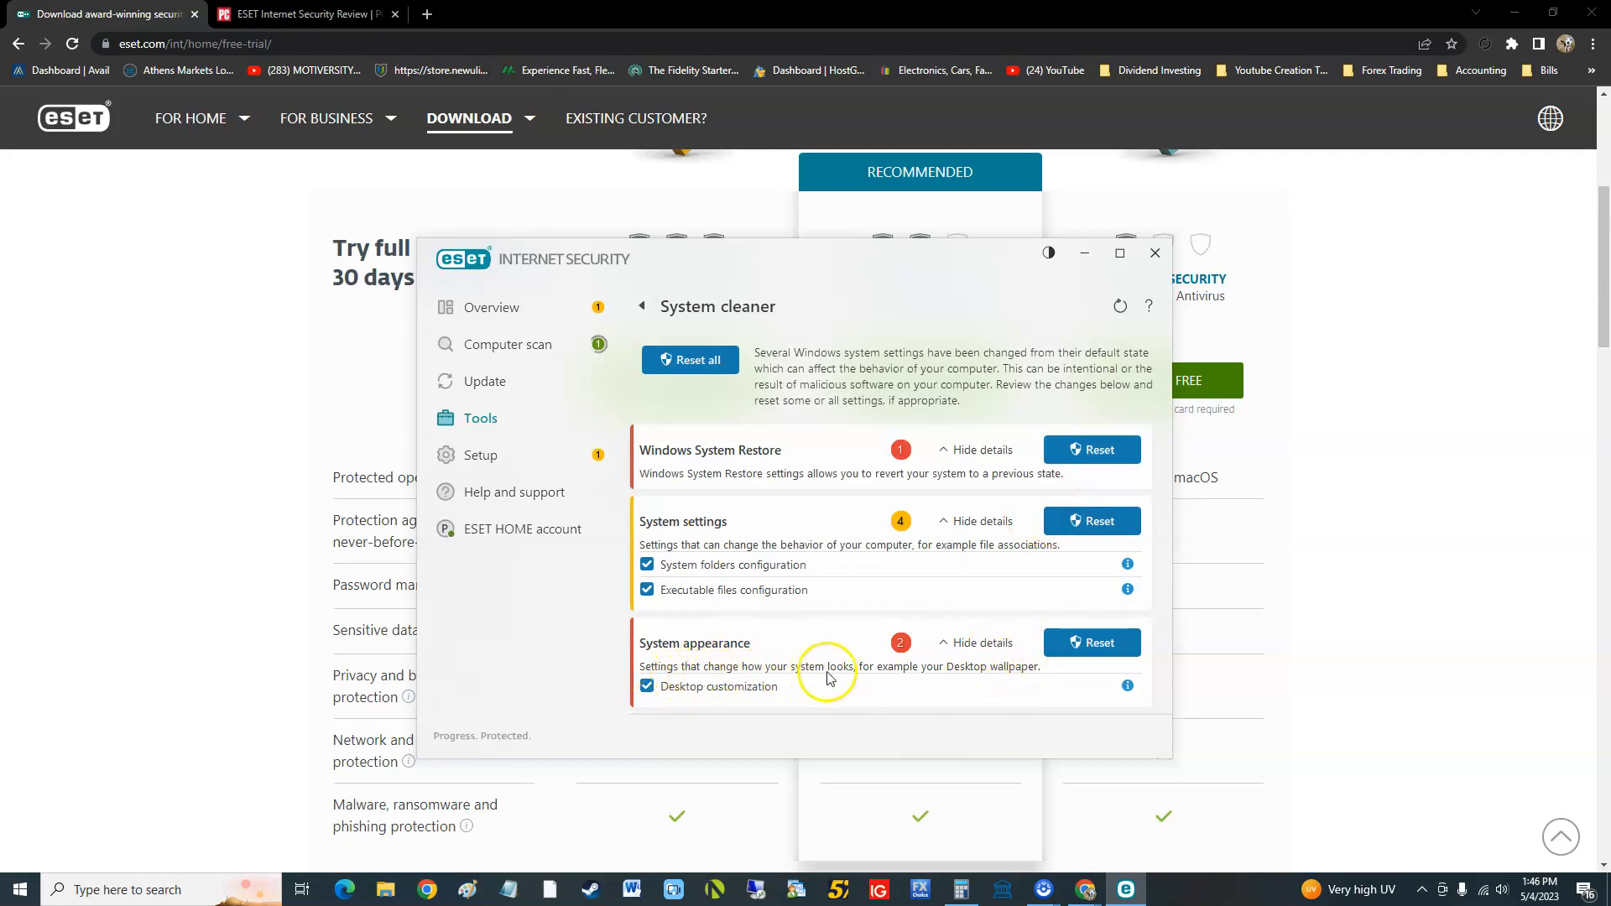
mouse_move(1091, 642)
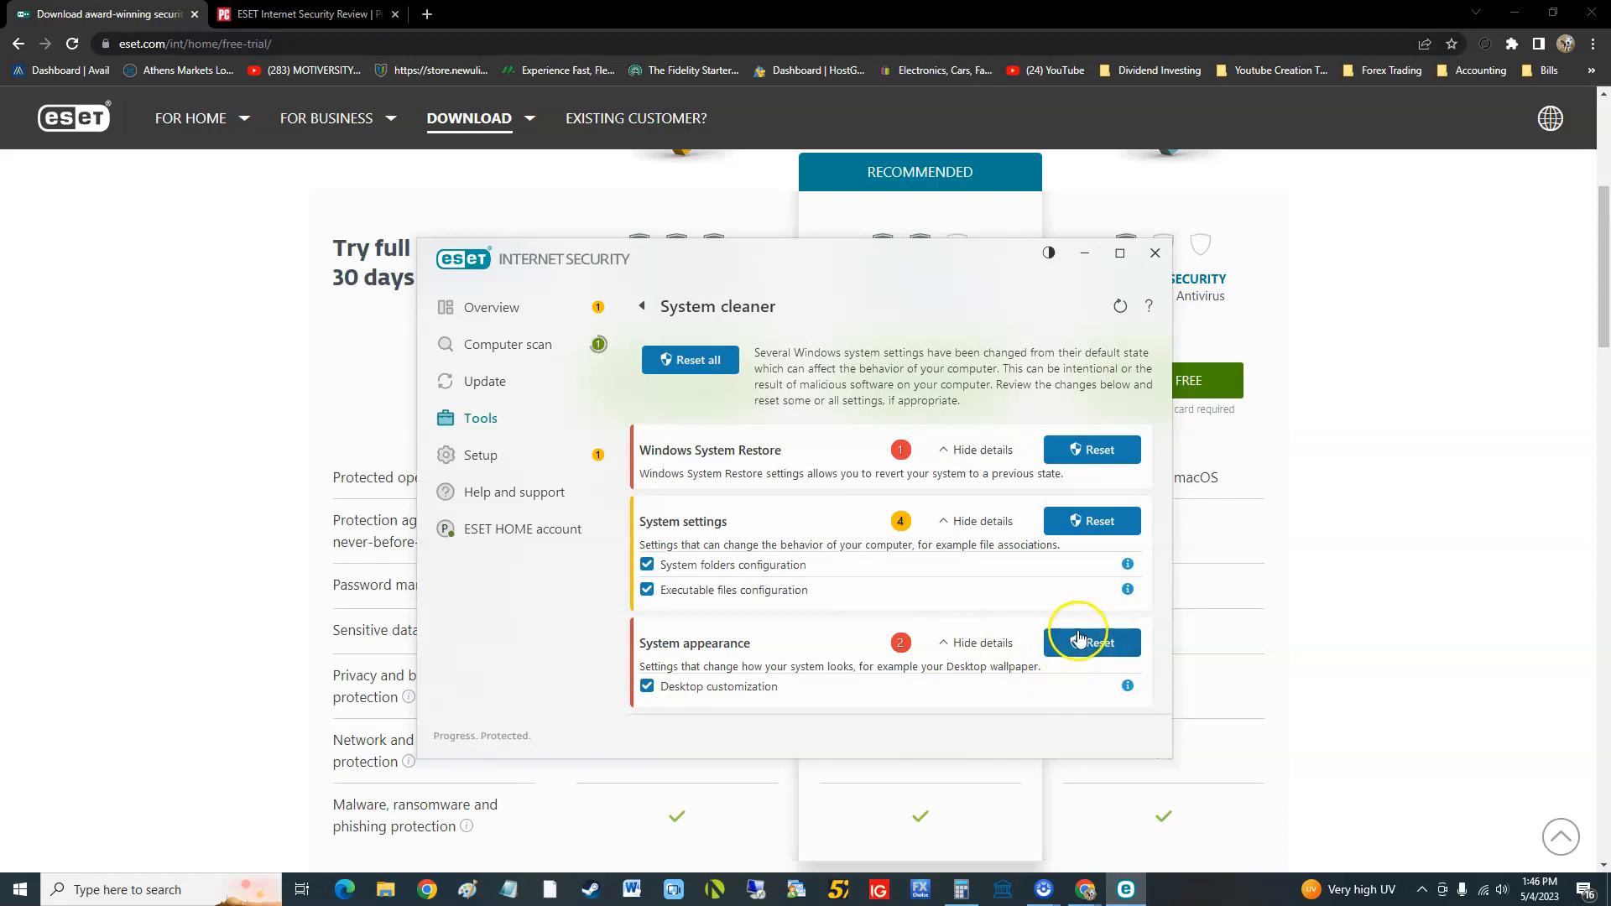
Step: Go back to Tools, briefly reopen System cleaner, then return to the Tools list
left_click(640, 307)
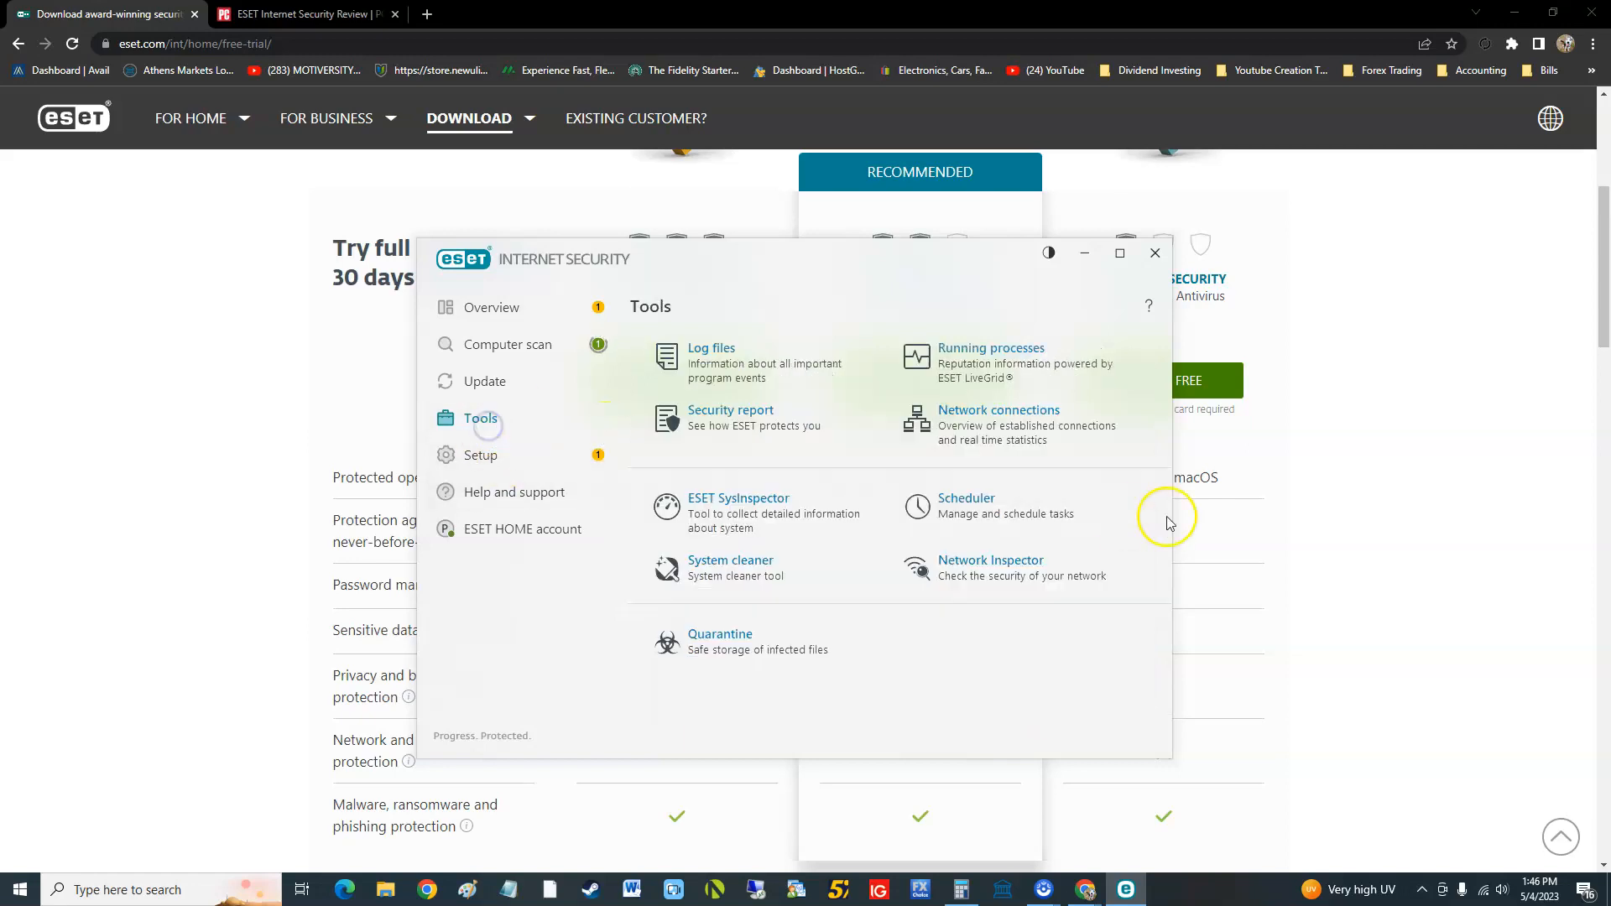
mouse_move(880, 601)
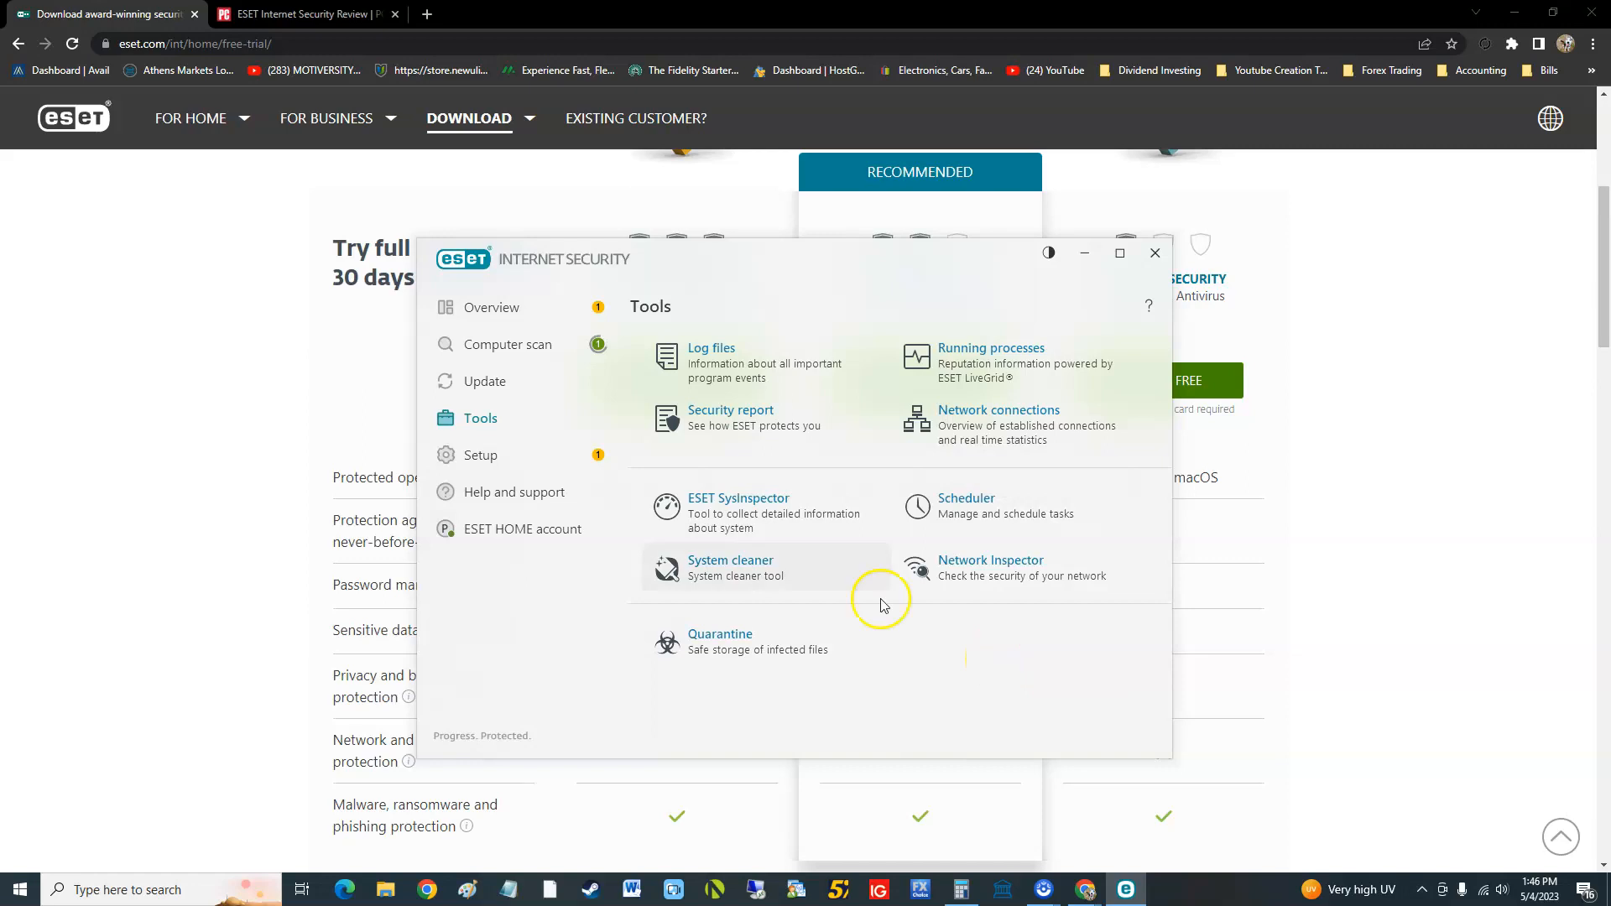
left_click(732, 560)
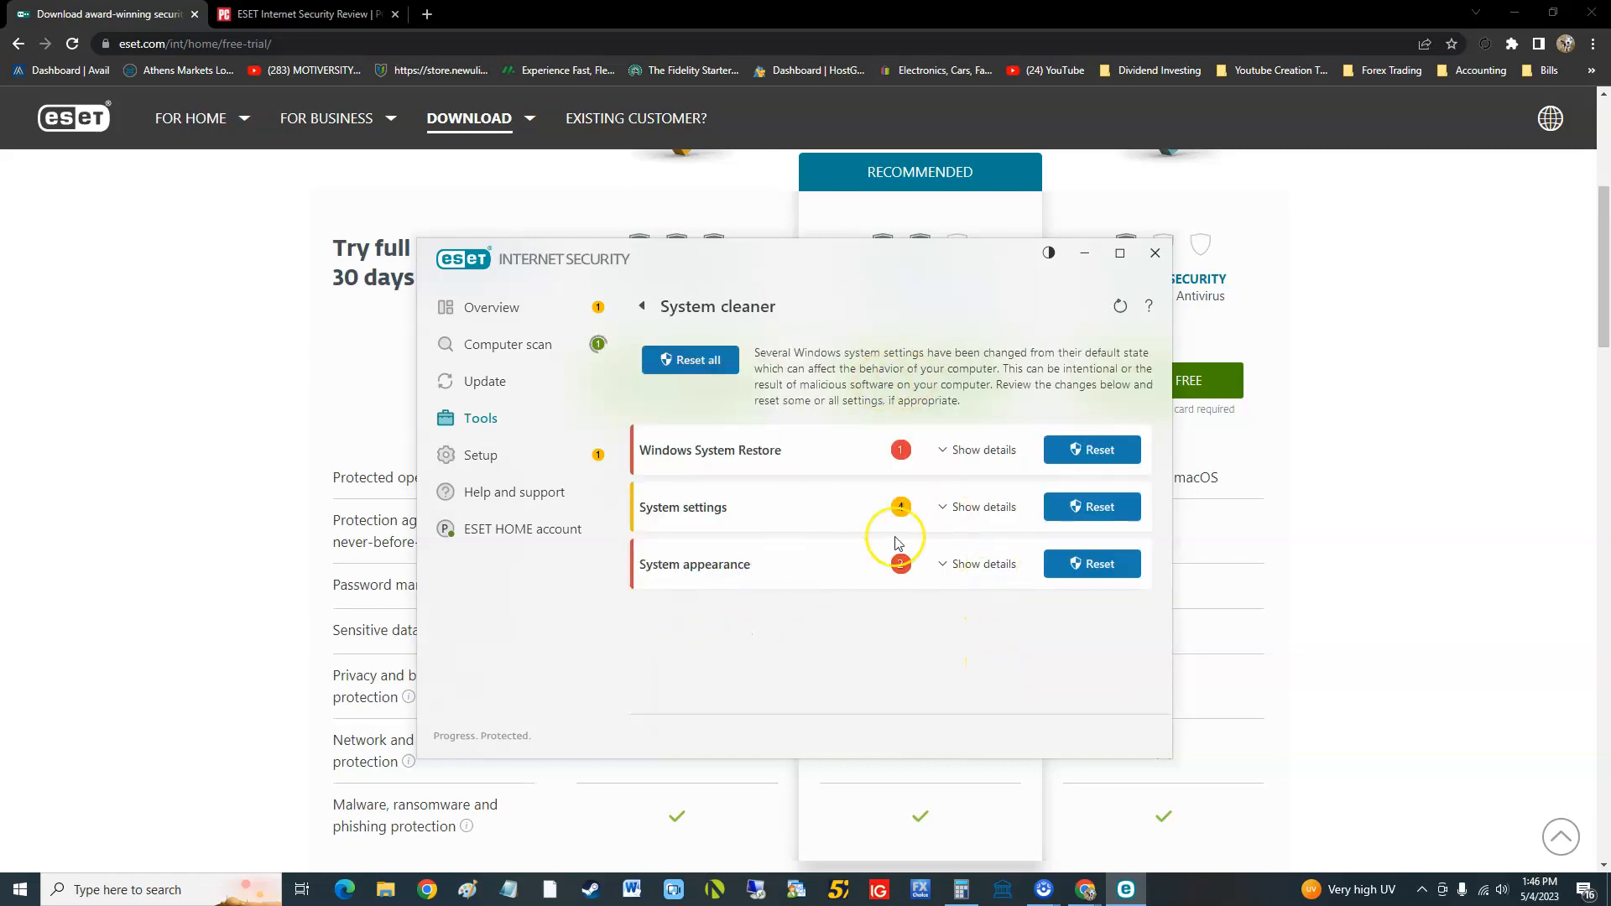
mouse_move(856, 573)
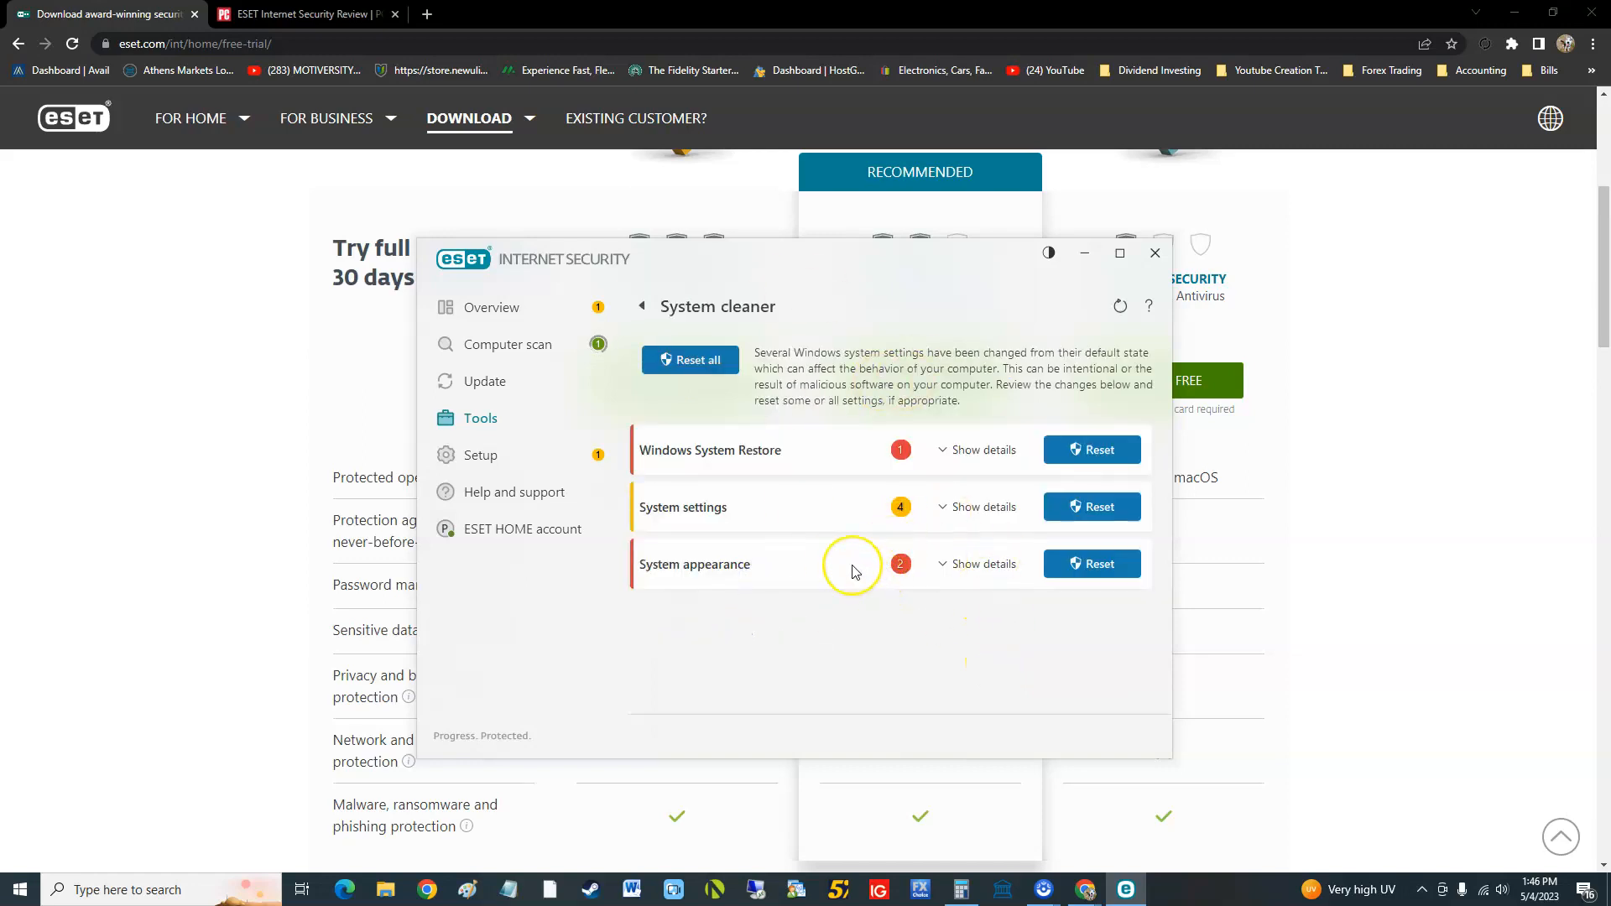
mouse_move(706, 444)
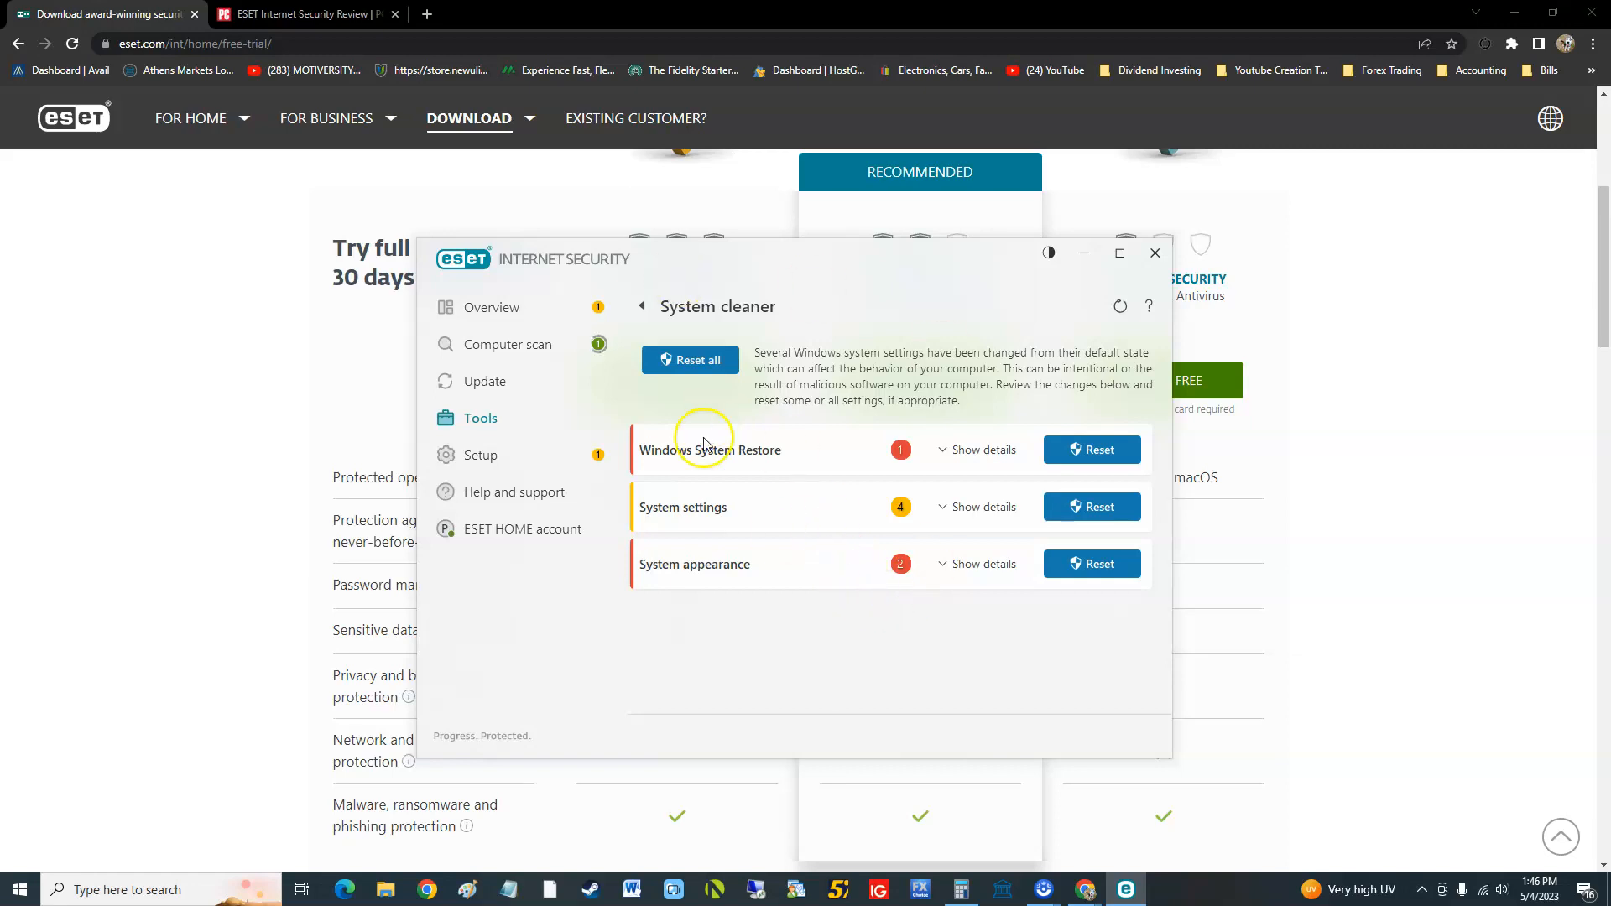
left_click(640, 306)
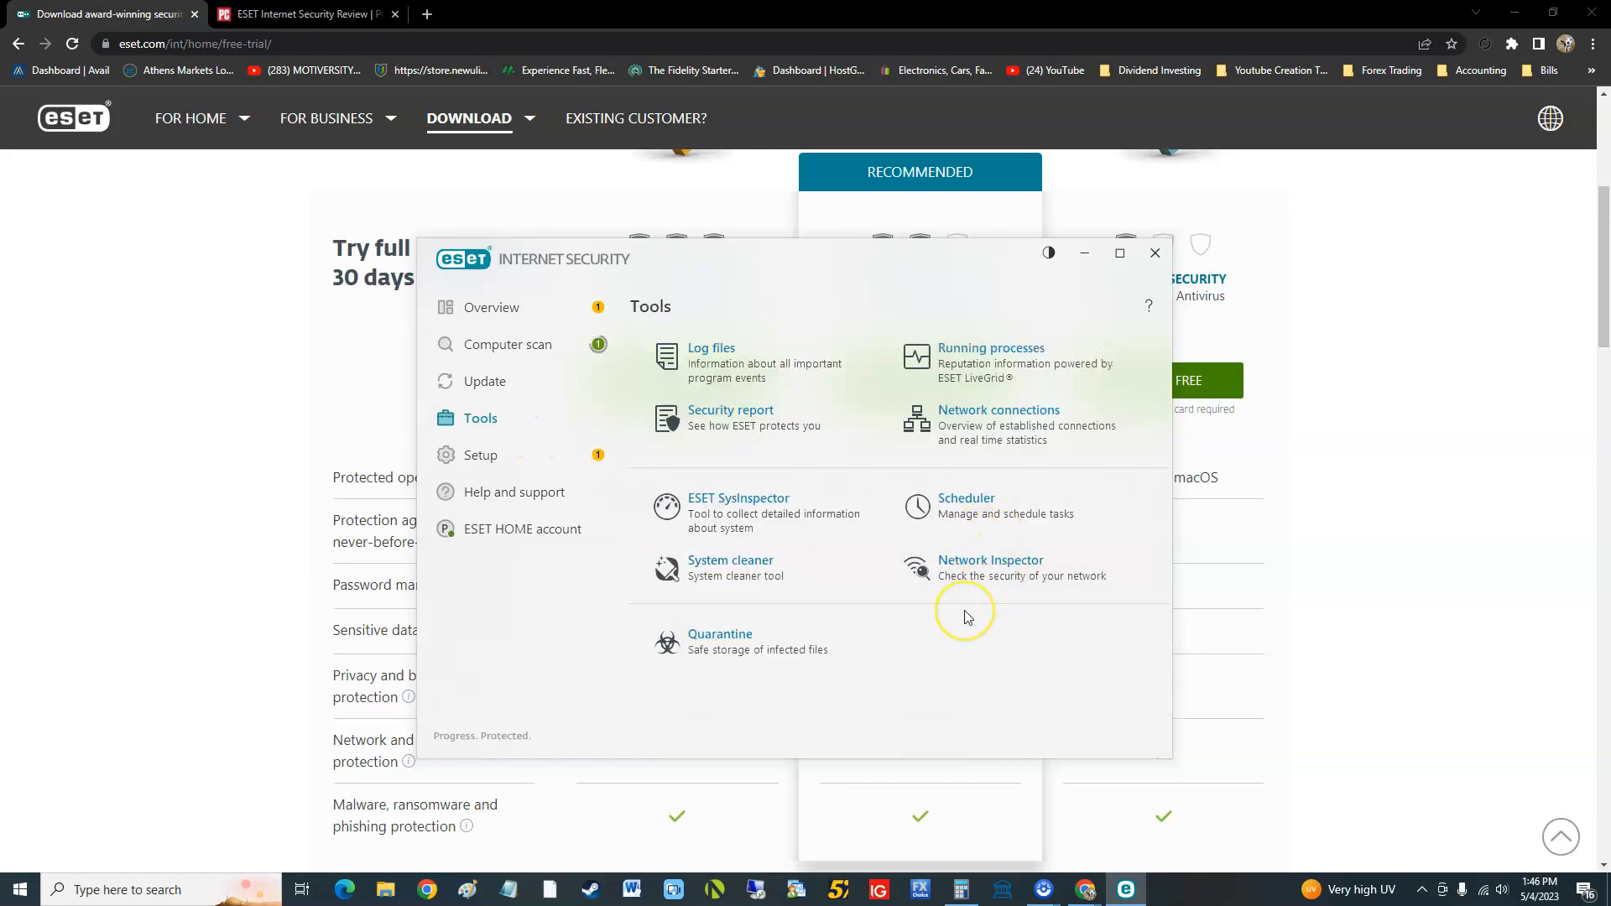
mouse_move(709, 568)
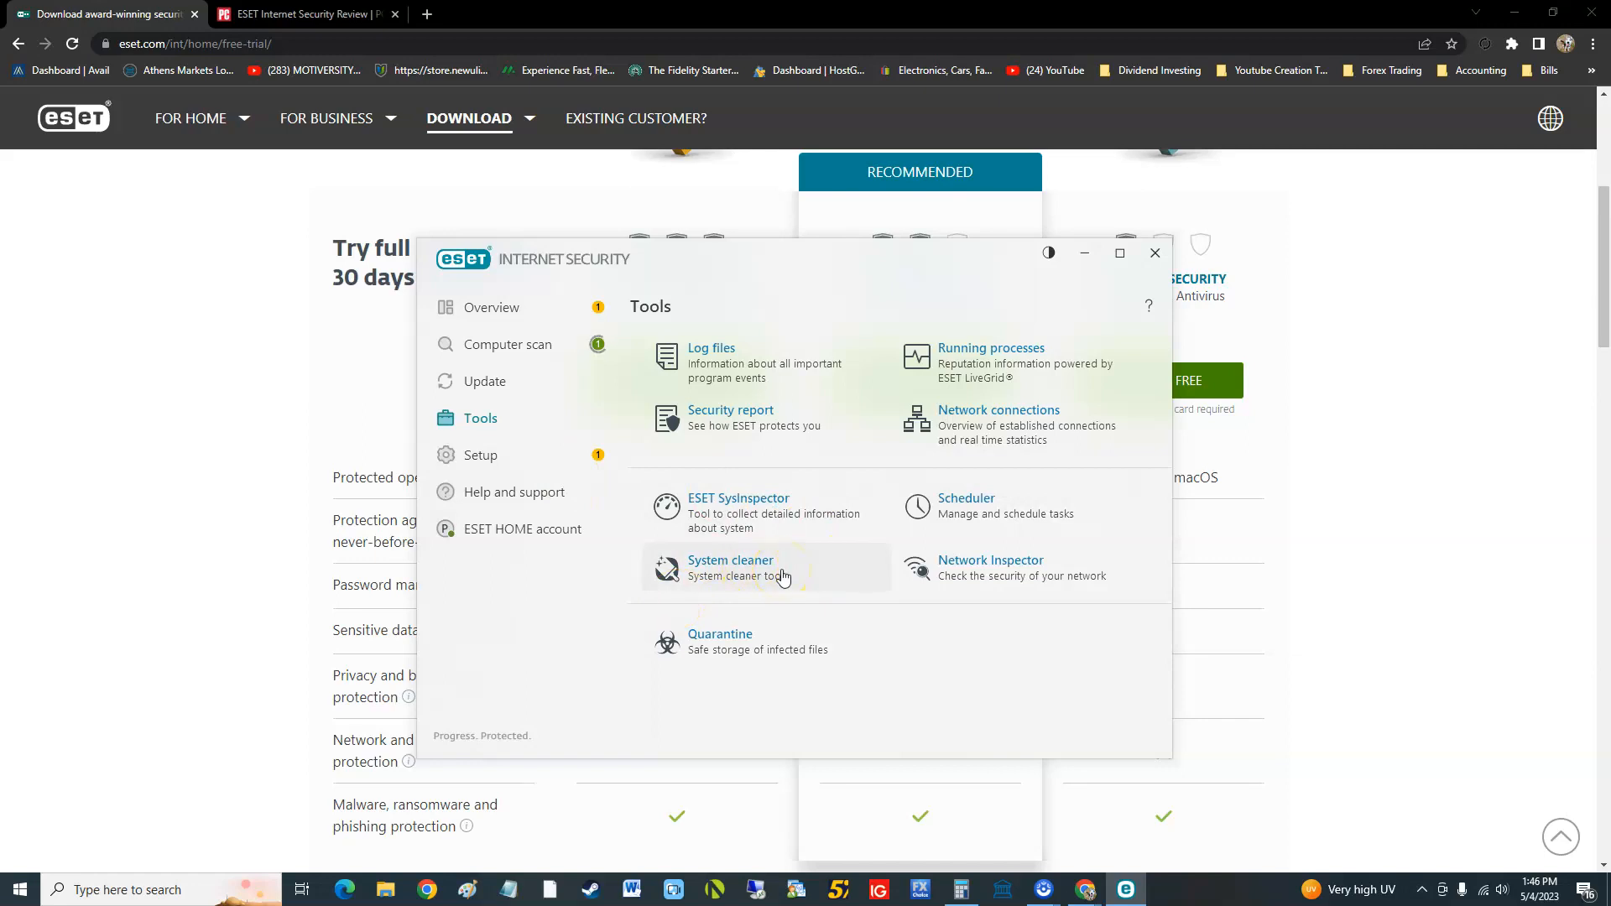
left_click(989, 568)
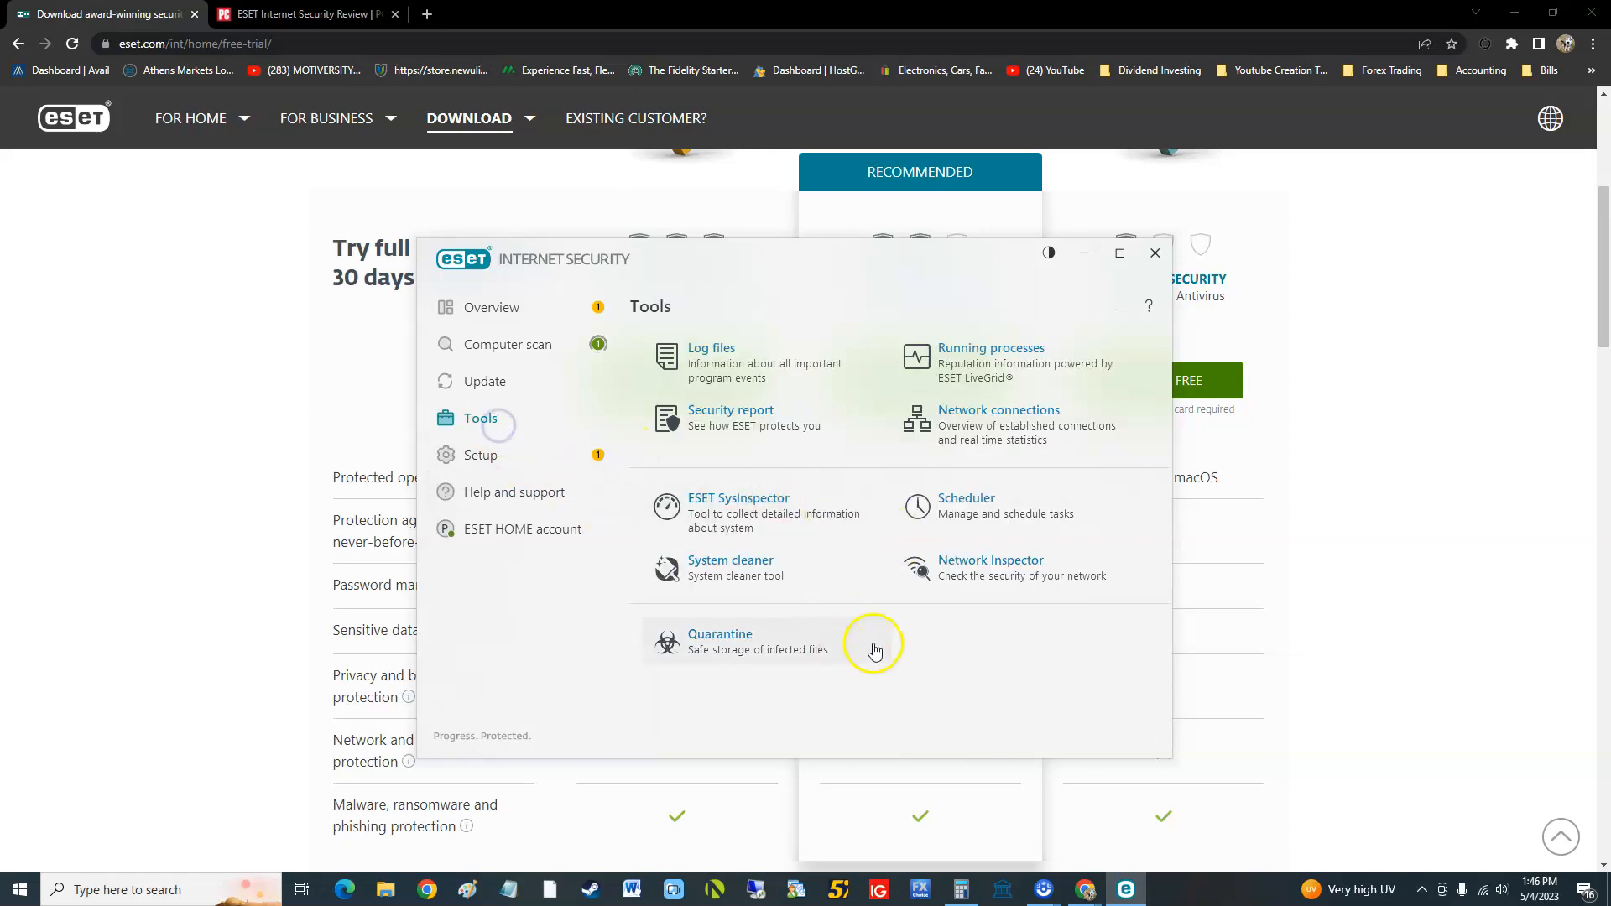
Step: Check Quarantine's one stored file and ESET HOME's connection, then return to Overview
left_click(719, 634)
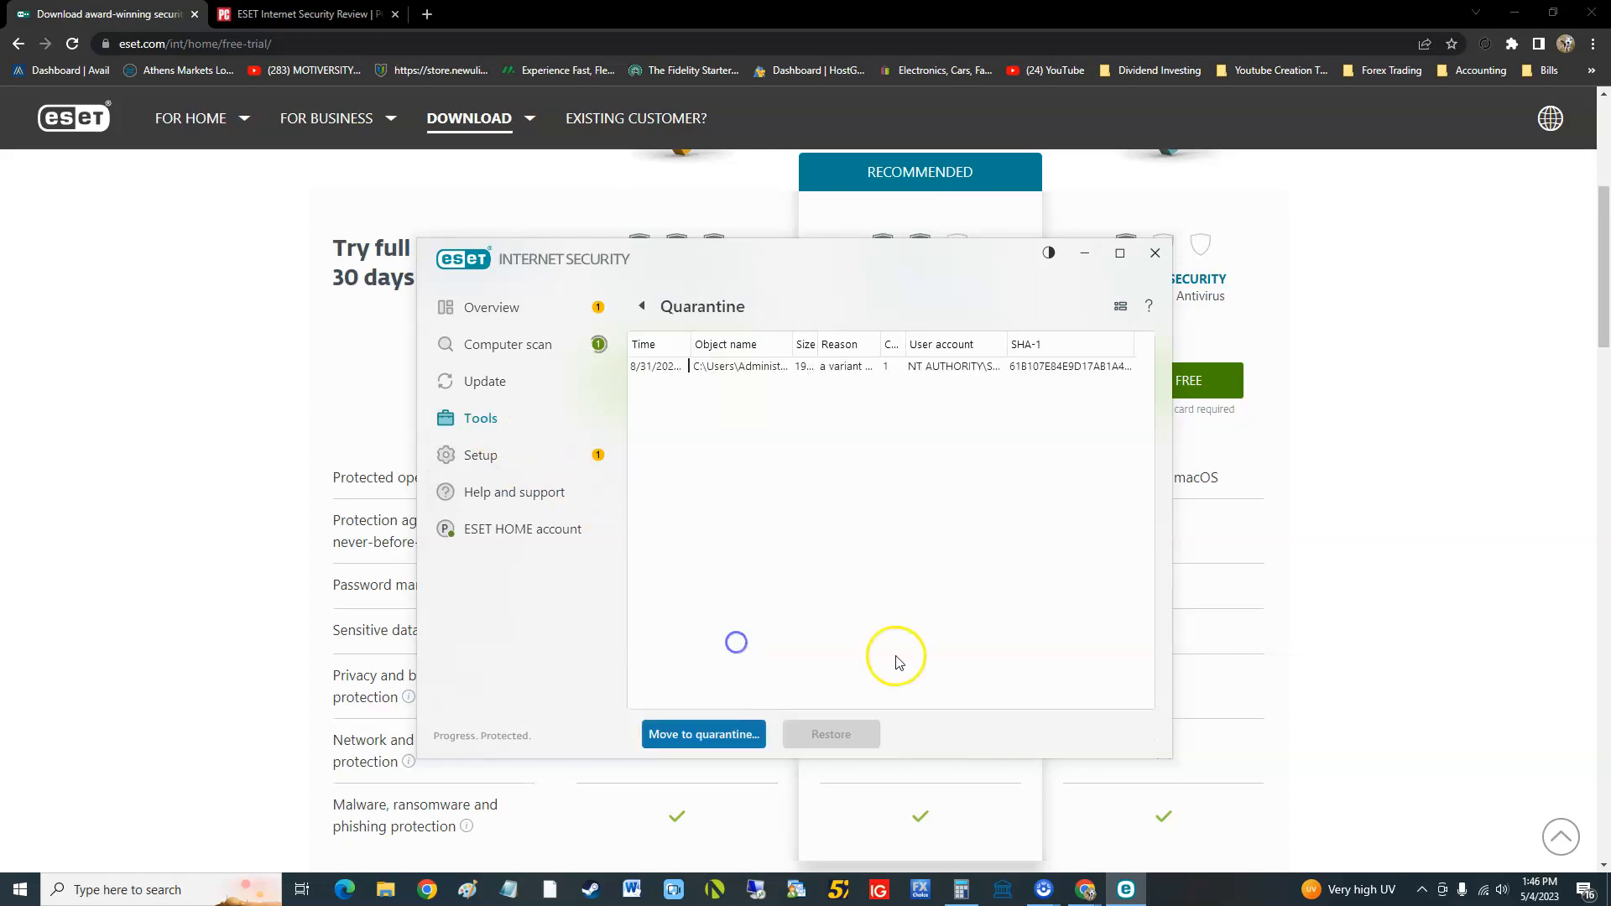
mouse_move(480, 418)
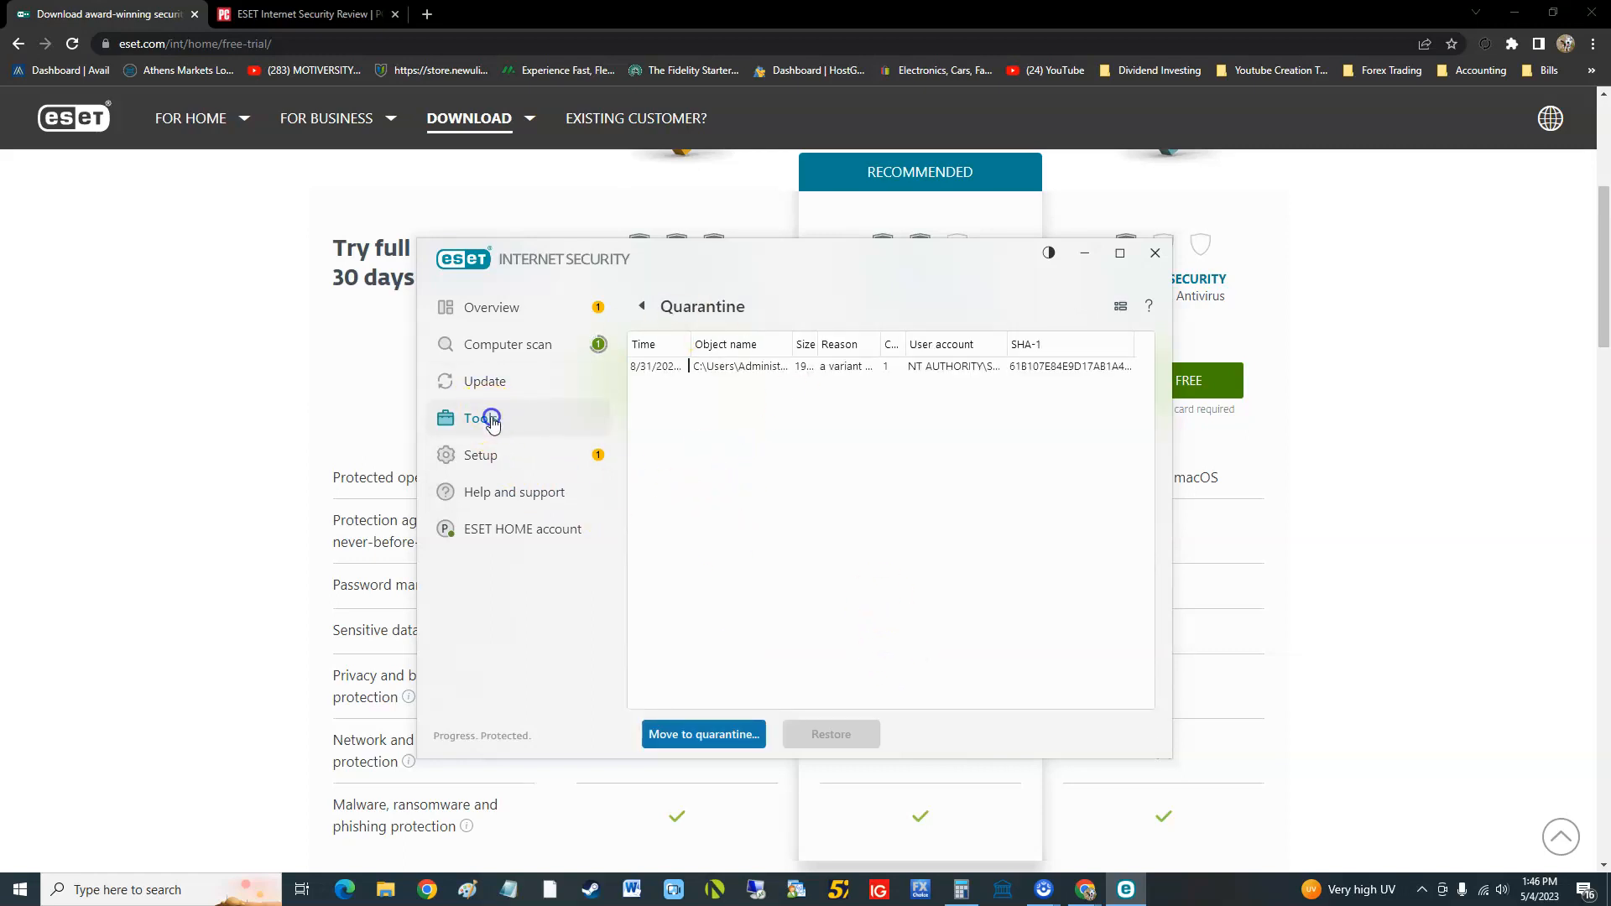
left_click(522, 528)
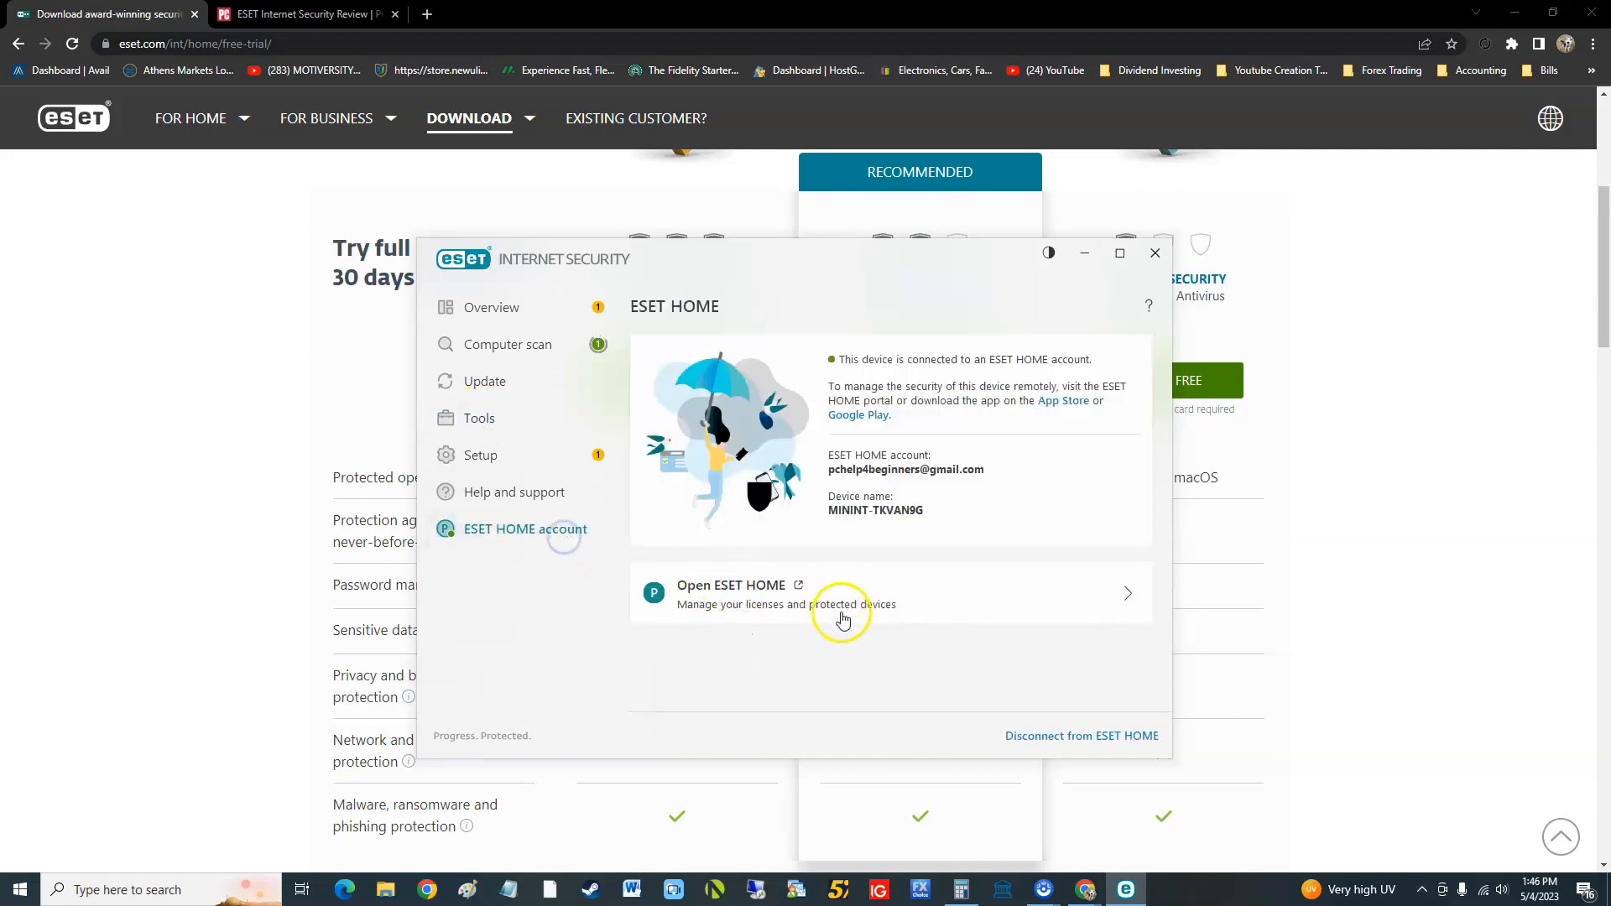
mouse_move(836, 654)
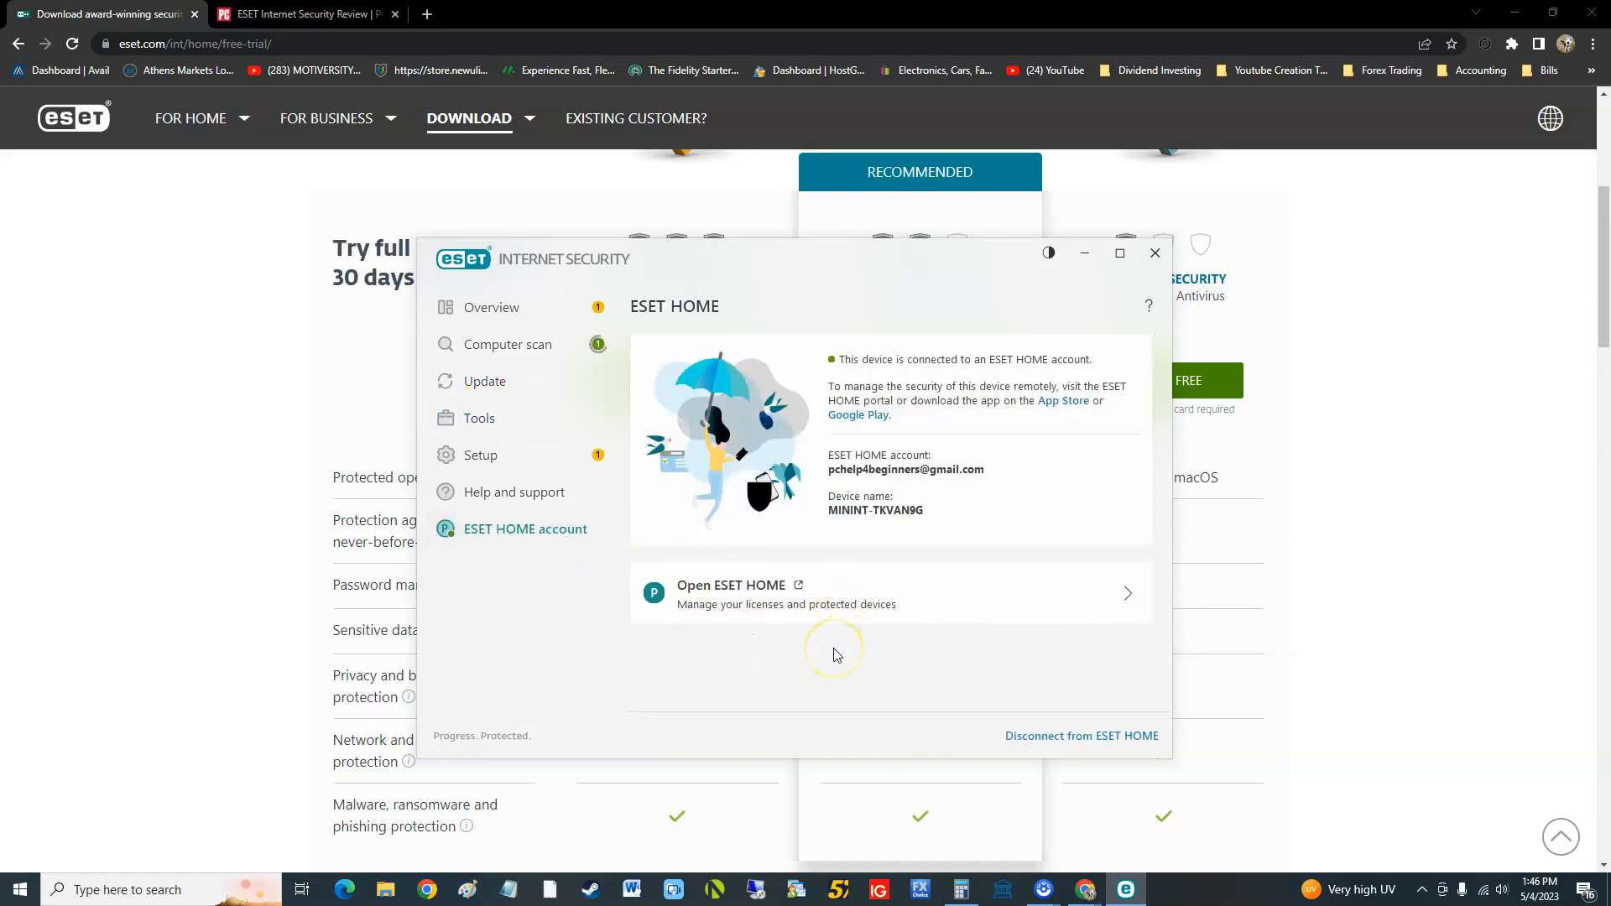
mouse_move(484, 519)
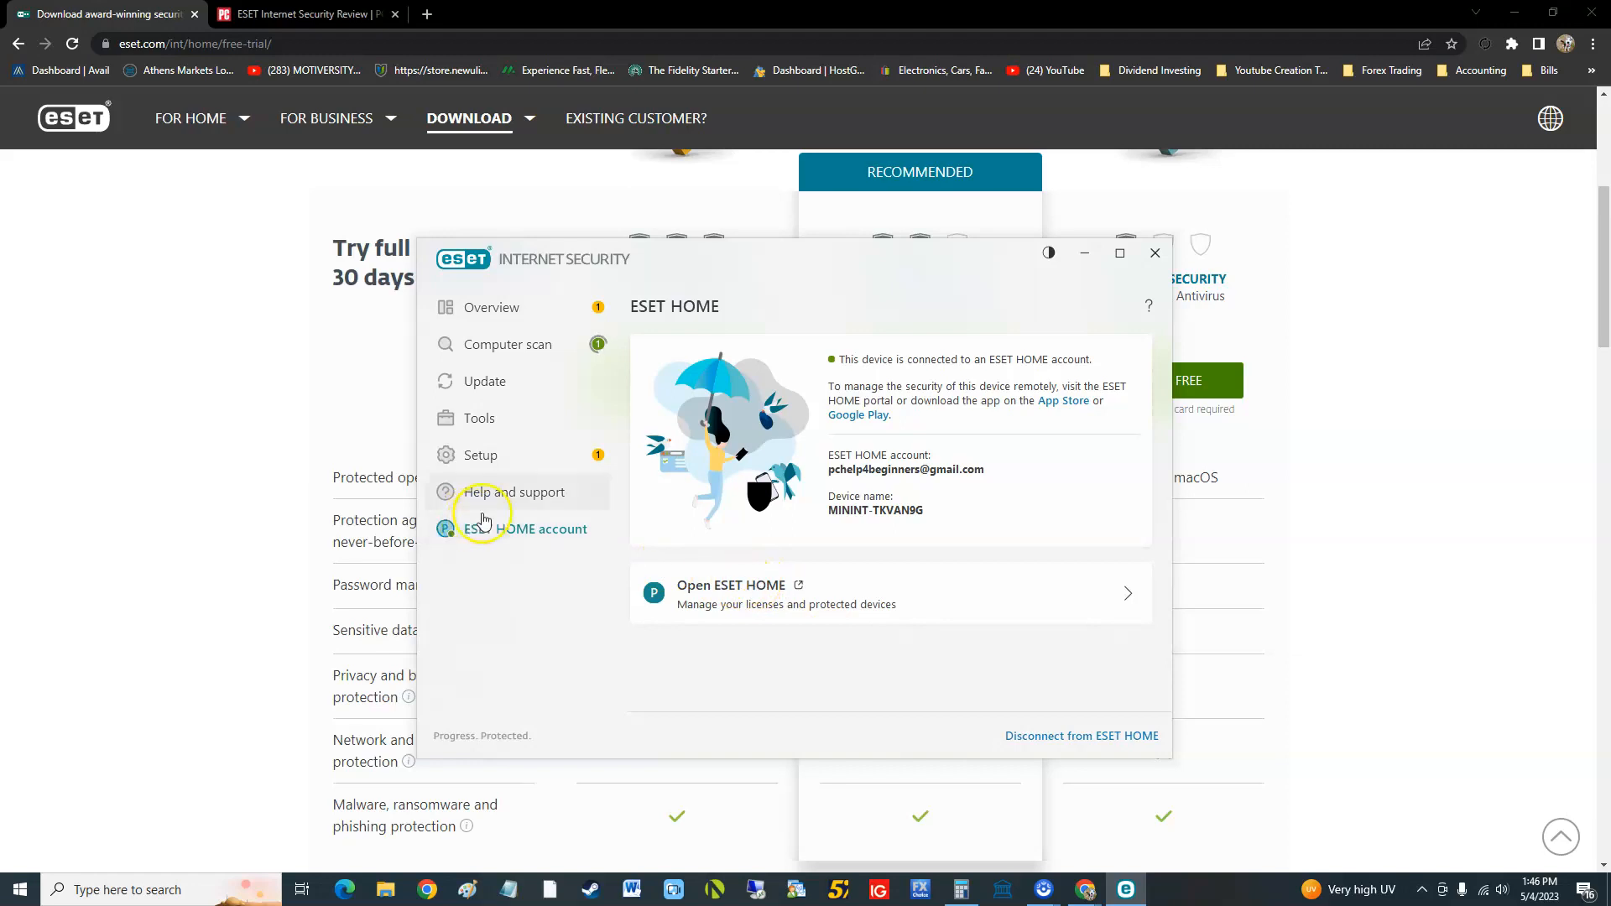
left_click(491, 307)
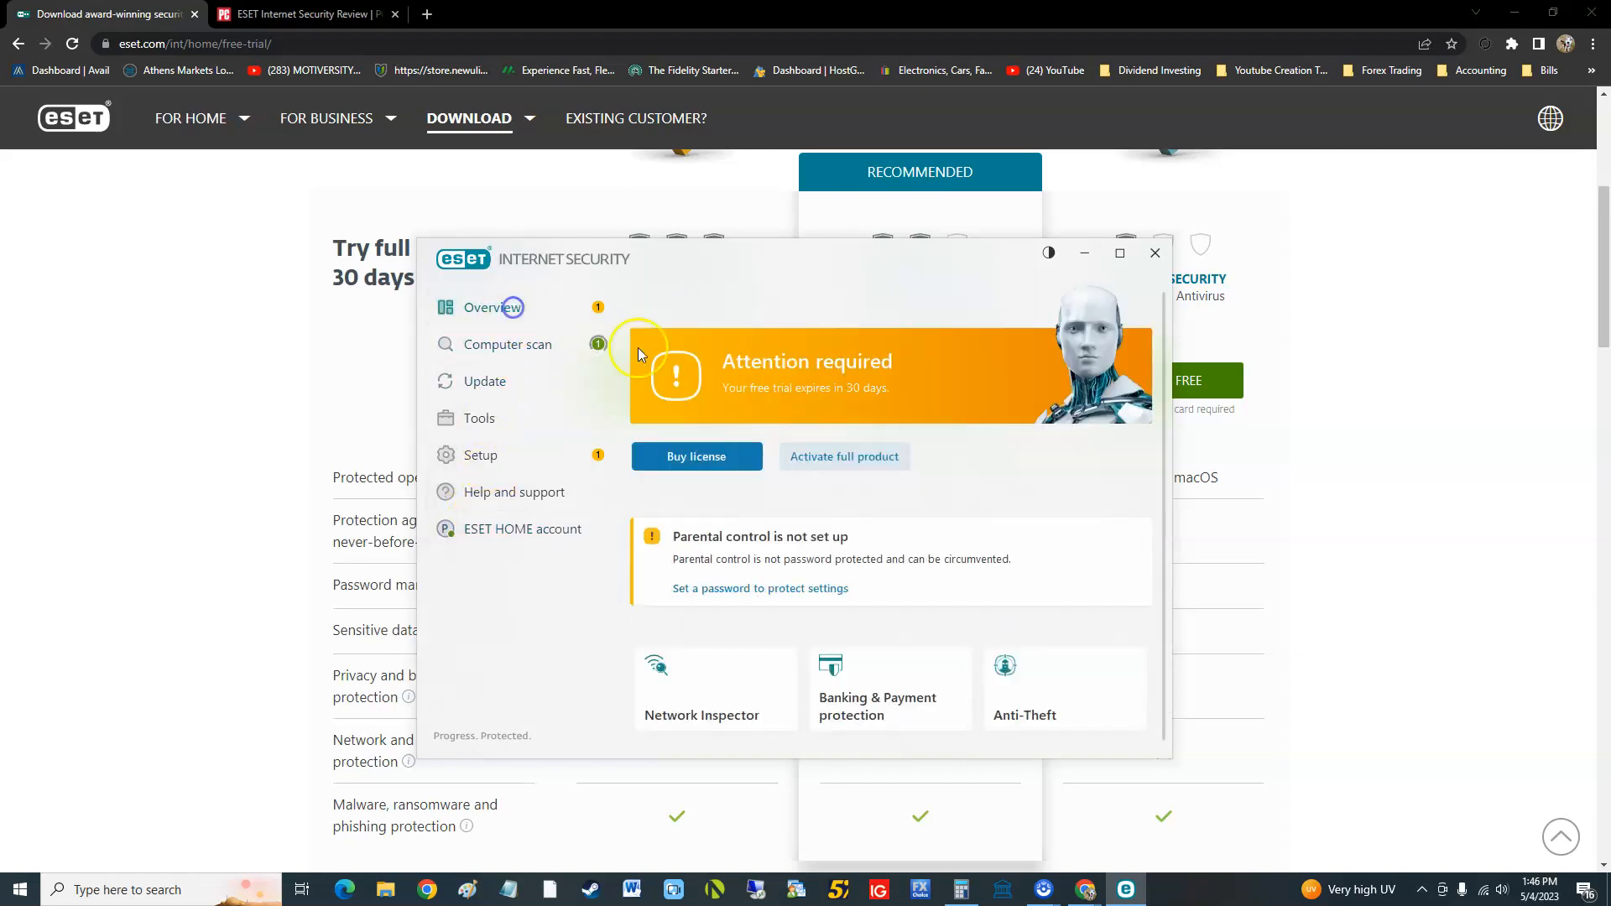
mouse_move(866, 734)
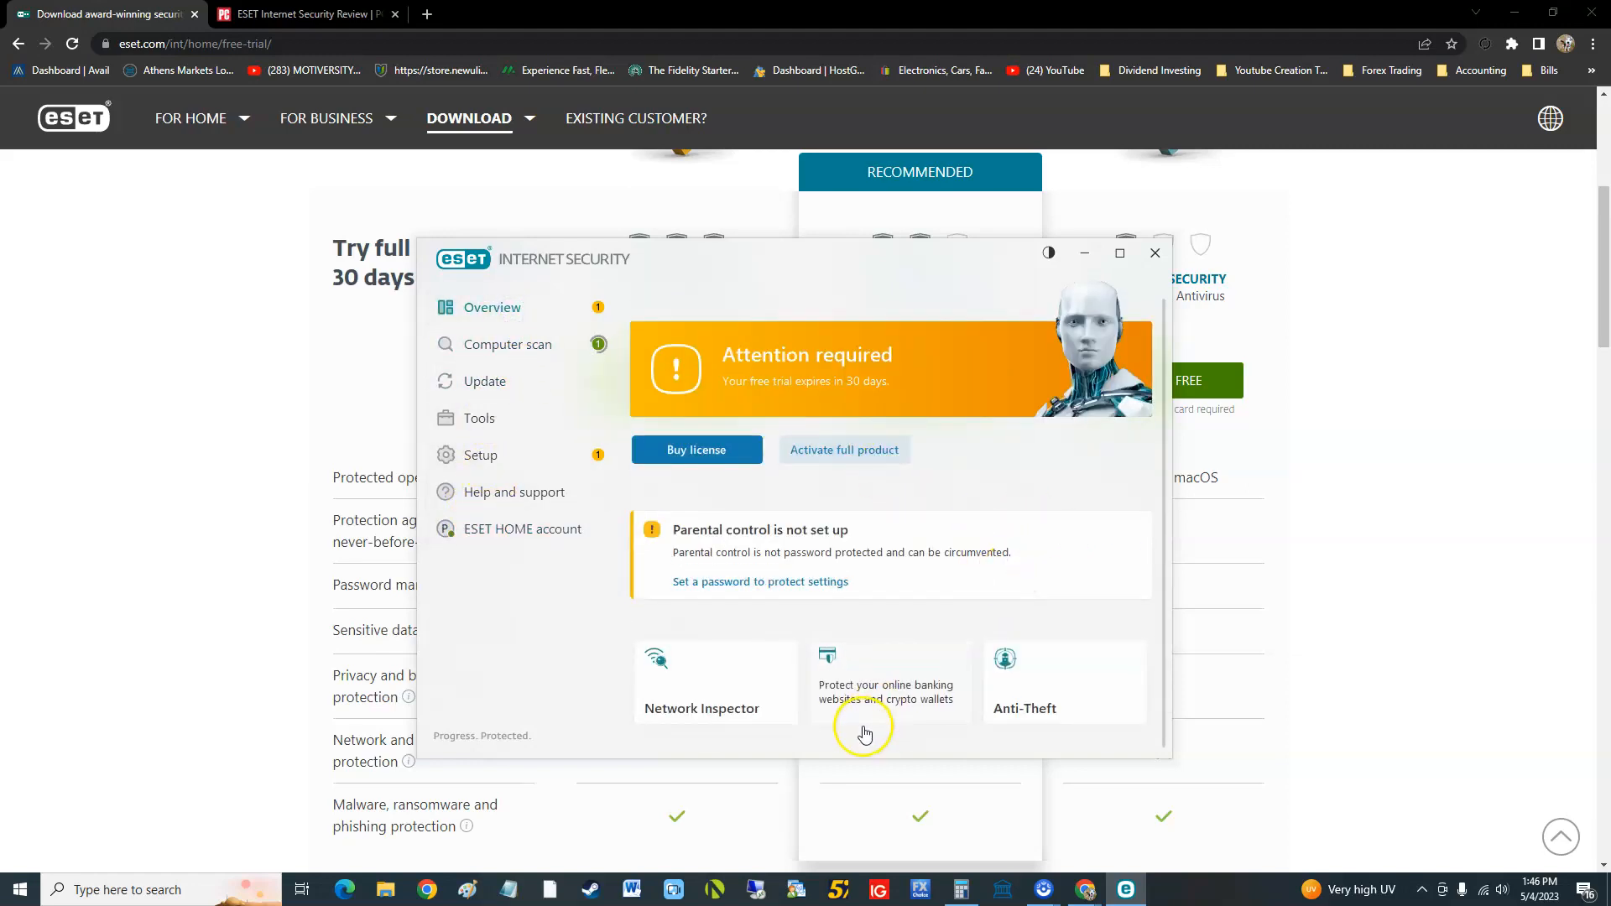
mouse_move(884, 681)
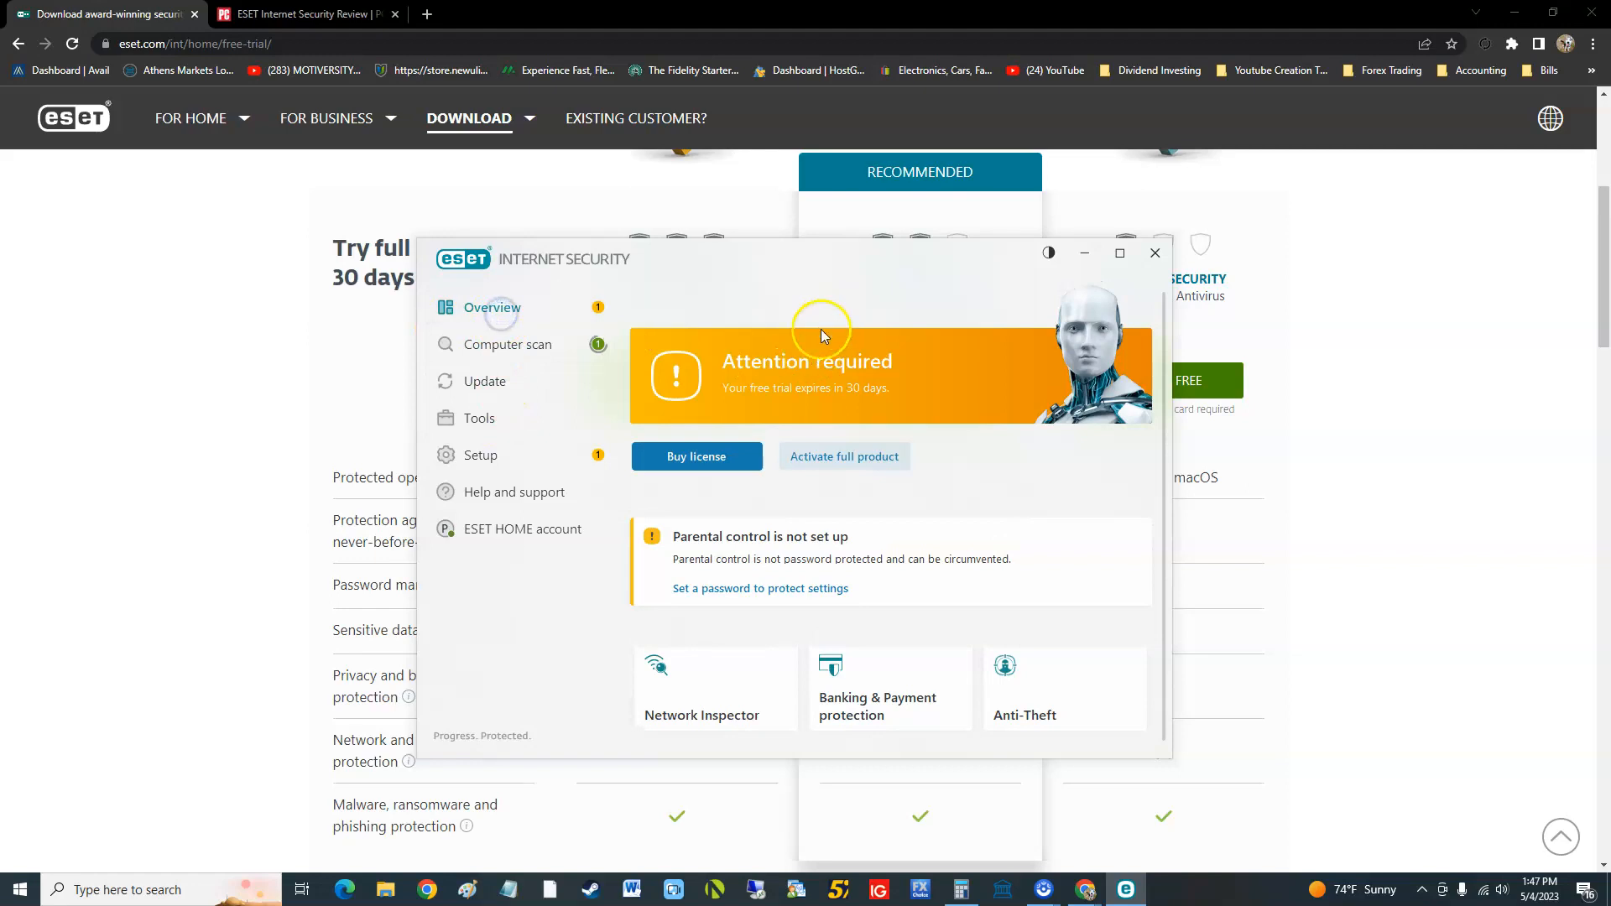
Step: Open the Enter a License Key dialog from the Attention required banner
left_click(844, 457)
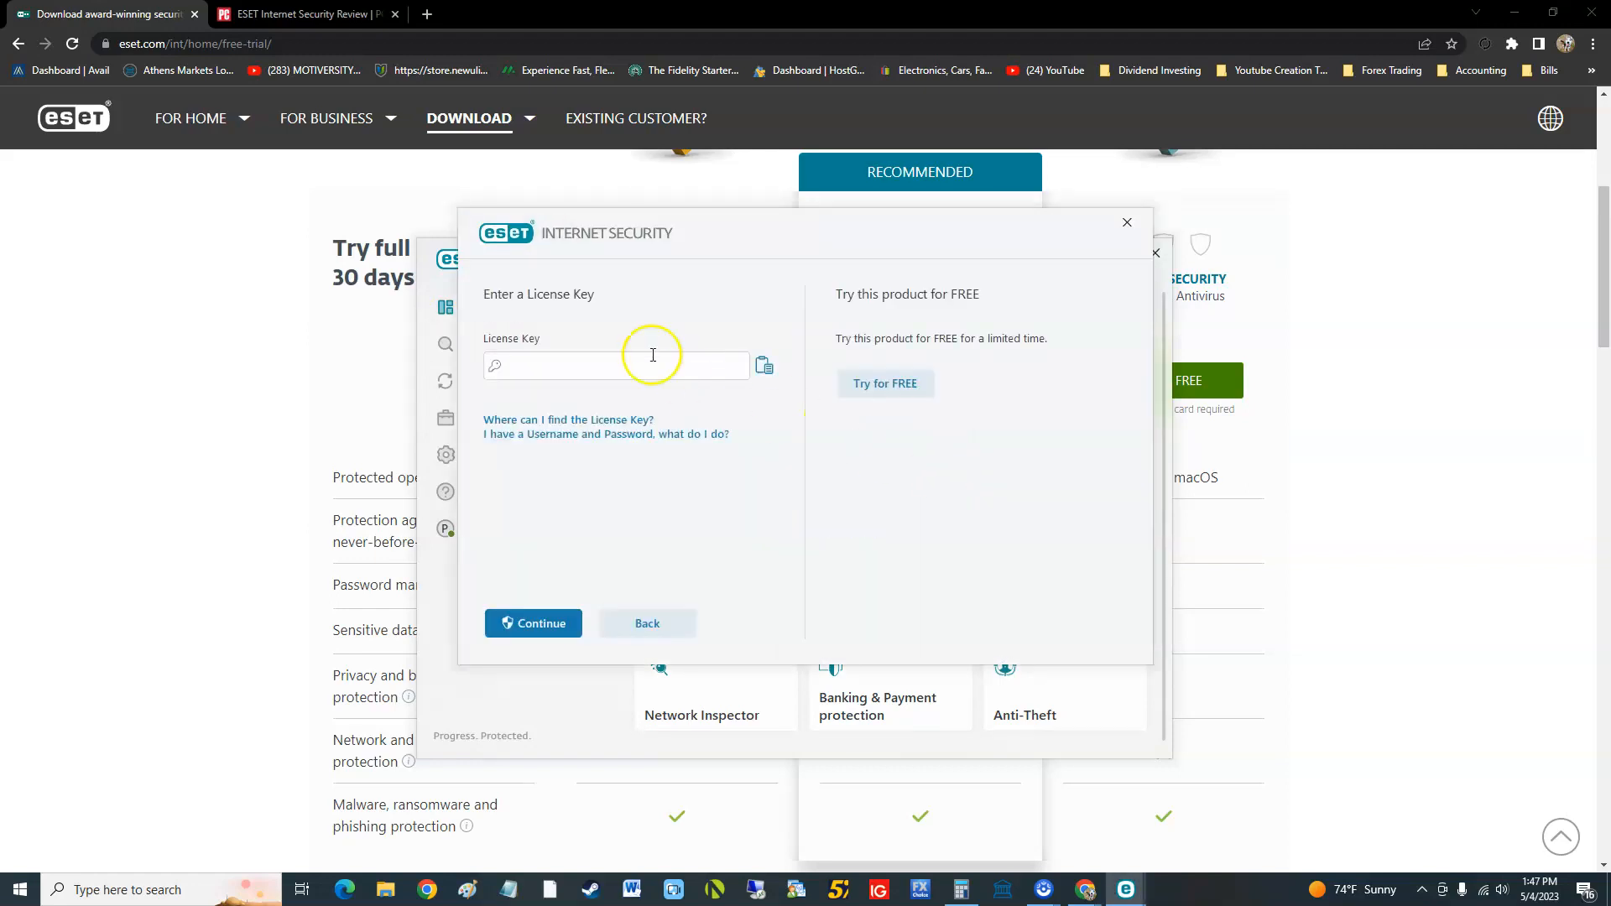
mouse_move(908, 399)
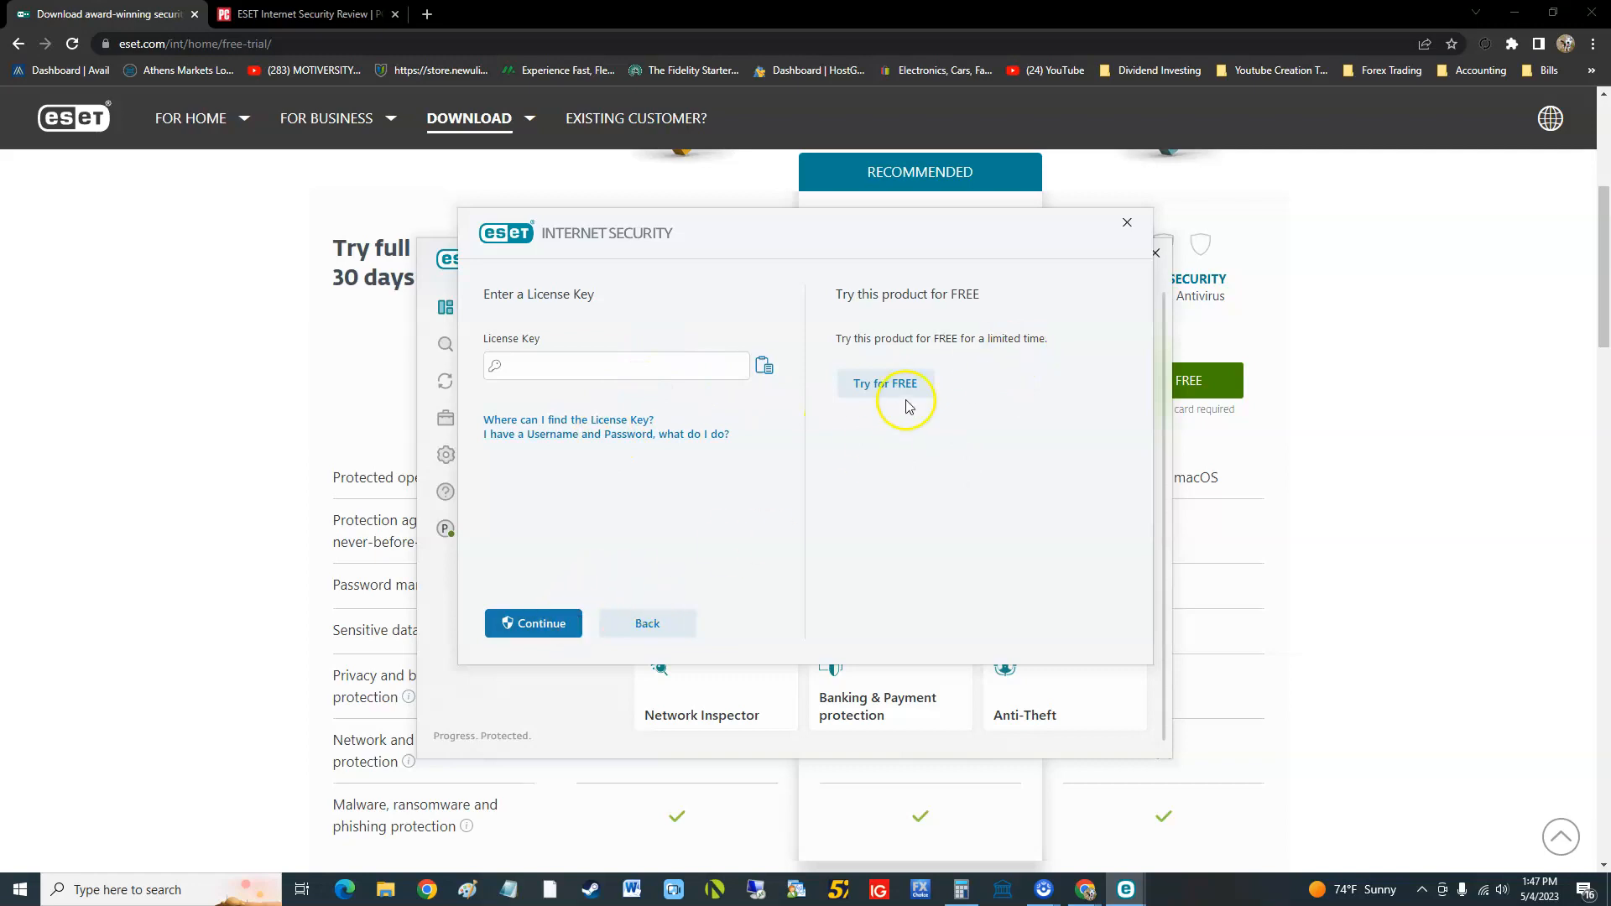
mouse_move(1159, 293)
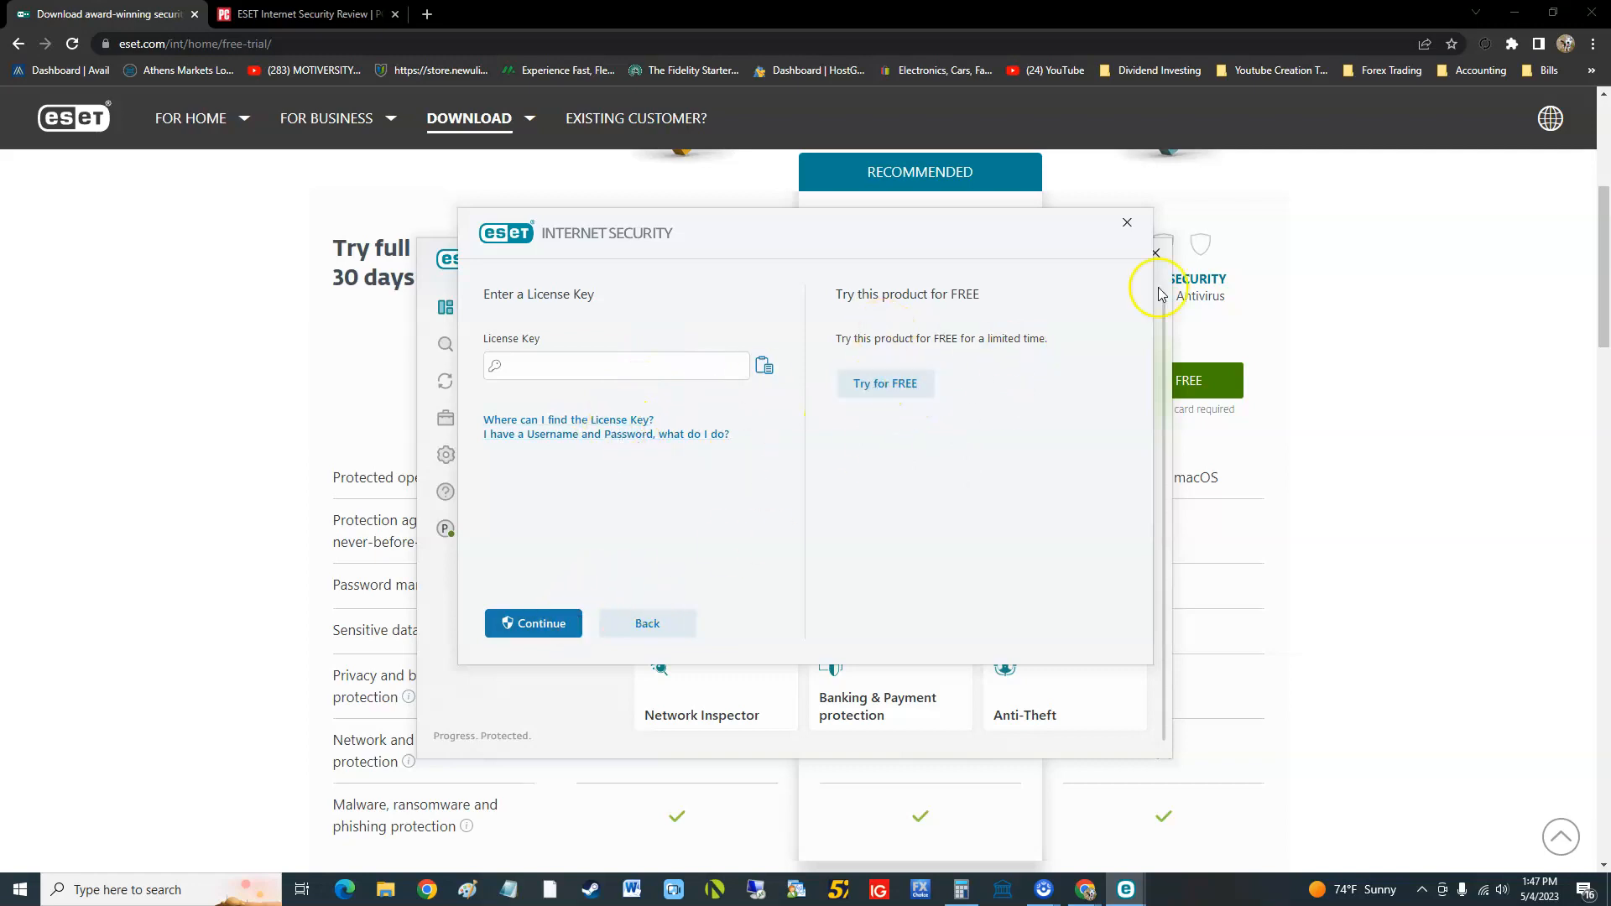
Step: Close ESET Internet Security and skim the free-trial comparison table
left_click(1127, 221)
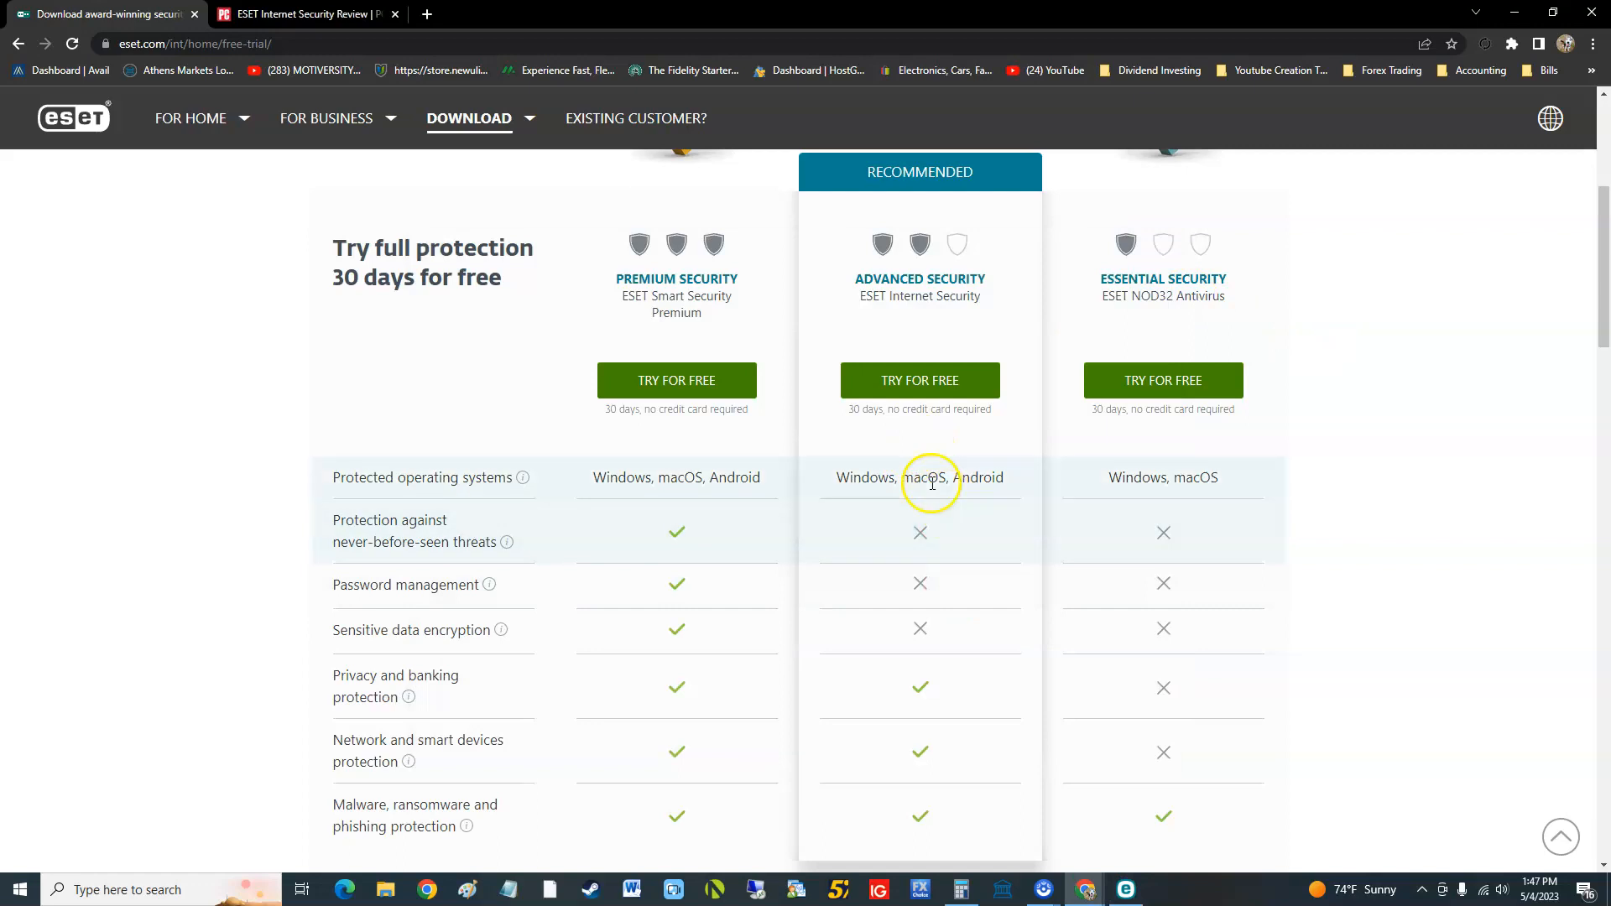
scroll("down", 3)
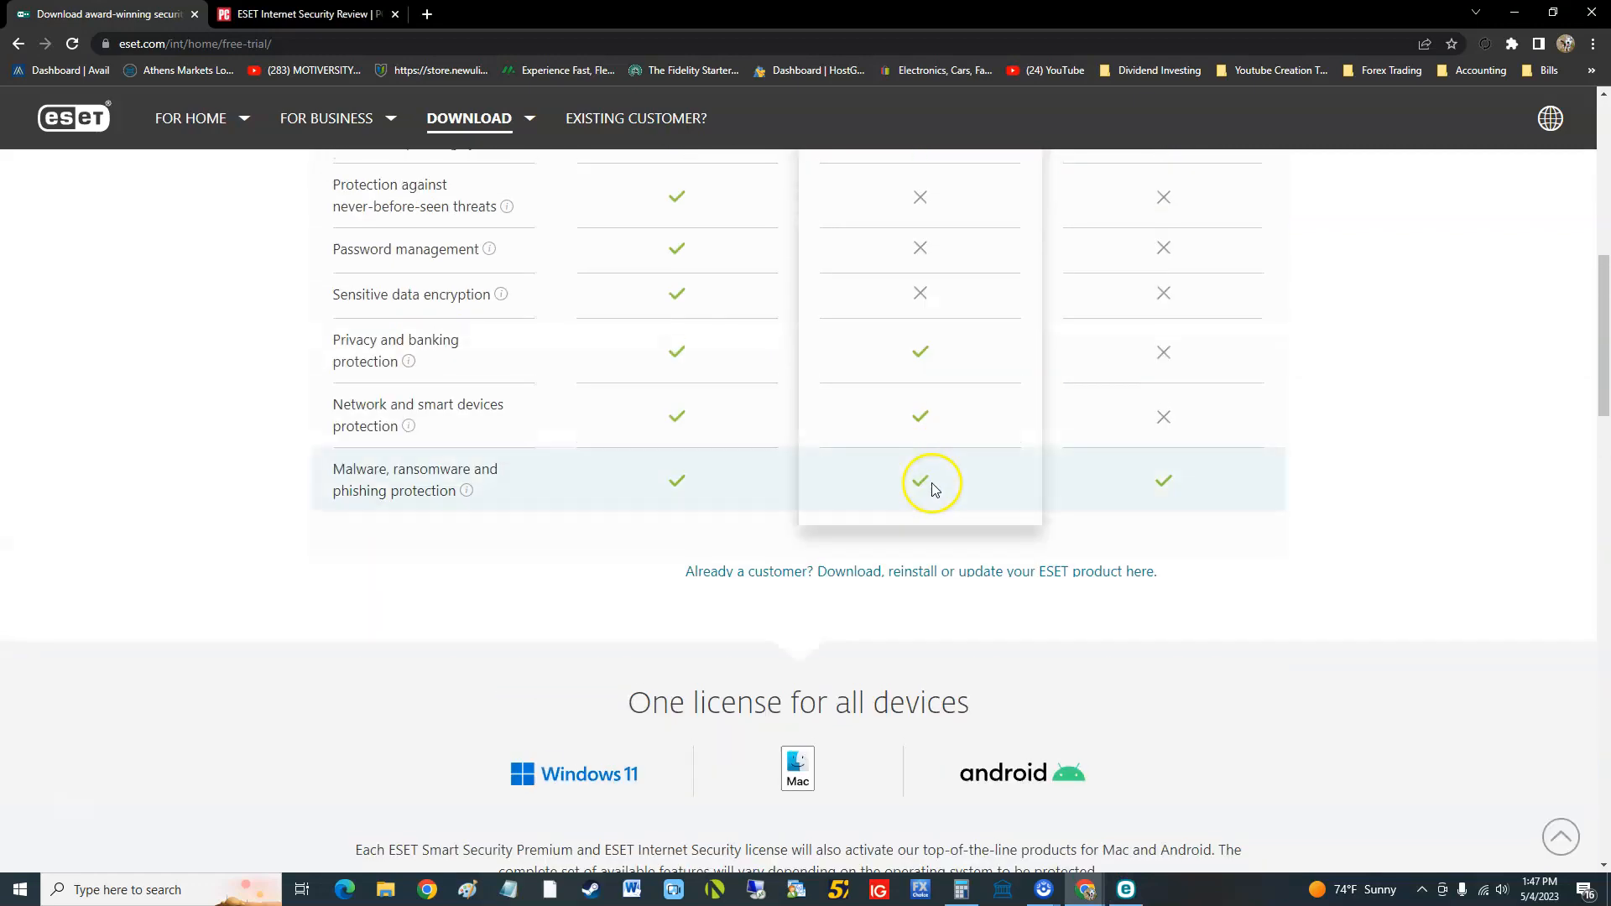
scroll("up", 3)
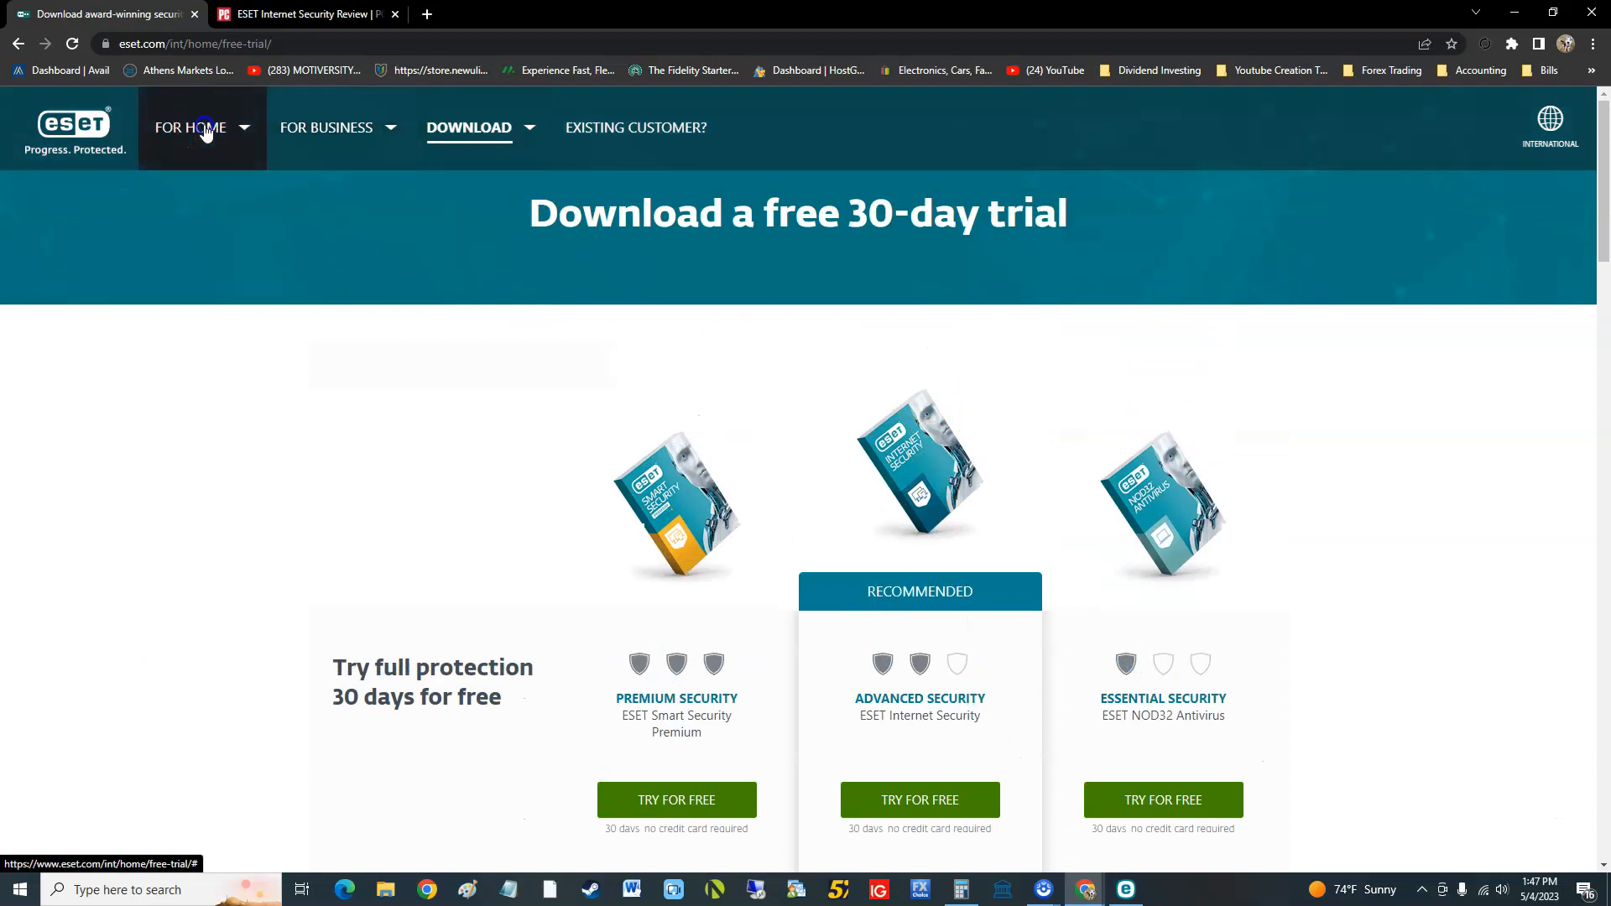
Step: Open Small & Home Office from the For Home menu and scroll to the plans
left_click(191, 127)
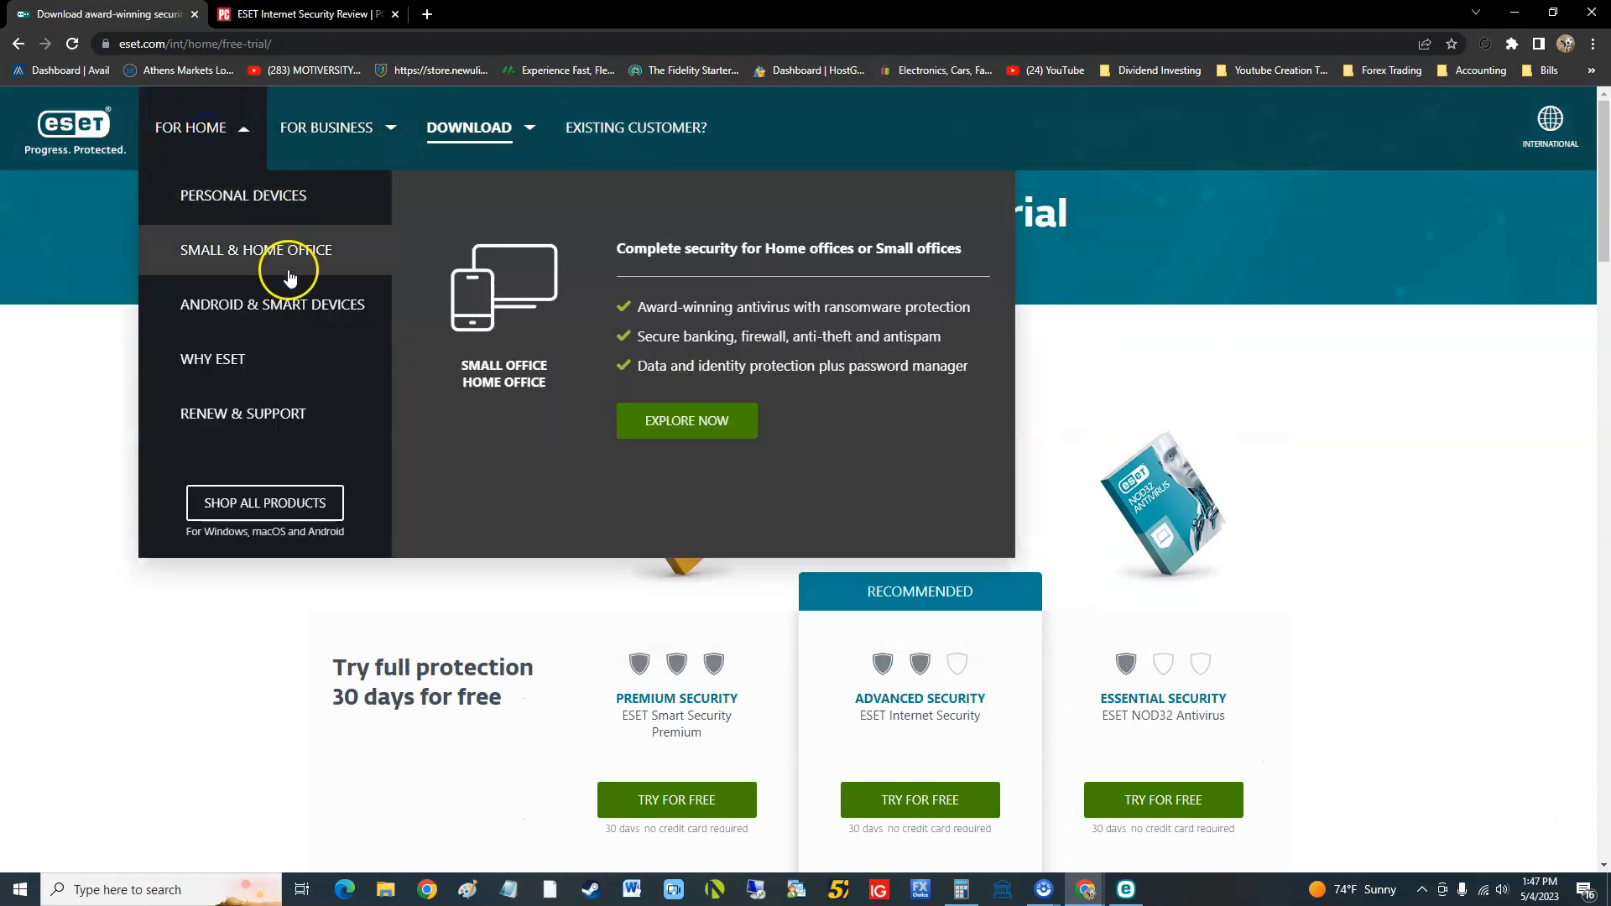
mouse_move(678, 360)
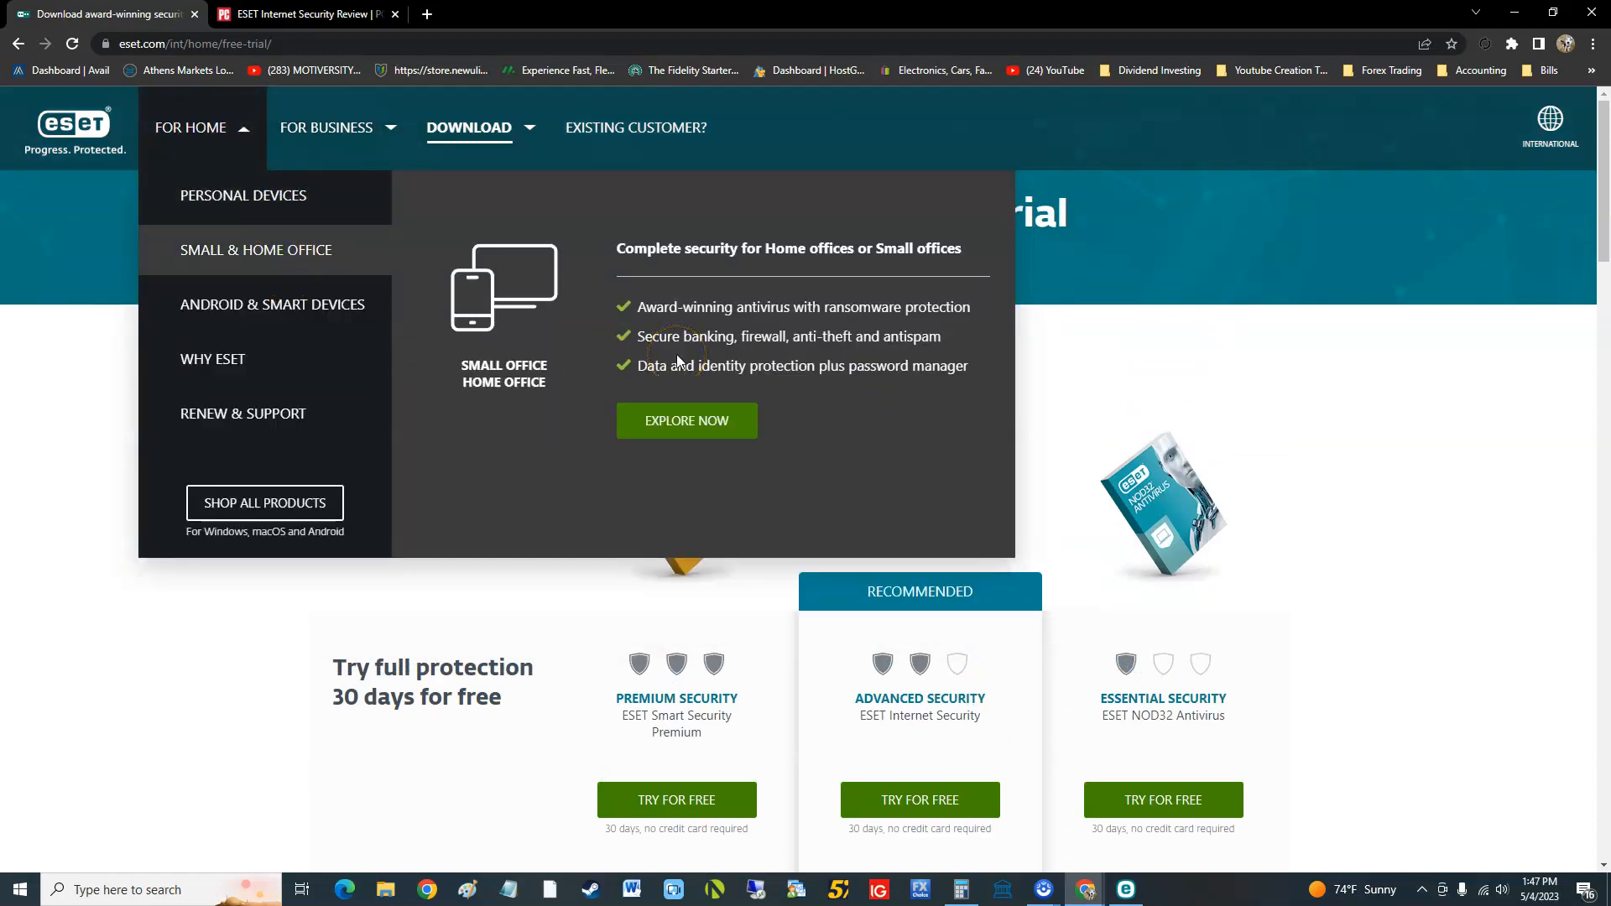
left_click(685, 420)
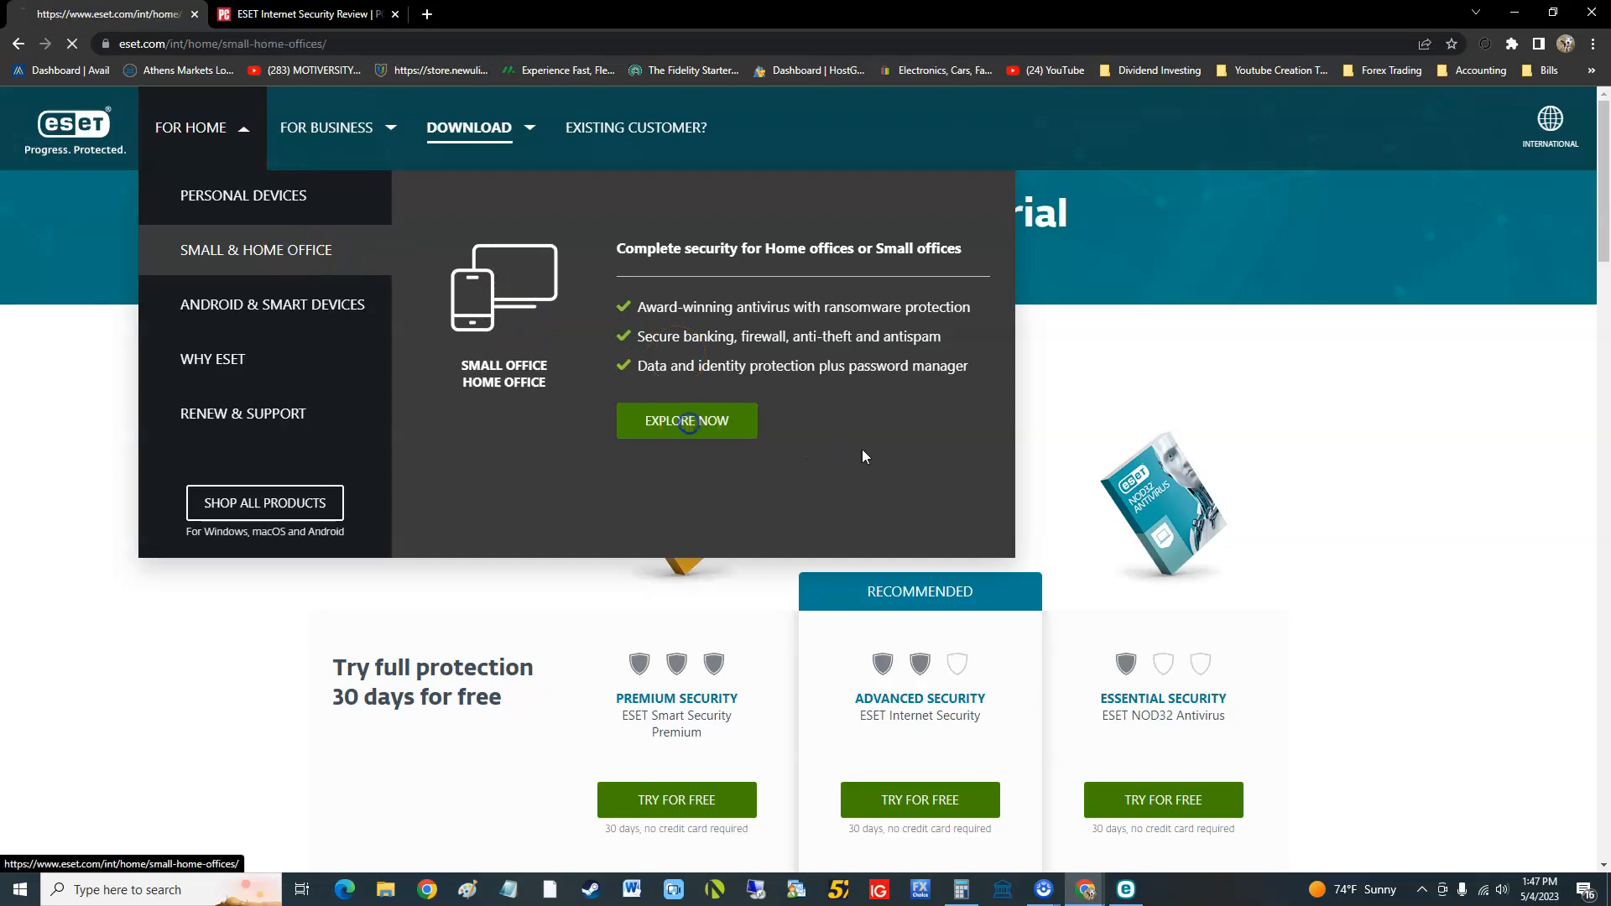
left_click(686, 421)
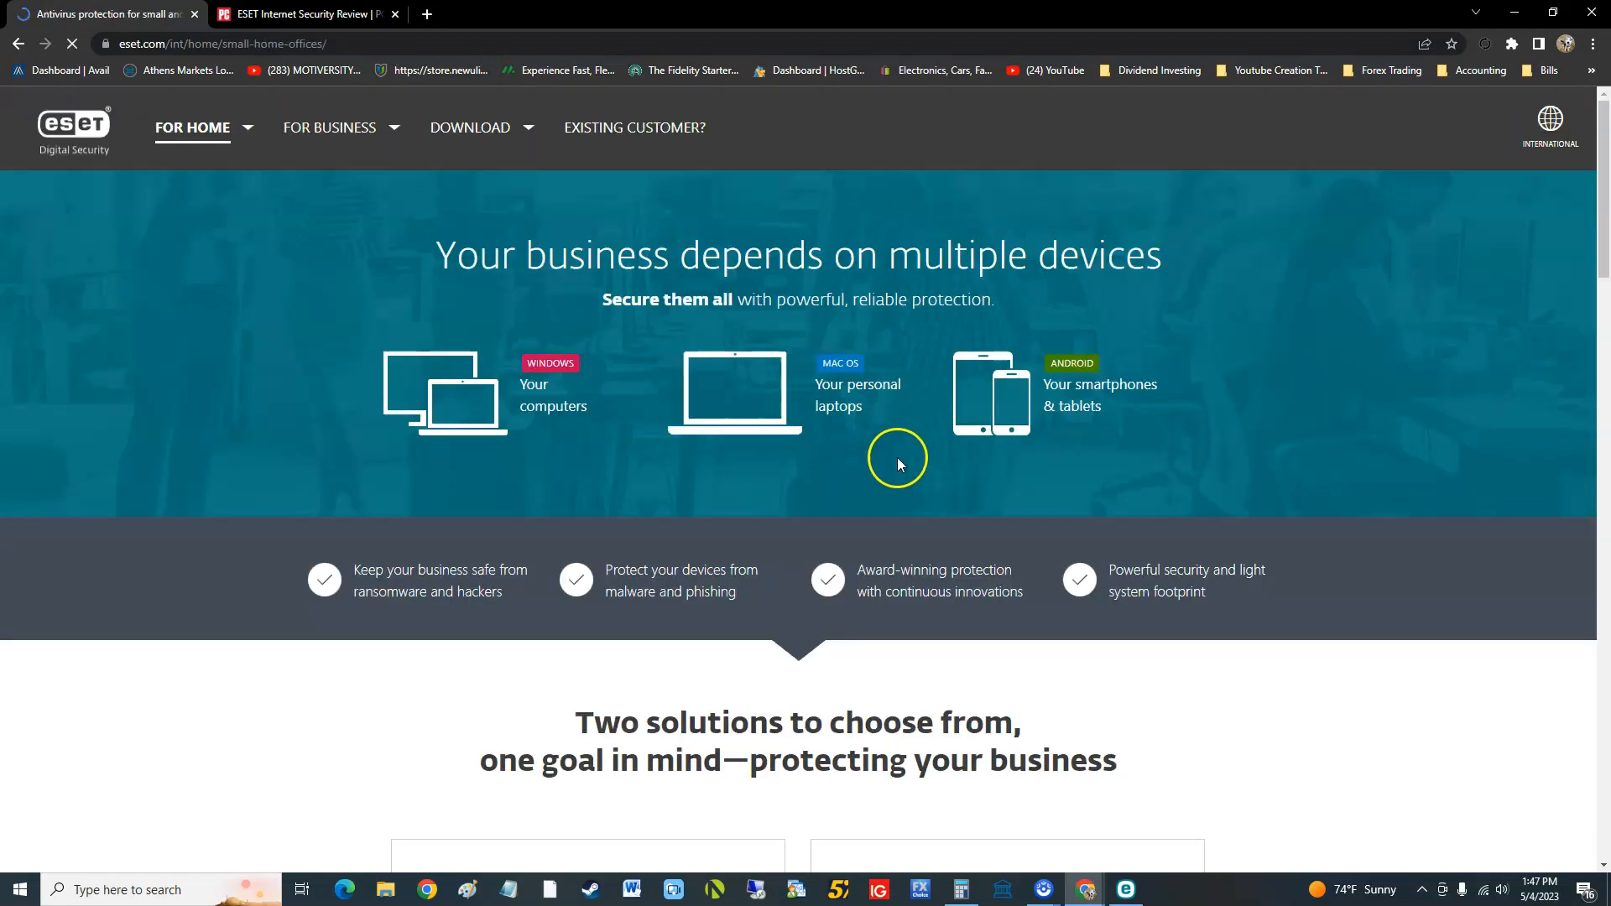
scroll("down", 3)
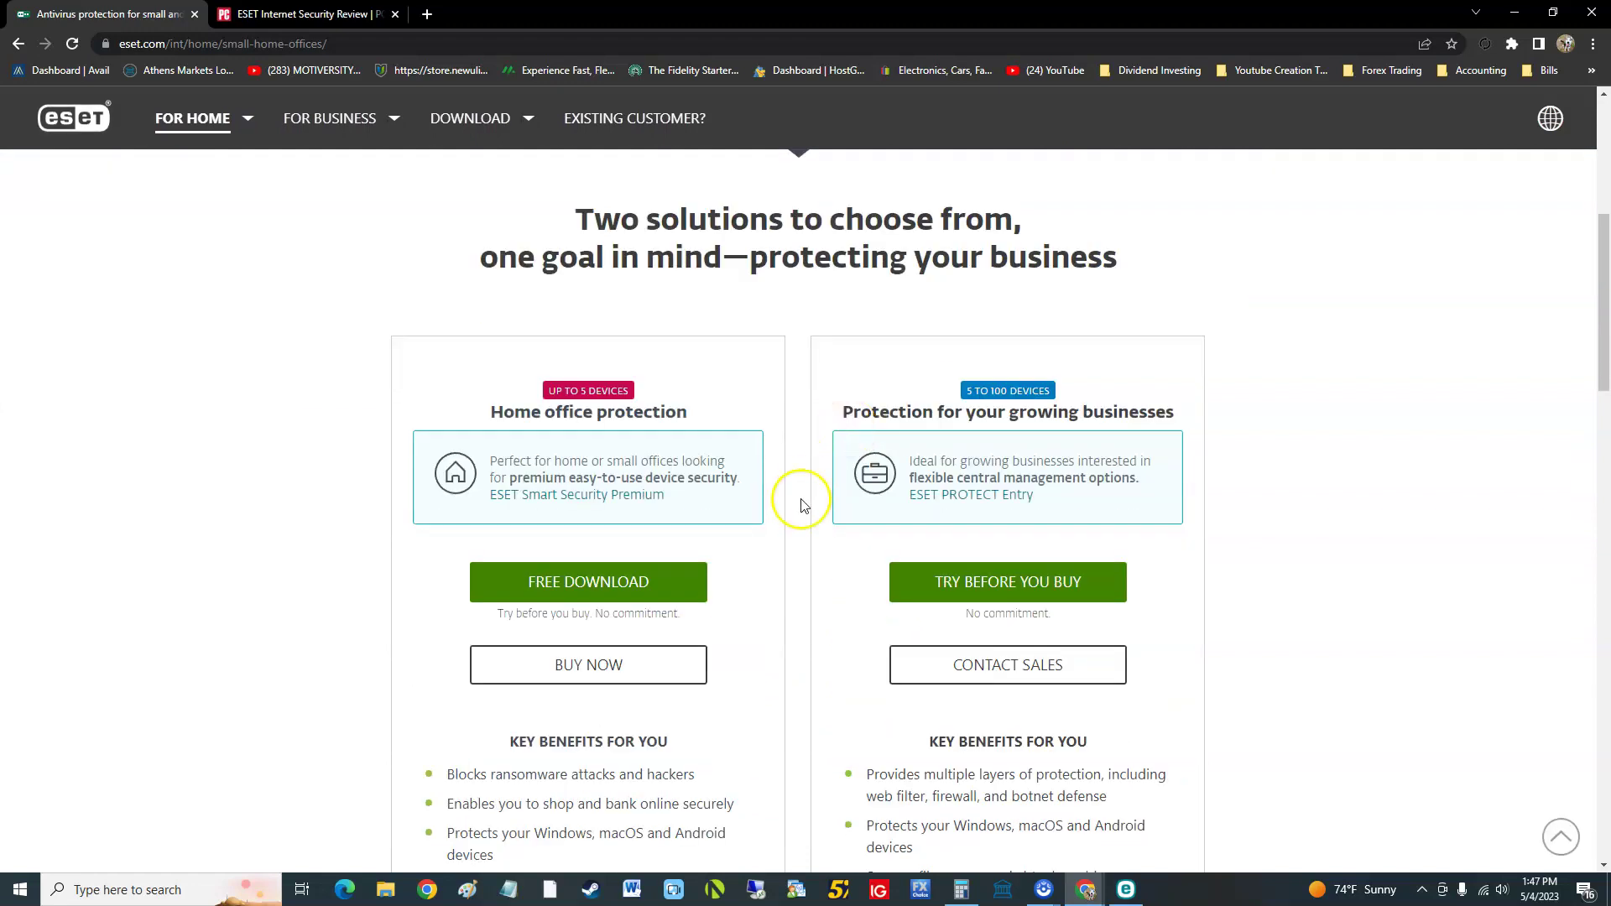
scroll("down", 3)
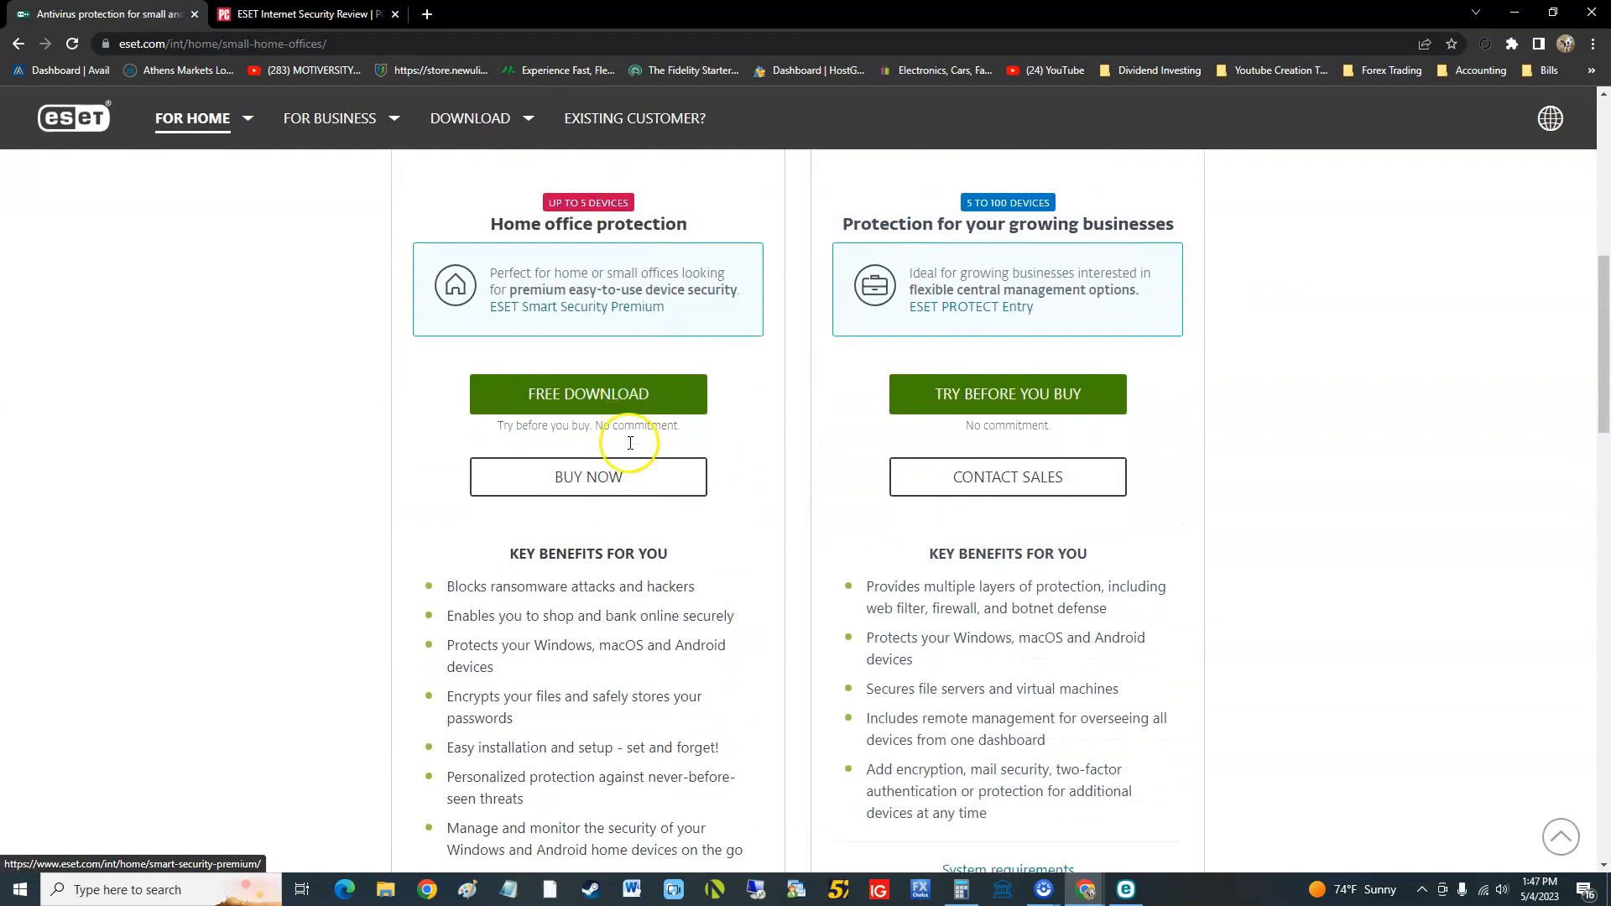
scroll("down", 3)
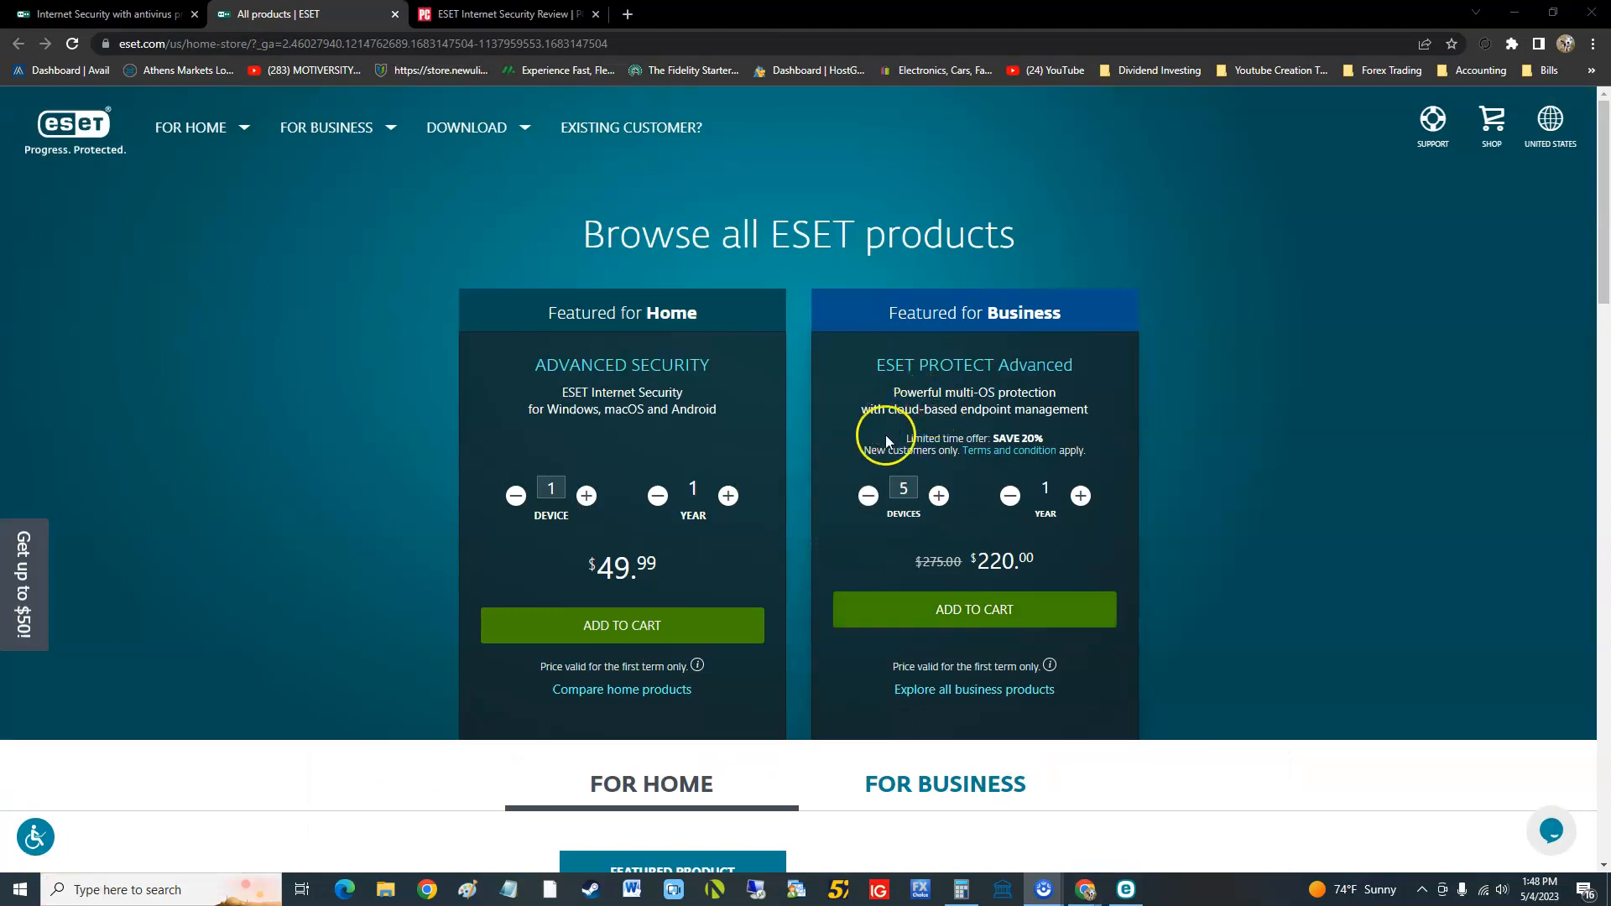
mouse_move(853, 483)
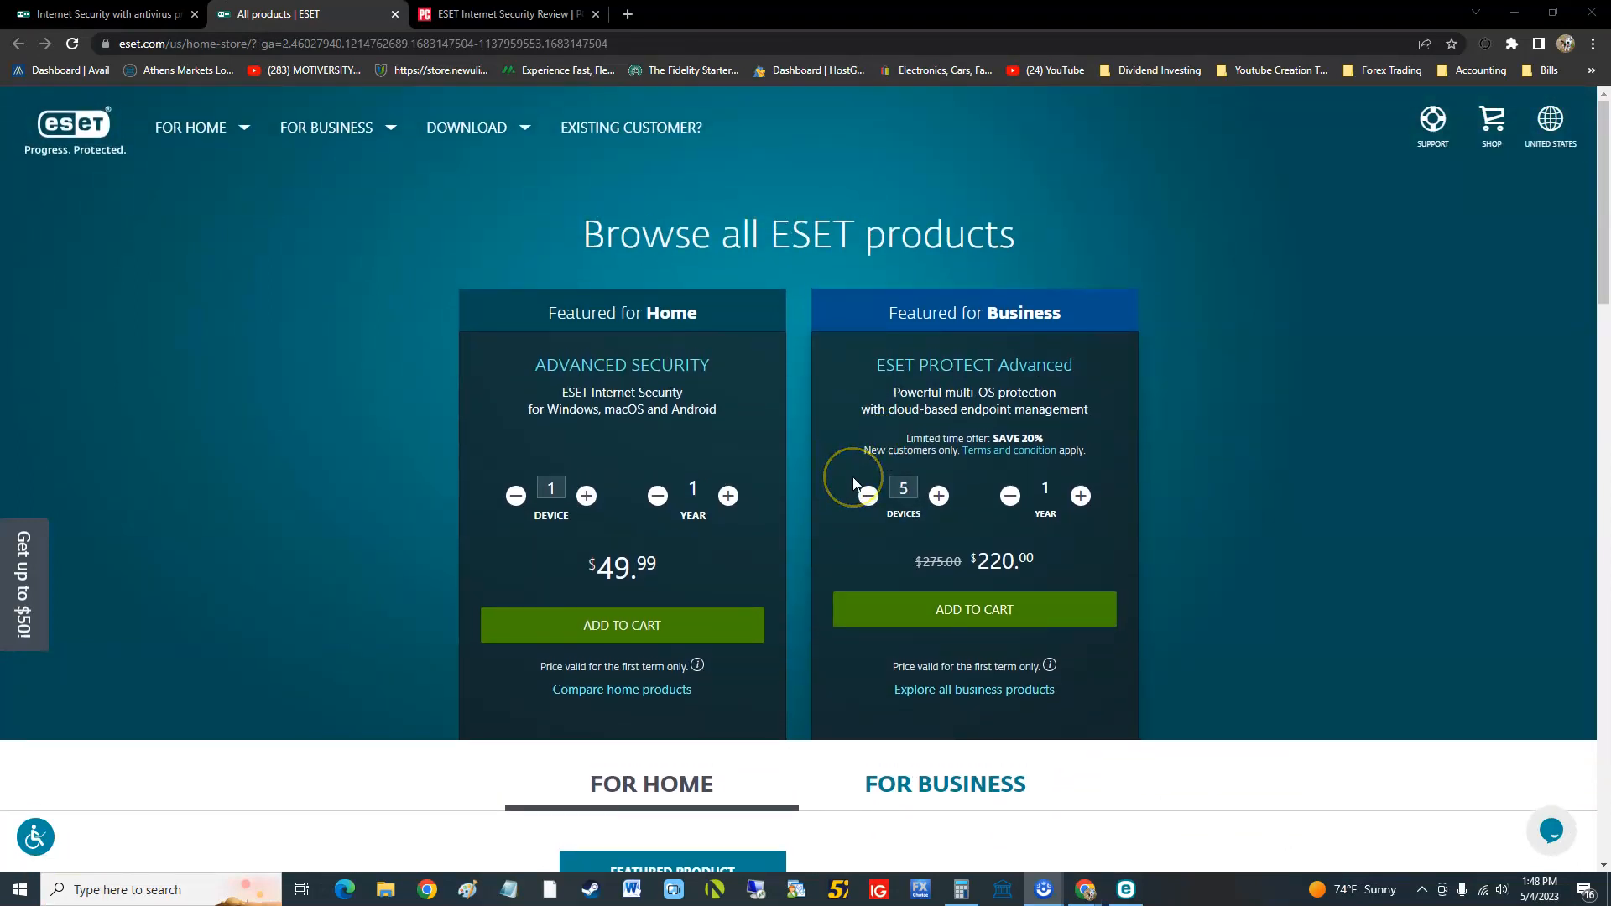
mouse_move(663, 585)
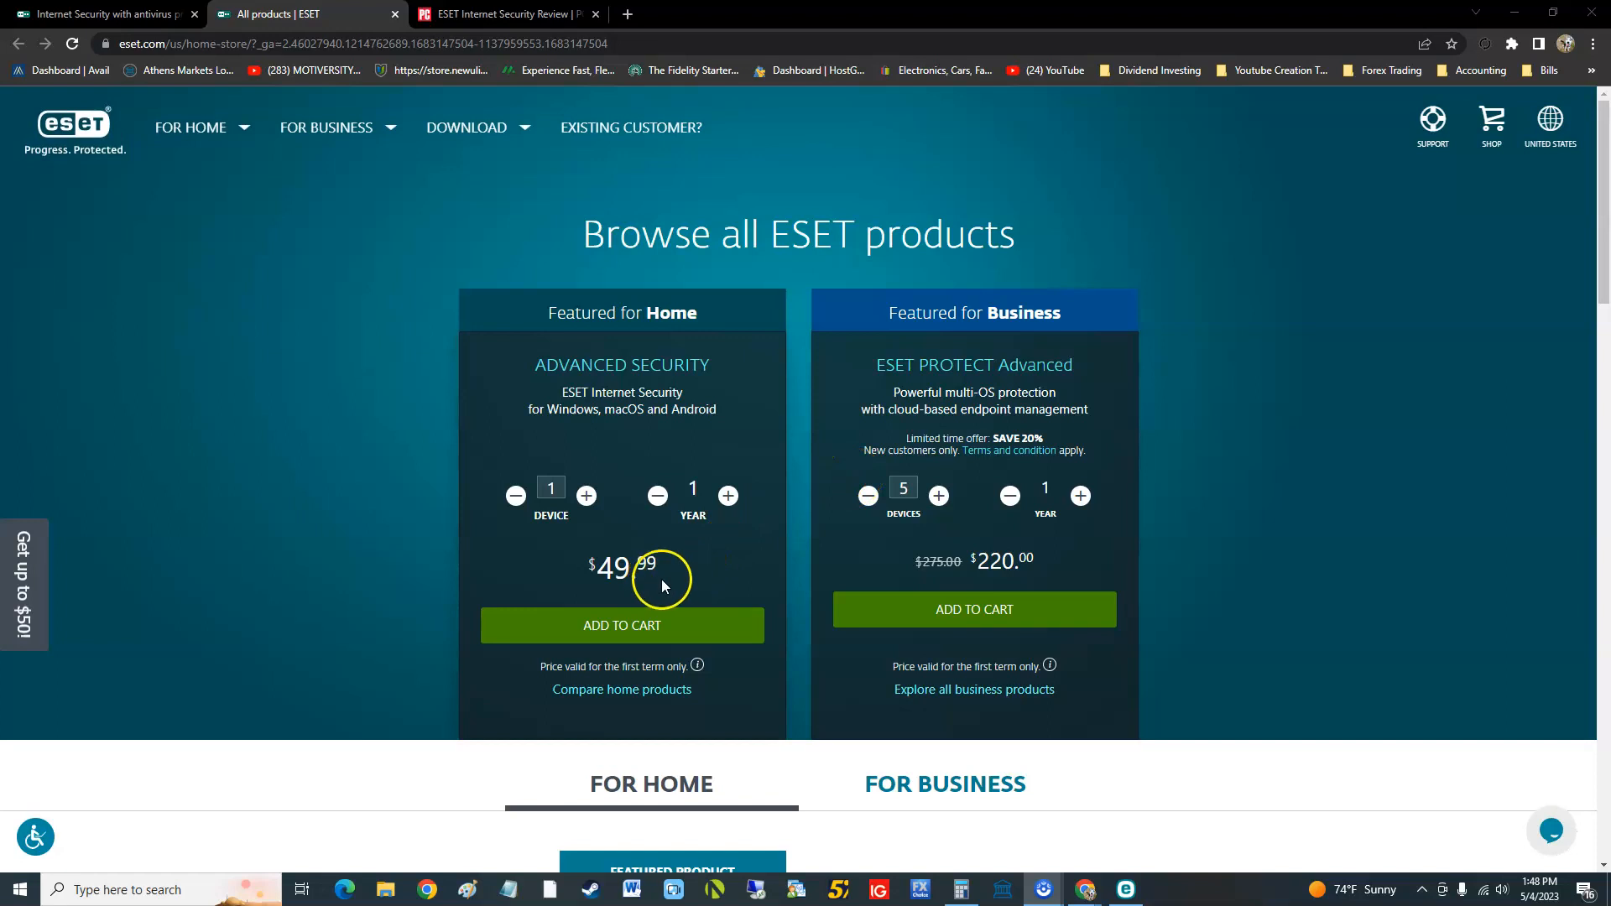
Step: Scroll the store's Advanced Security ($49.99) and PROTECT Advanced pricing cards
scroll("down", 3)
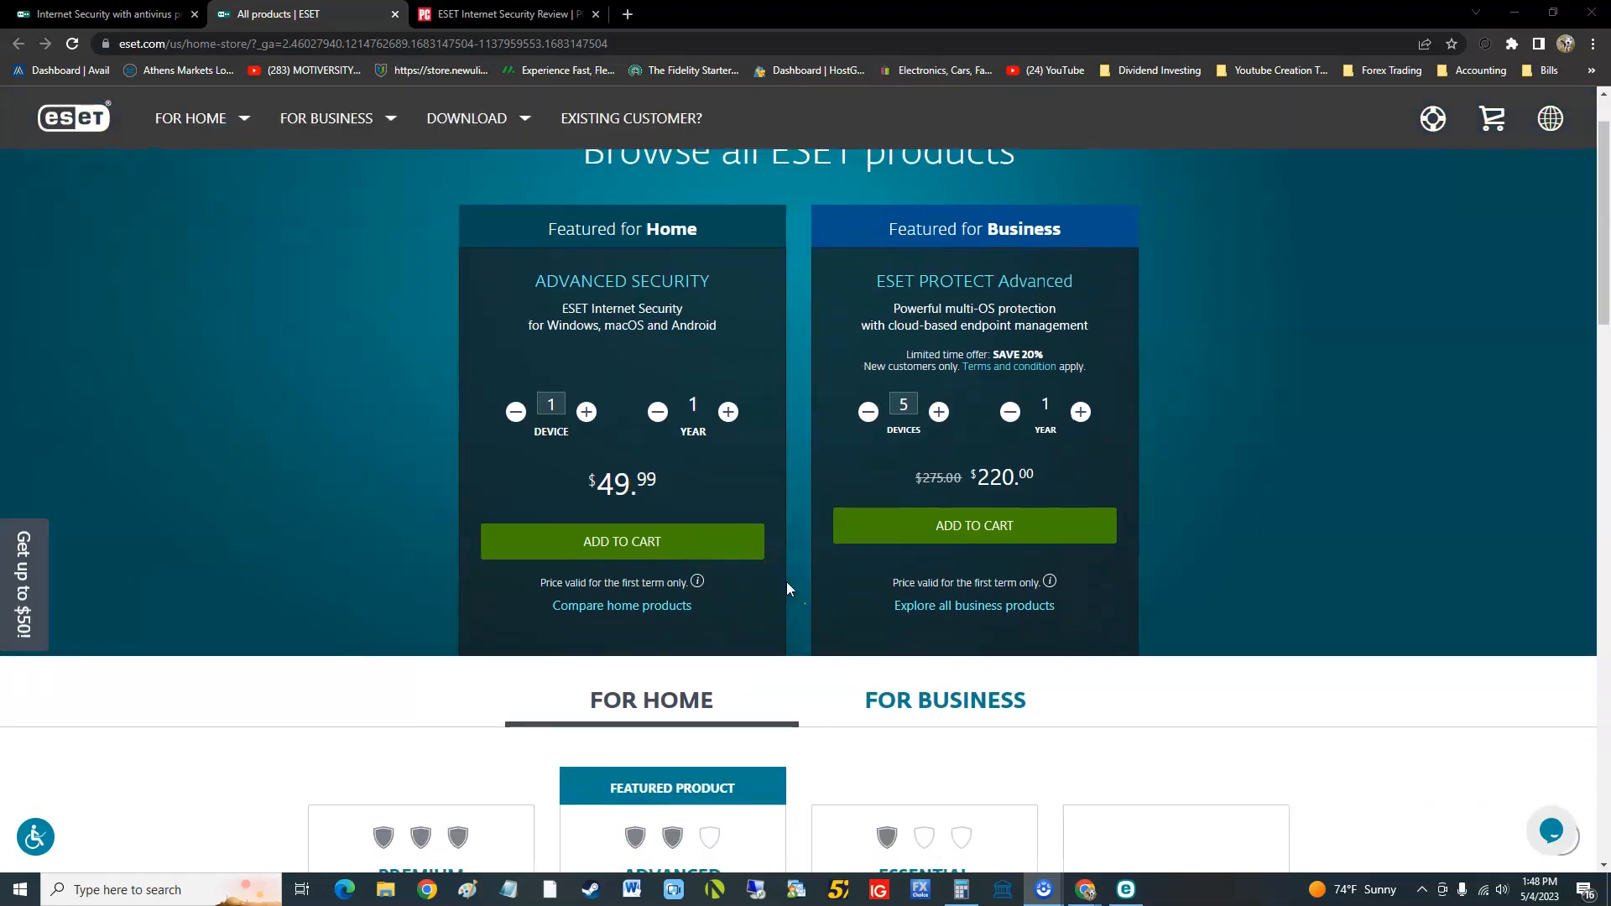
scroll("up", 3)
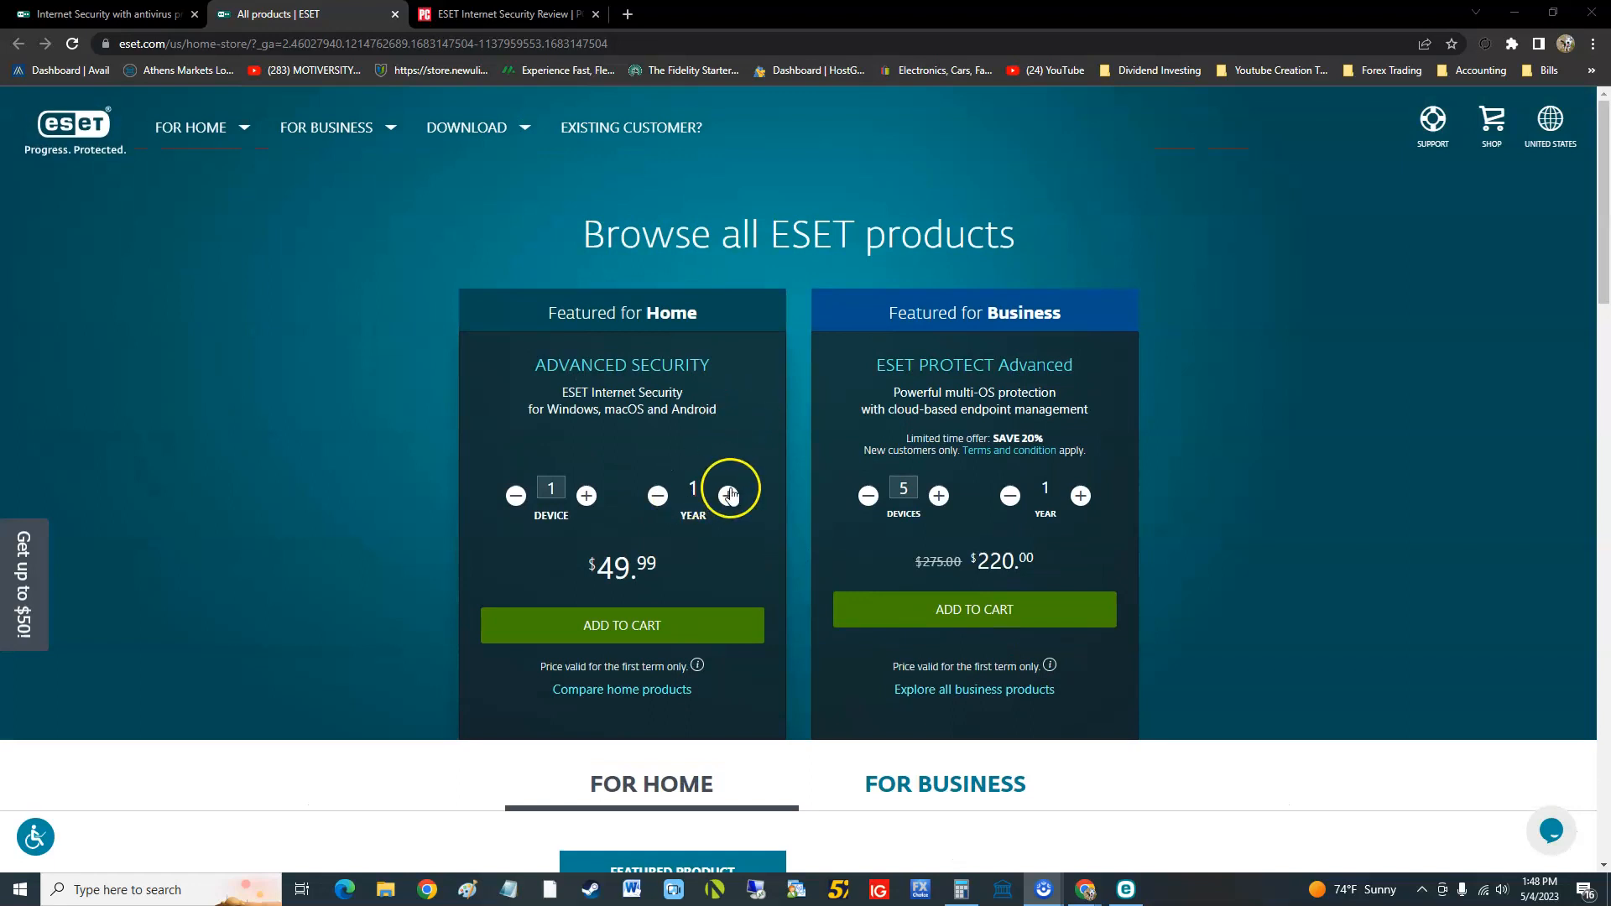
scroll("down", 3)
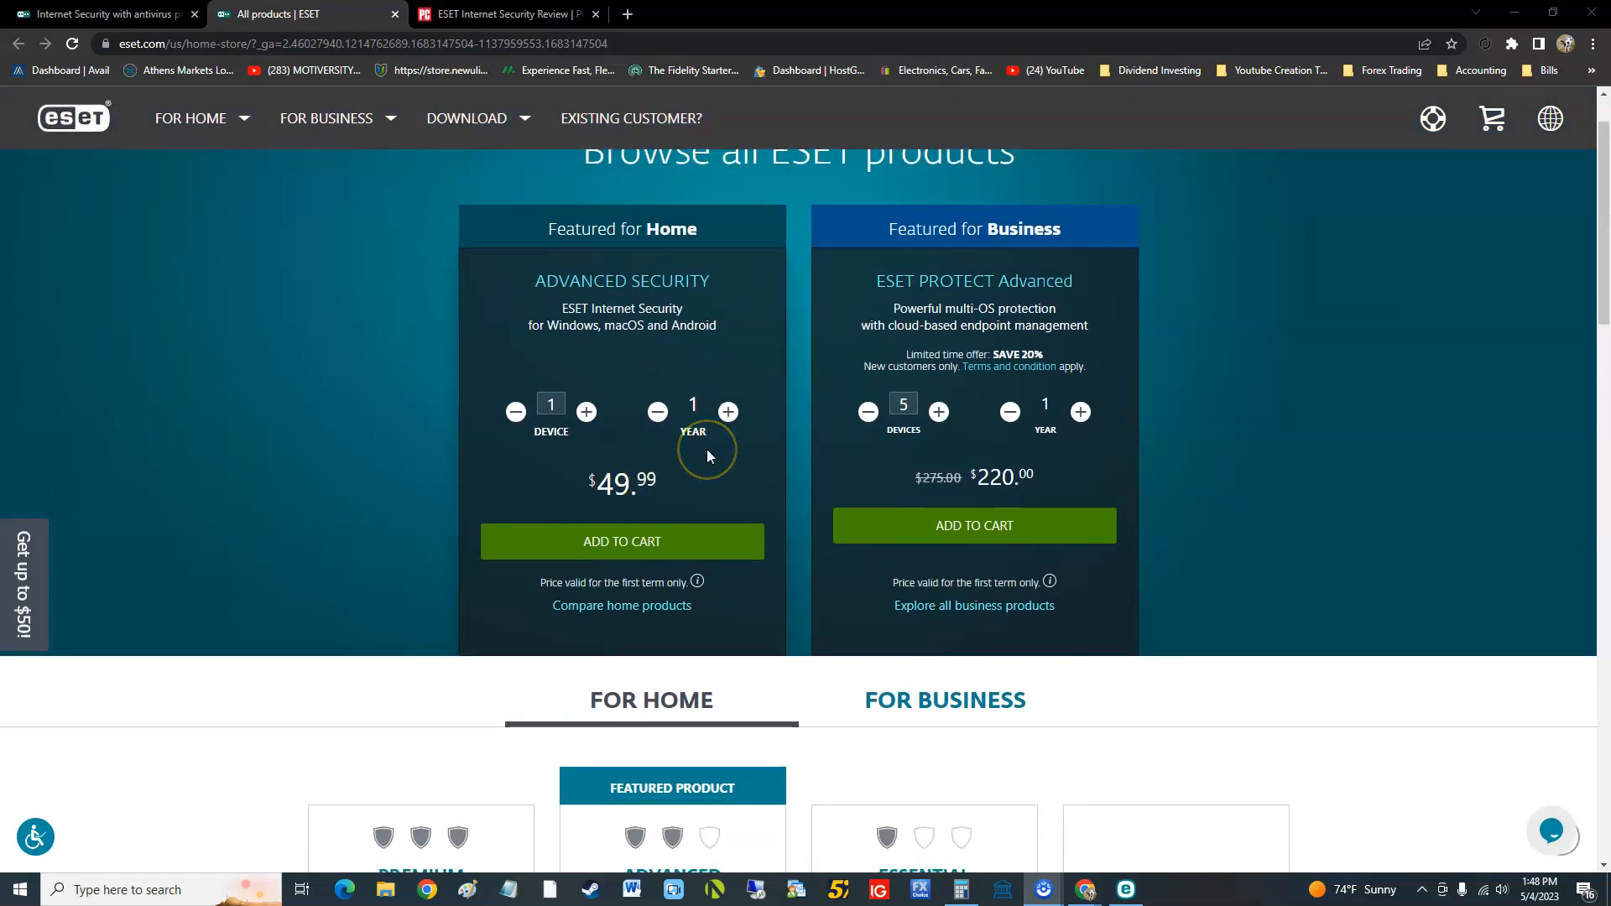
mouse_move(1007, 412)
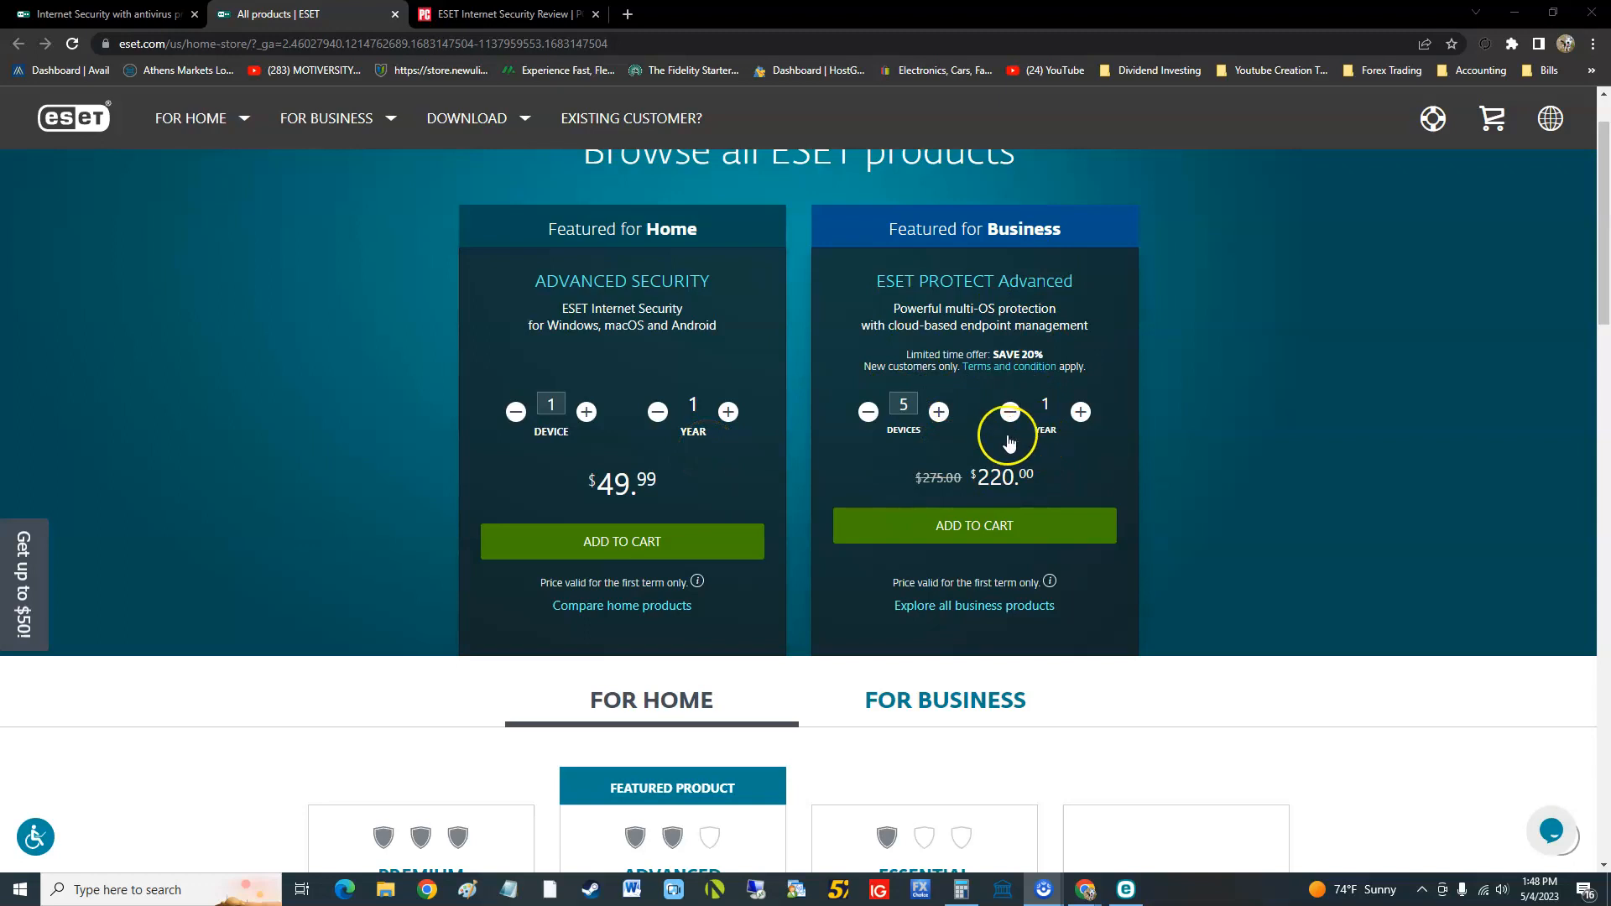
mouse_move(1038, 494)
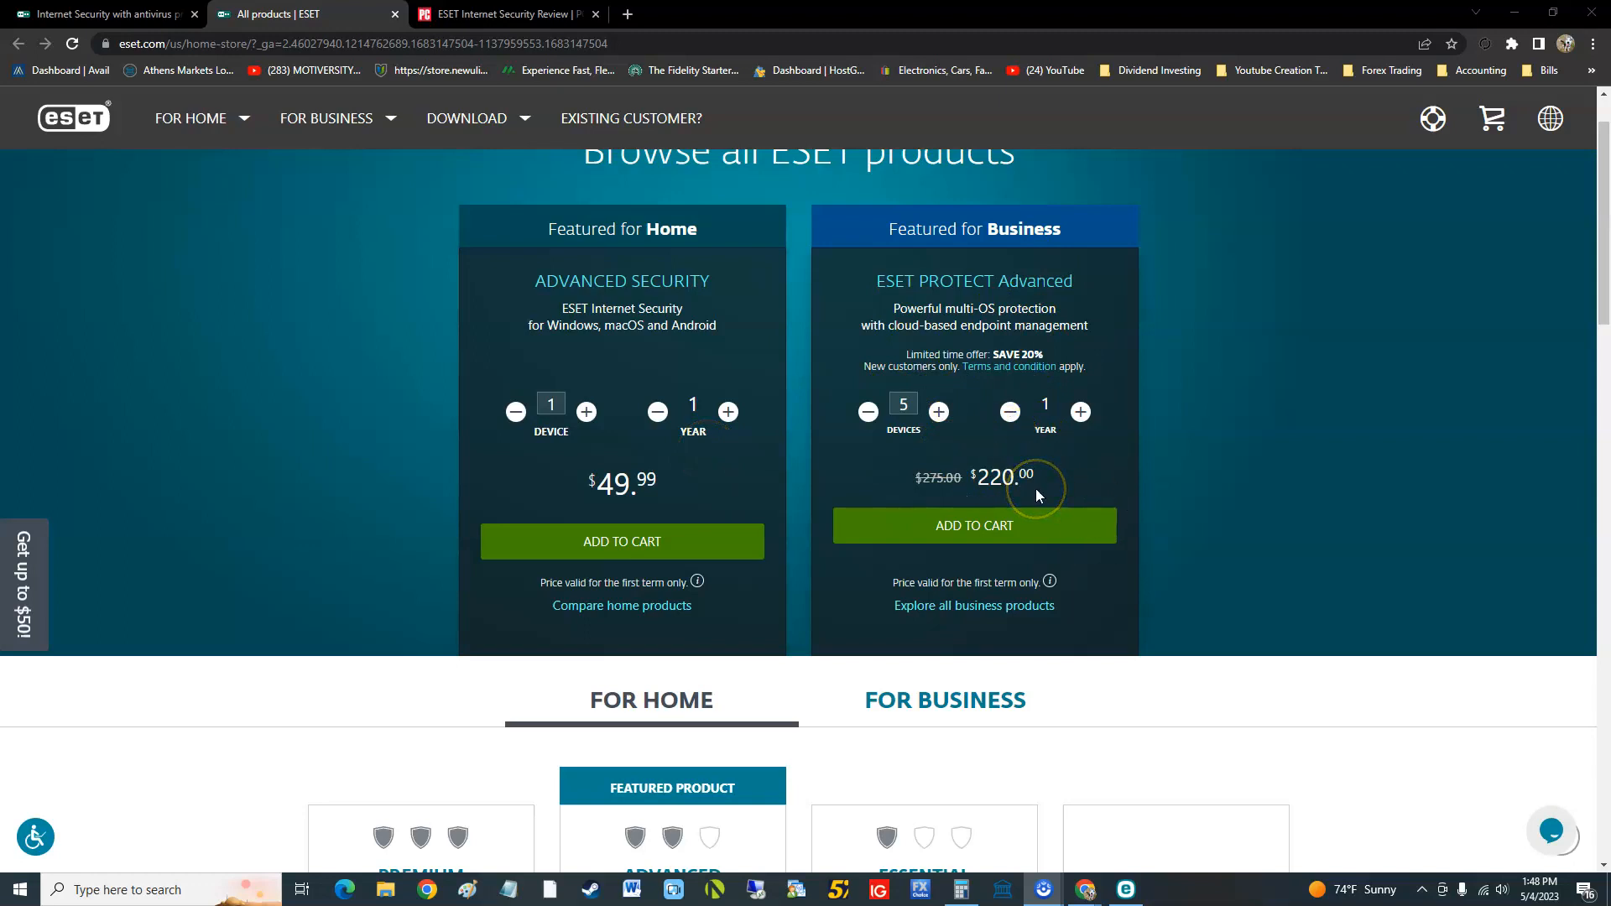
mouse_move(1059, 833)
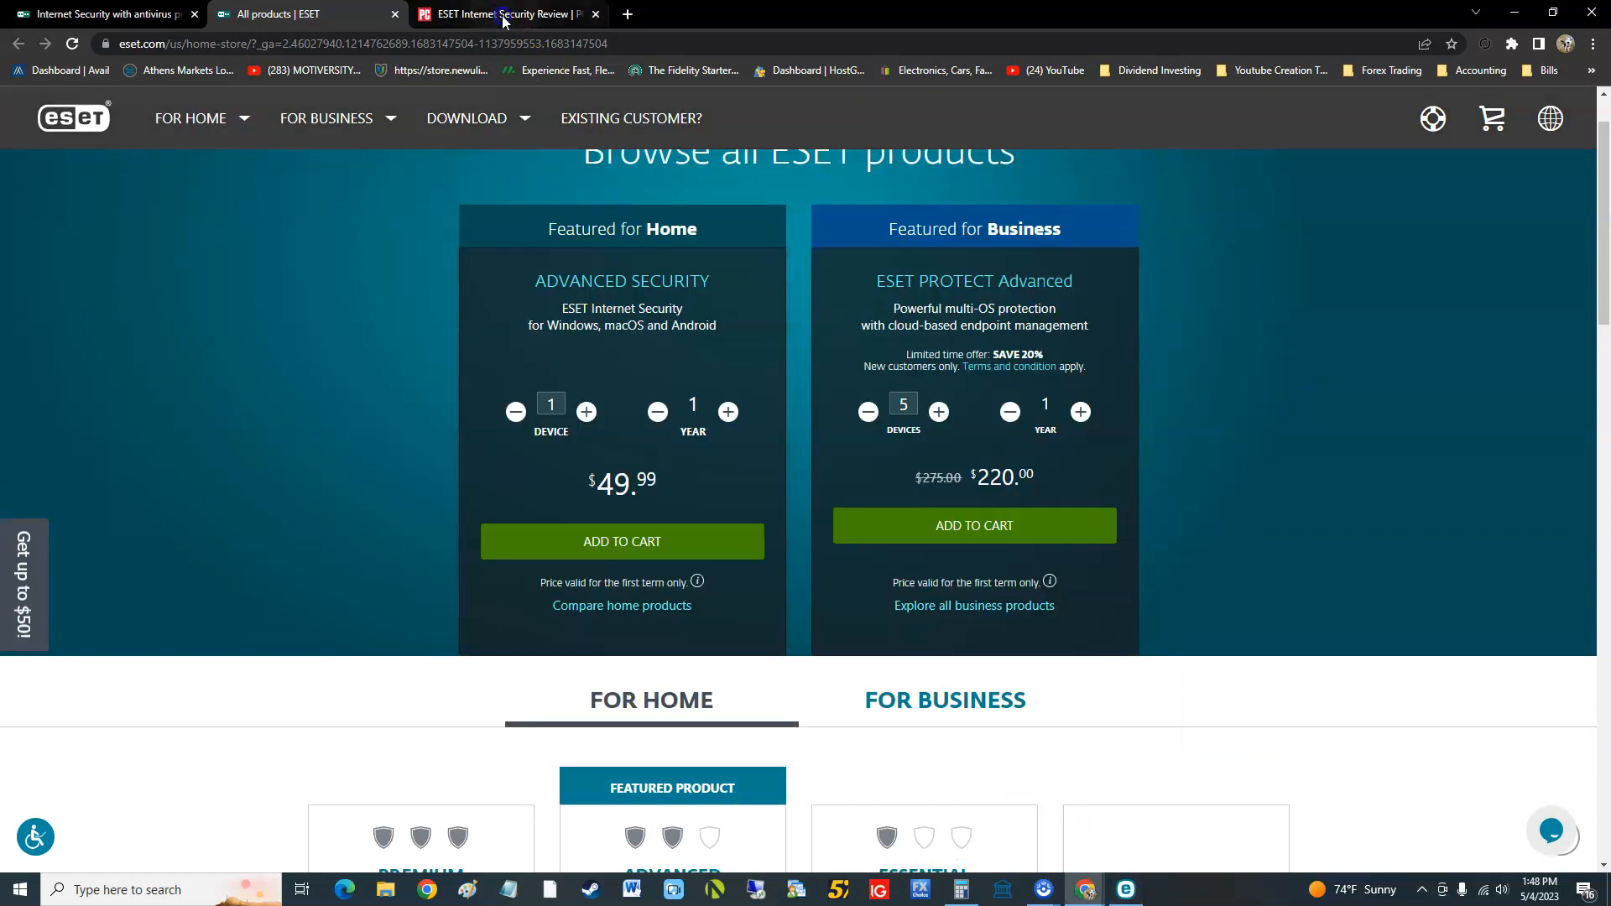
Step: On PCMag's ESET review, scroll past Pros/Cons and expand ALL SPECS
left_click(503, 14)
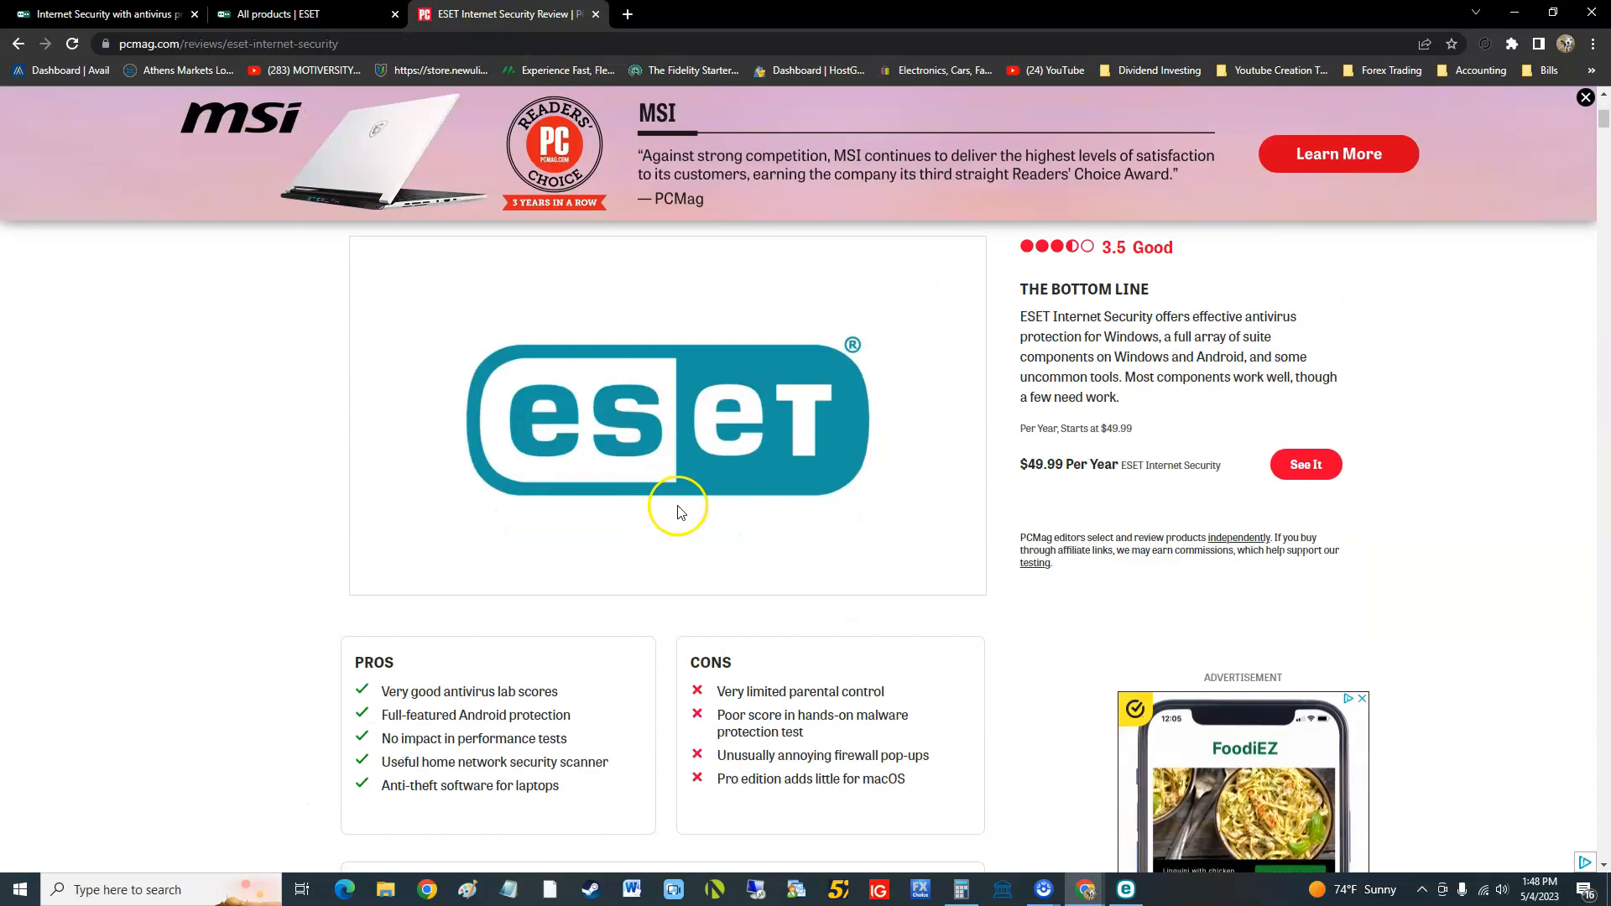
scroll("down", 3)
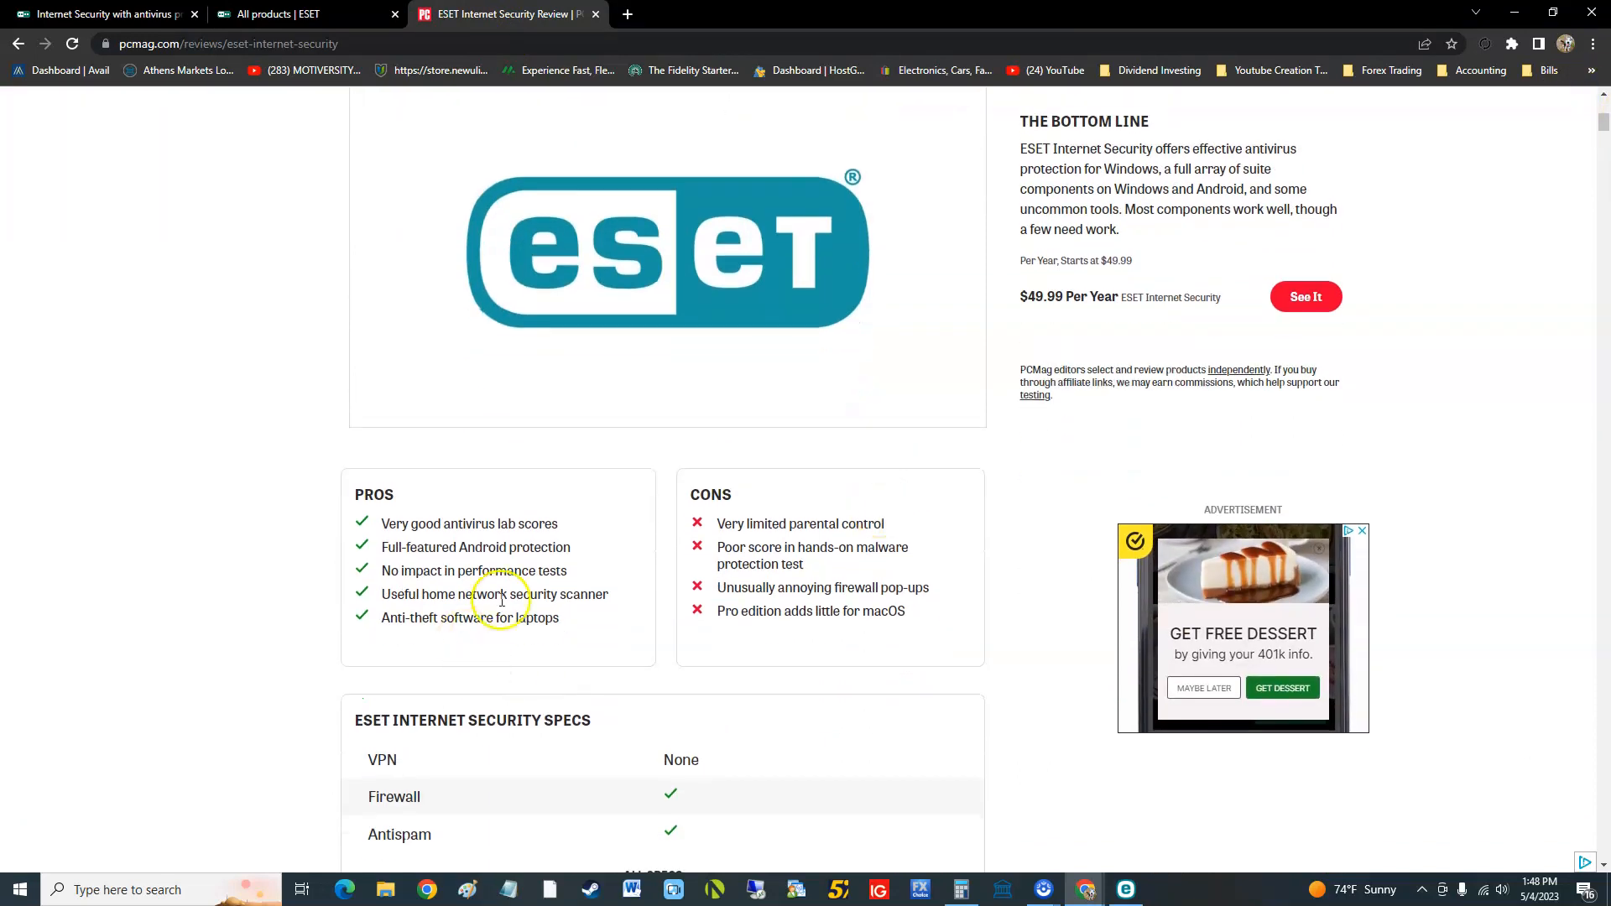
mouse_move(563, 529)
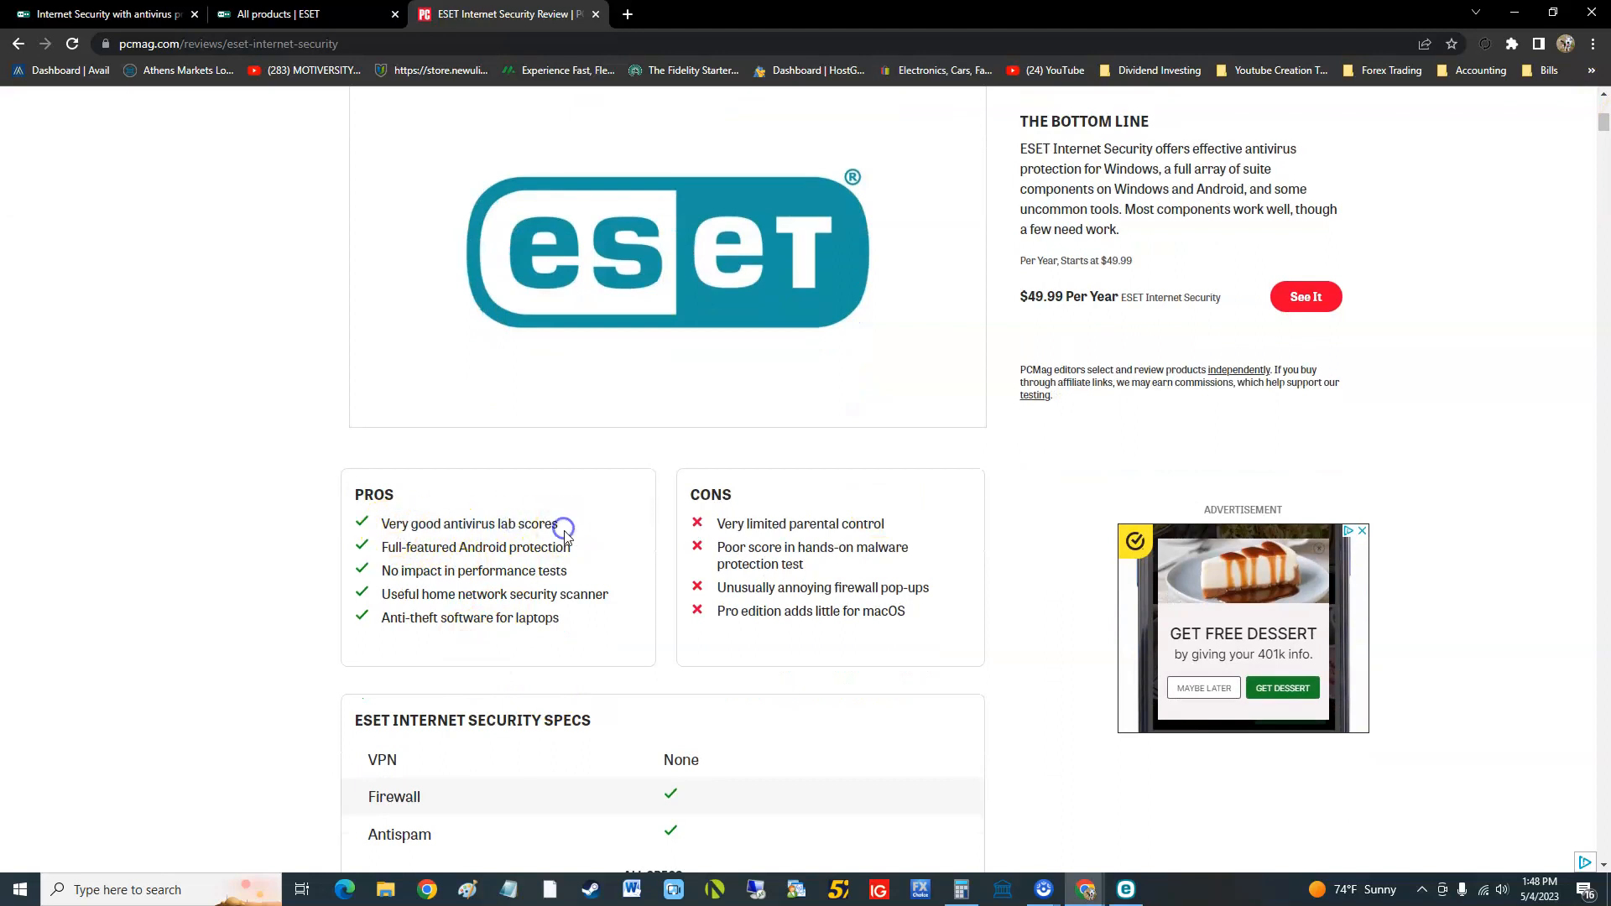
mouse_move(472, 531)
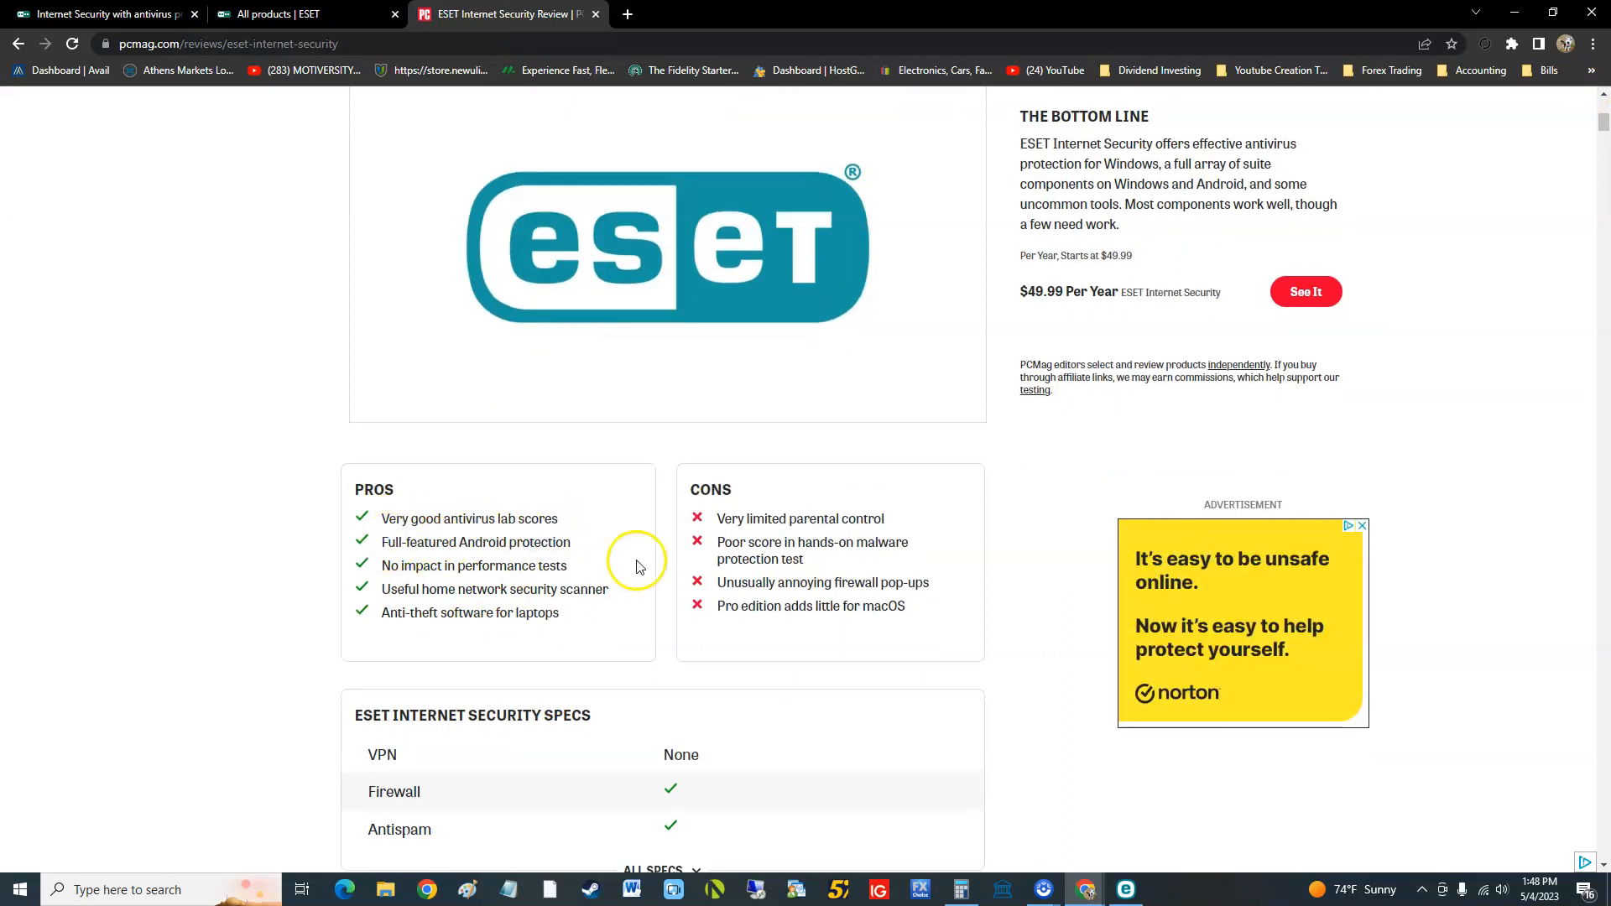
scroll("down", 3)
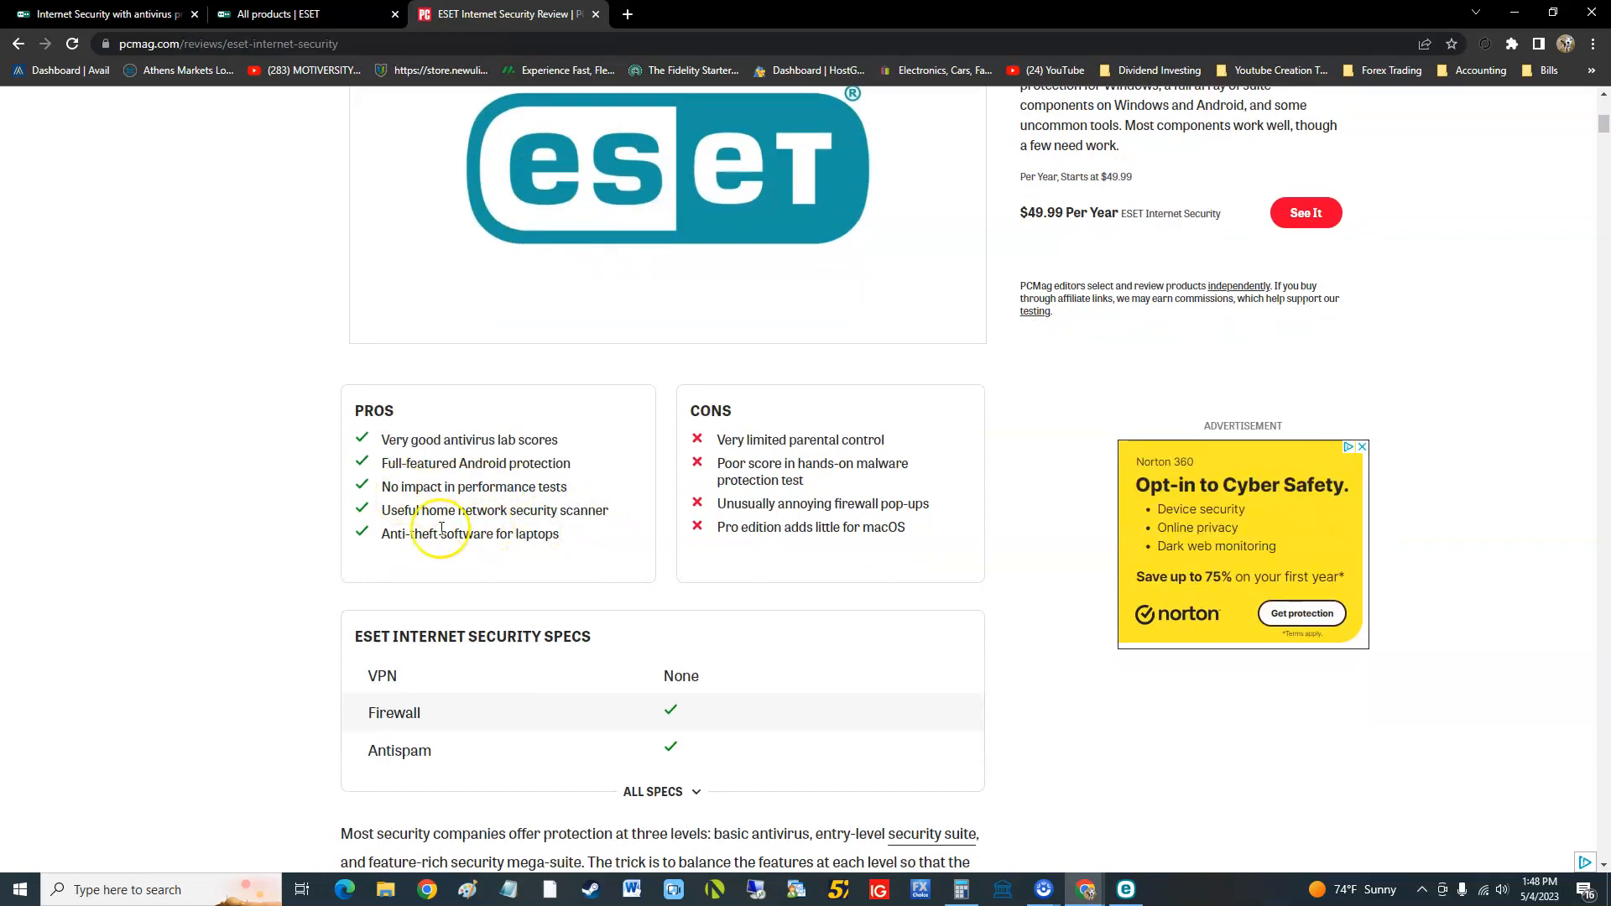
mouse_move(384, 511)
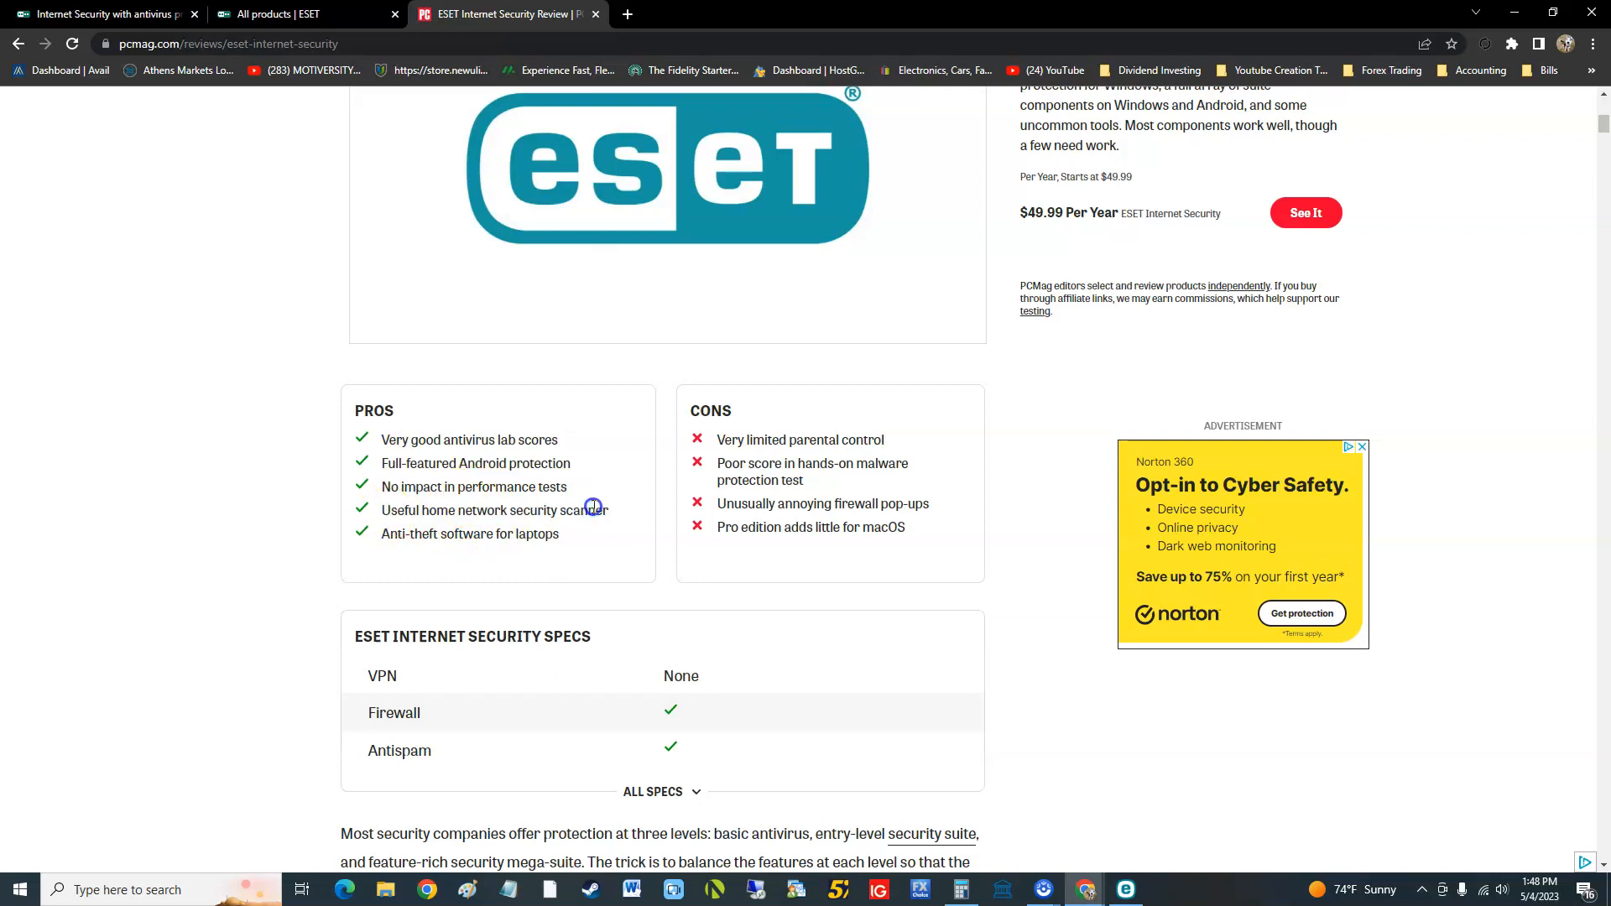
mouse_move(594, 534)
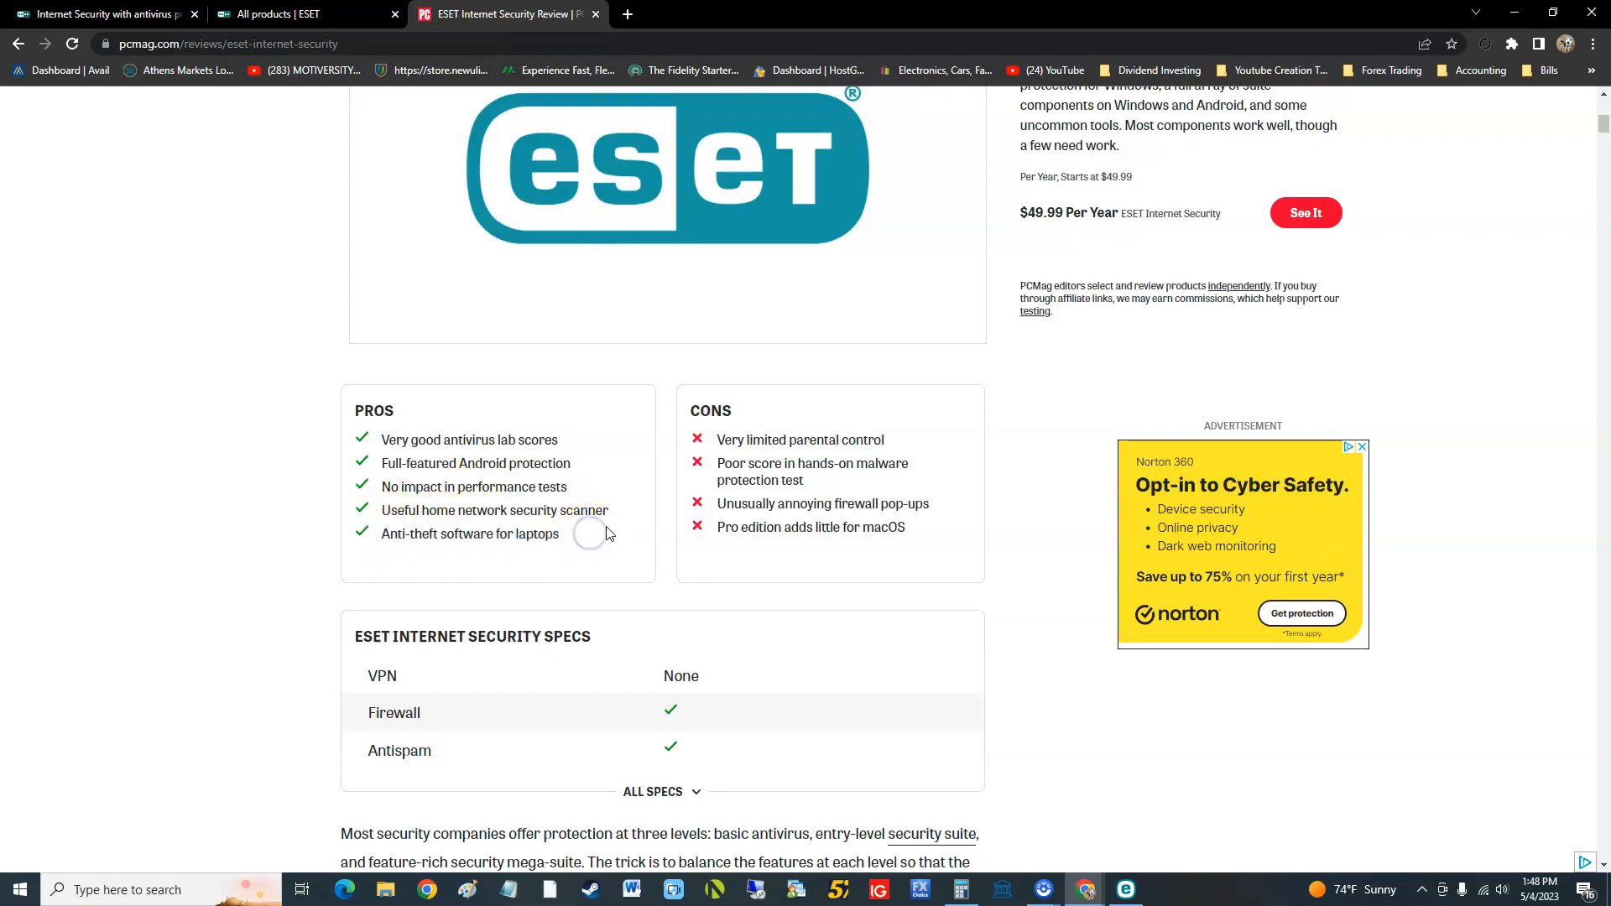
mouse_move(565, 500)
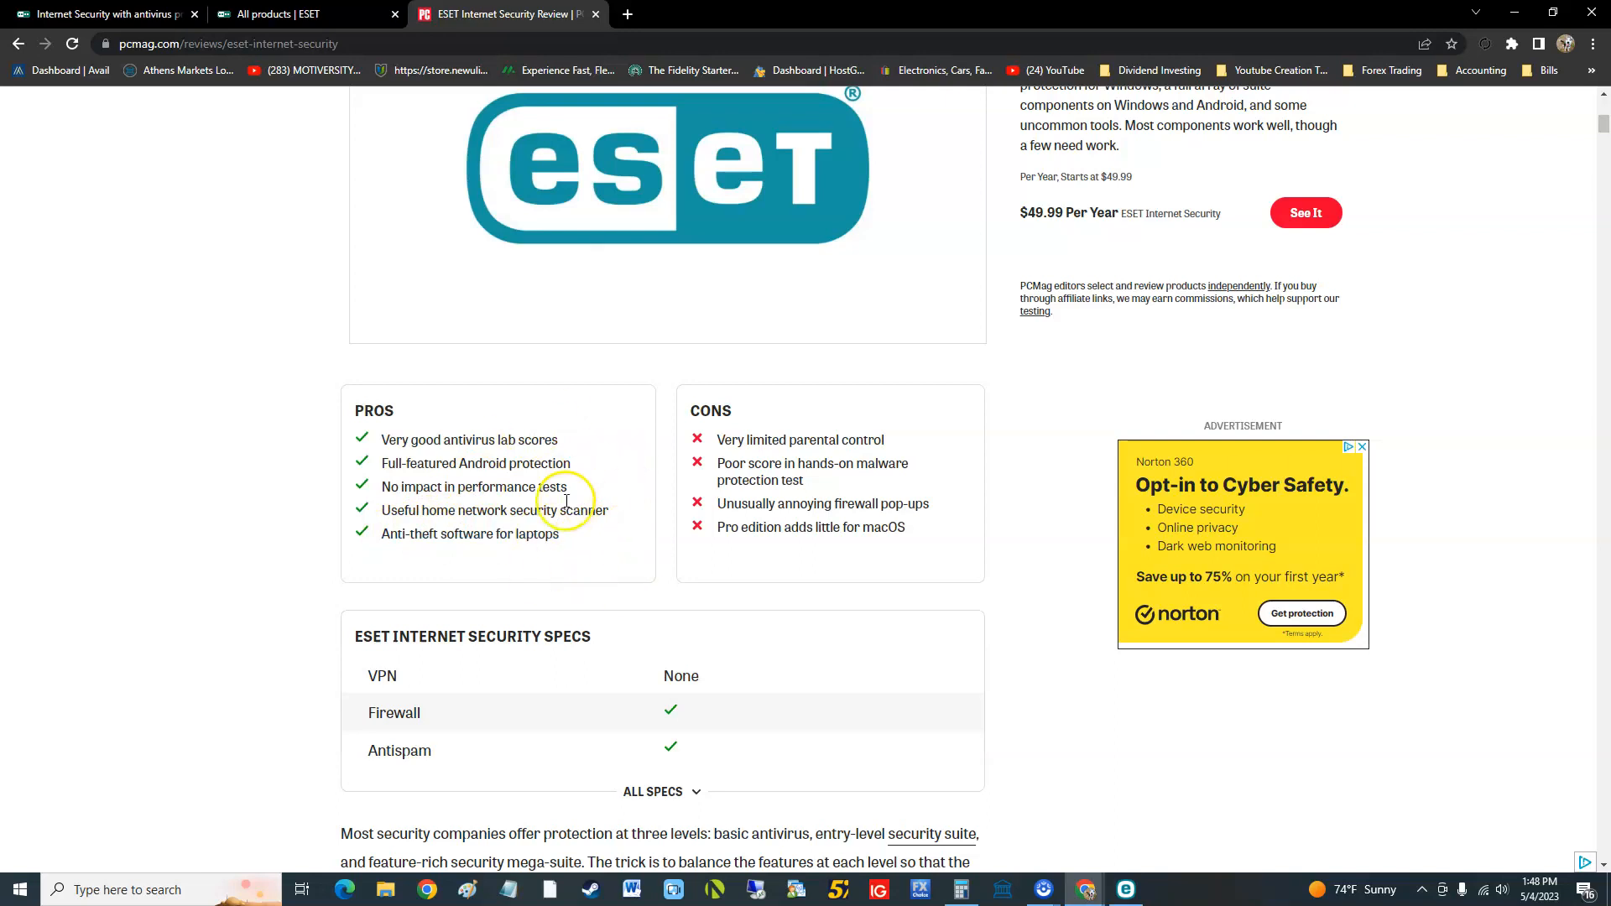
double_click(812, 440)
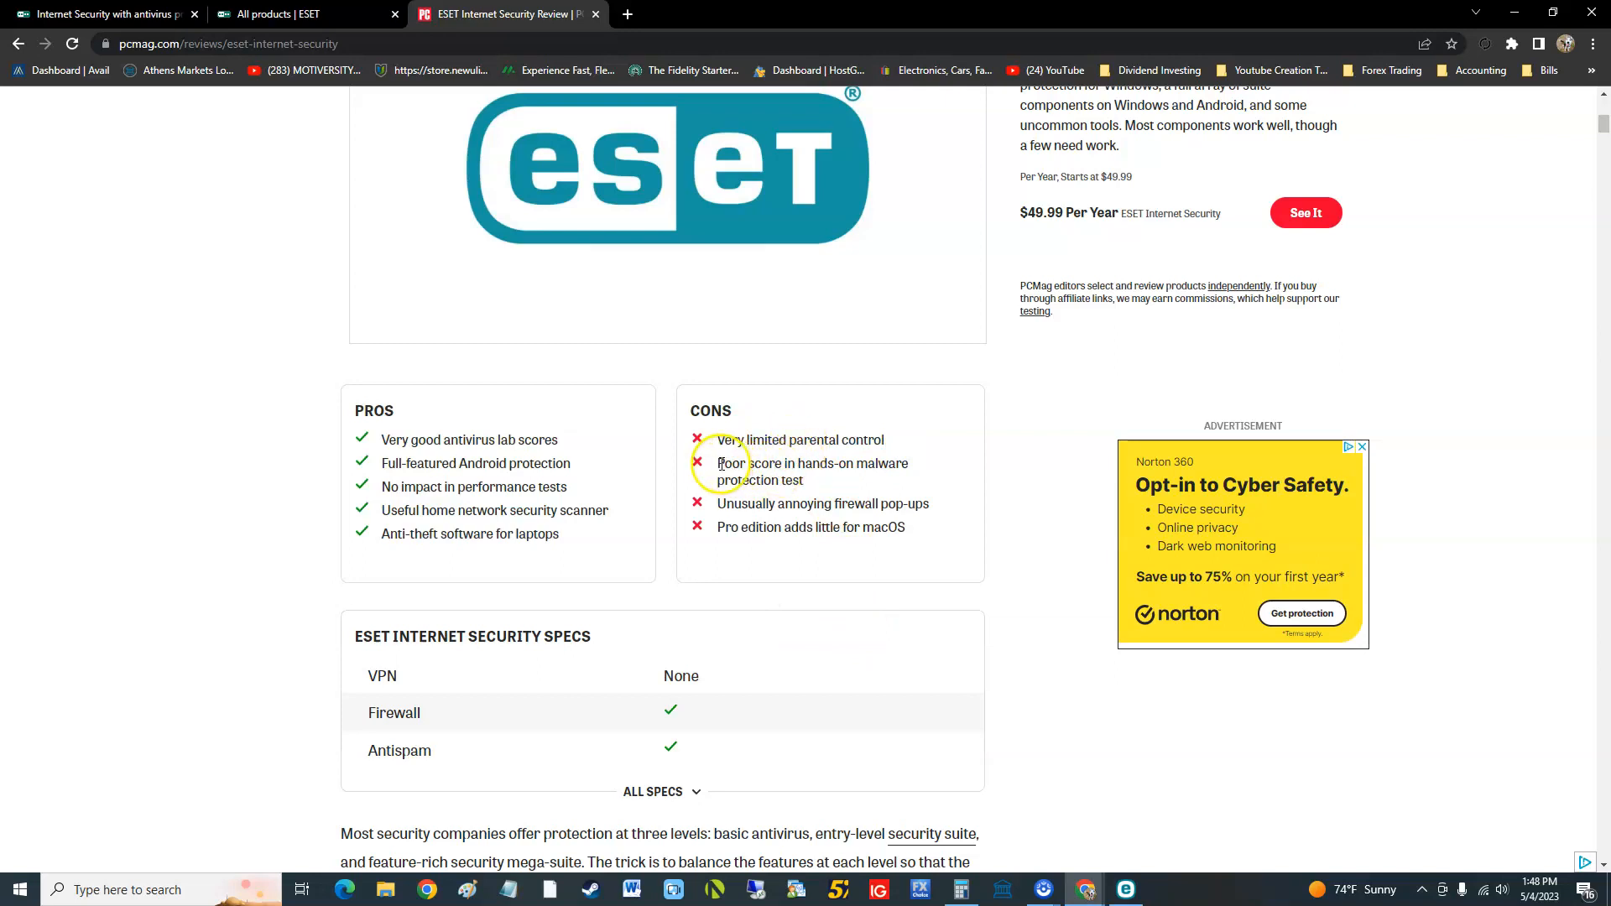
scroll("down", 3)
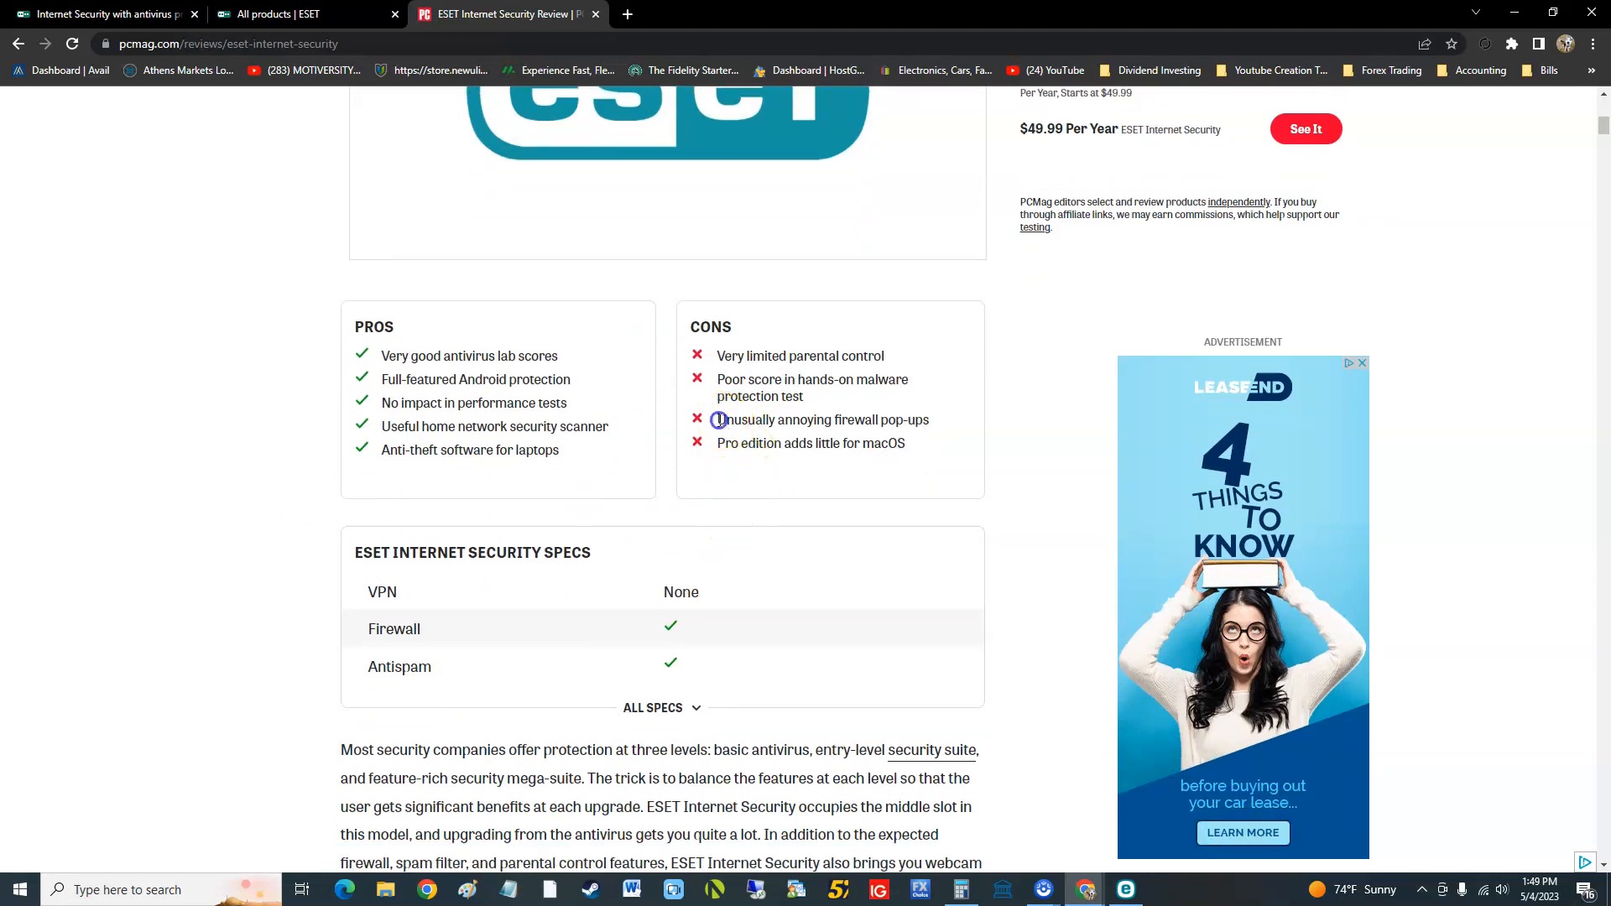
mouse_move(729, 462)
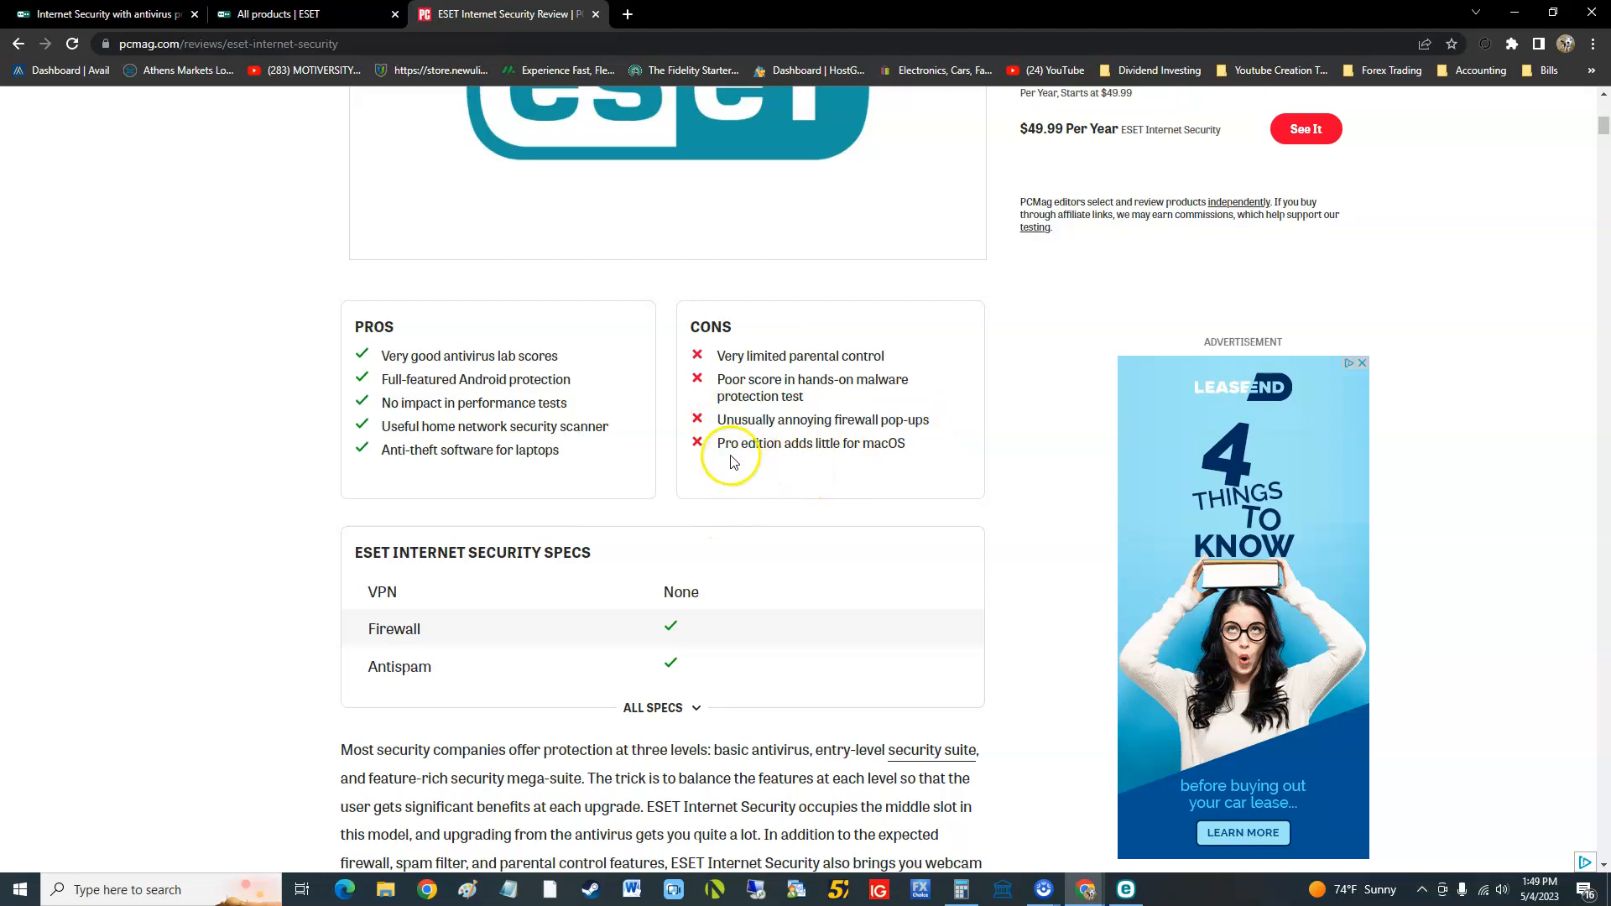
mouse_move(966, 449)
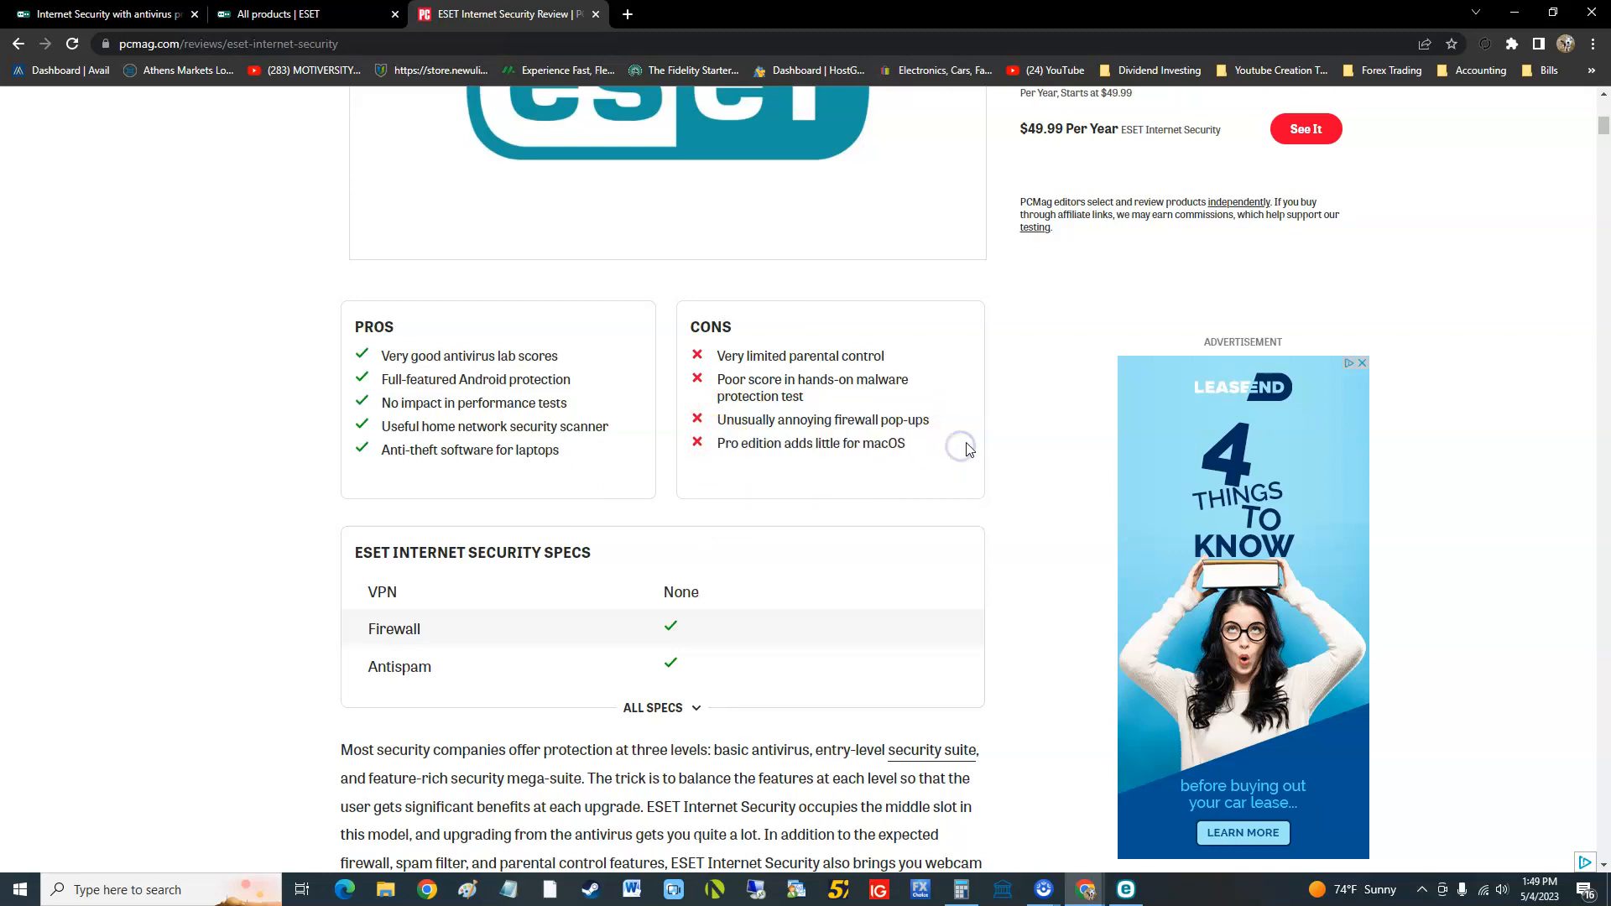
left_click(662, 707)
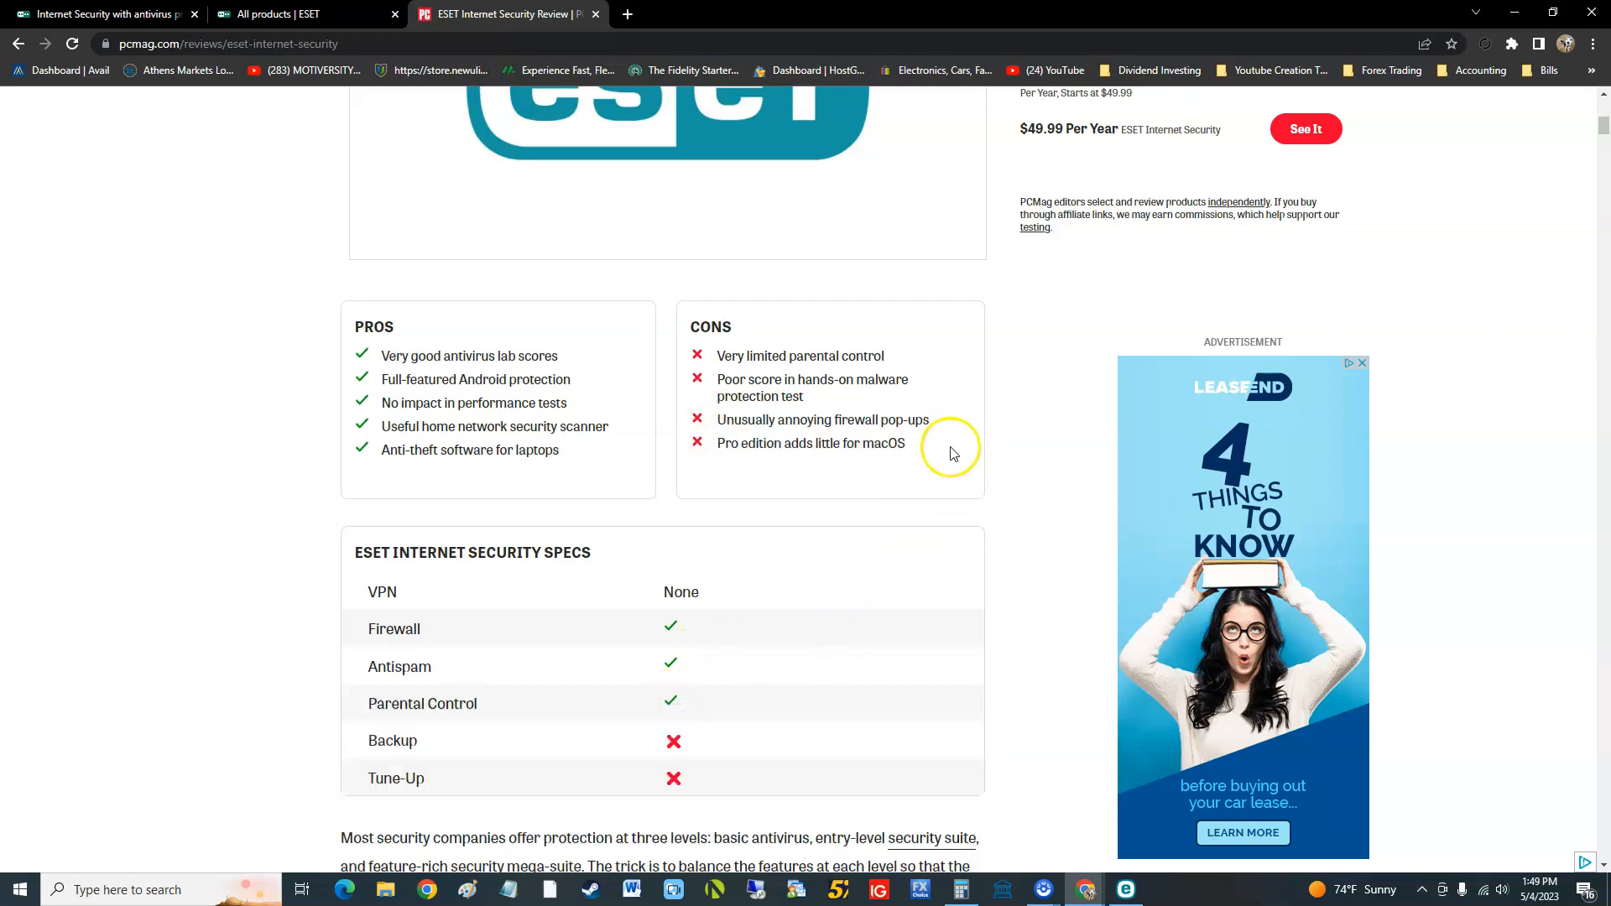
mouse_move(935, 463)
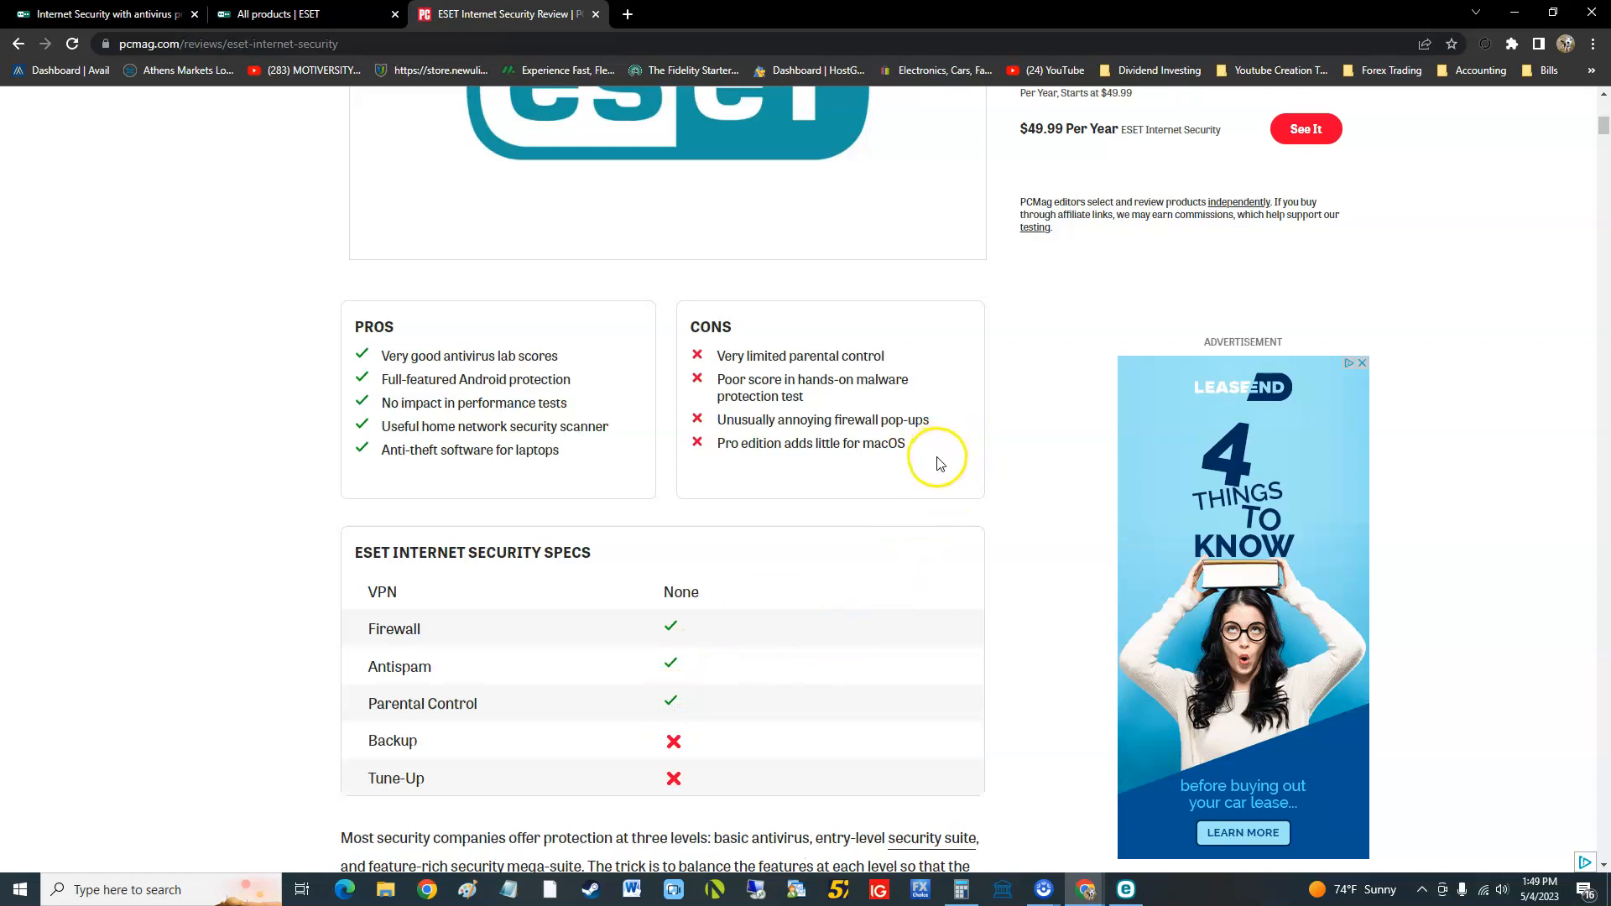
scroll("down", 3)
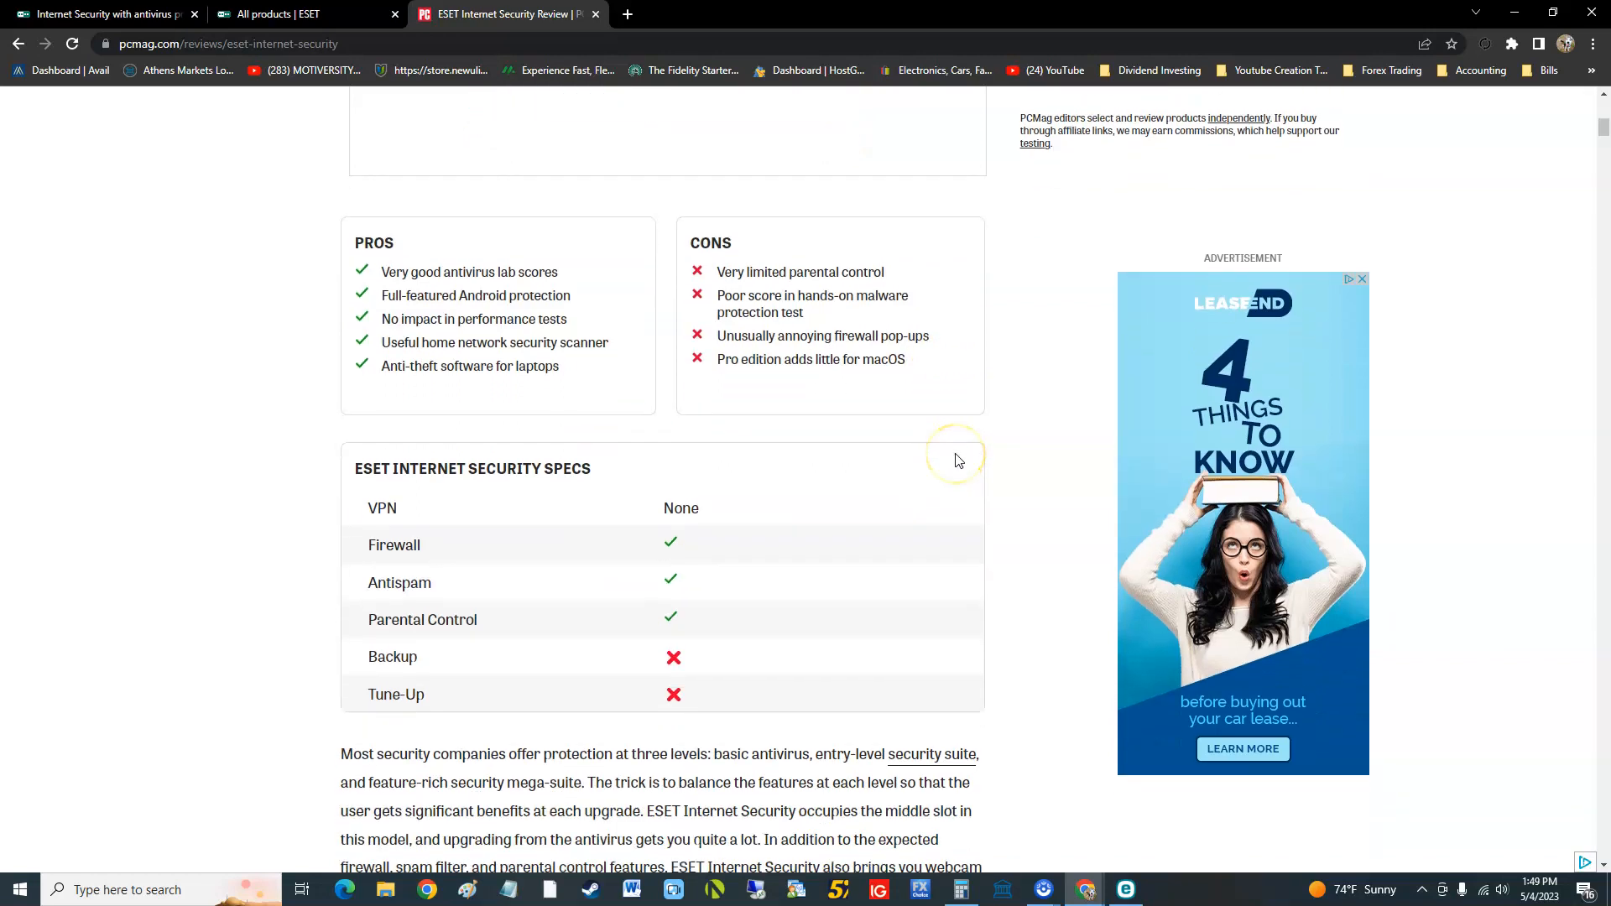
mouse_move(955, 459)
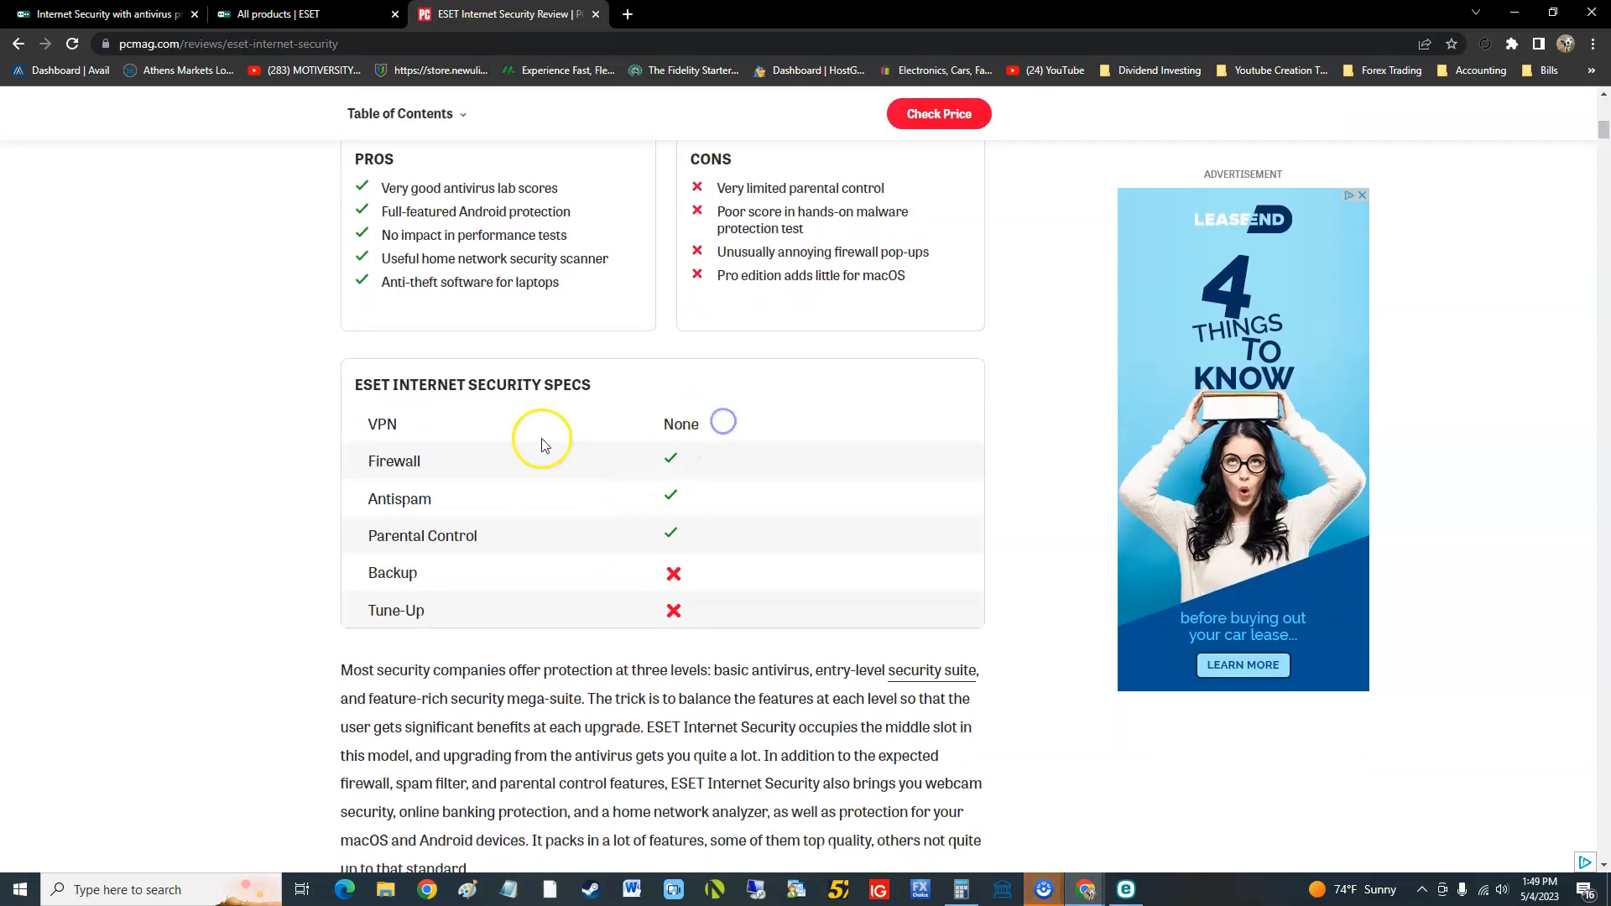
mouse_move(670, 467)
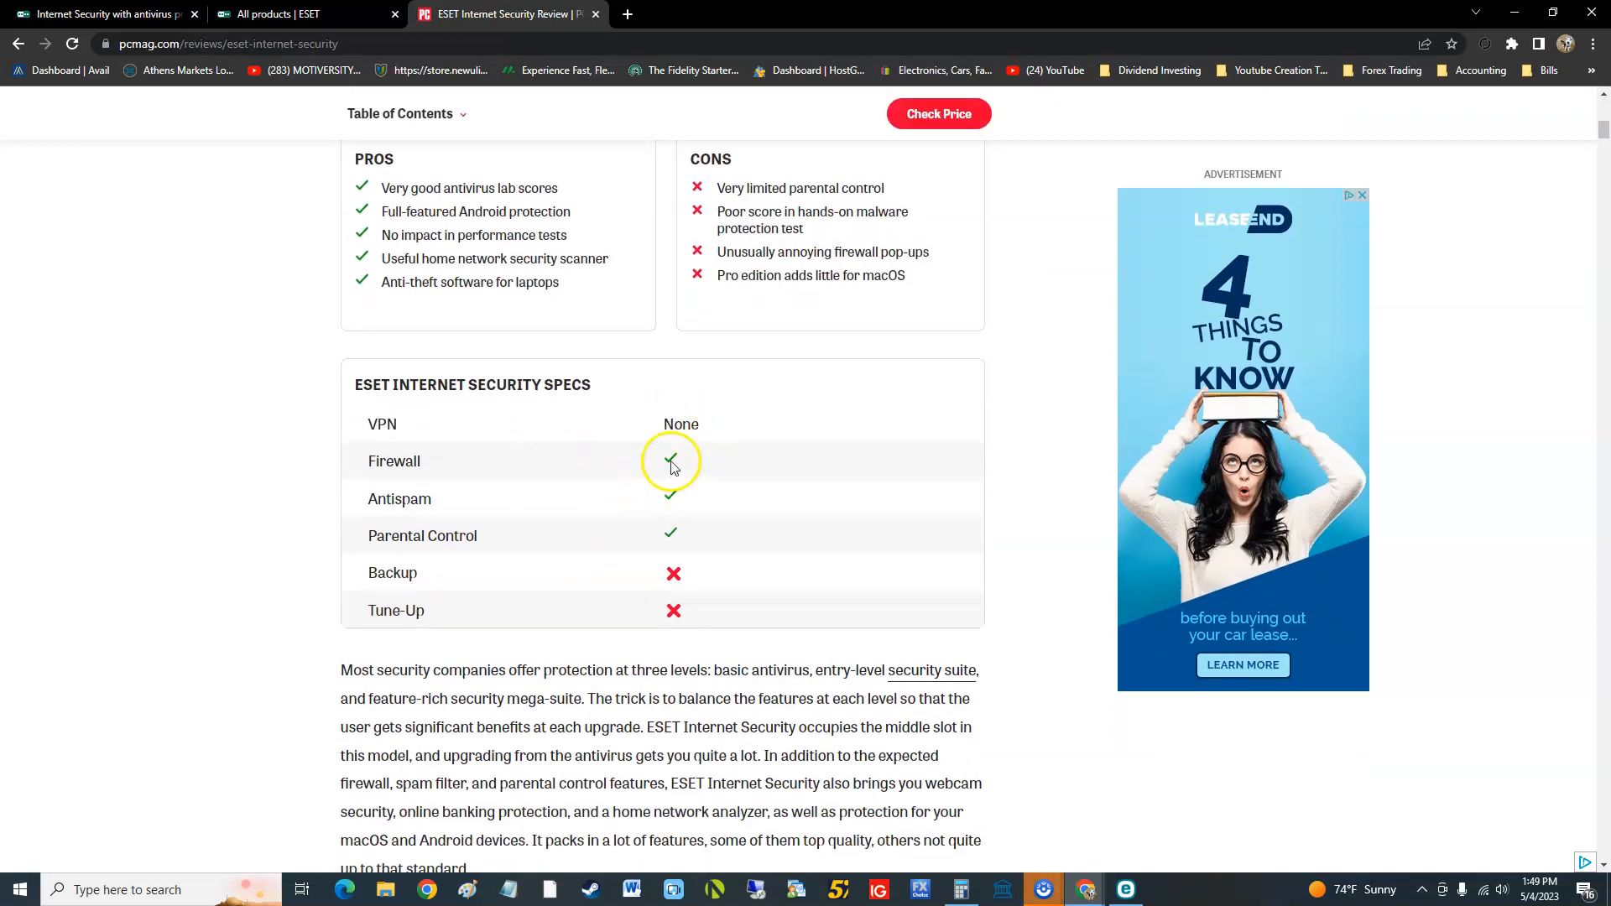
mouse_move(498, 594)
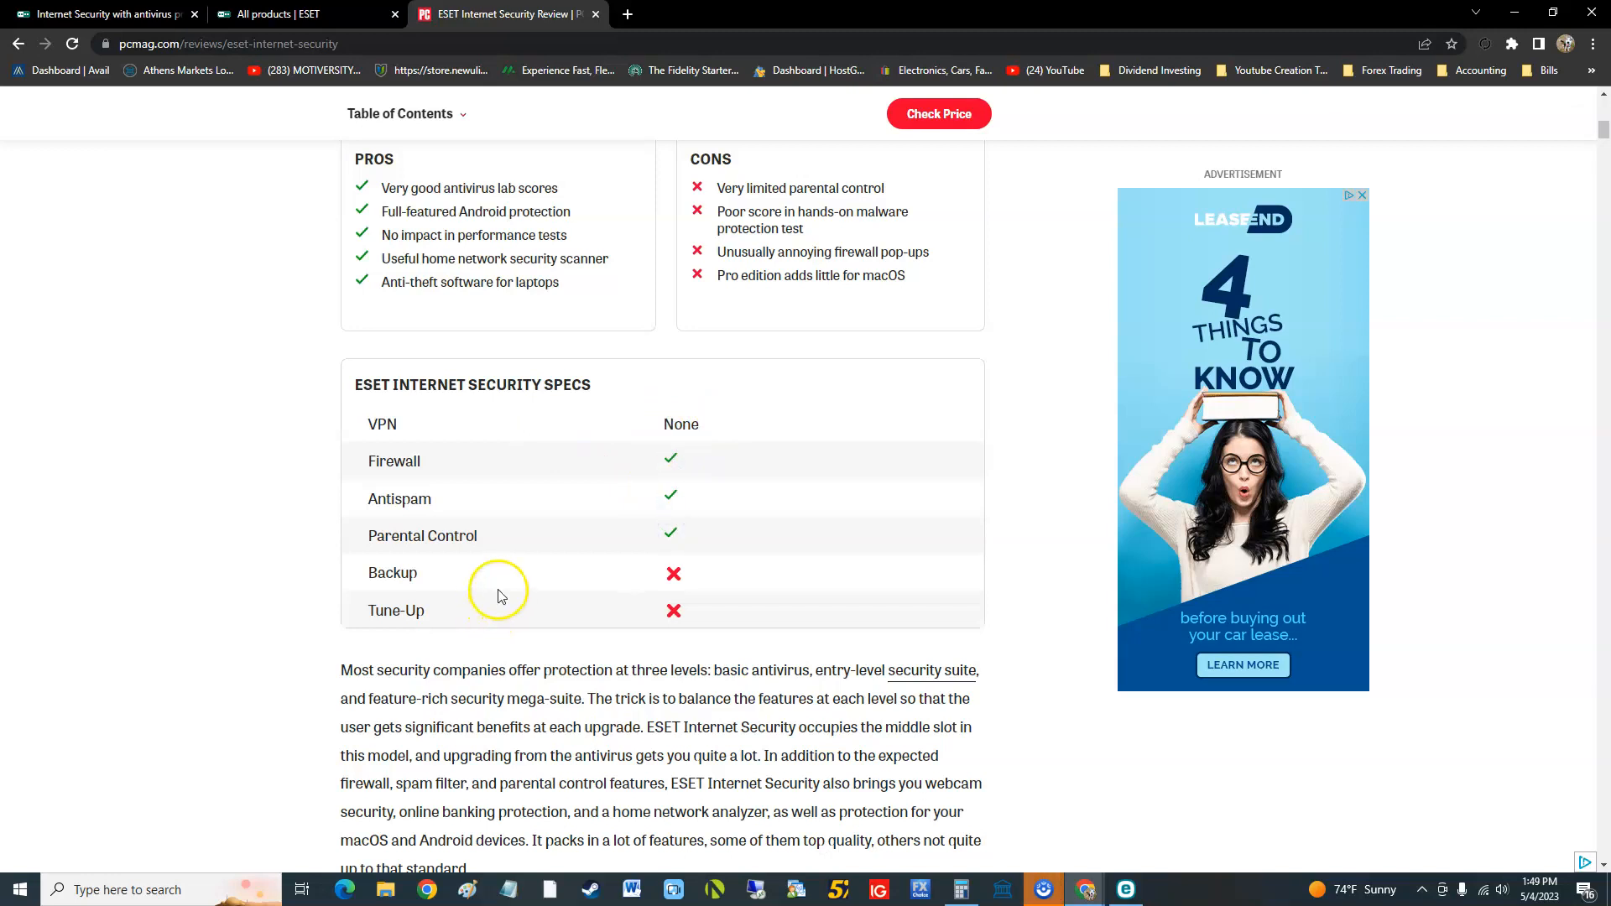
scroll("down", 3)
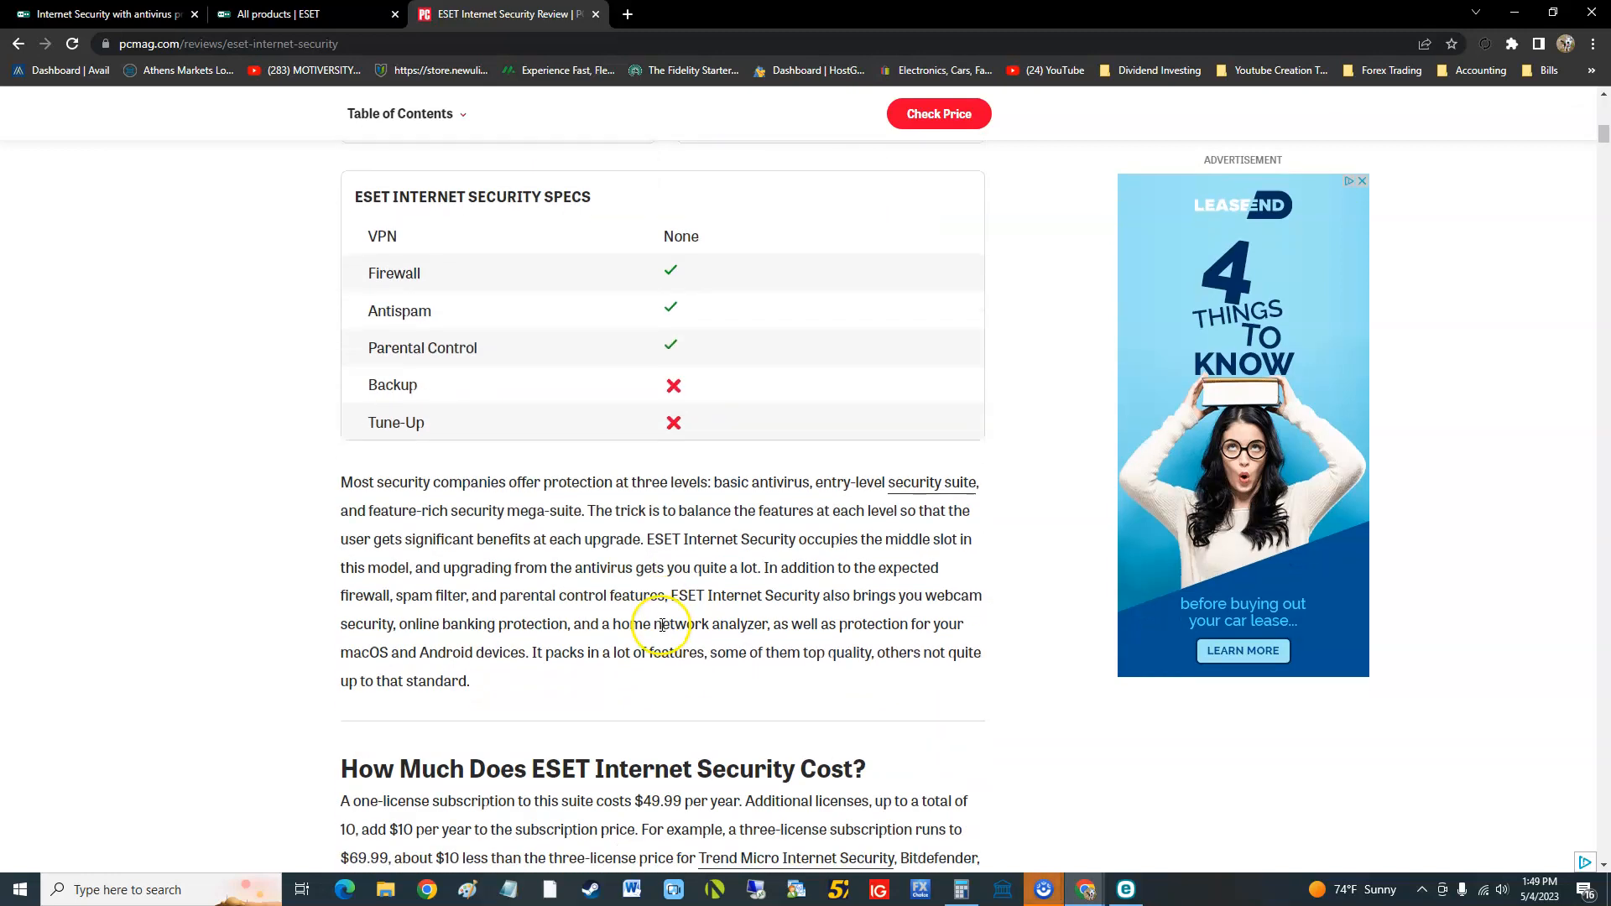
scroll("down", 3)
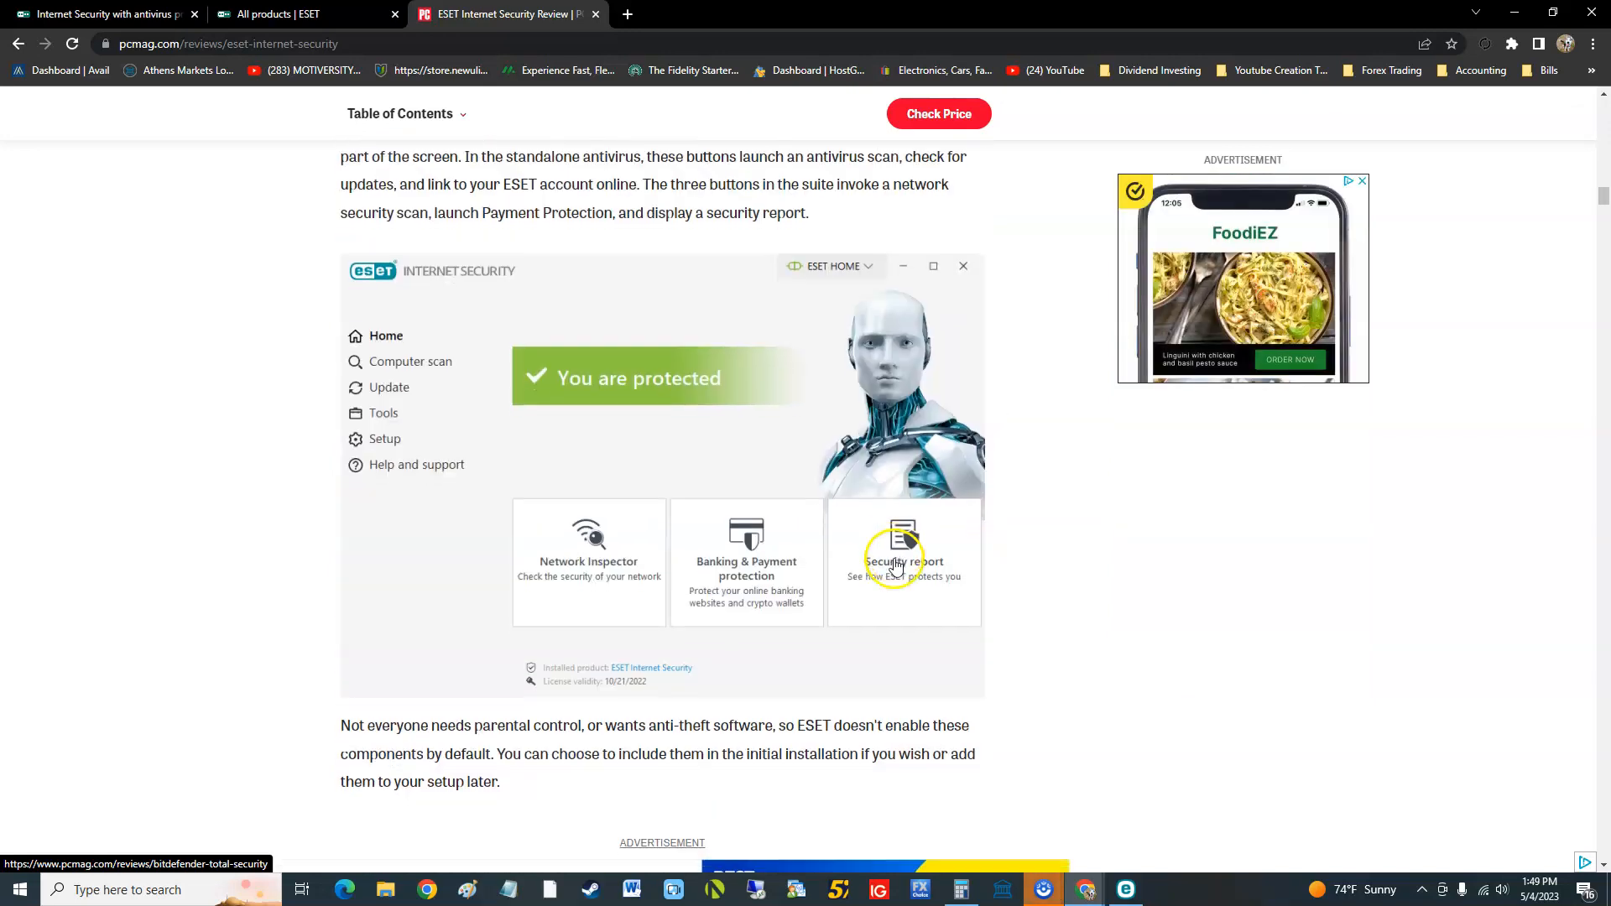
scroll("down", 3)
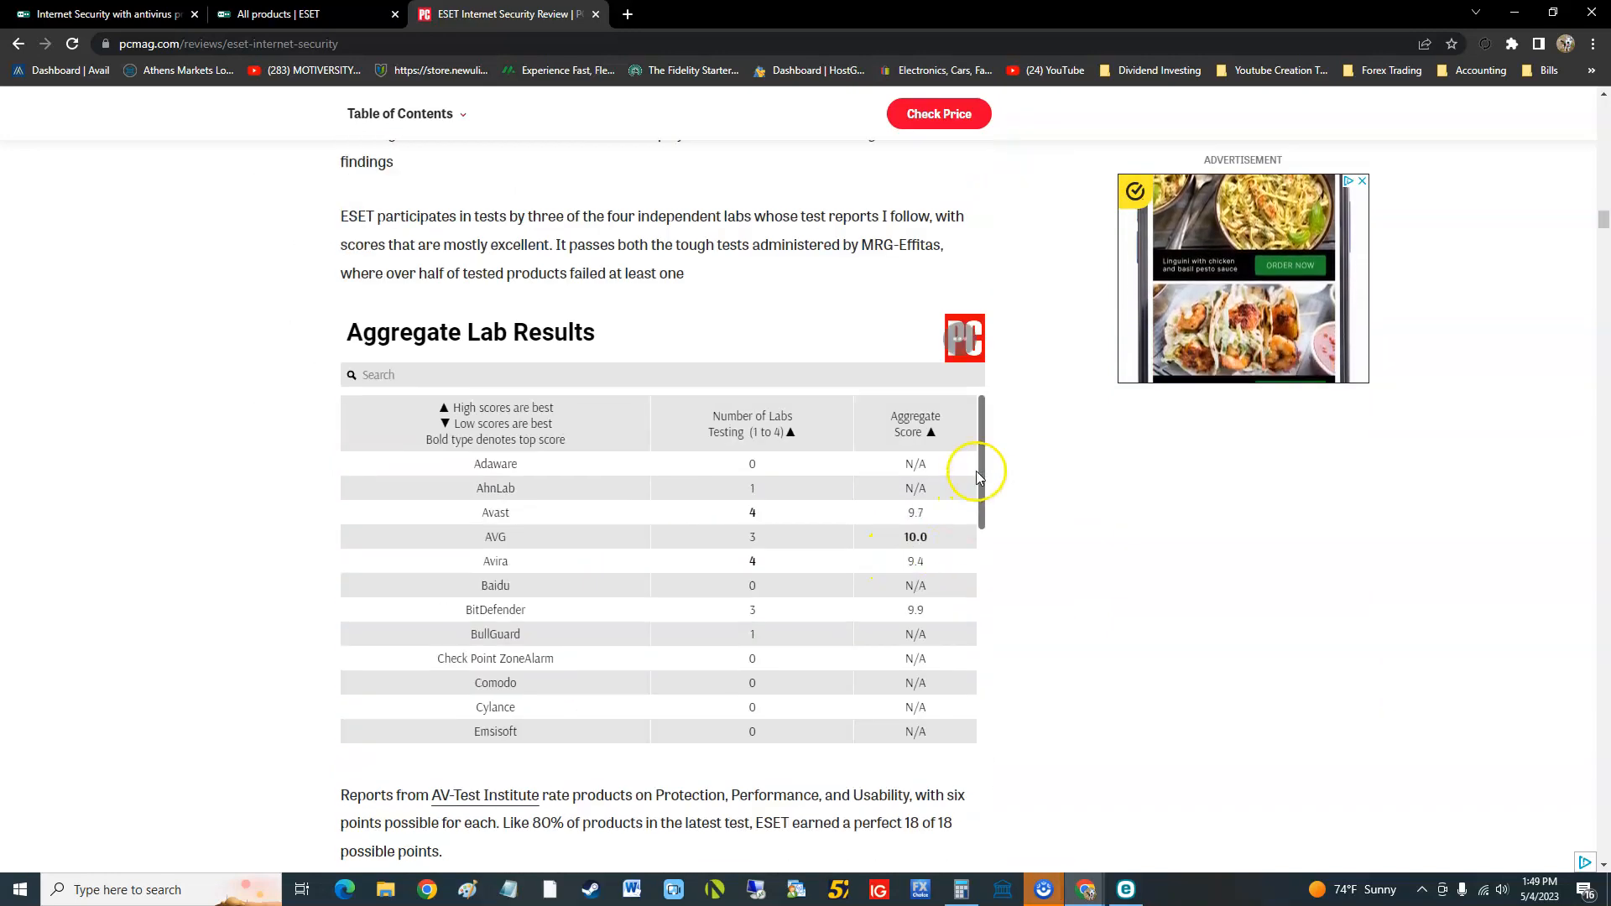
scroll("down", 3)
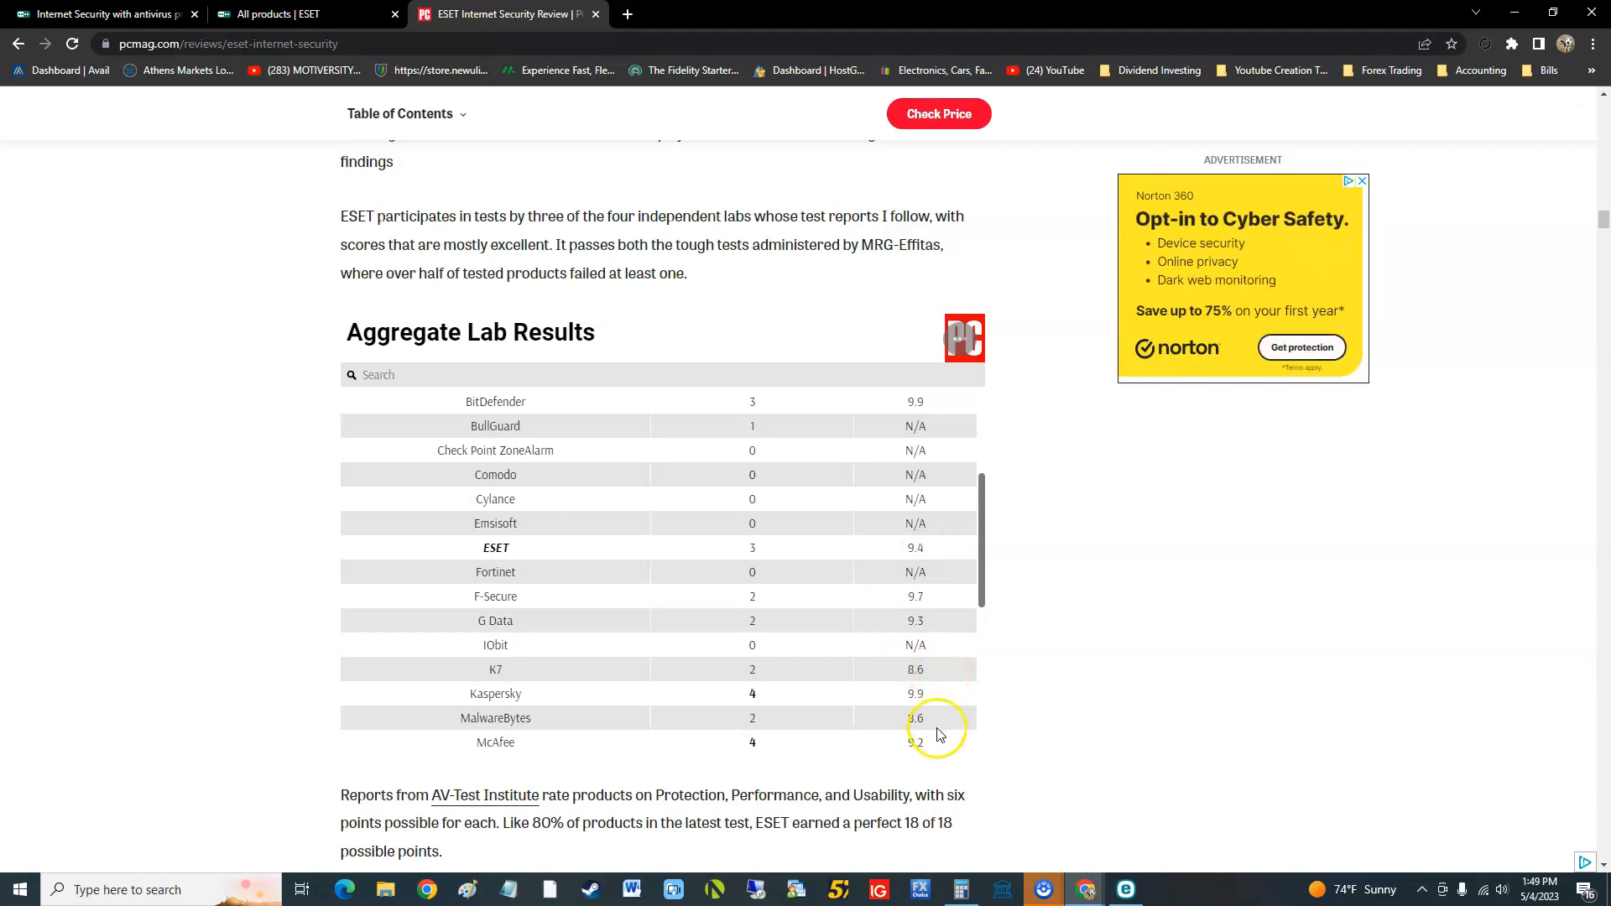
mouse_move(937, 678)
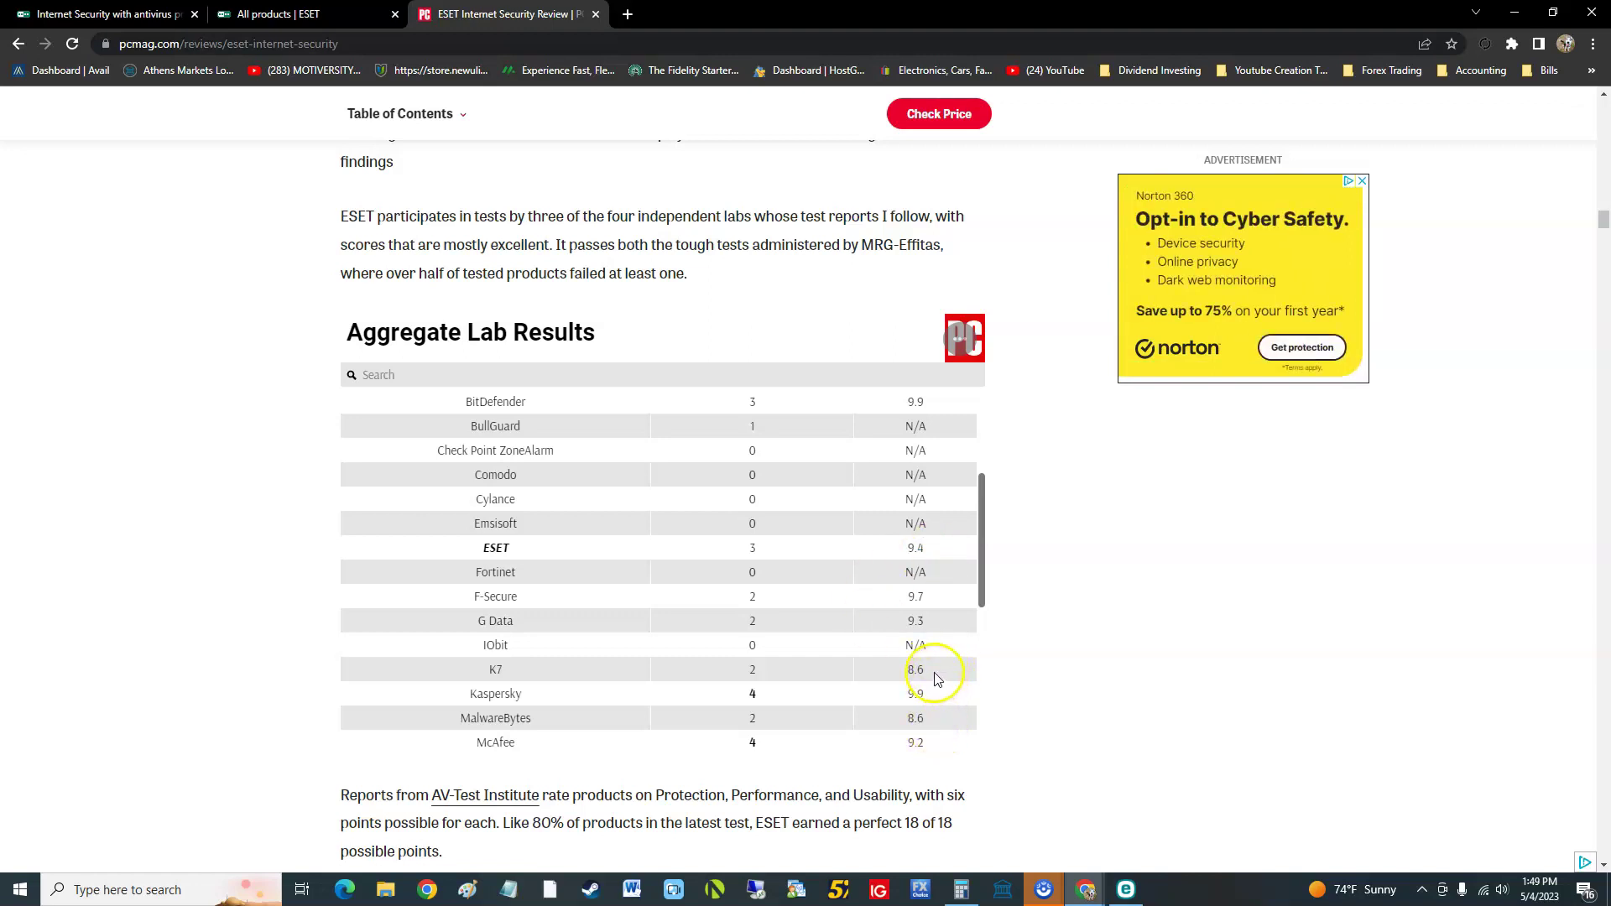
mouse_move(987, 535)
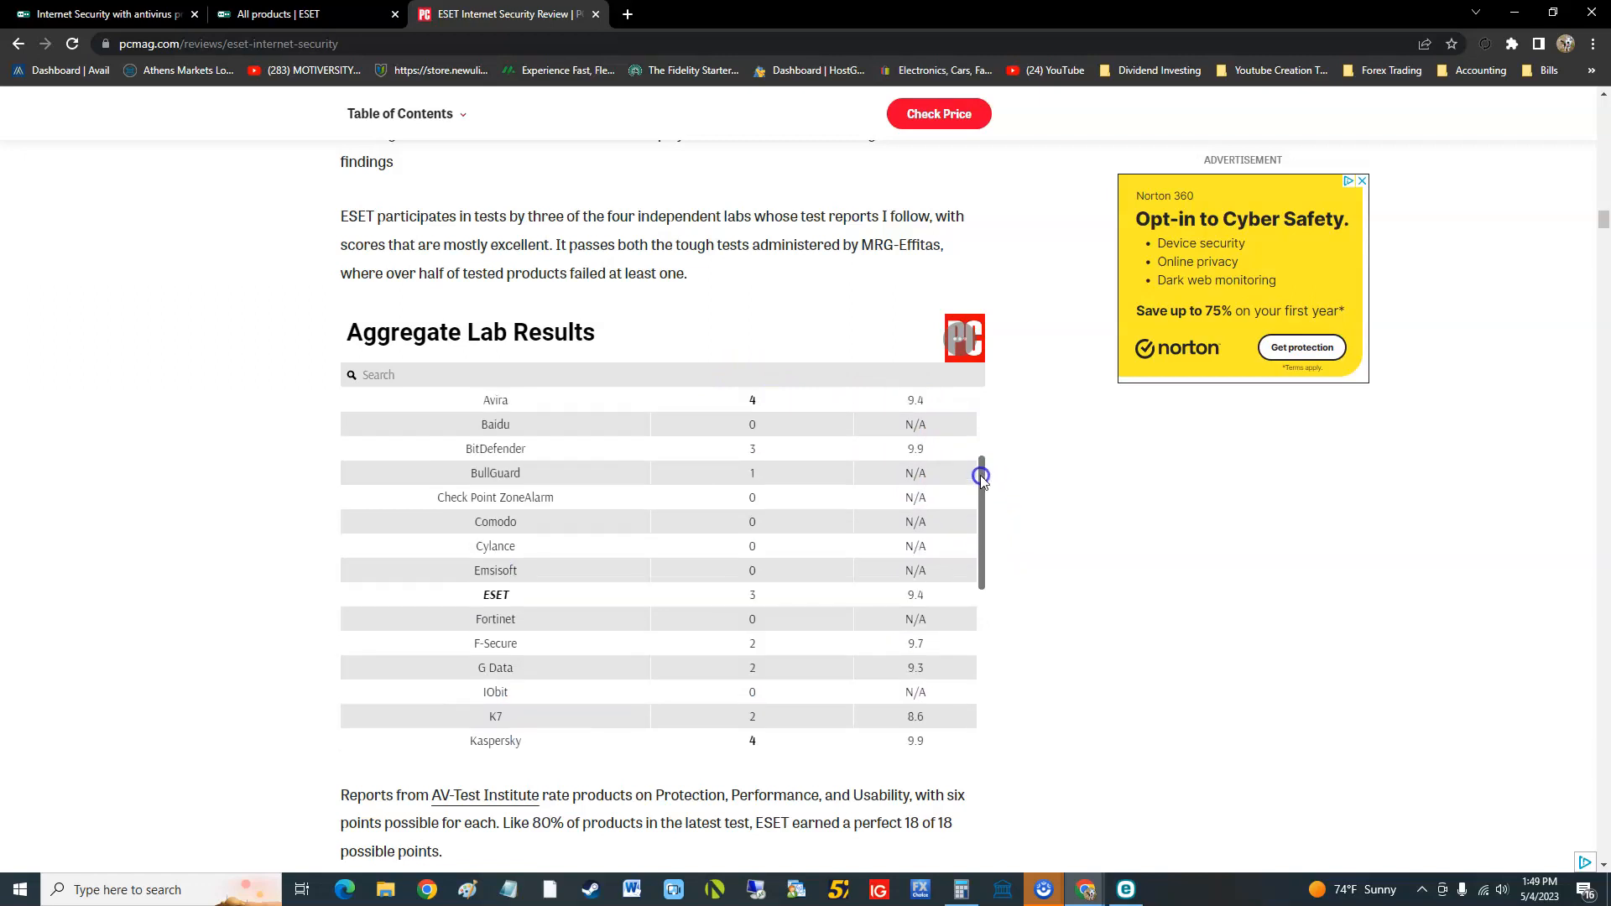
scroll("down", 3)
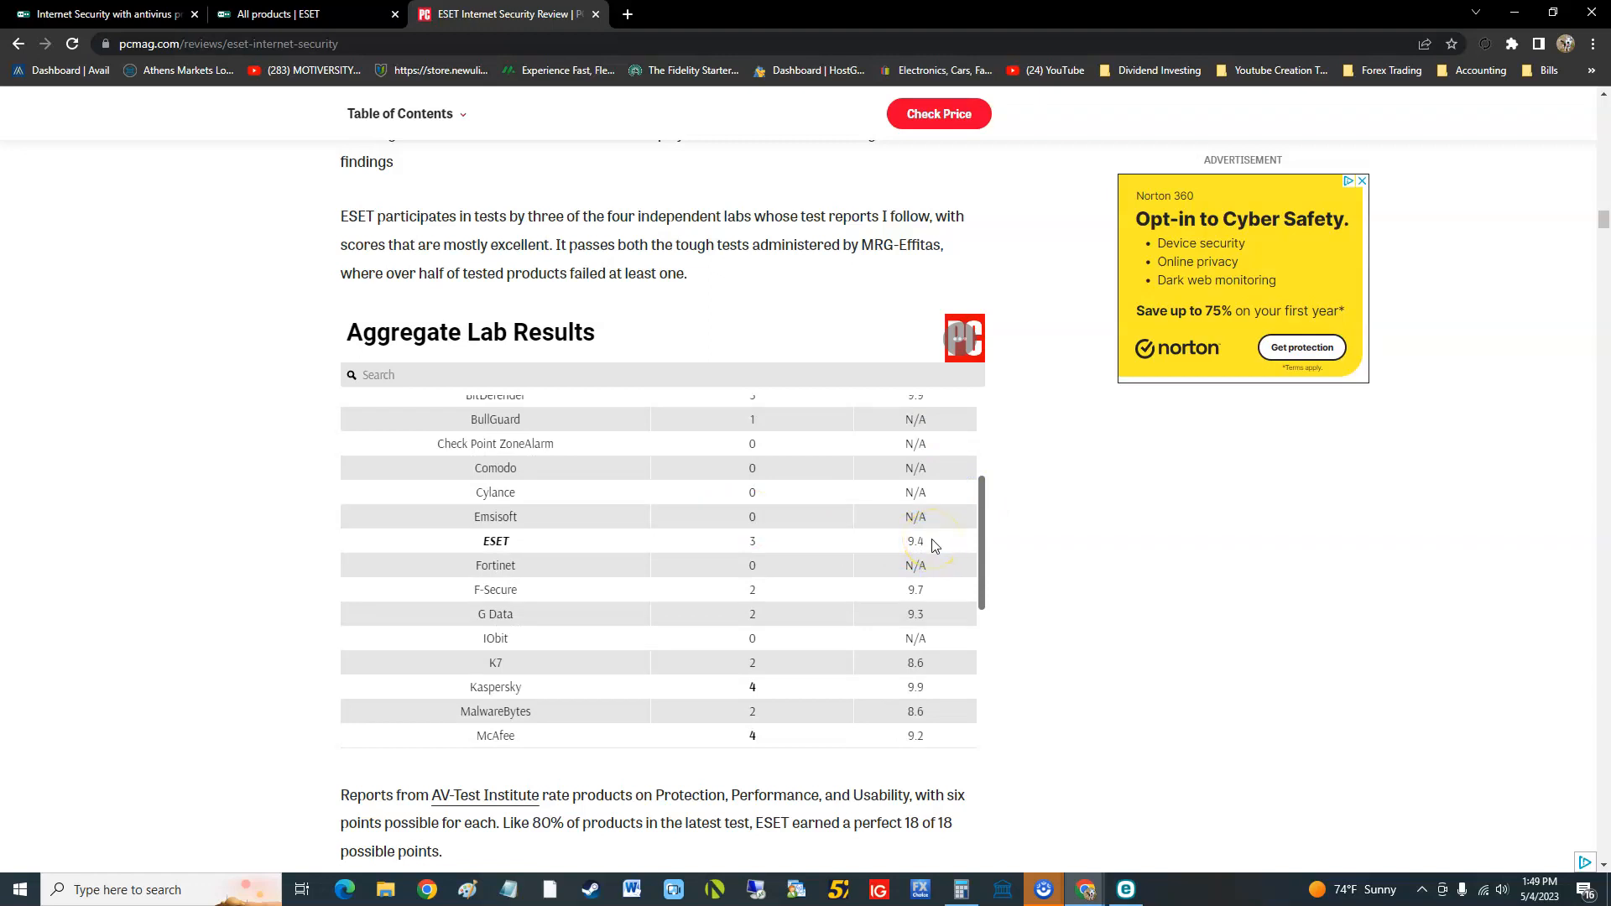
scroll("up", 3)
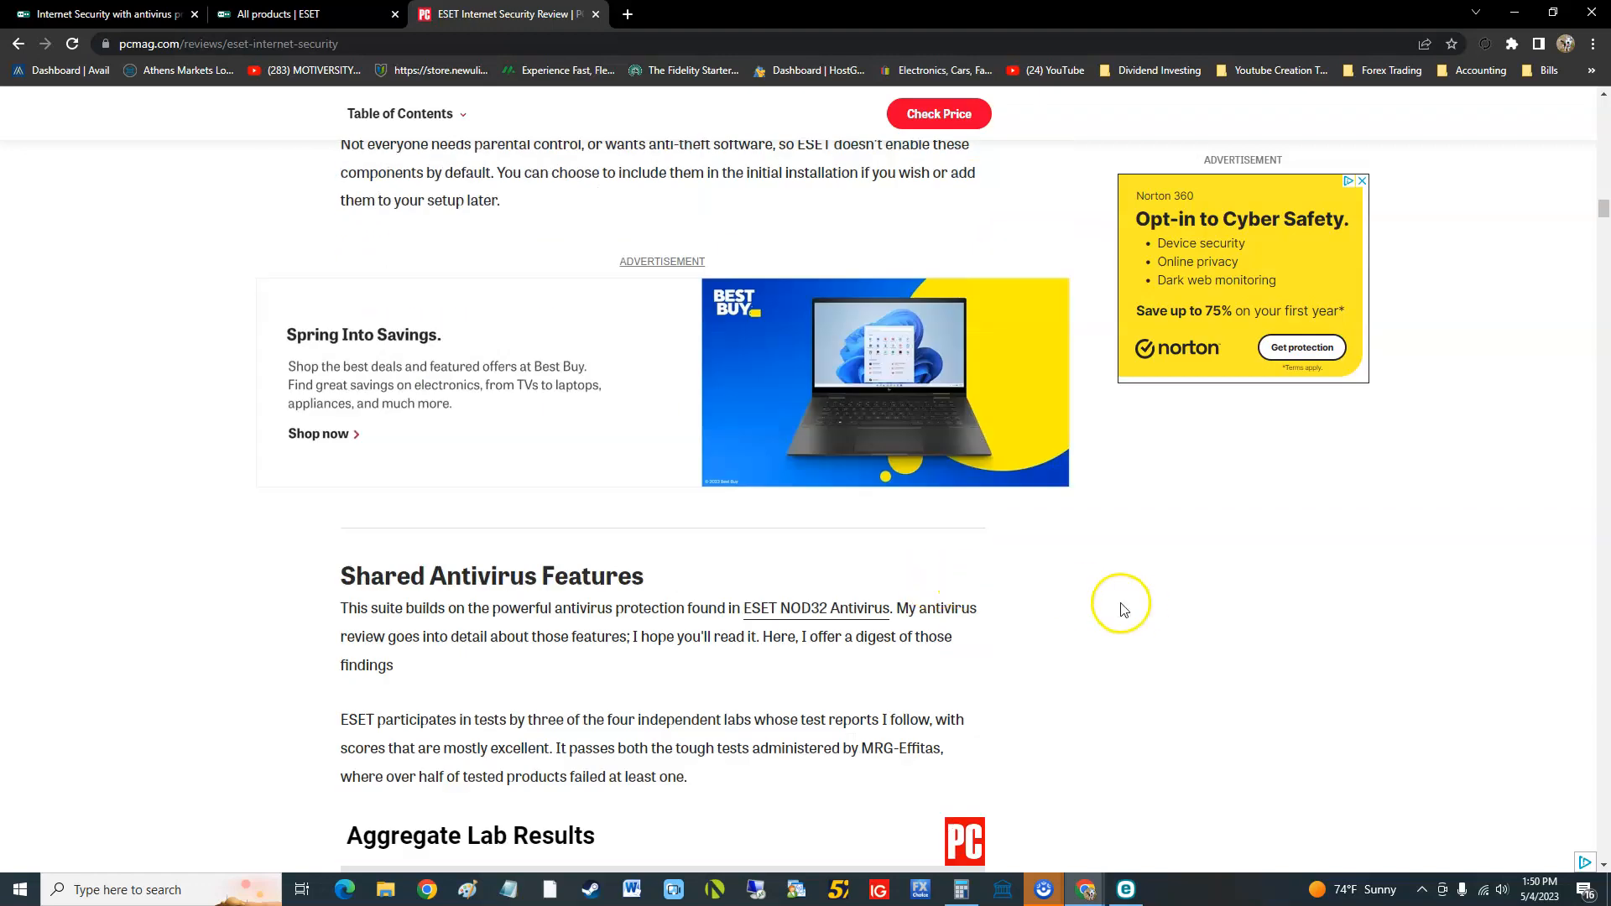
scroll("up", 3)
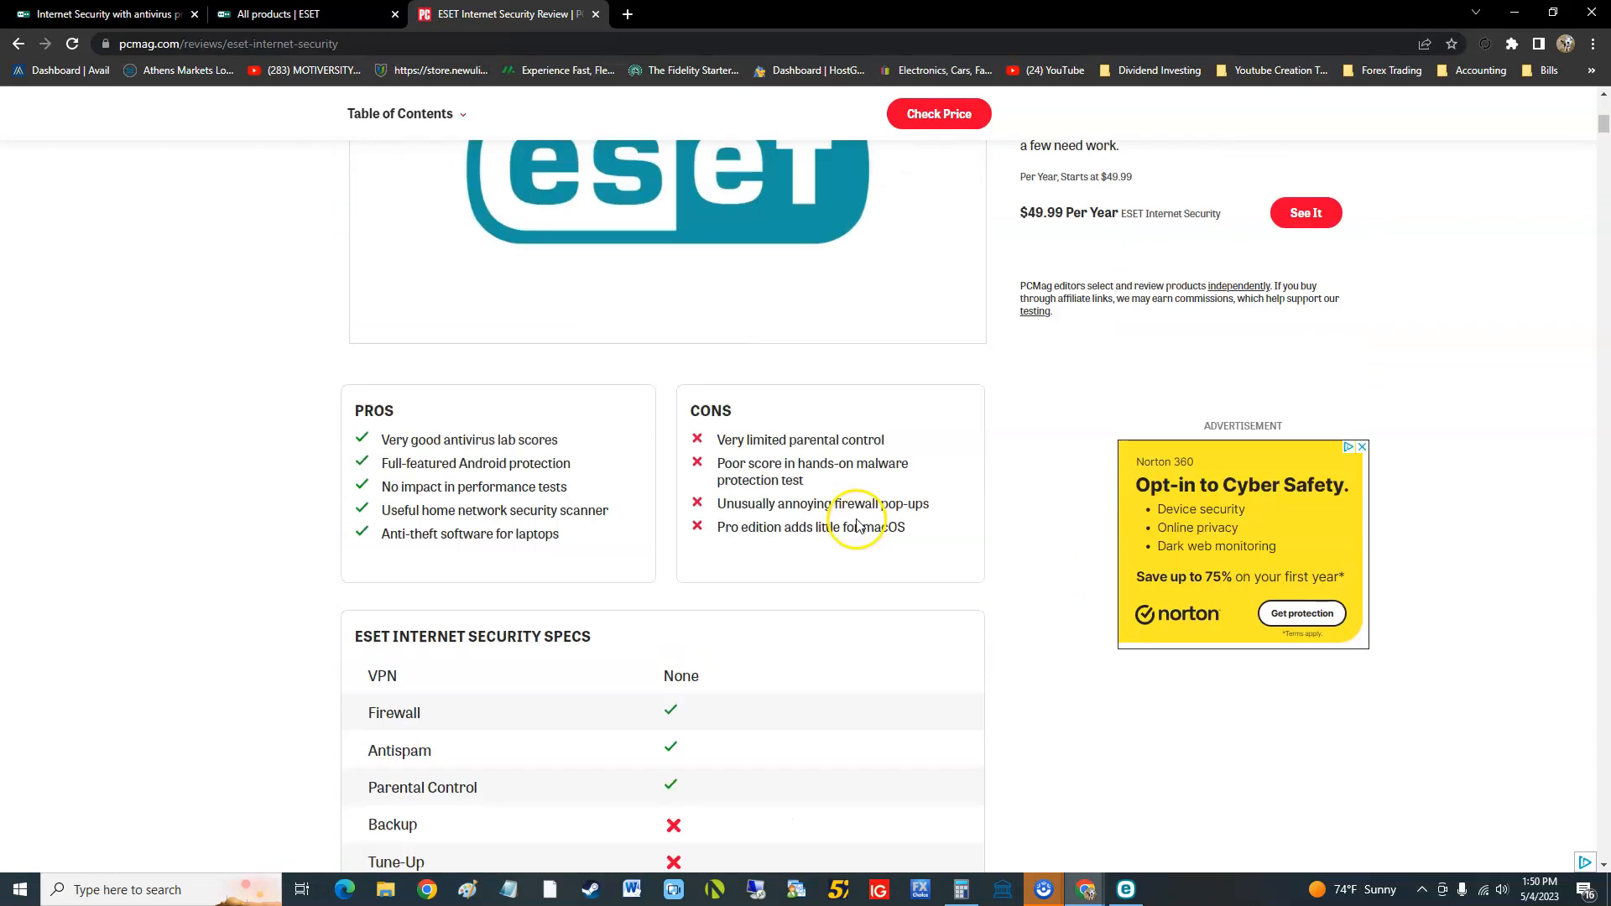
scroll("down", 3)
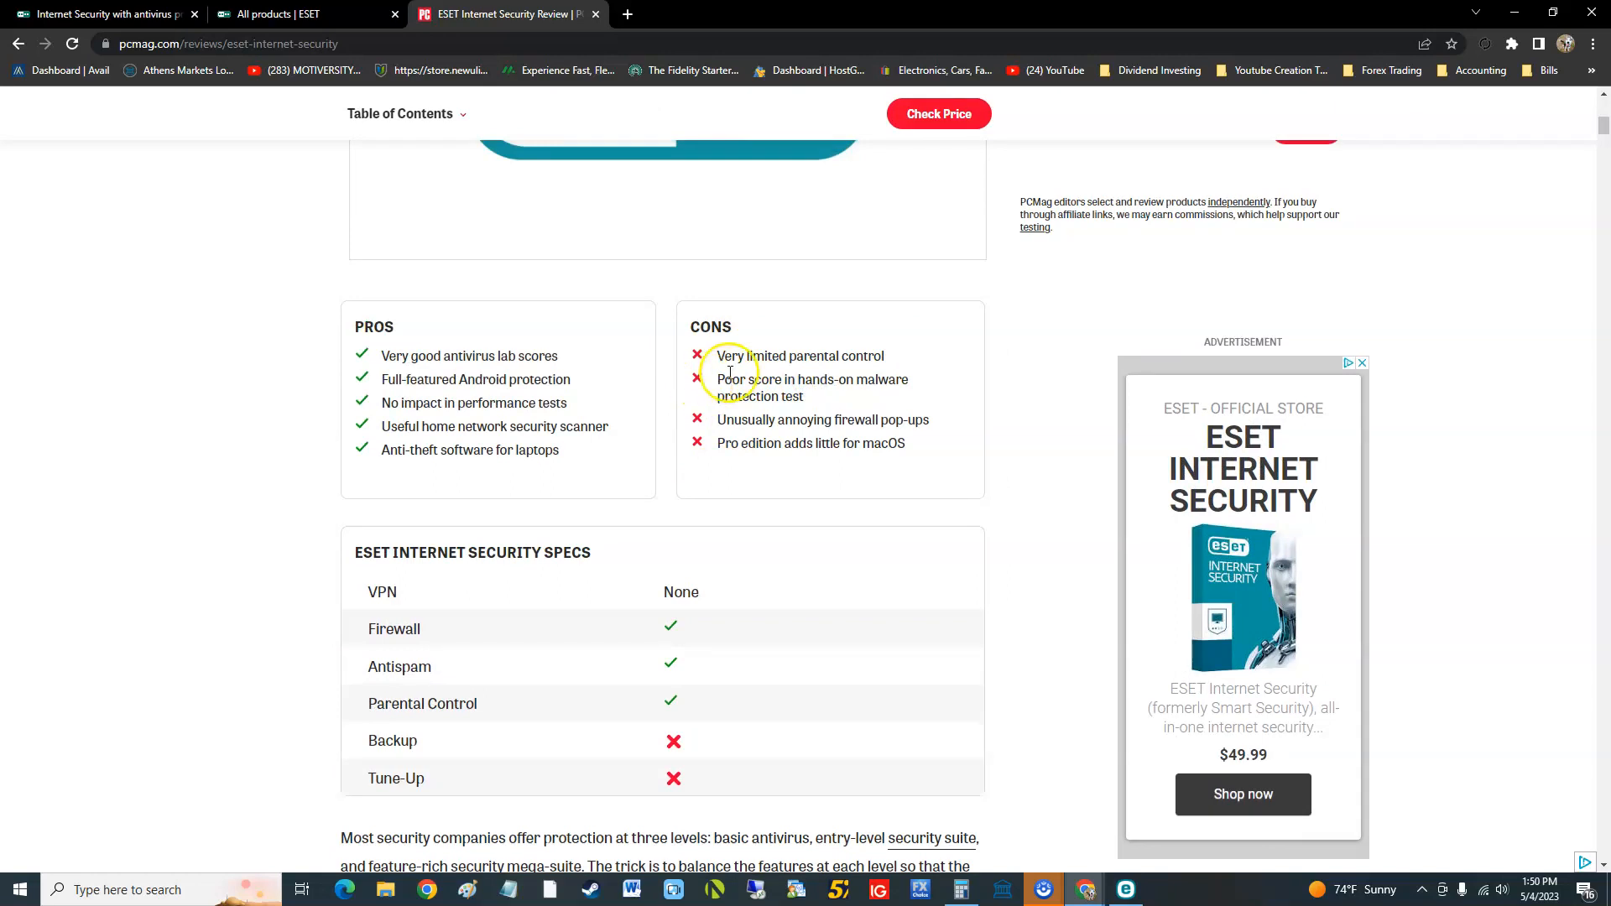
scroll("down", 3)
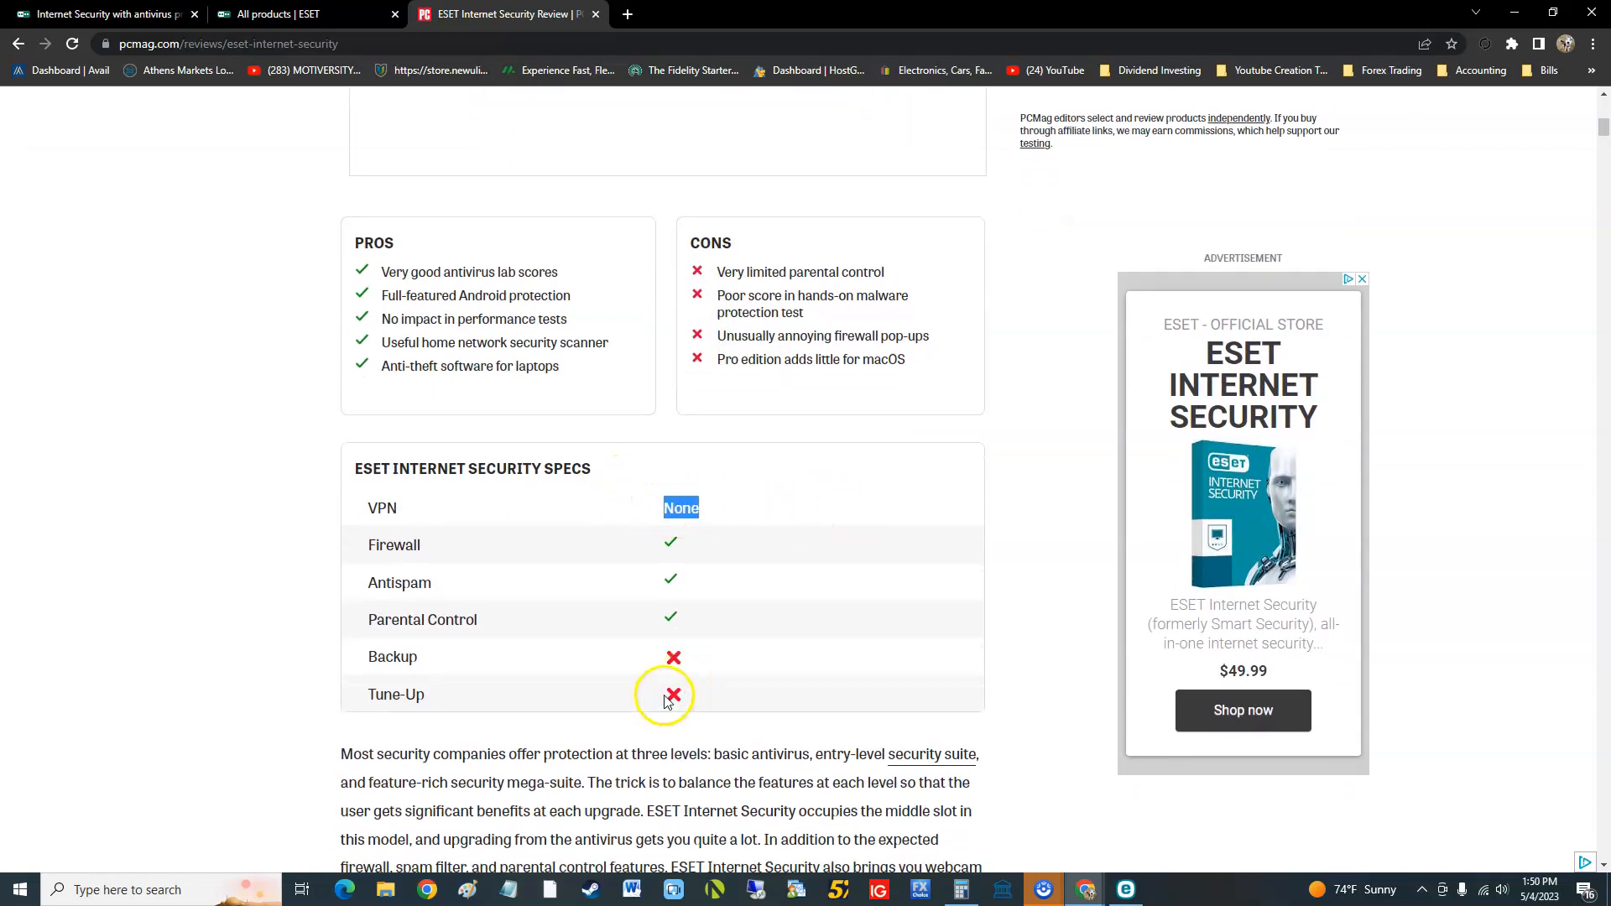
scroll("down", 3)
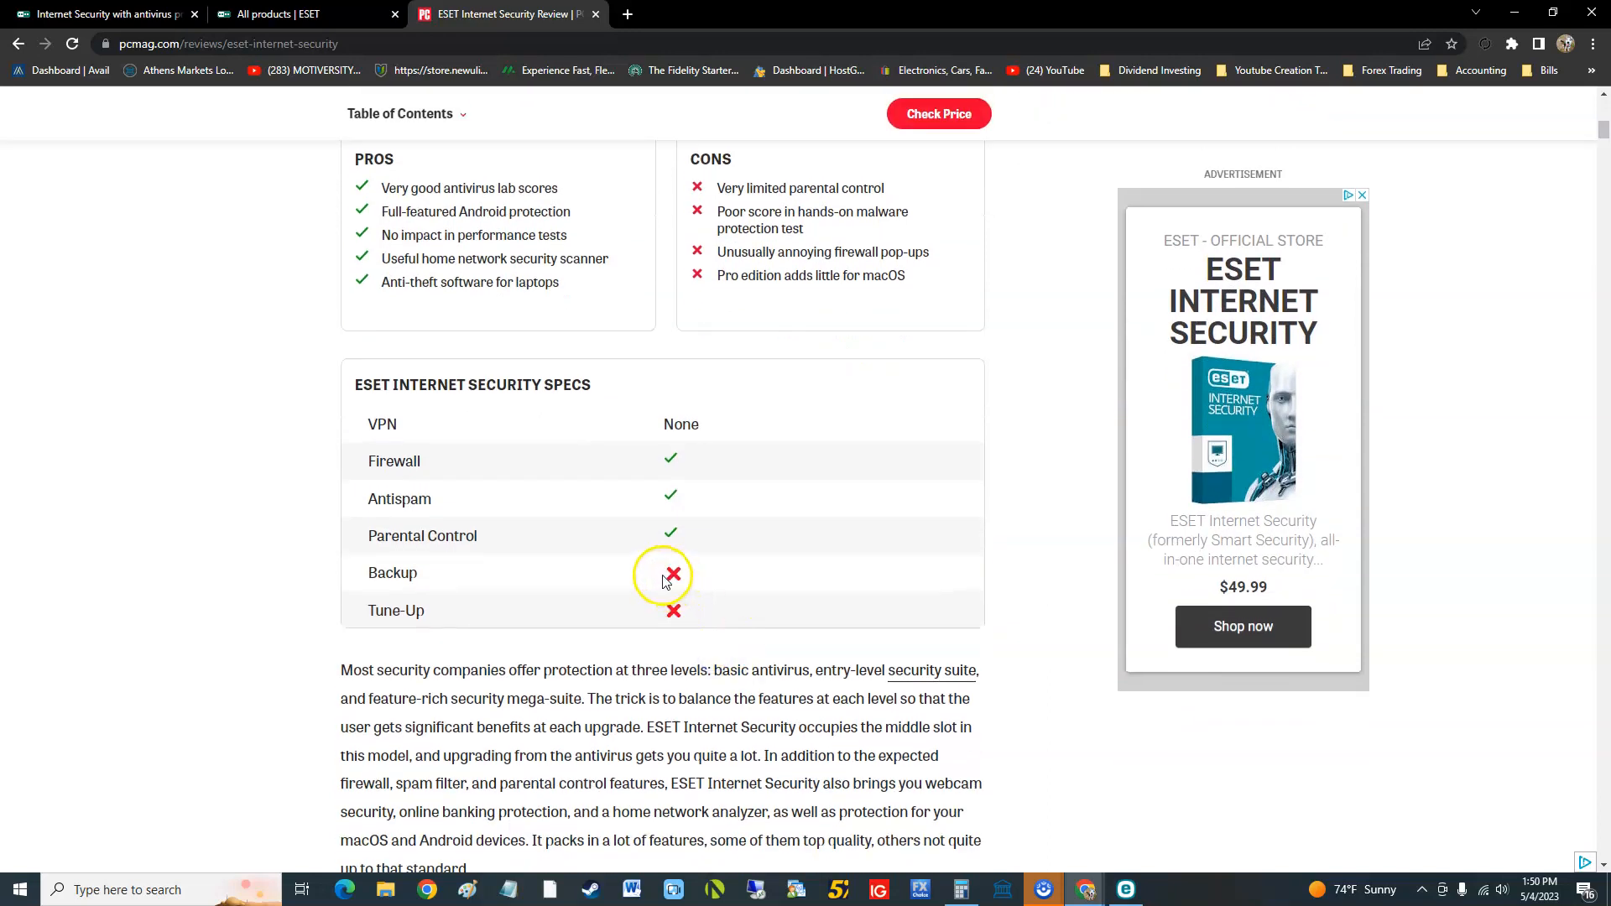
scroll("down", 3)
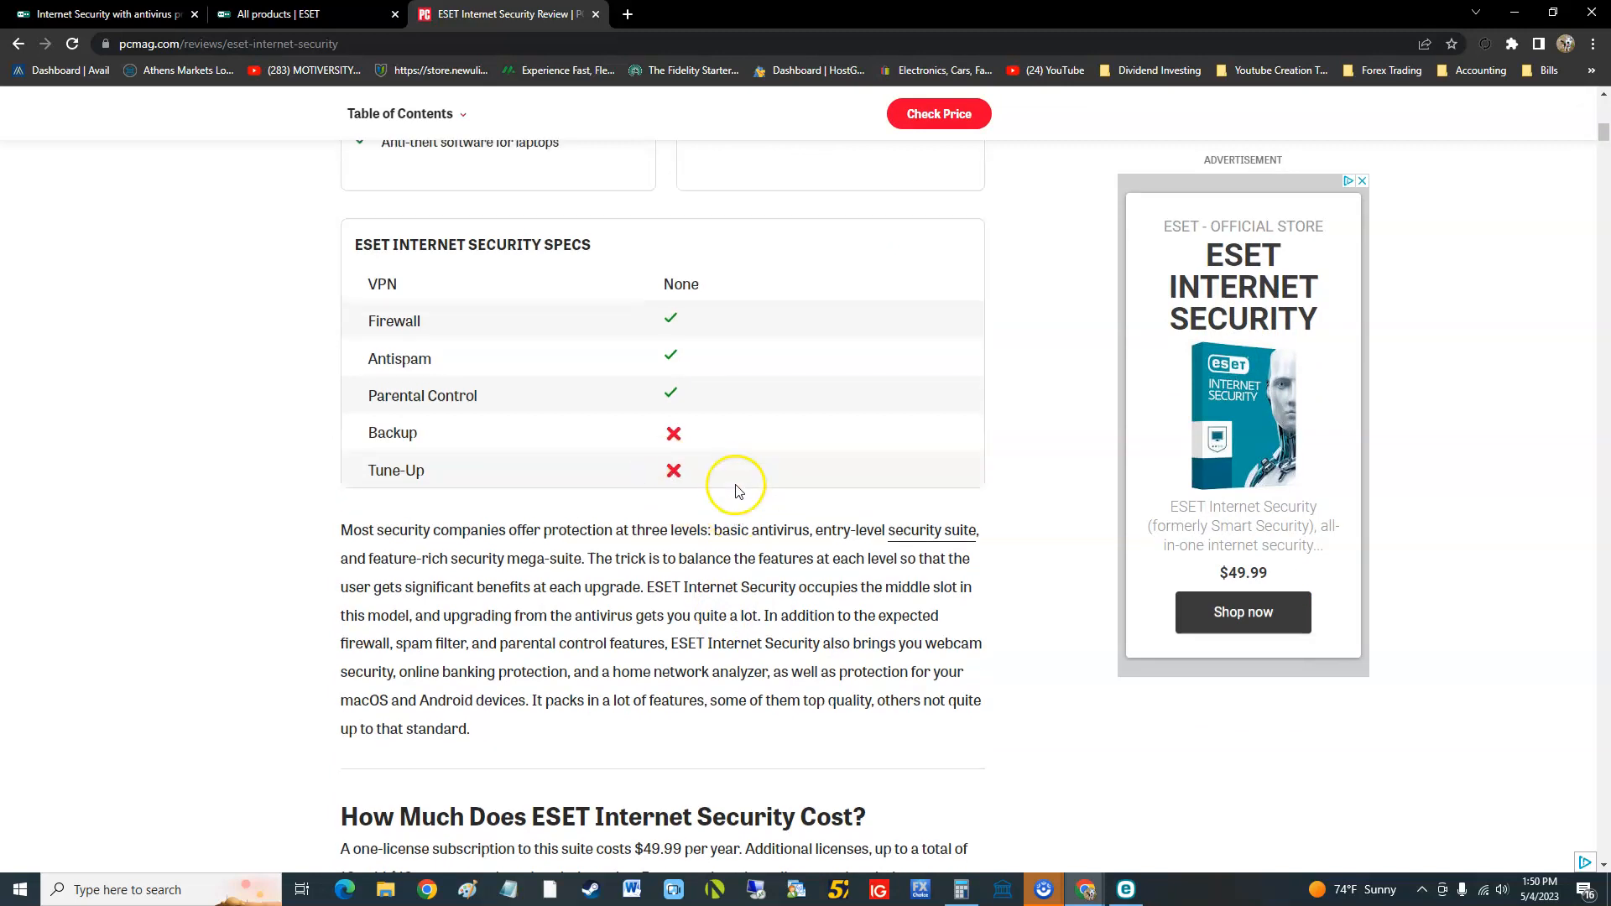
left_click(1127, 890)
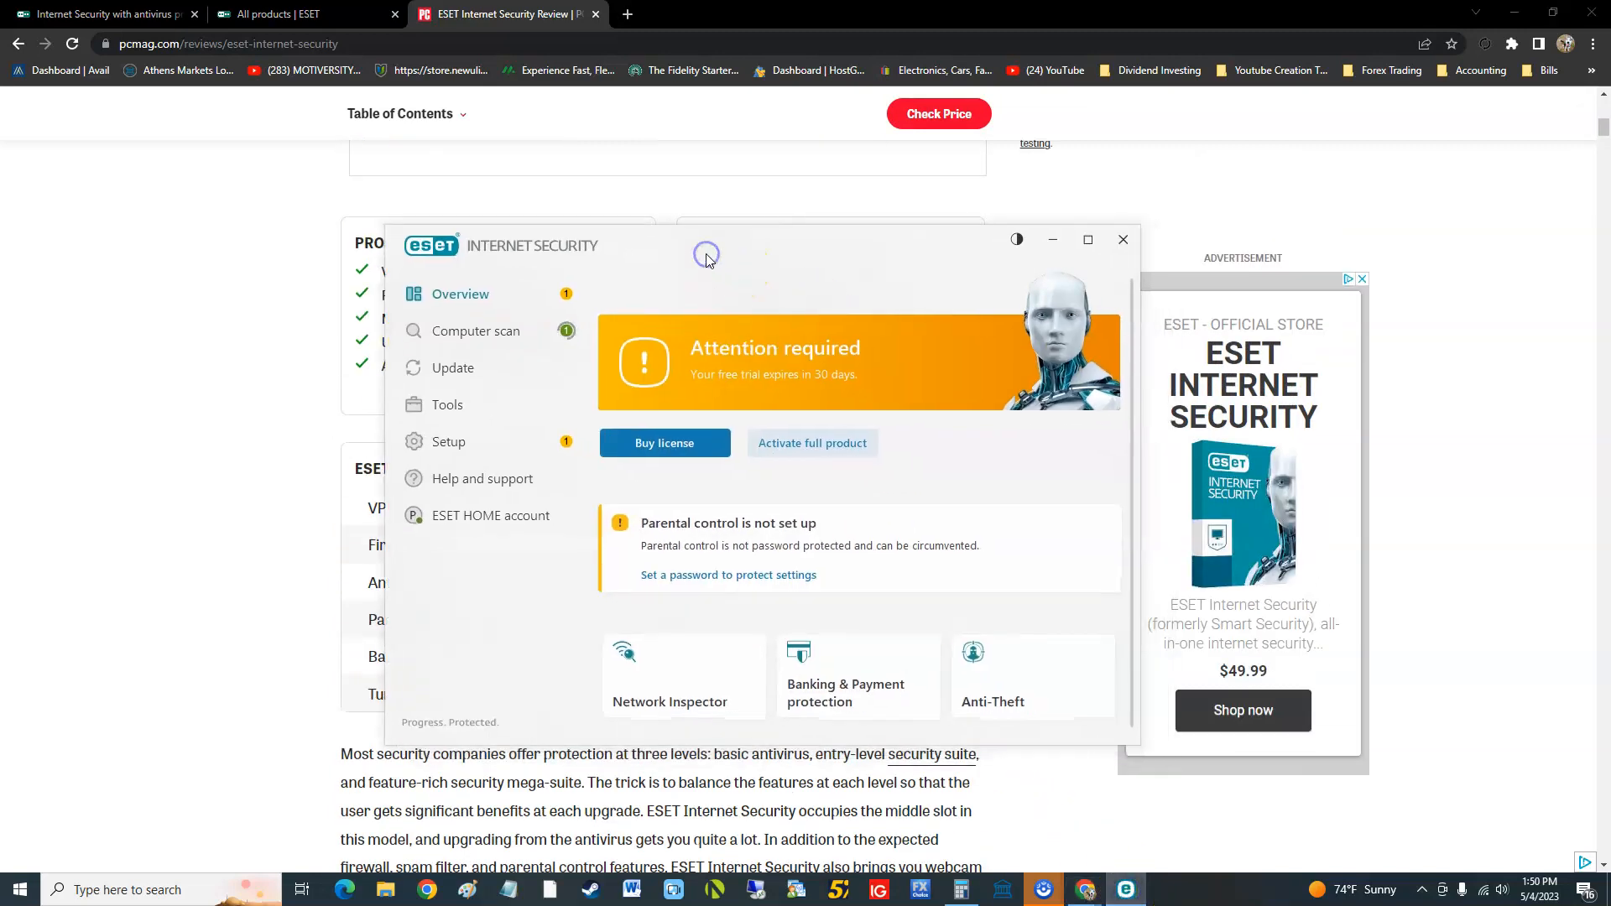
mouse_move(707, 260)
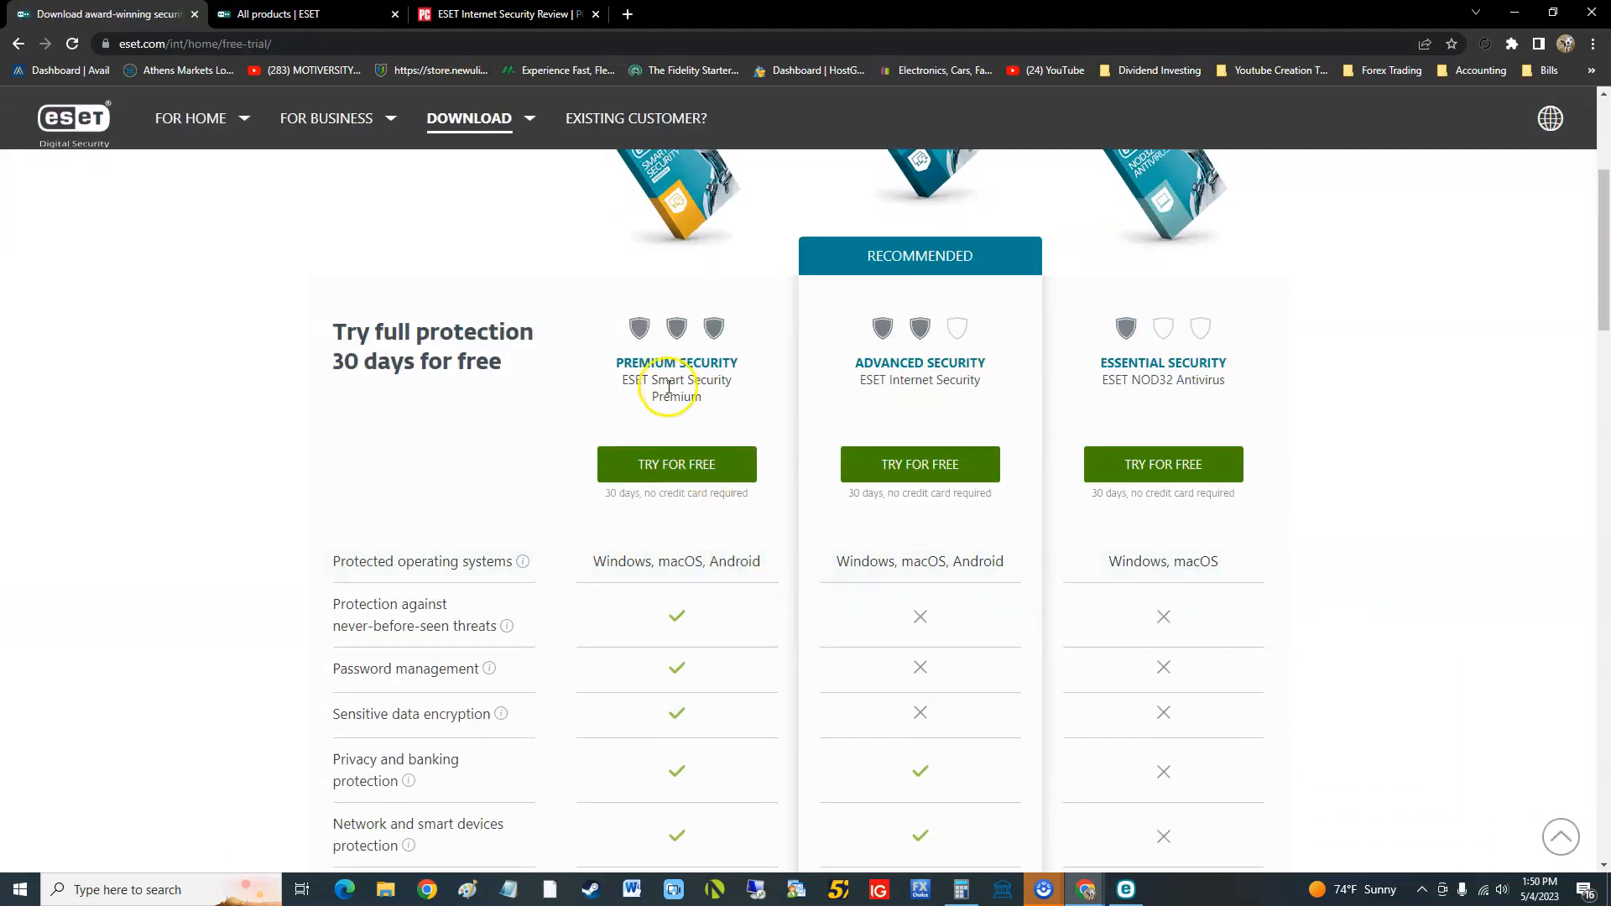
double_click(690, 380)
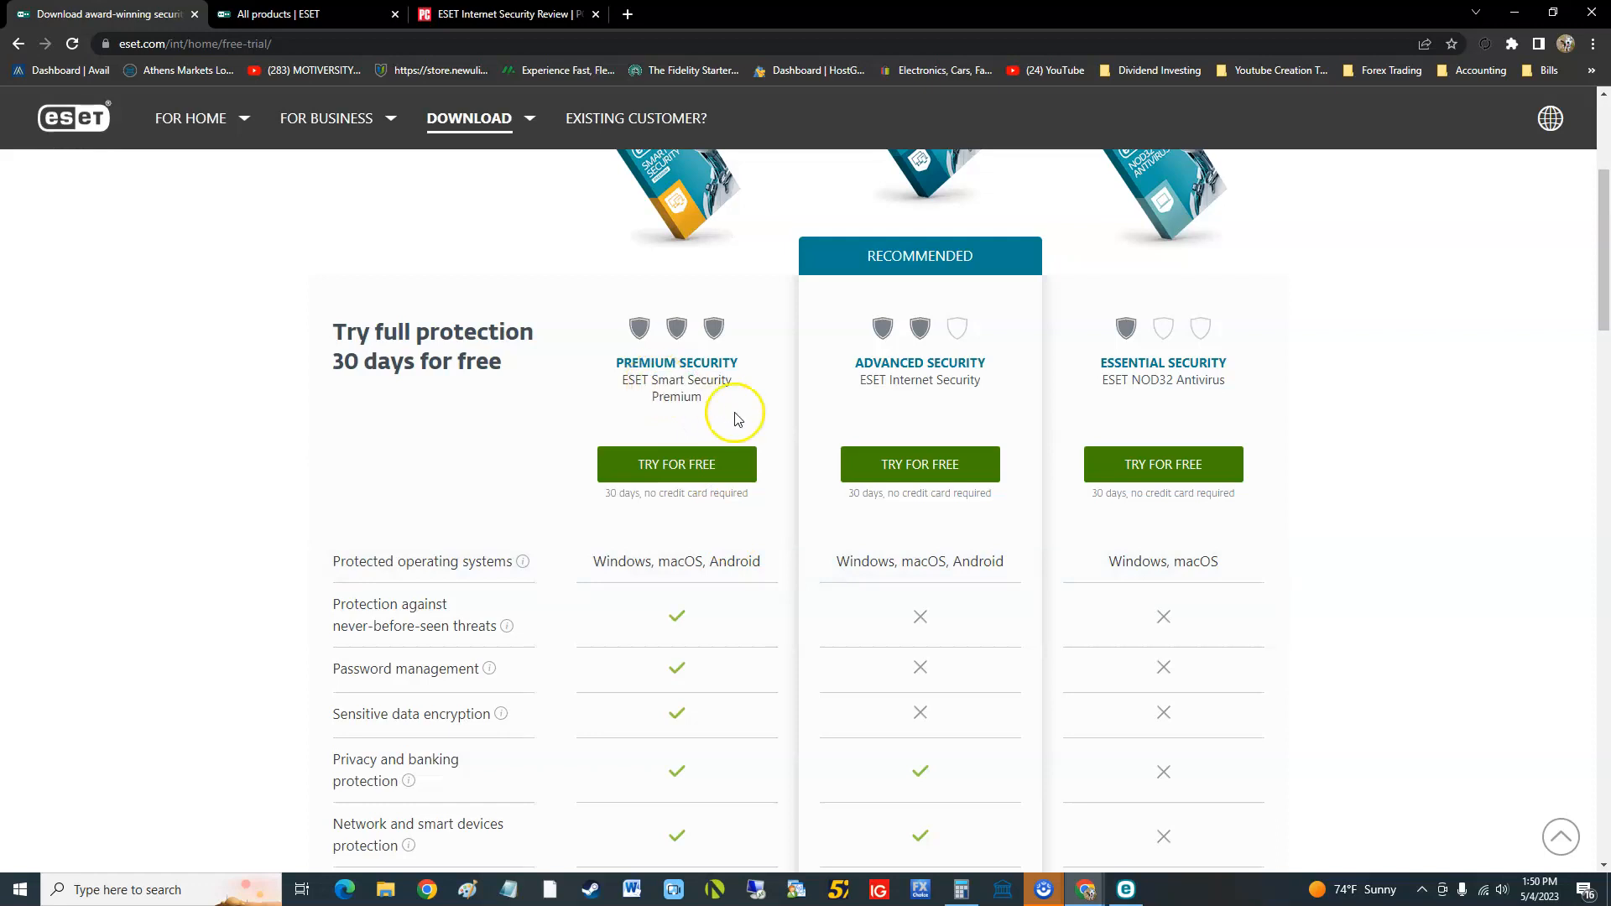
mouse_move(656, 530)
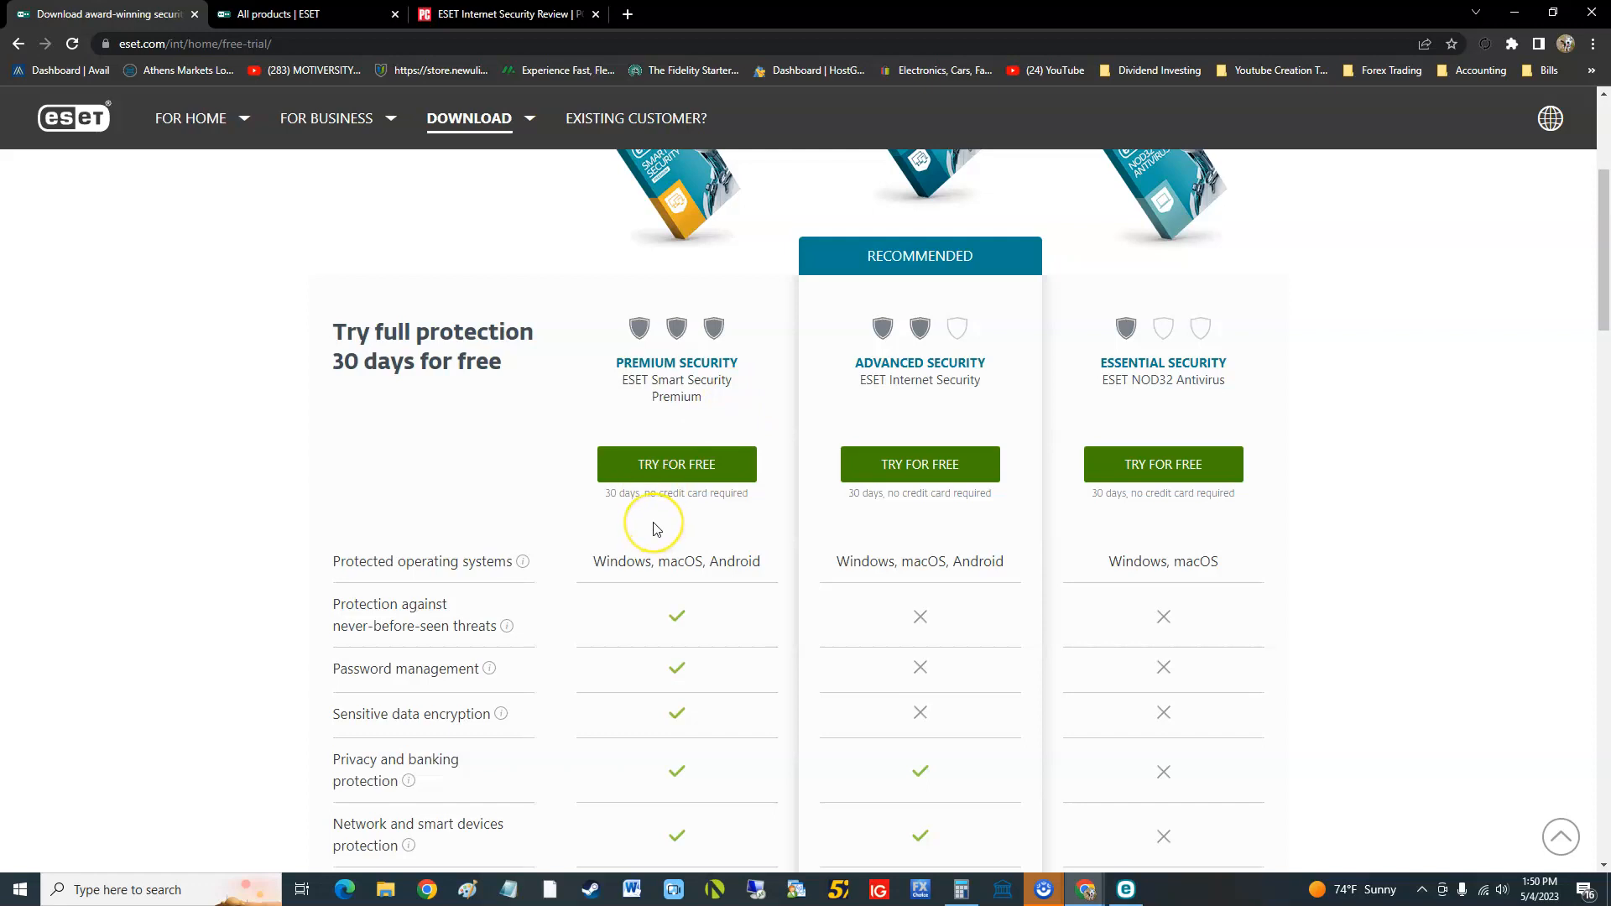
mouse_move(666, 562)
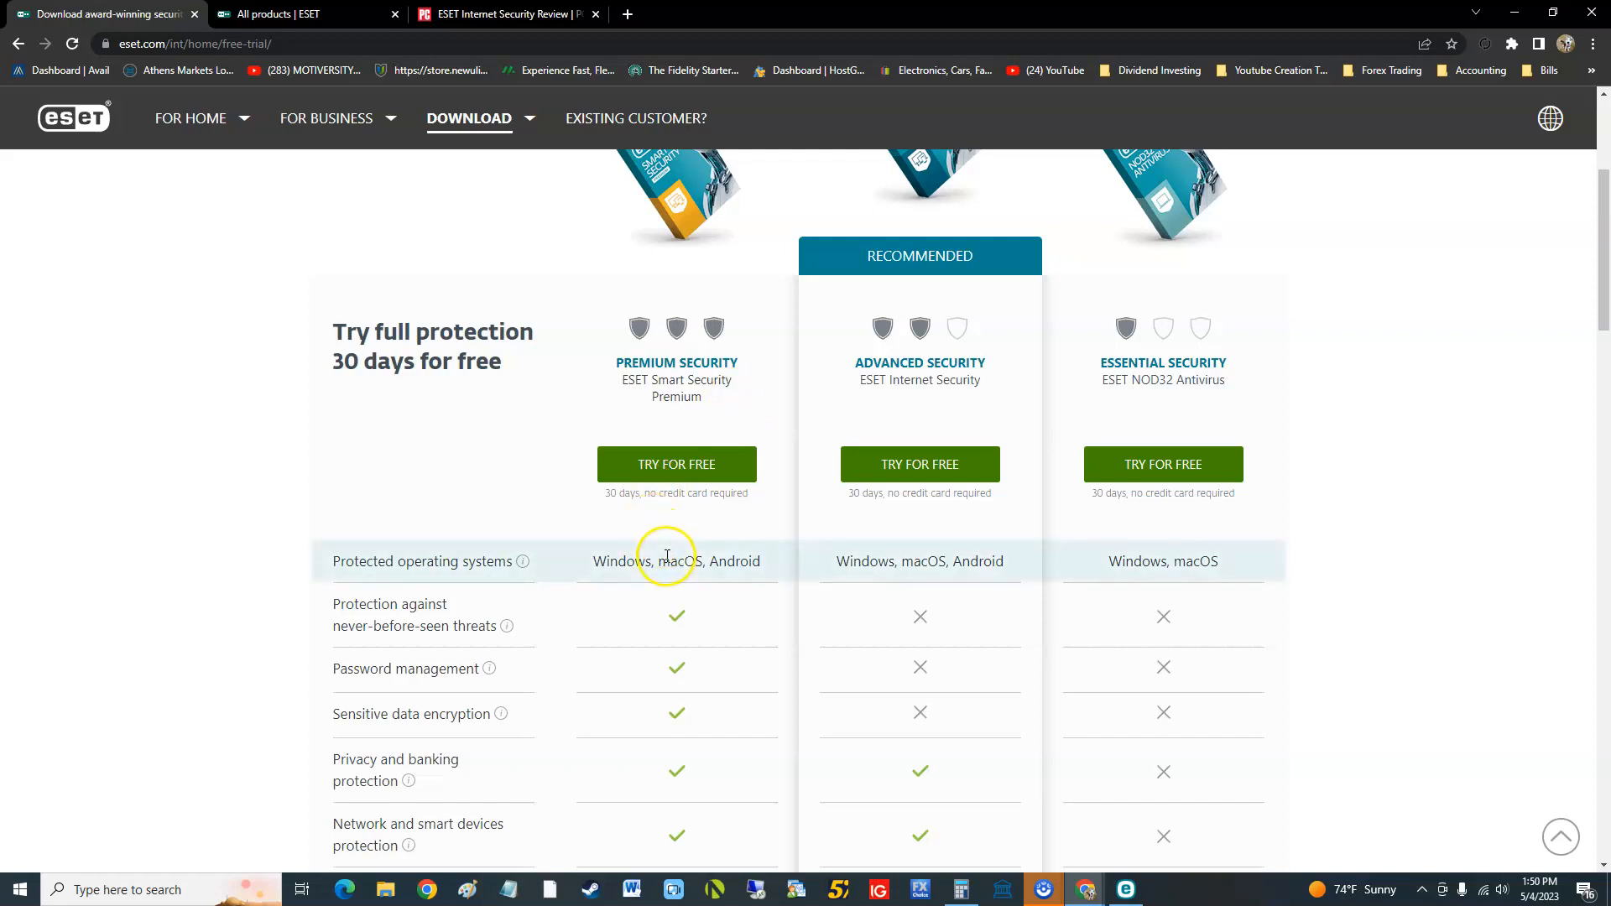